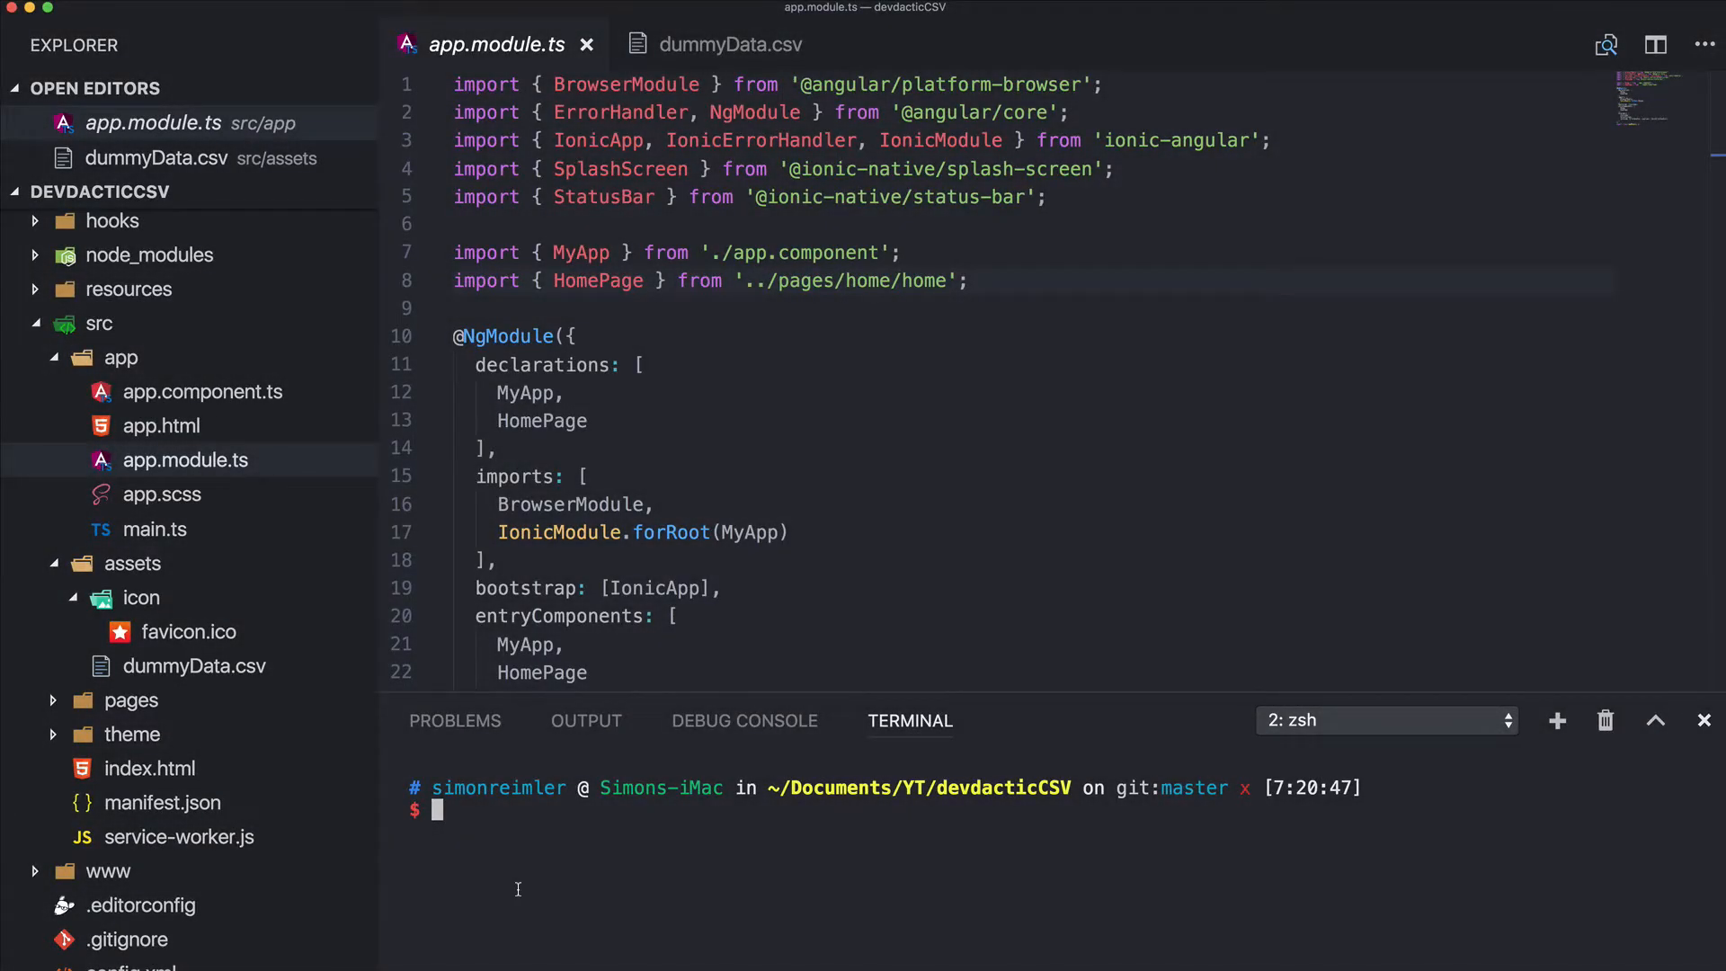
mouse_move(957, 720)
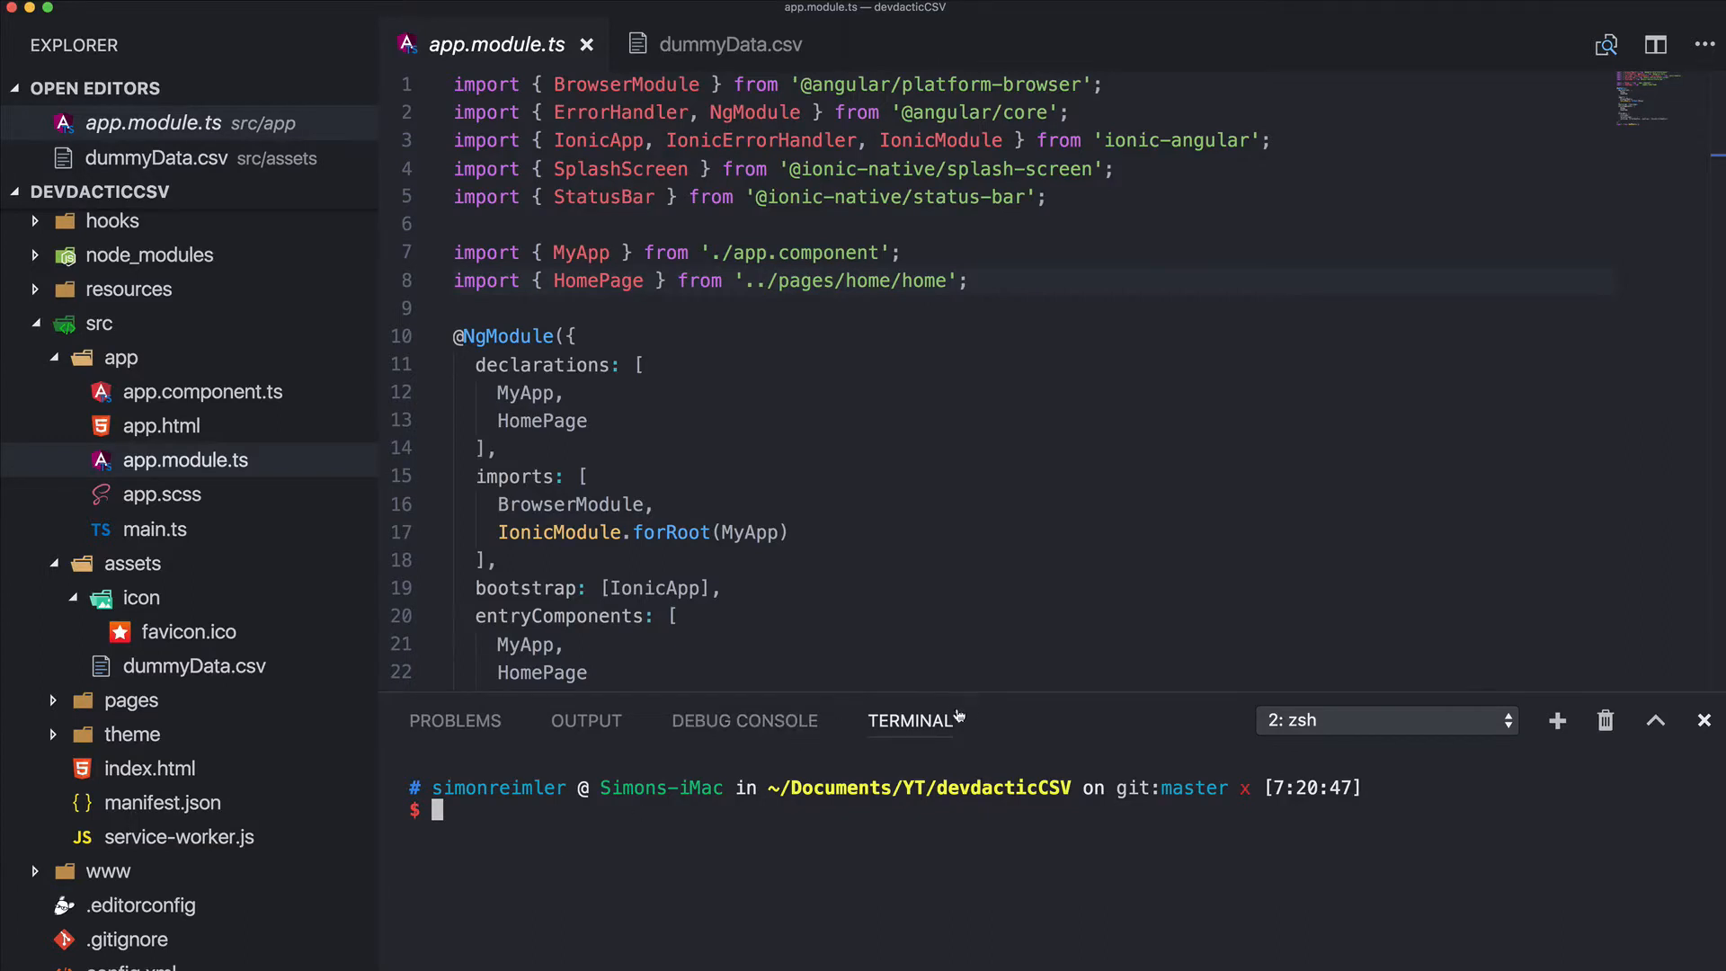
mouse_move(937, 643)
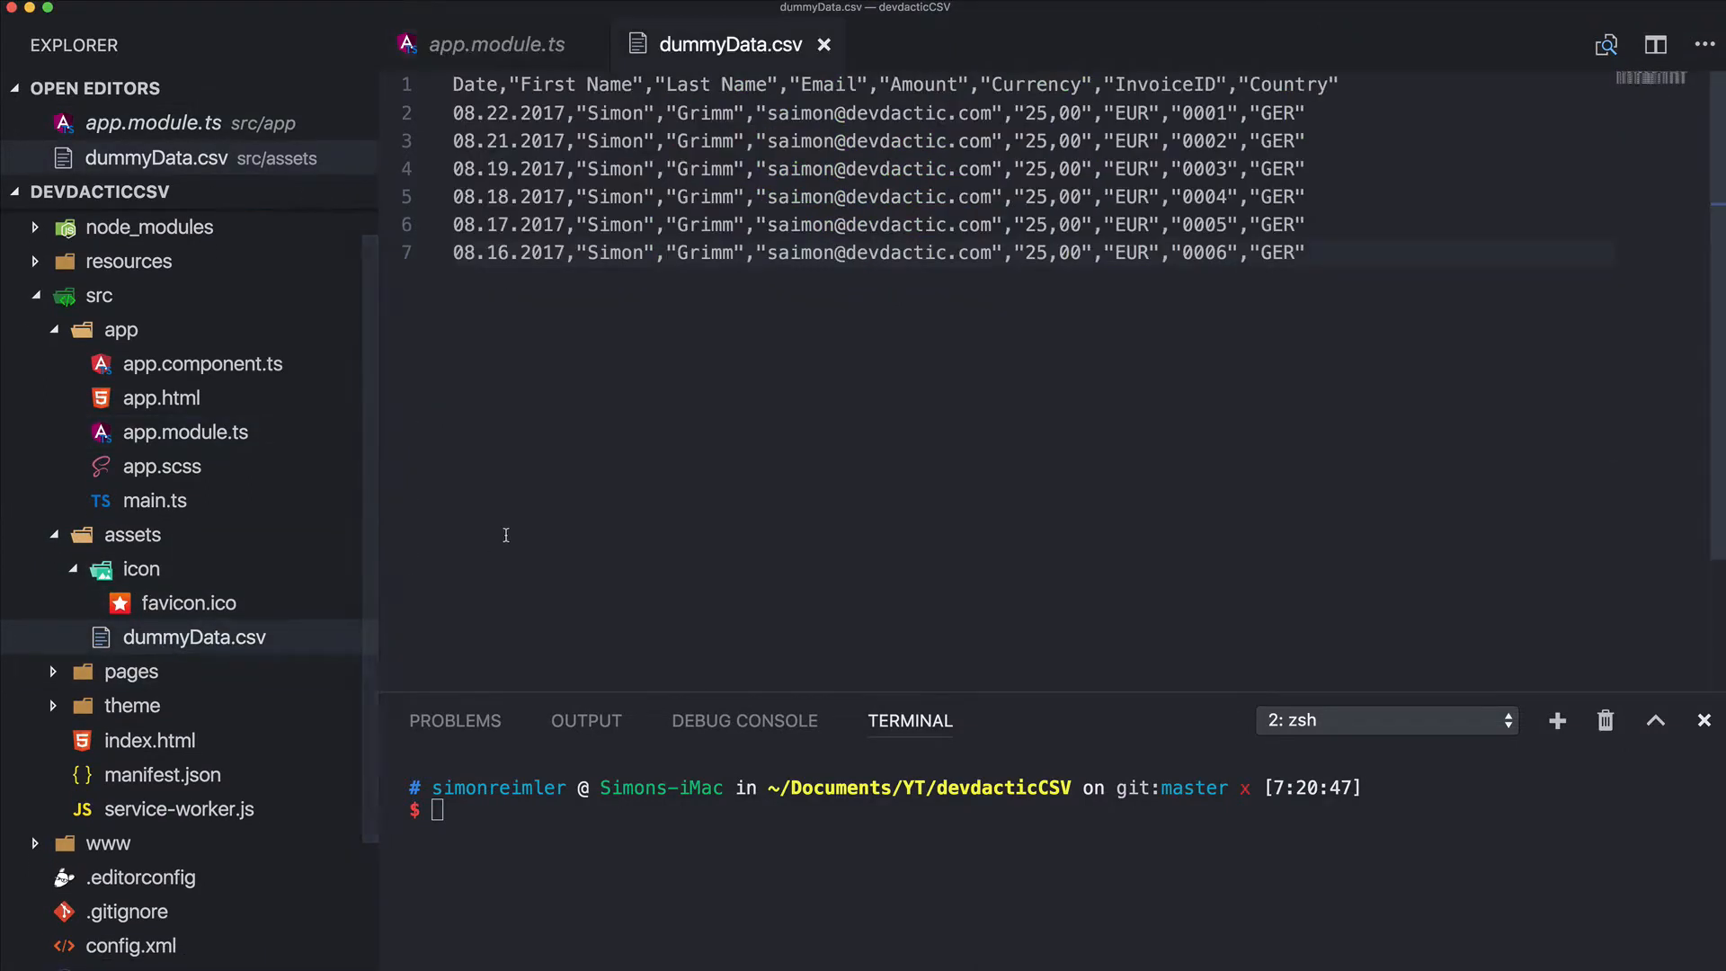
left_click(1305, 253)
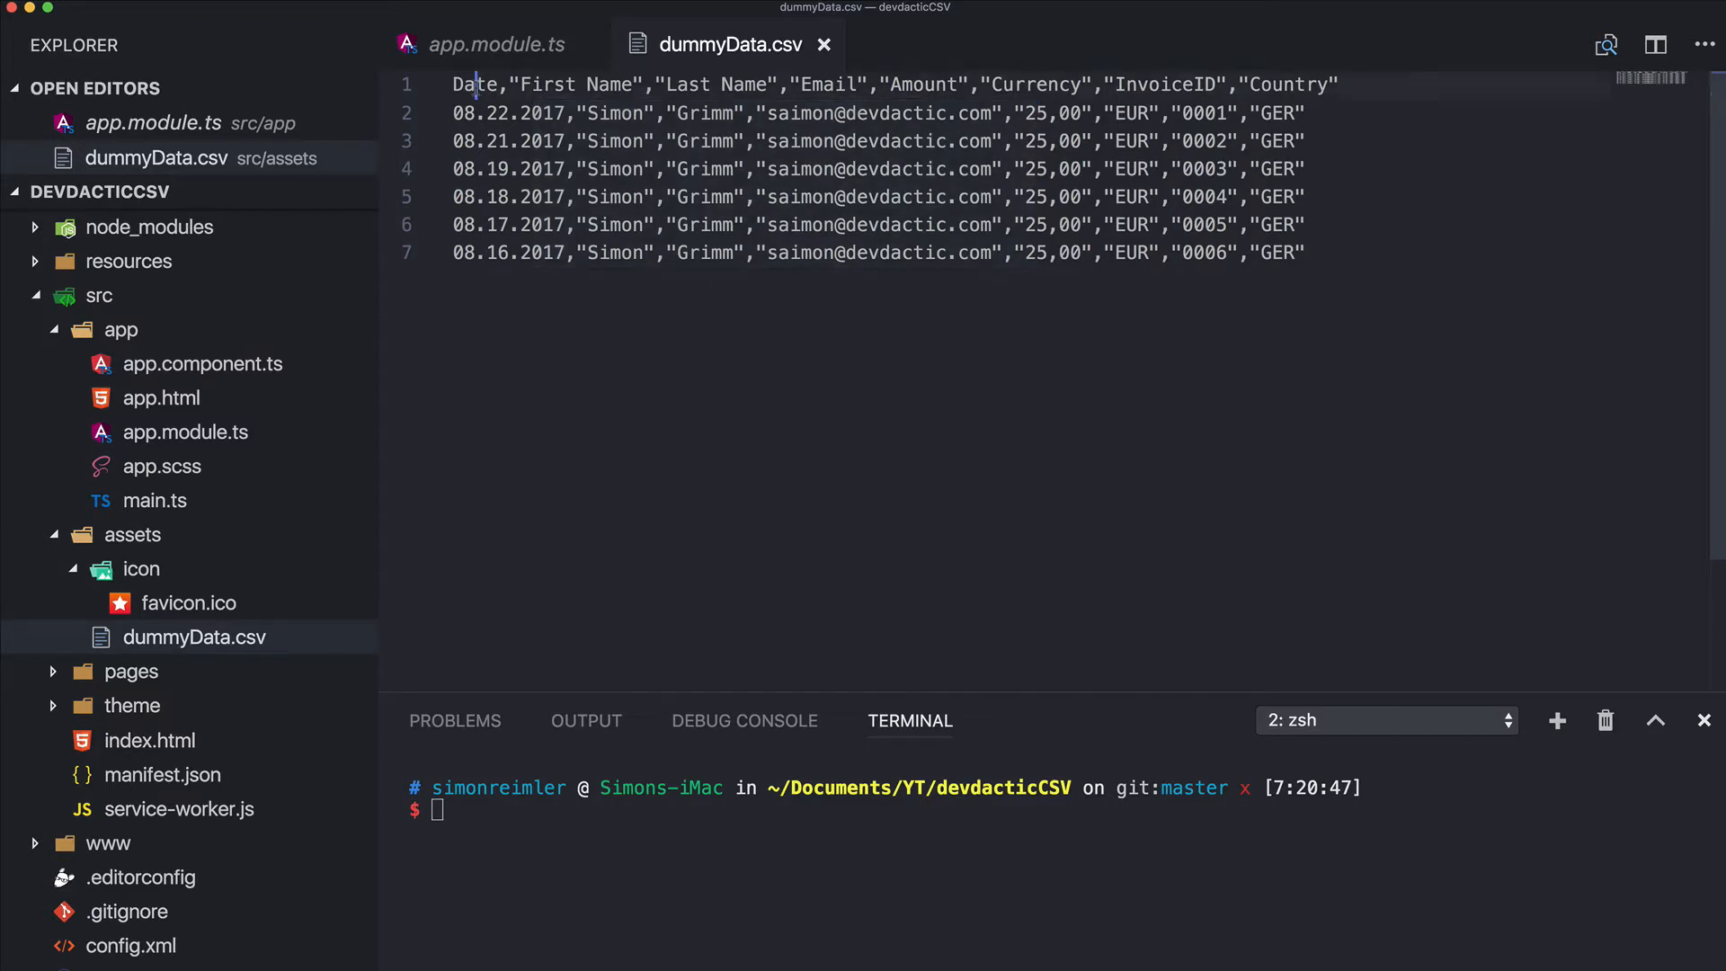
mouse_move(1355, 254)
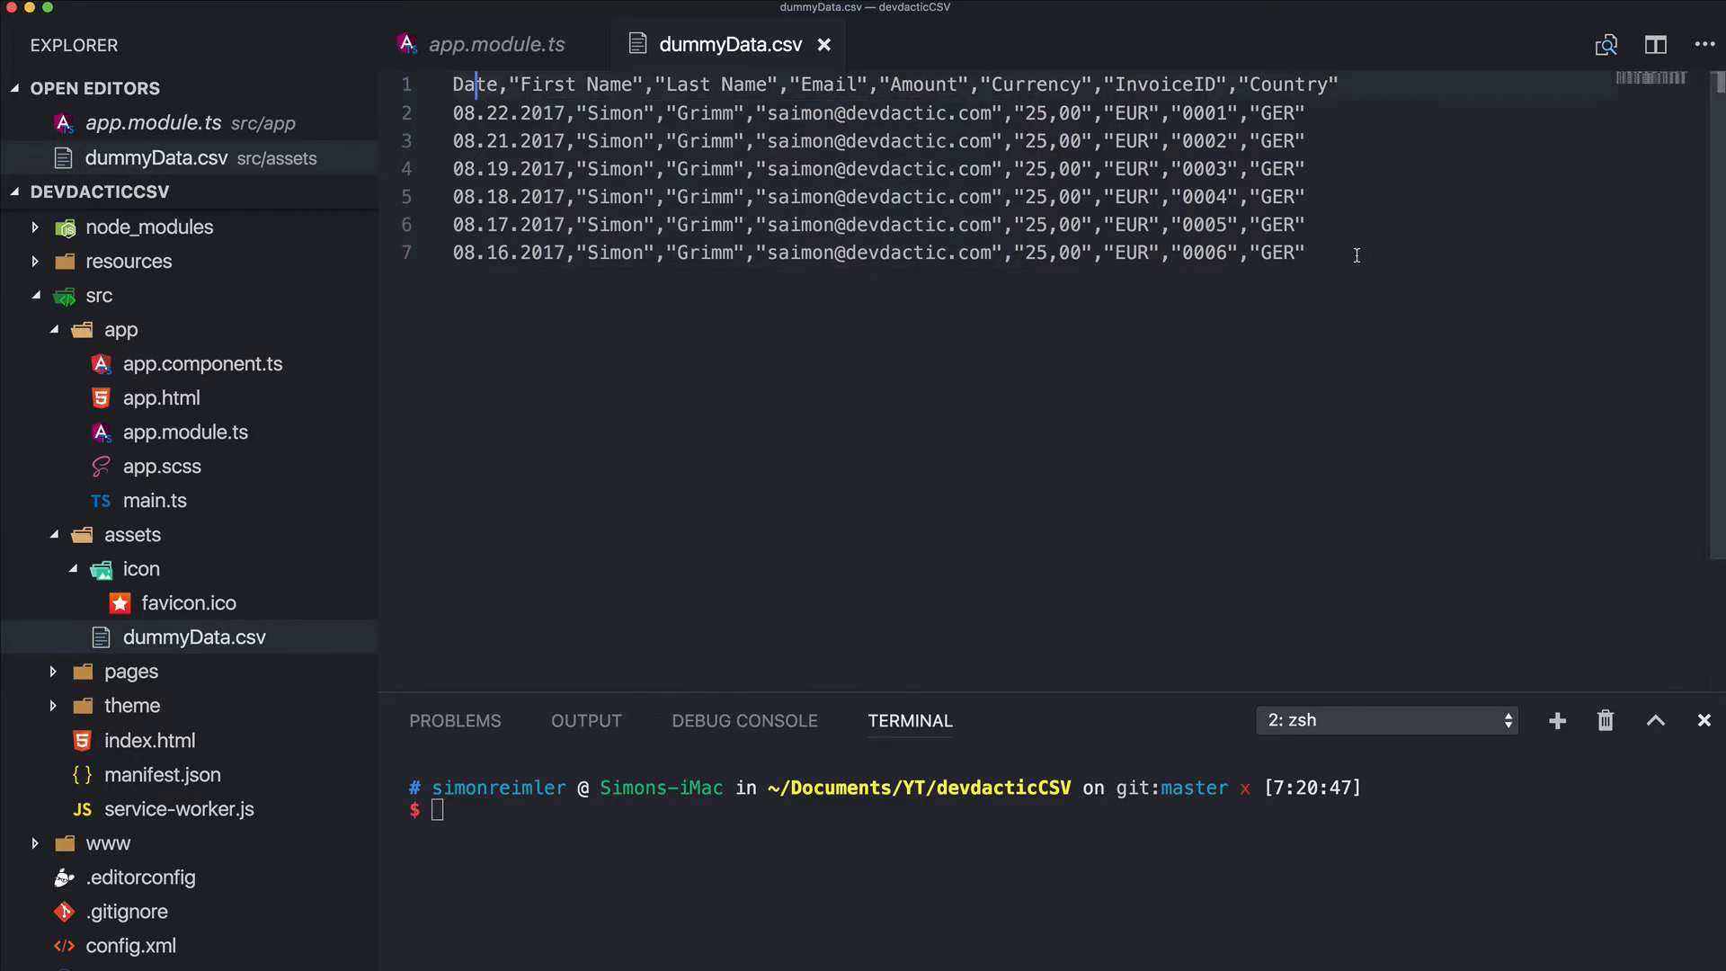
left_click(1305, 254)
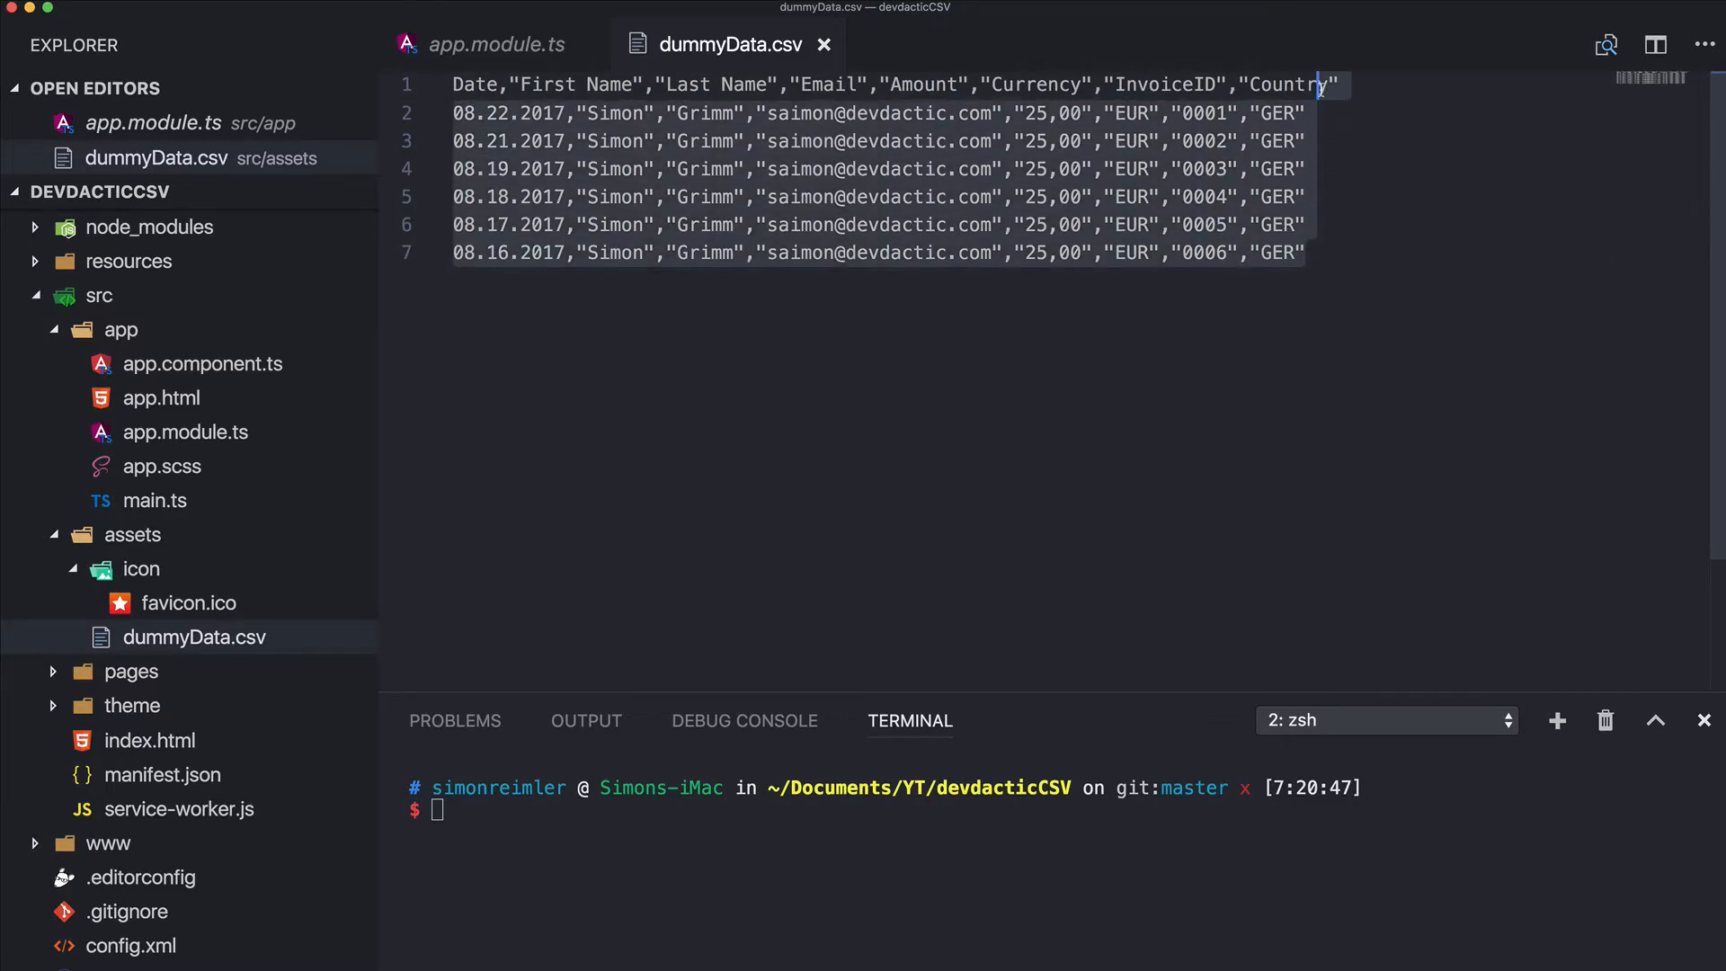
left_click(1176, 168)
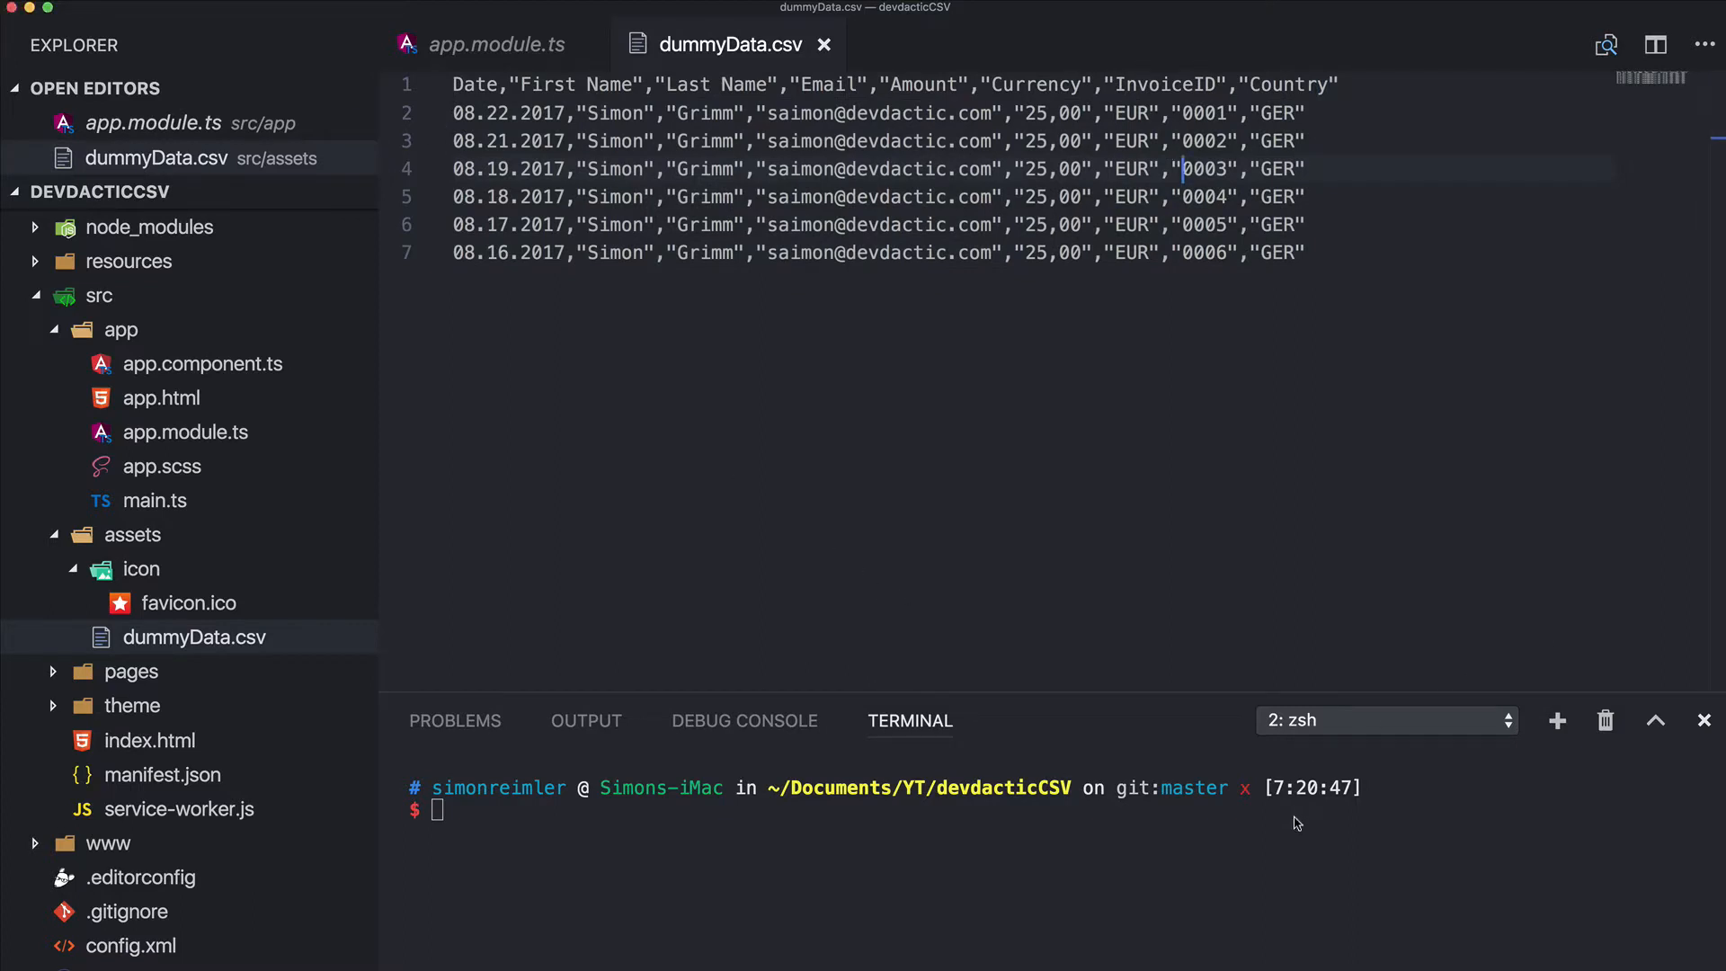
type("npm install papaparse --save")
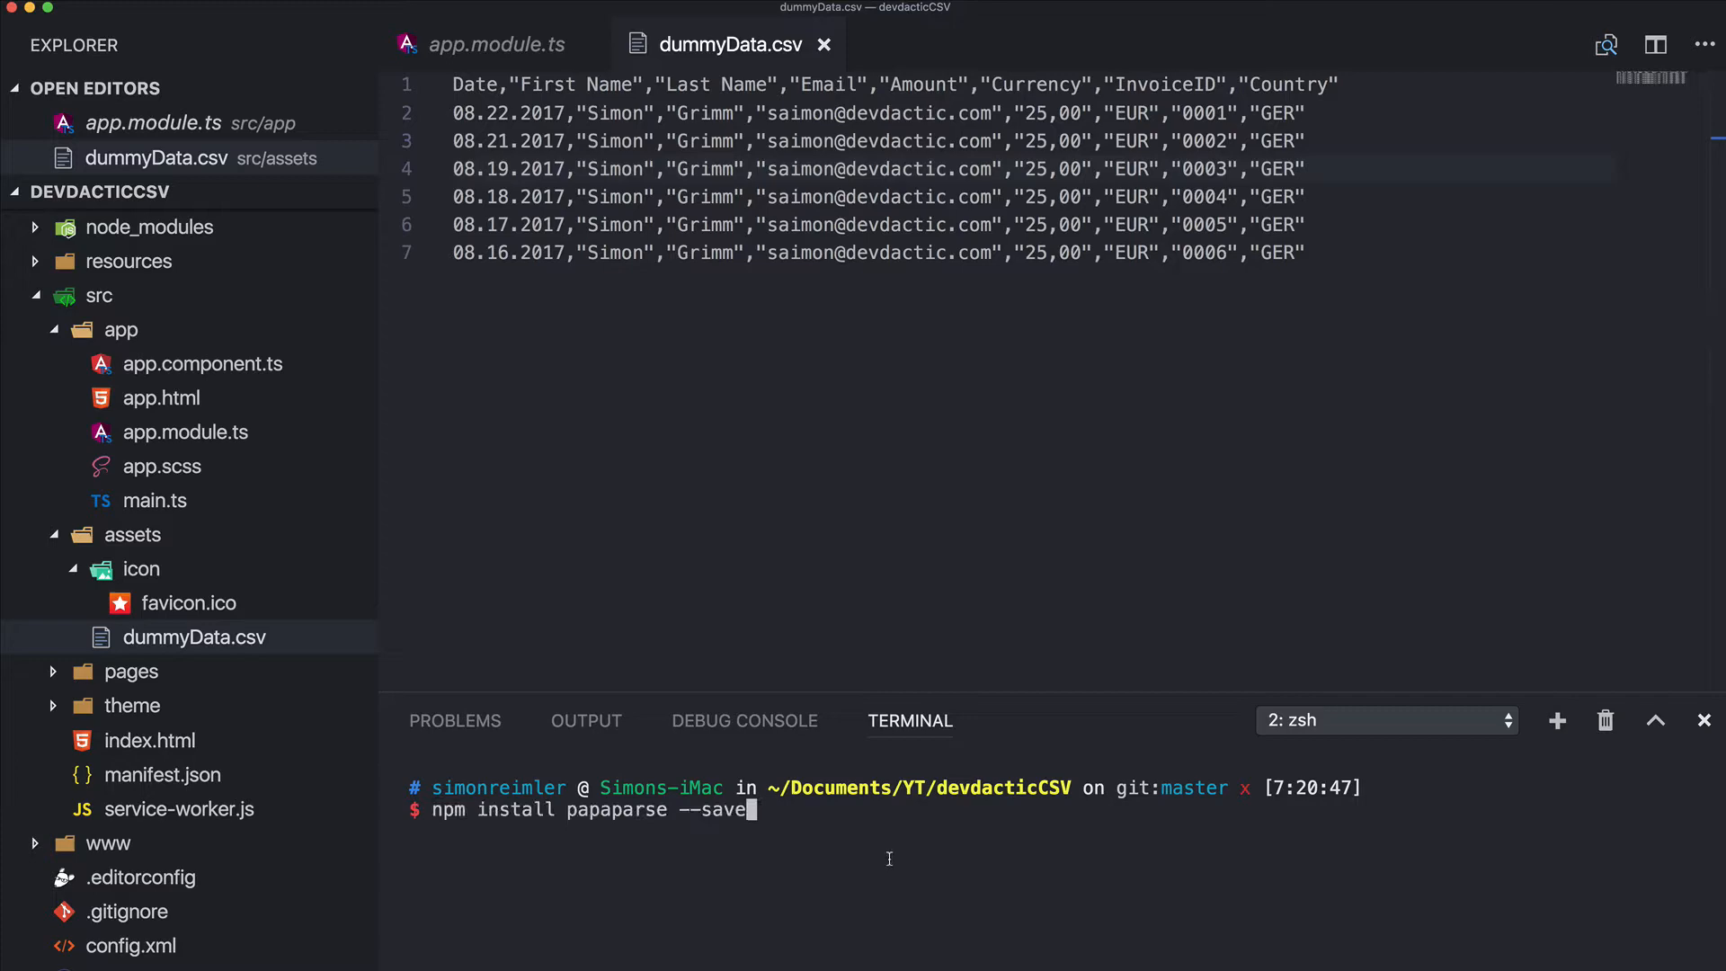
key("Return")
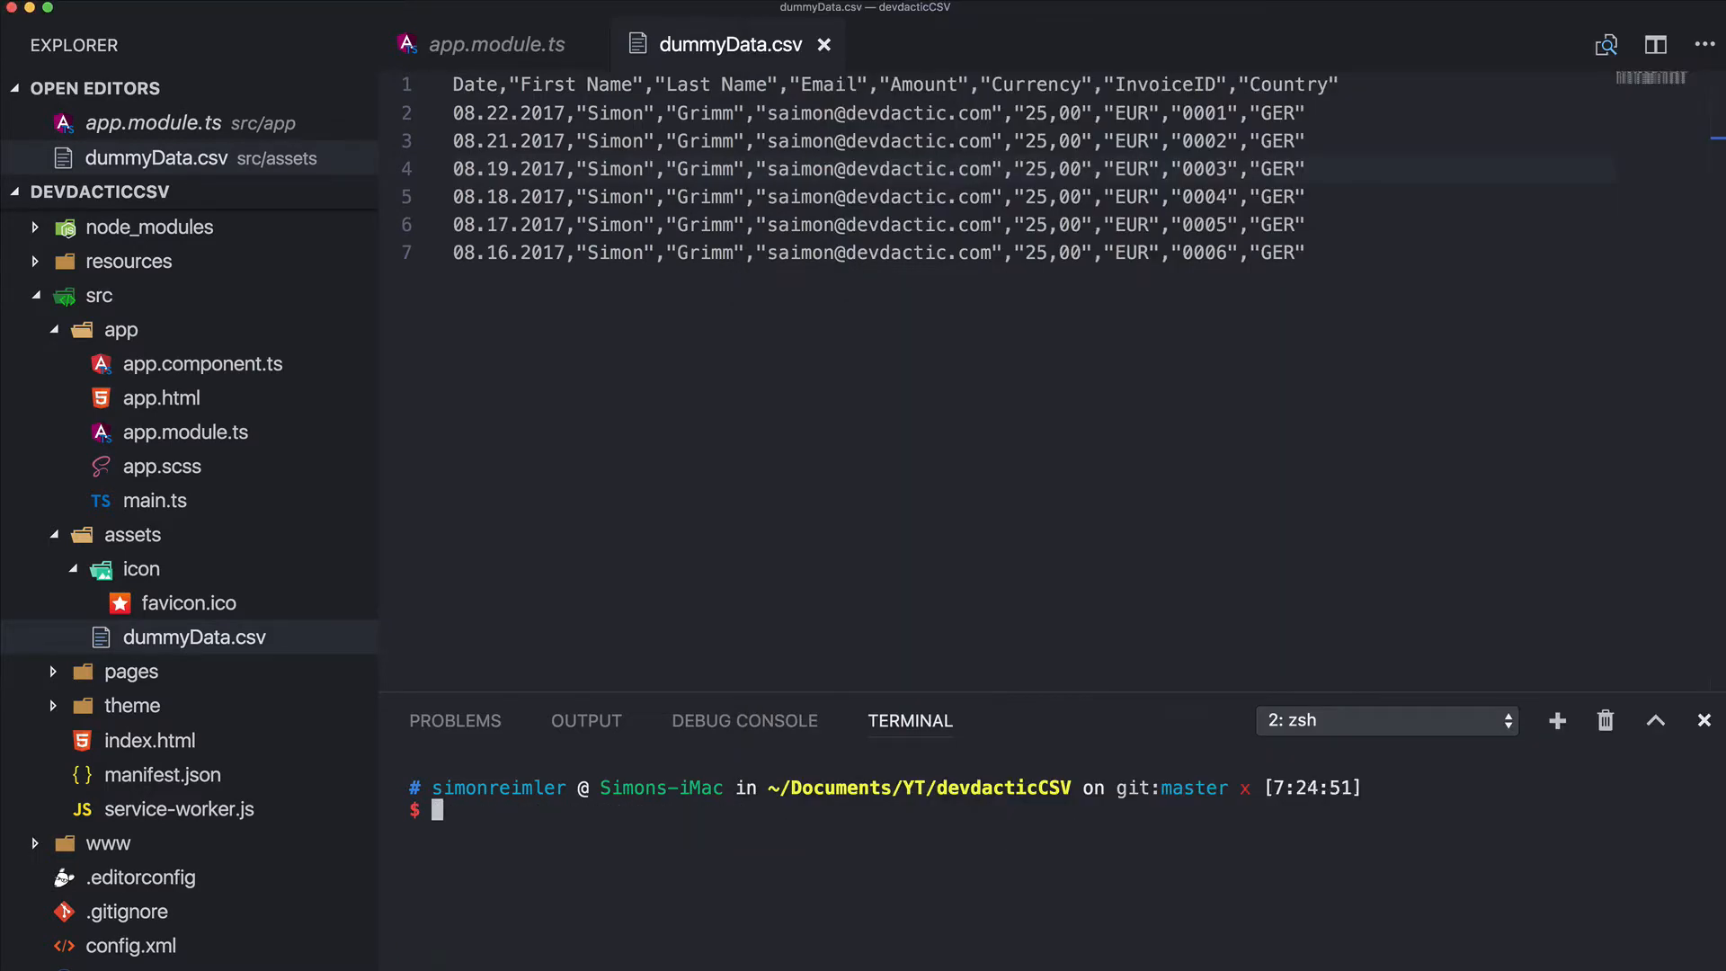
type("npm install @types/papaparse --save")
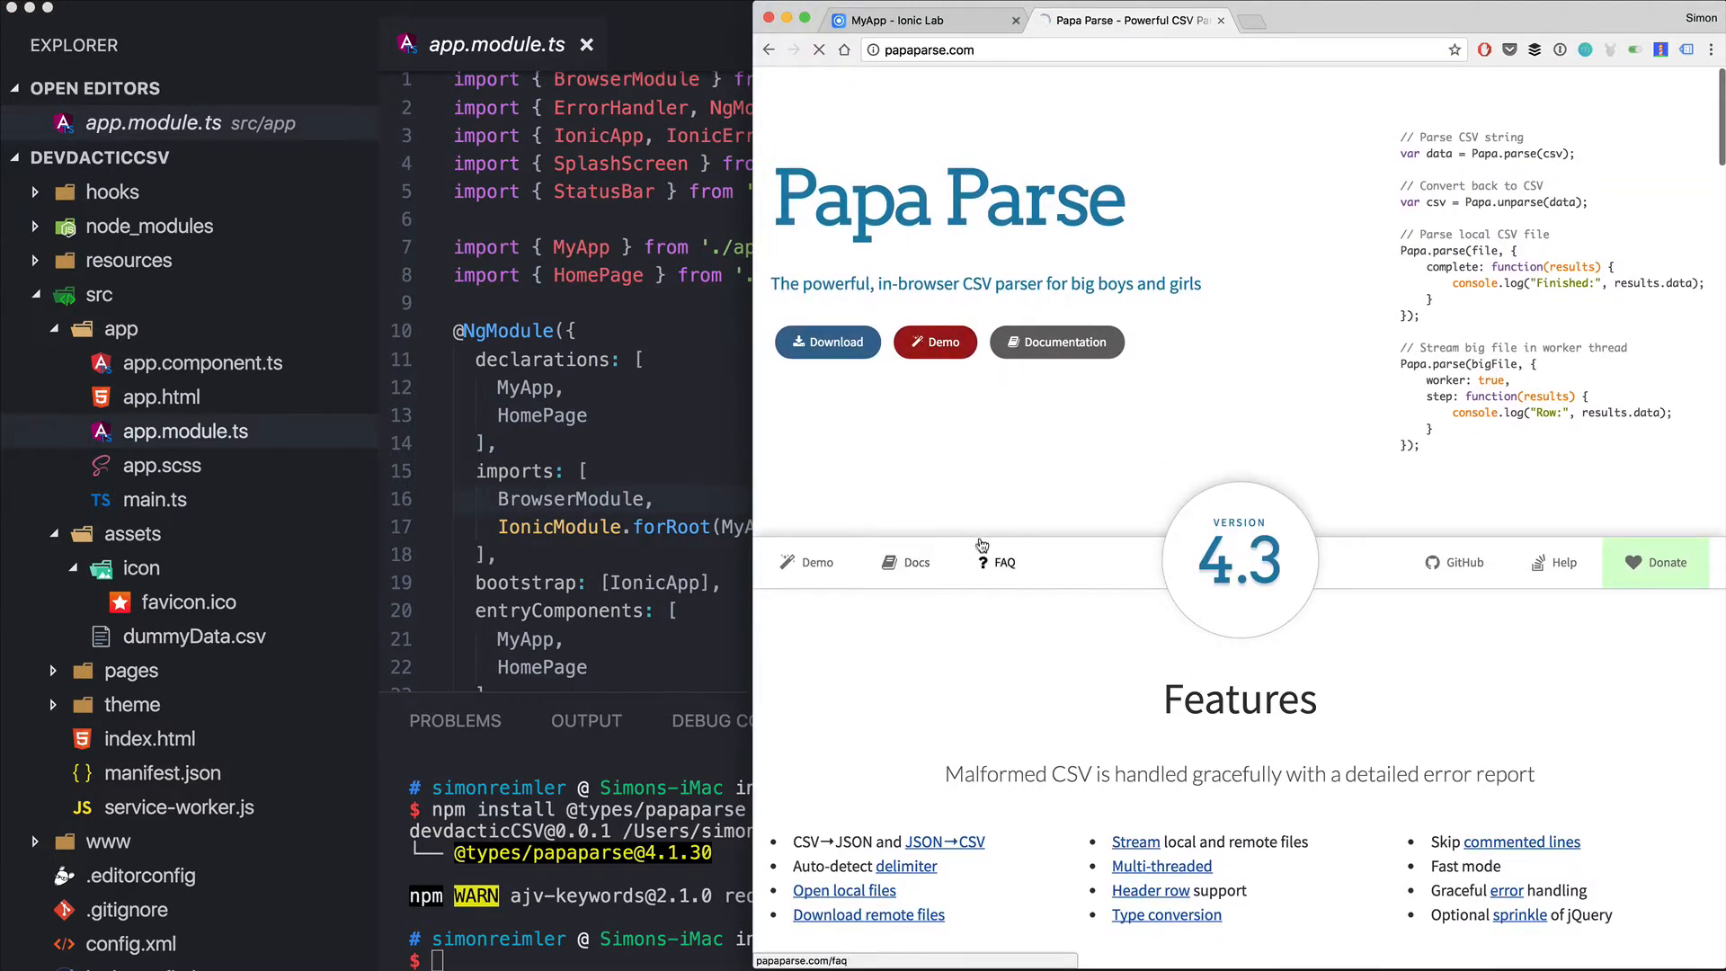
Browse the Papa Parse documentation on papaparse.com, scrolling through its sections
left_click(1055, 341)
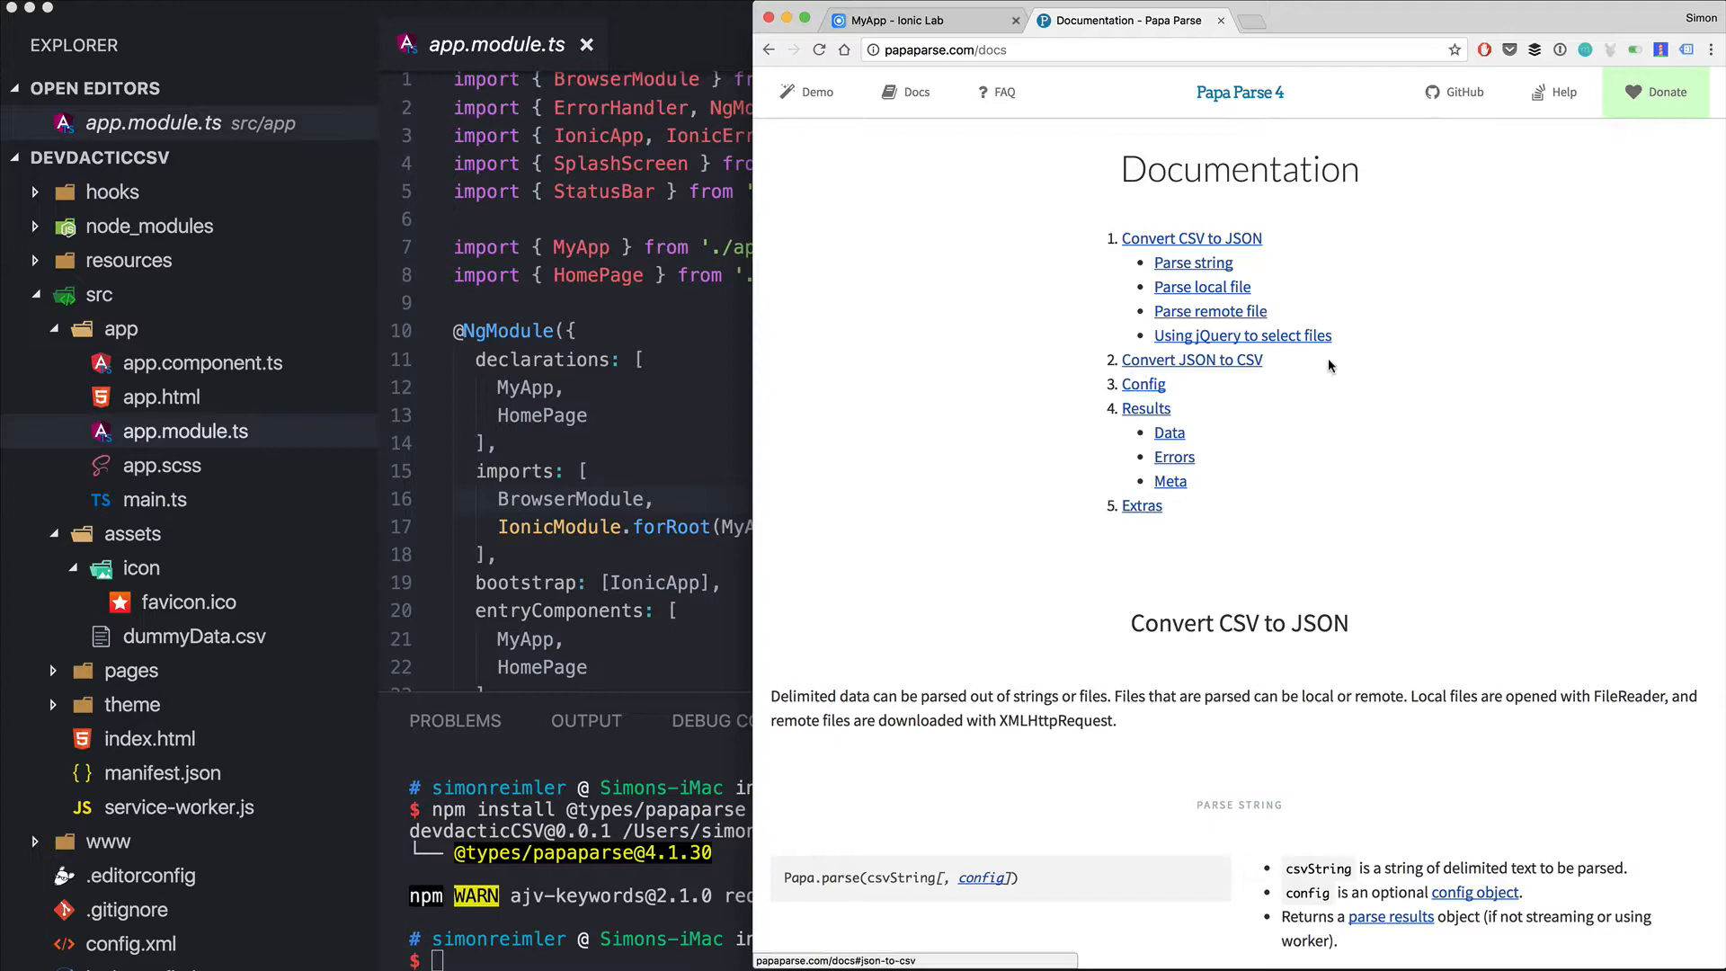
scroll("down", 3)
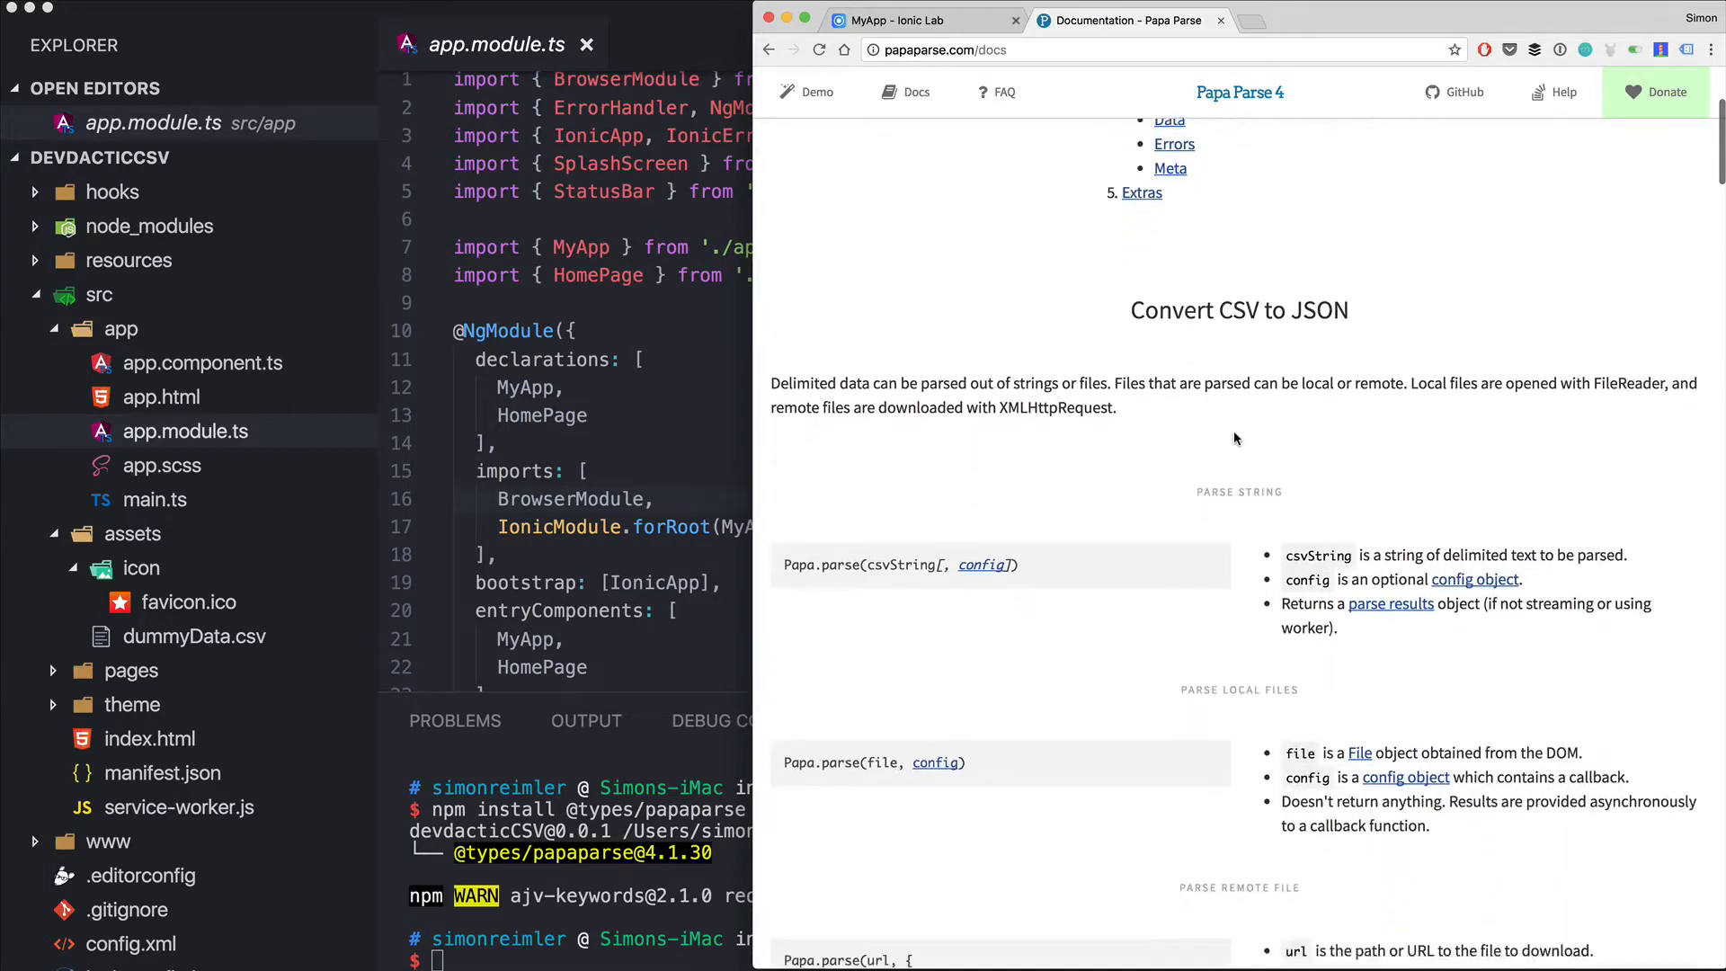
scroll("down", 3)
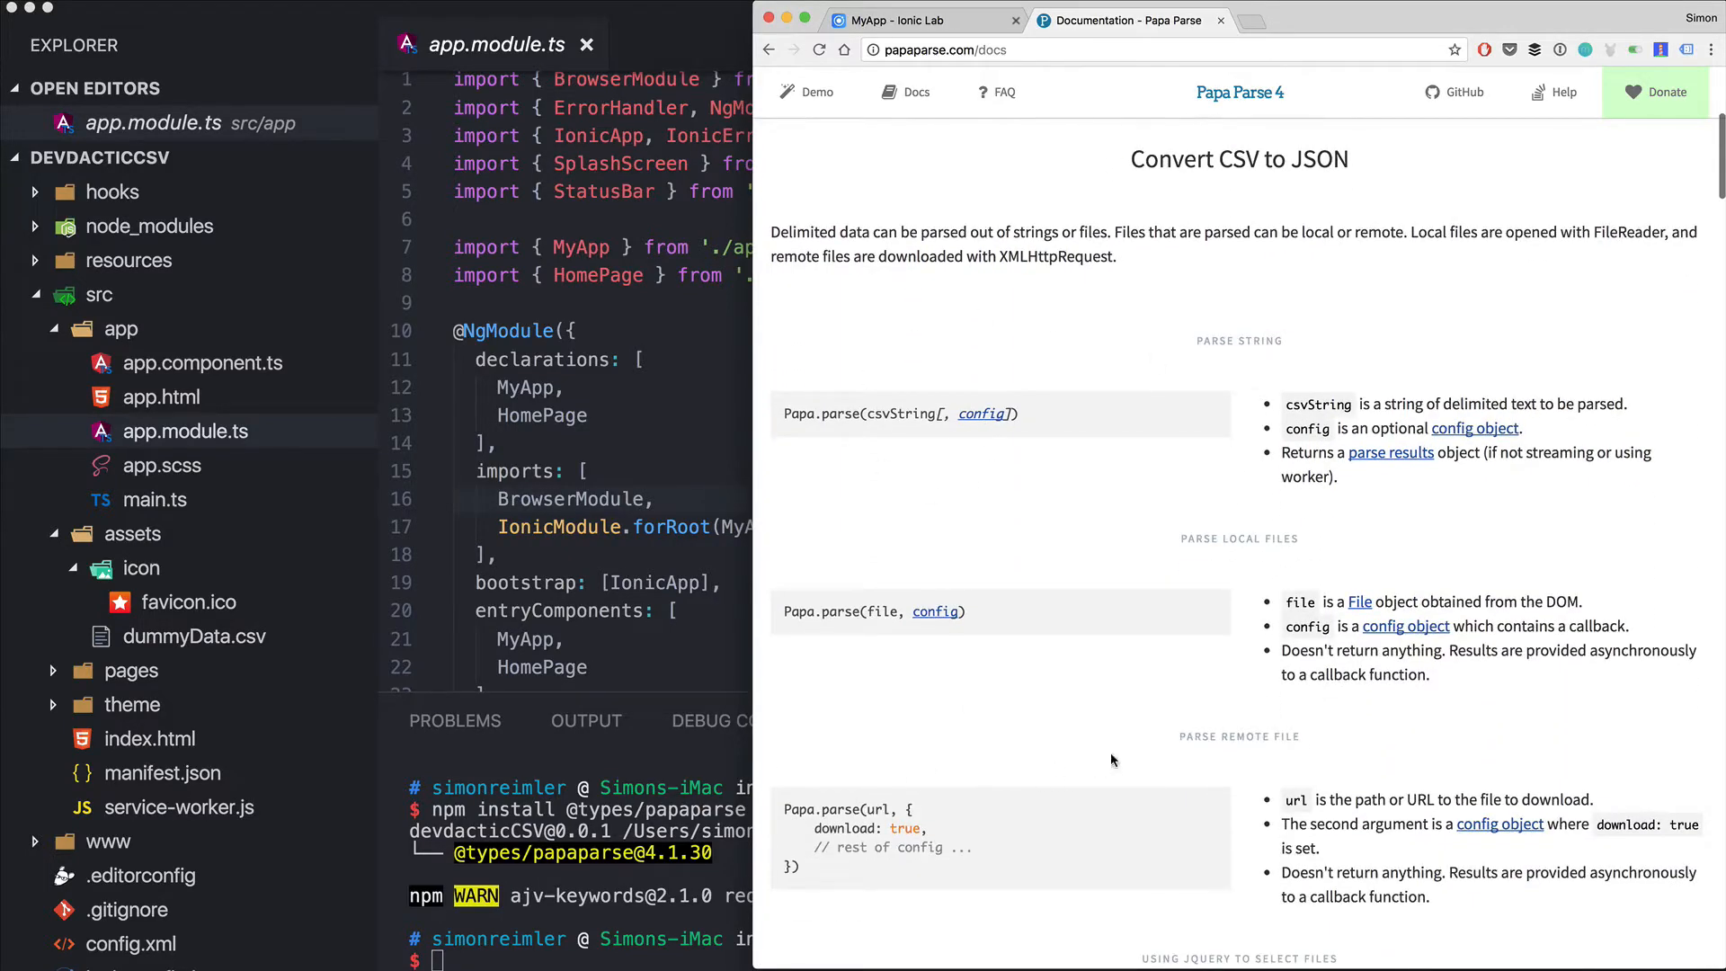
scroll("down", 3)
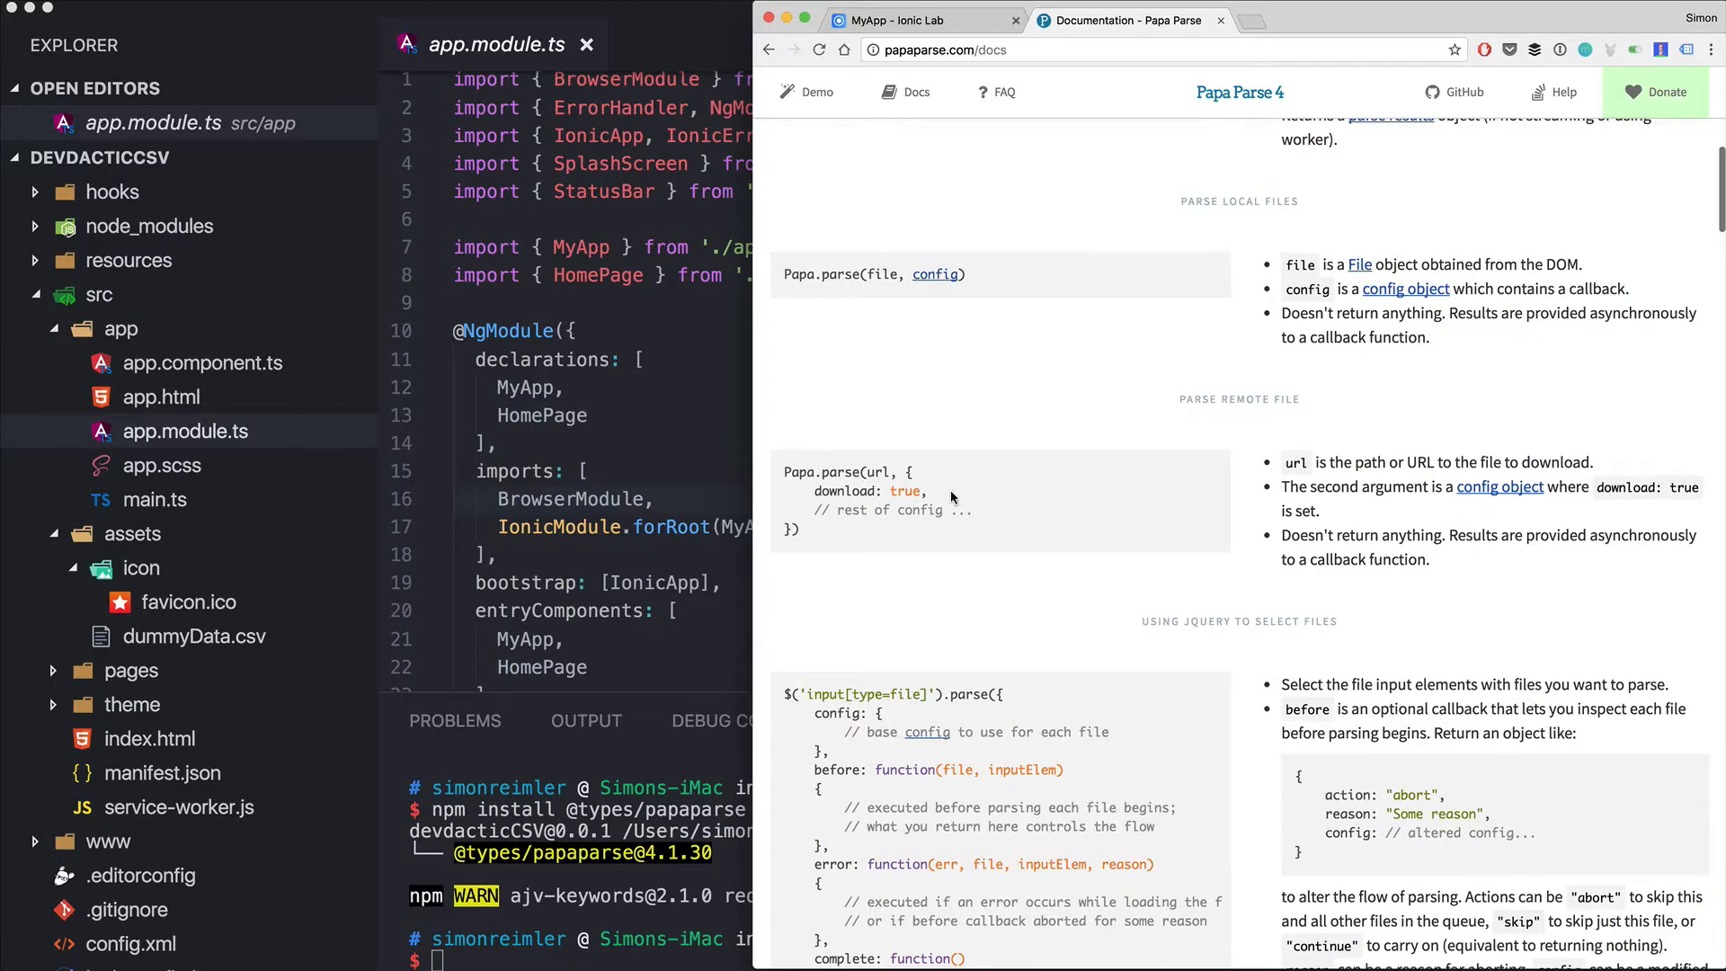
scroll("down", 3)
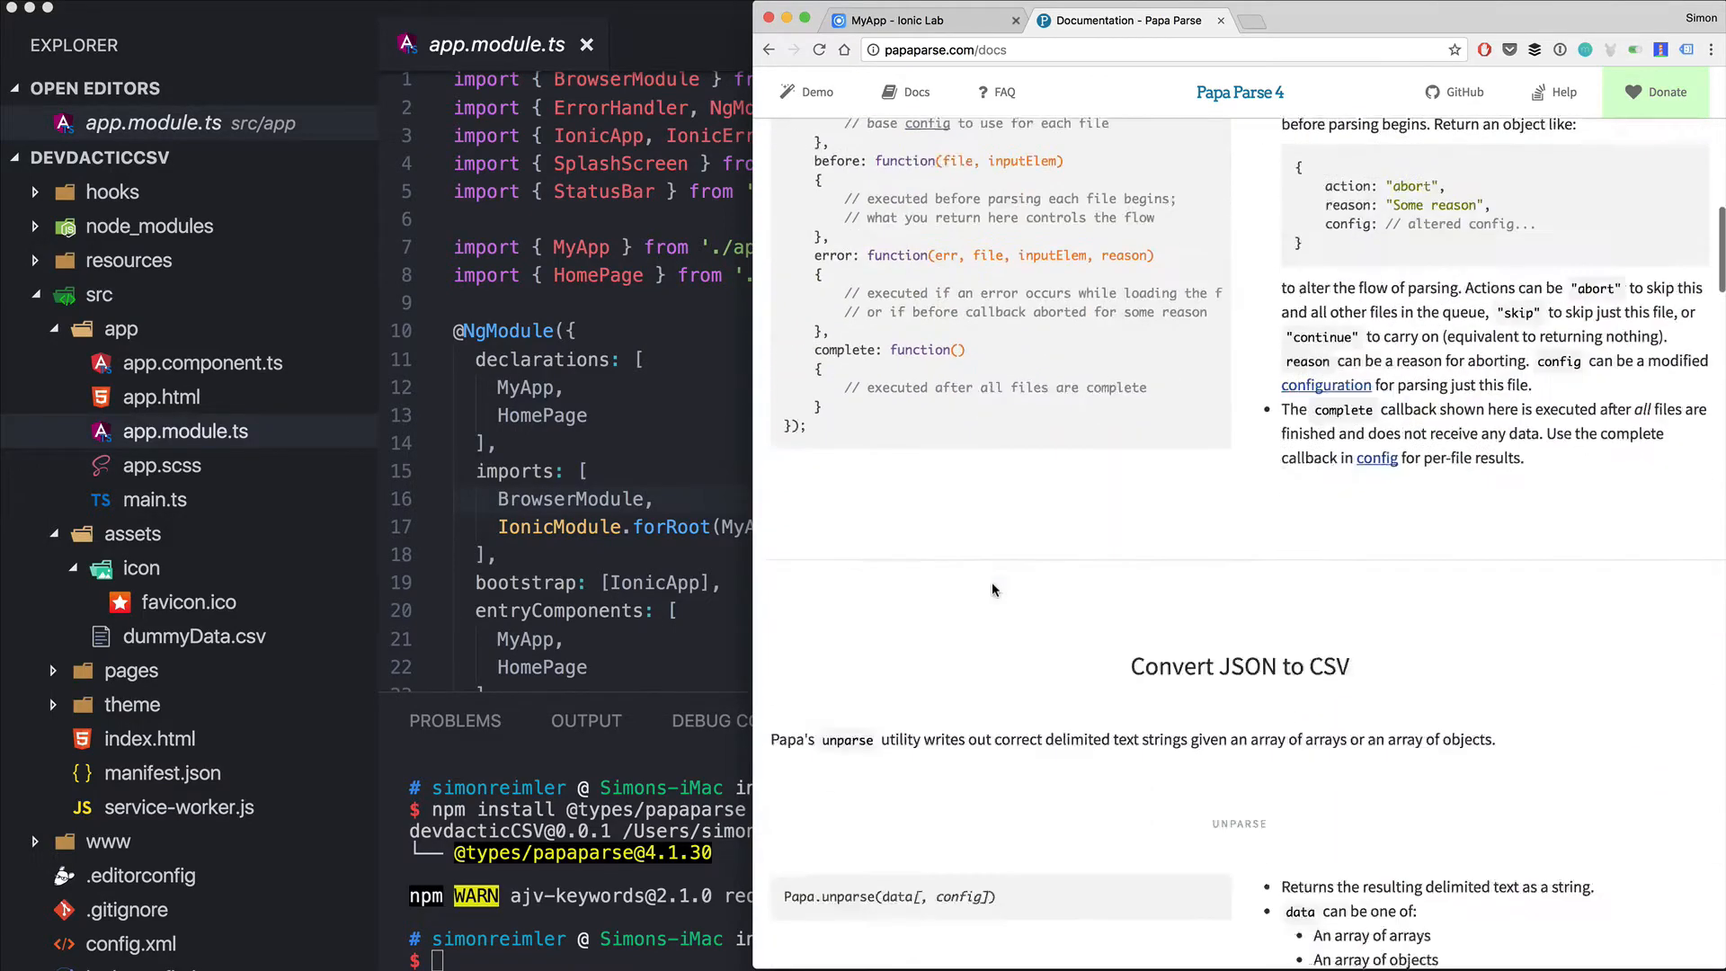
scroll("up", 3)
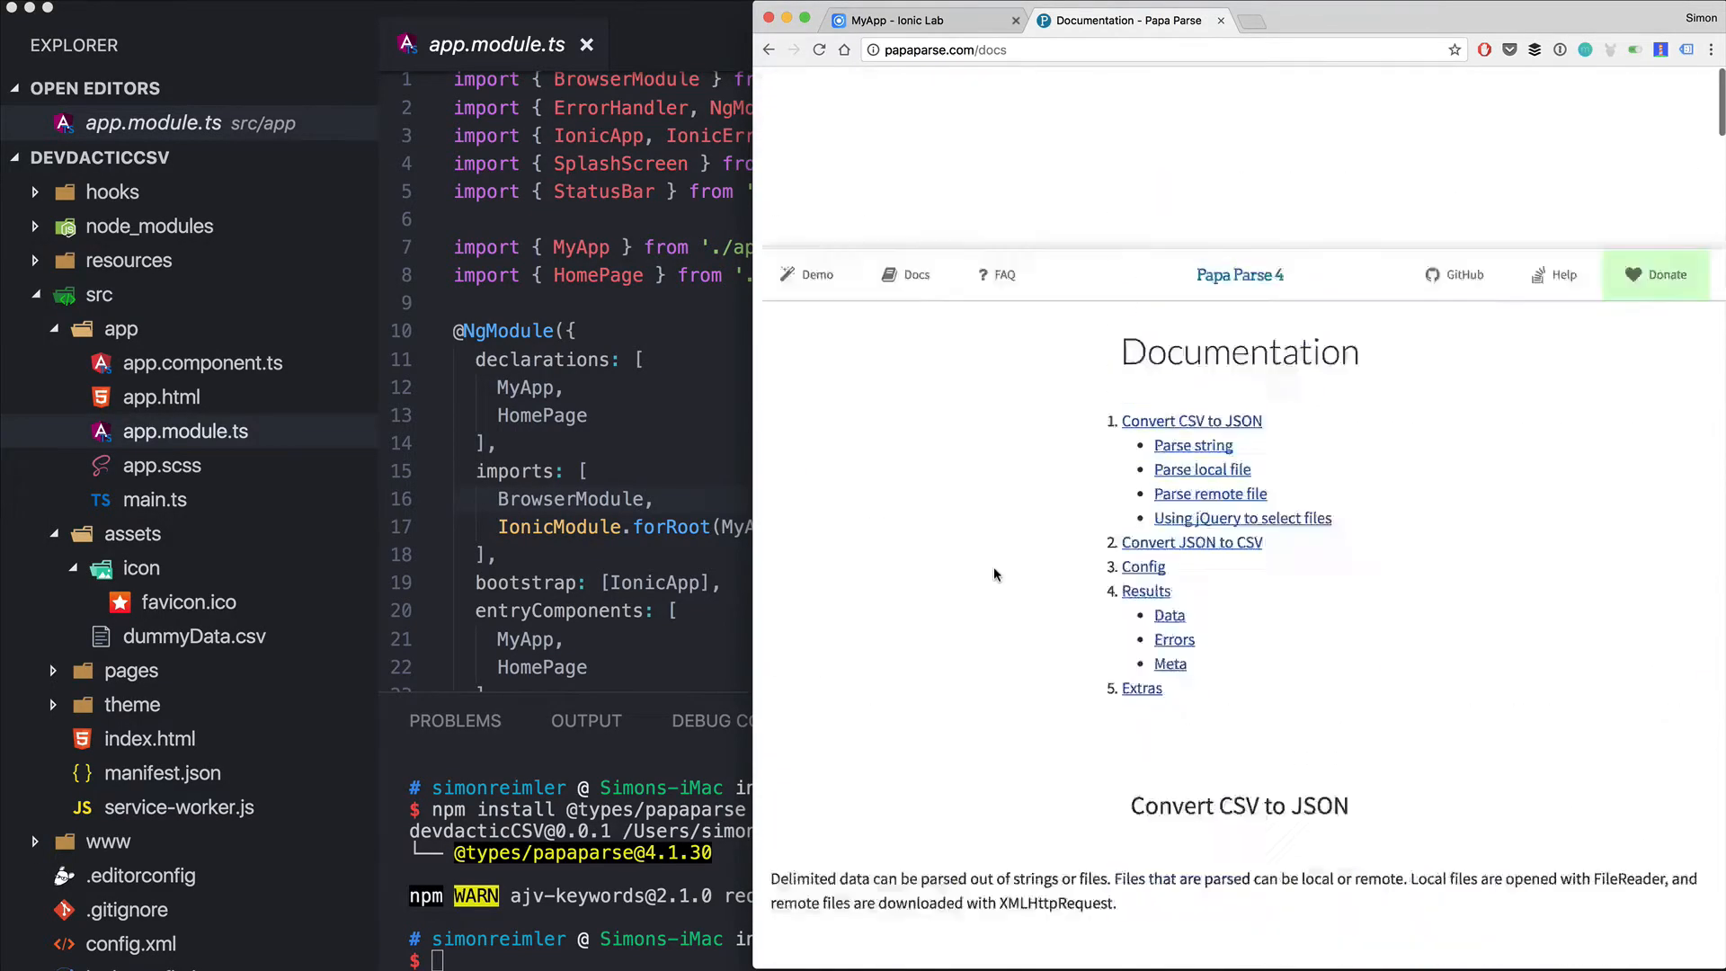
Check the running Ionic Lab preview in Chrome, then return to app.module.ts in the editor
left_click(925, 20)
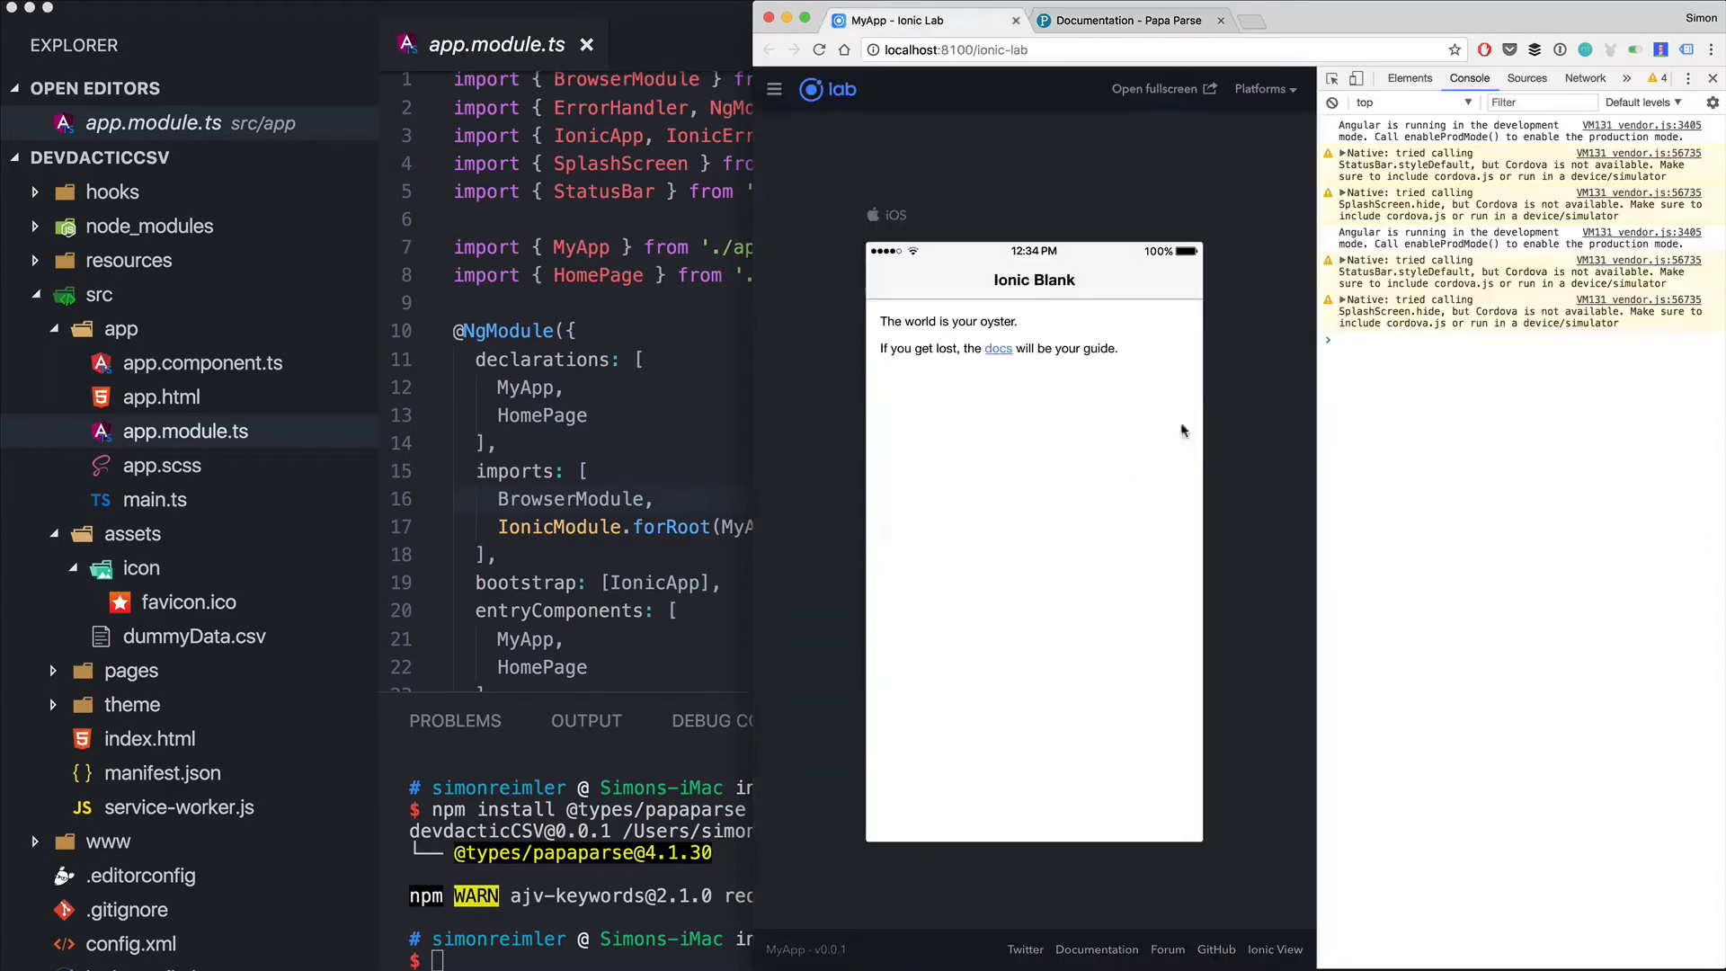
left_click(1332, 103)
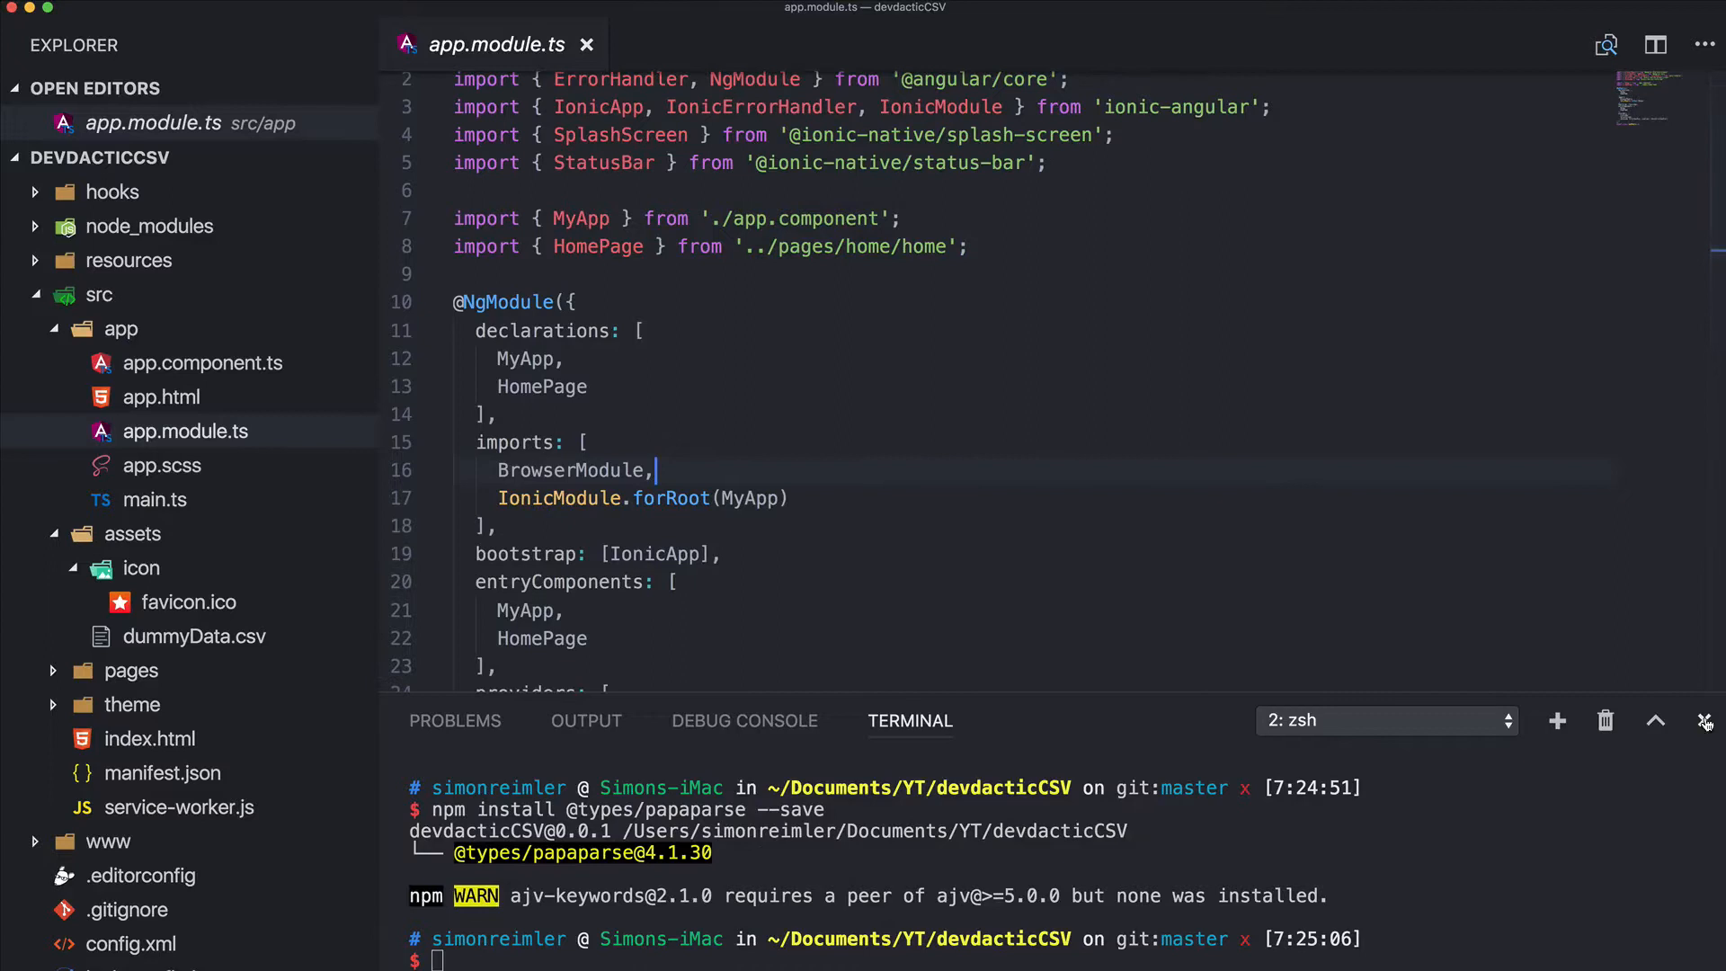
left_click(1705, 721)
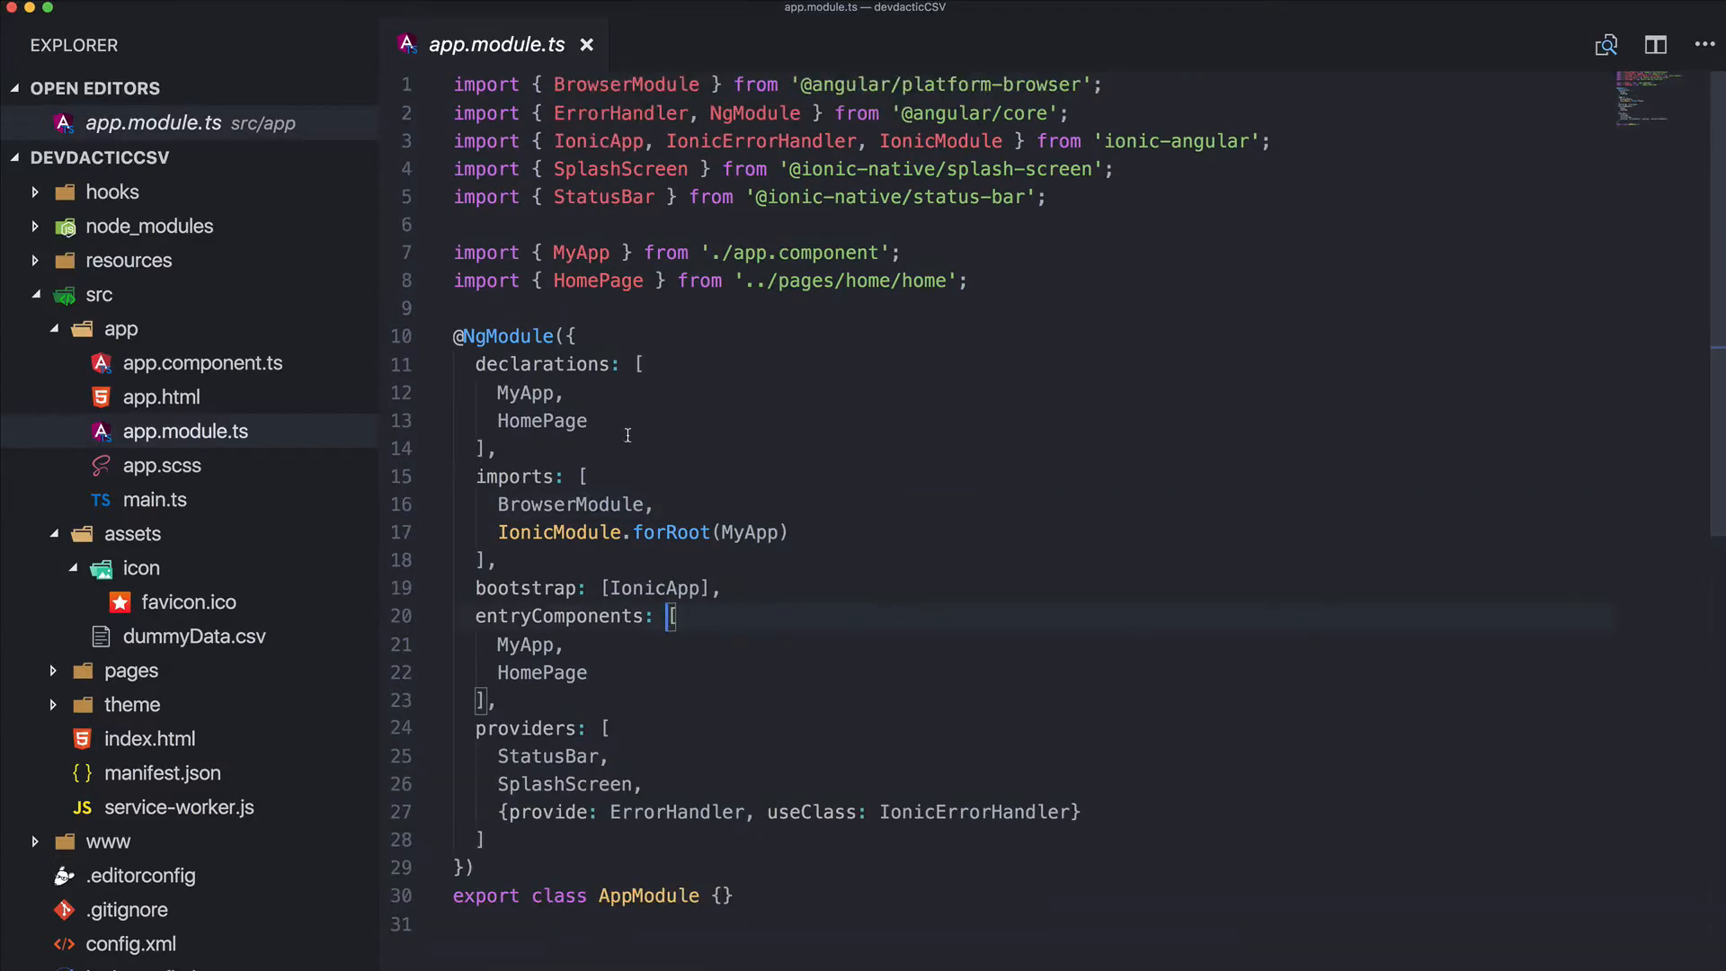
type("HttpModule,")
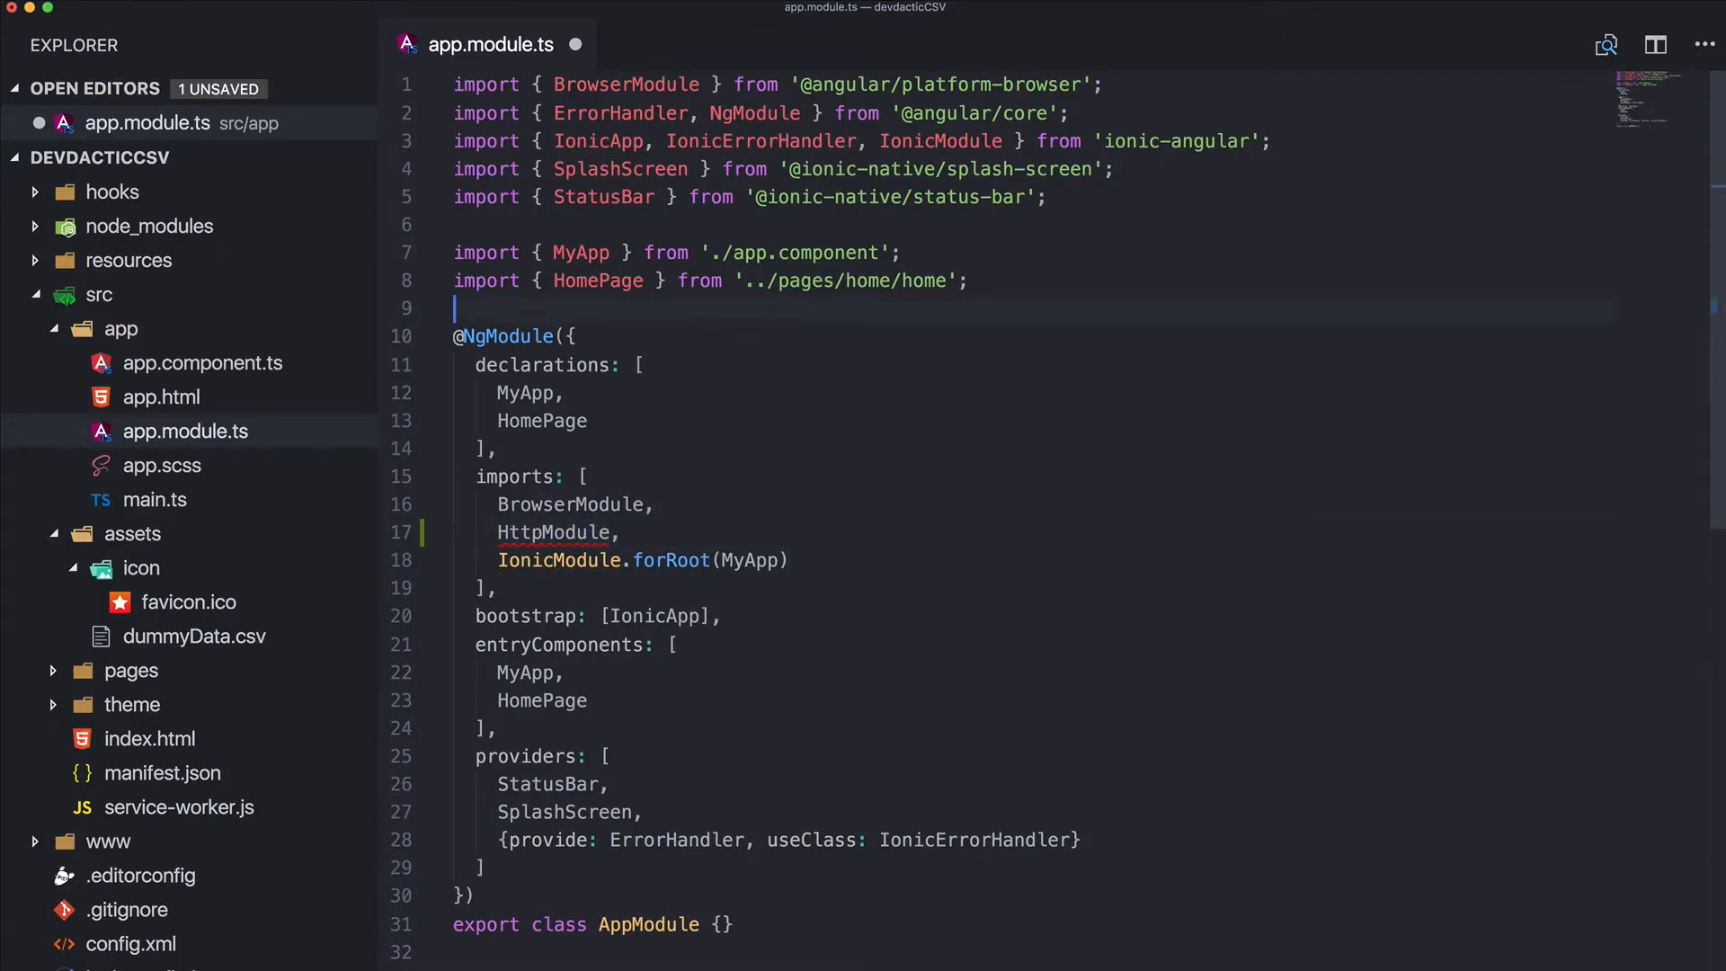
type("import { HttpModule}")
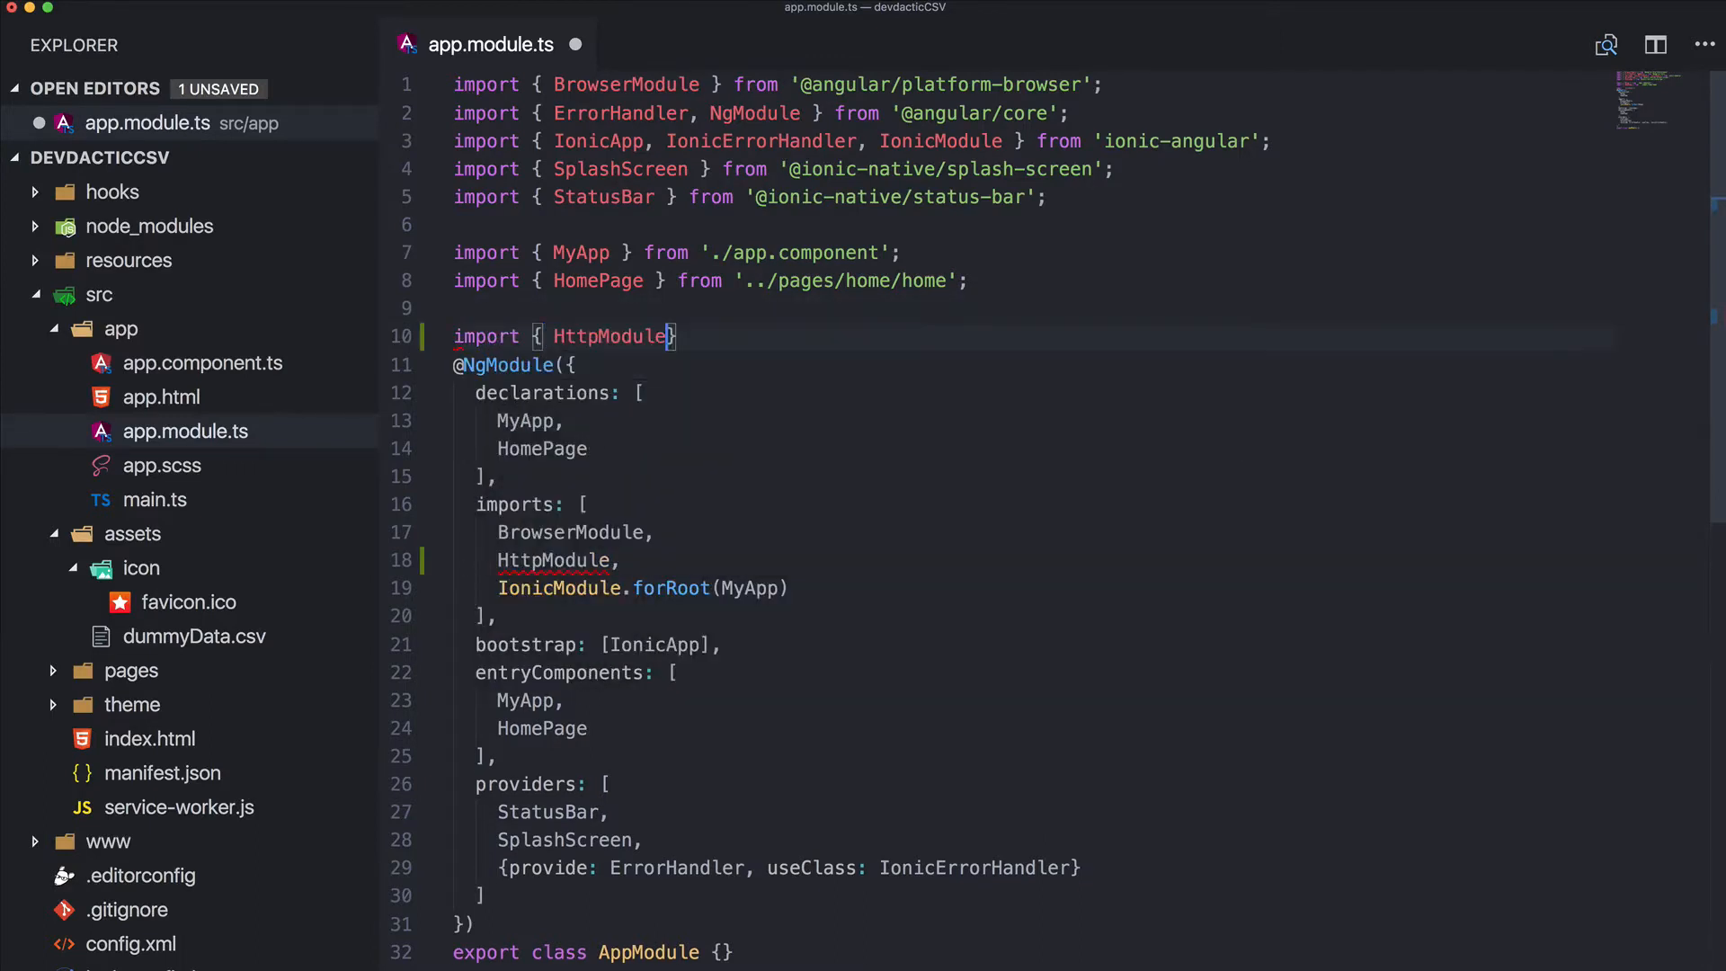
type("} from")
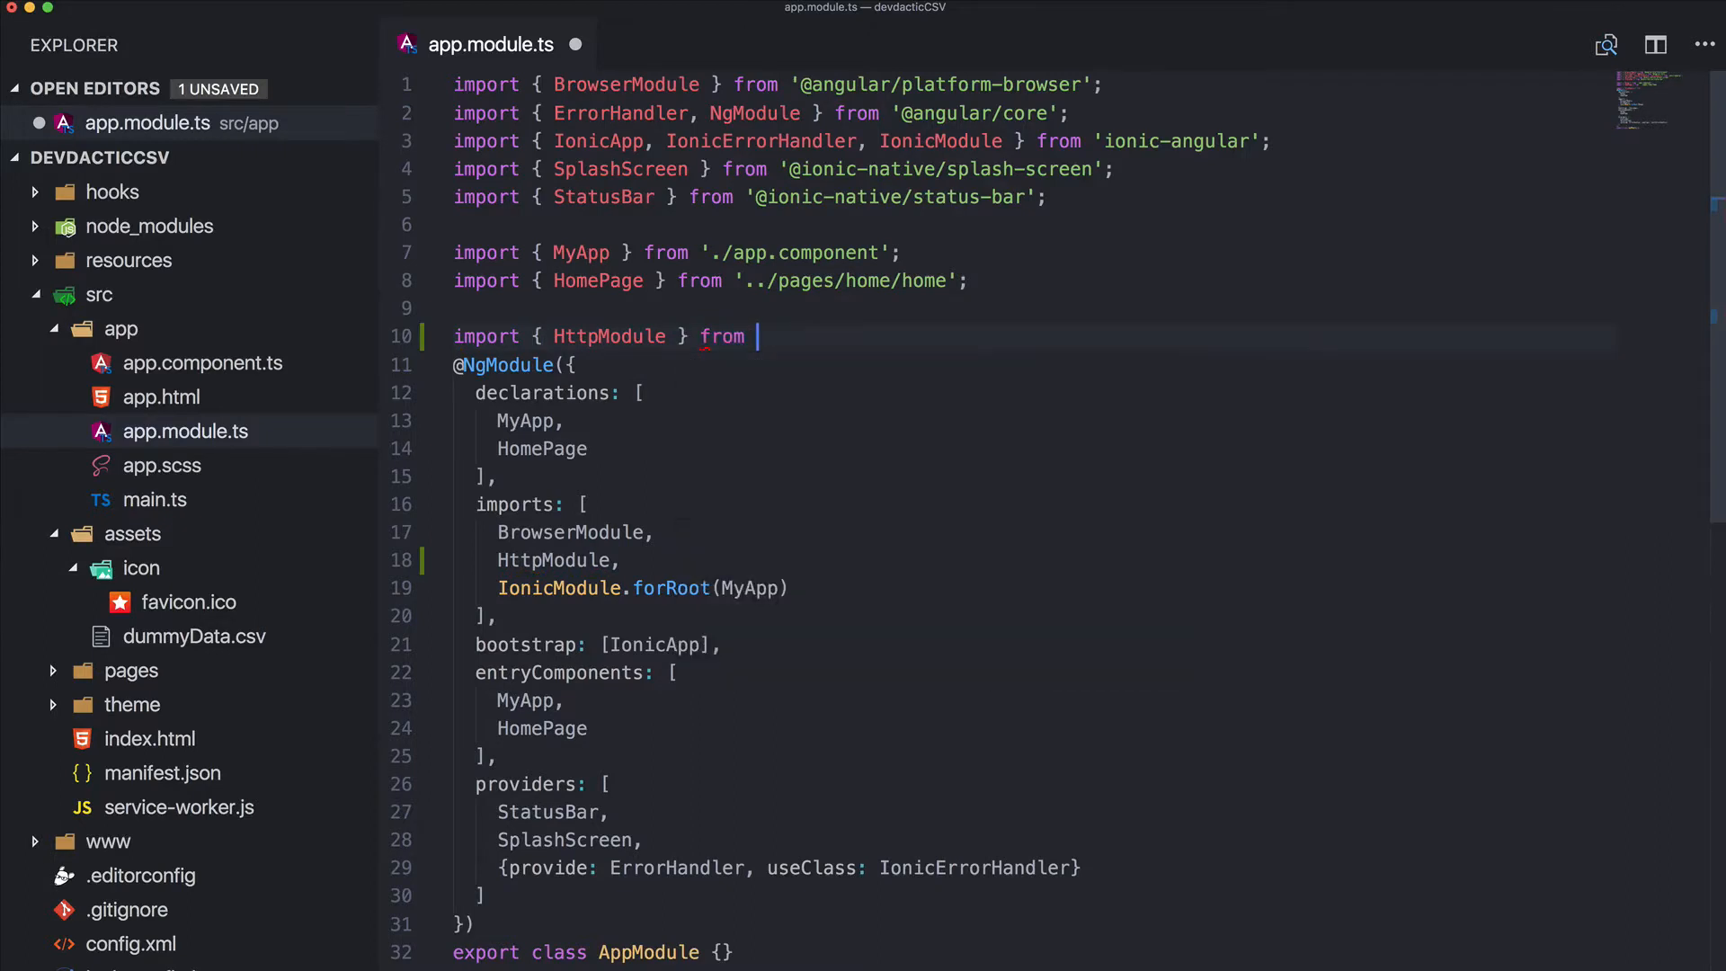
type("'@angular/http'")
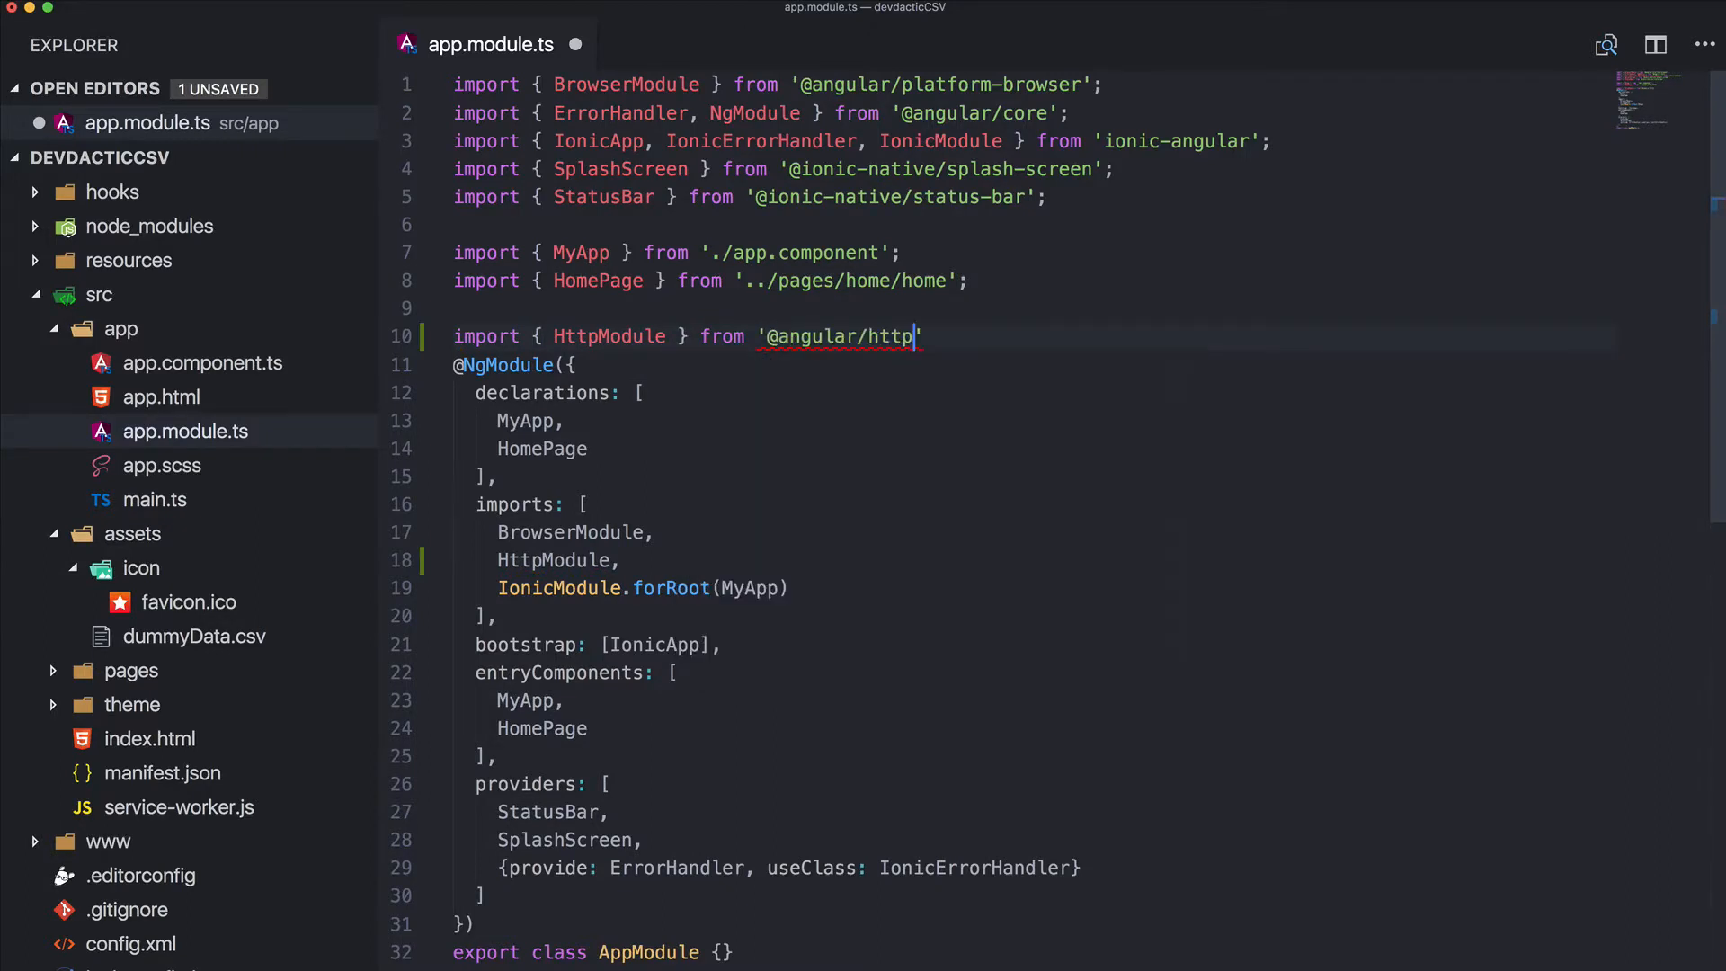
key("Enter")
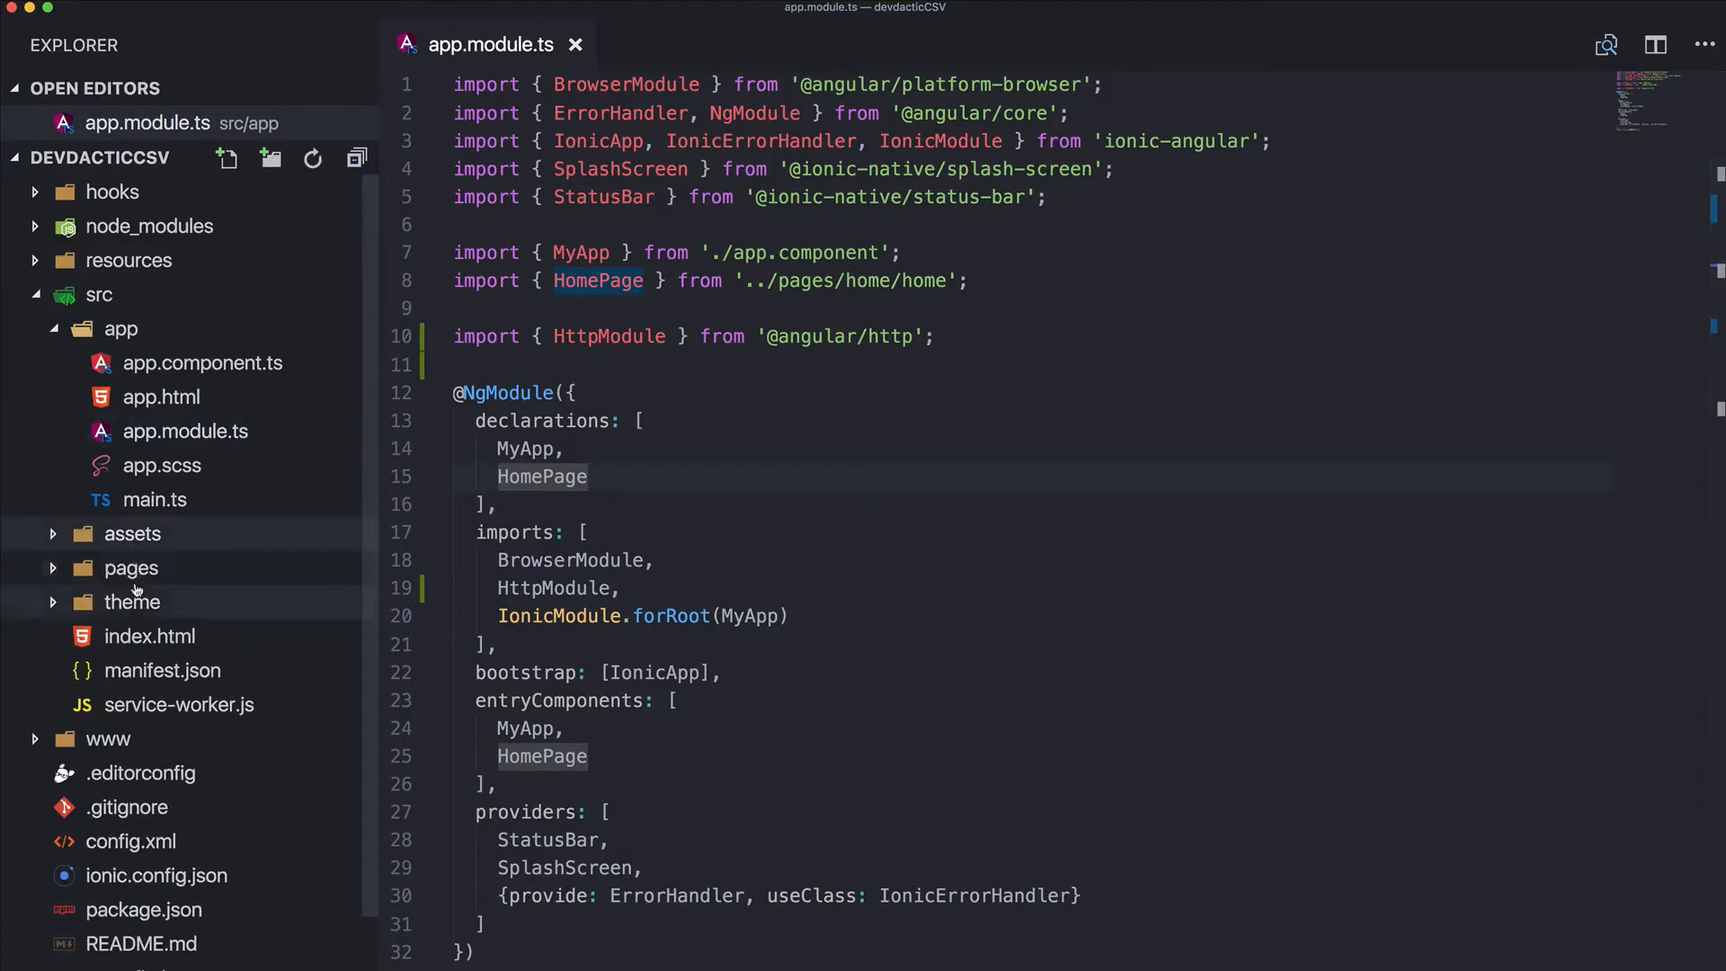
Locate and open the home page's home.ts file from the Explorer
left_click(131, 568)
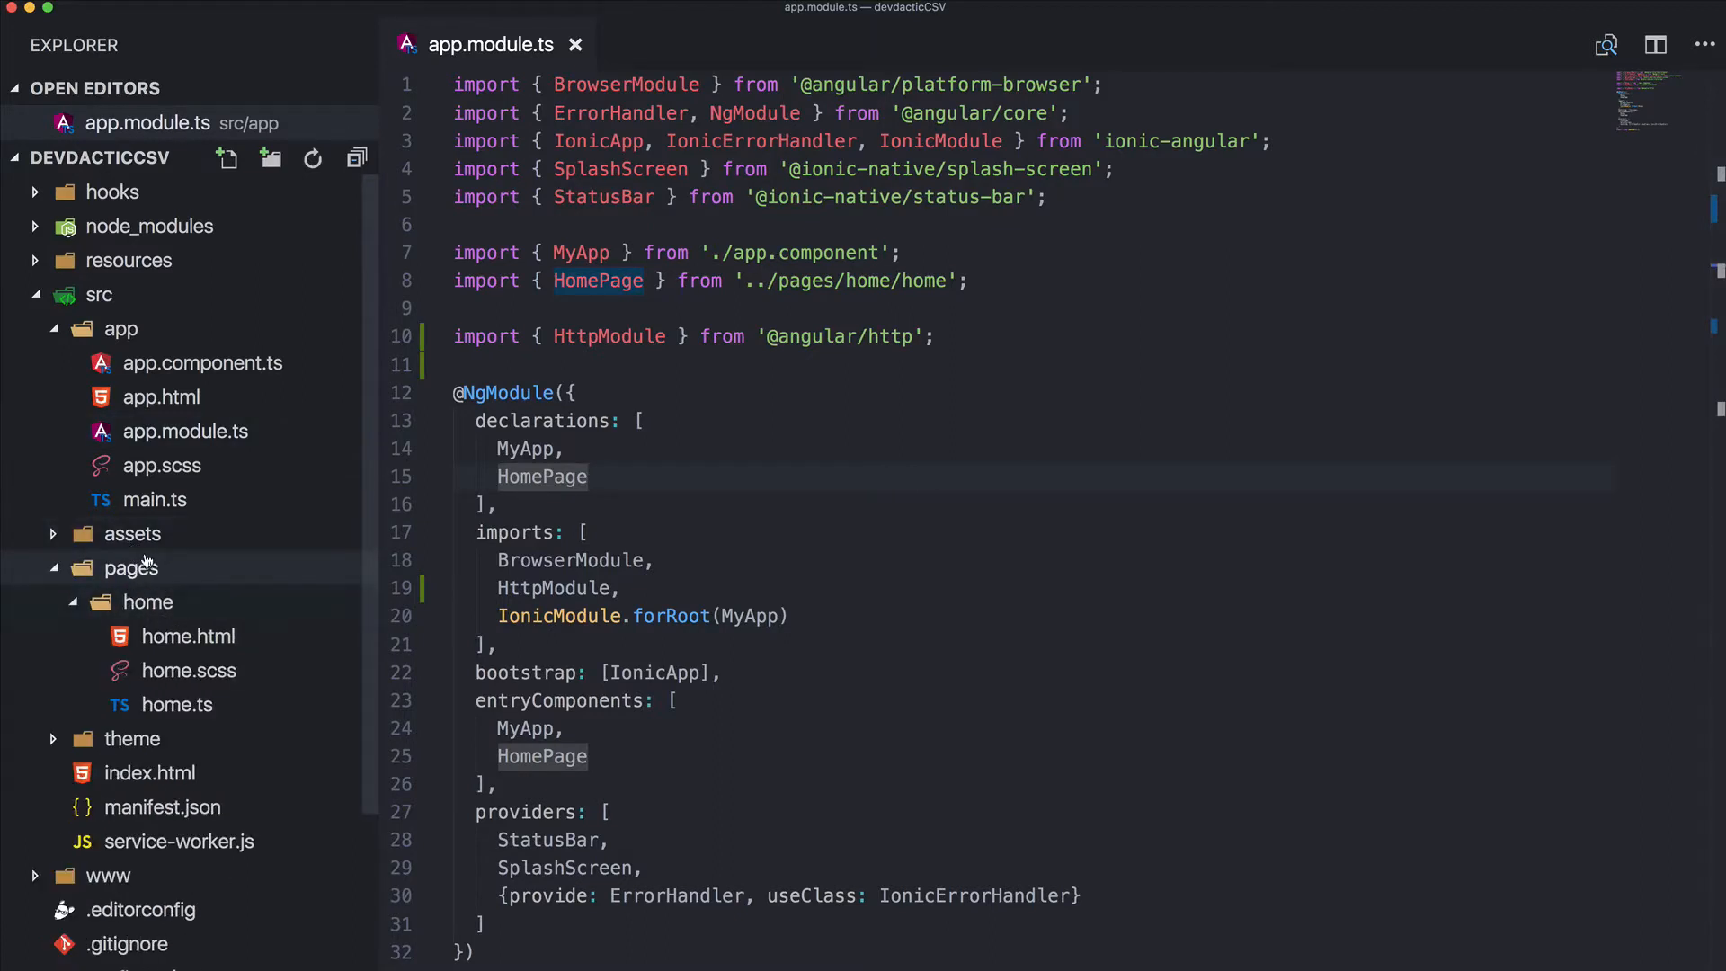
left_click(131, 534)
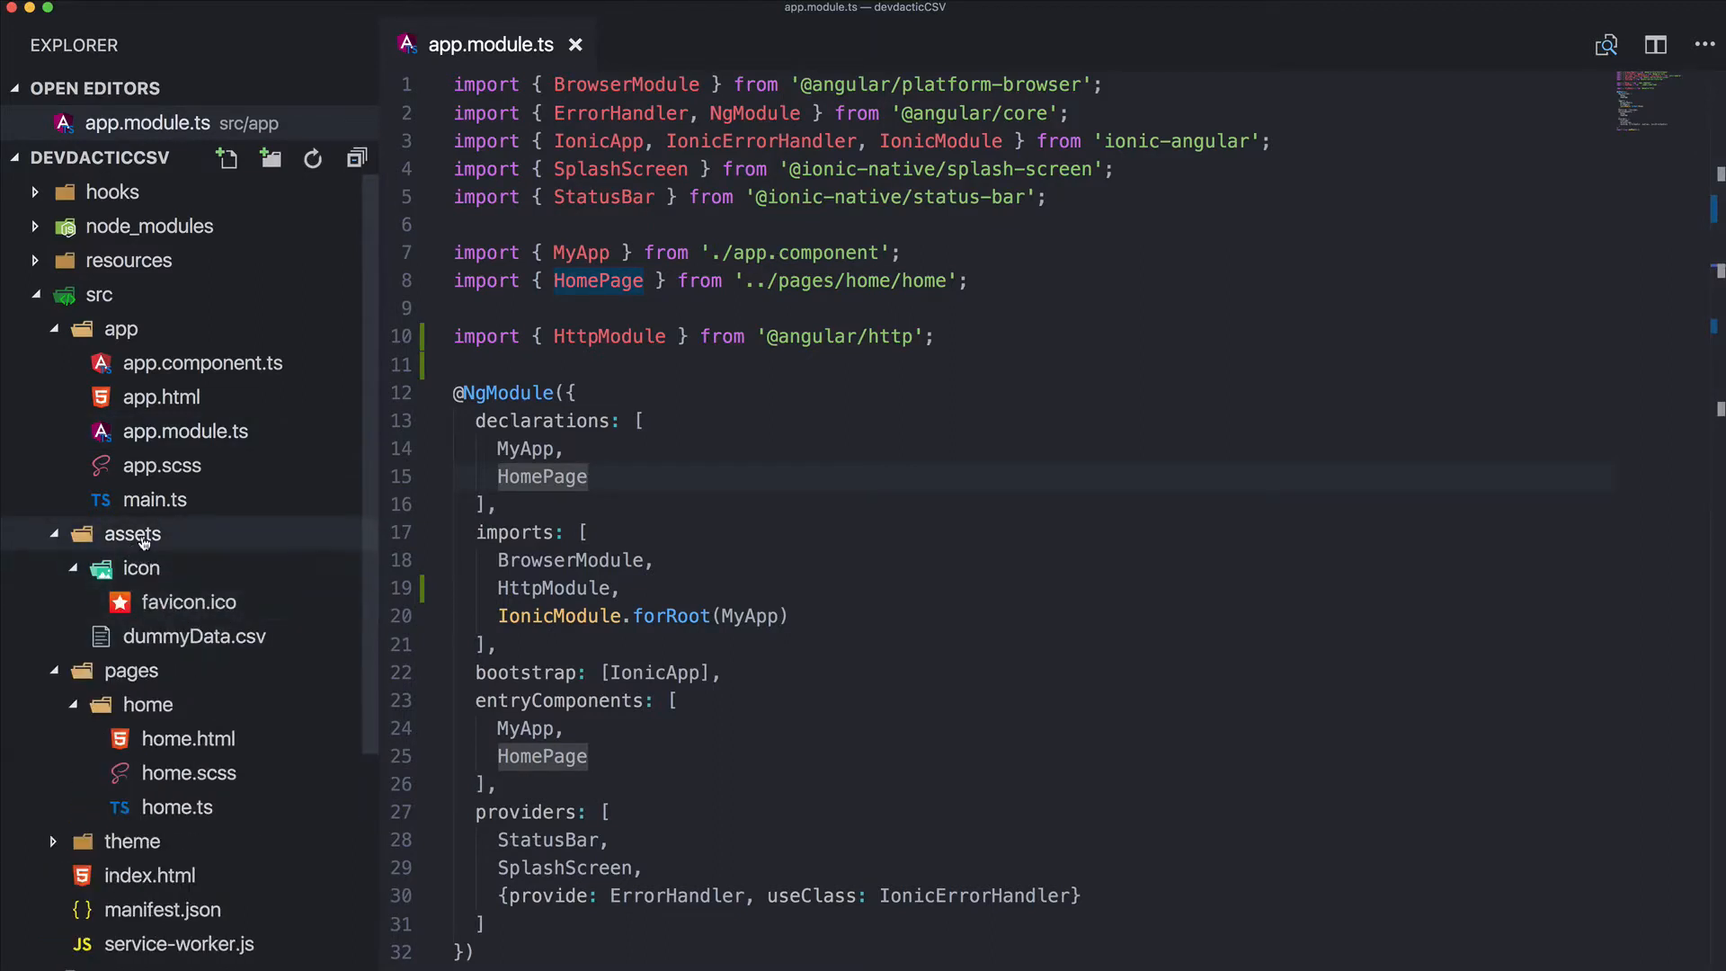
left_click(131, 533)
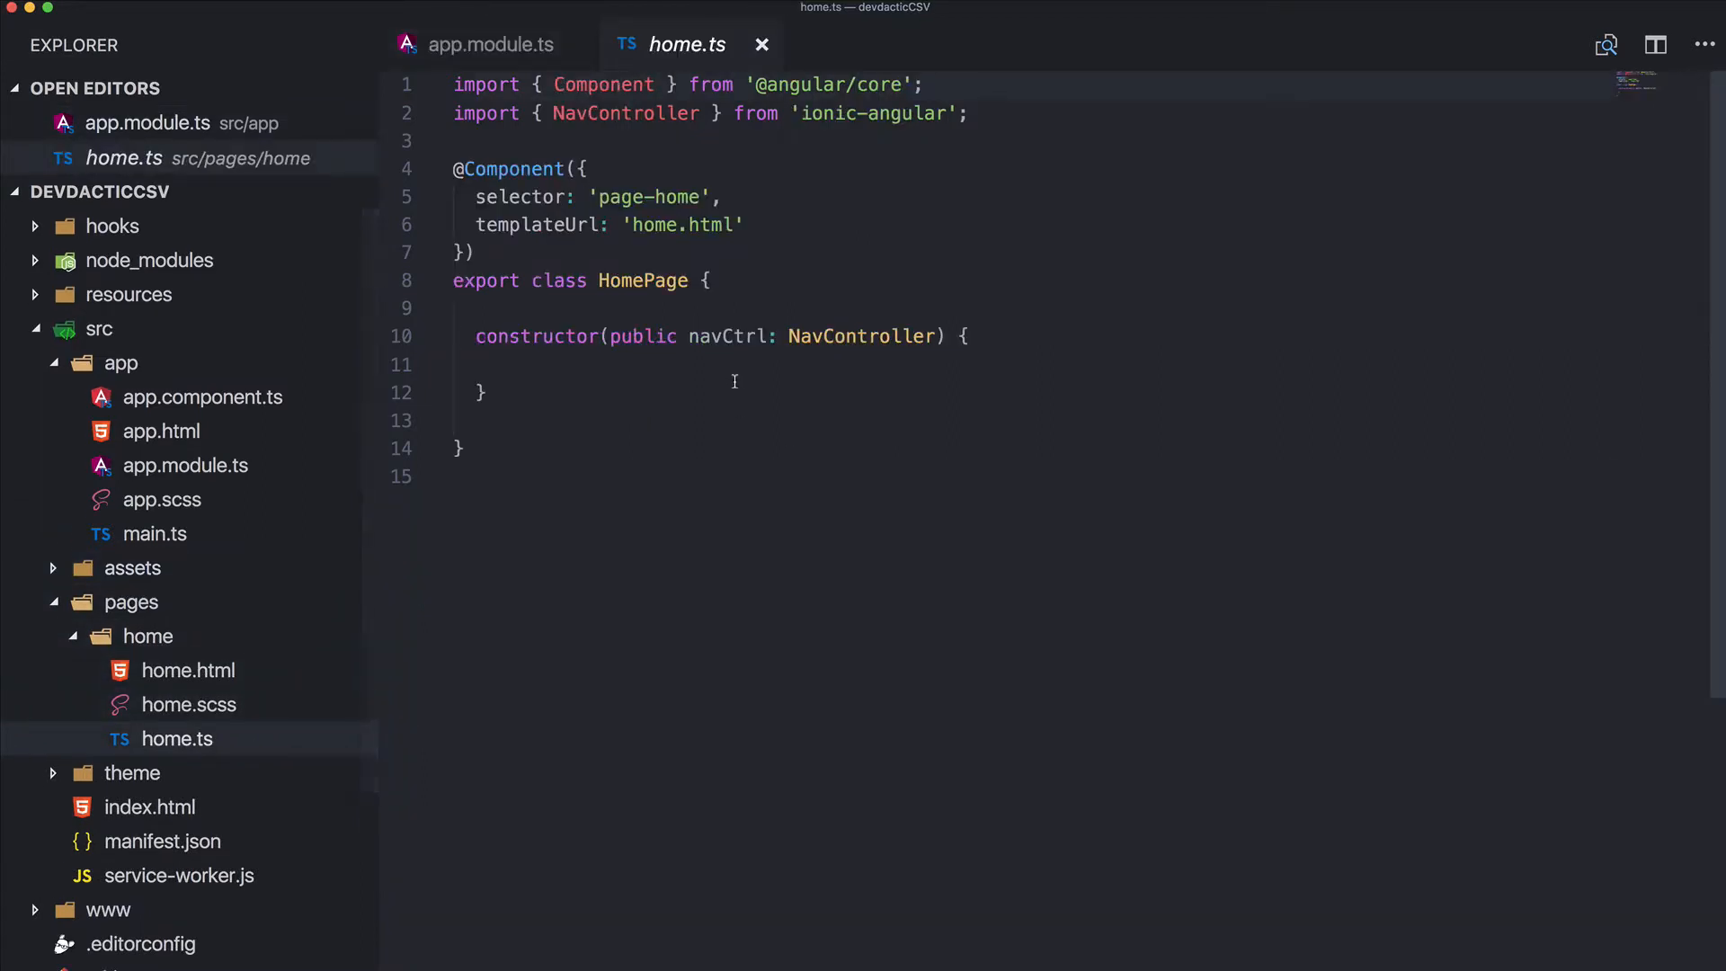
Add import * as papa from 'papaparse' and start the Http import in home.ts
left_click(495, 140)
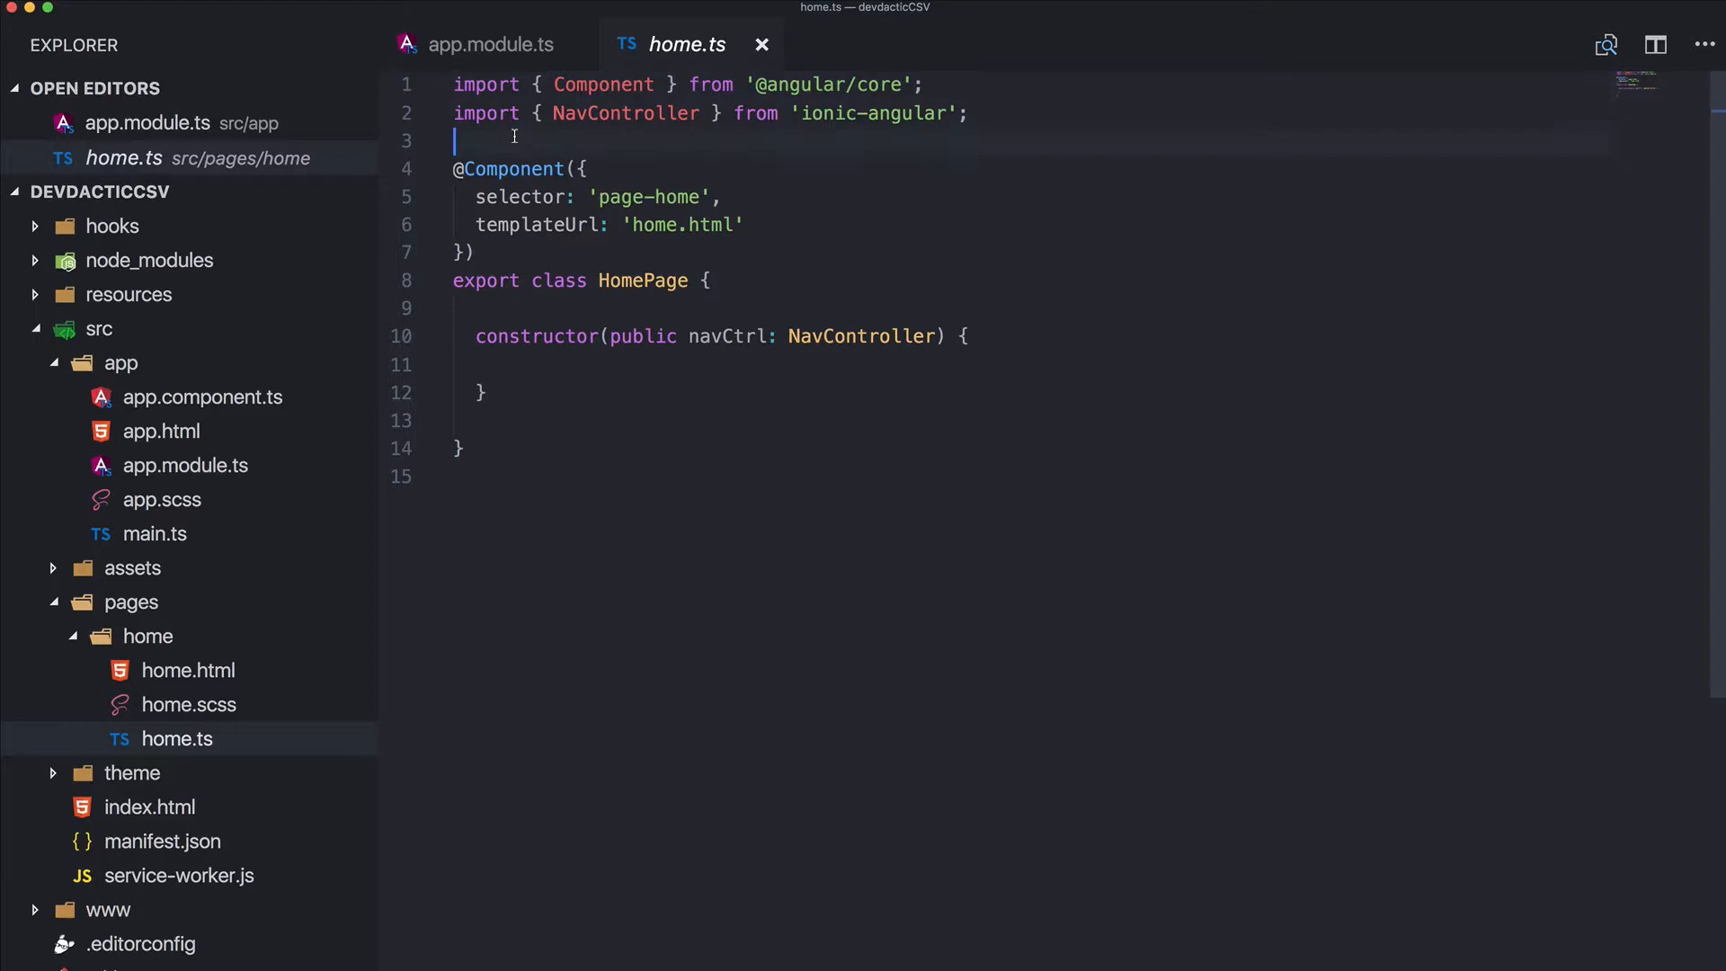
type("import *")
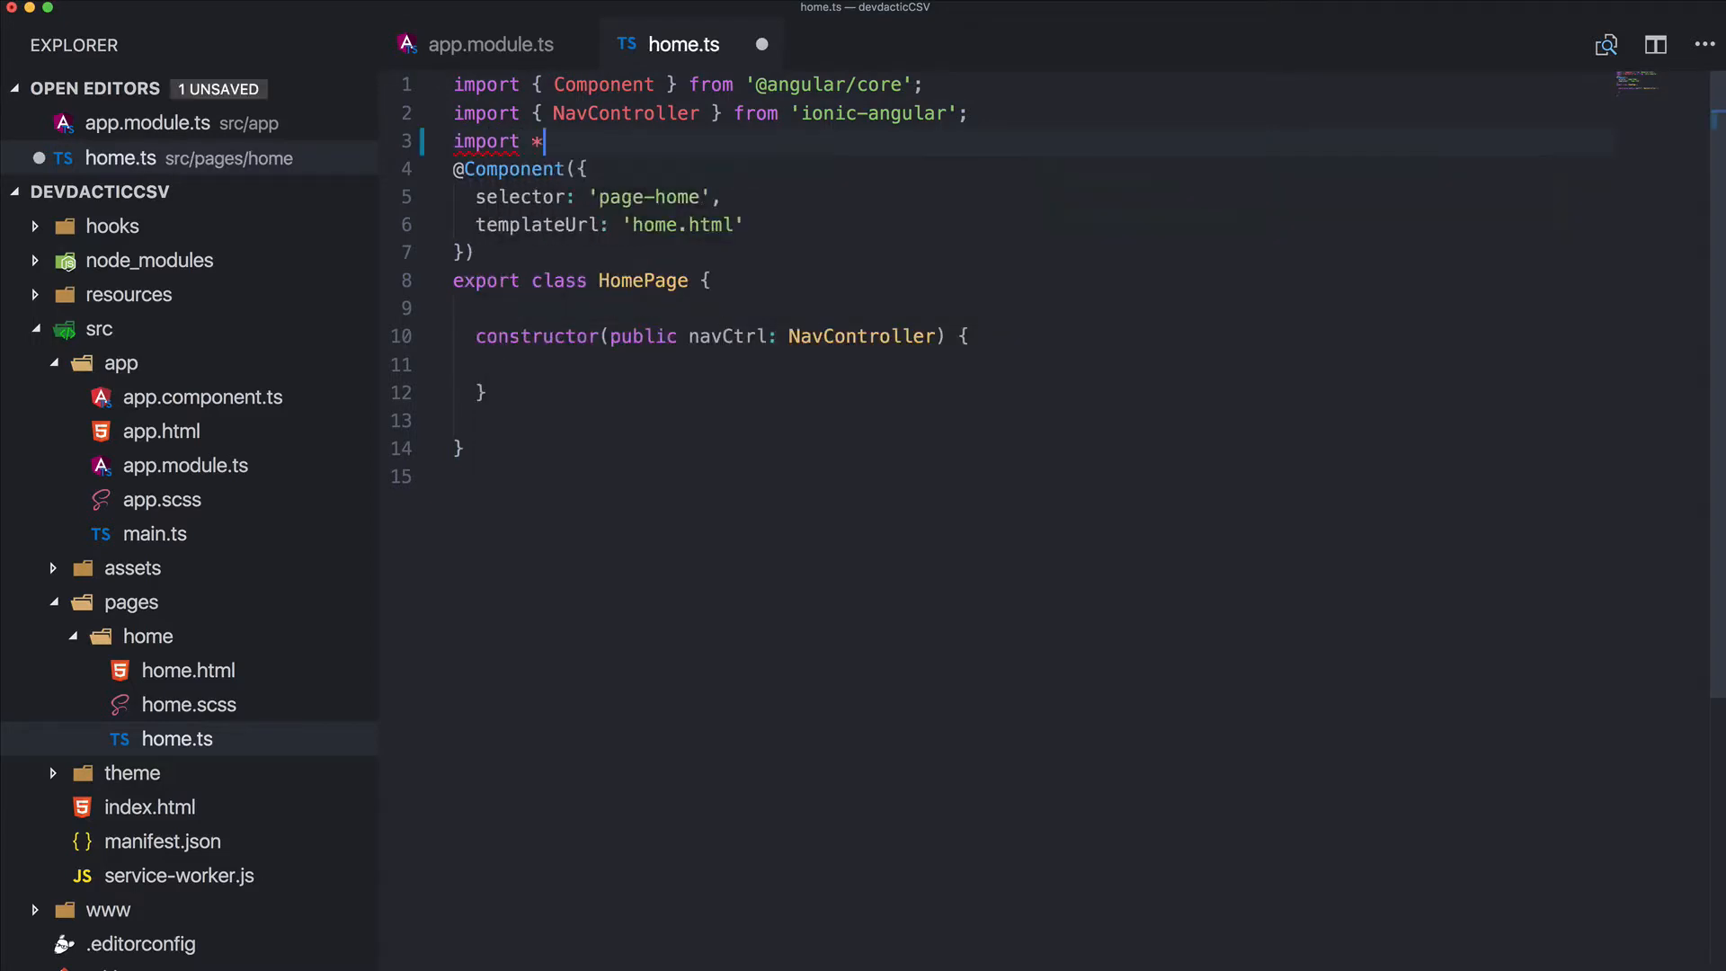
type("as pap")
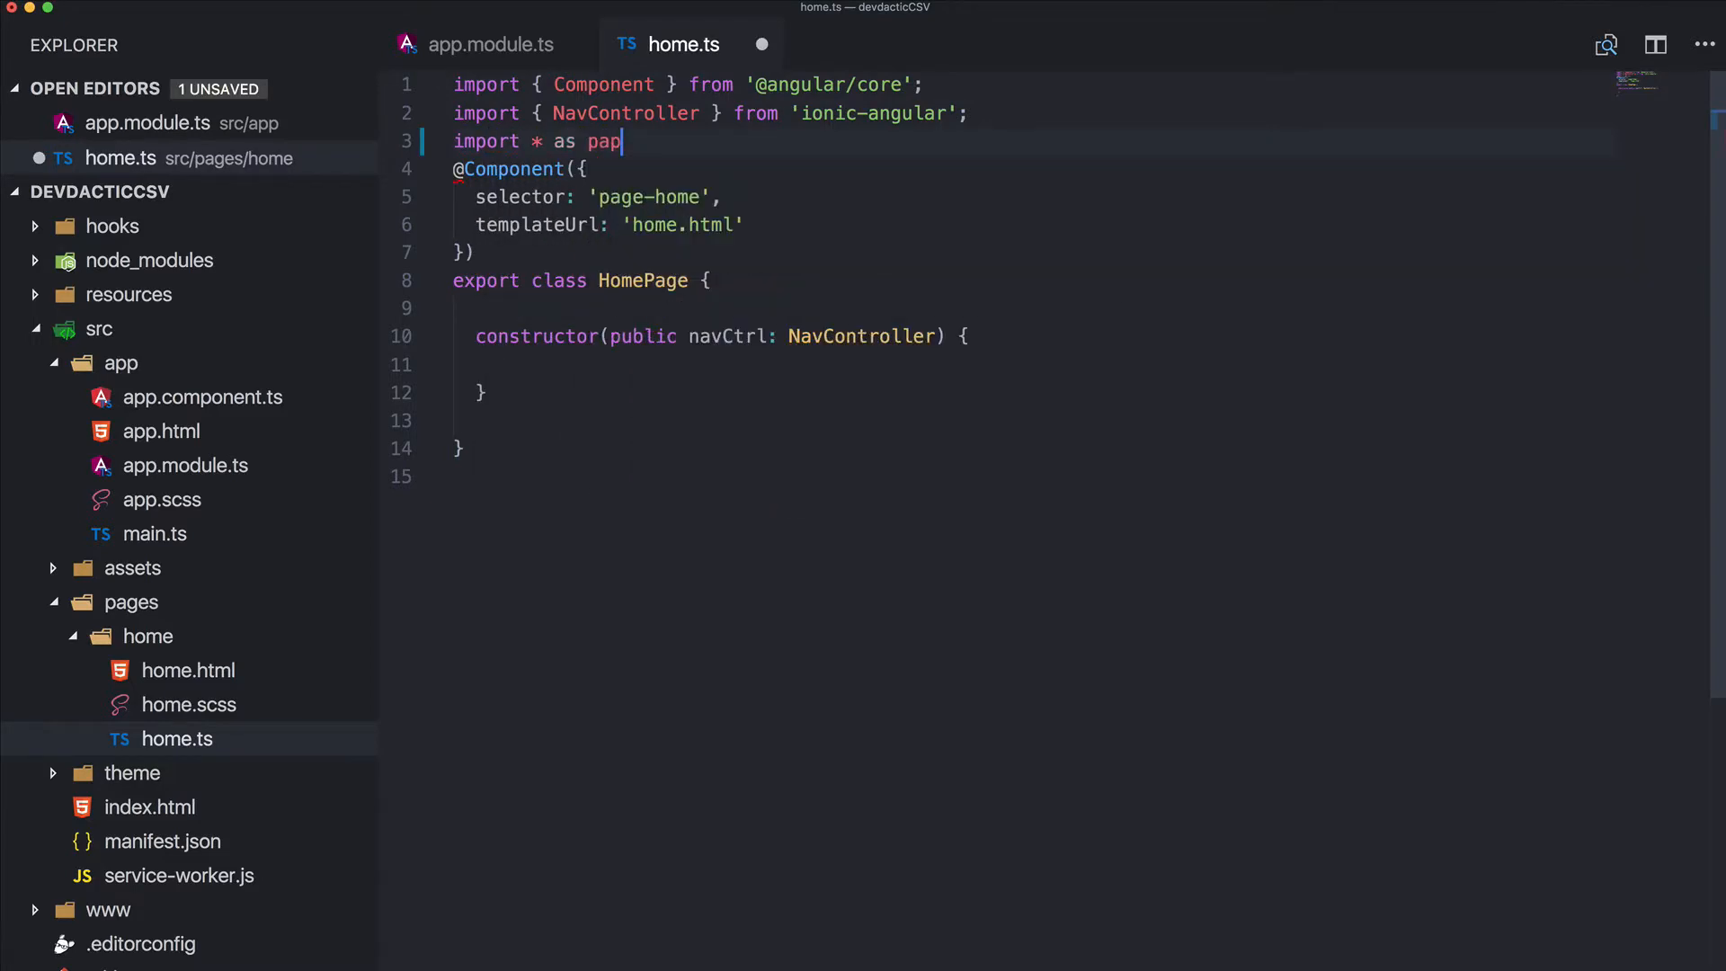
type("a")
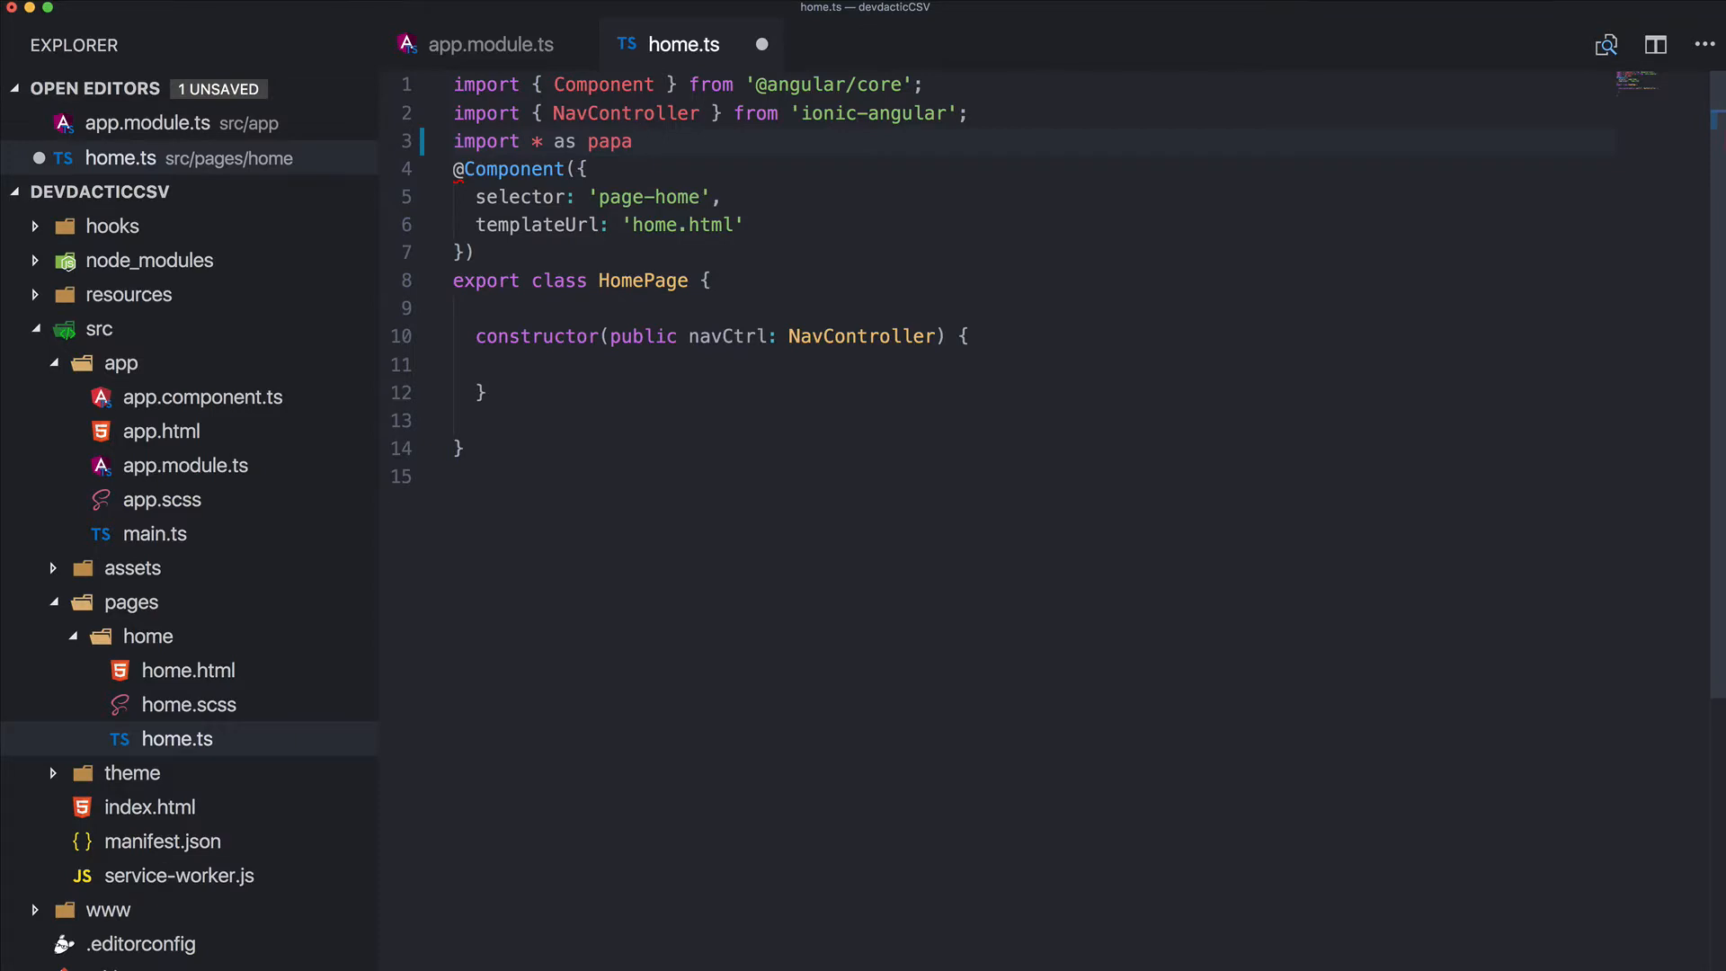
type("from 'papaparse';")
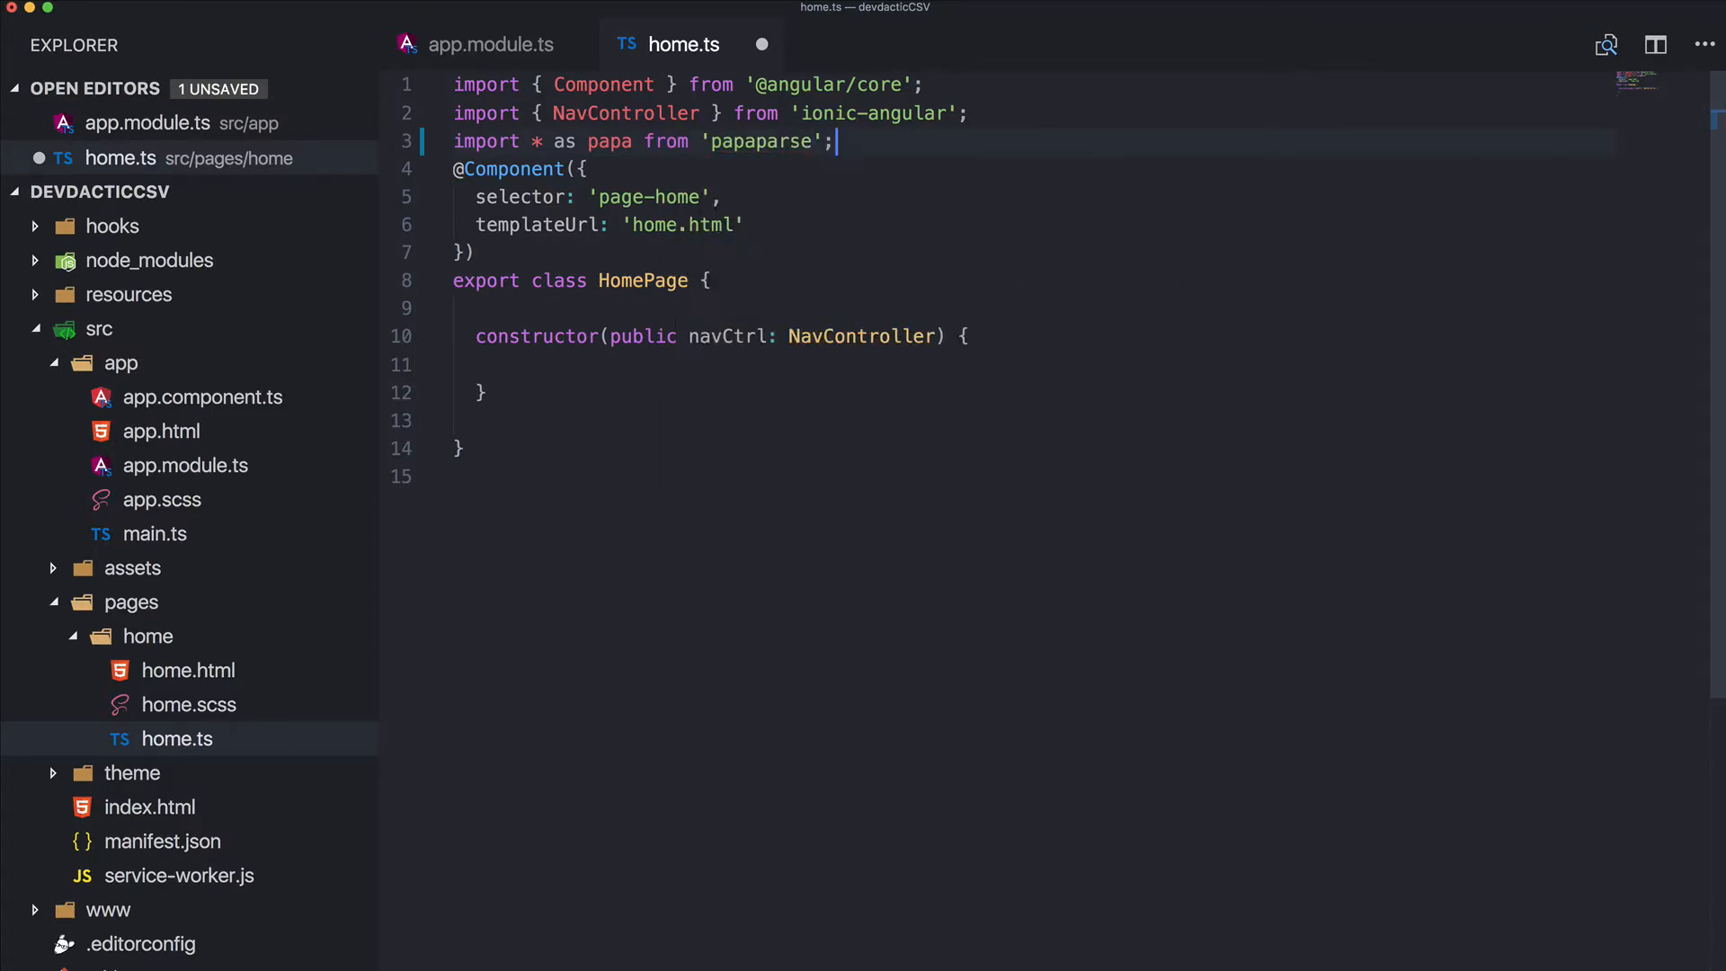
type("im")
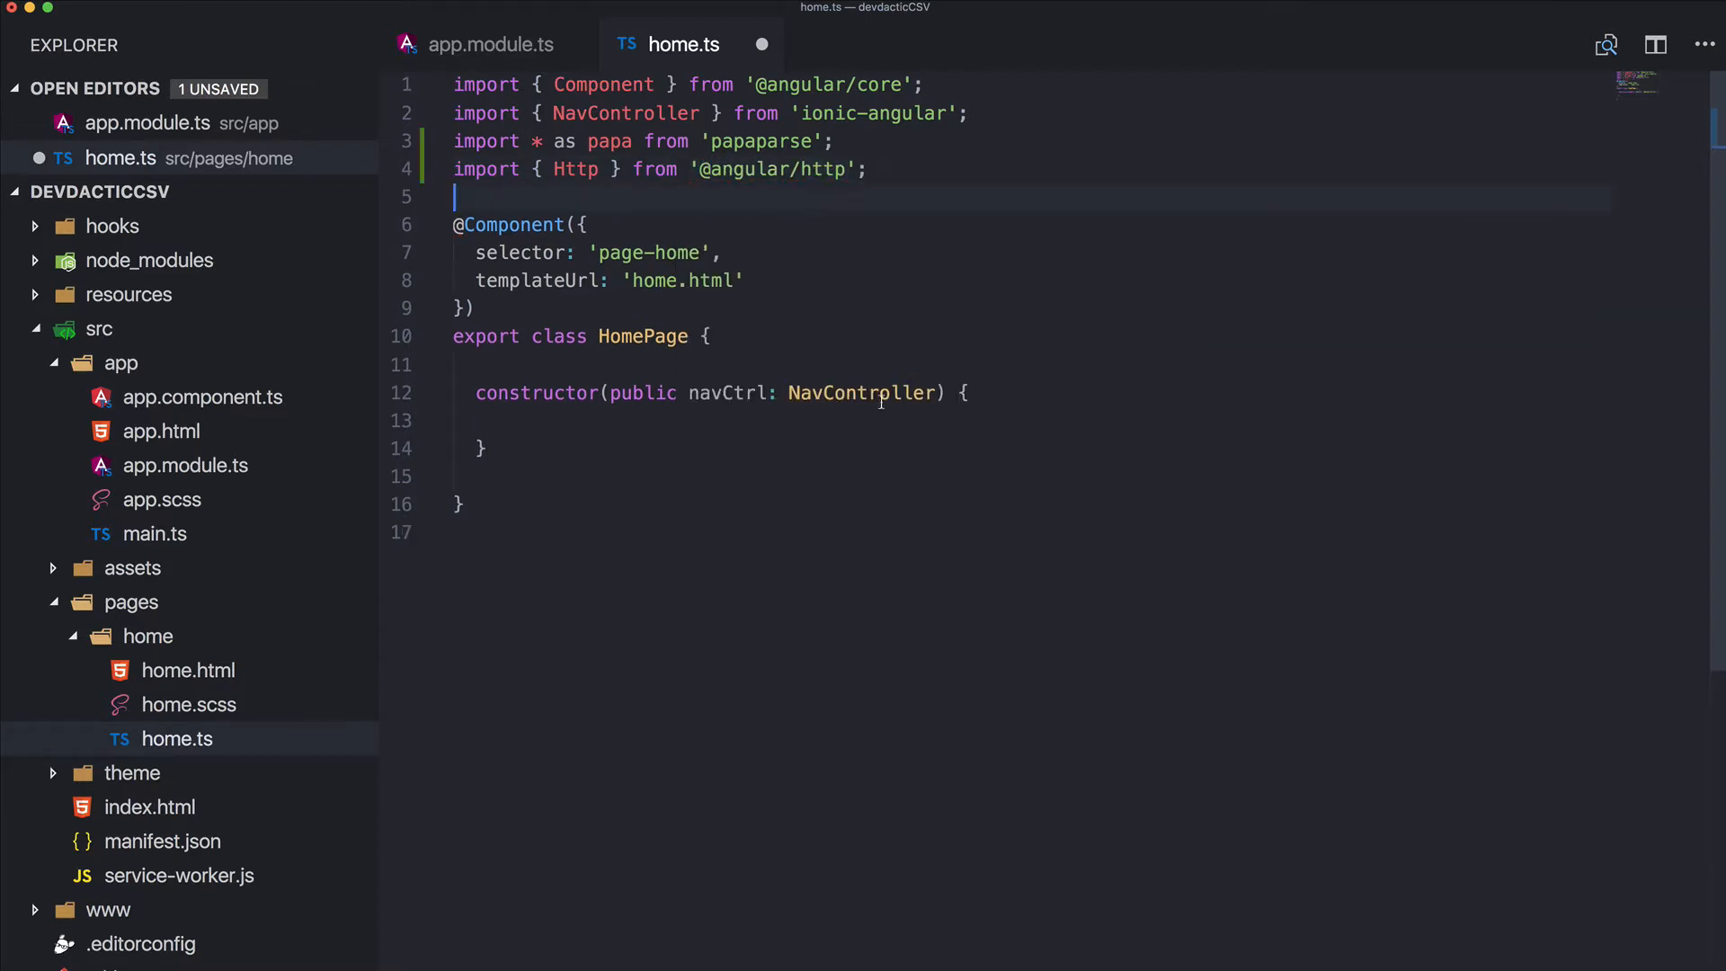
Inject private http: Http in the constructor and begin a readCsvData() method calling this
type(",")
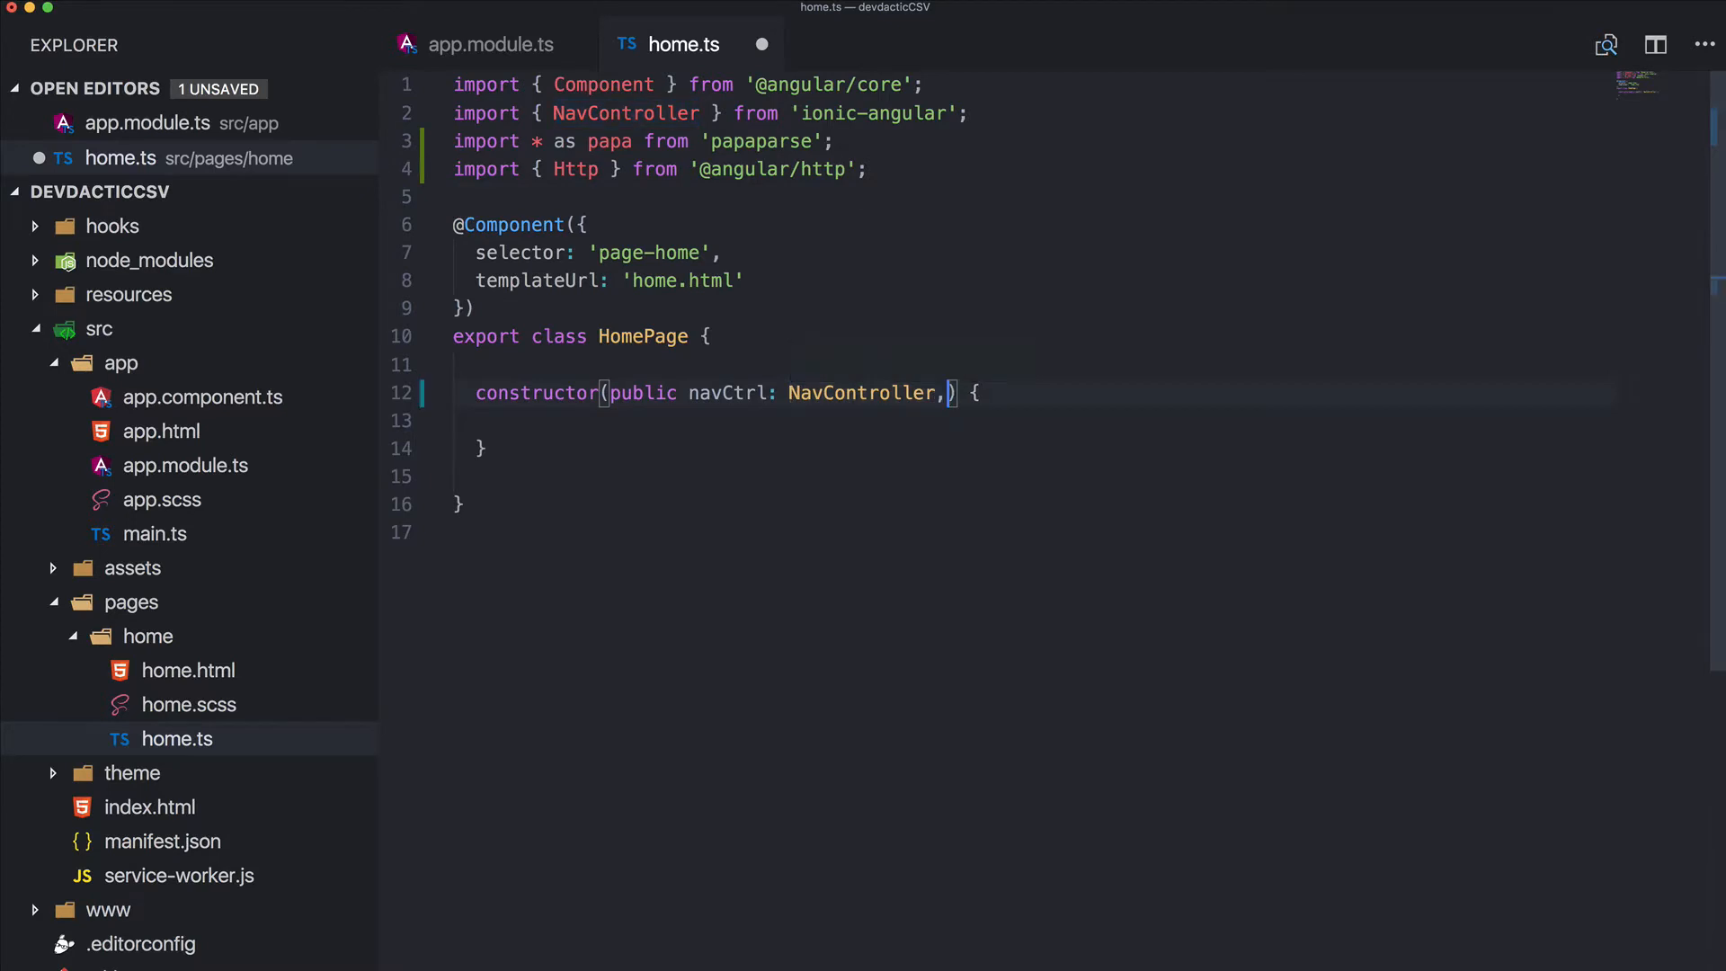
type("private htt")
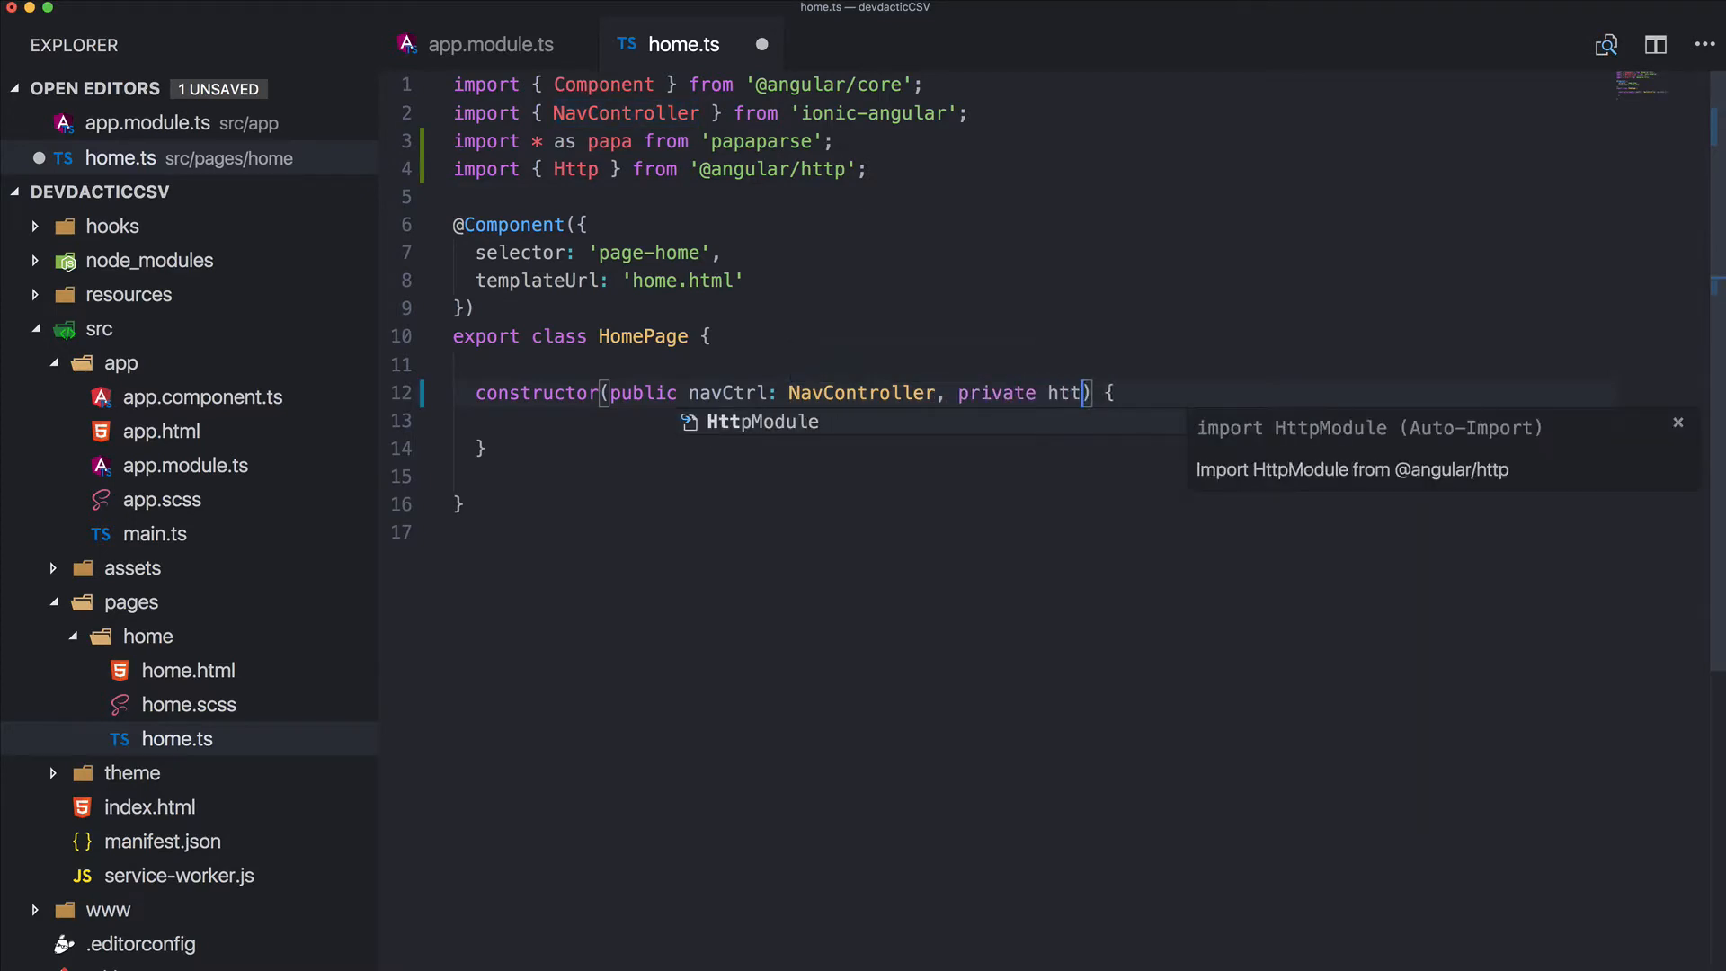
type("p: Htt")
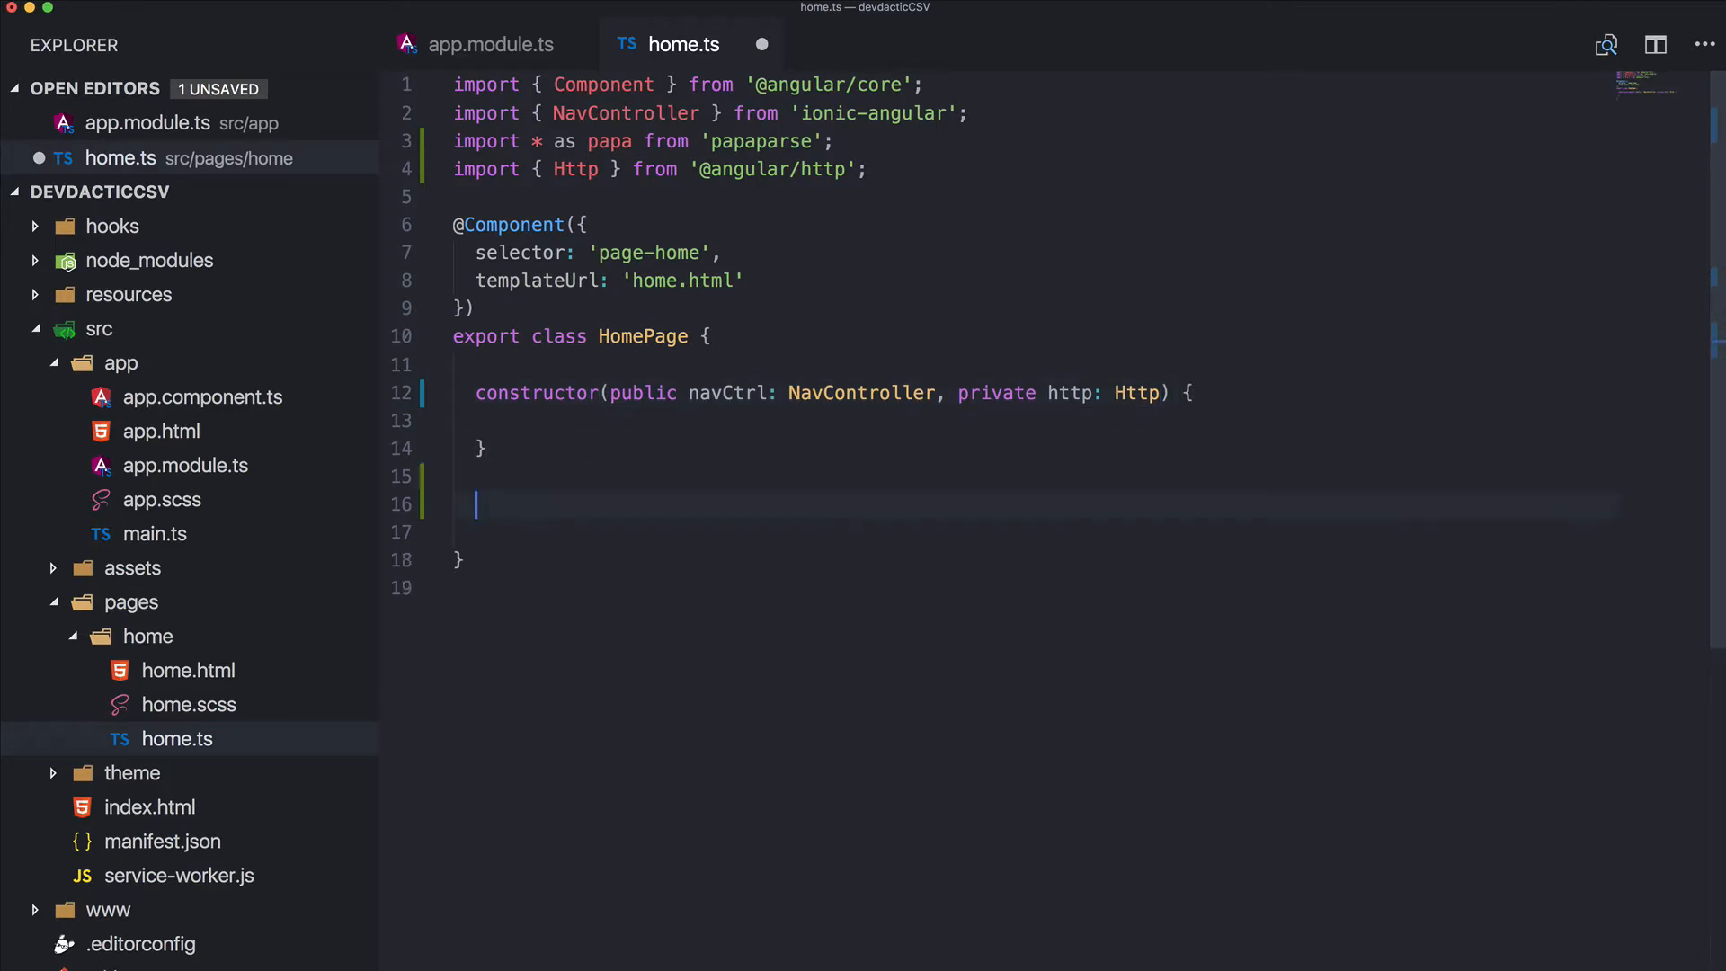
type("private r")
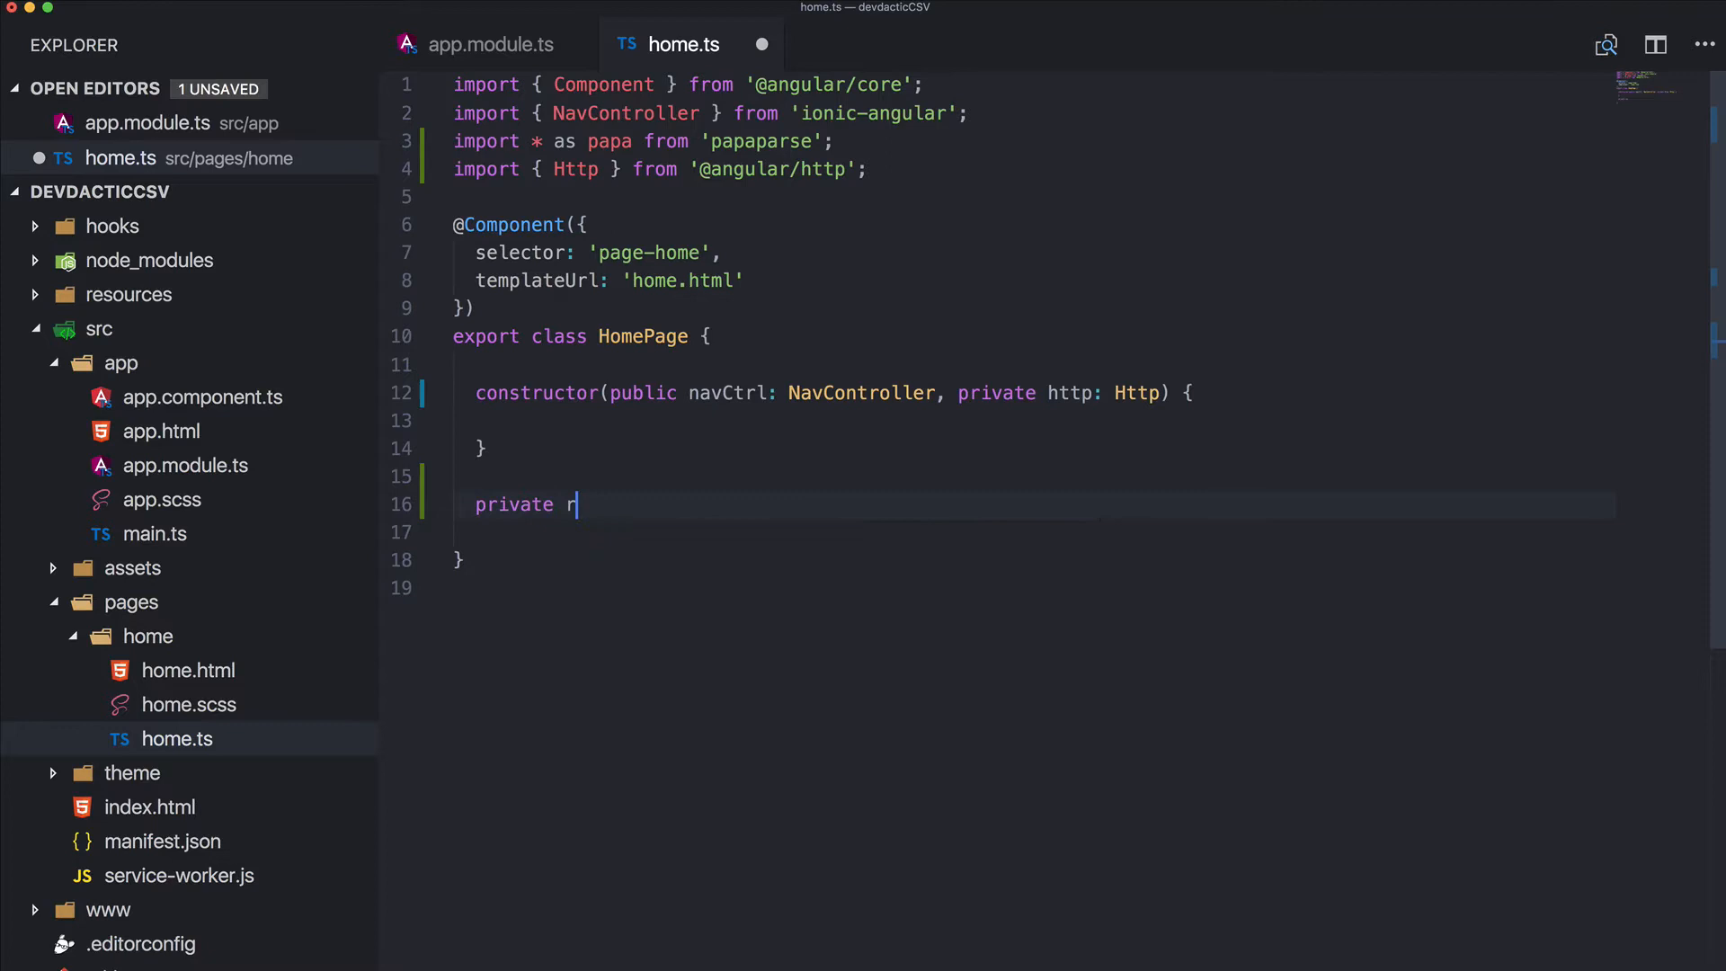
type("eadCsv")
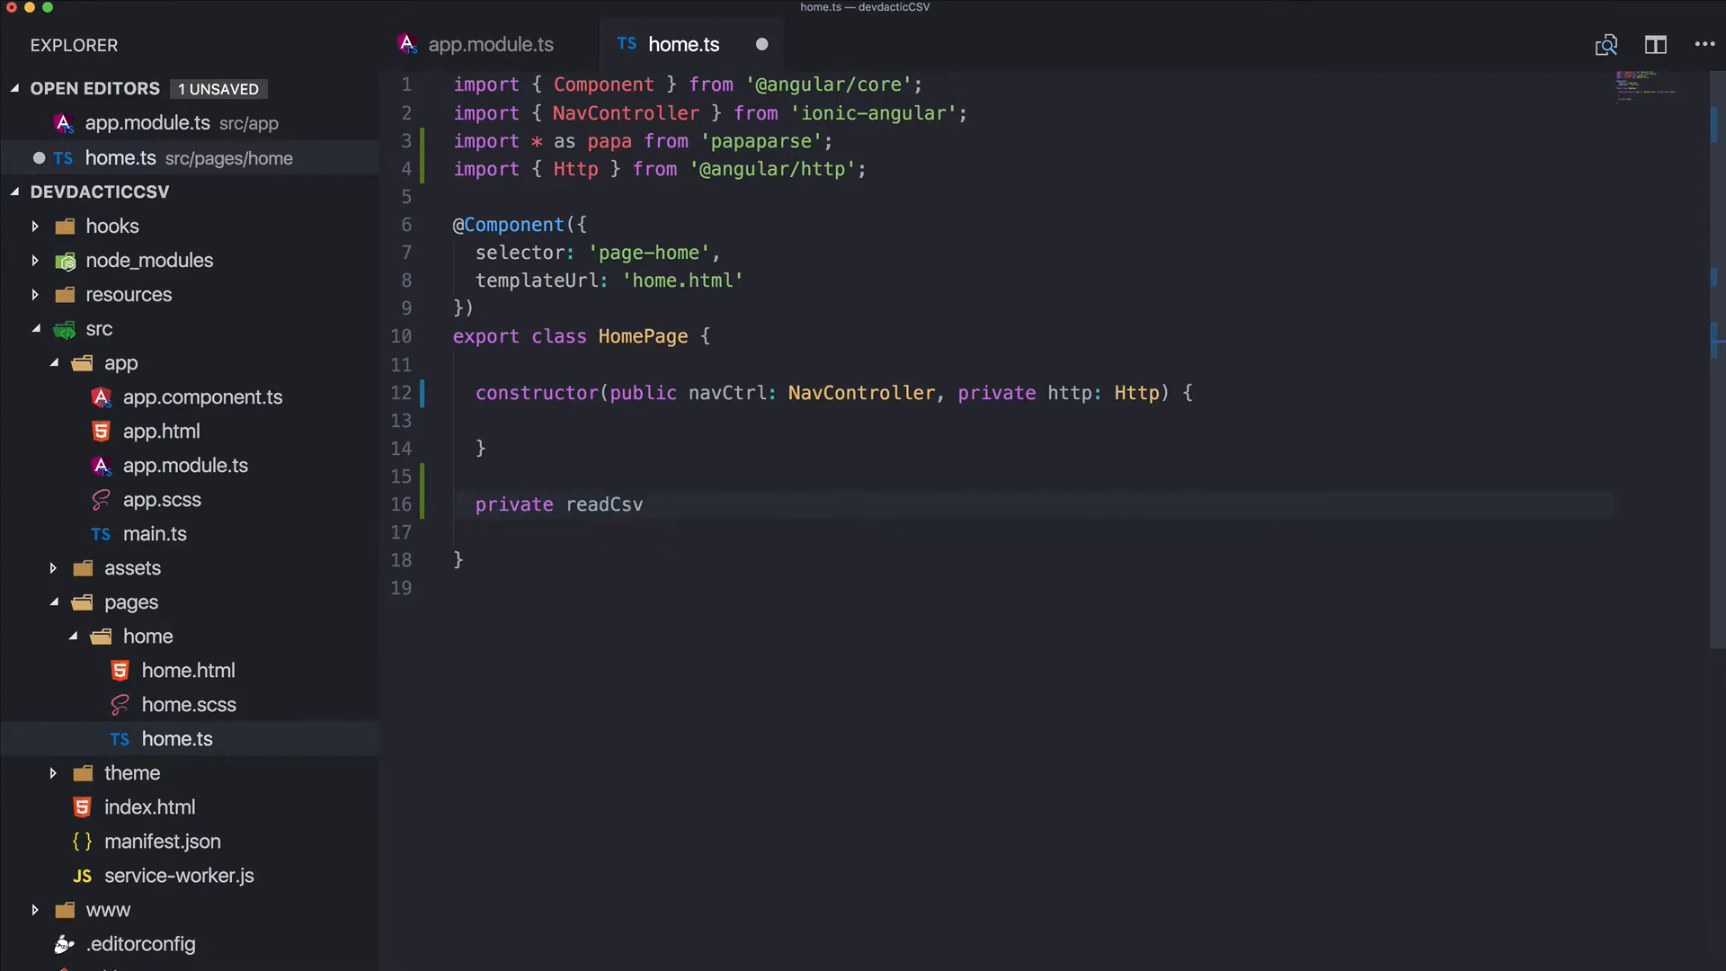
type("Data() {")
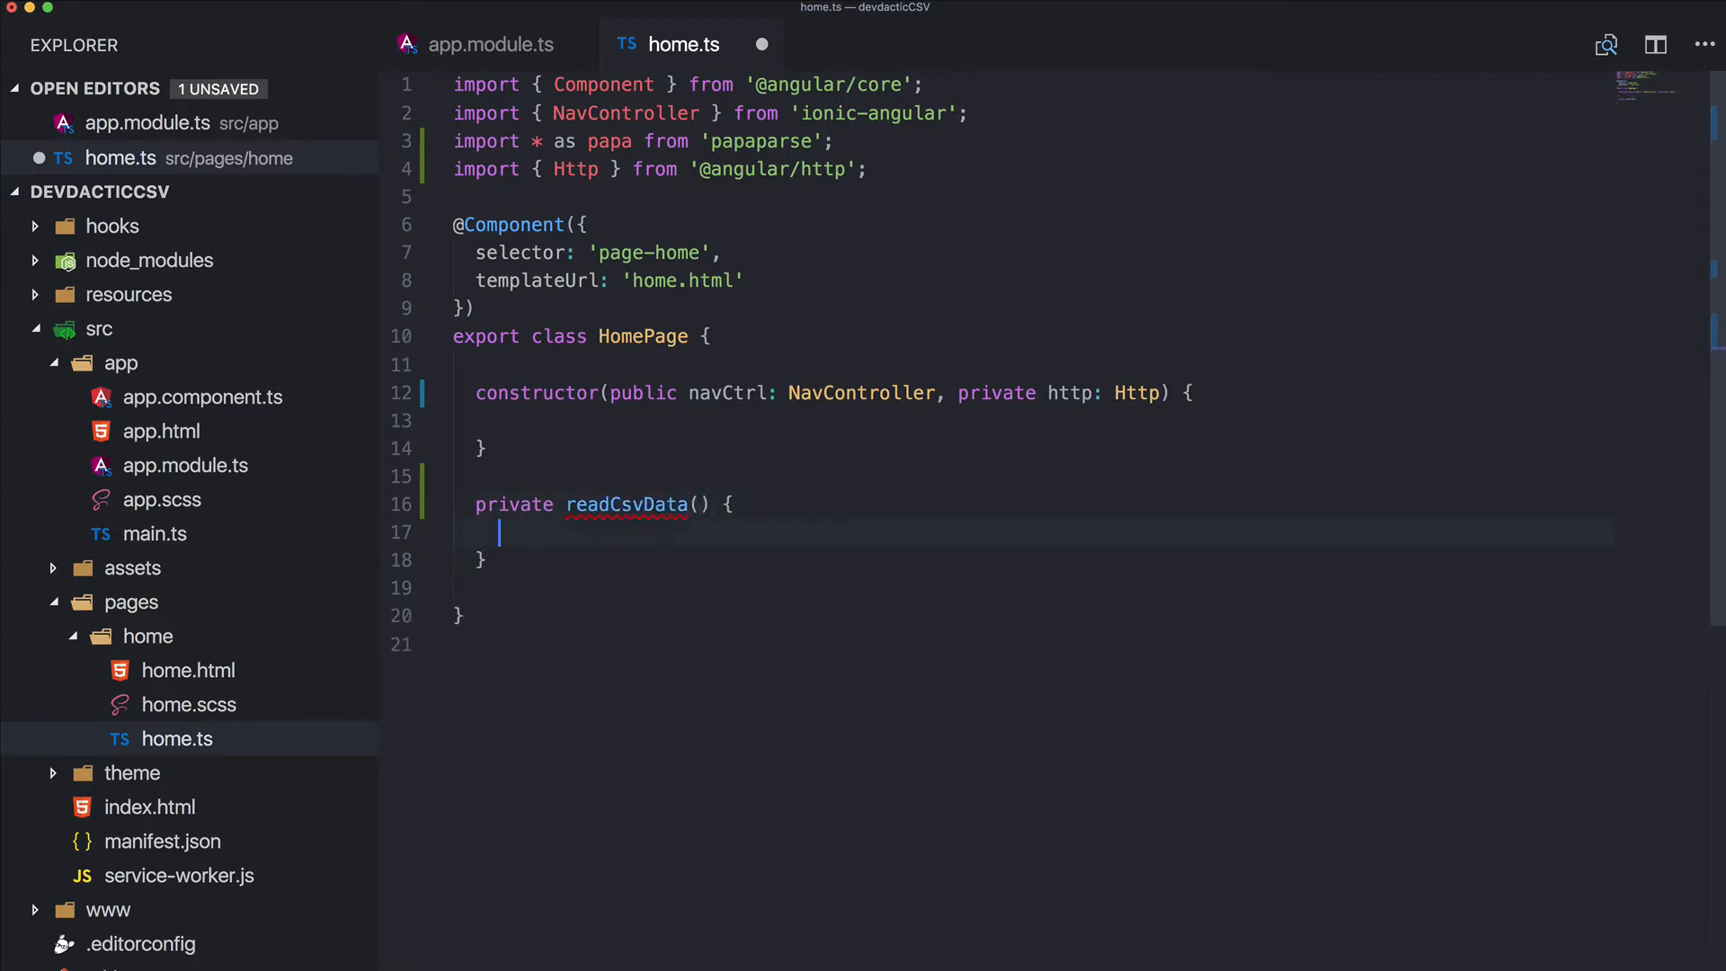
type("this.readCsvData();")
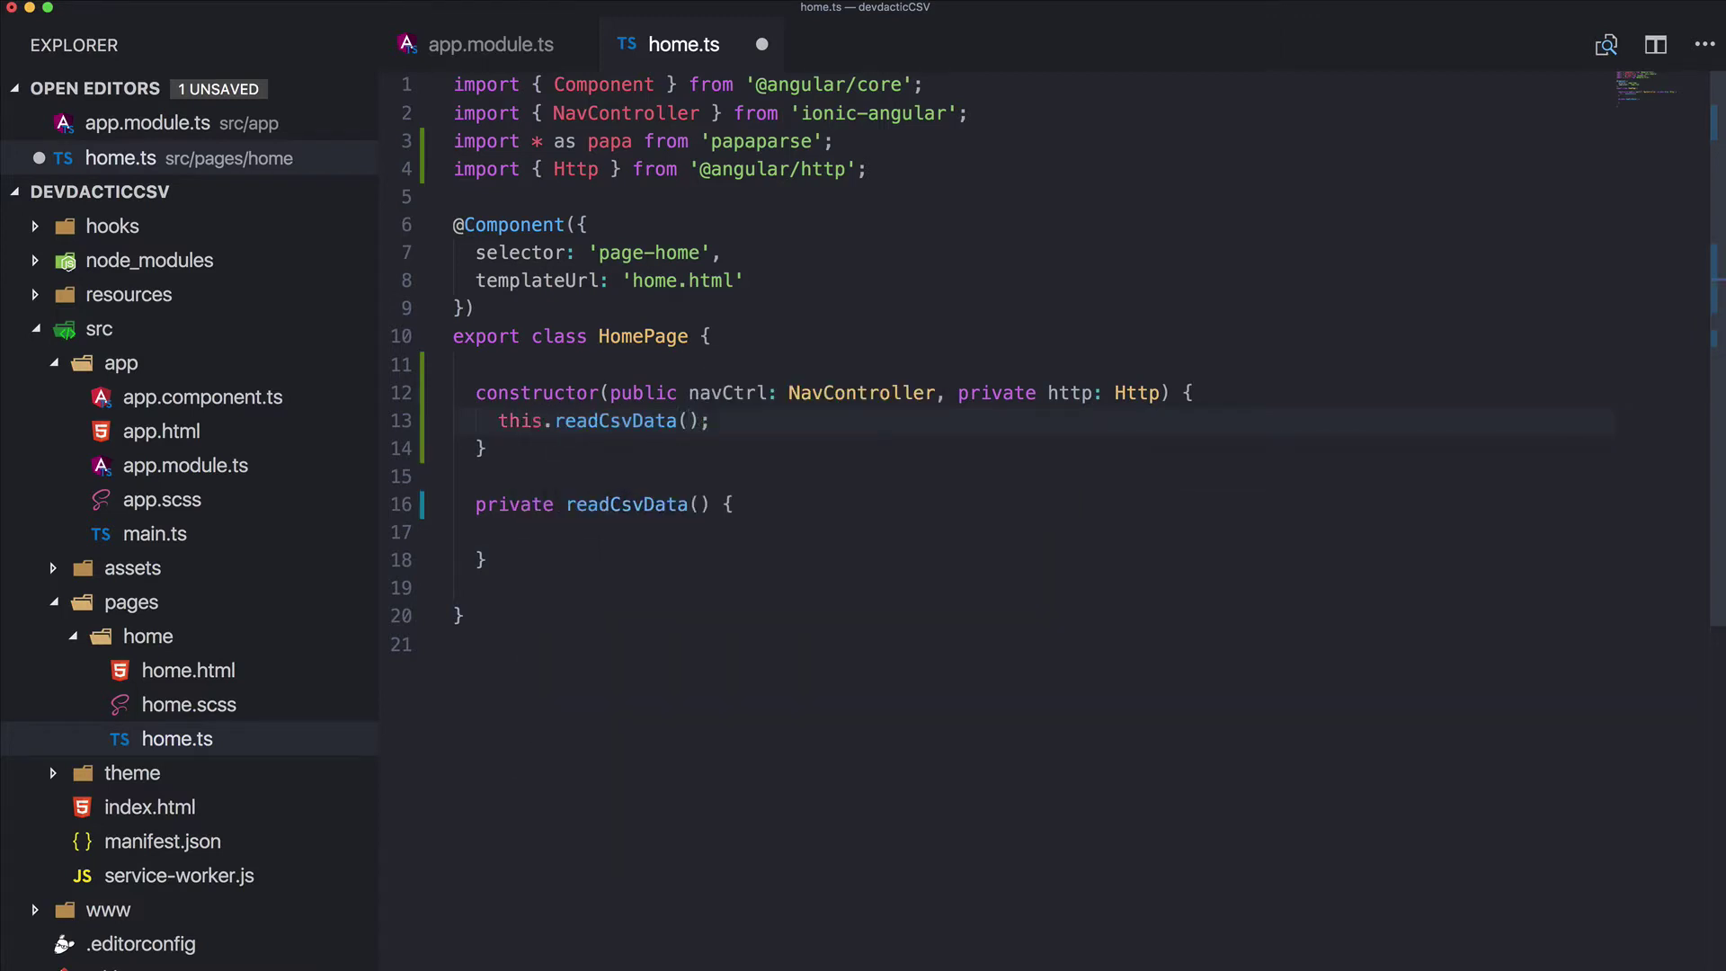
Have readCsvData call this.http.get('assets/dummyData.csv').subscribe with this callbacks
type("t")
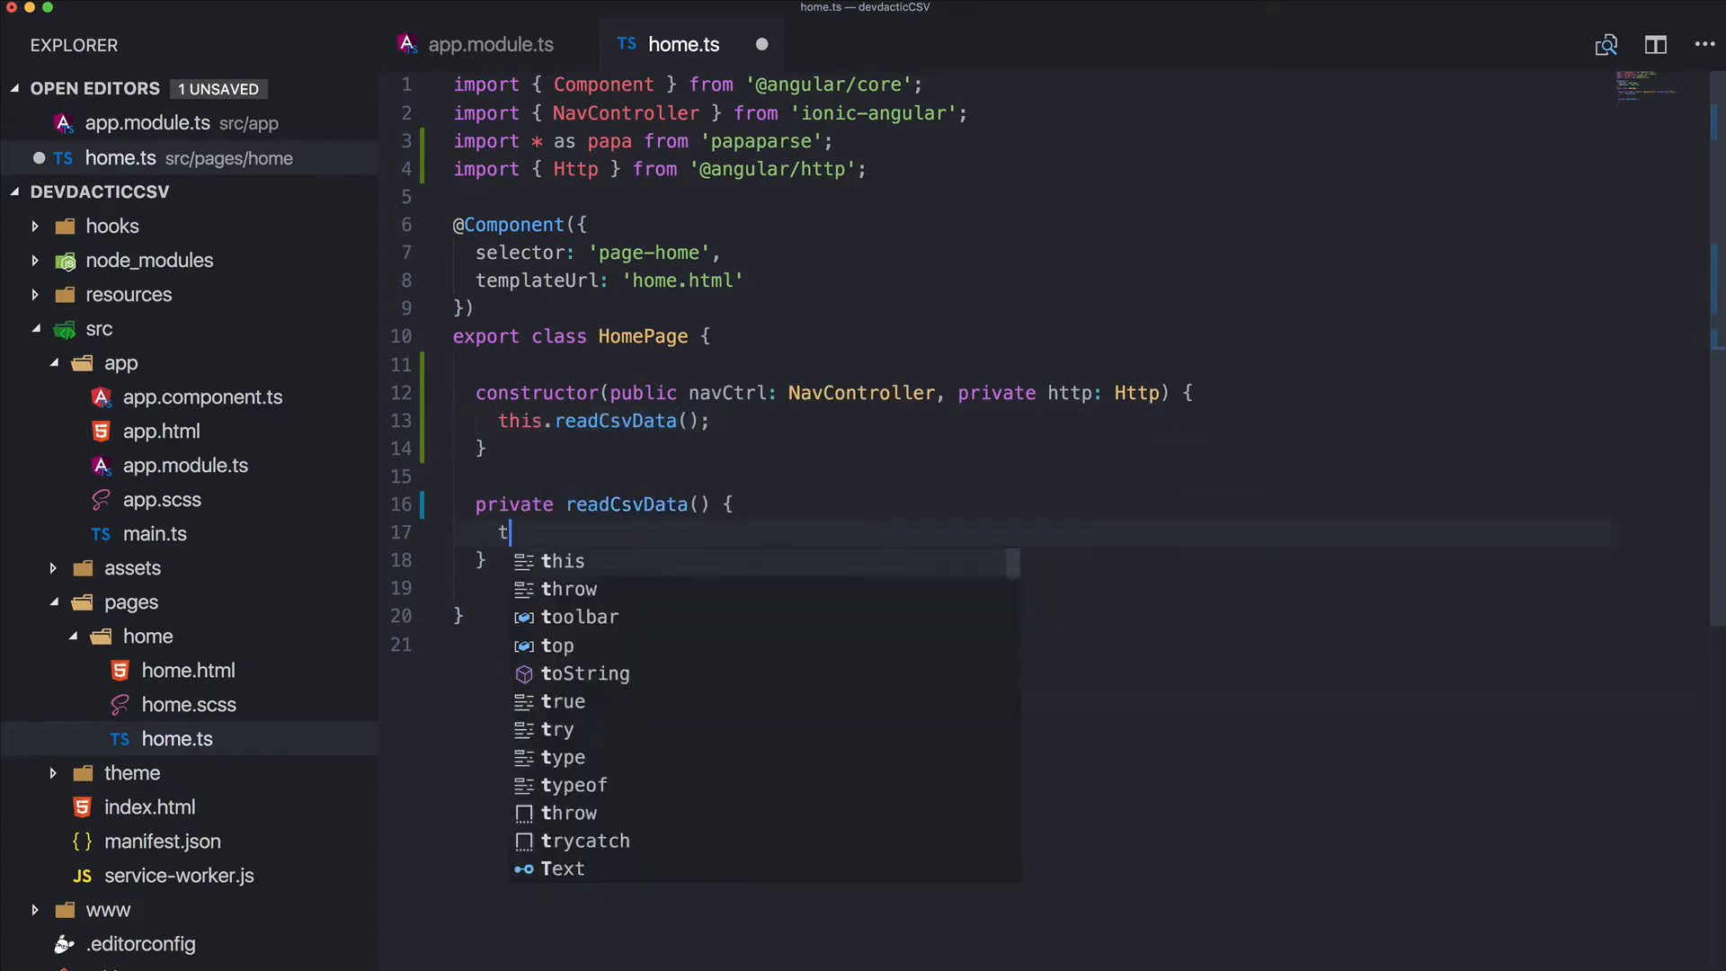
type("his.http.get(''")
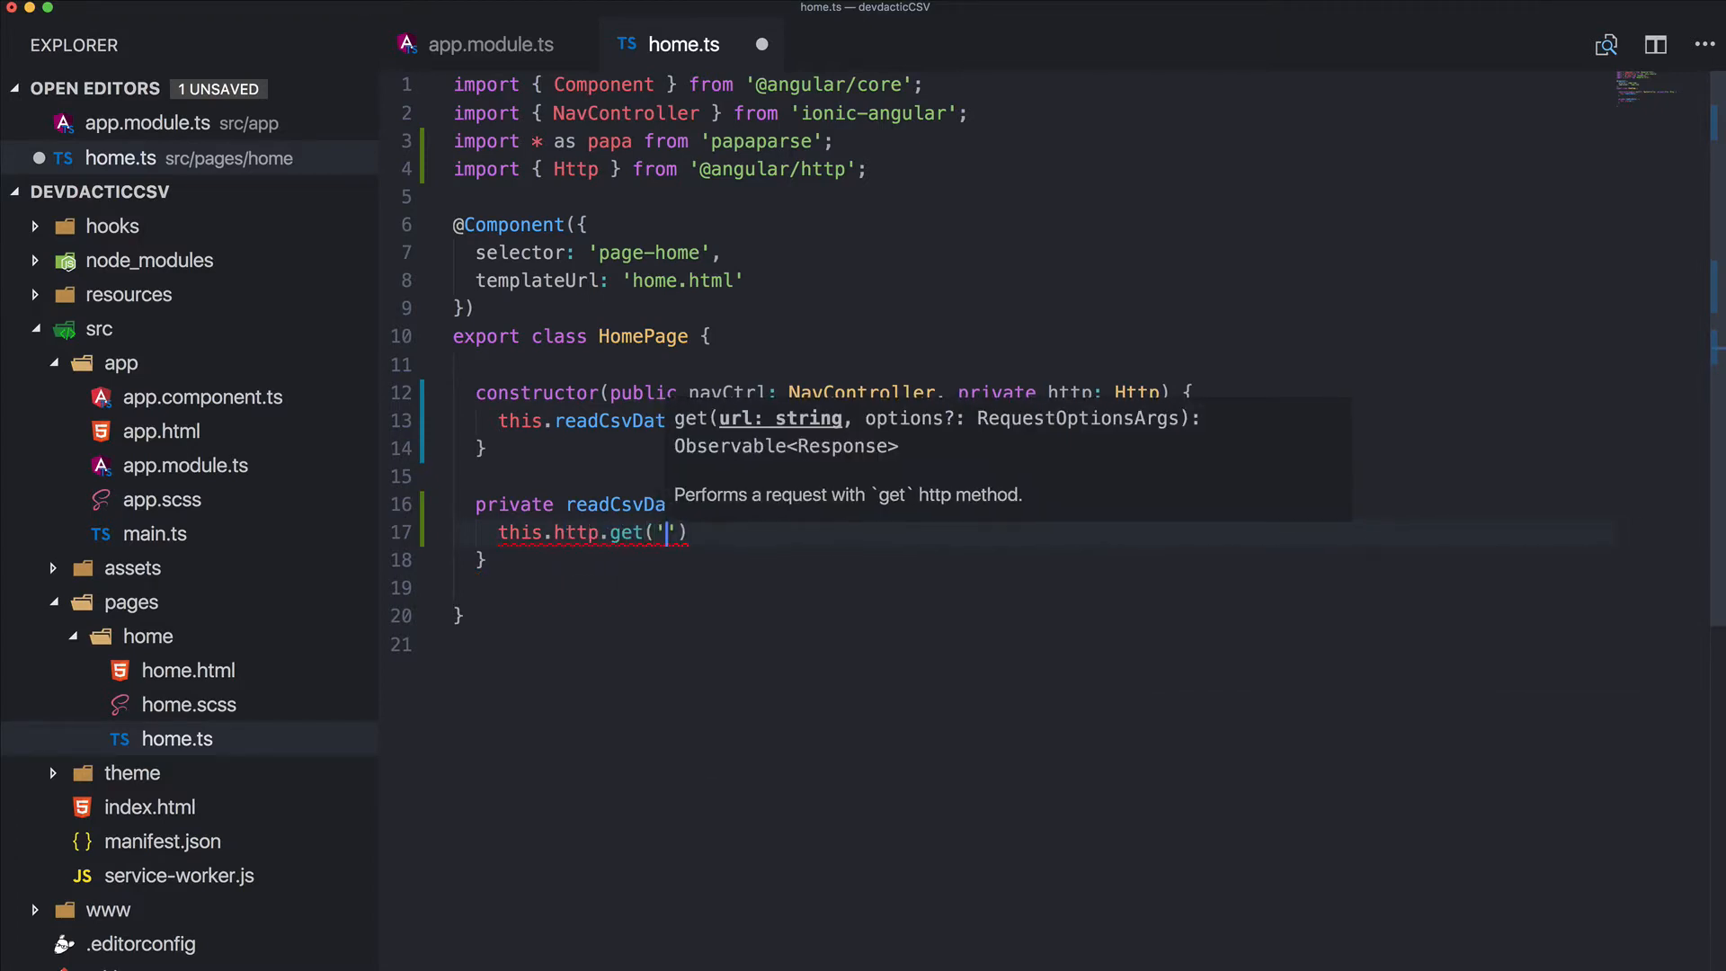
type("assets/")
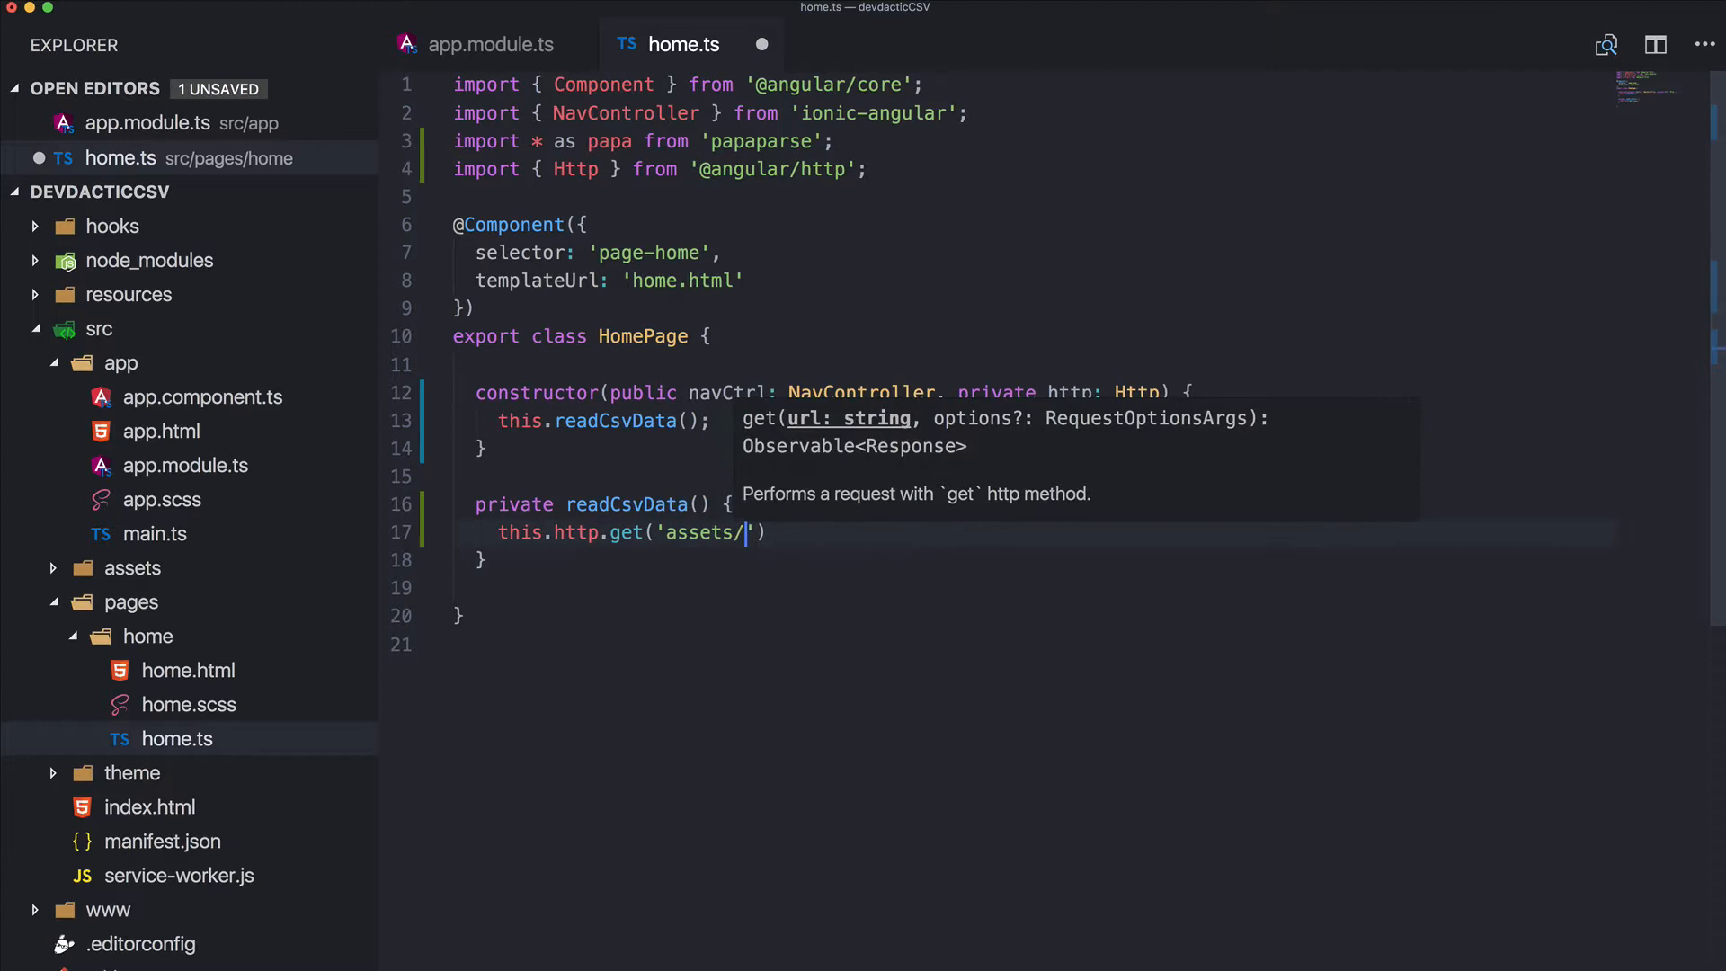
type("dummyData.c")
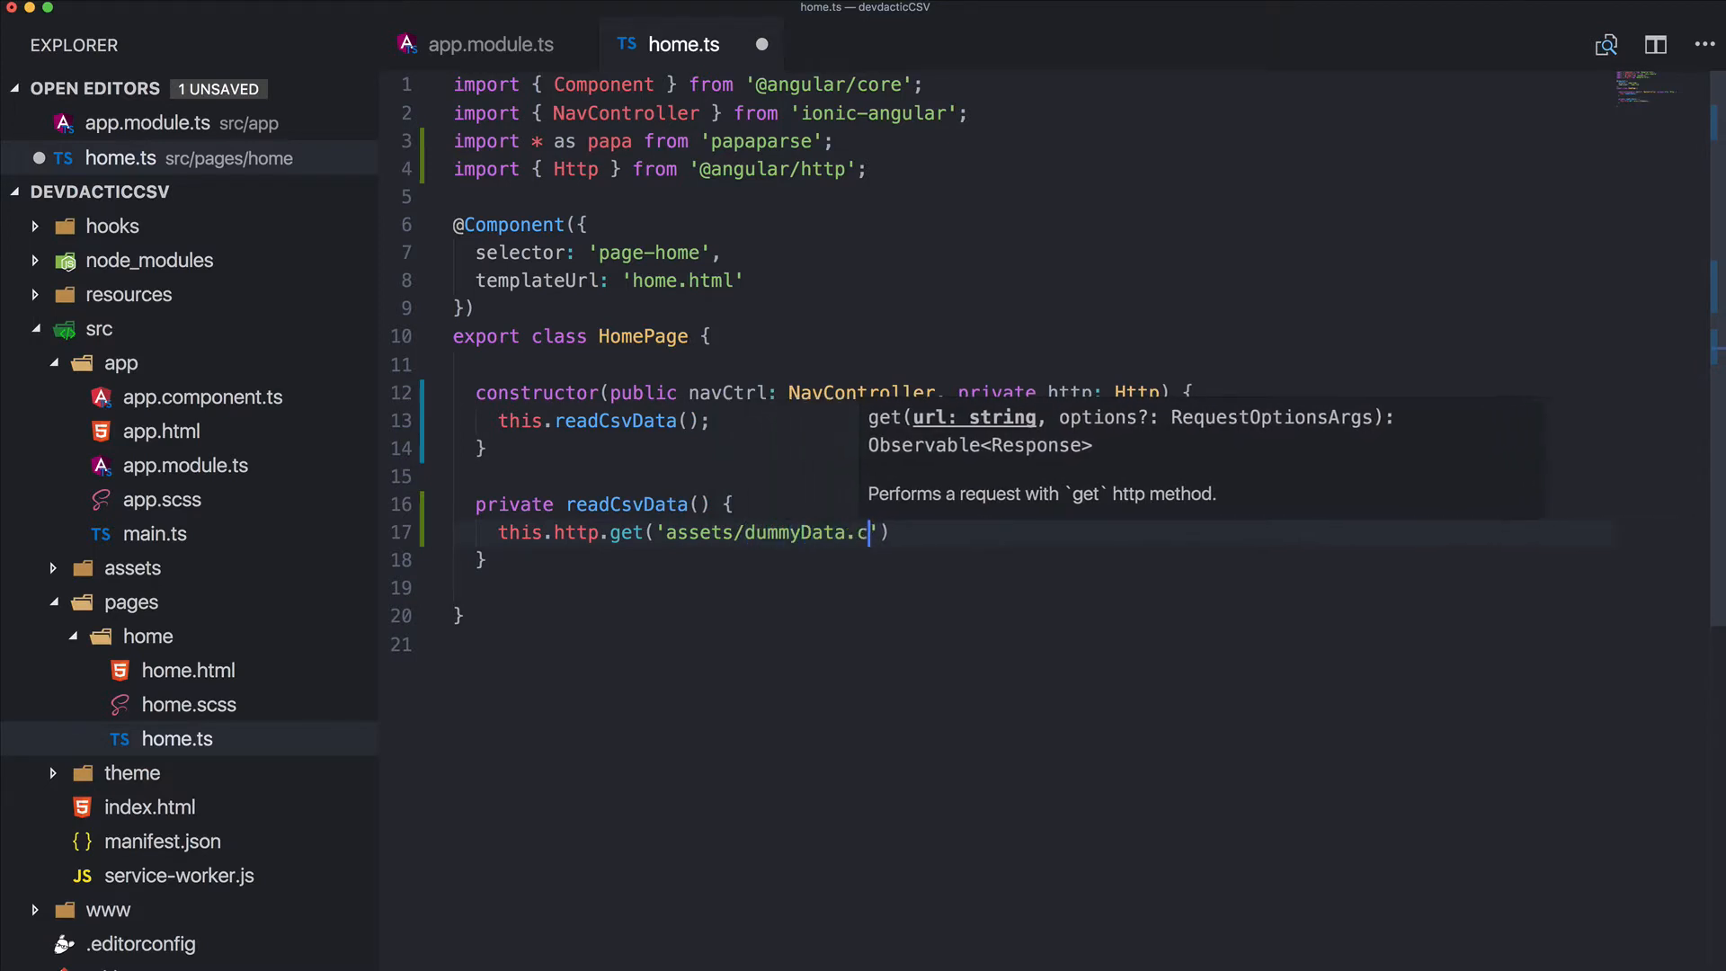
type("sv'")
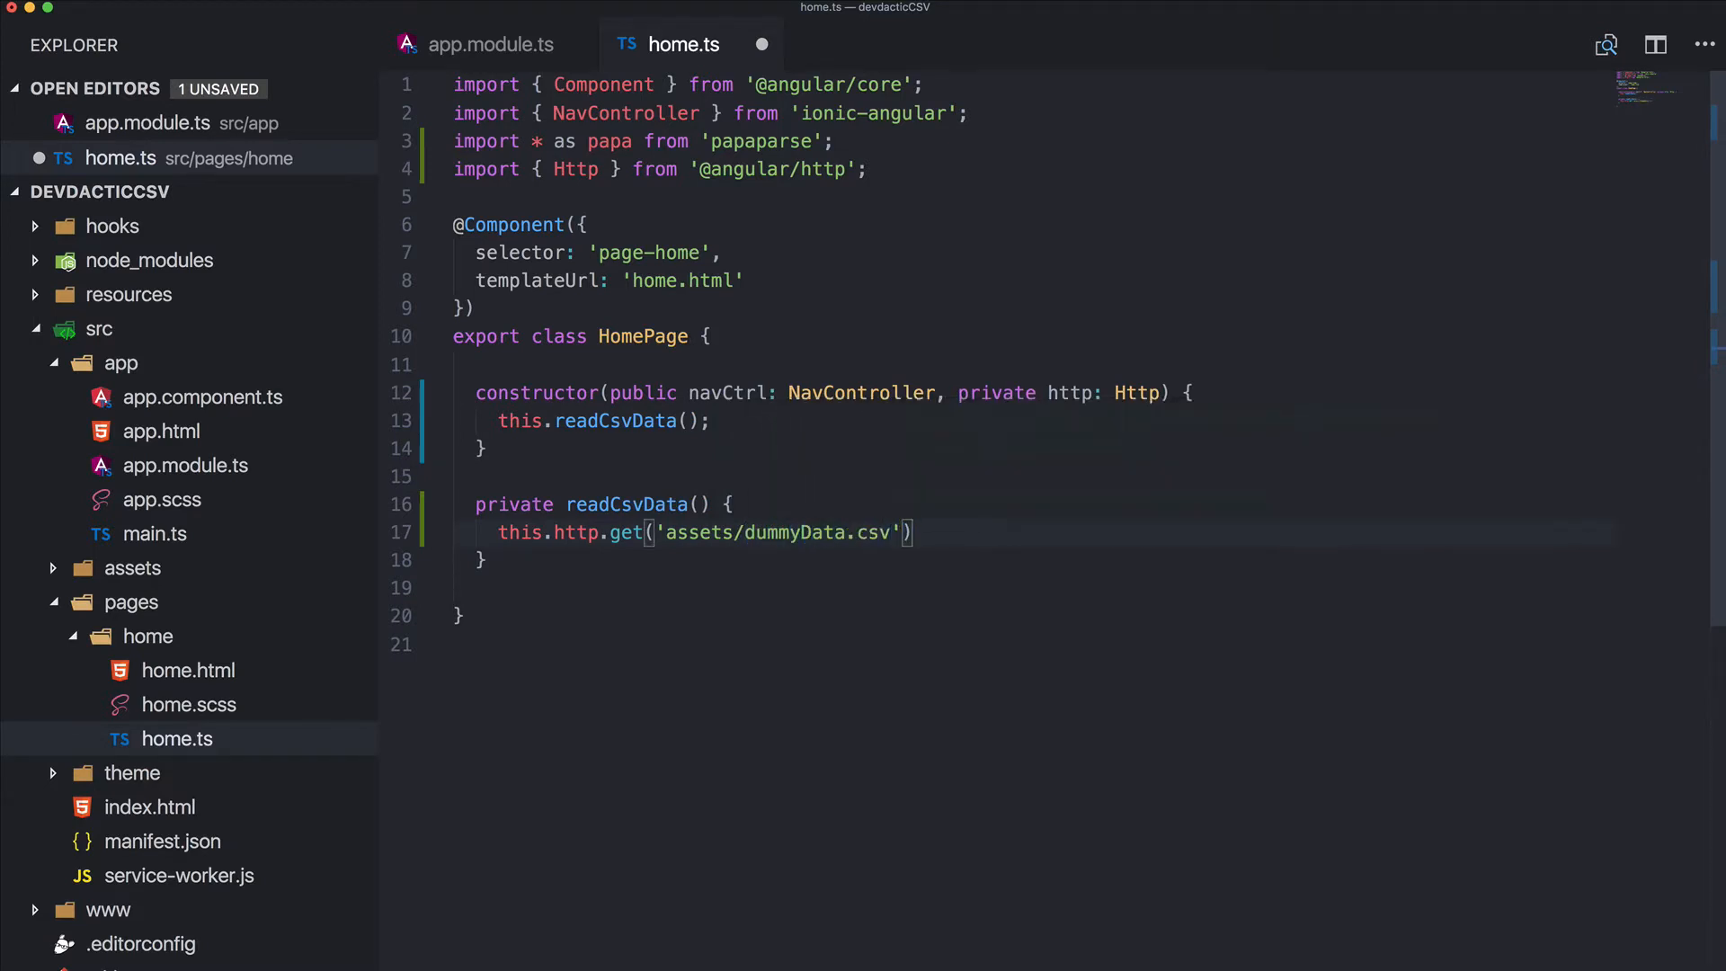
type(".subscrib")
type("data =>")
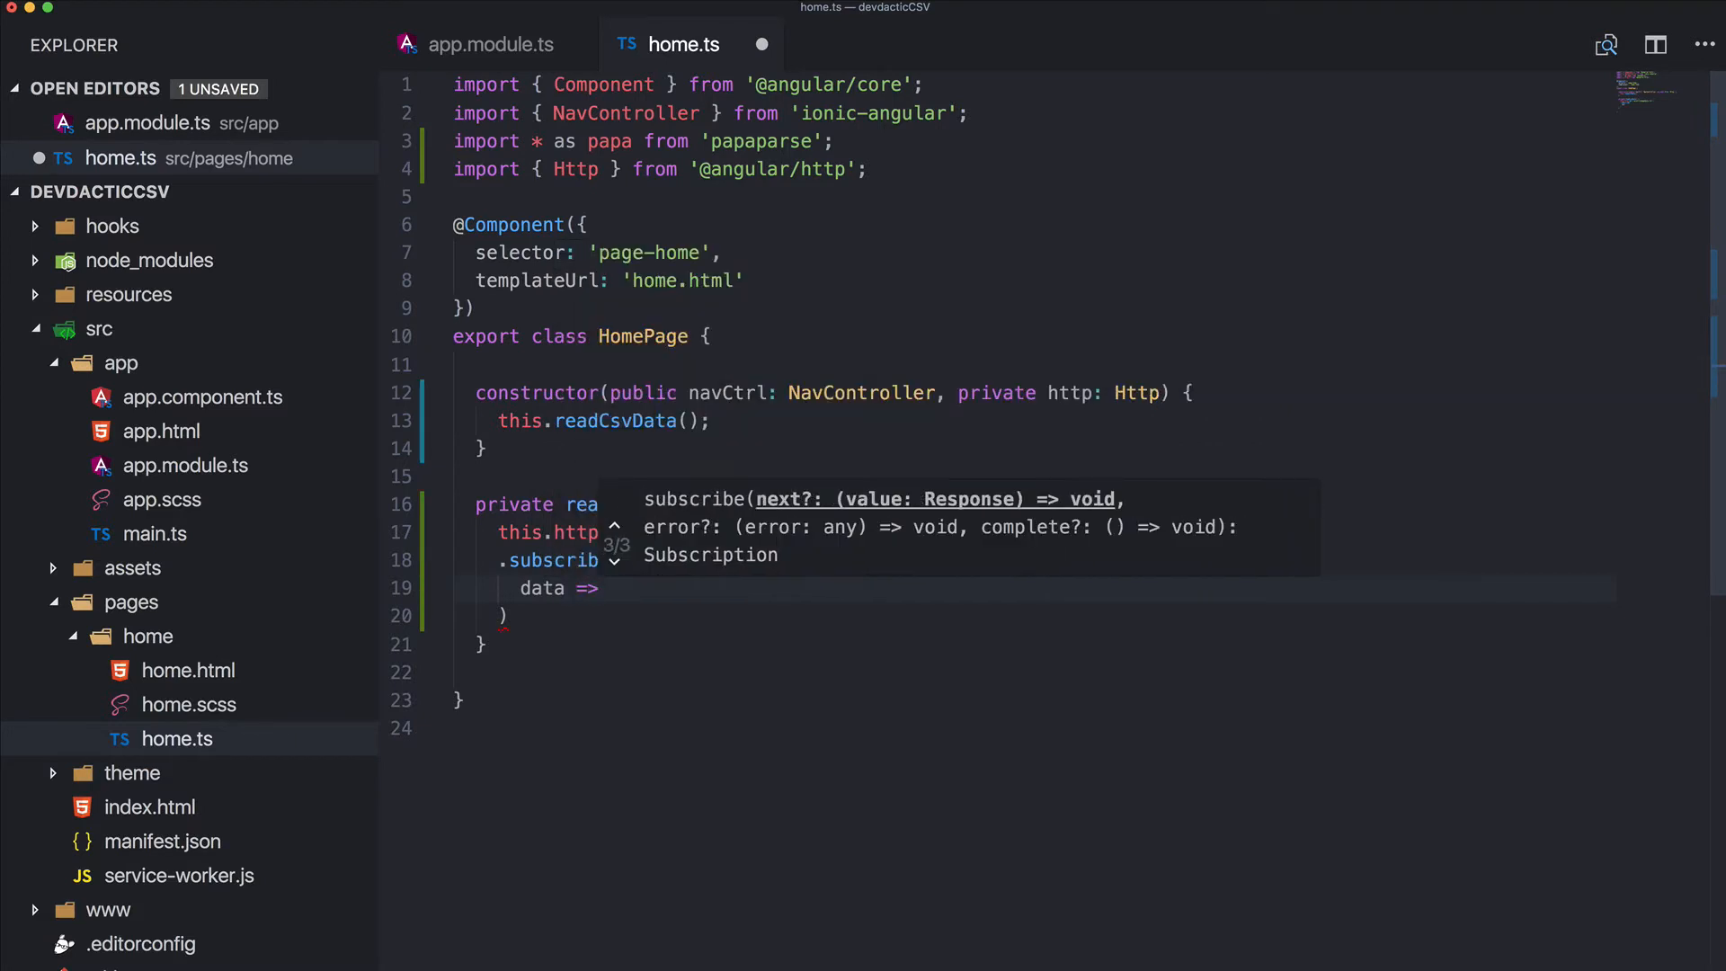
type("this.")
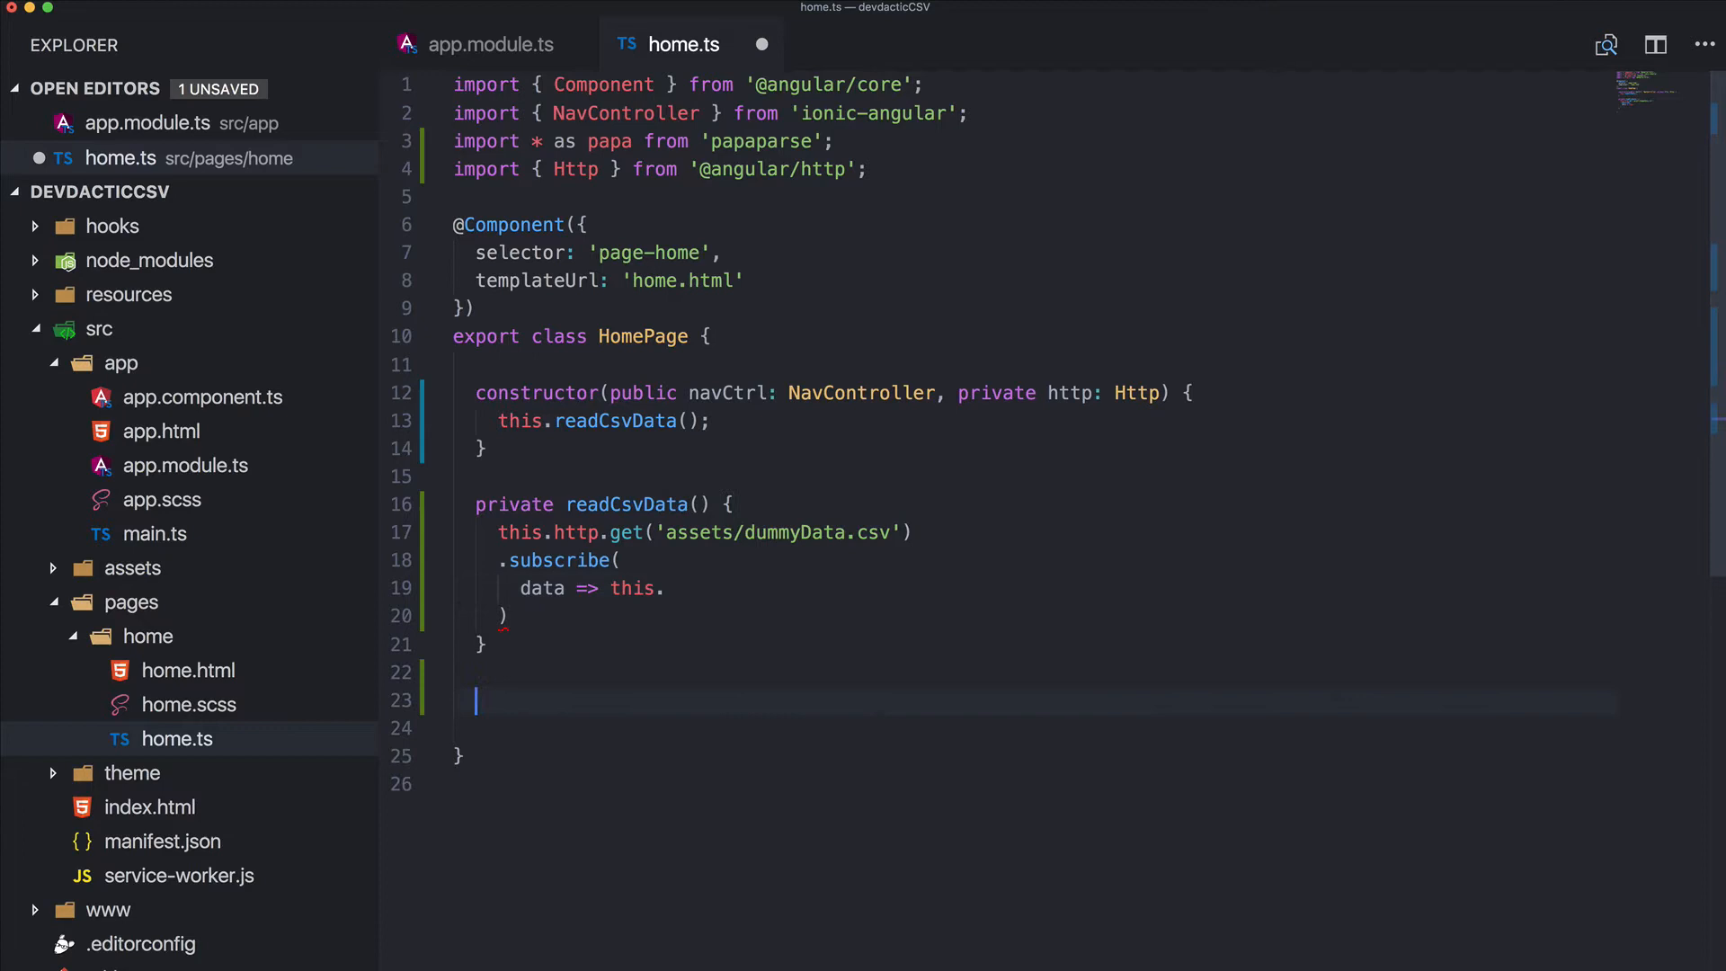
Add empty extractData(res) and handleError(err) methods and wire them into the subscribe call
type("private ex")
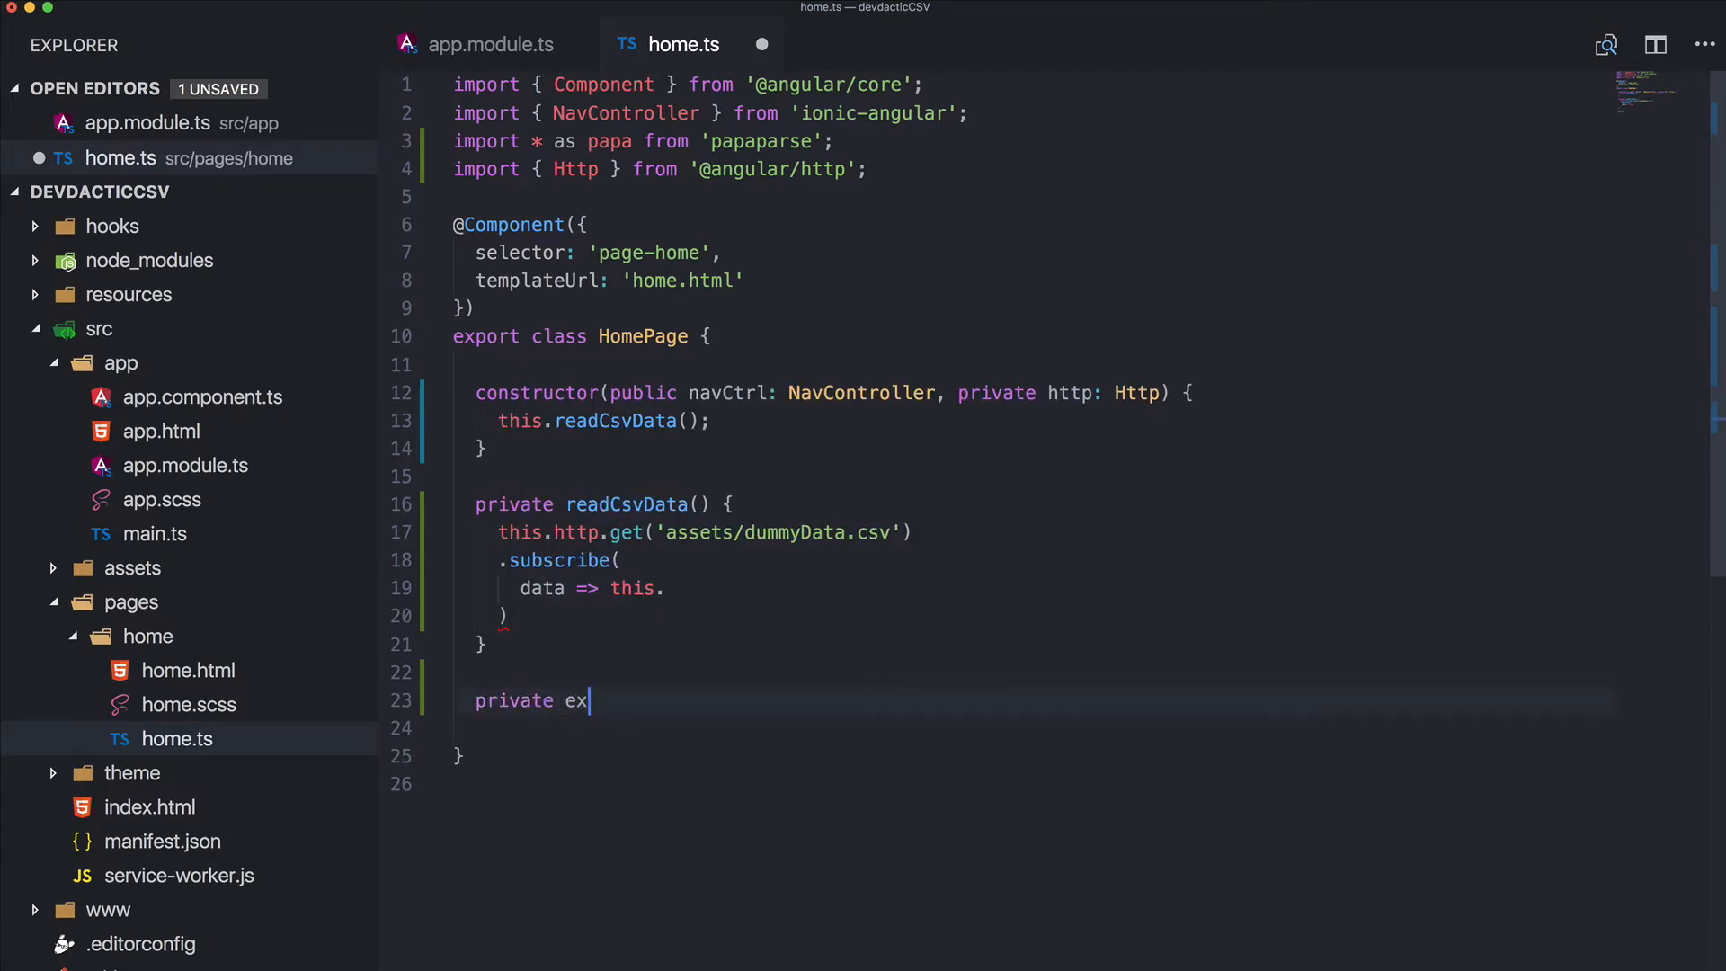
type("tractData(r")
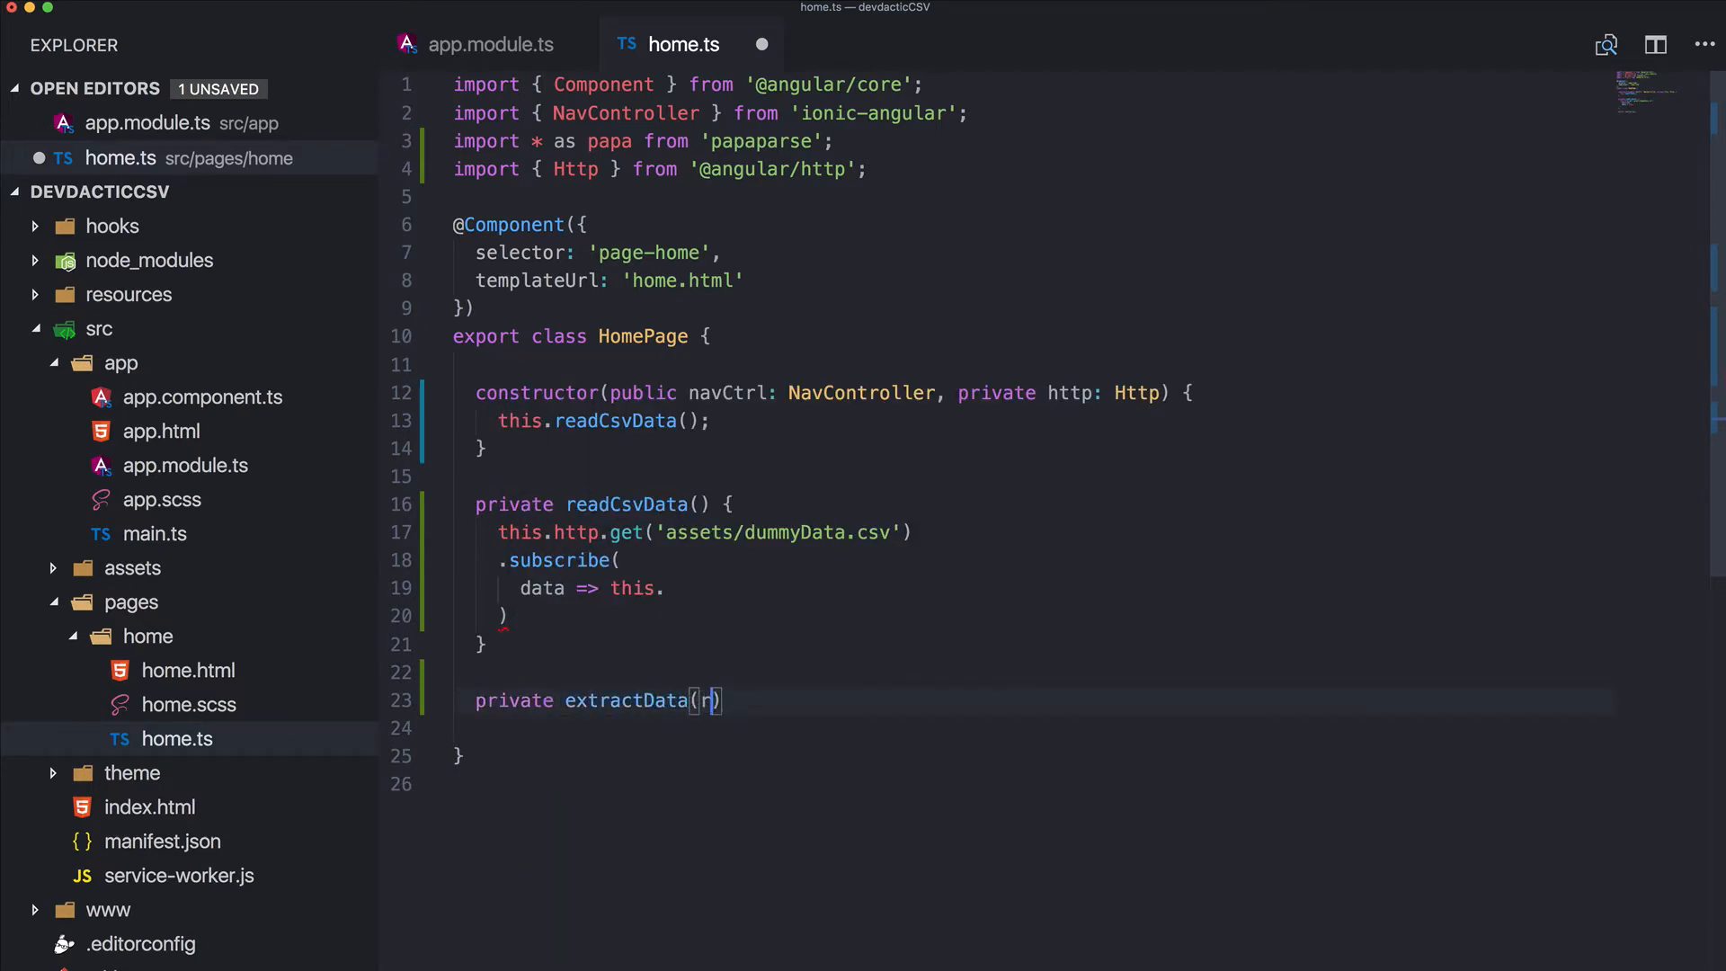
type("es) {")
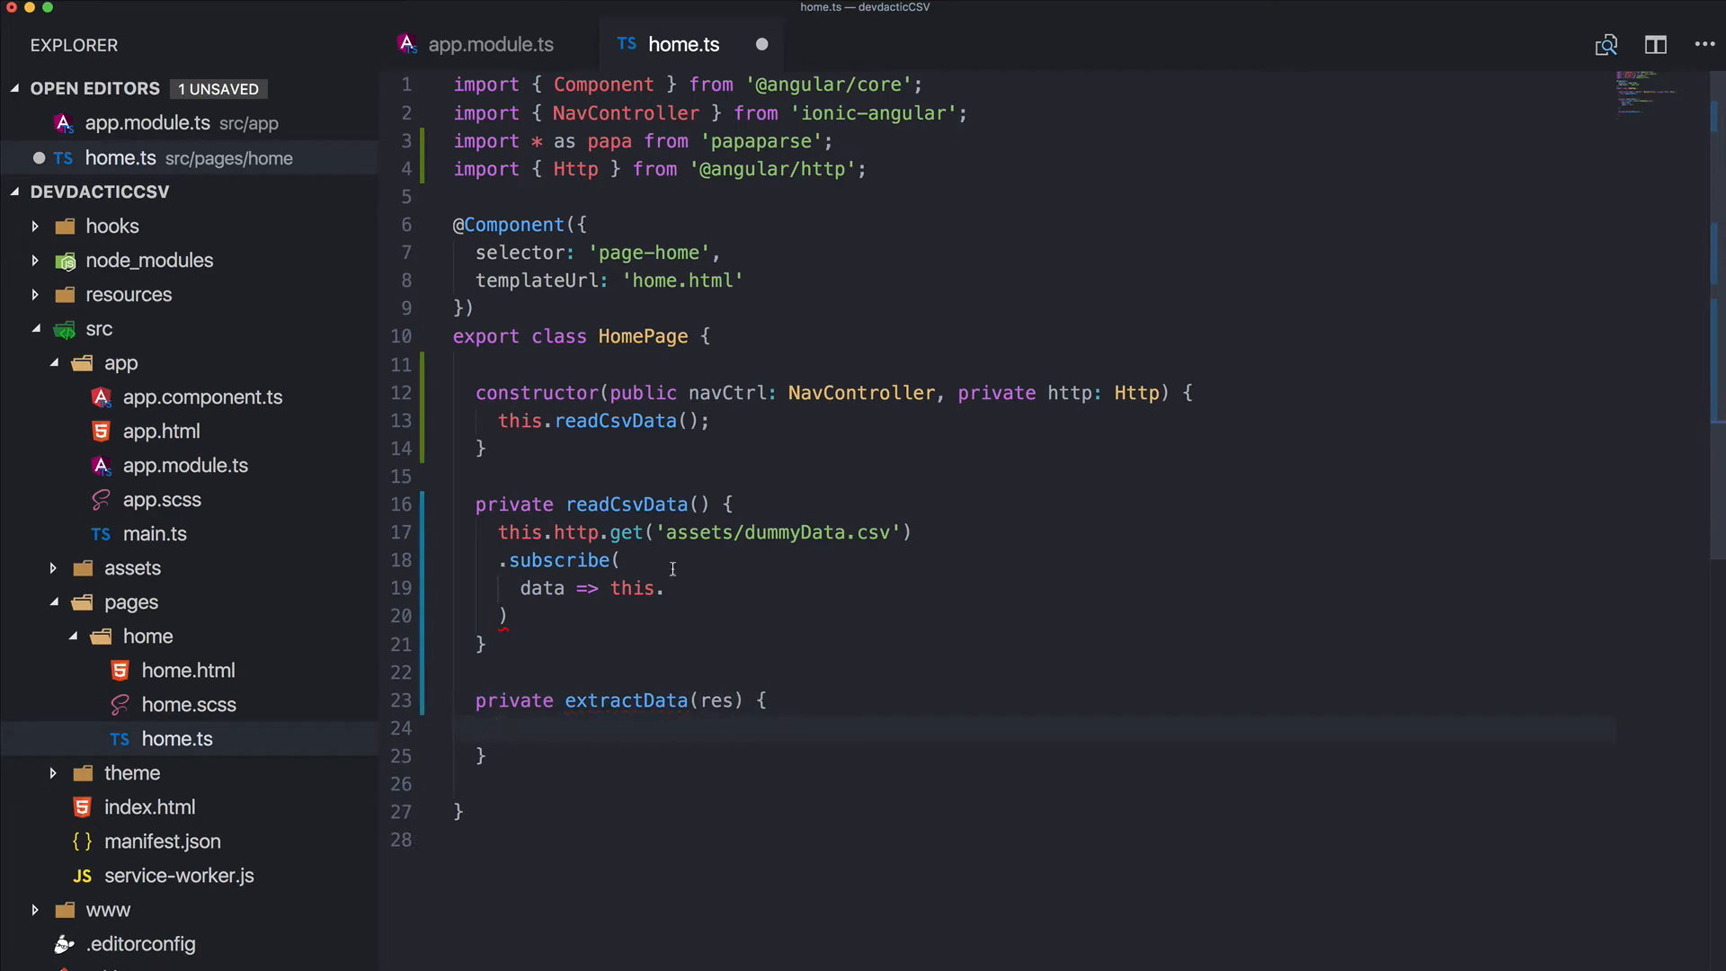
type("extractData")
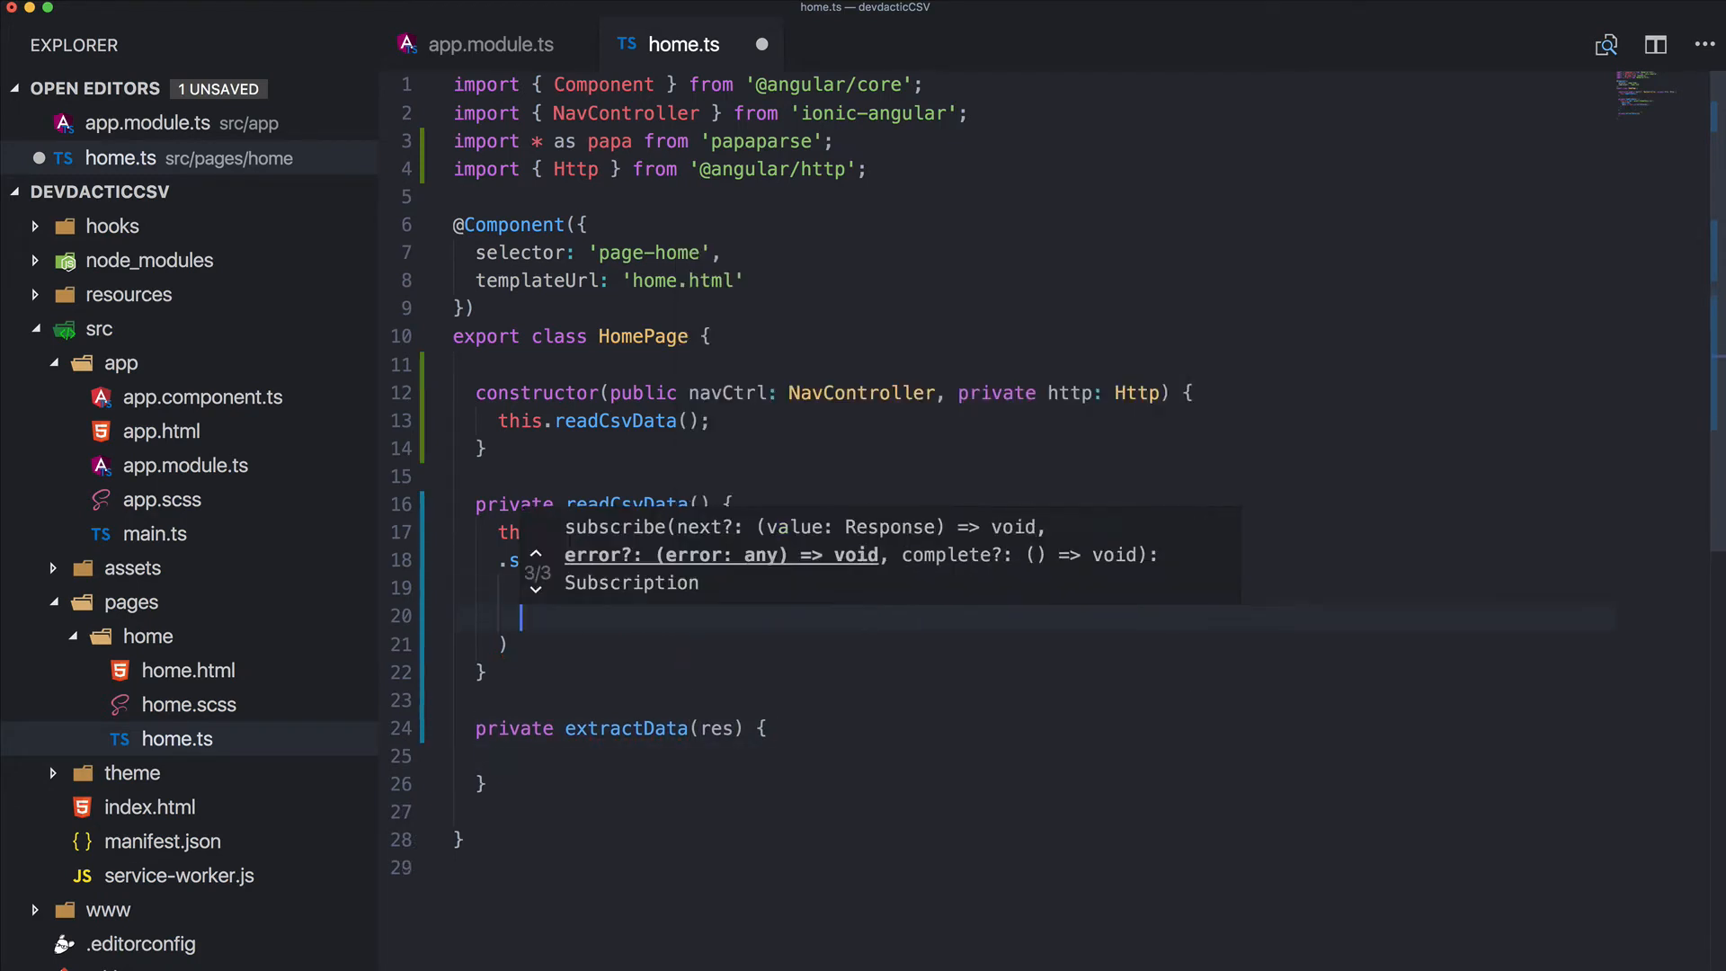
type("data => this.extractData(data),")
type("err =>")
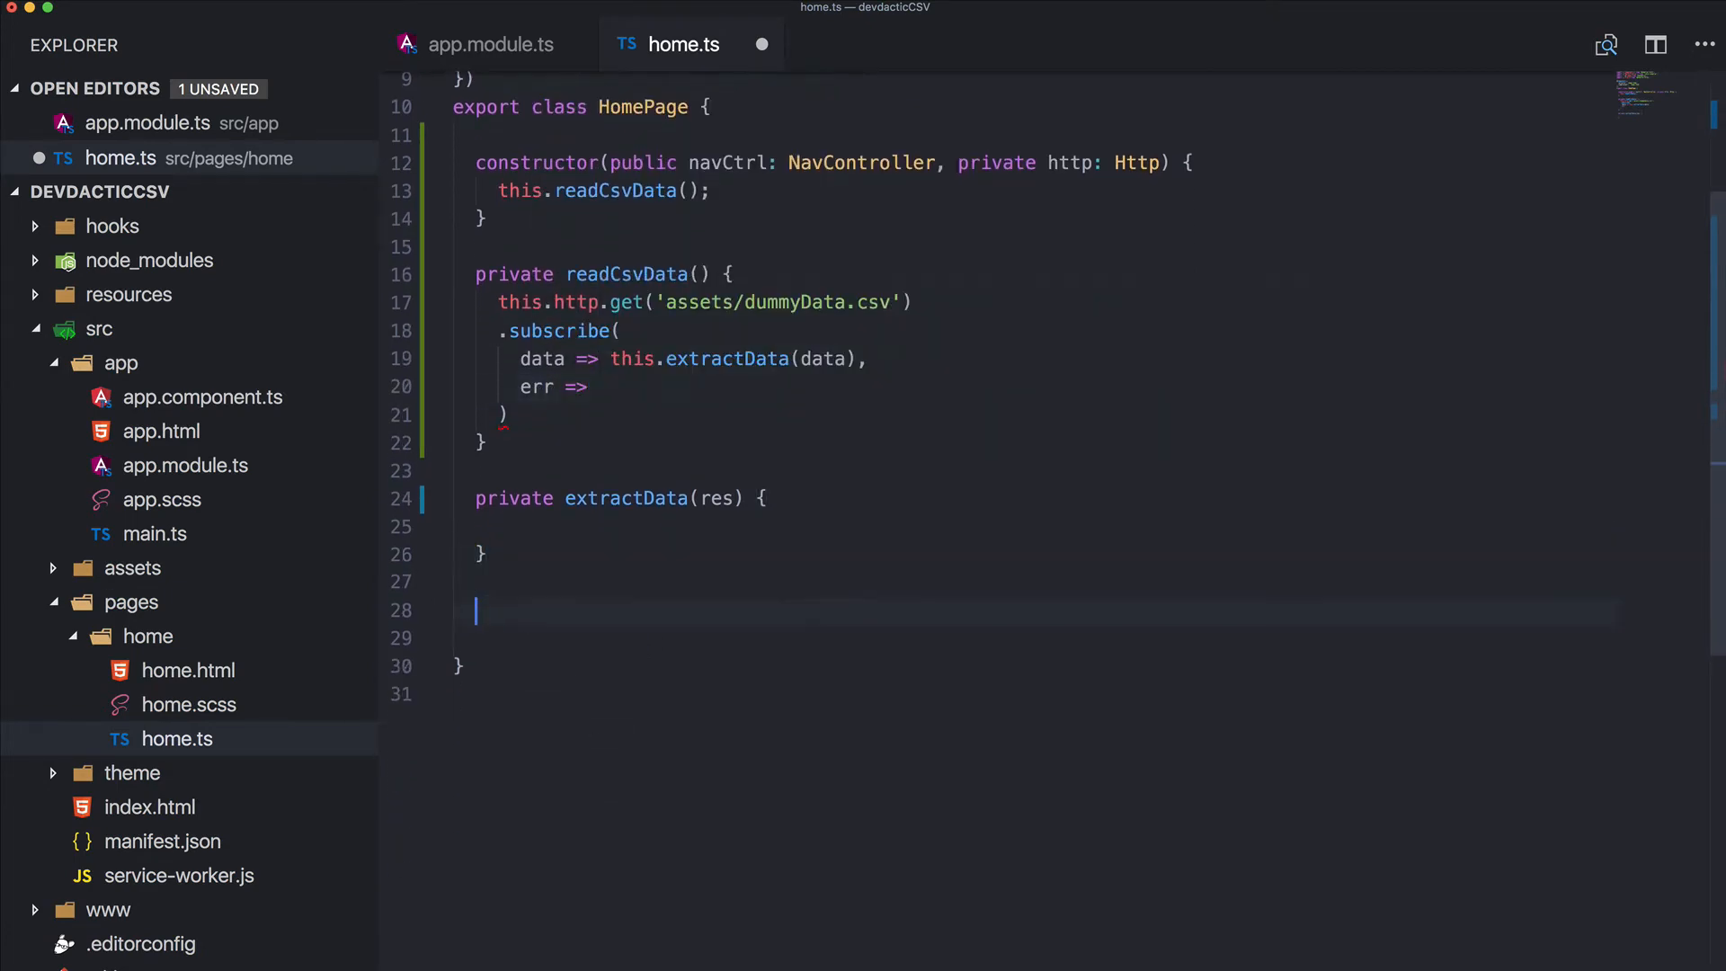
type("handleErr")
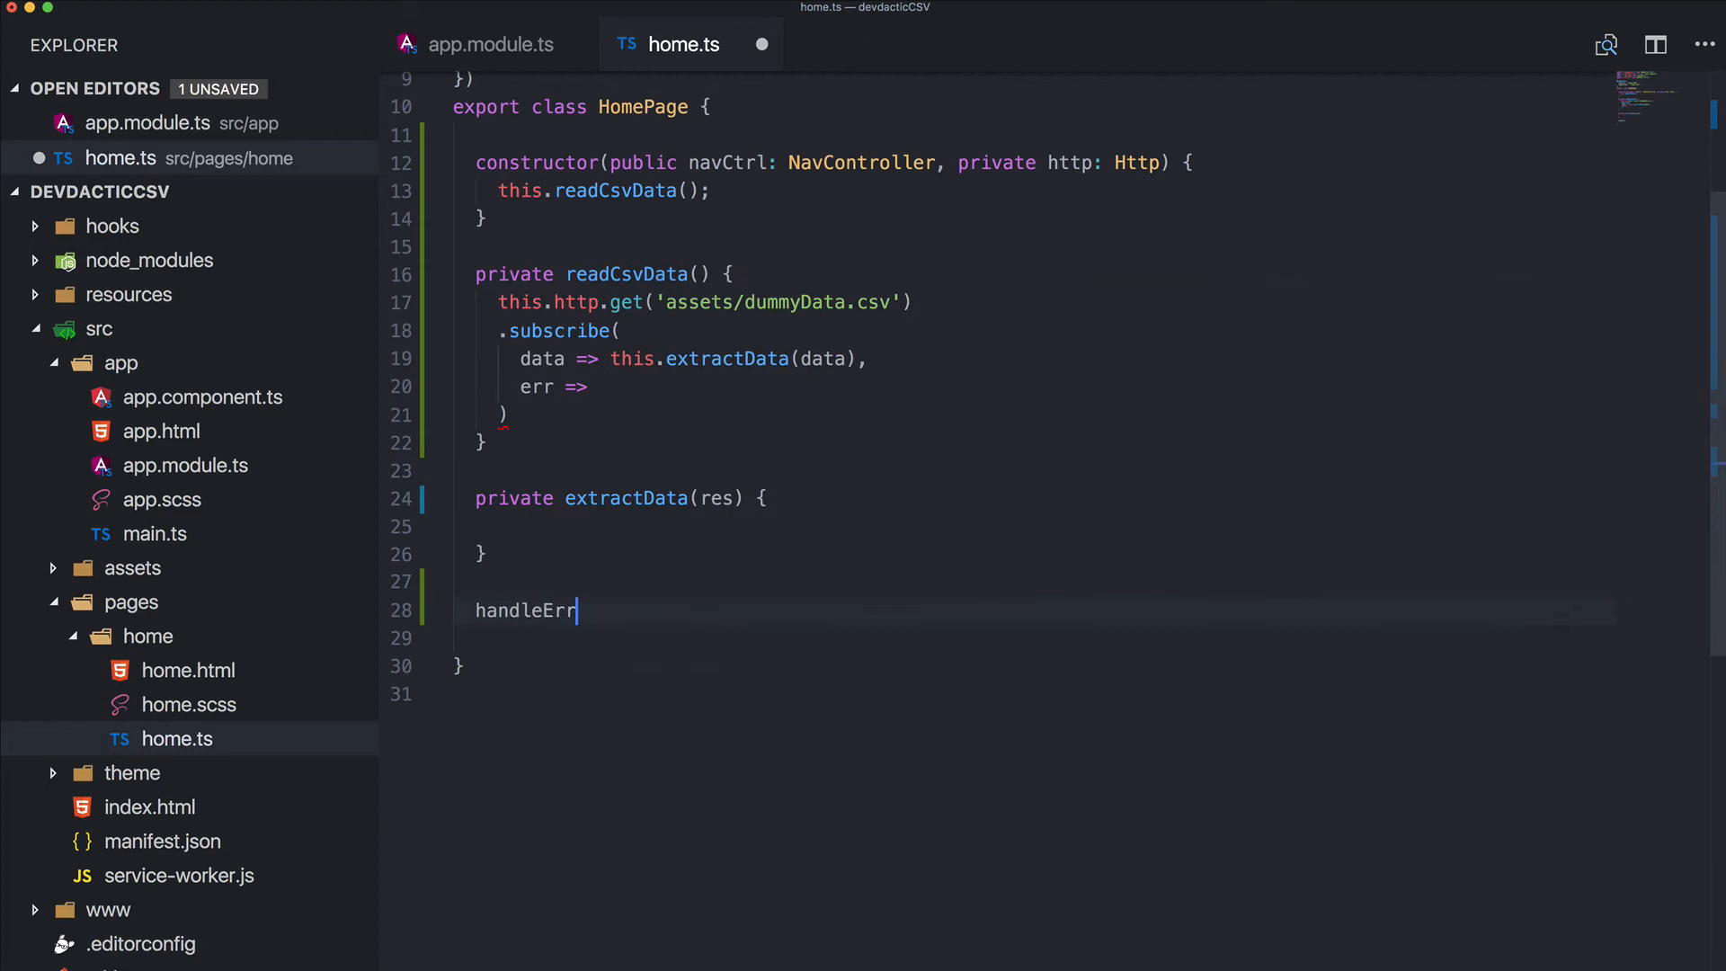
type("or(err) {")
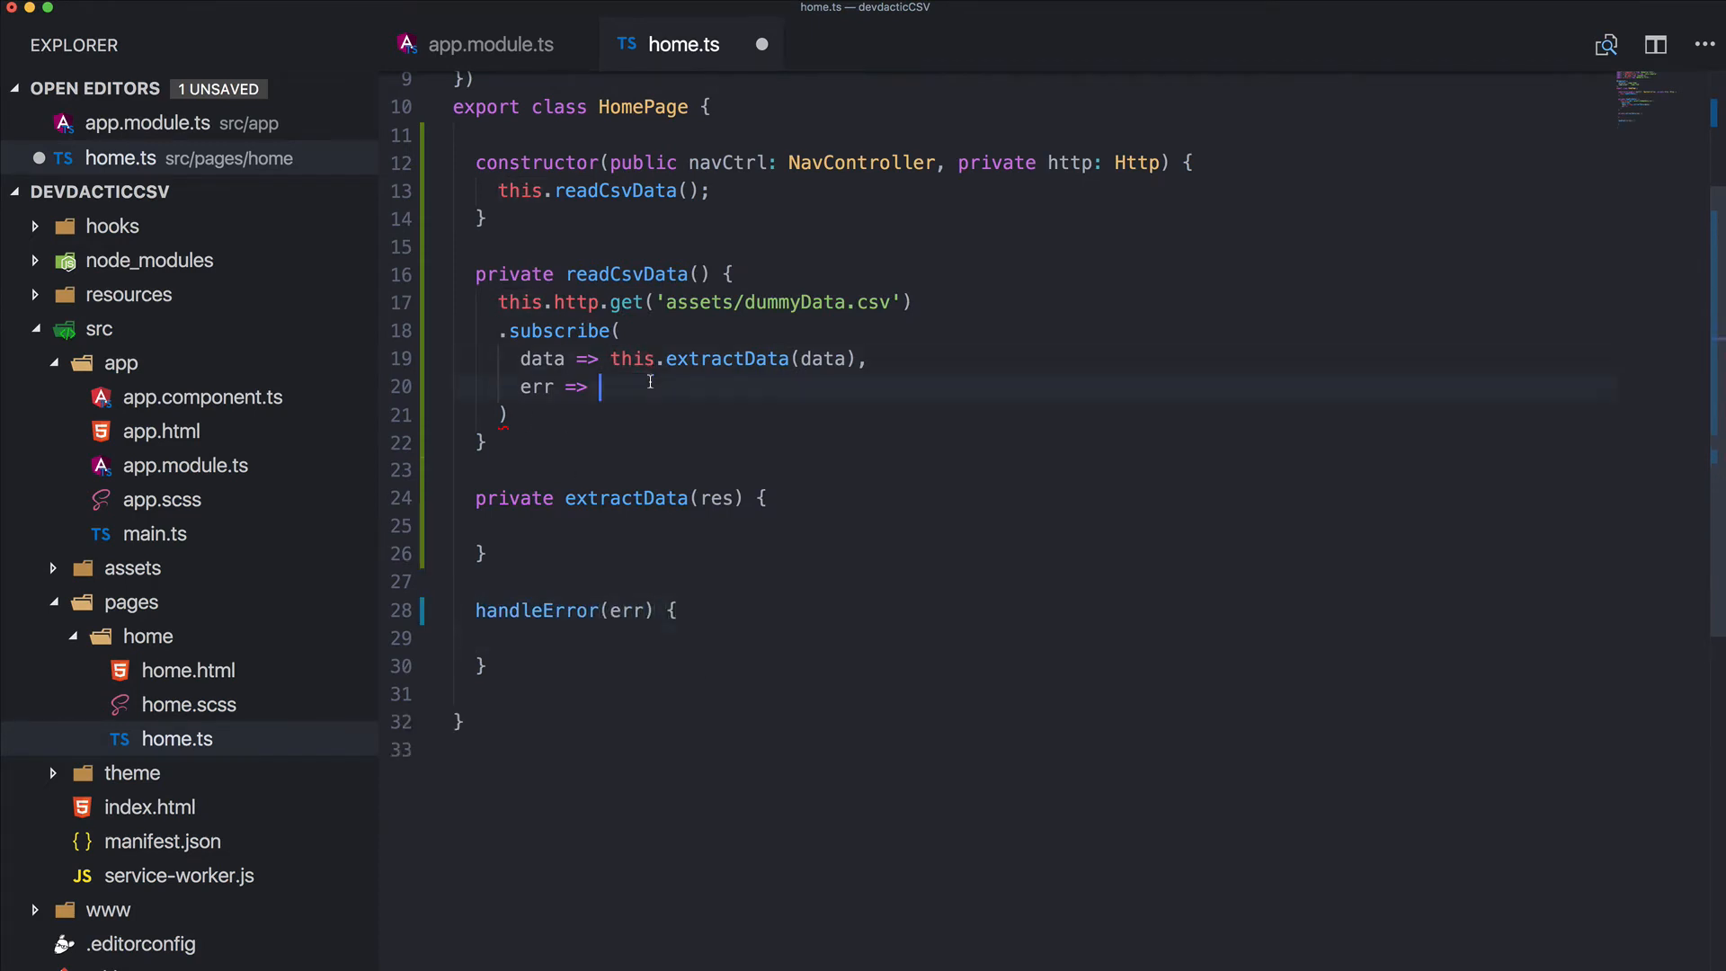
type("this.handleError")
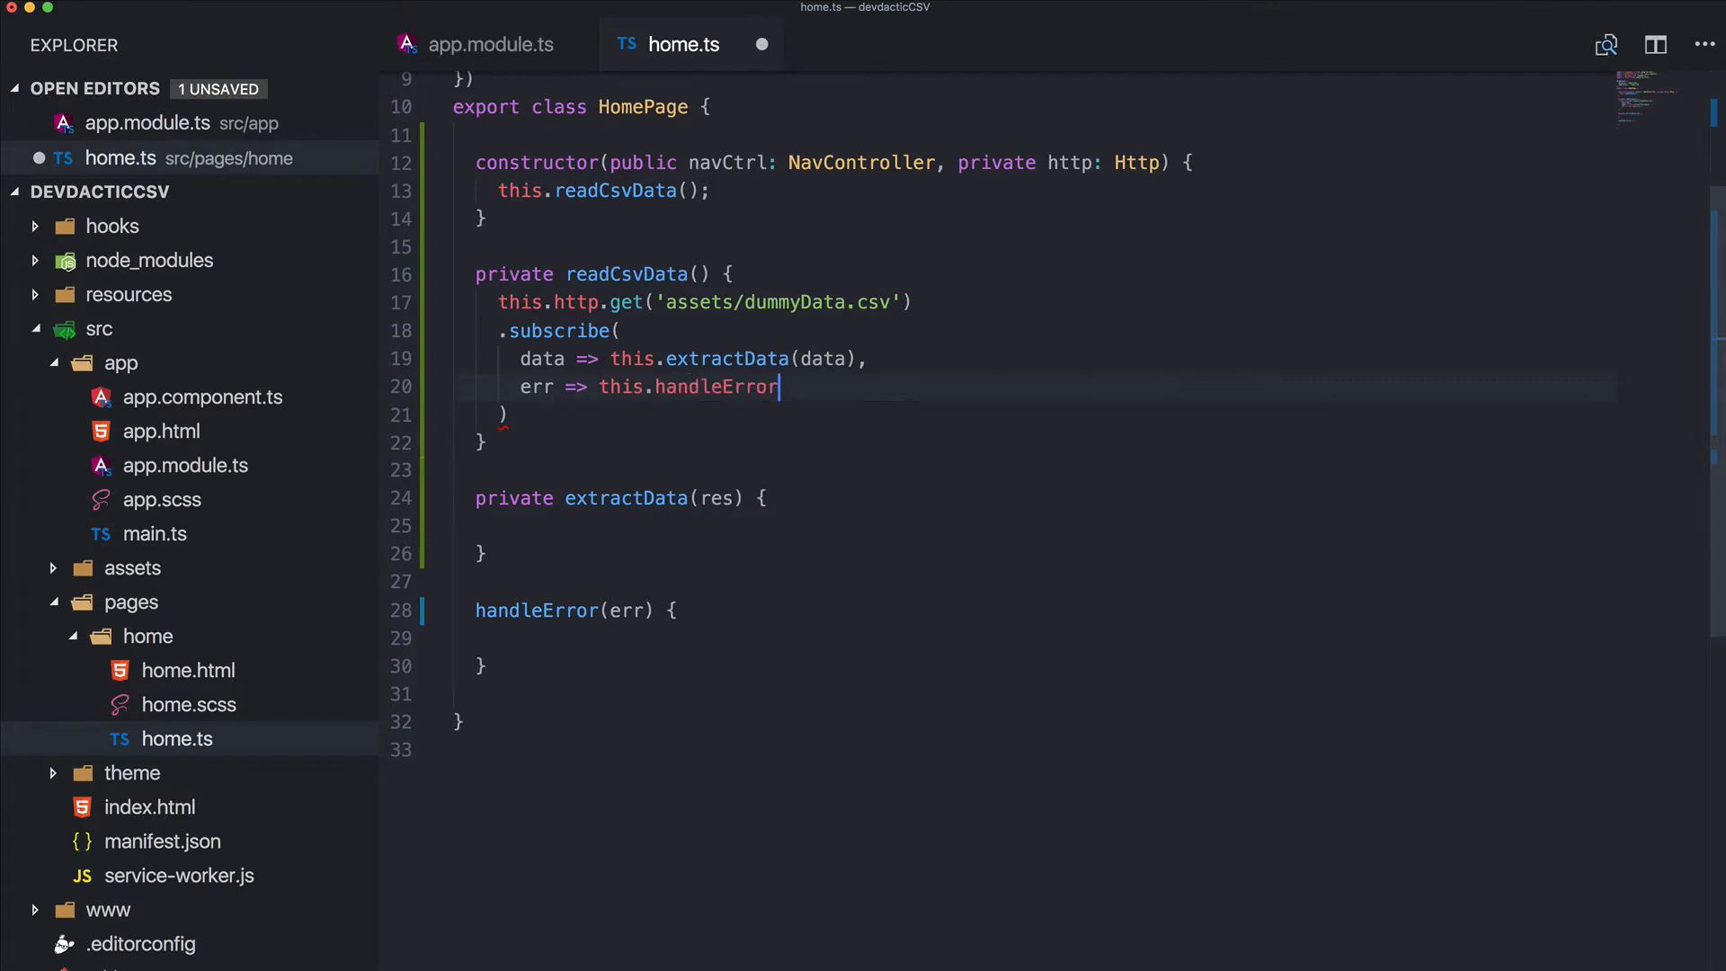
type("(err)")
left_click(1035, 414)
type(";")
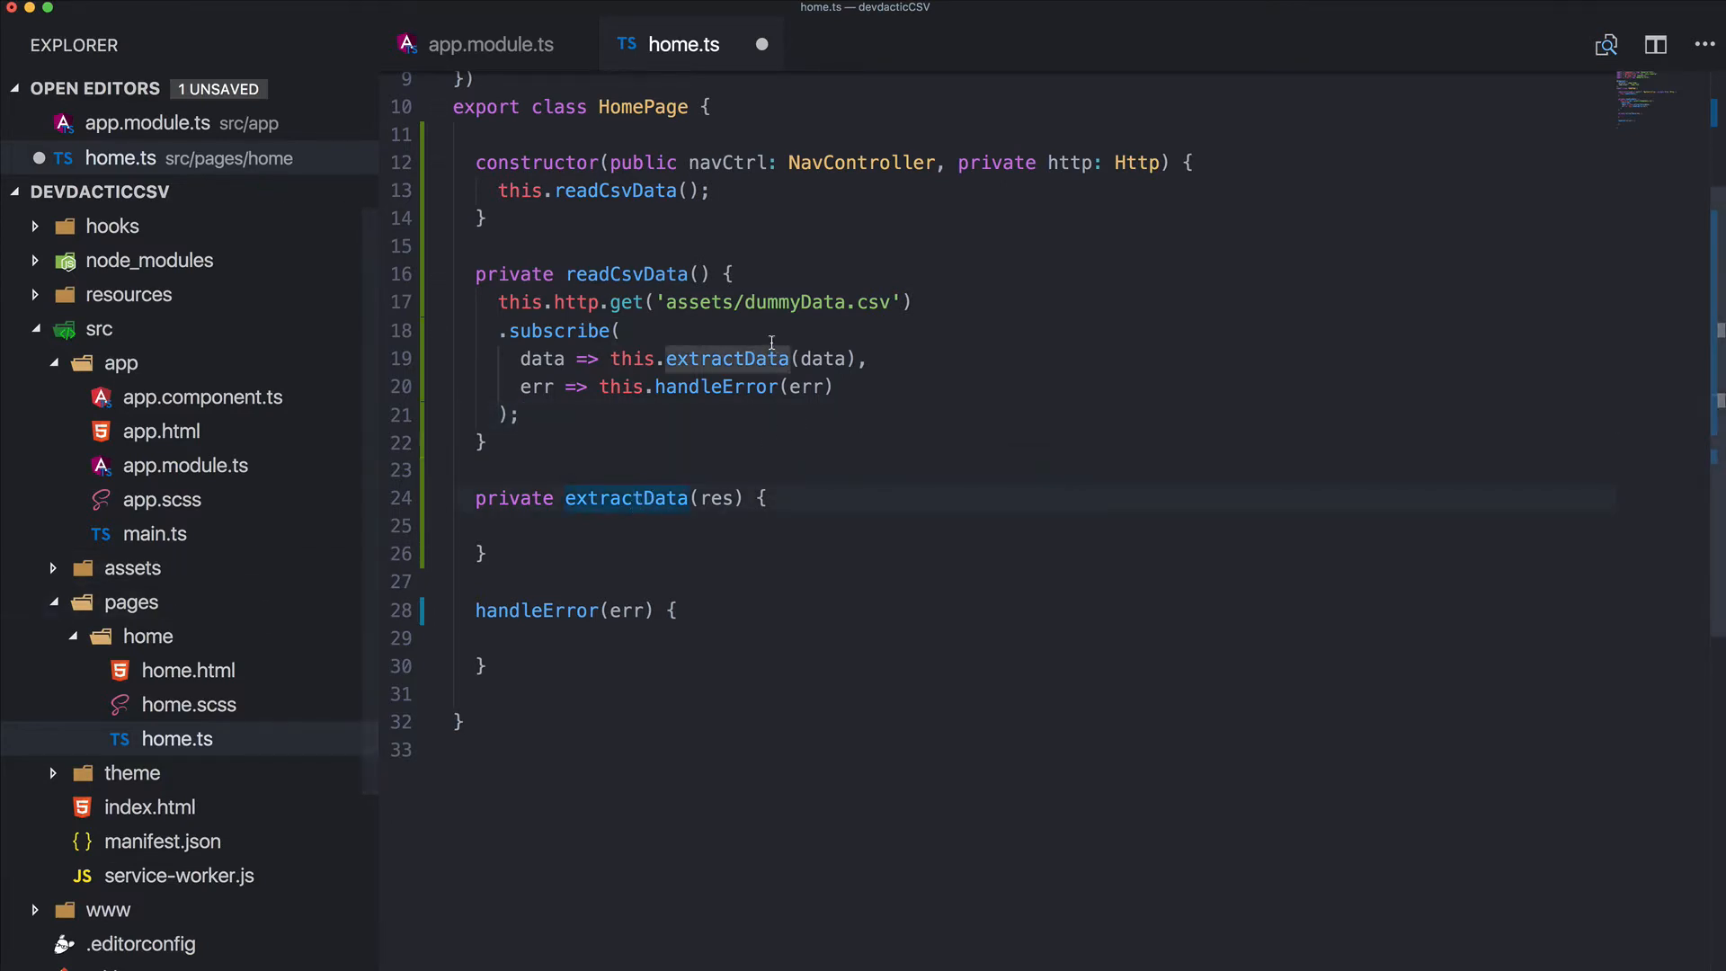
mouse_move(676, 534)
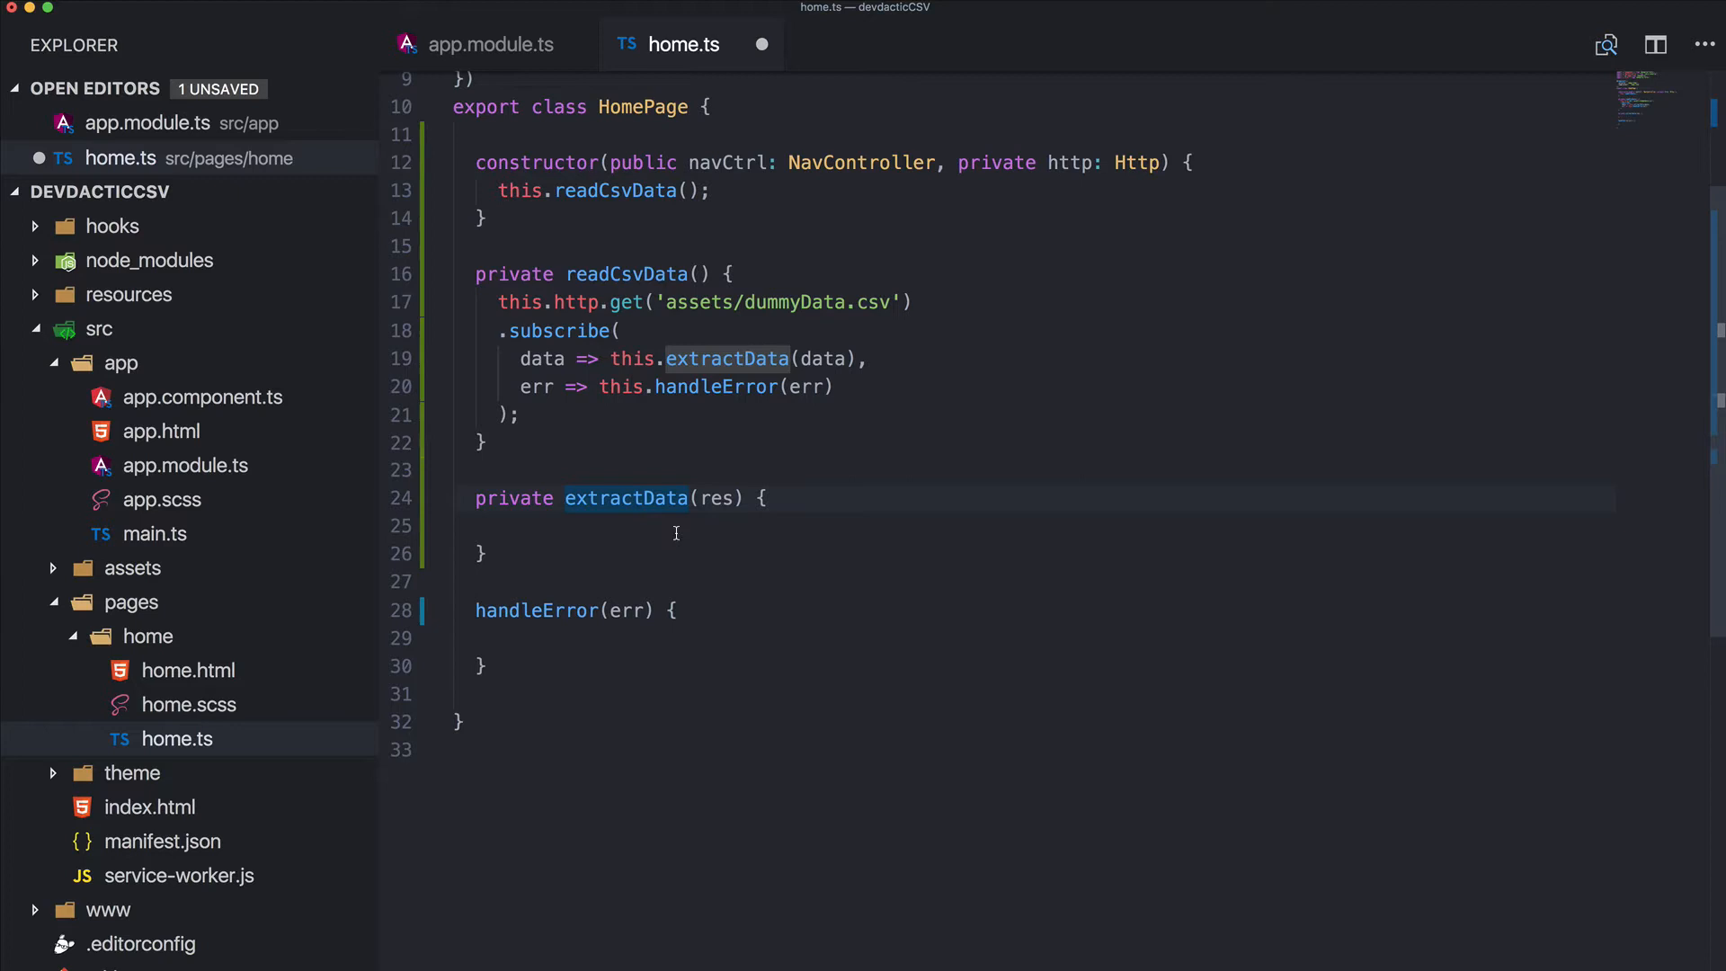
In extractData, set let csvData = res['_body'] || ''; as the first line
left_click(501, 526)
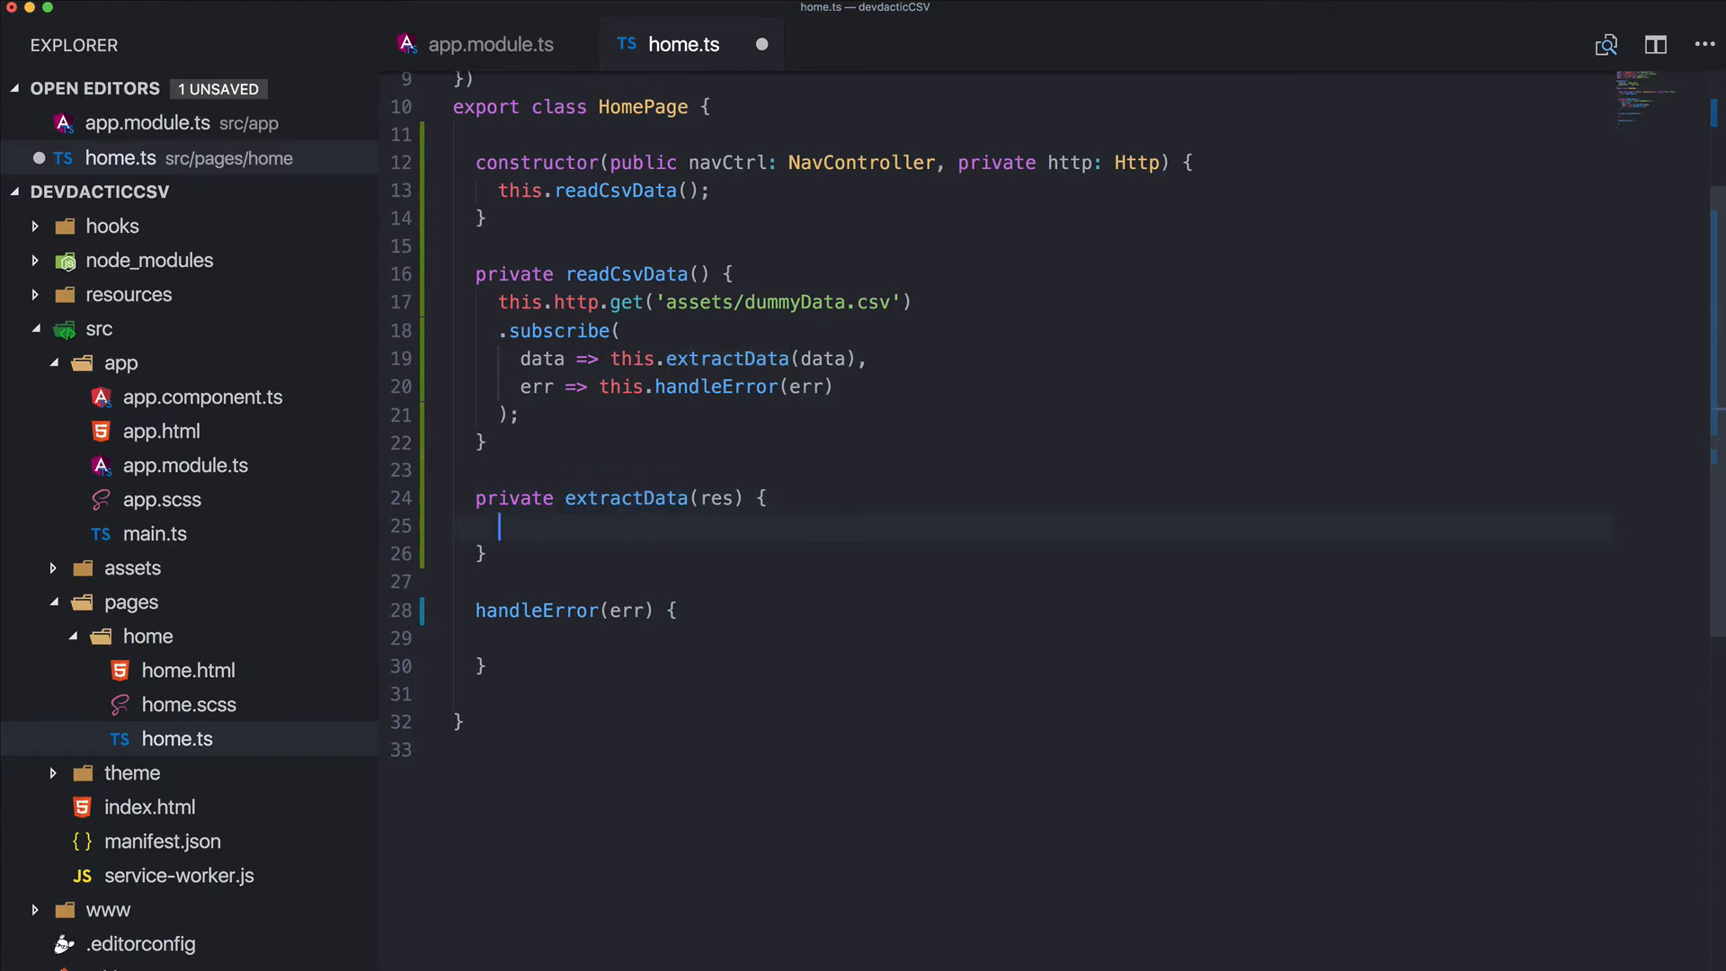
type("let c")
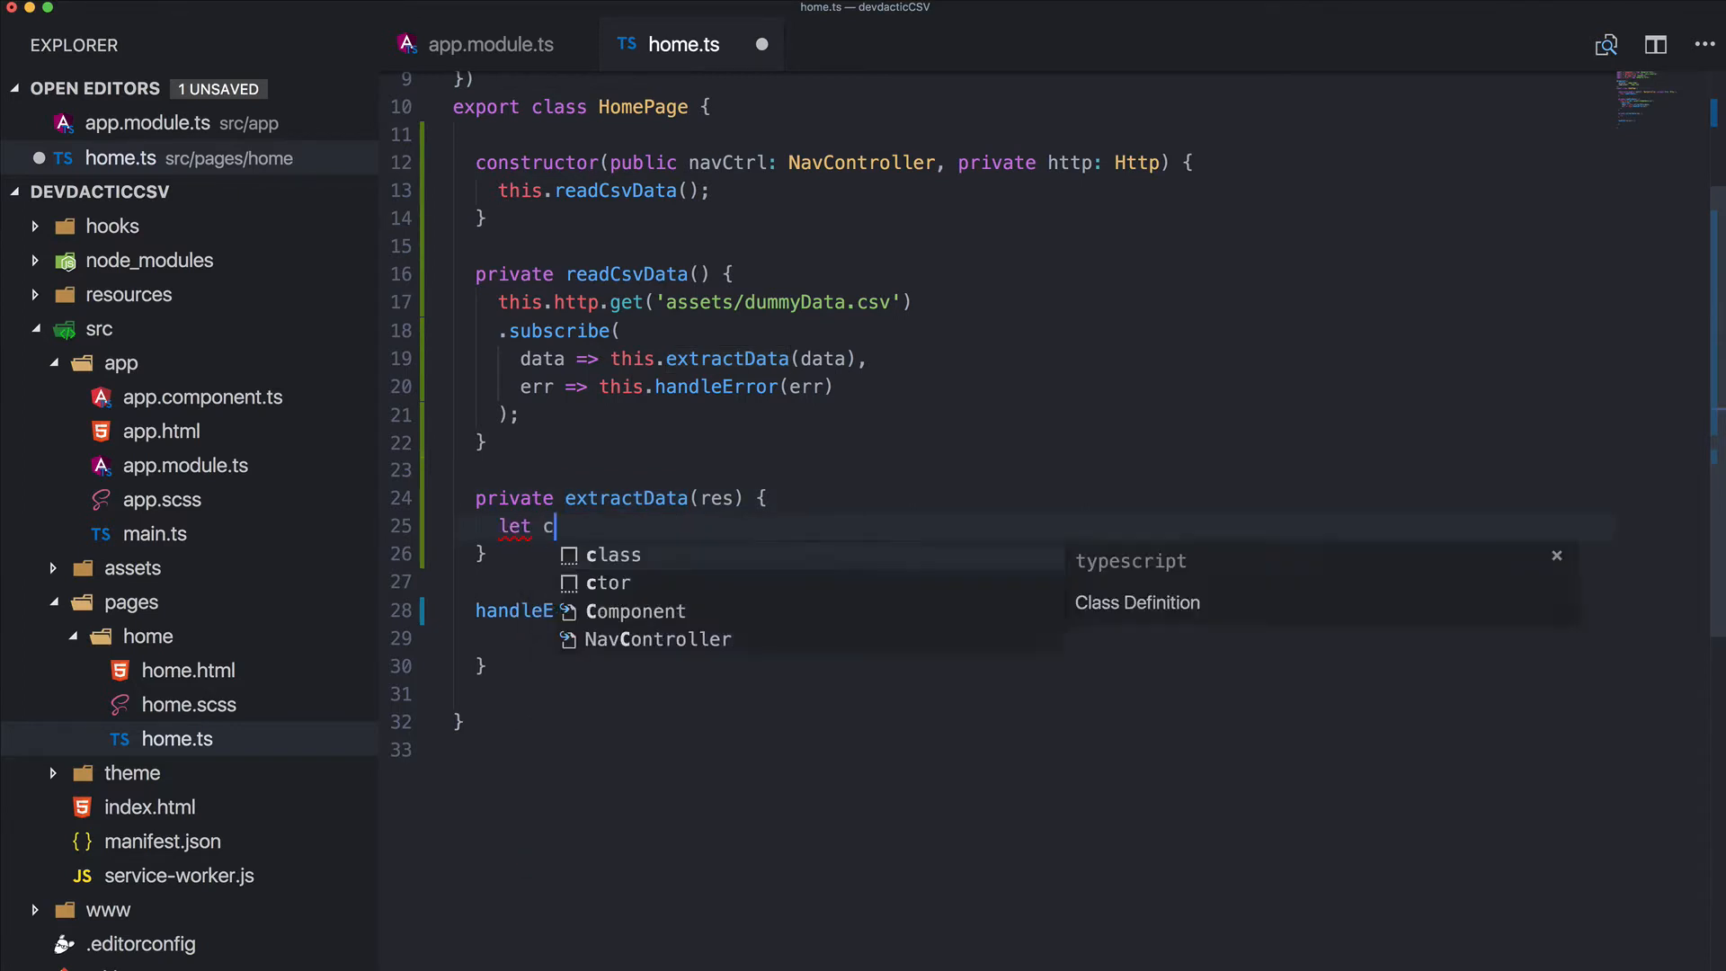
type("svData")
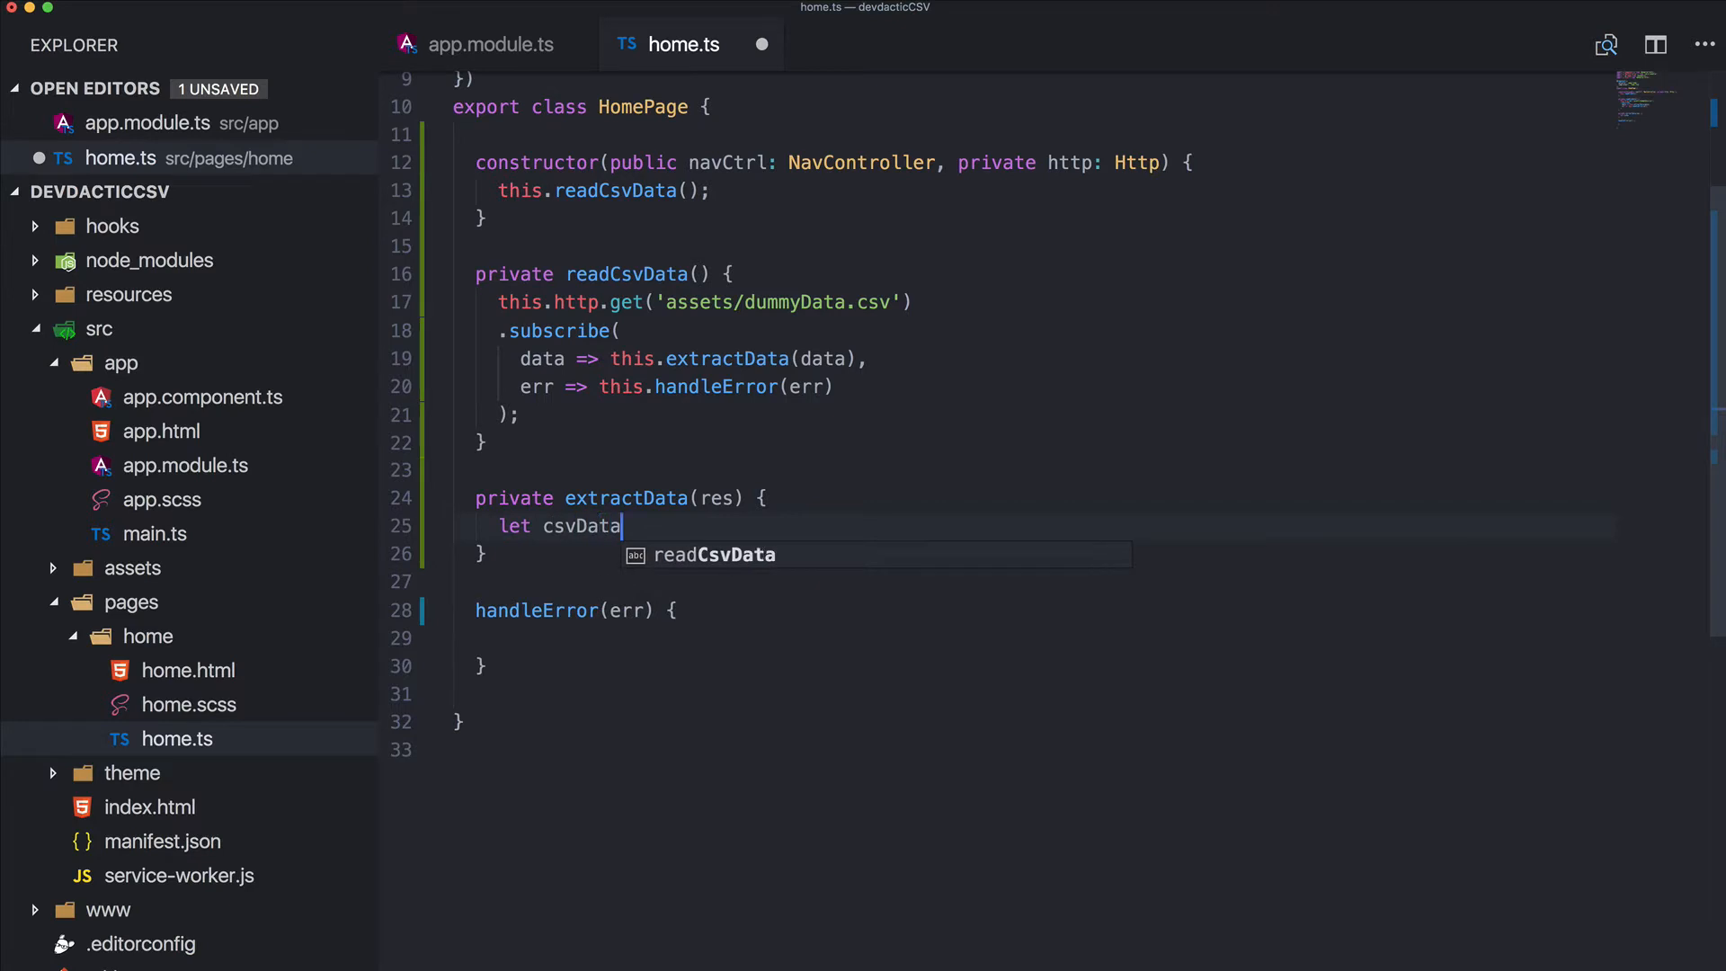
type("= res['")
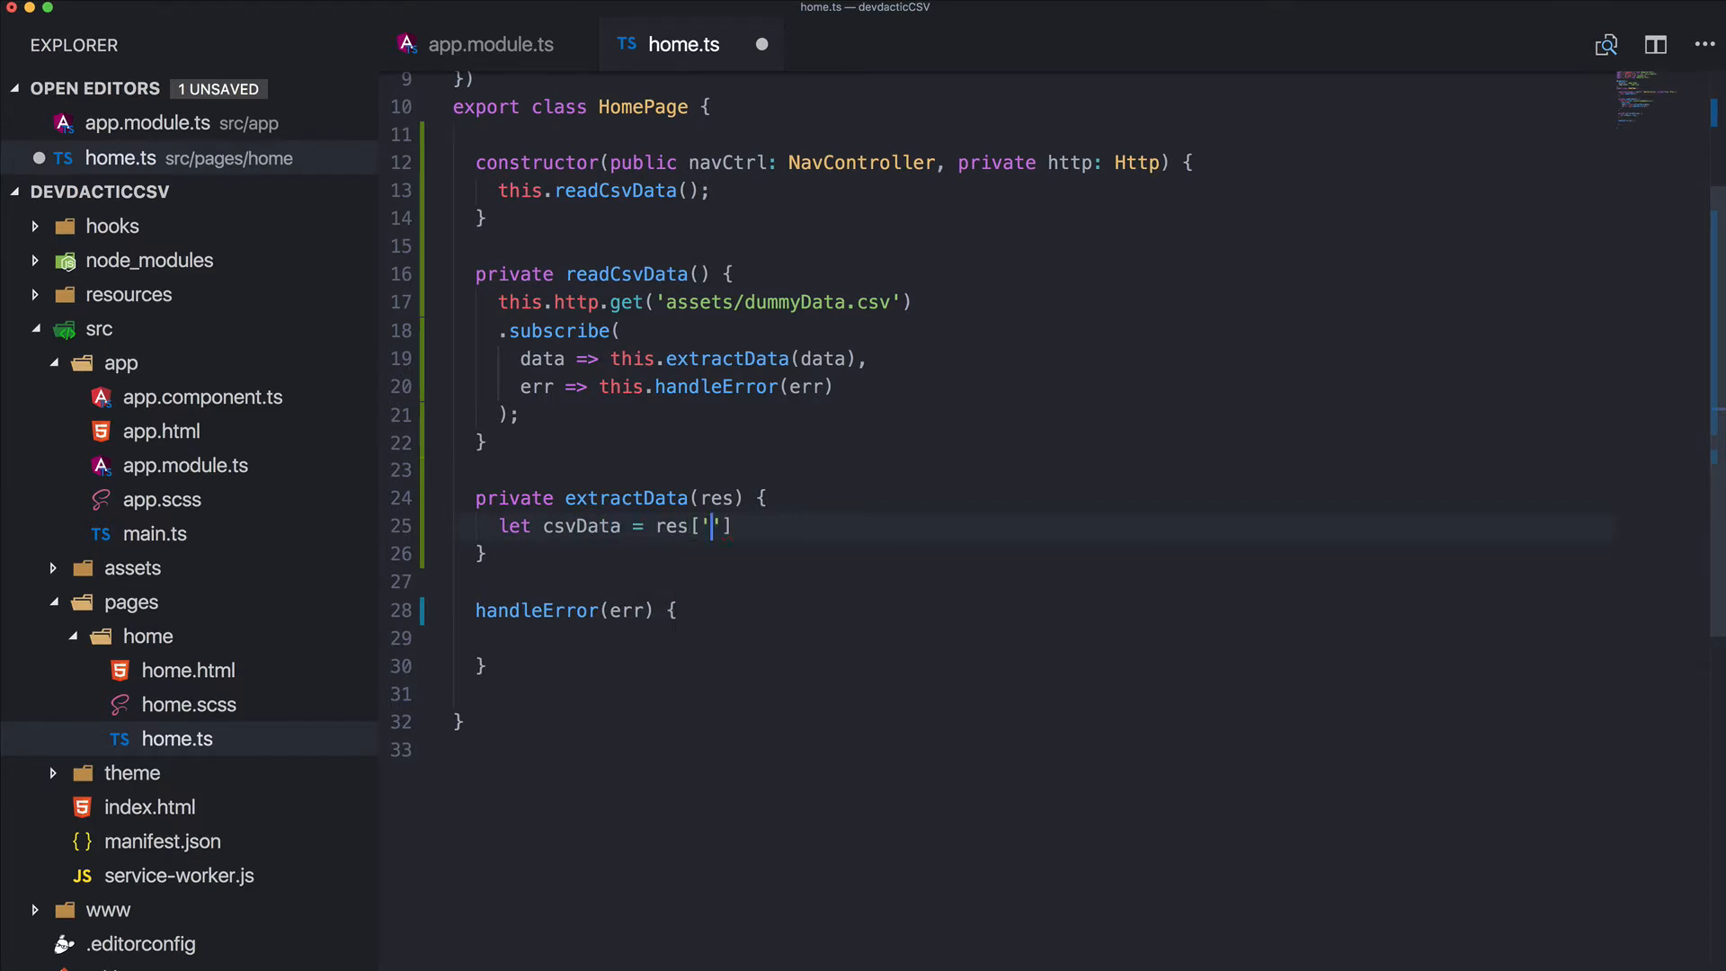
type("_body")
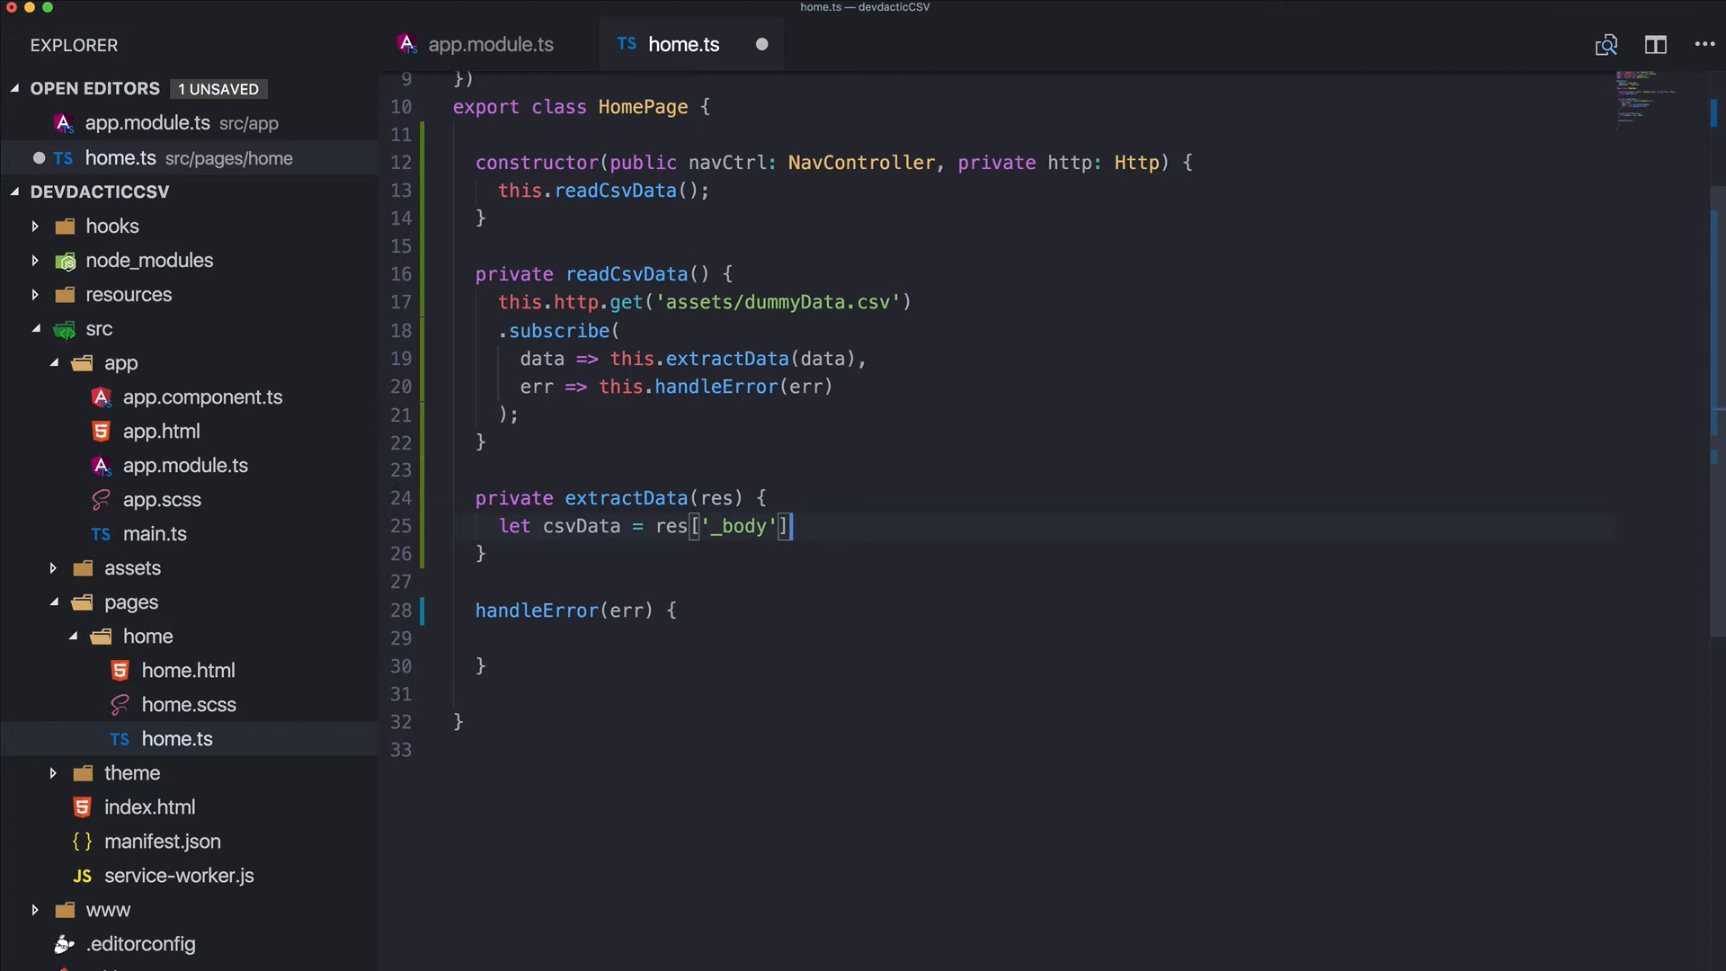
type("|| '';")
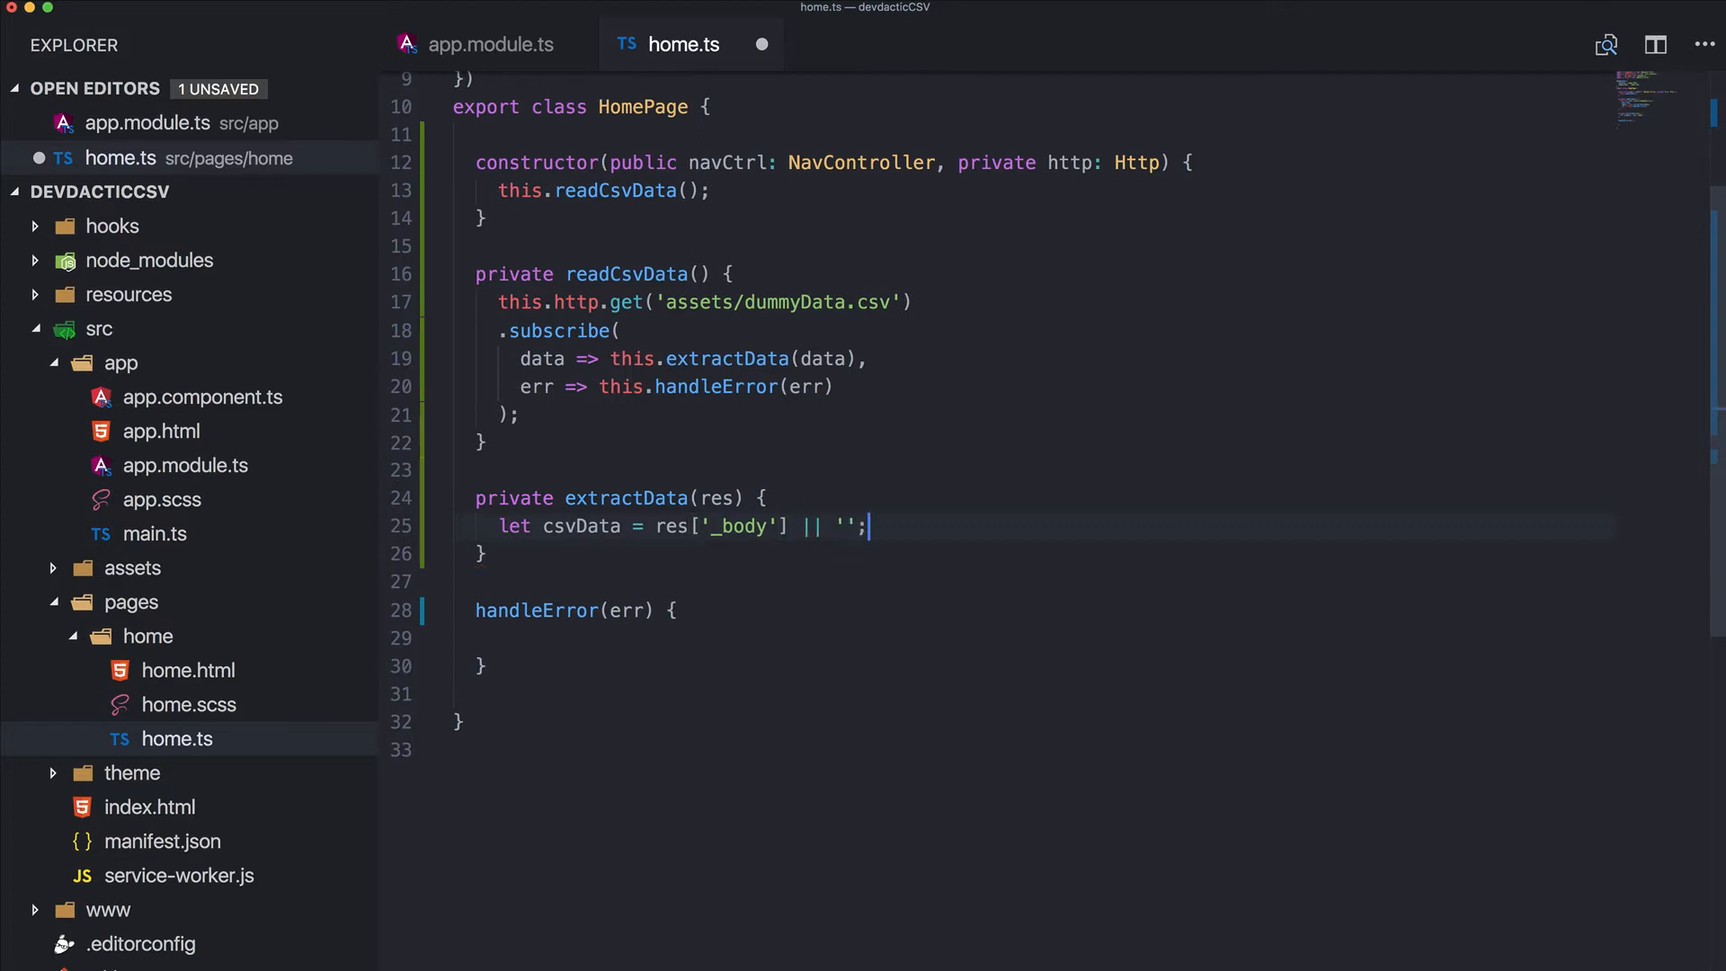
key("Return")
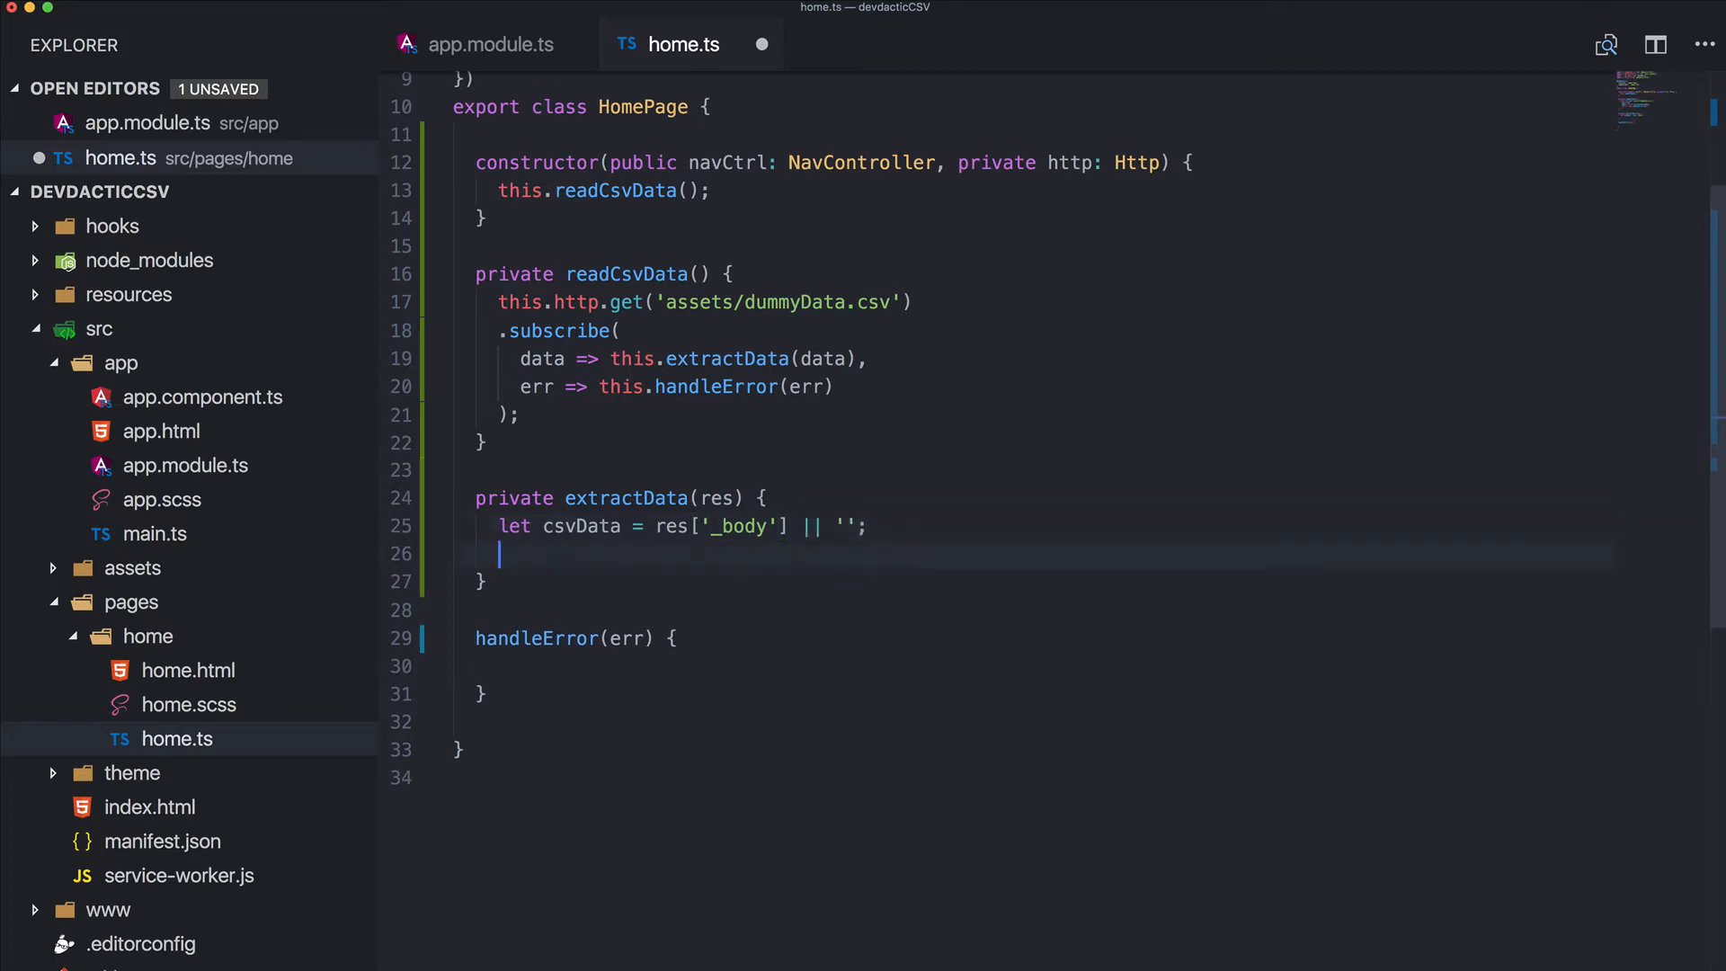
Add let parsedData = papa.parse(csvData).data; then view dummyData.csv's rows
type("let parsedDat")
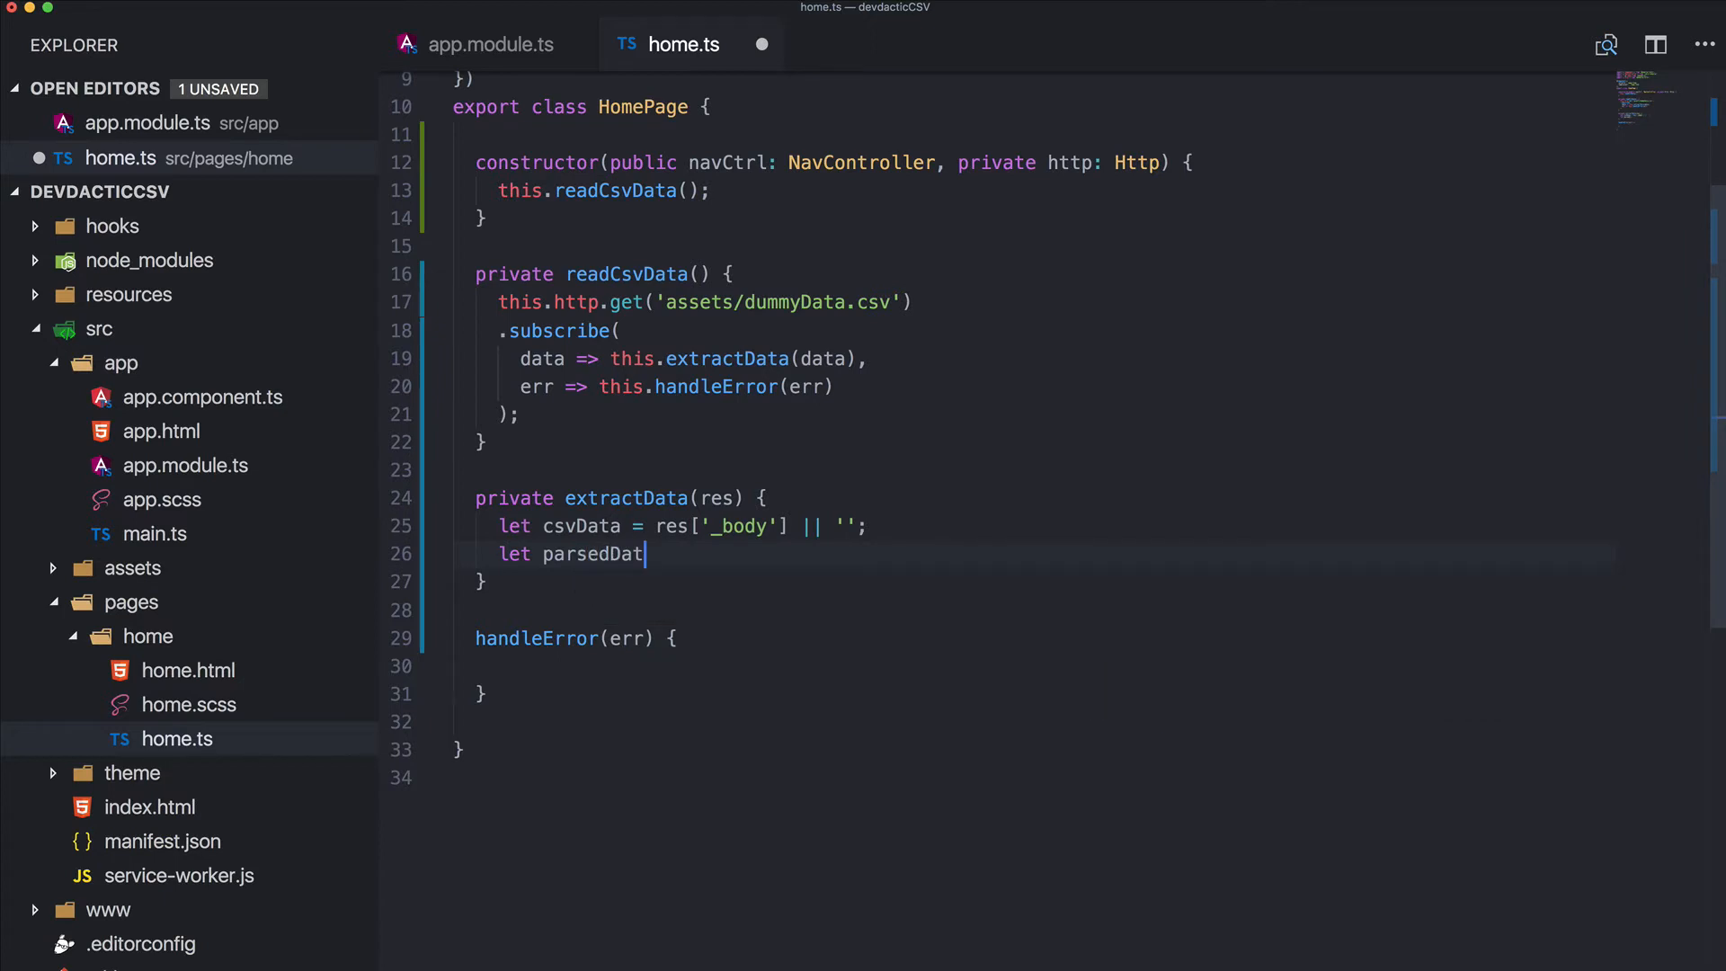
type("a = p")
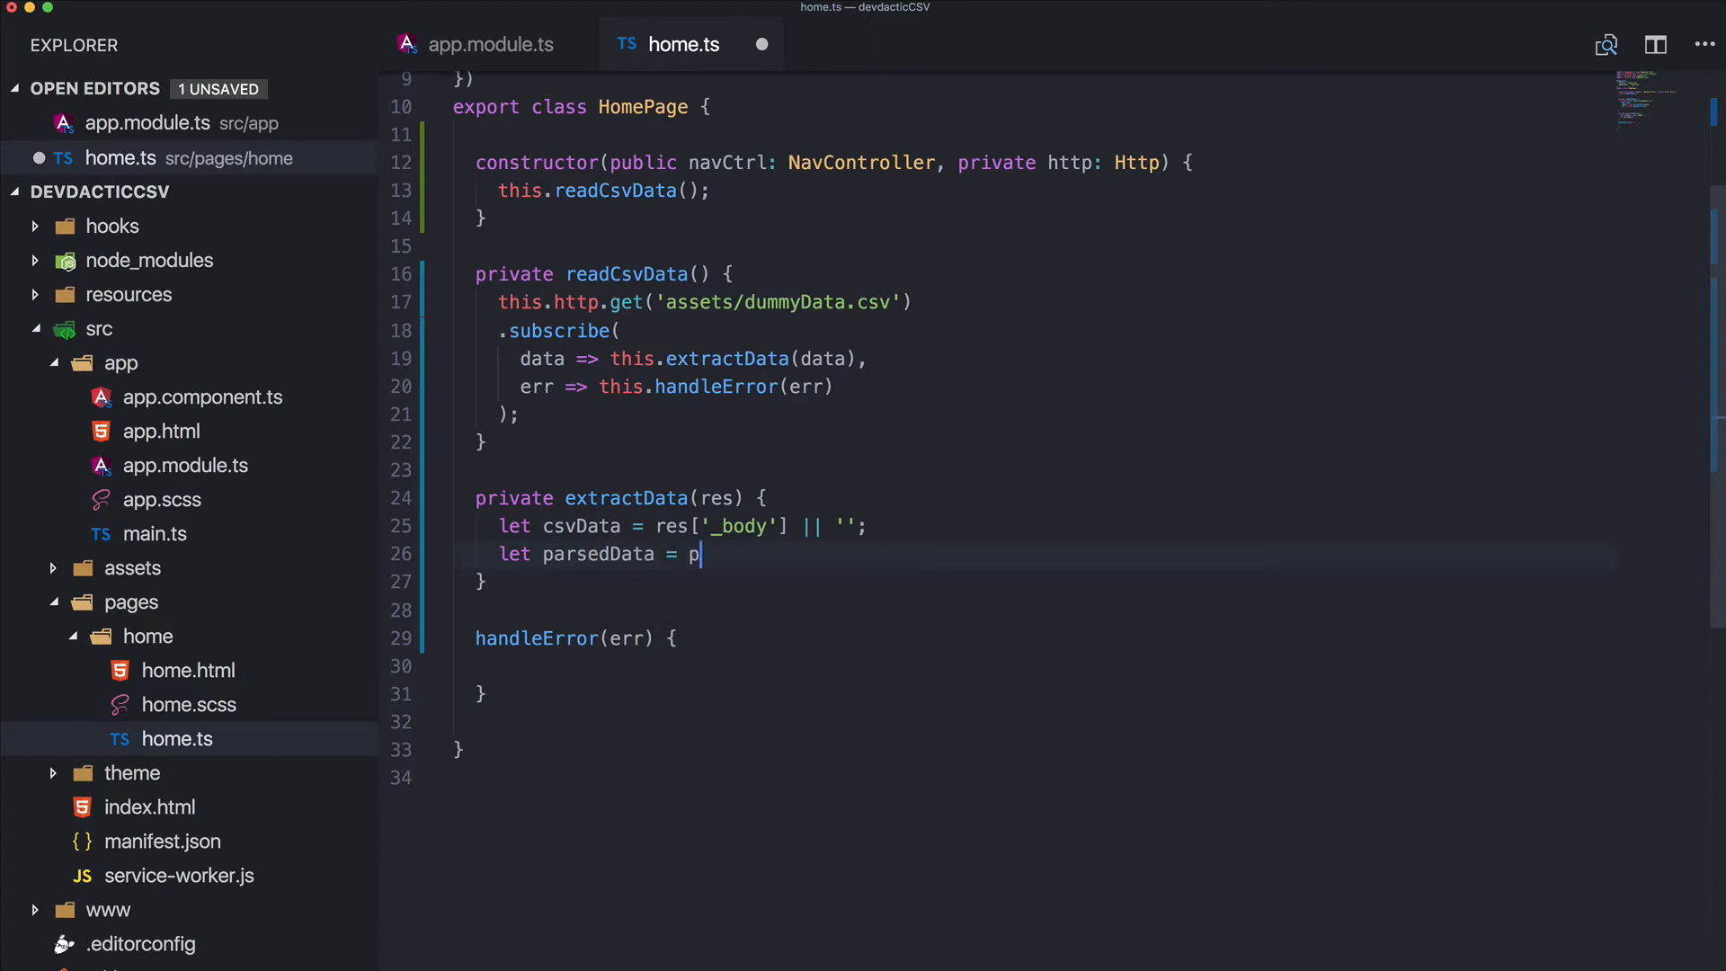
type("apa.")
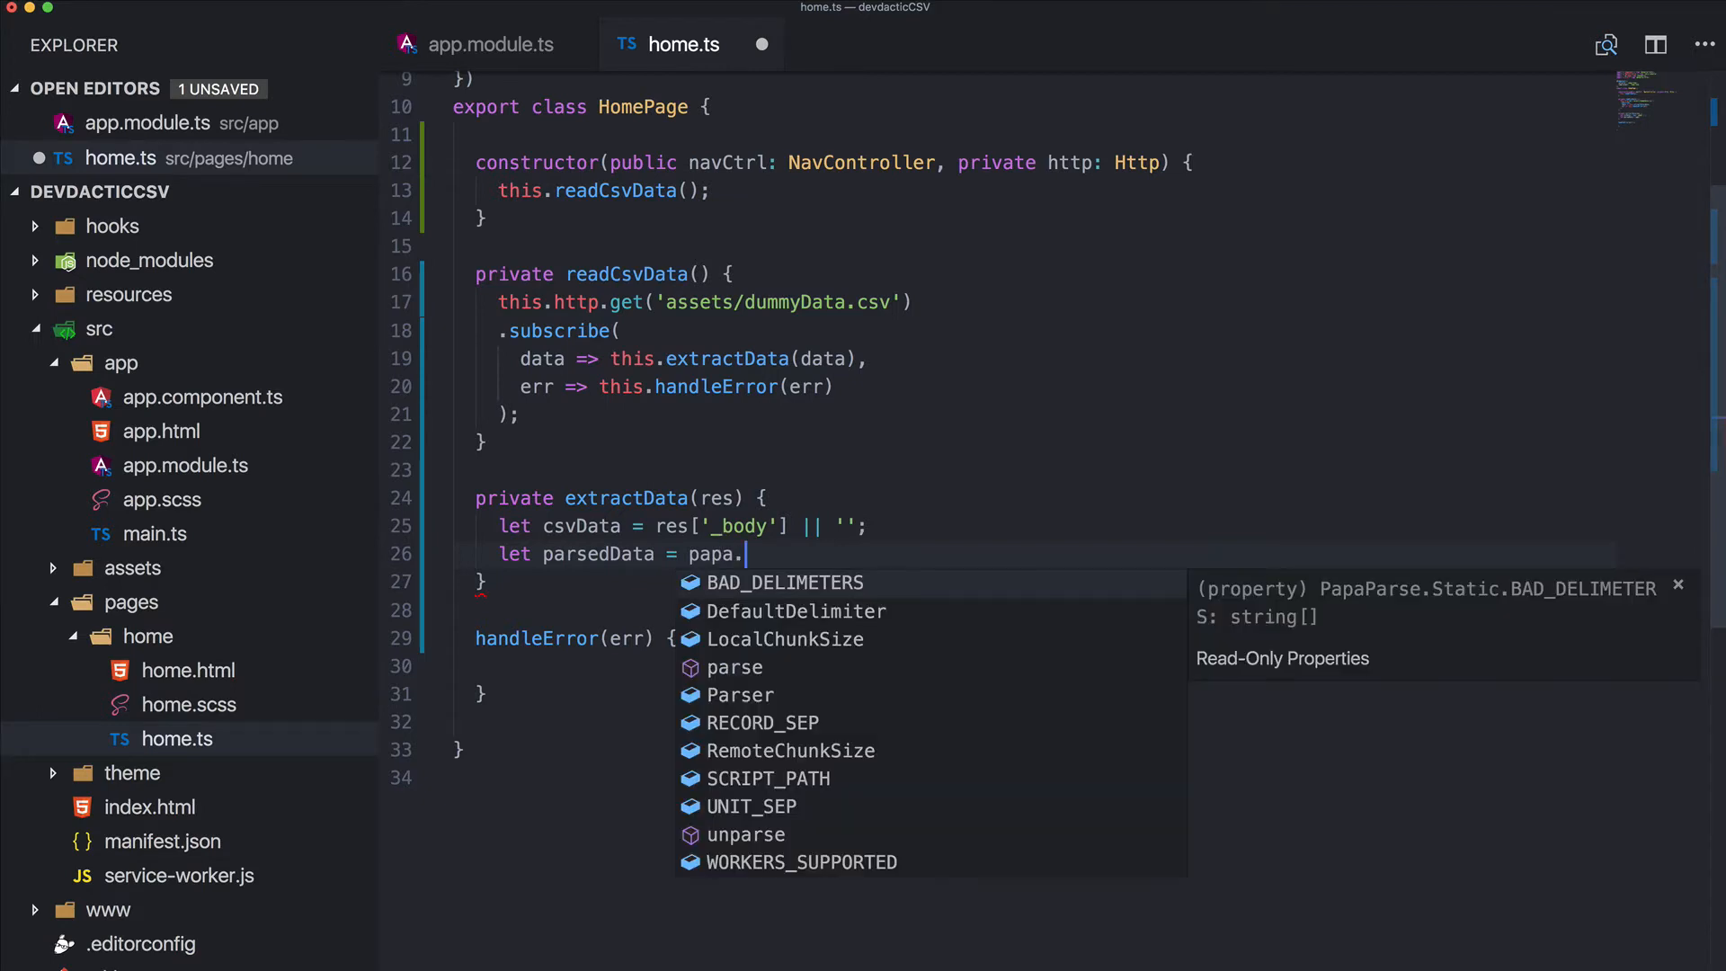
type("parse")
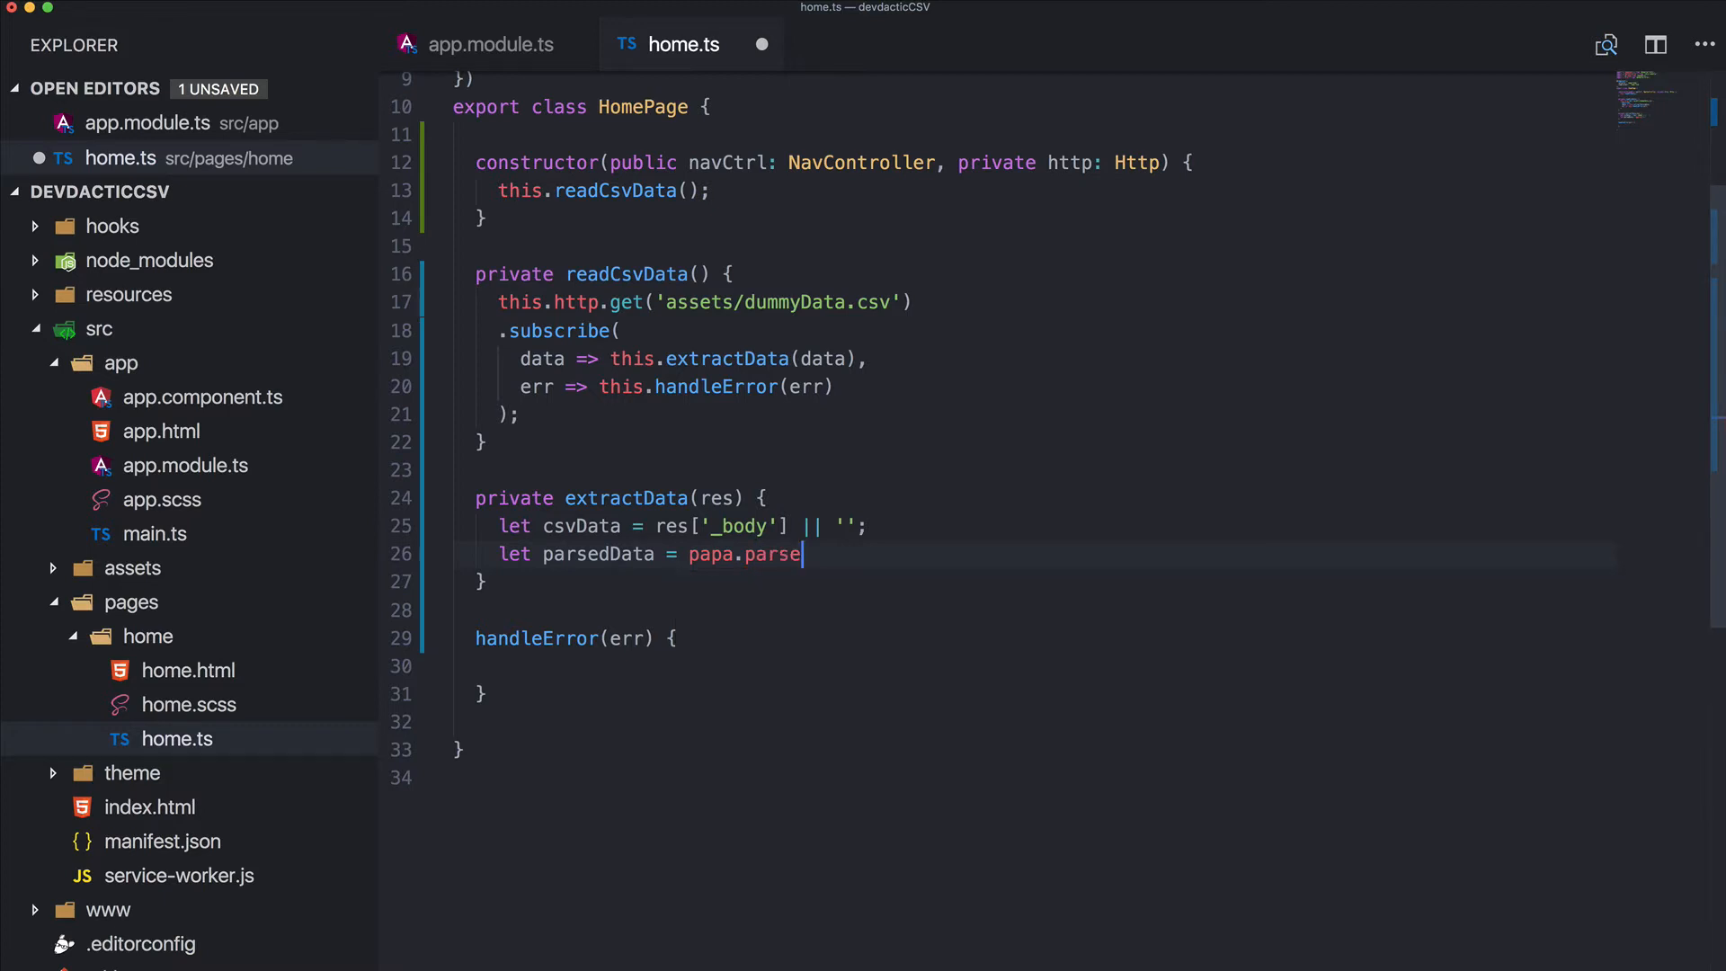
type("(csvData")
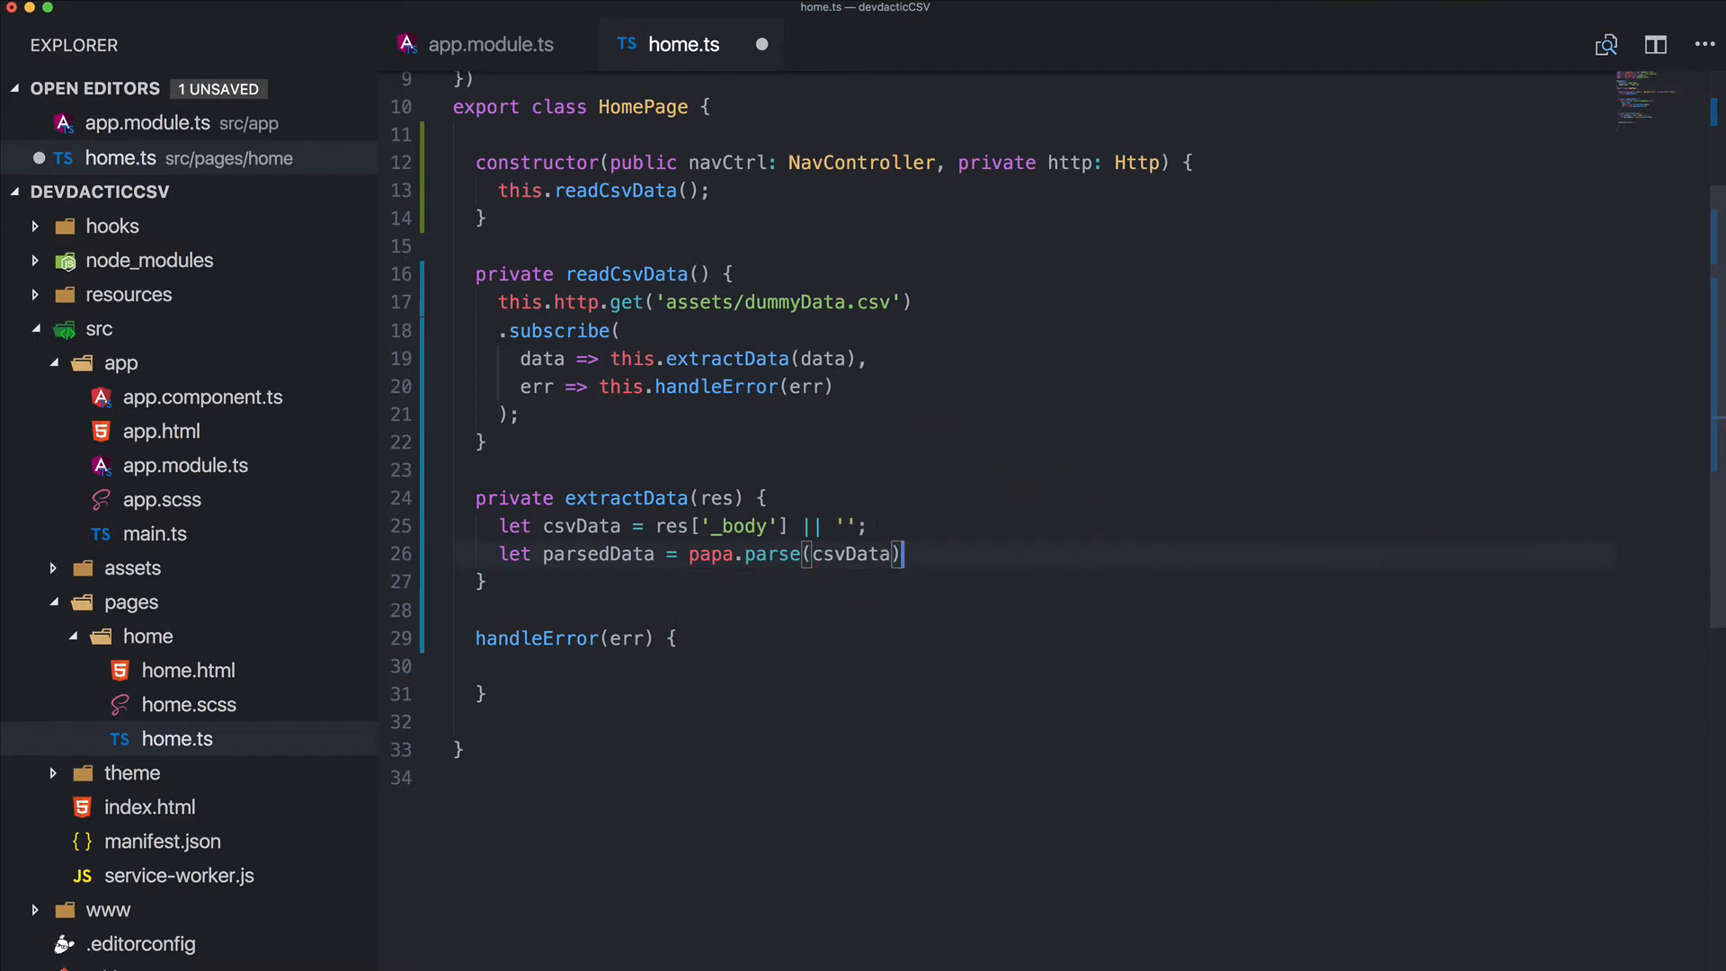
type(".data;")
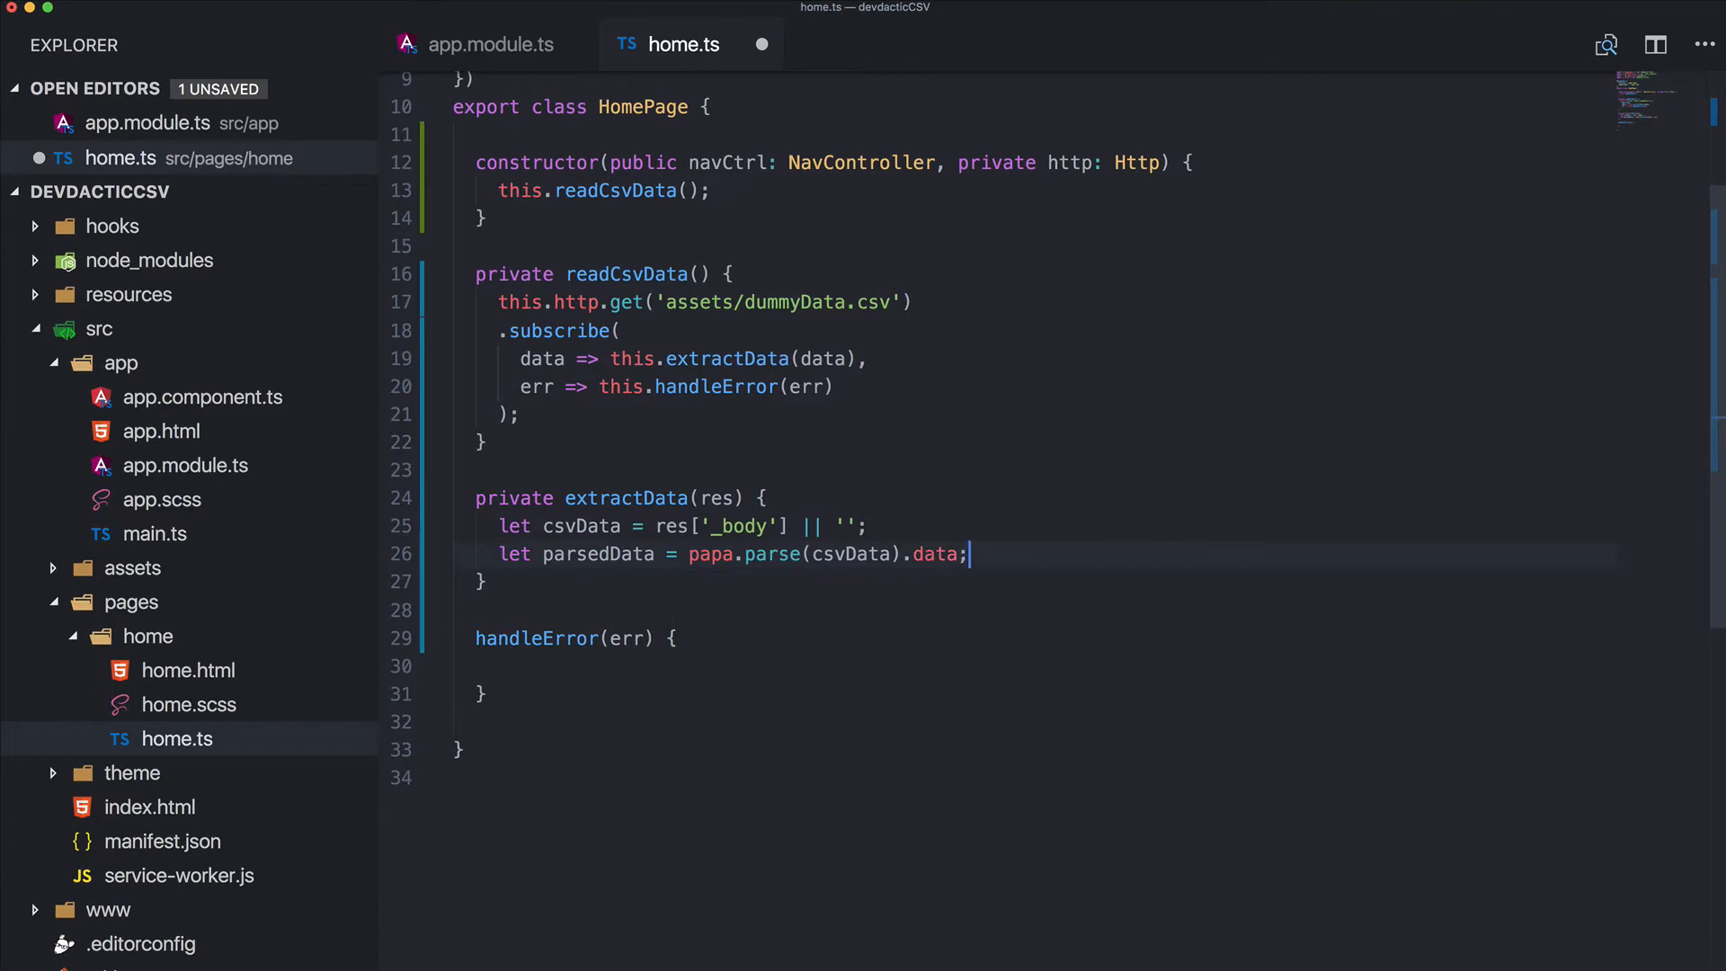
key("Enter")
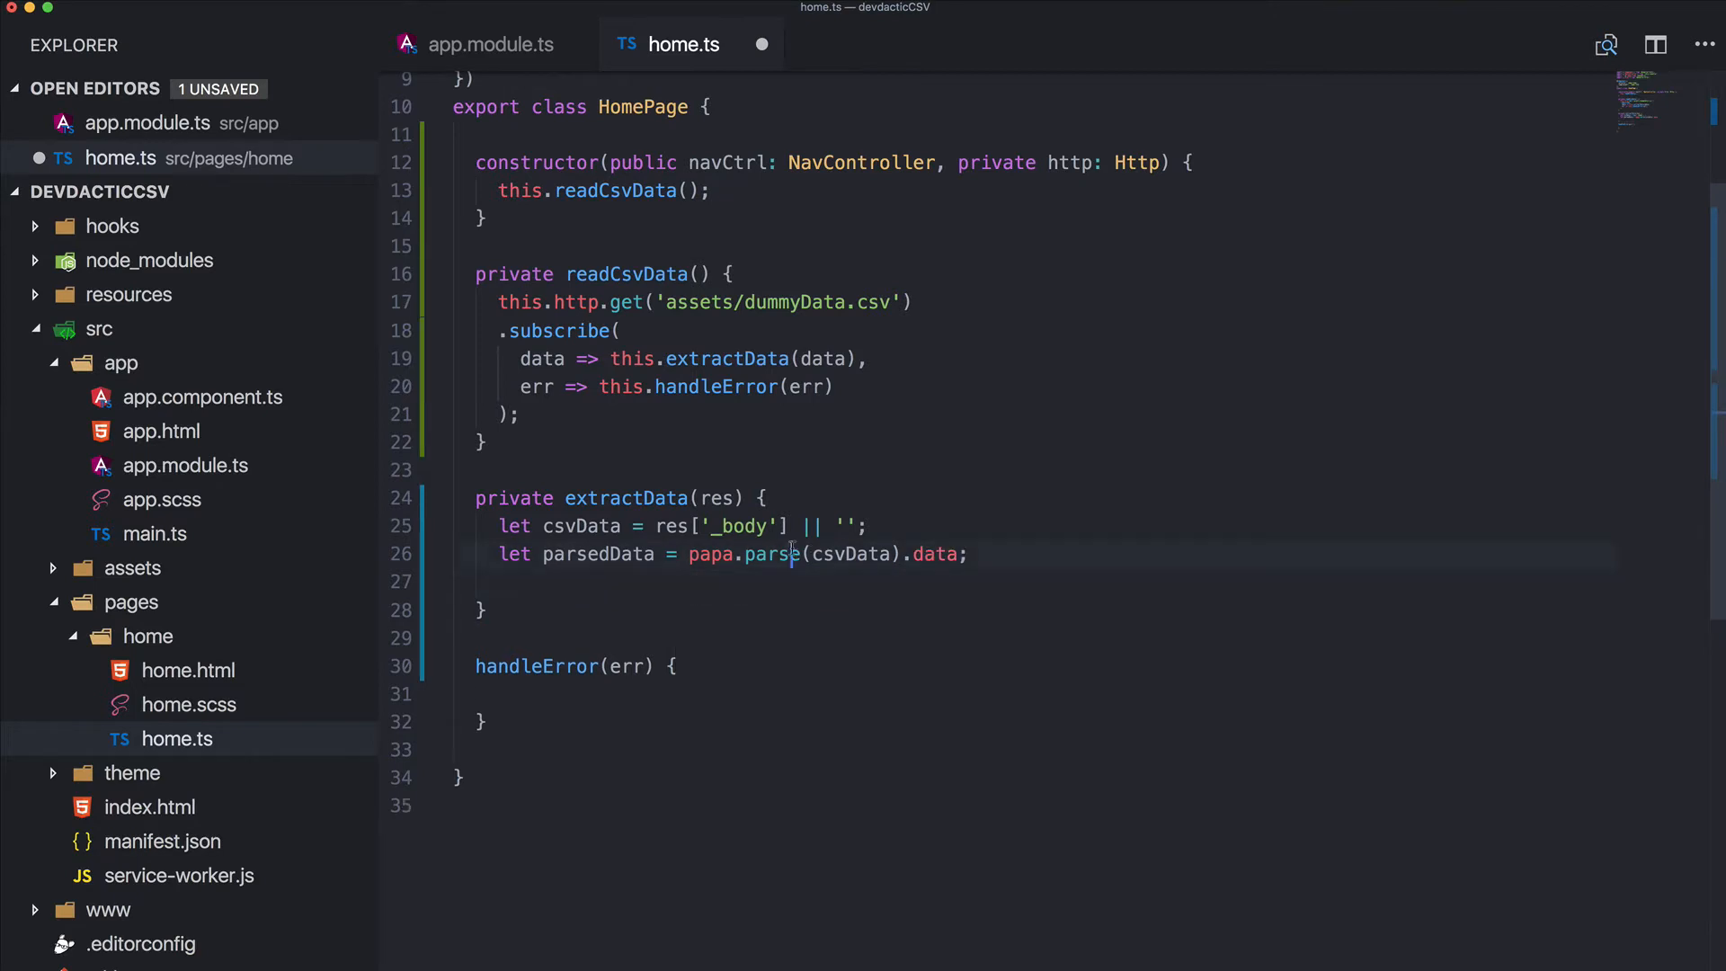
mouse_move(774, 554)
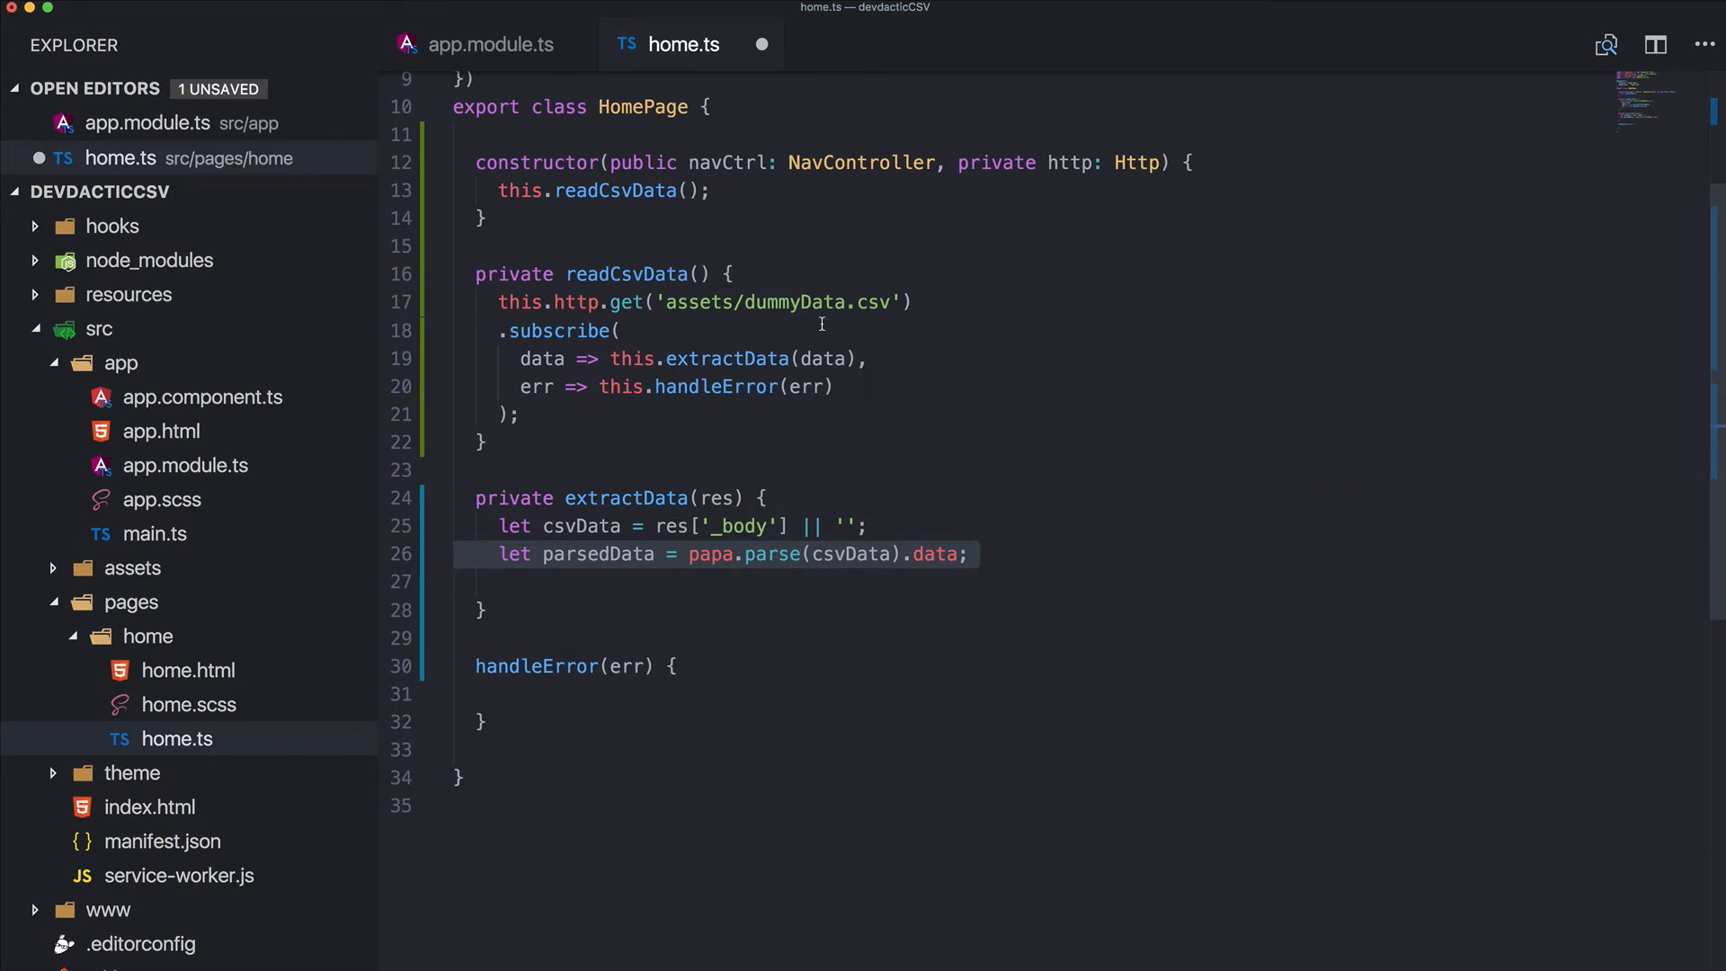
left_click(131, 567)
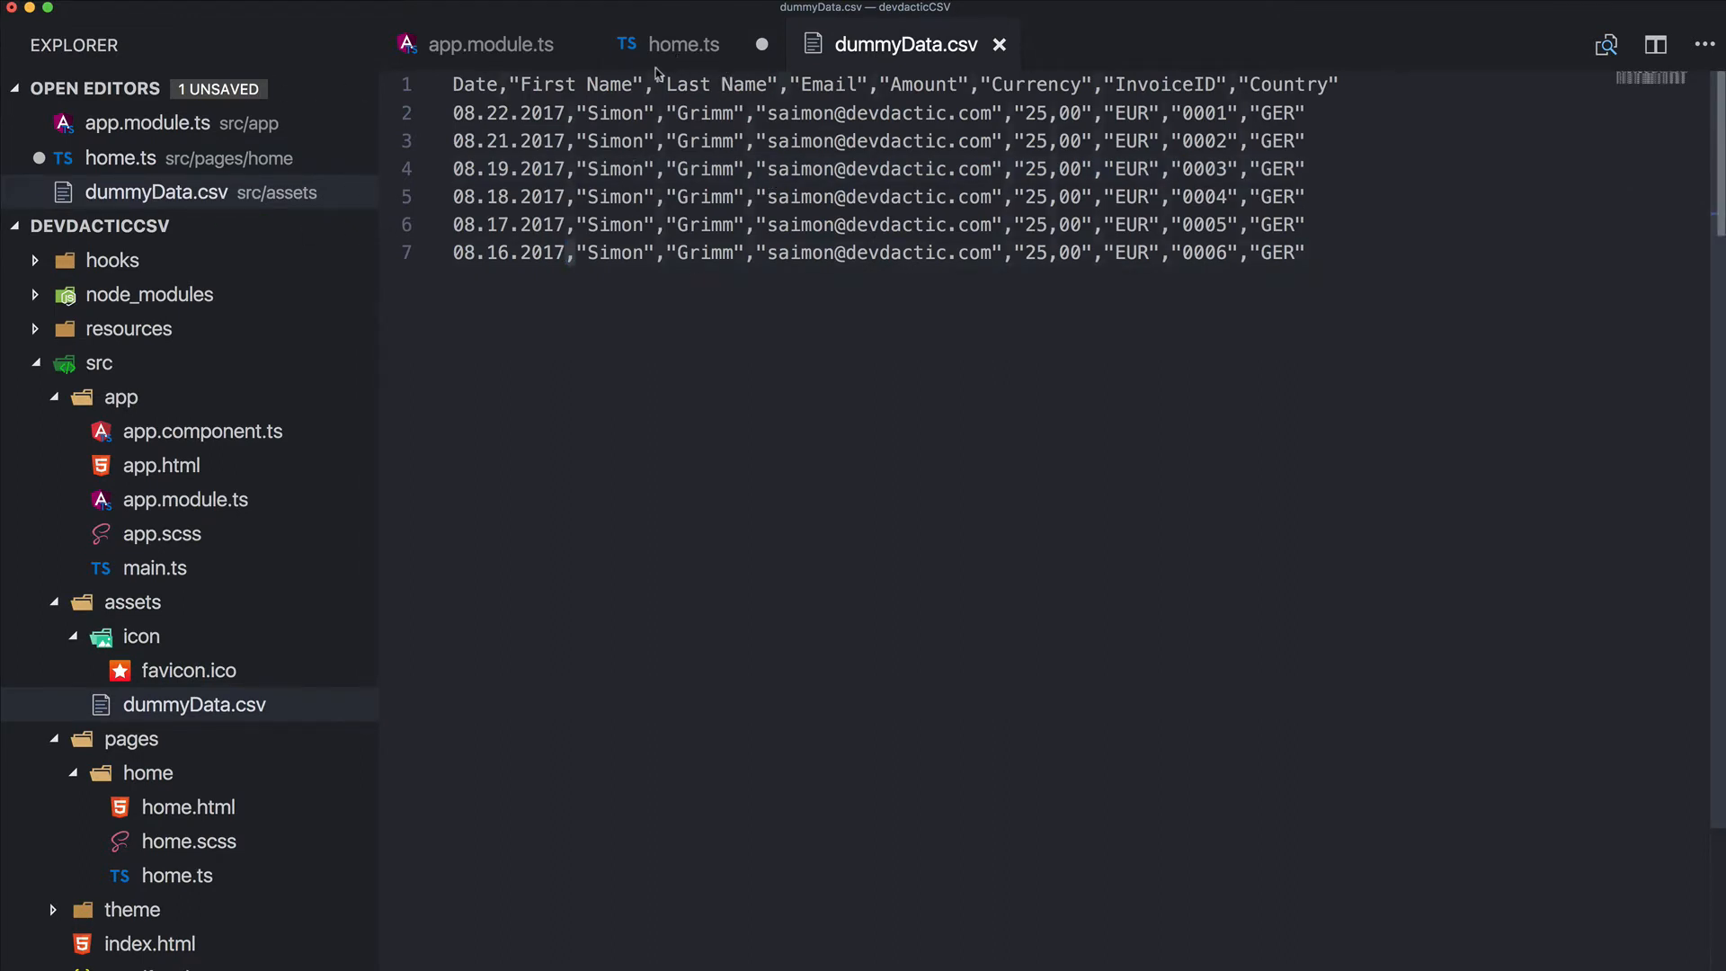
Return to home.ts and add a blank line inside extractData below parsedData
left_click(683, 44)
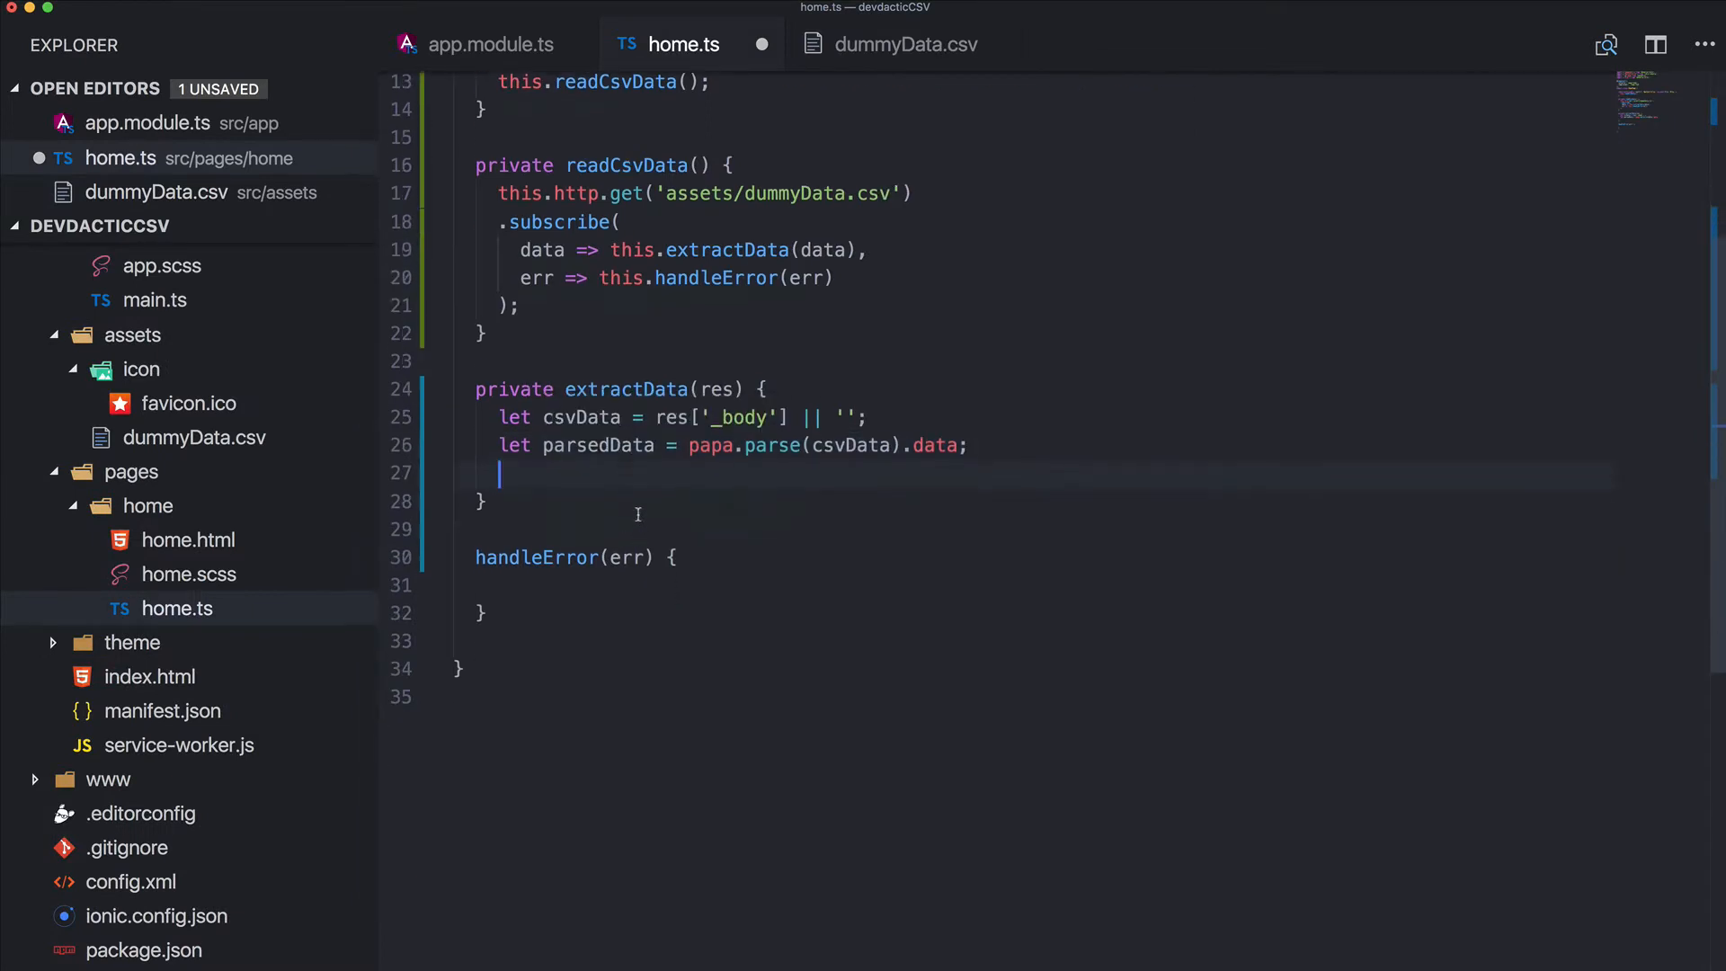
scroll("up", 3)
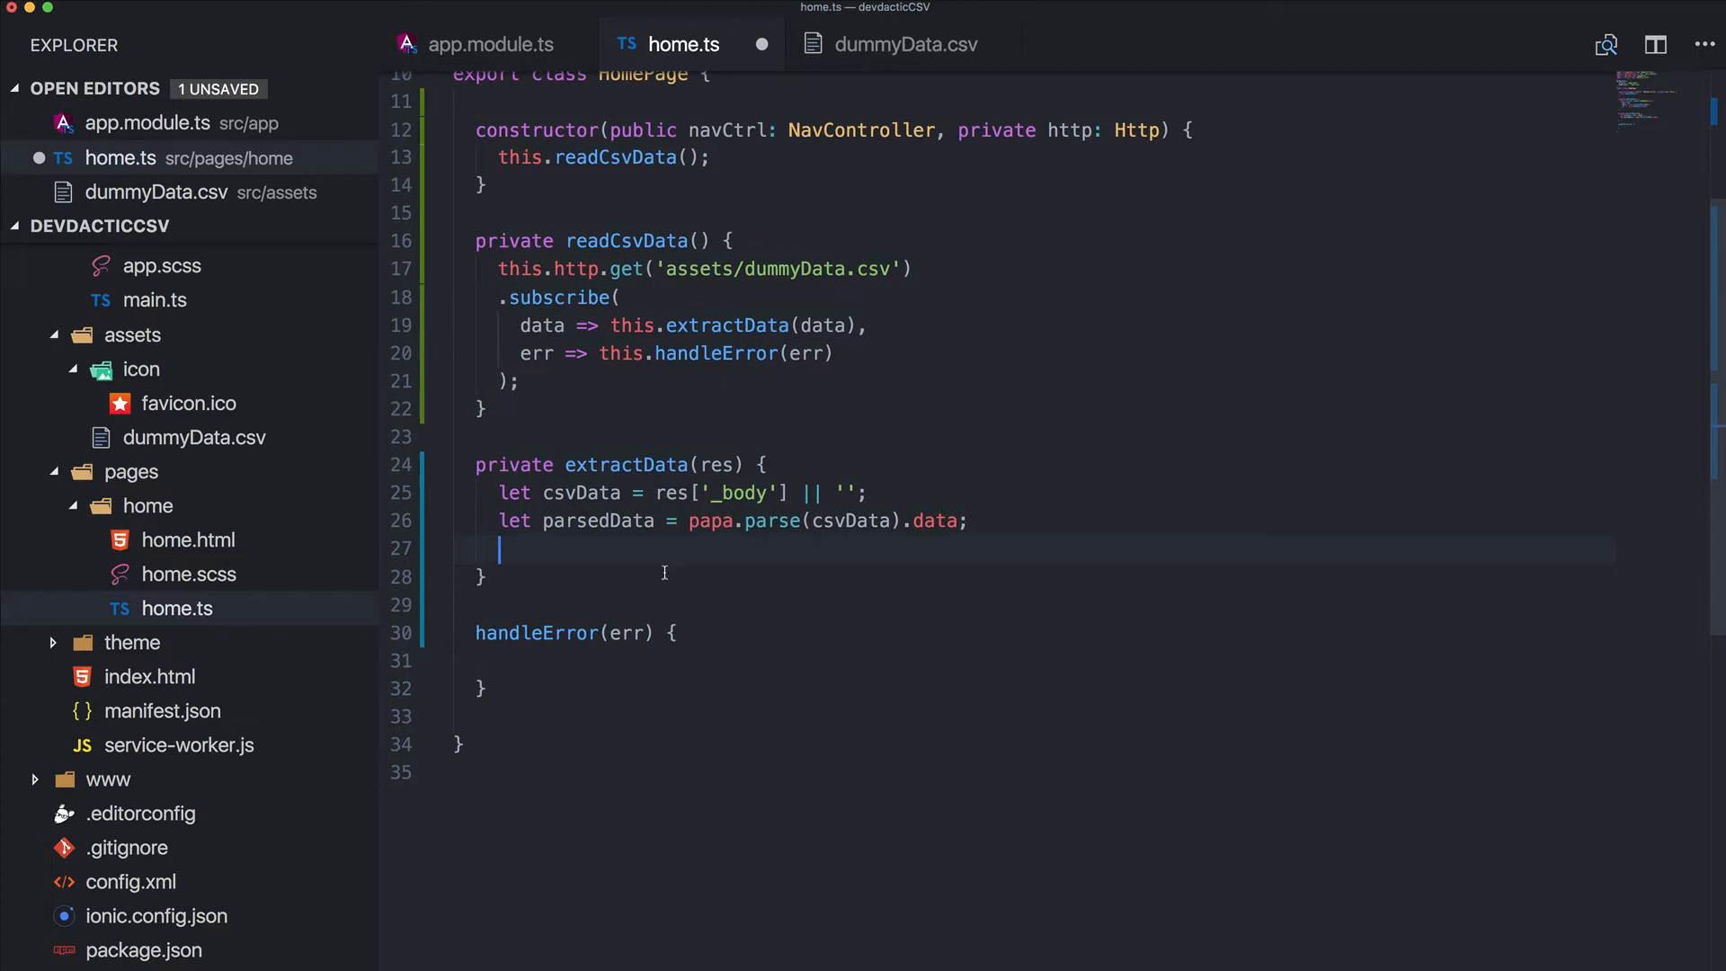
key("Enter")
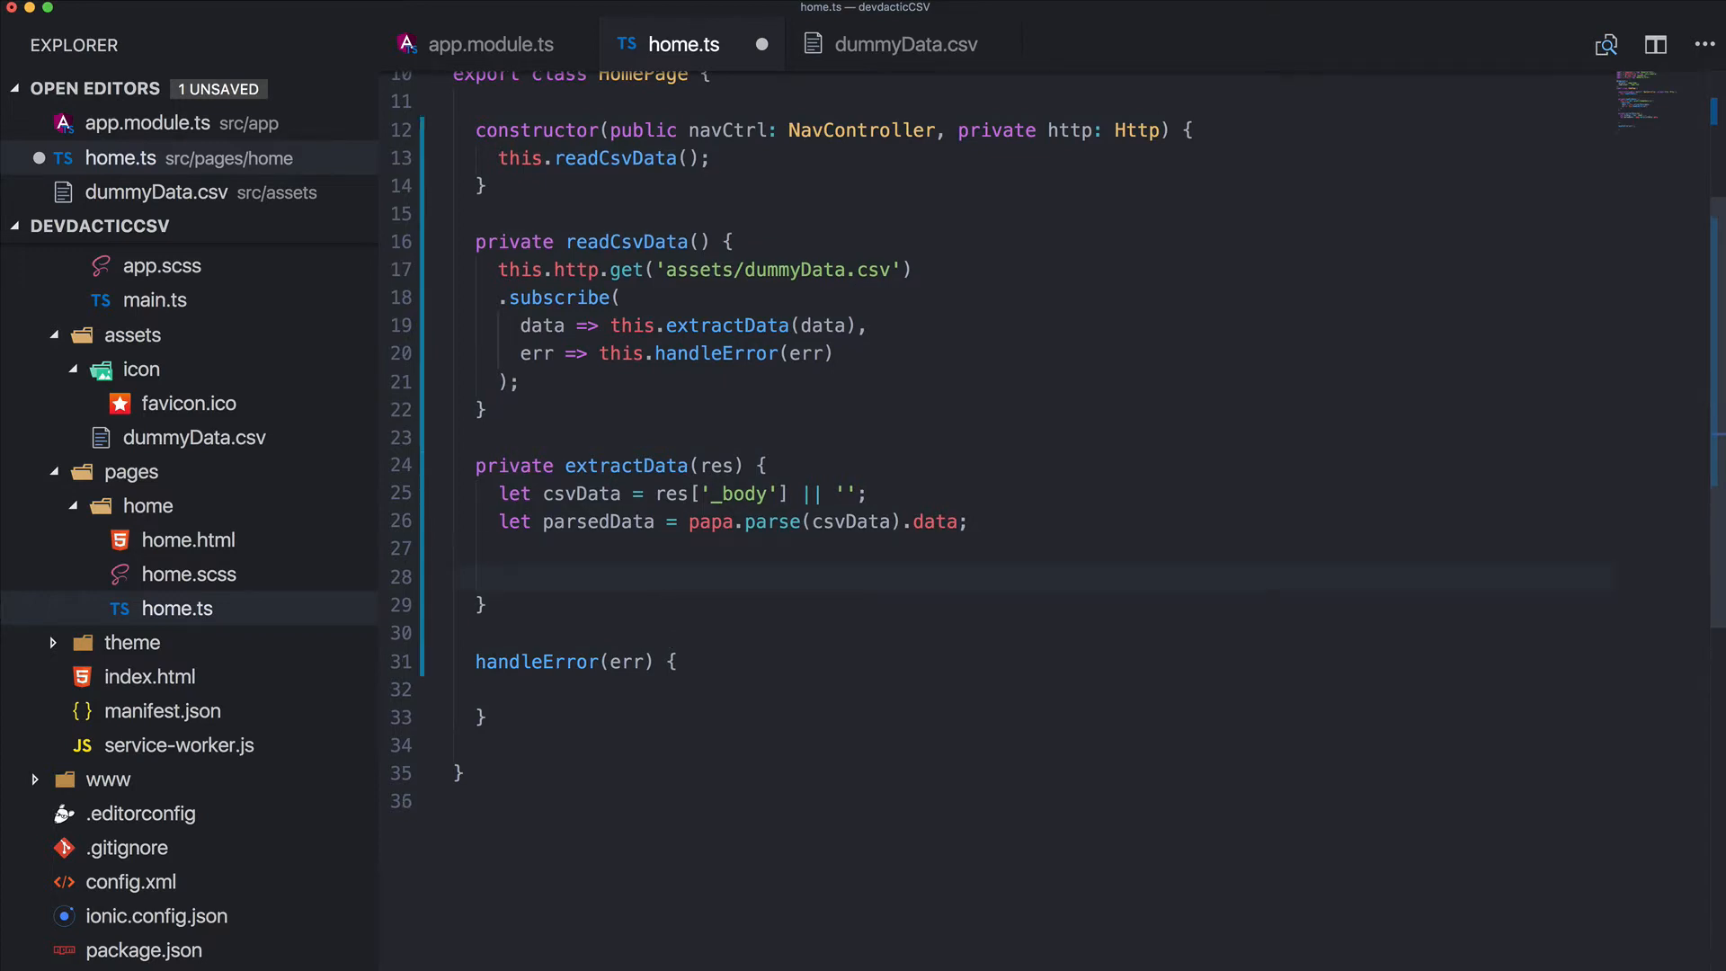
scroll("up", 3)
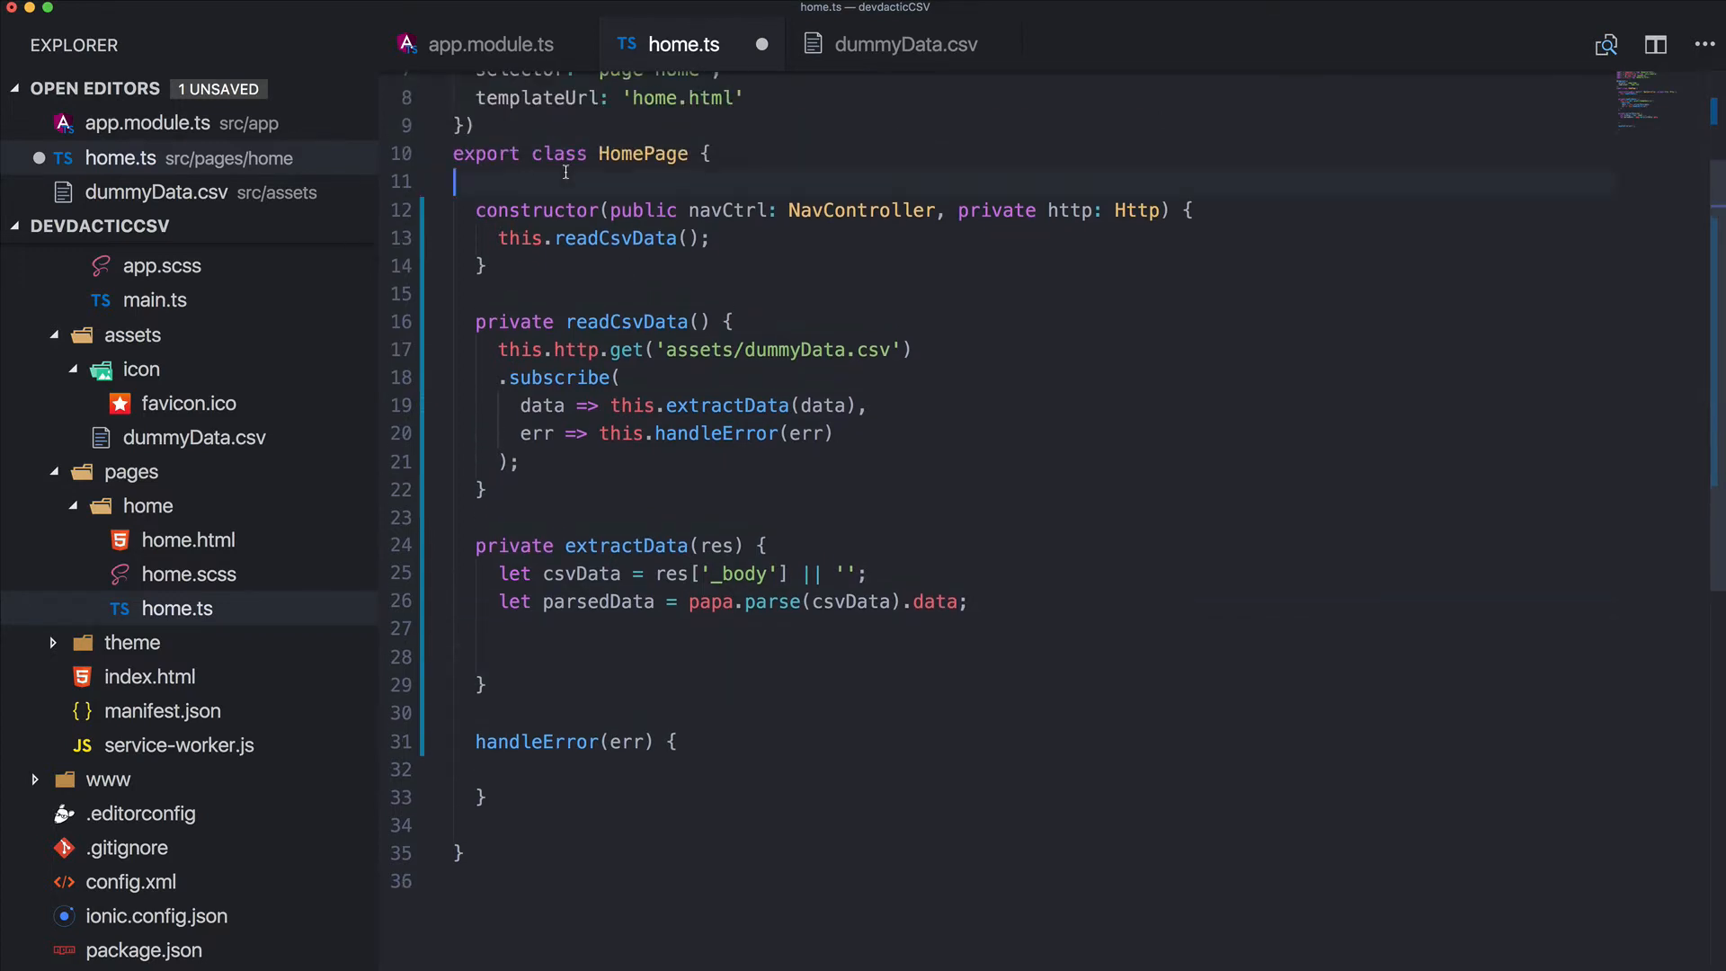
Declare csvData: any[] = []; and headerRow: any[] = []; at the top of the HomePage class
type("csv")
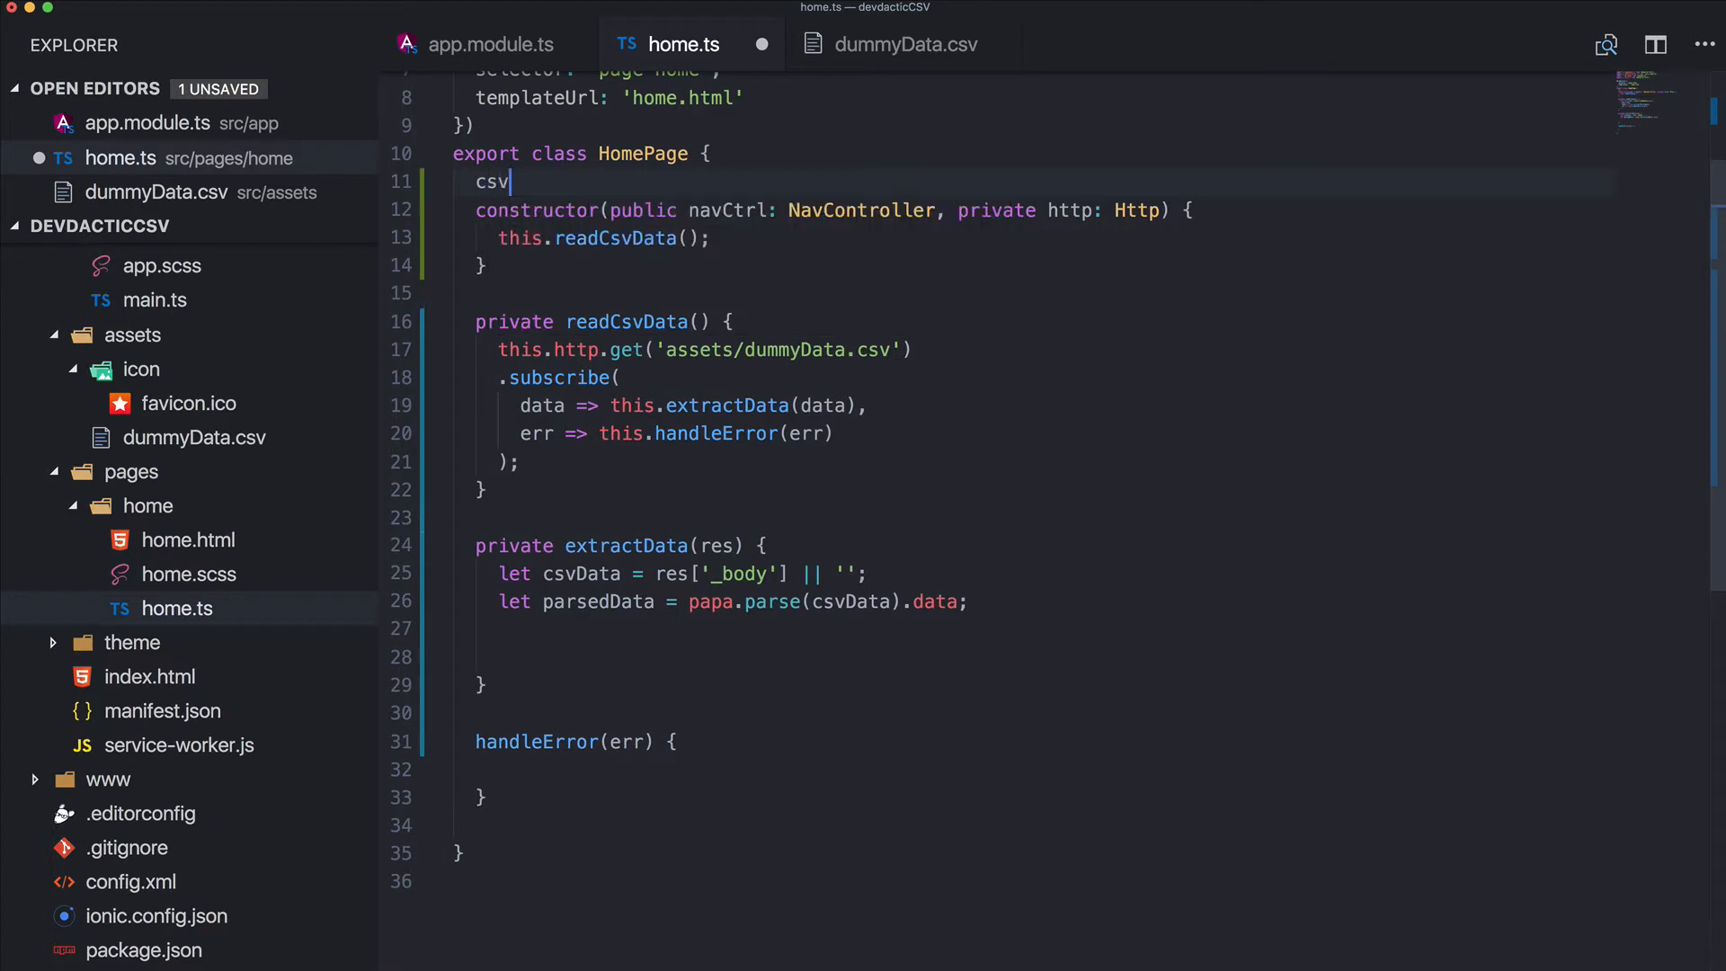
type("Data: an")
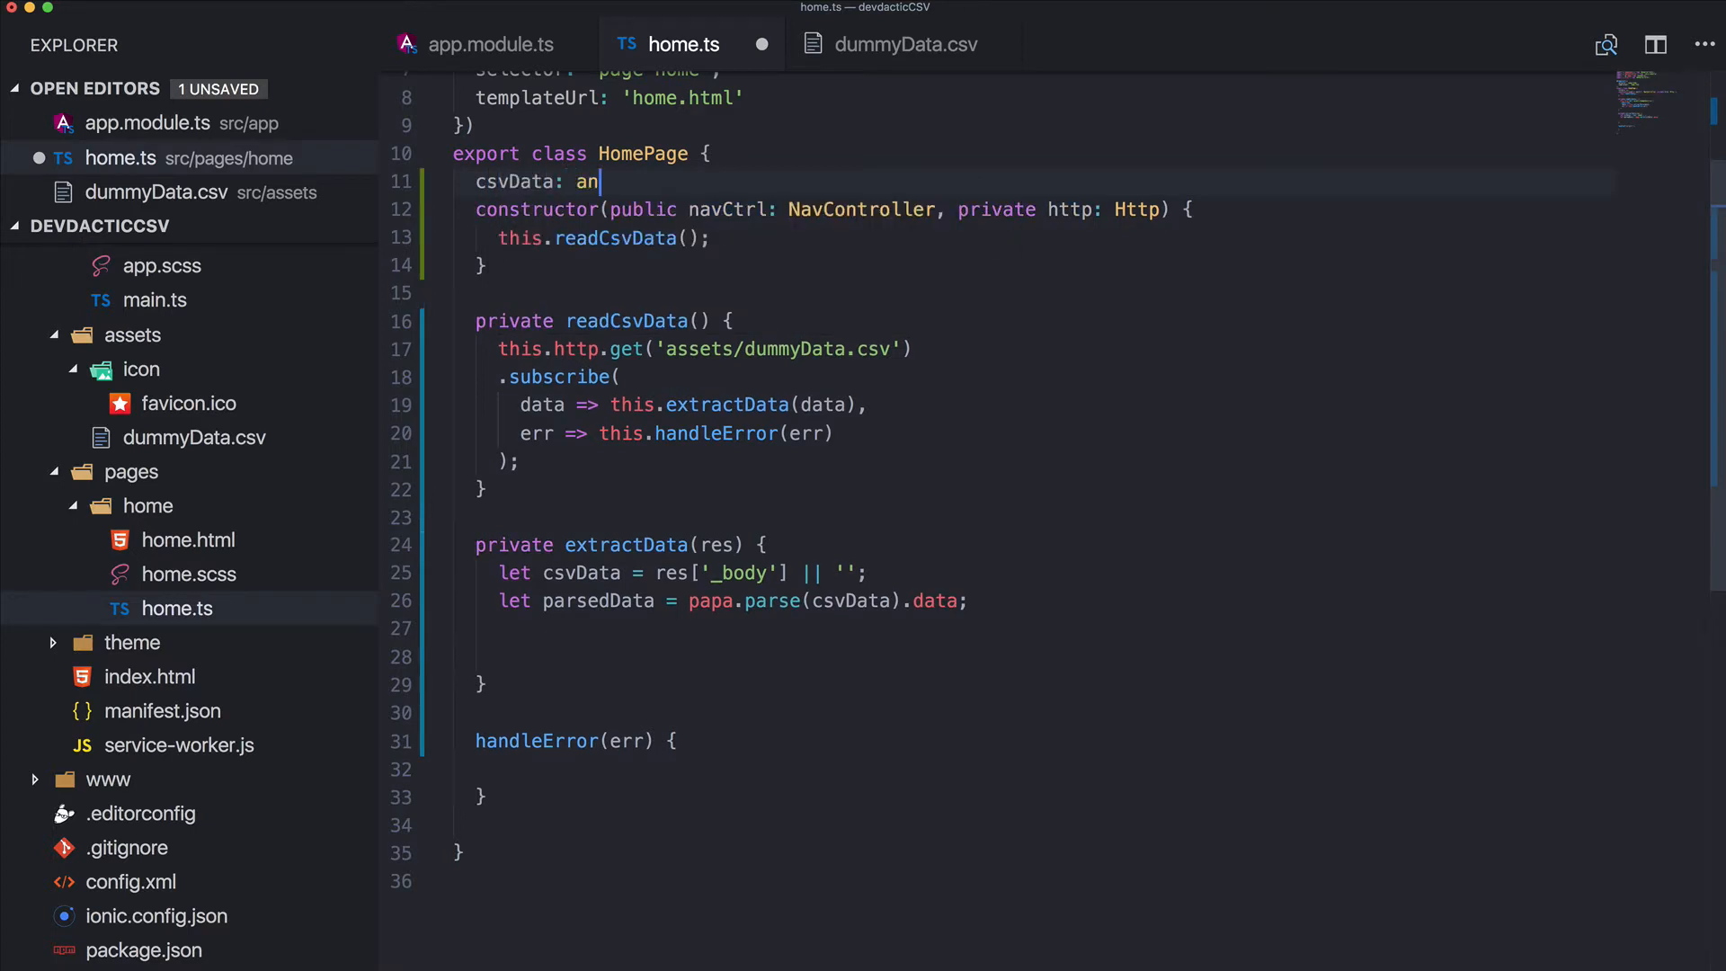
type("y[] =")
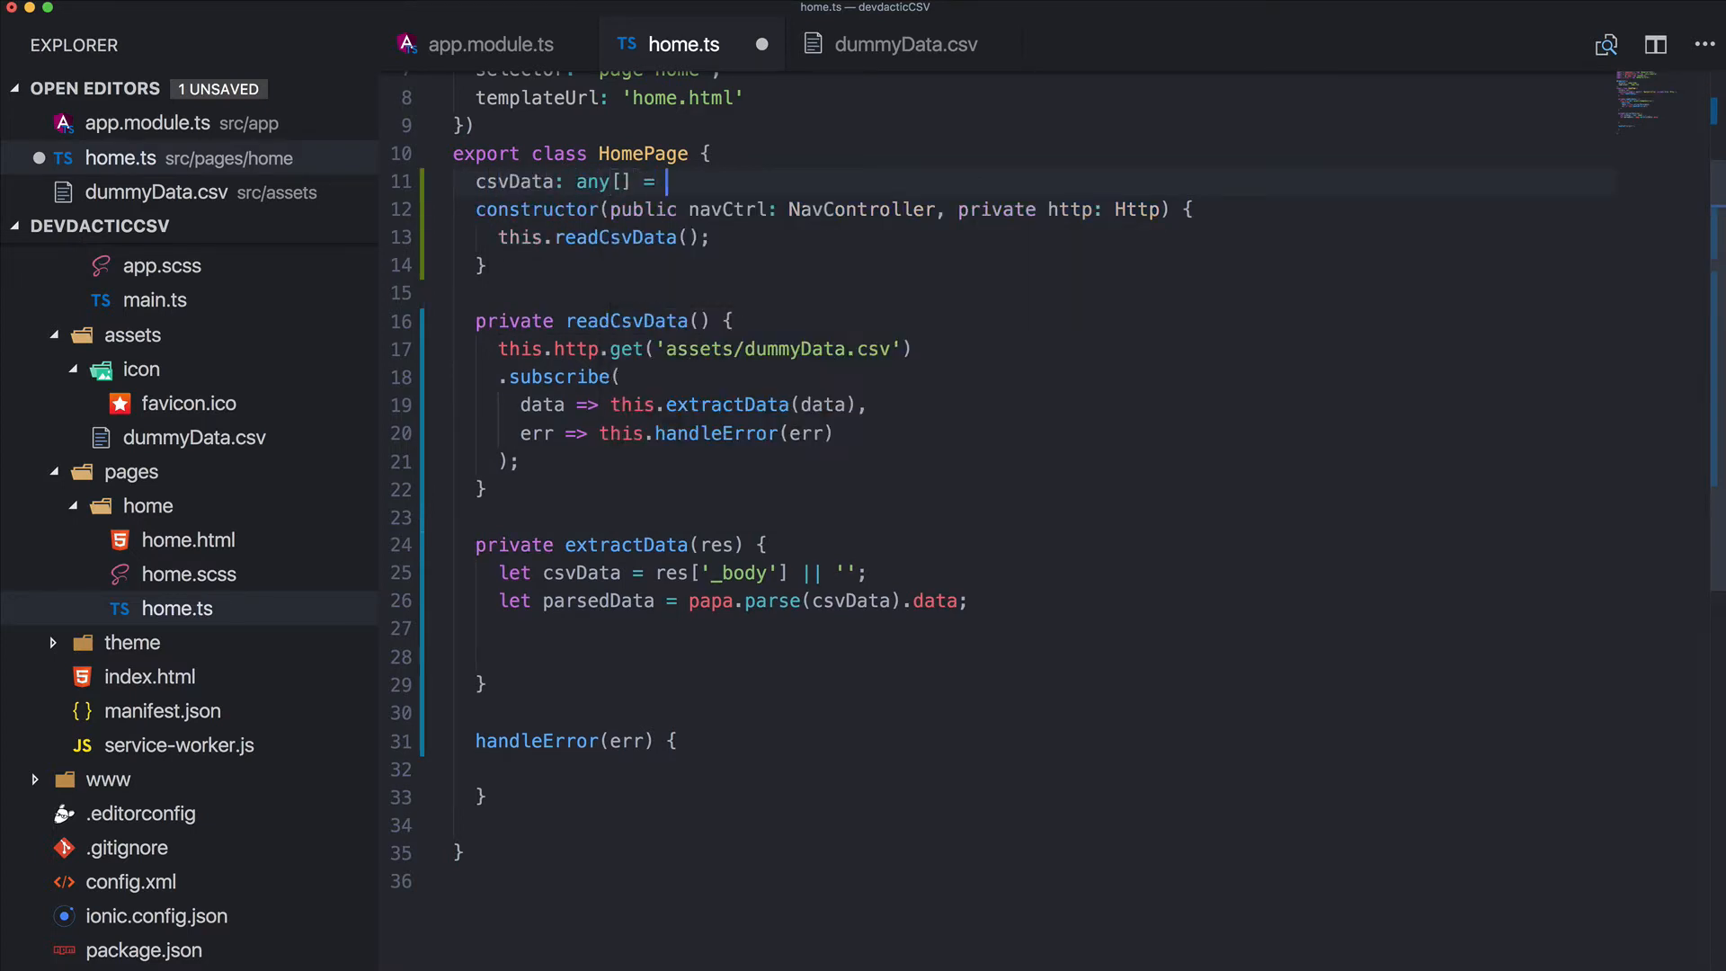
type("[];")
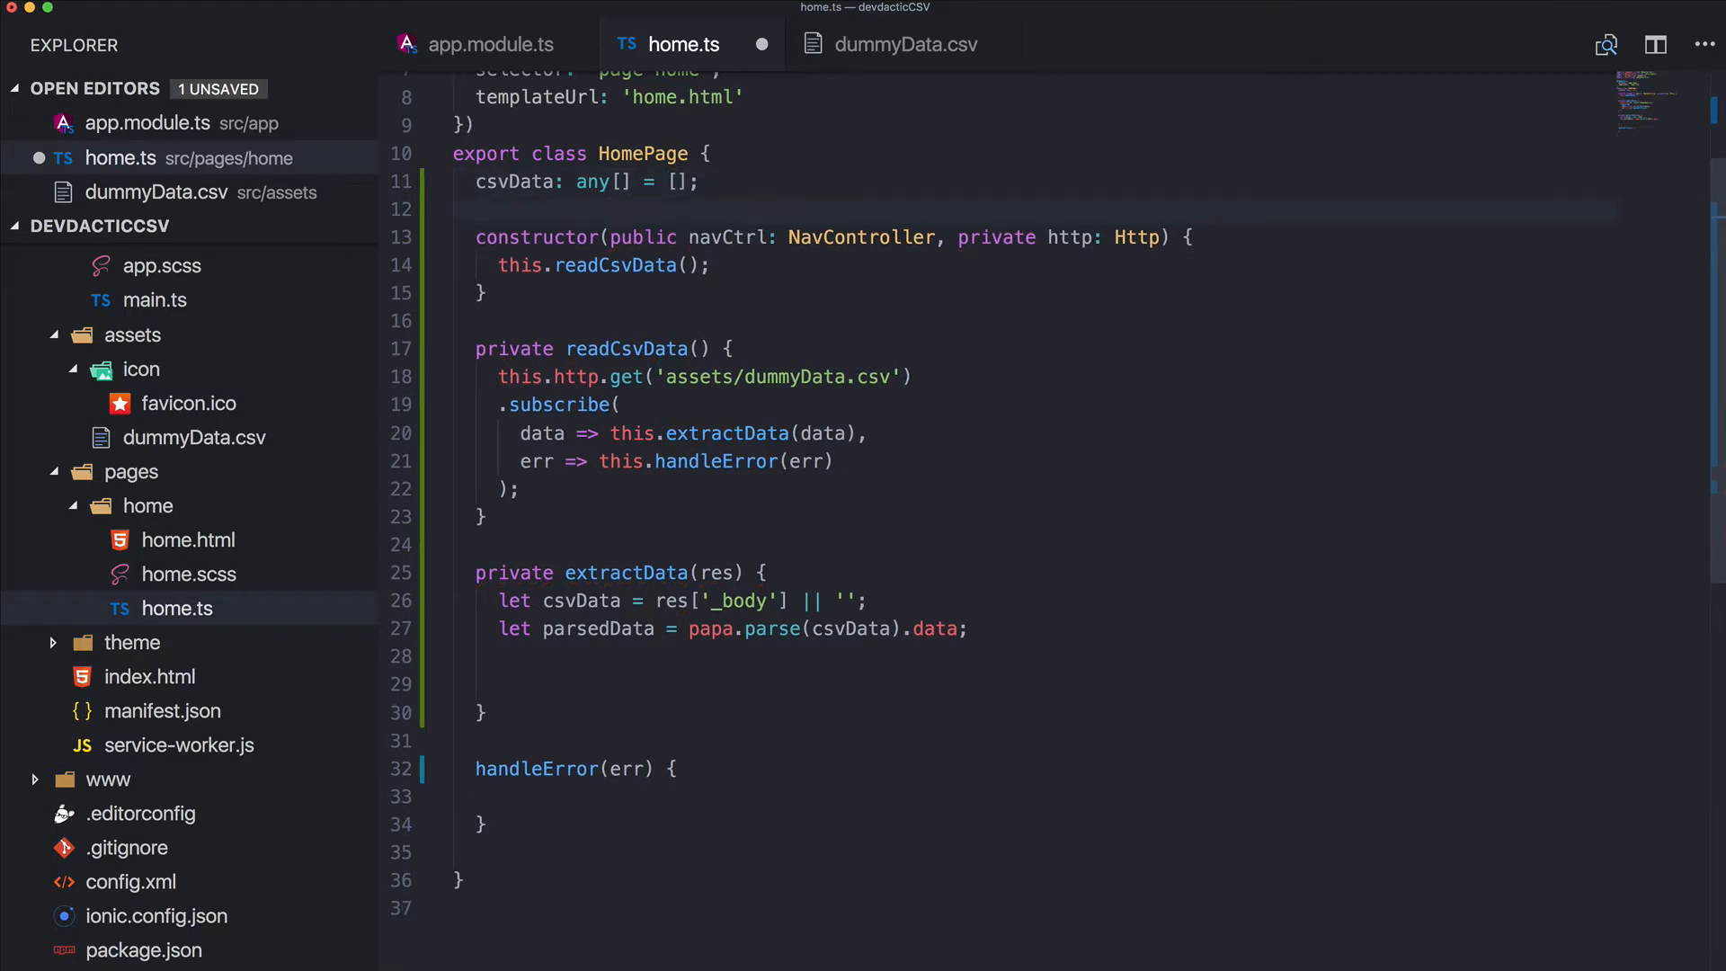
type("headerR")
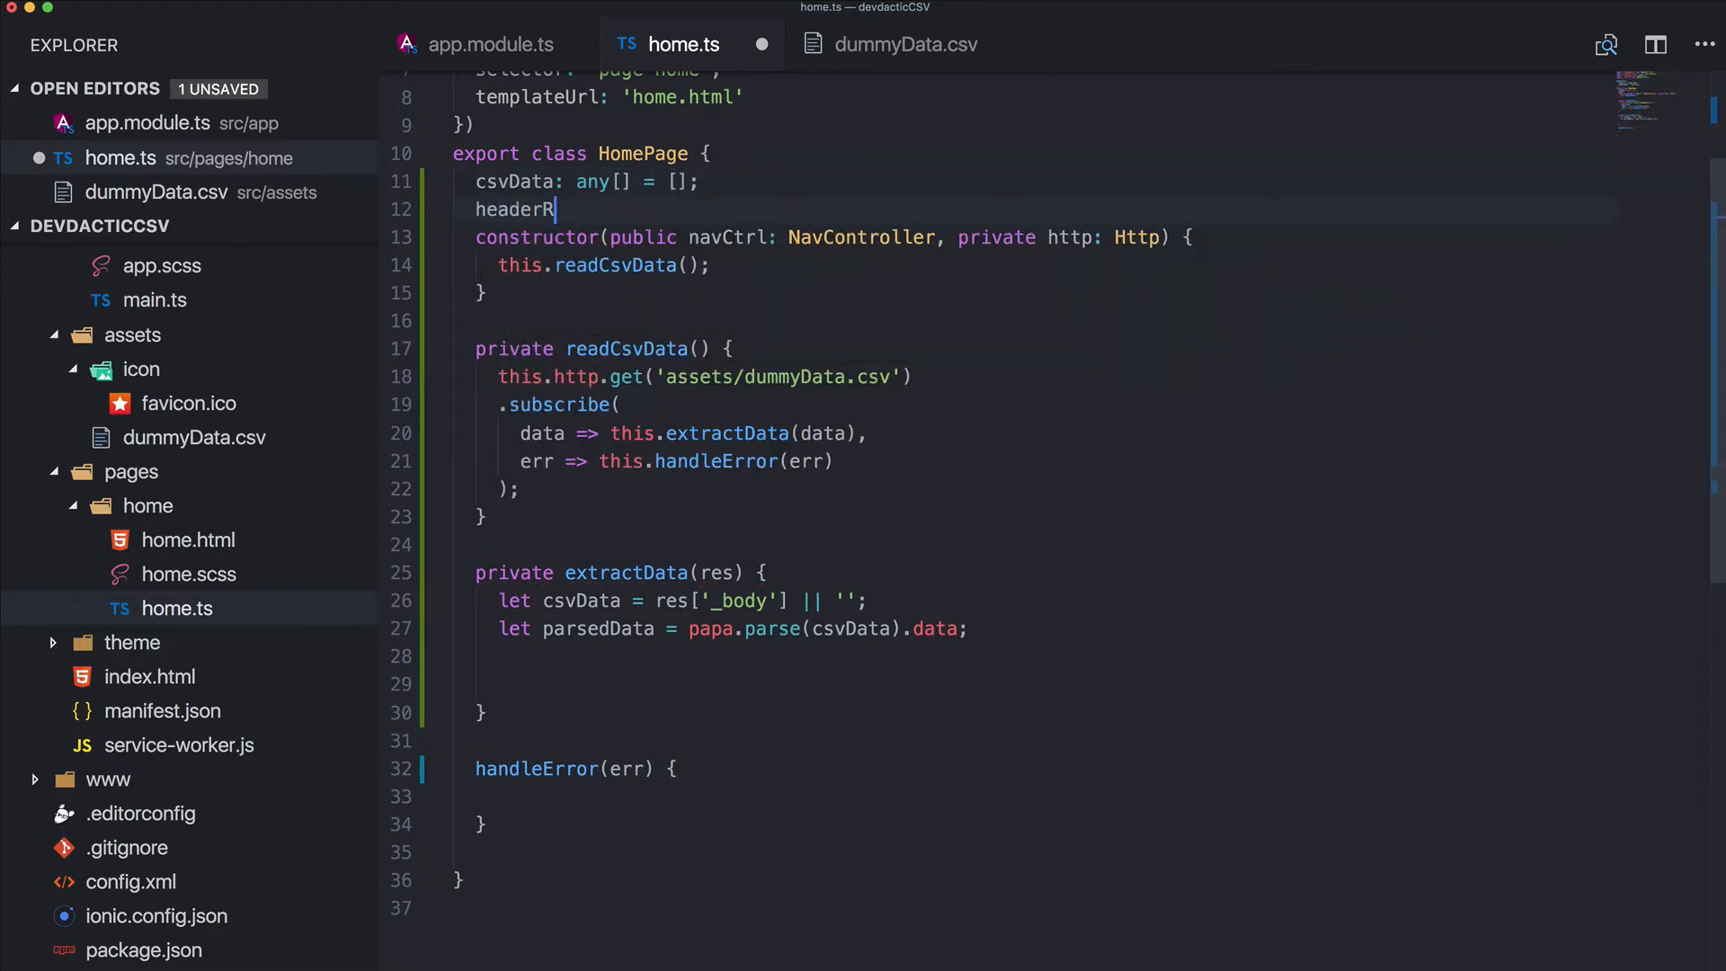
type("ow:")
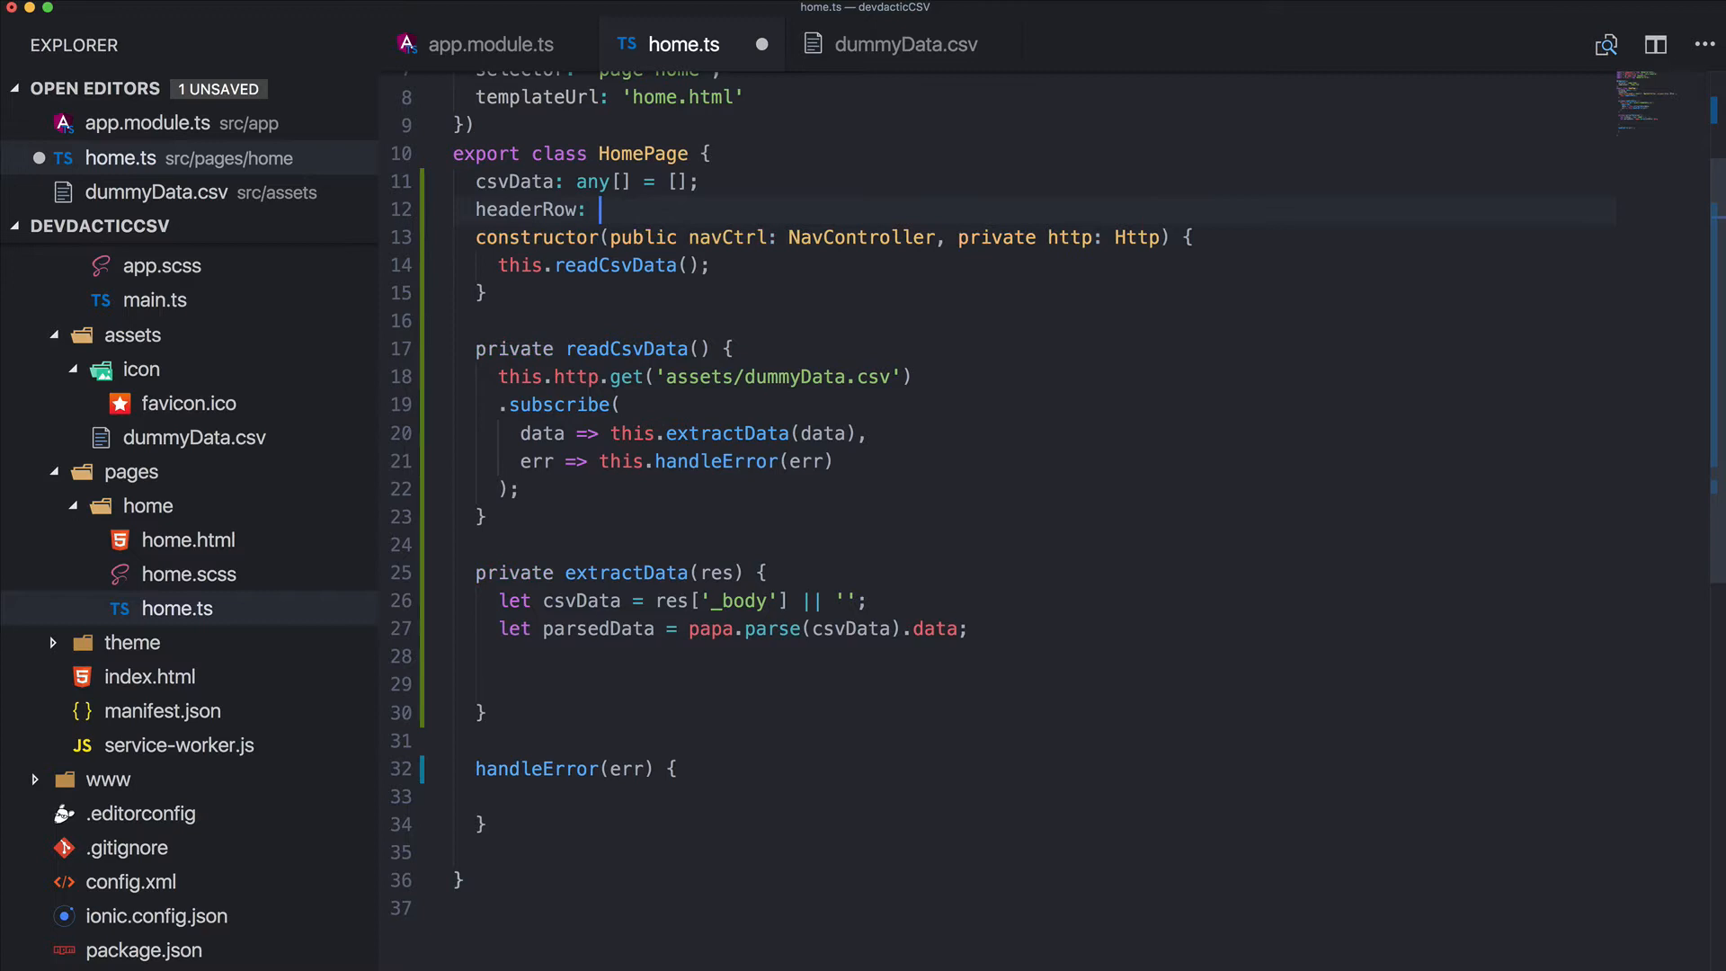
type("any[]")
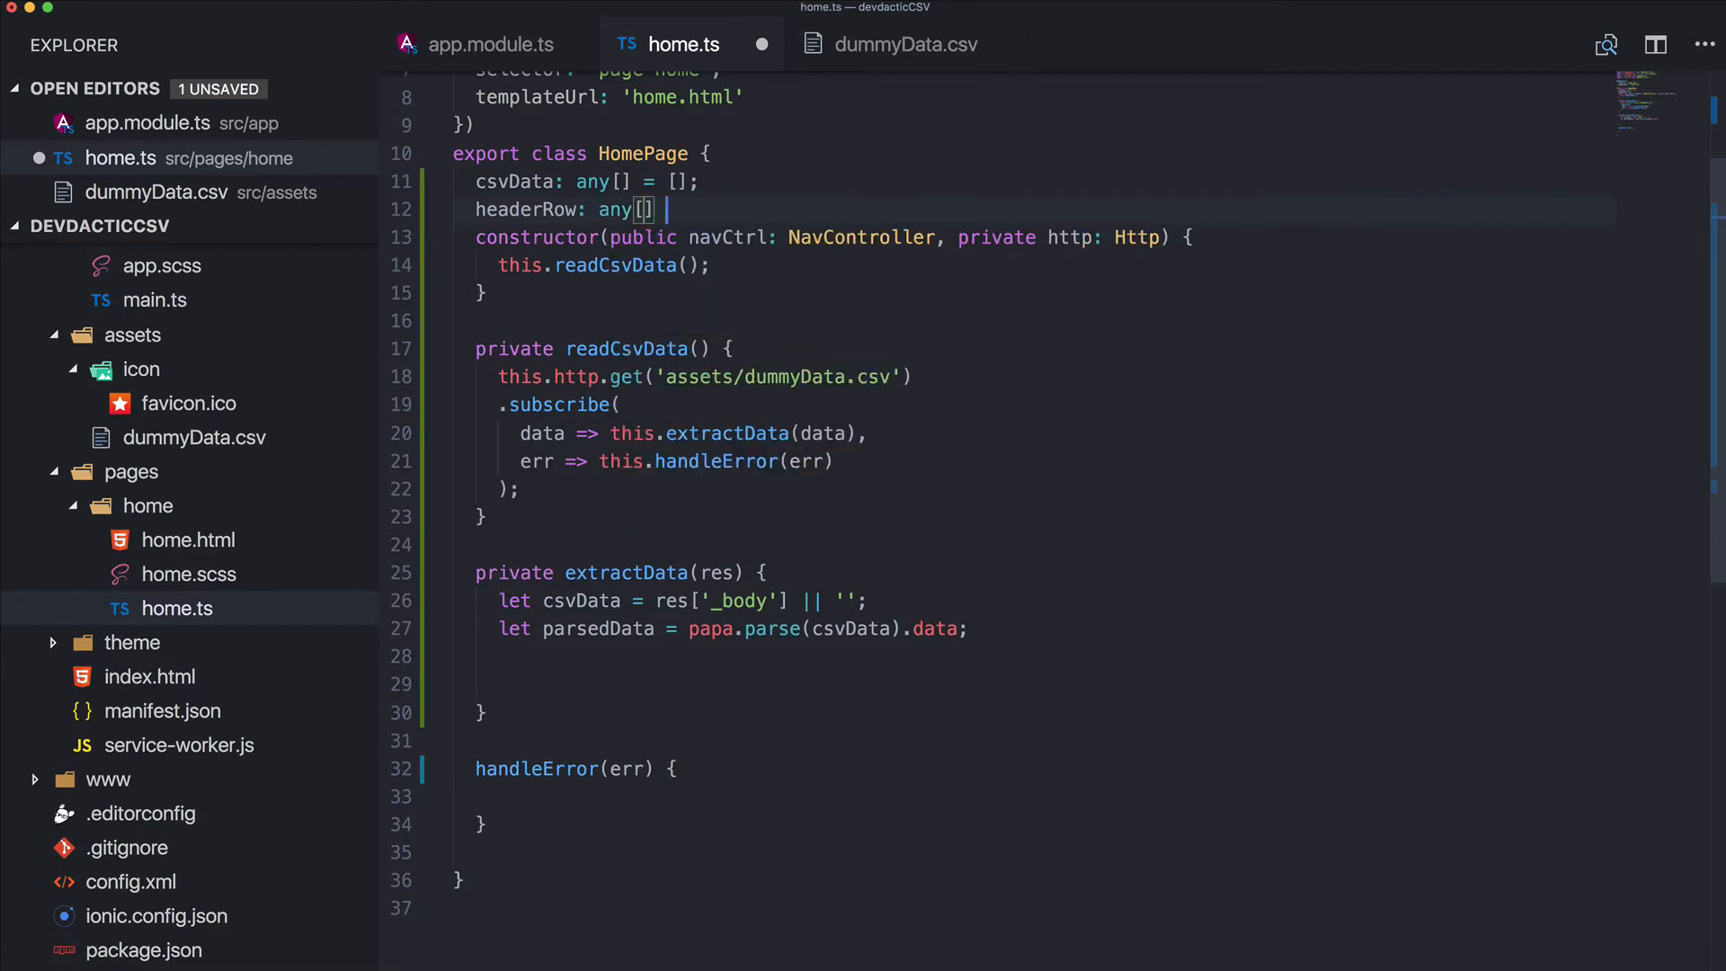
type("= [];")
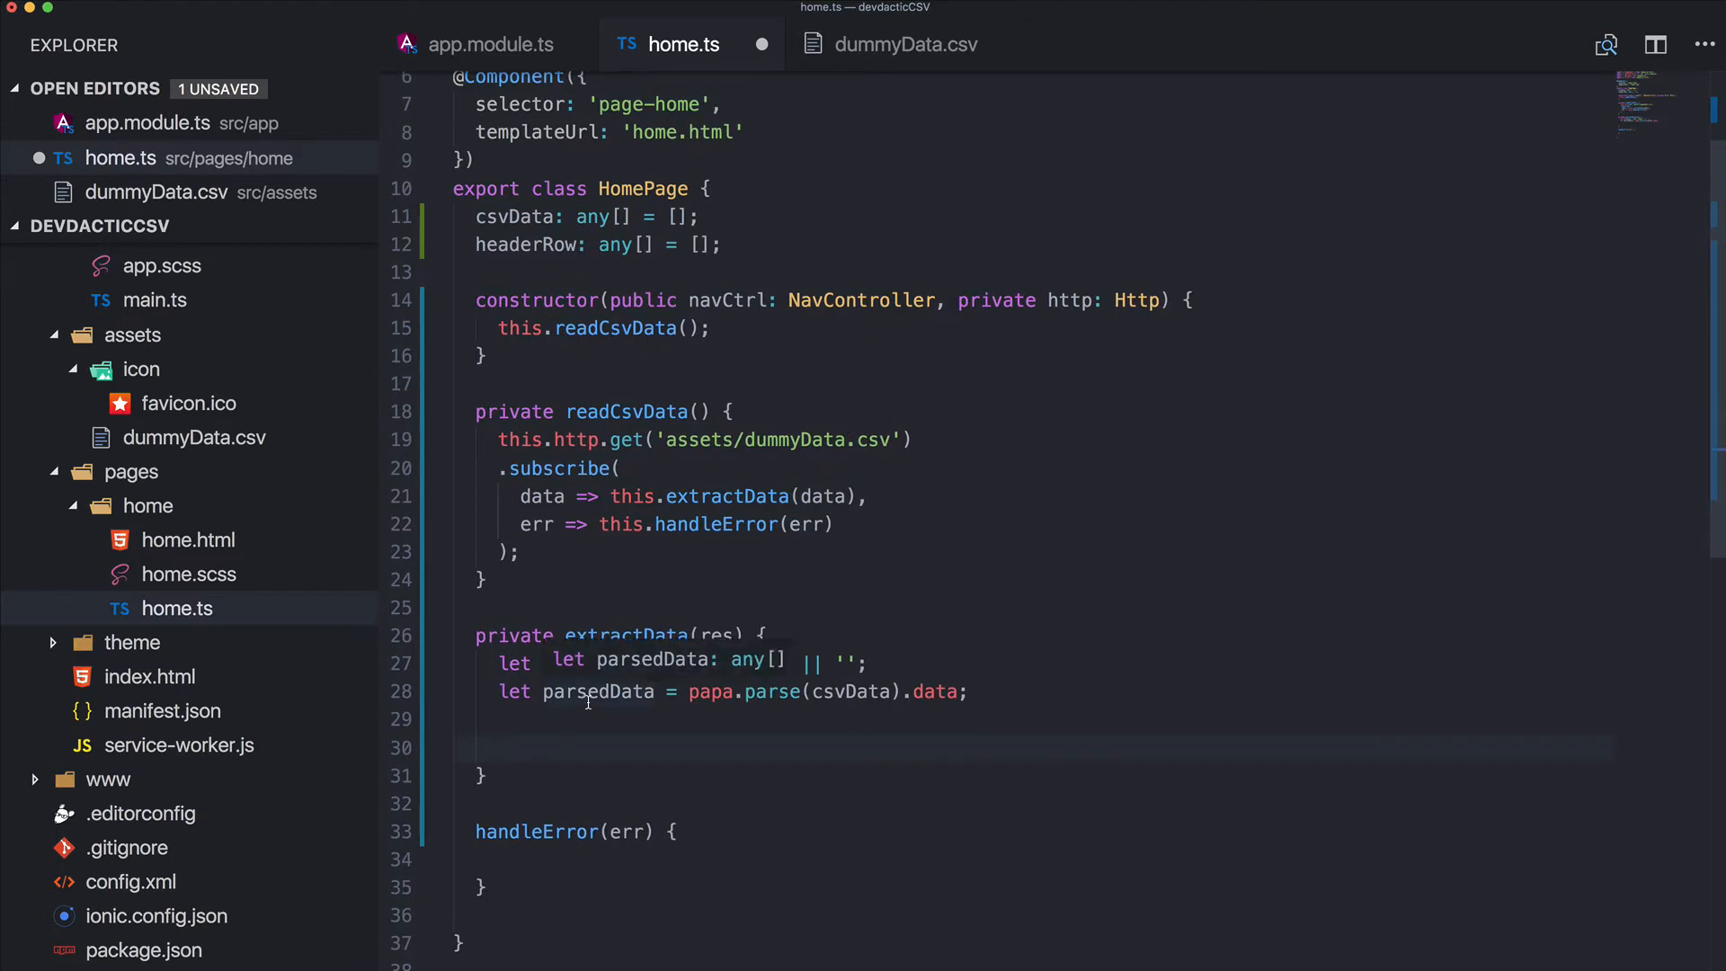
Store parsedData[0] as this.headerRow in extractData
type("this.headerRow")
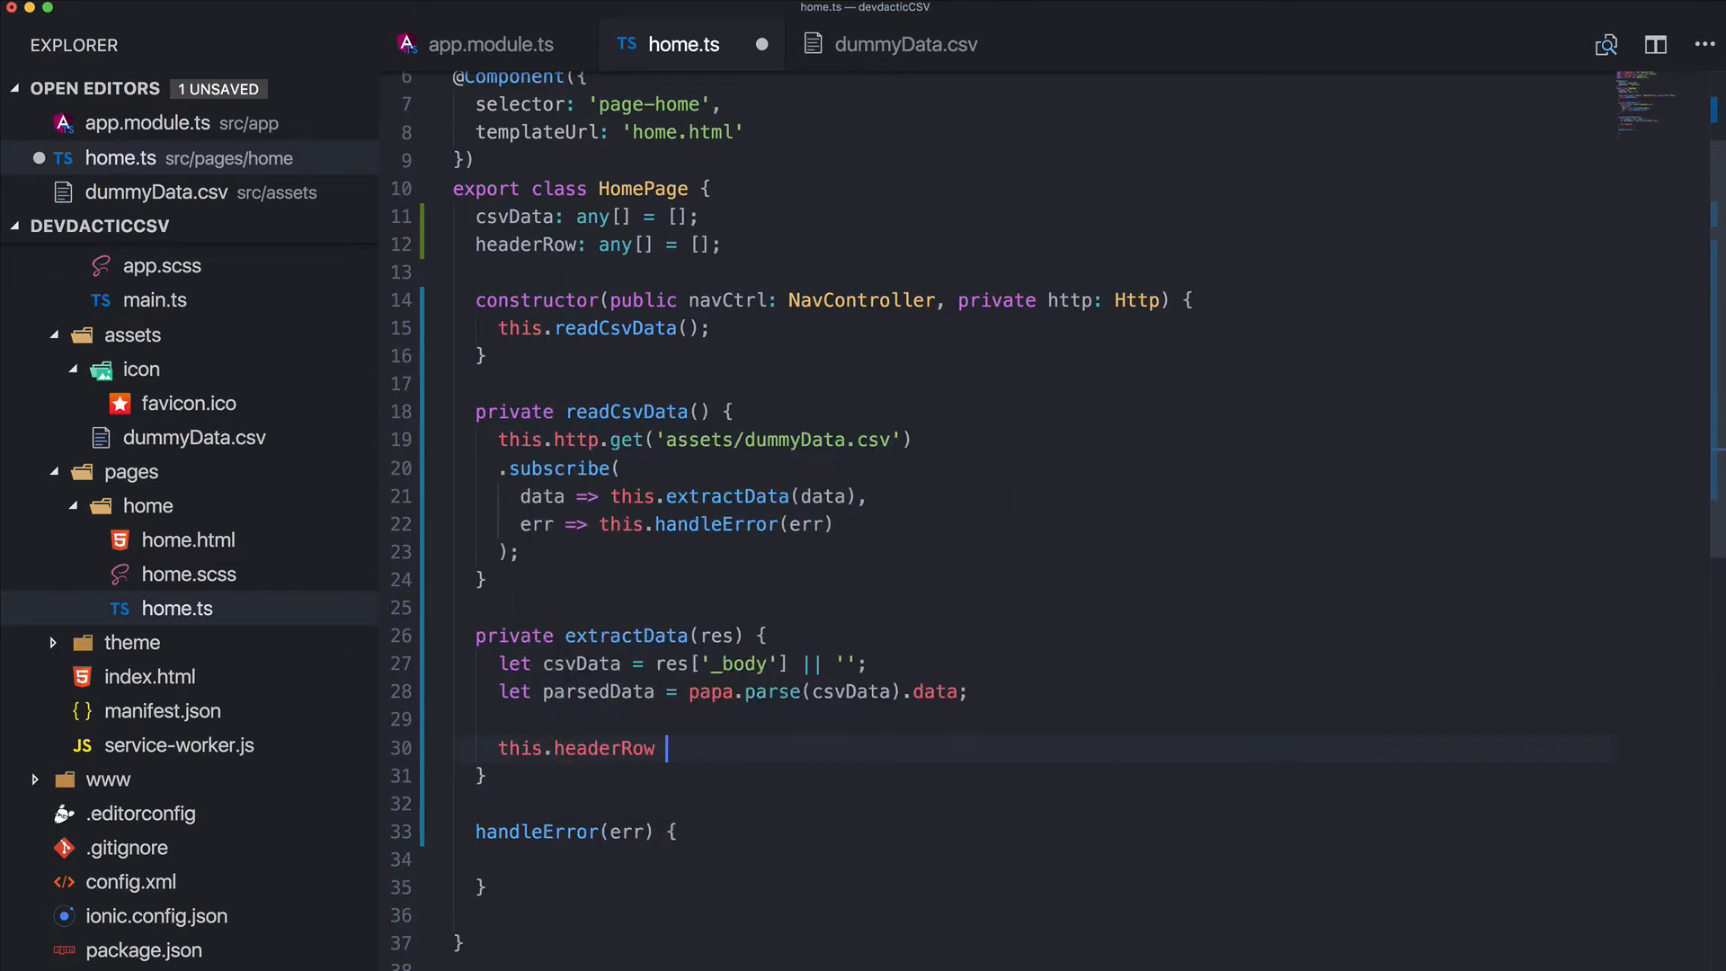
type("= parsedData[0")
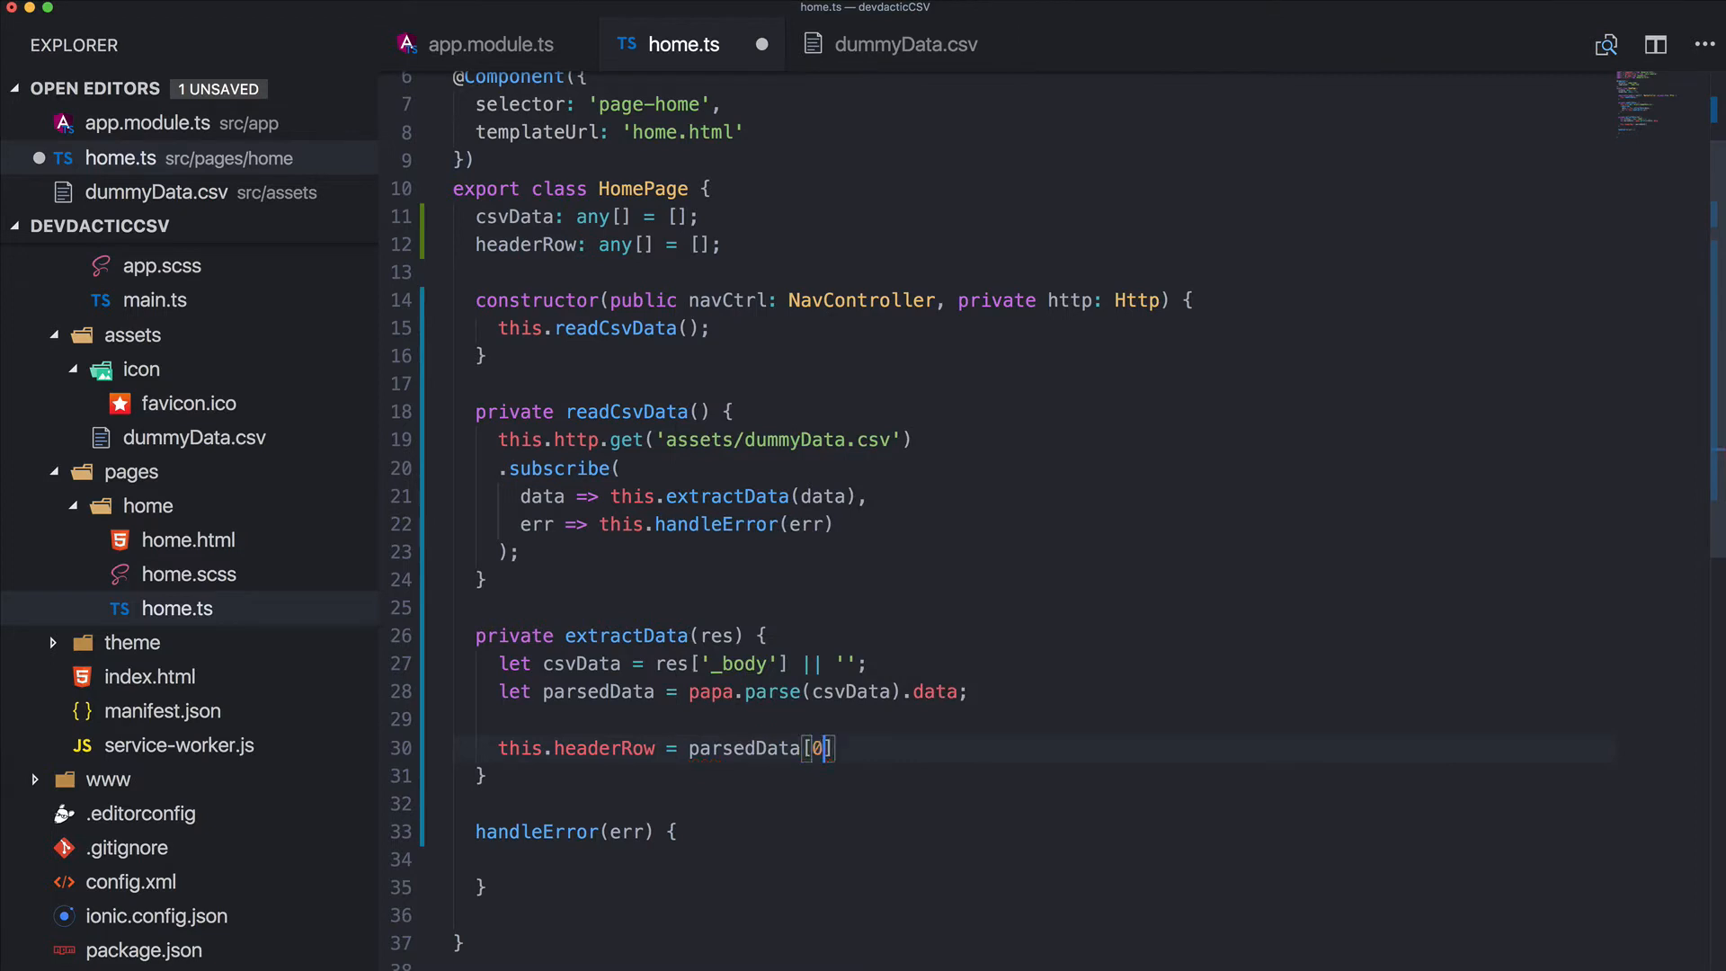
type(";")
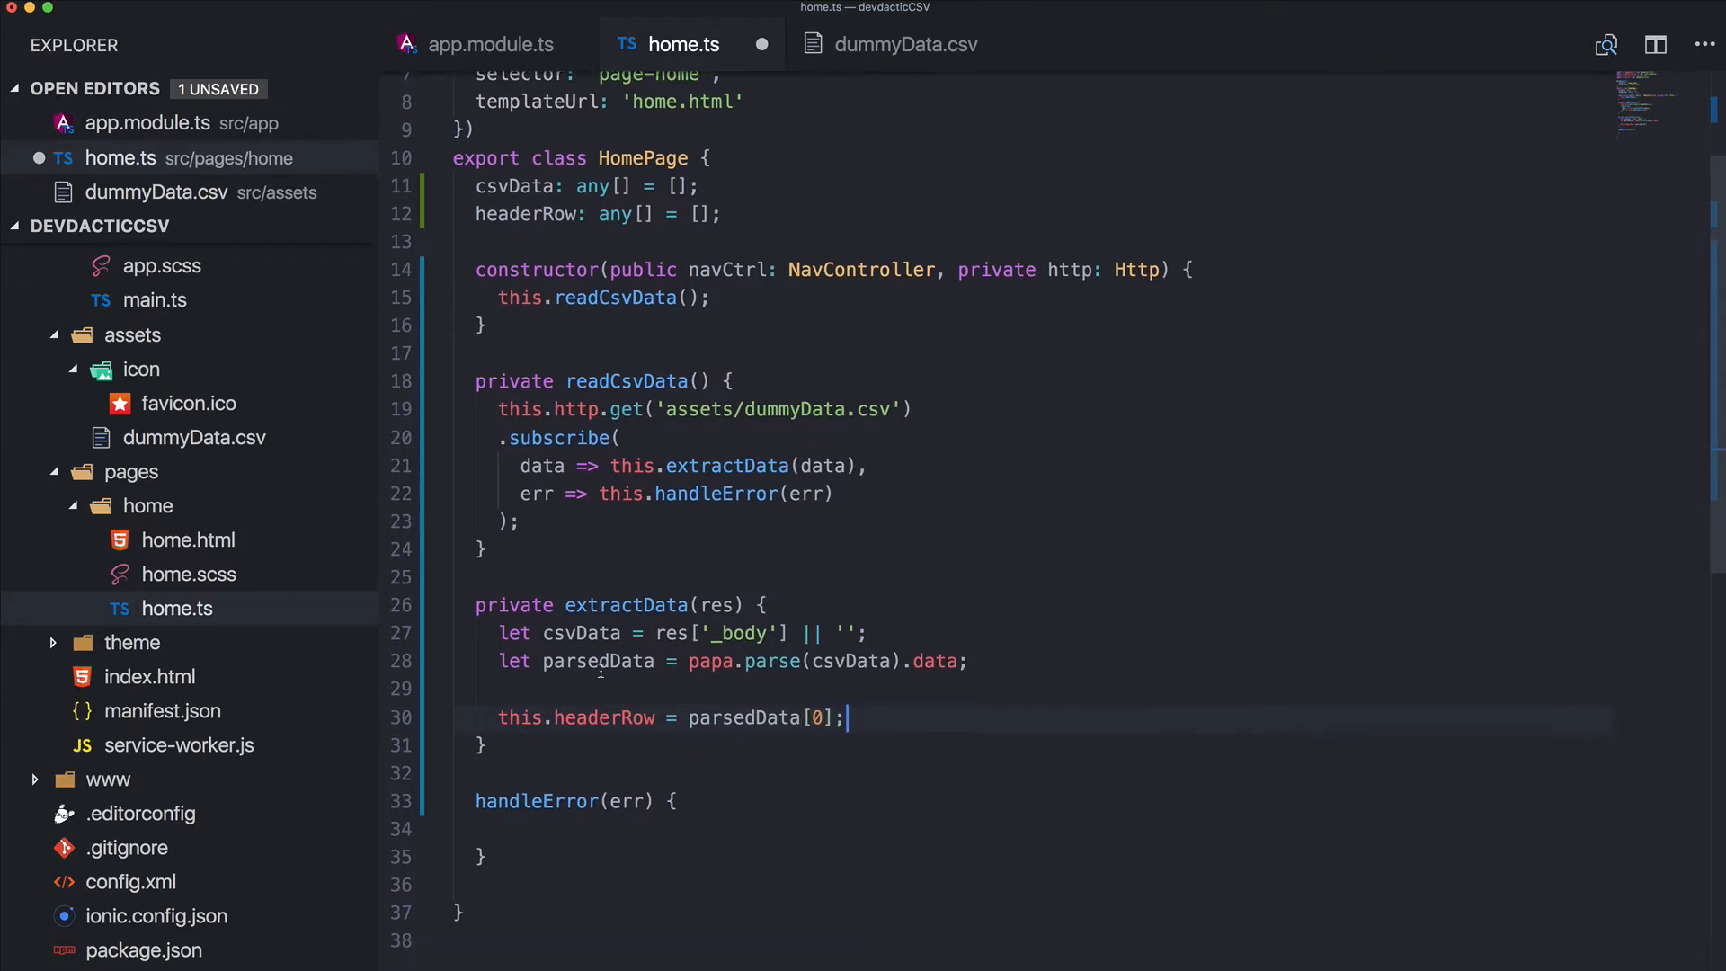
key("enter")
type("parsedDat")
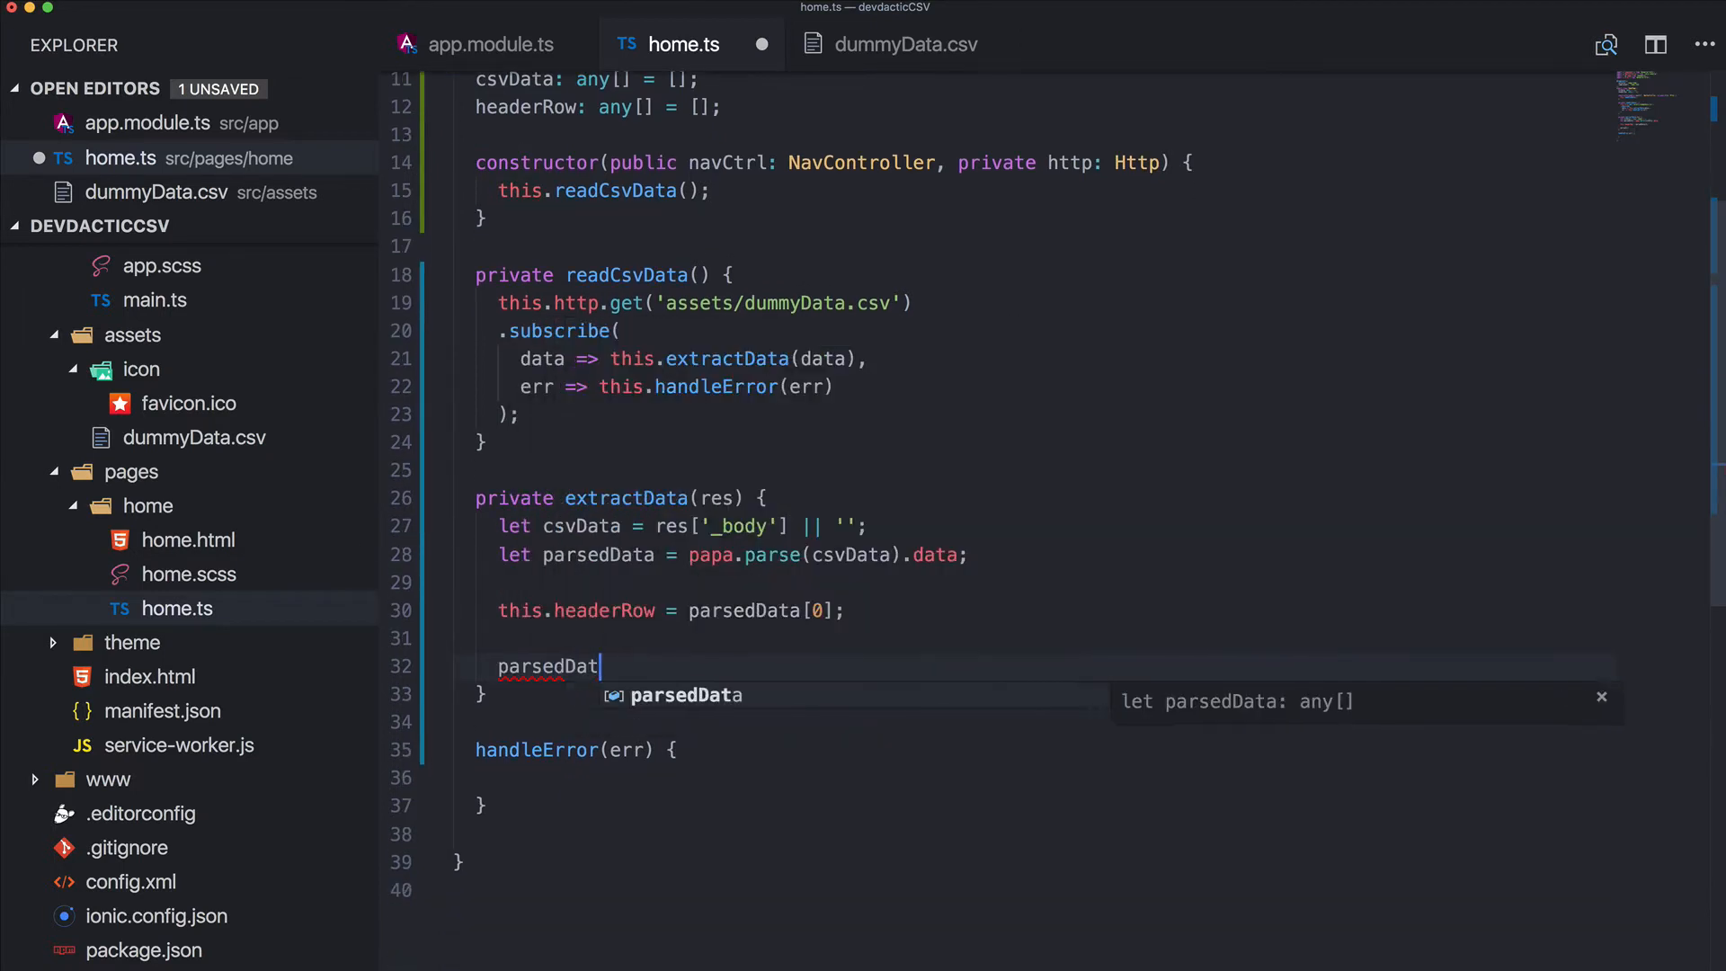
Splice the header row out with parsedData.splice(0, 1) and assign this.csvData = parsedData
type(".splice(")
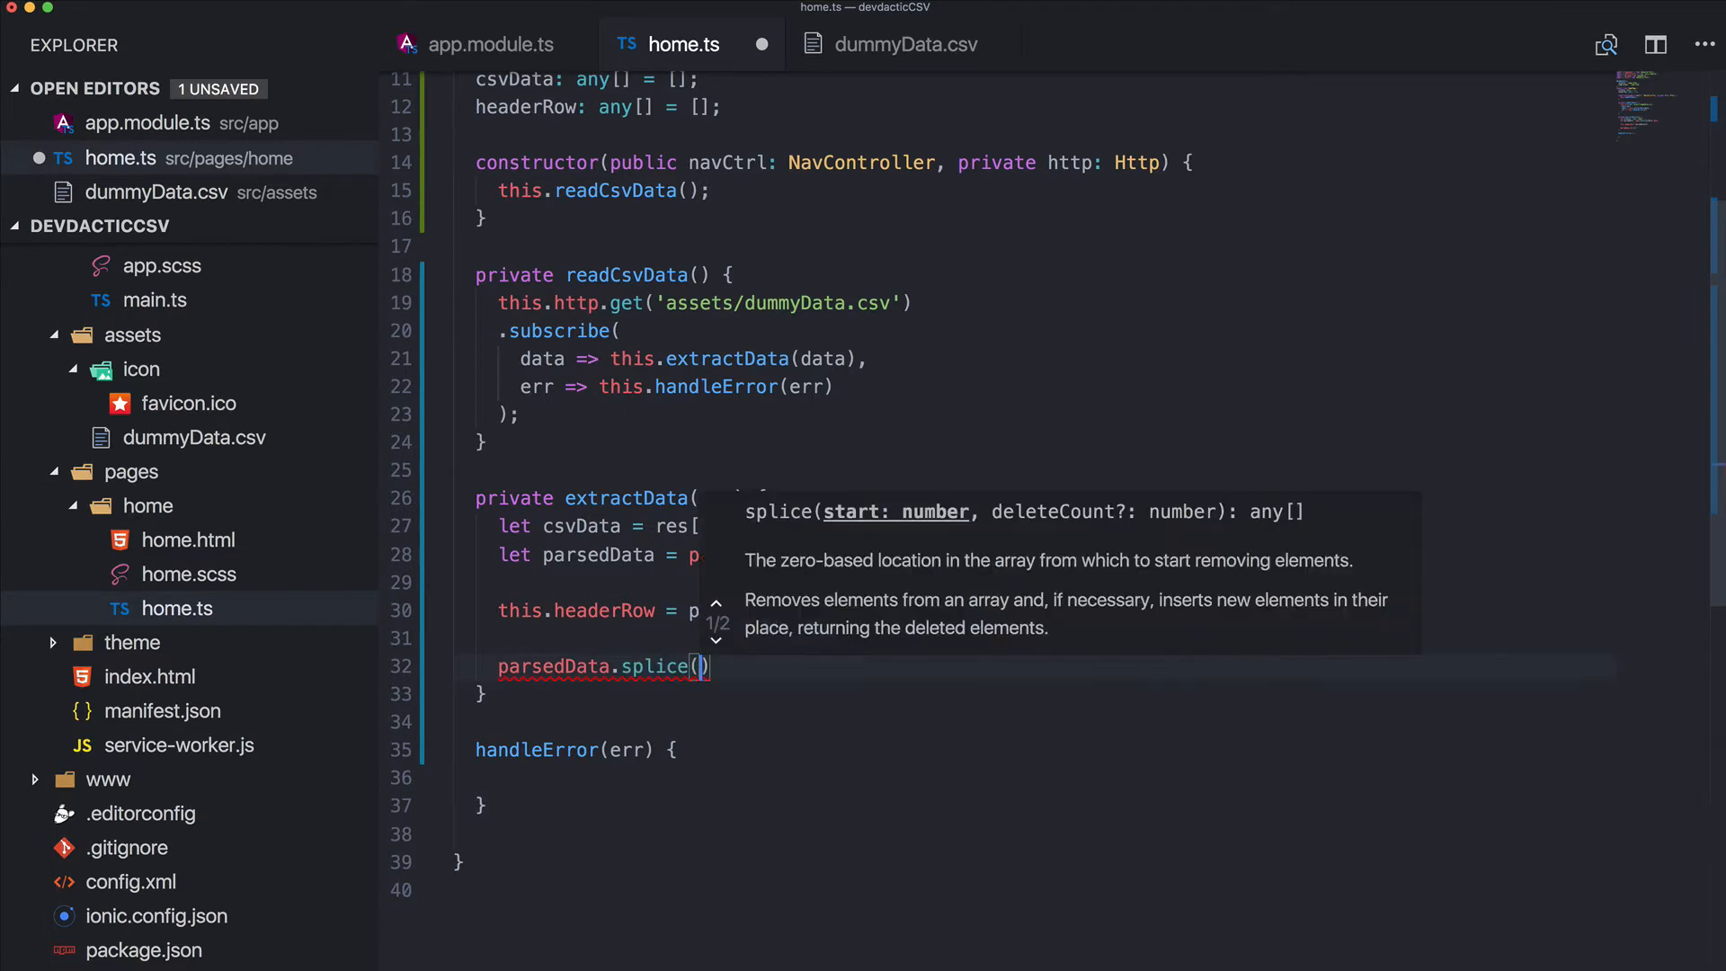
type("0, 1")
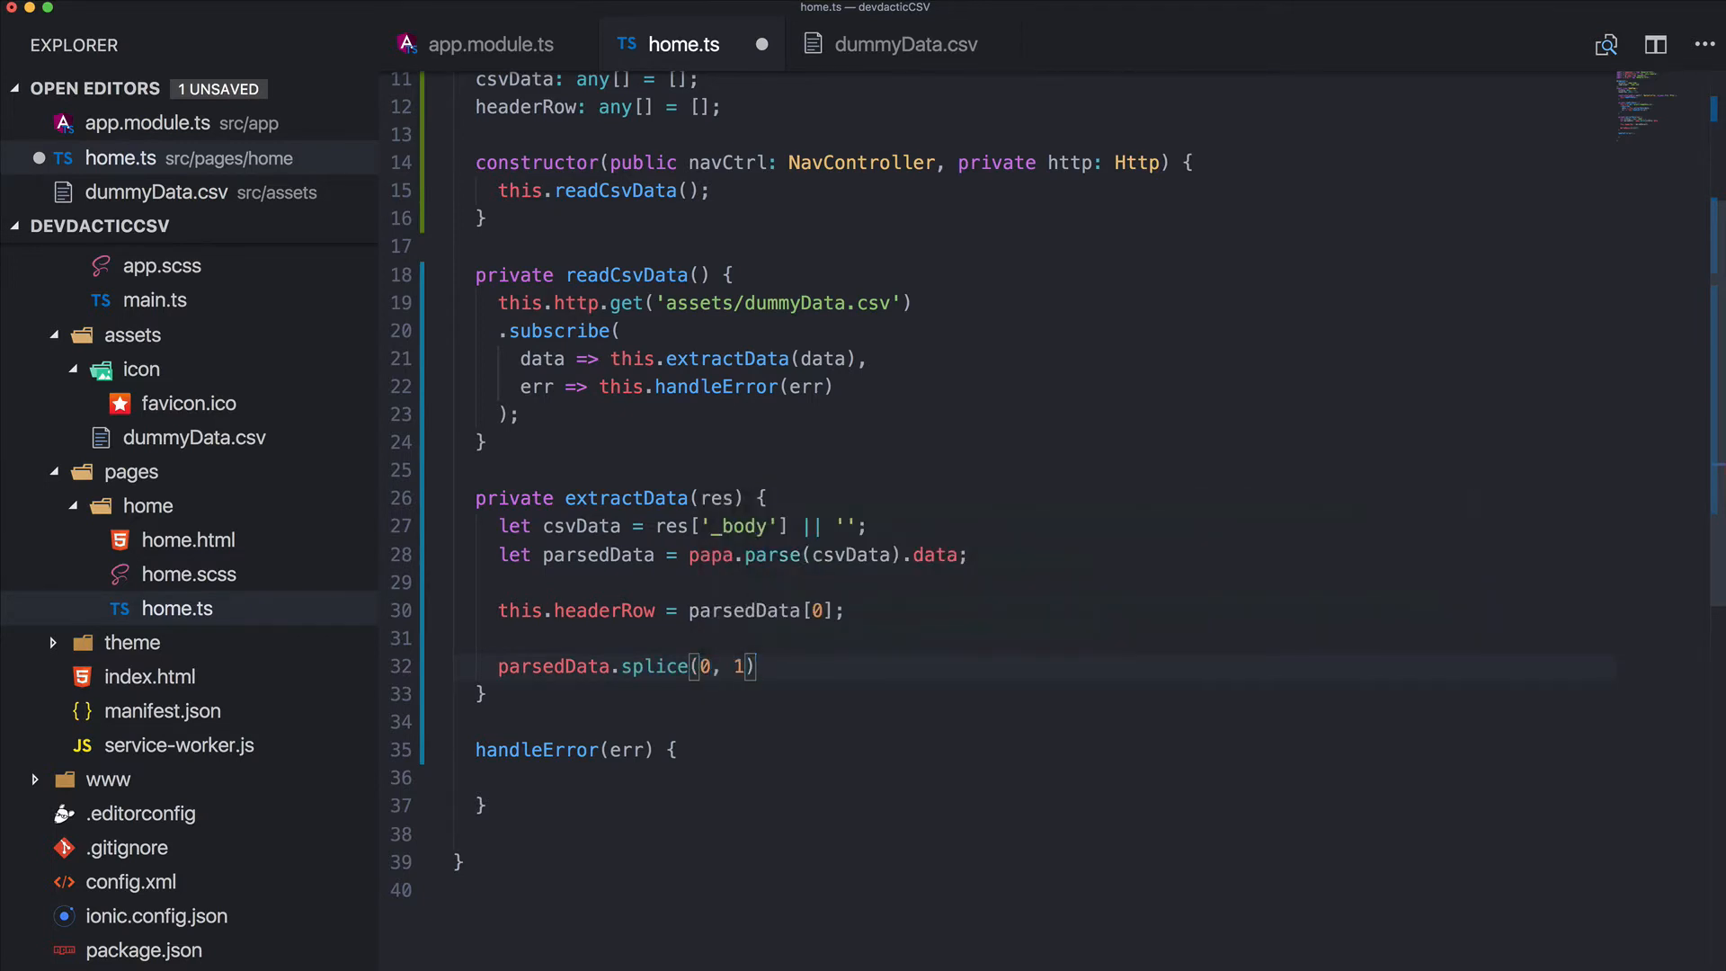
type(";")
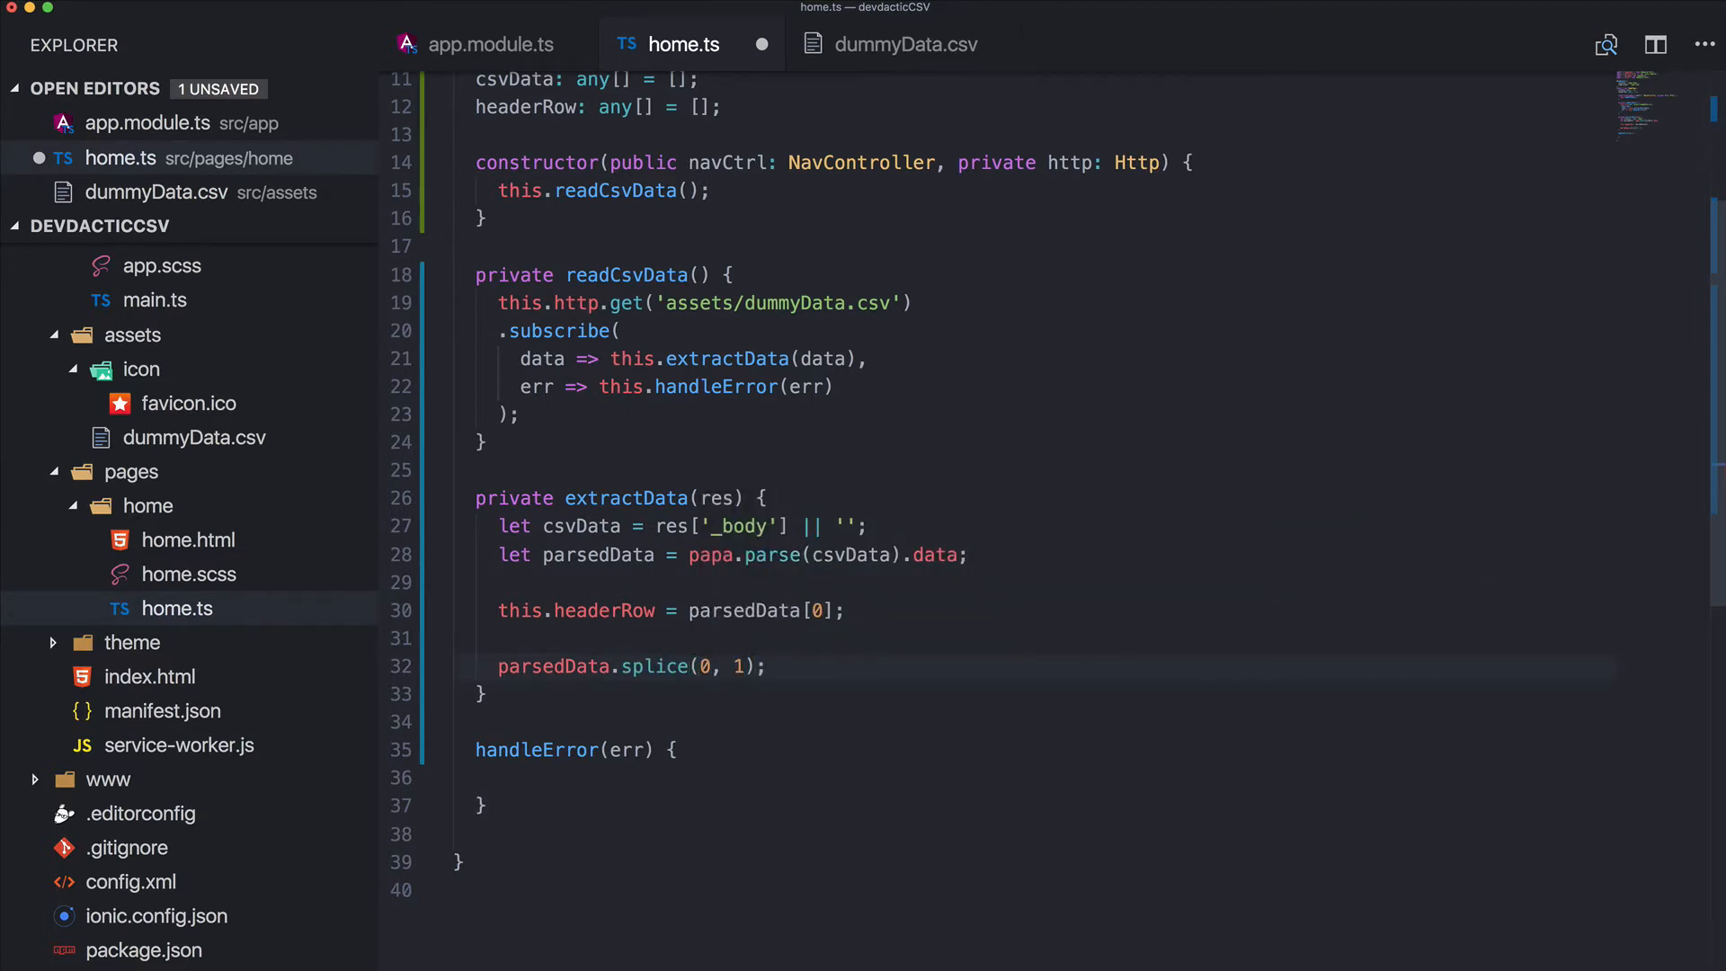
type("this.csvData")
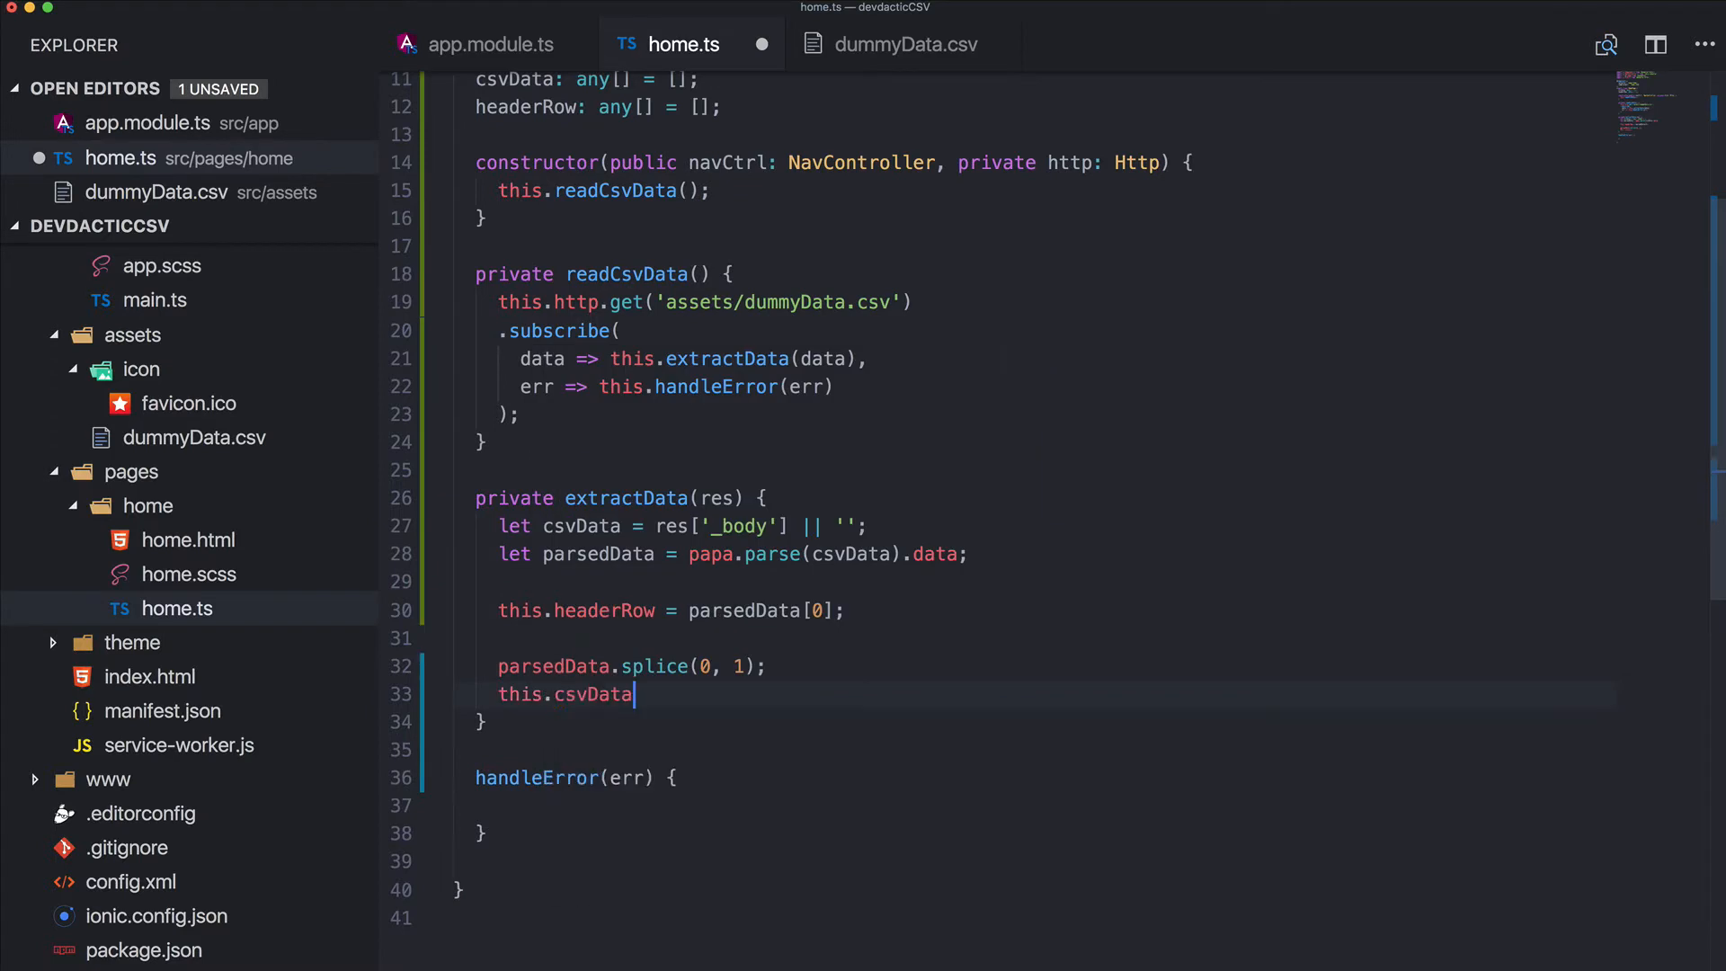
type("parsedData;")
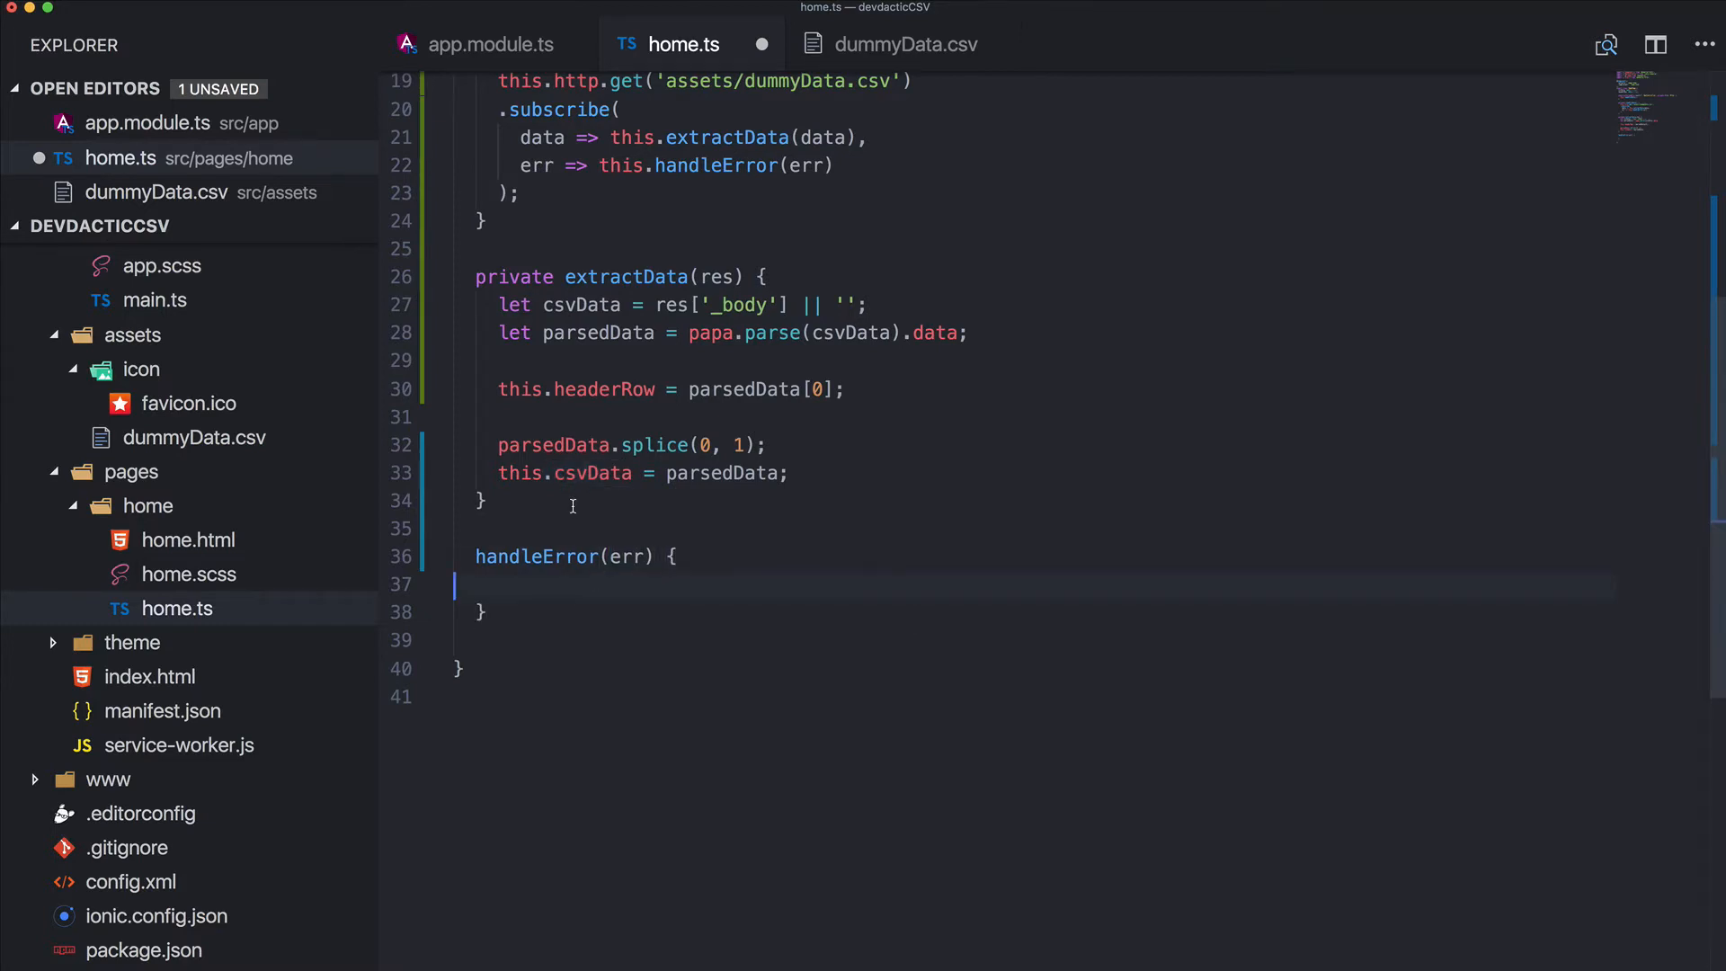
Start a downloadCSV() method declaring let csv below extractData
scroll("up", 3)
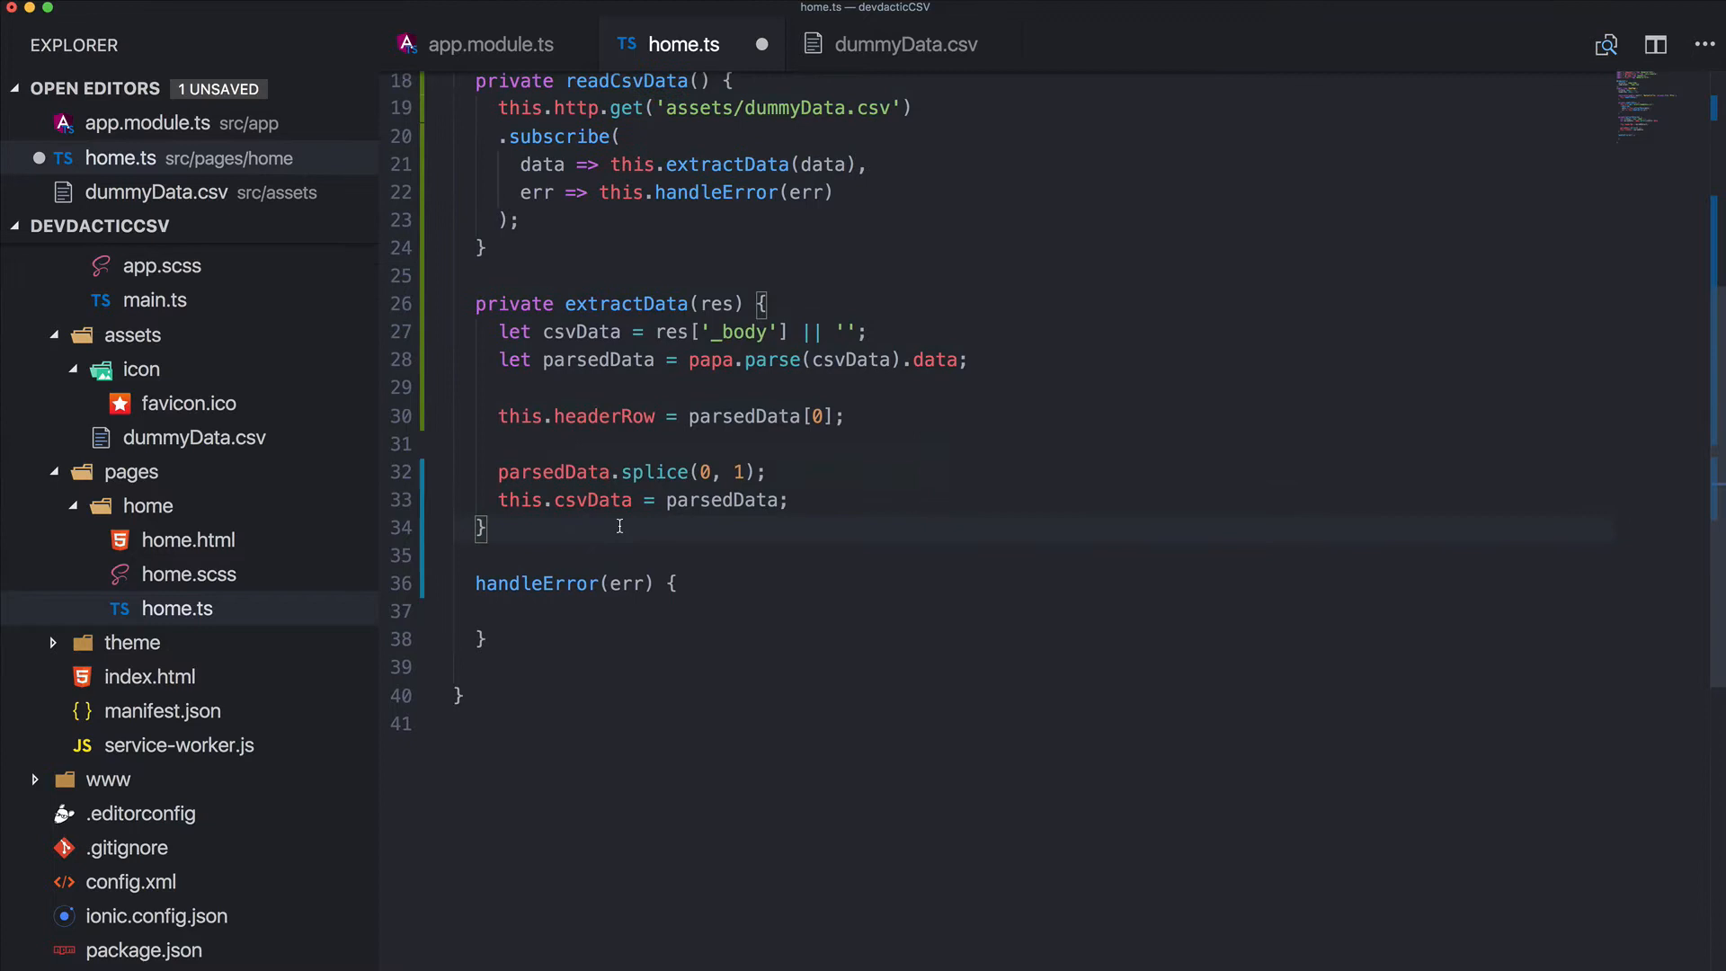
type("download")
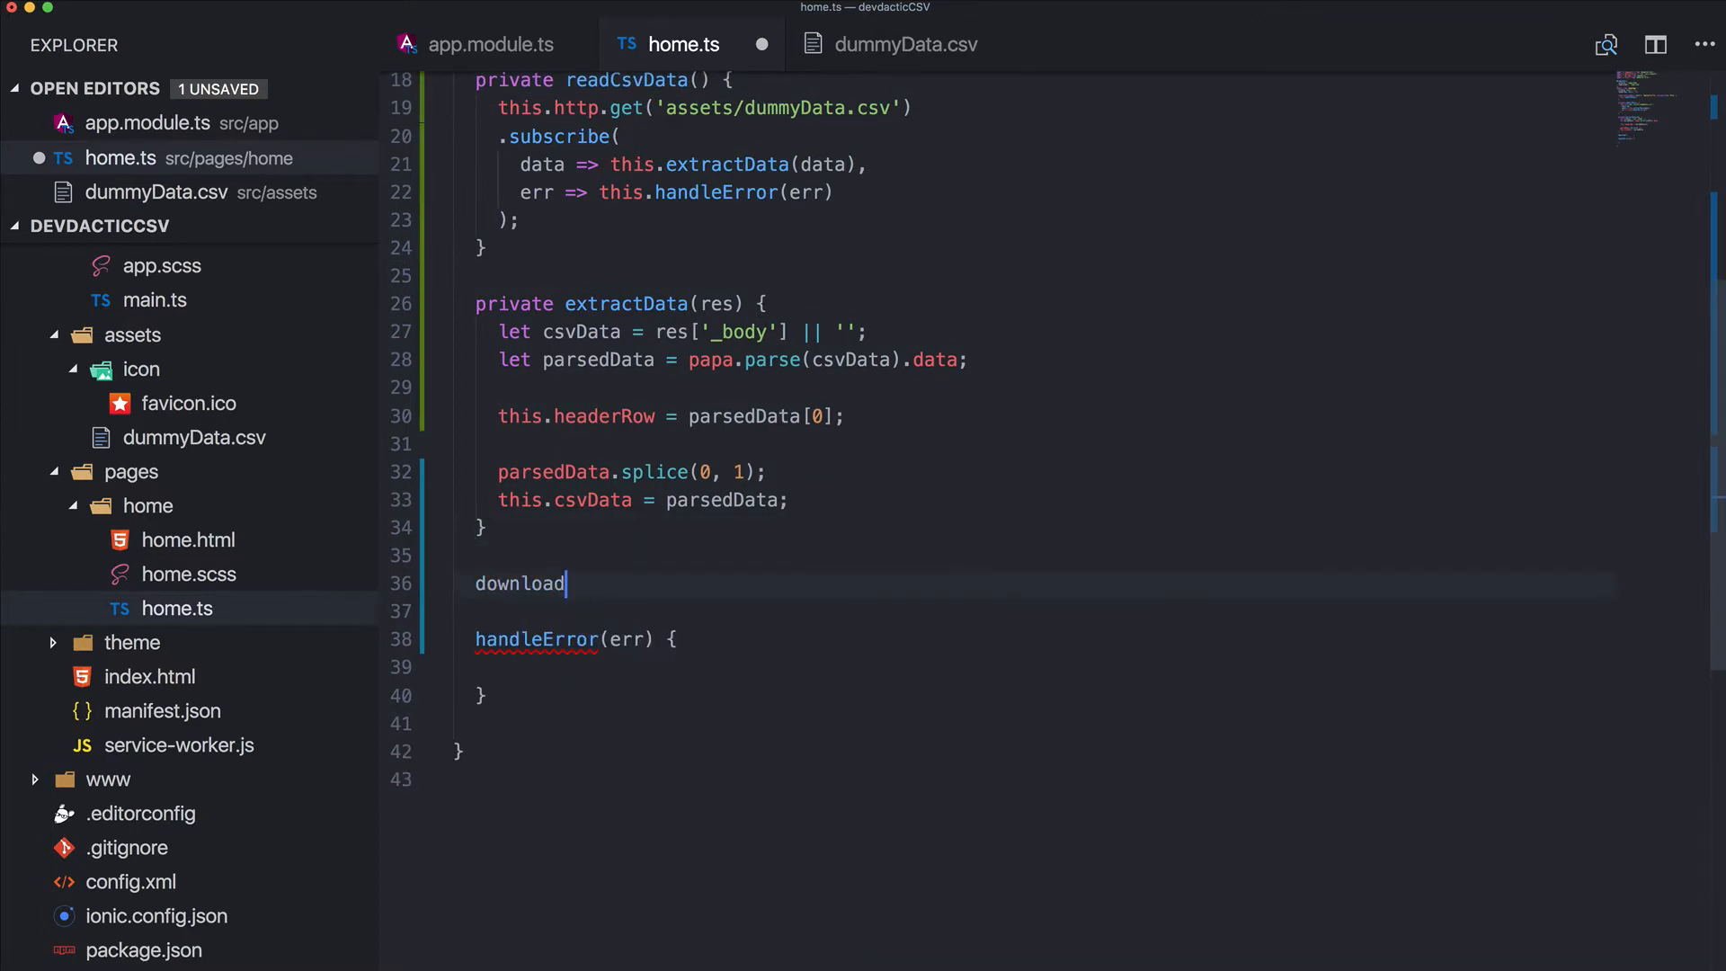
type("CSV()")
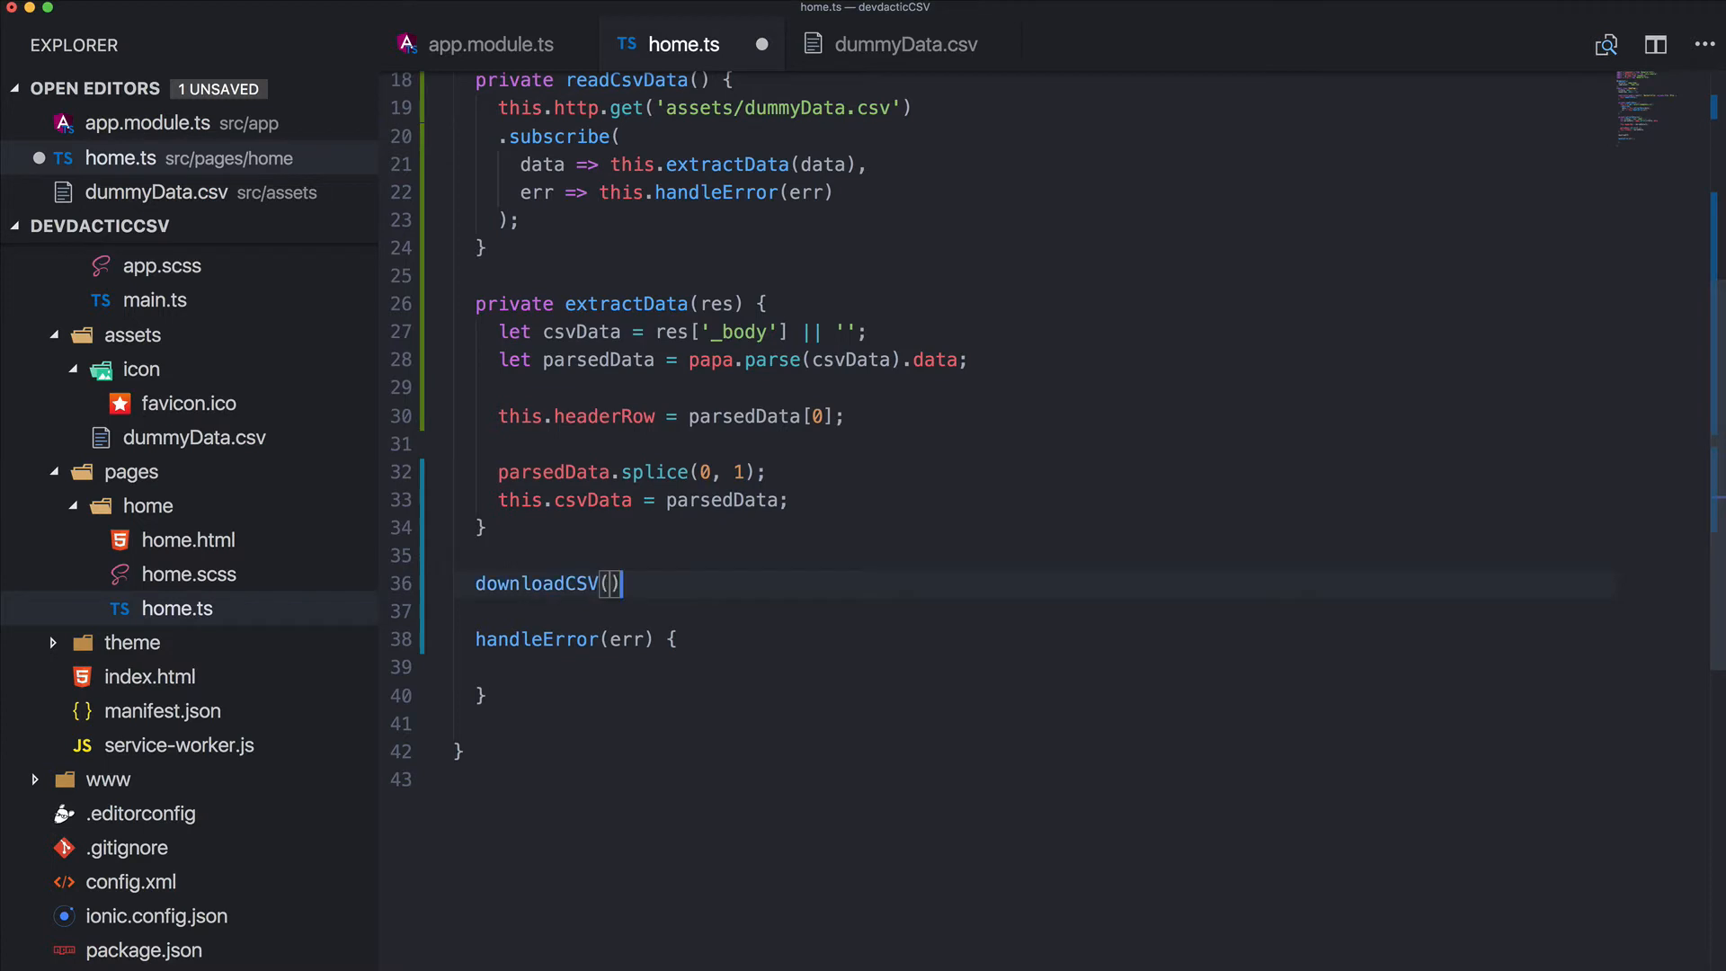
type("{")
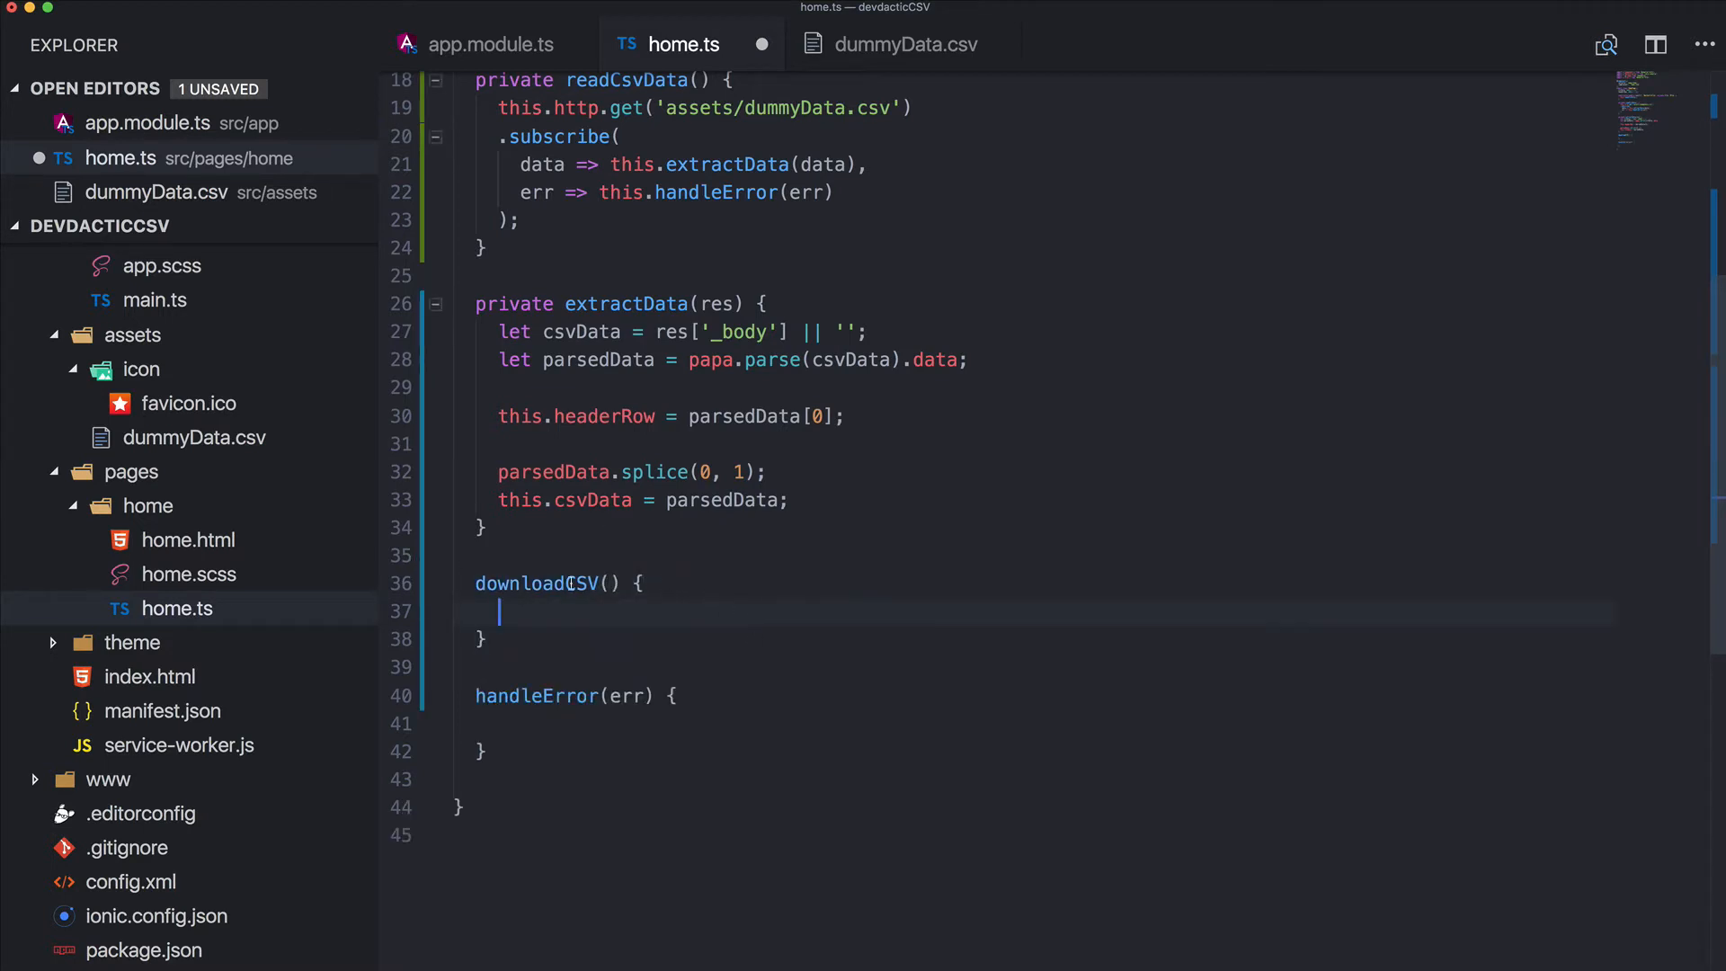
mouse_move(695, 598)
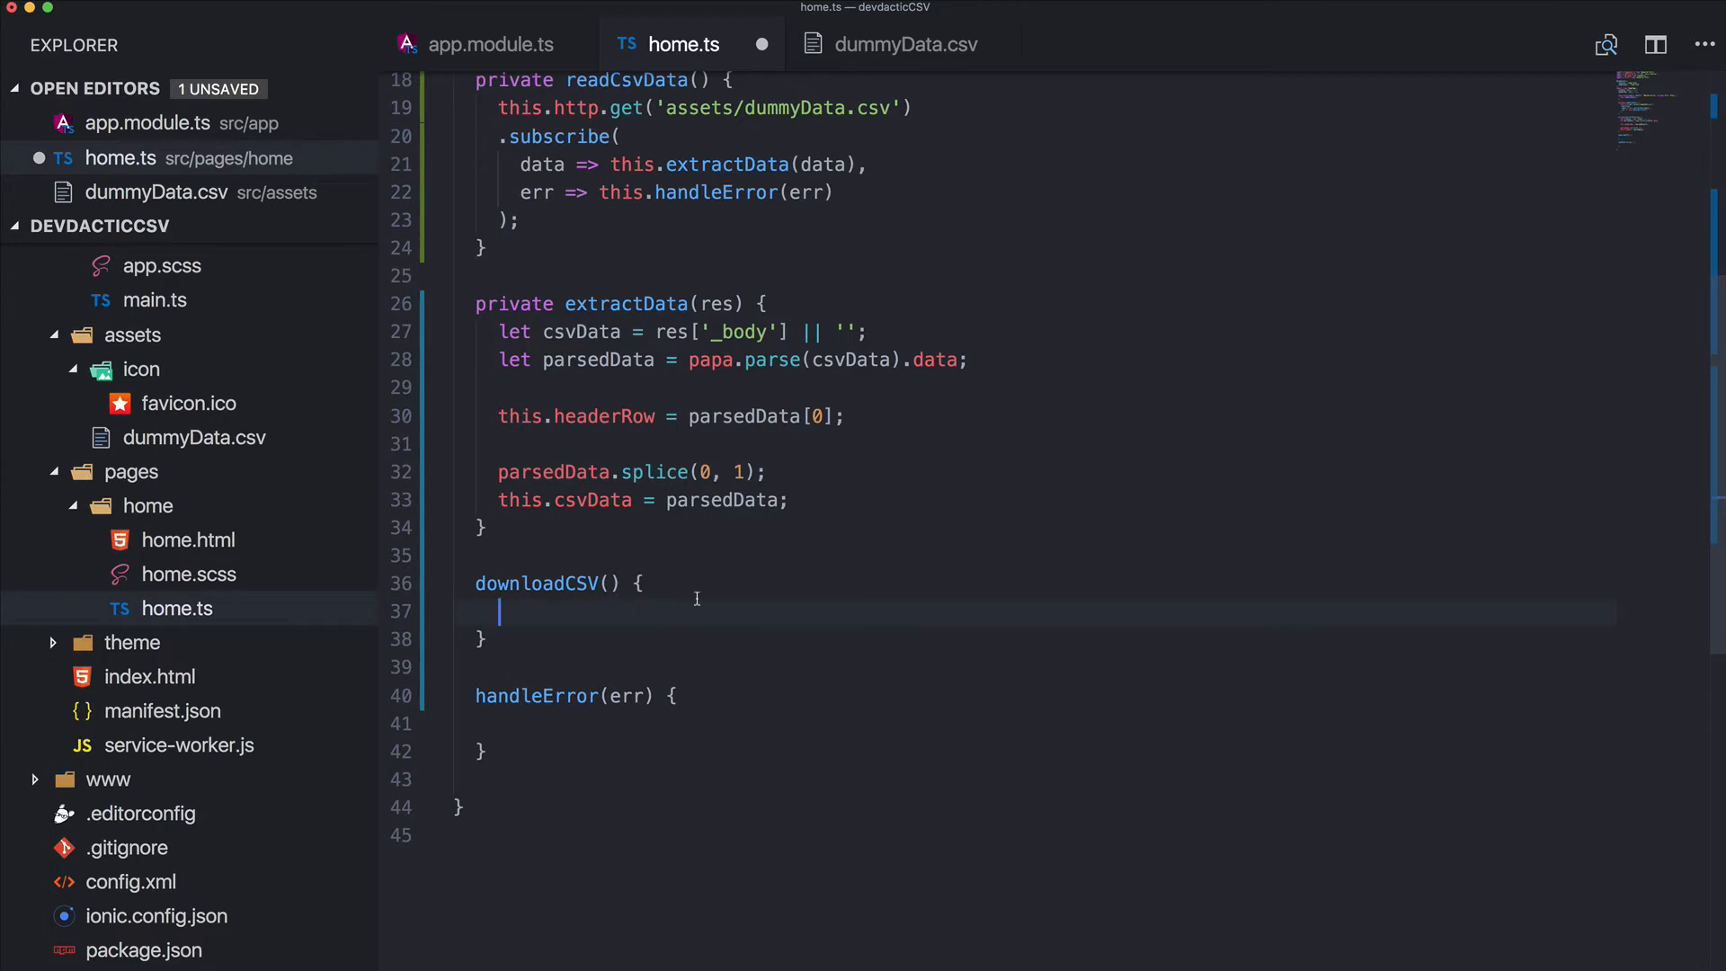
type("let")
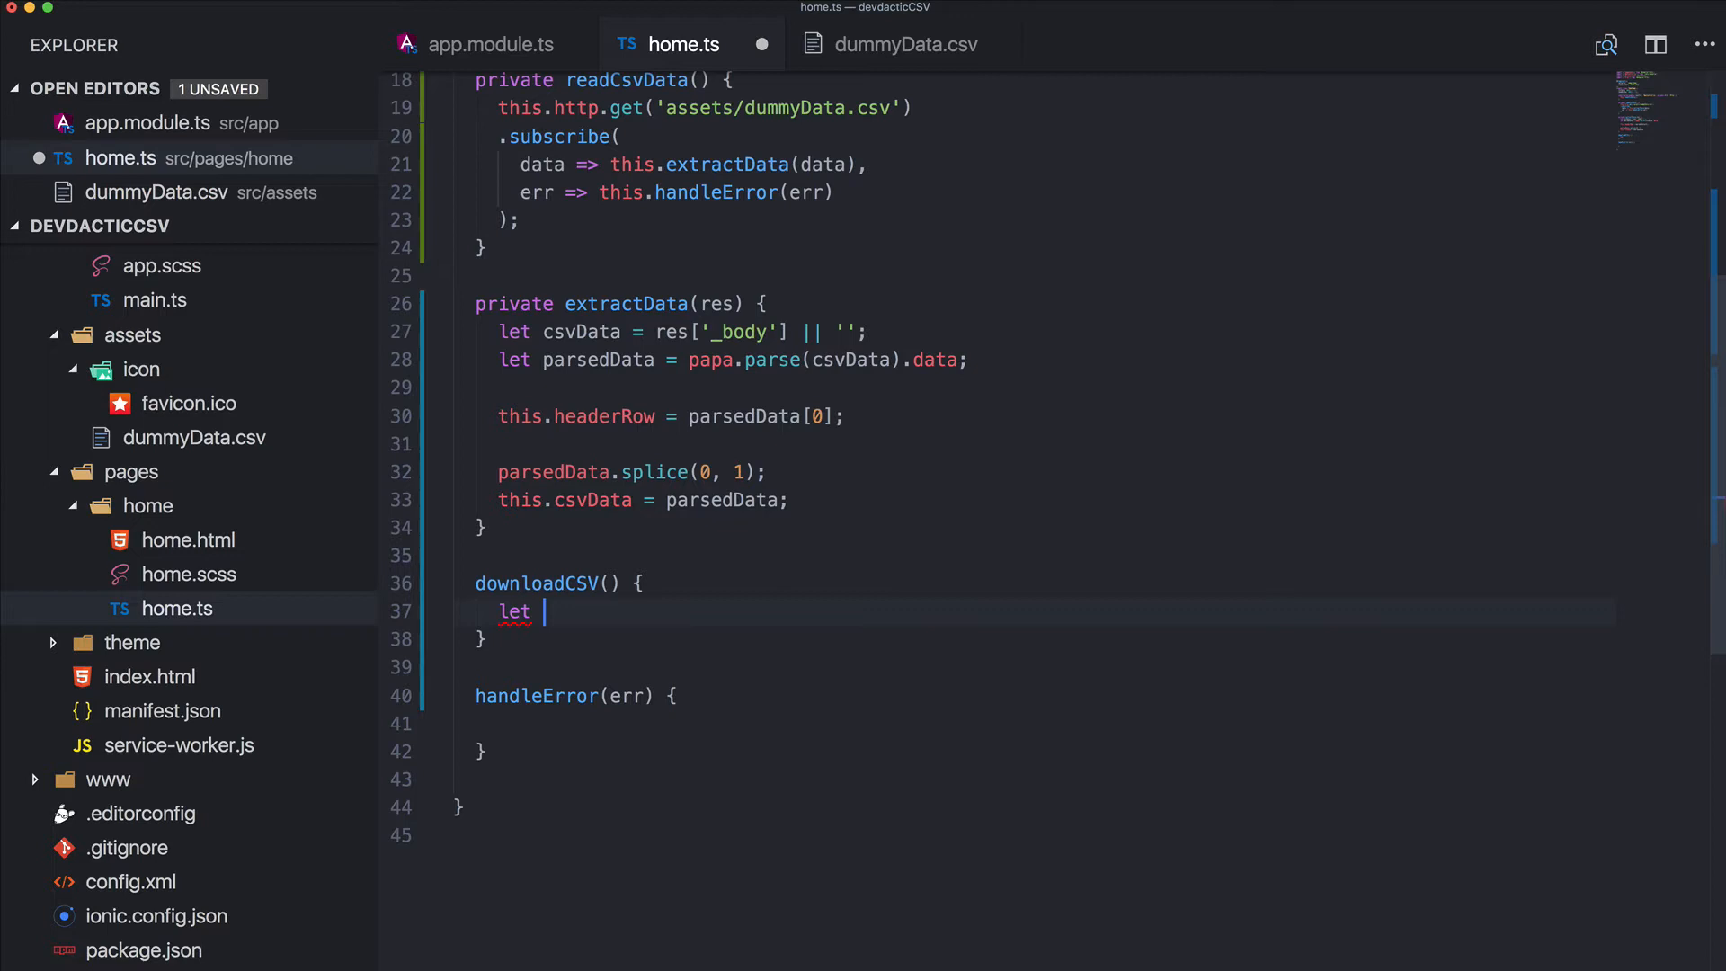
type("csv = papa.unparse({")
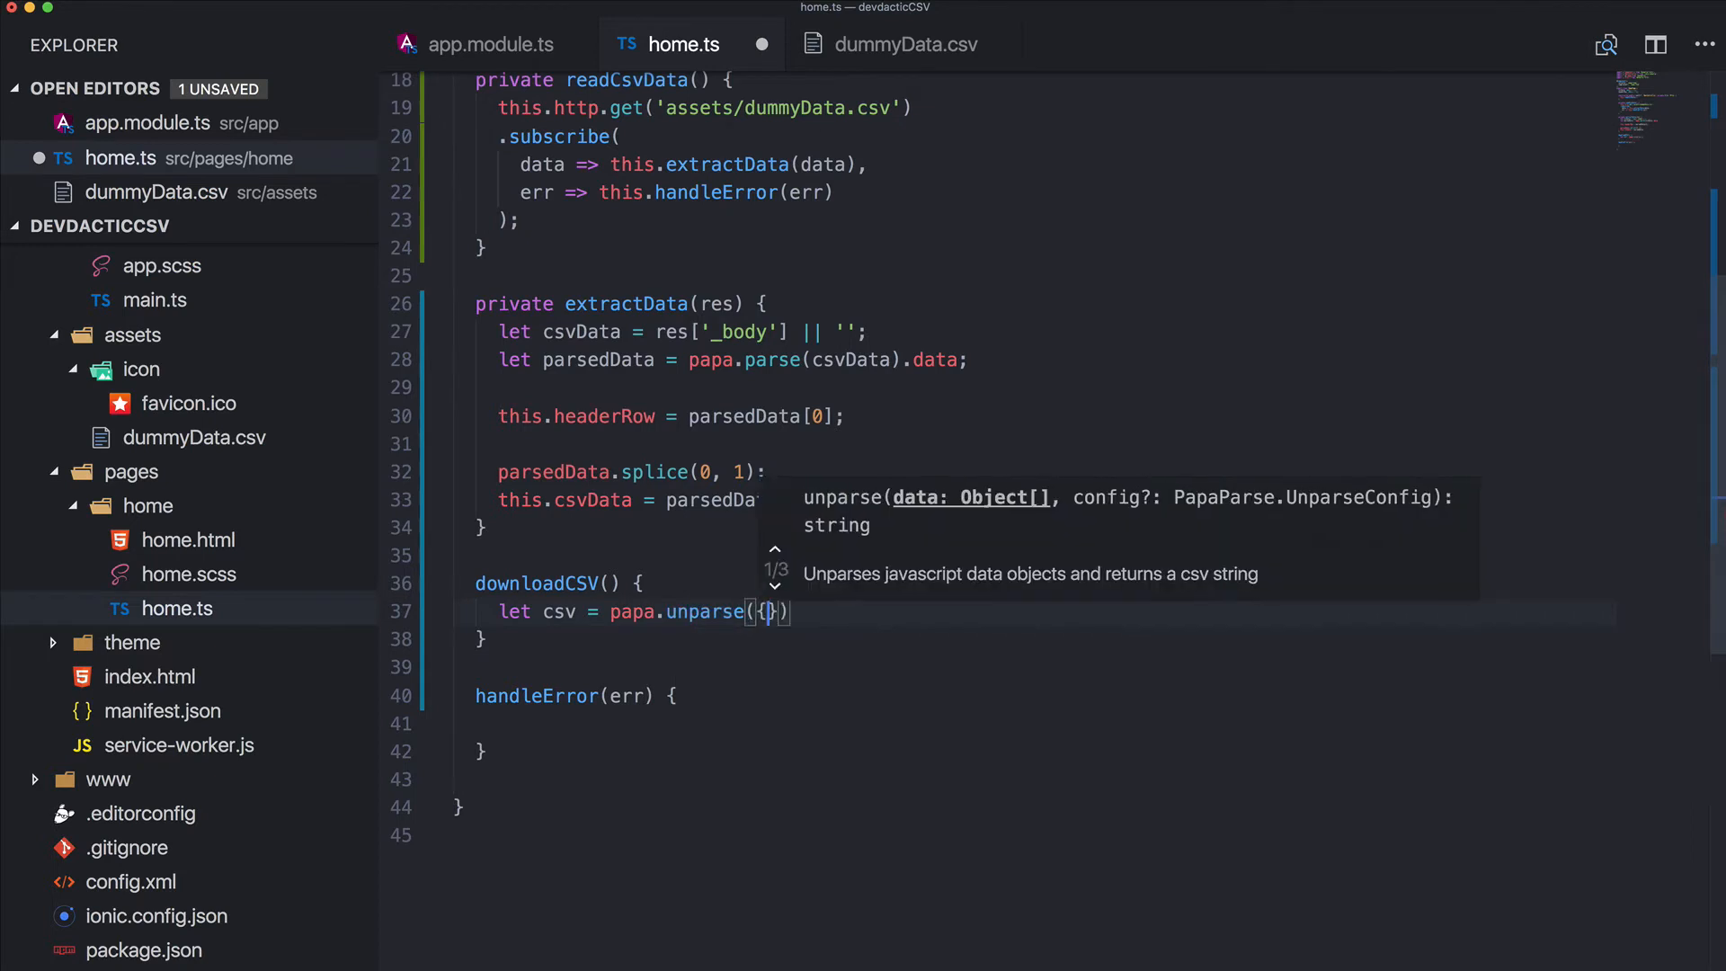
Build csv with papa.unparse({ fields: this.headerRow, data: this.csvData })
type("fields:")
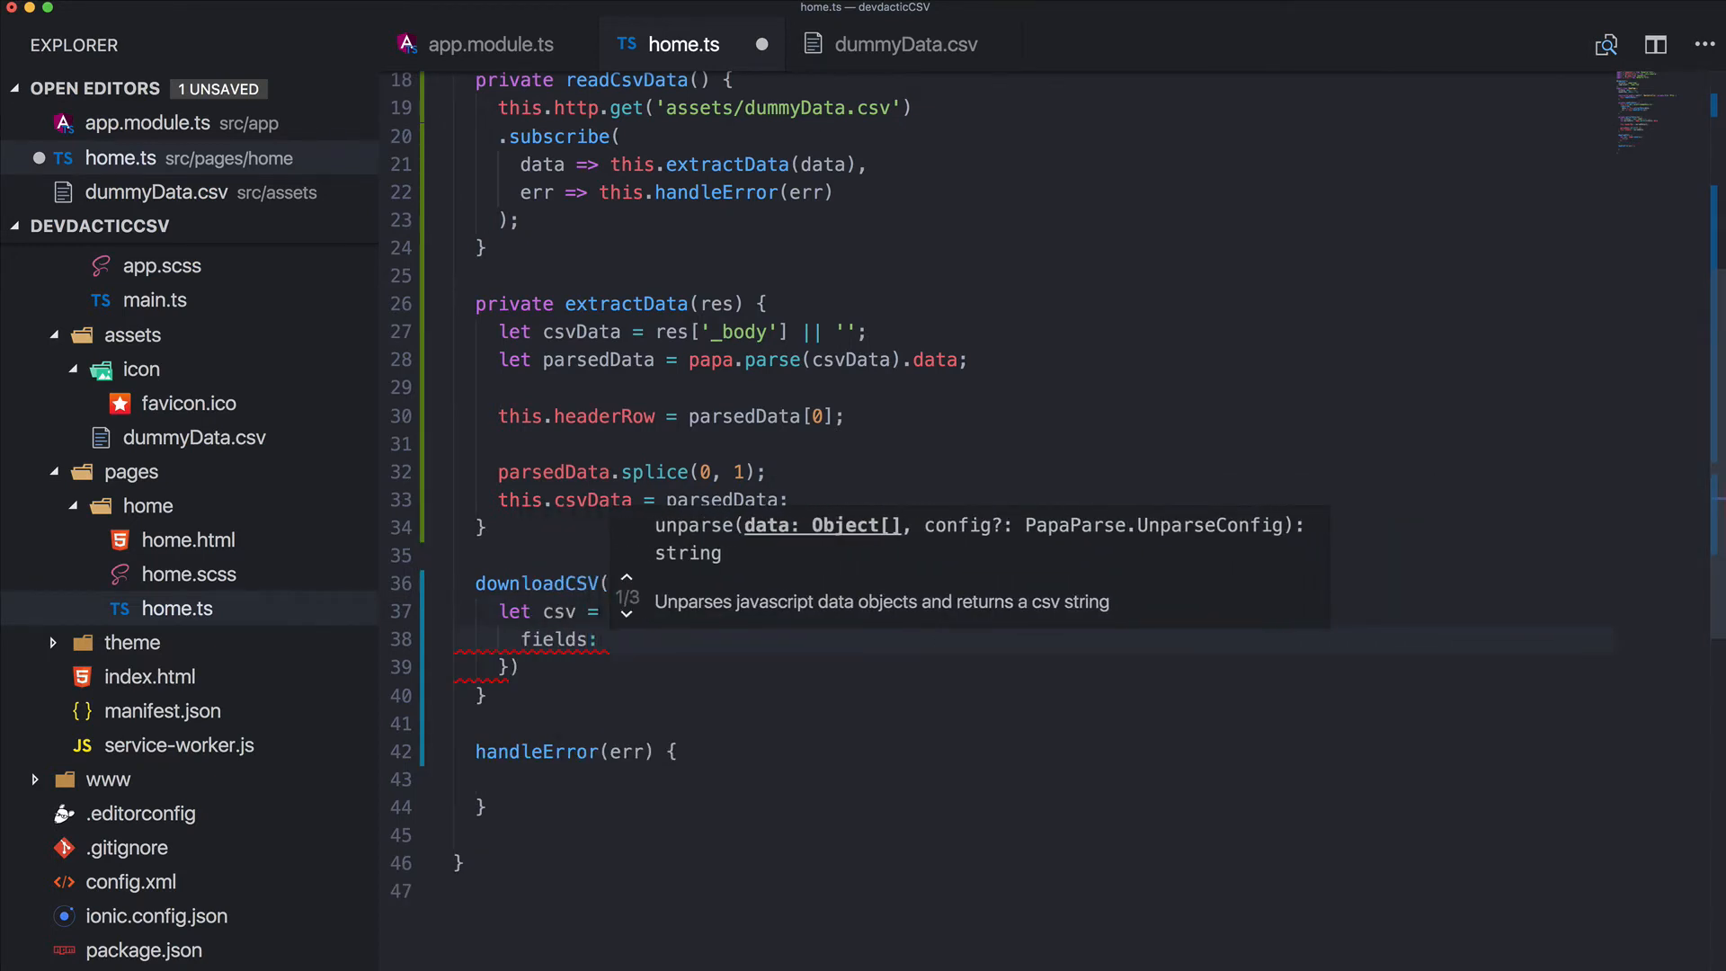
type("this.headerRow")
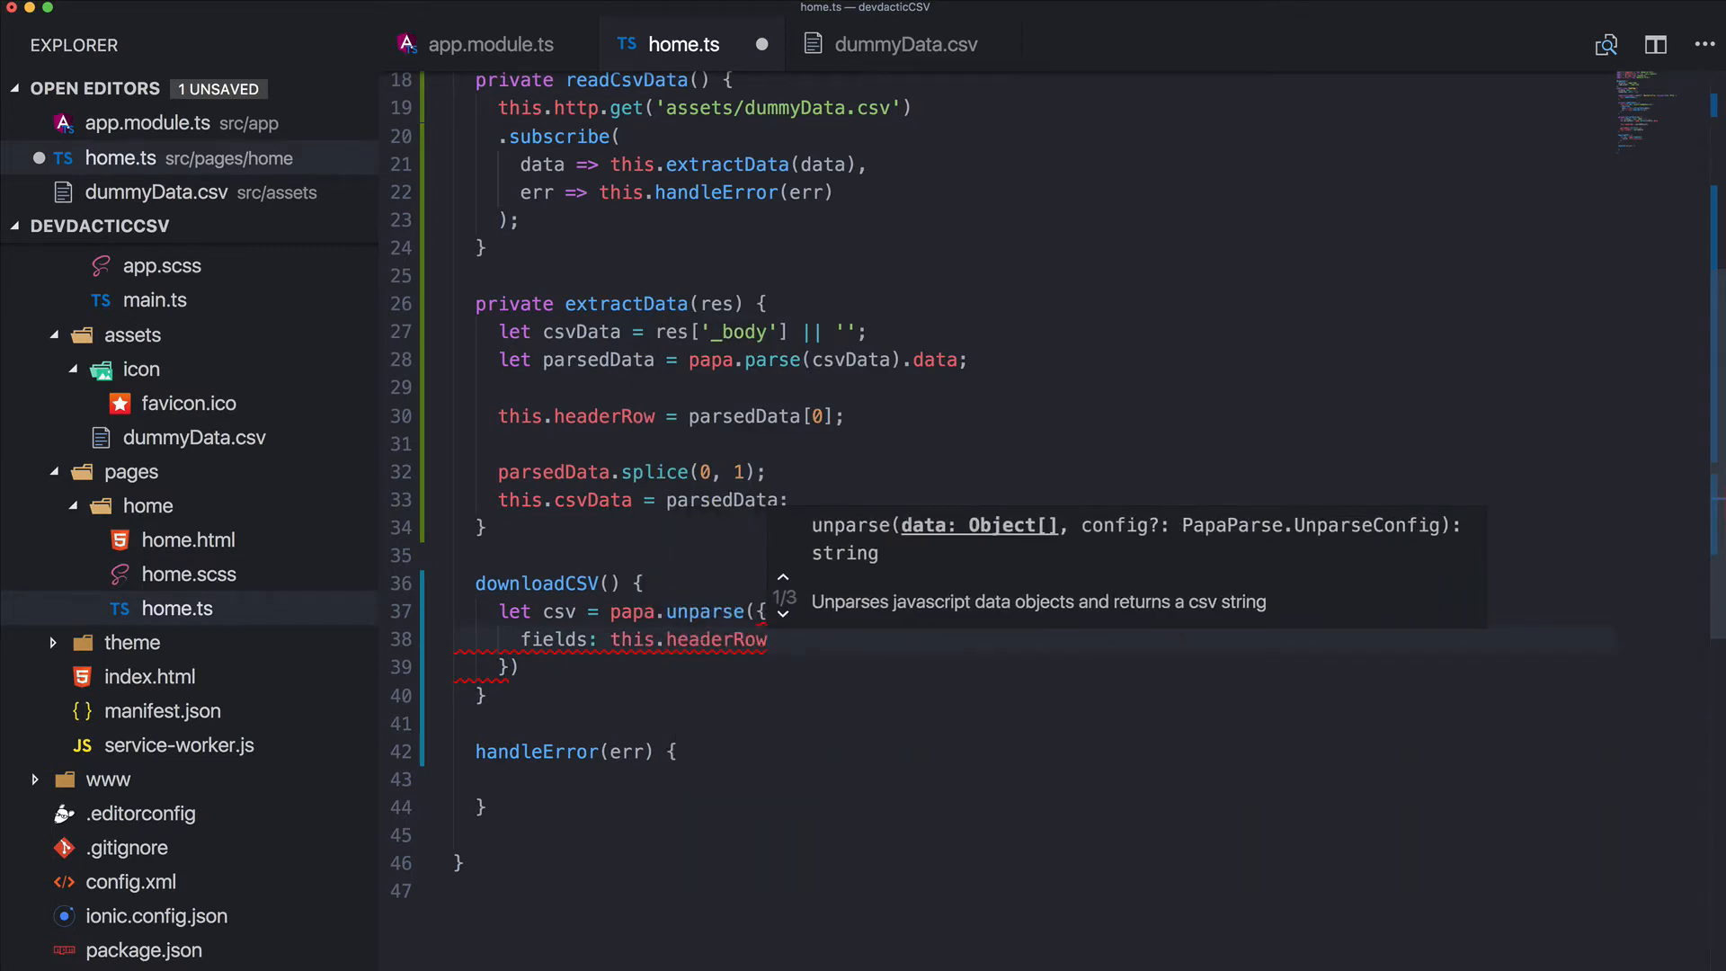
type("data: this.csvData")
left_click(1038, 668)
type(";")
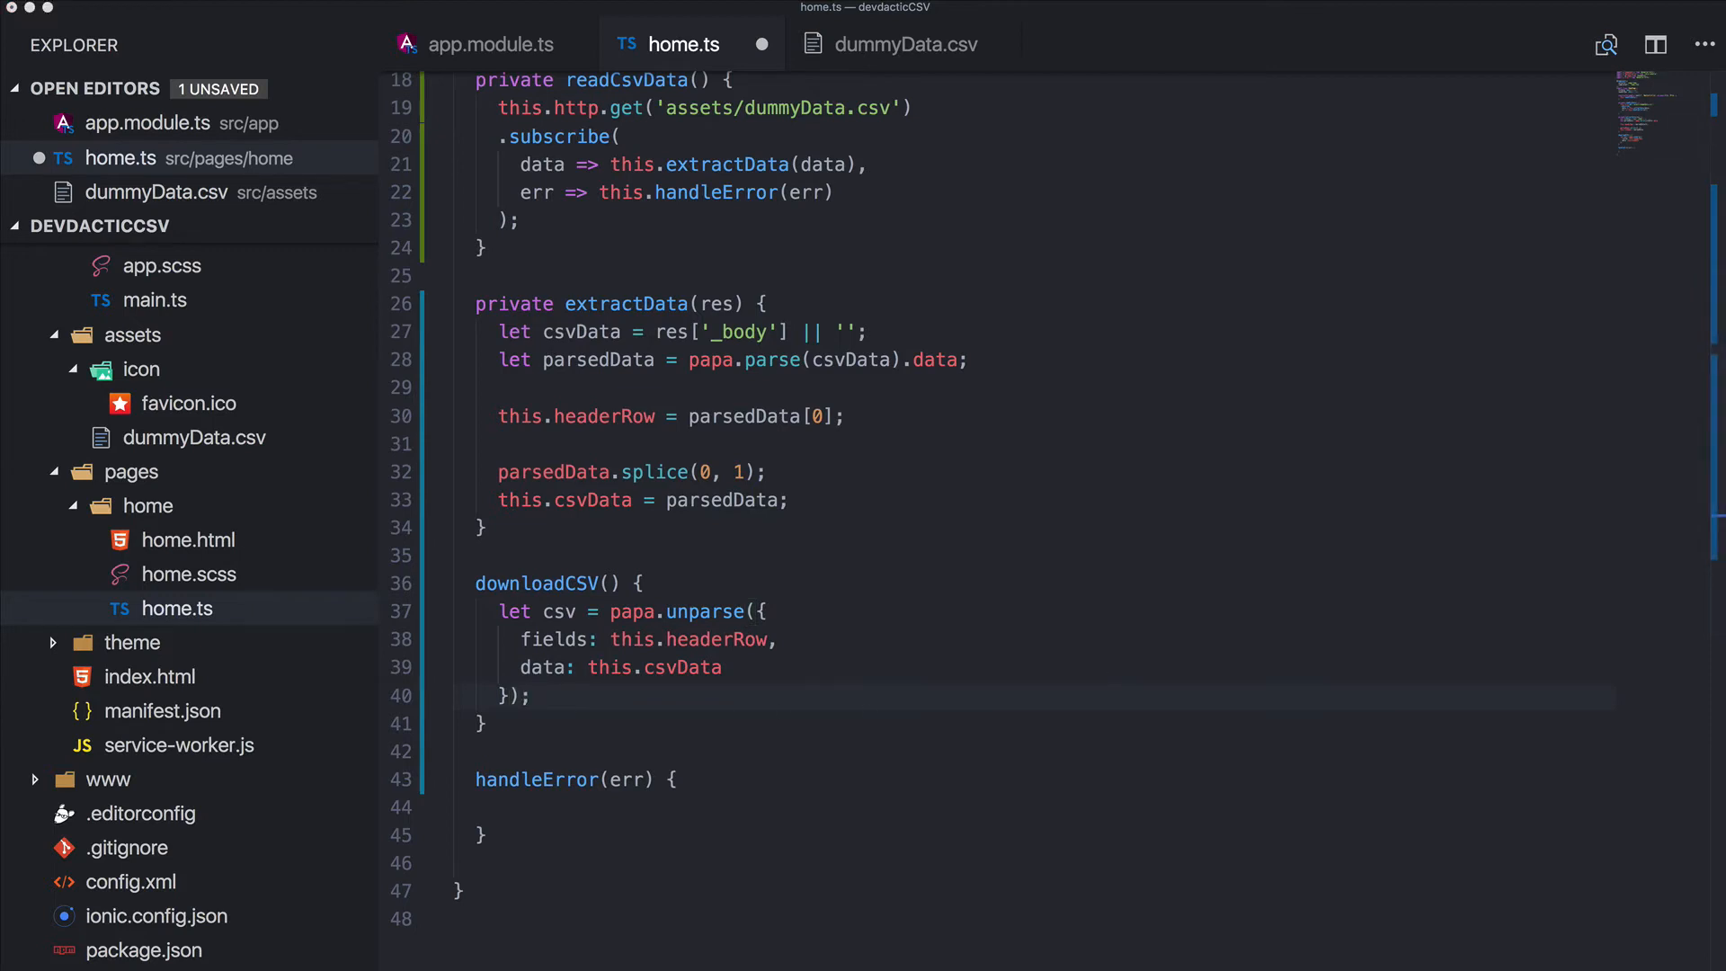
mouse_move(1280, 733)
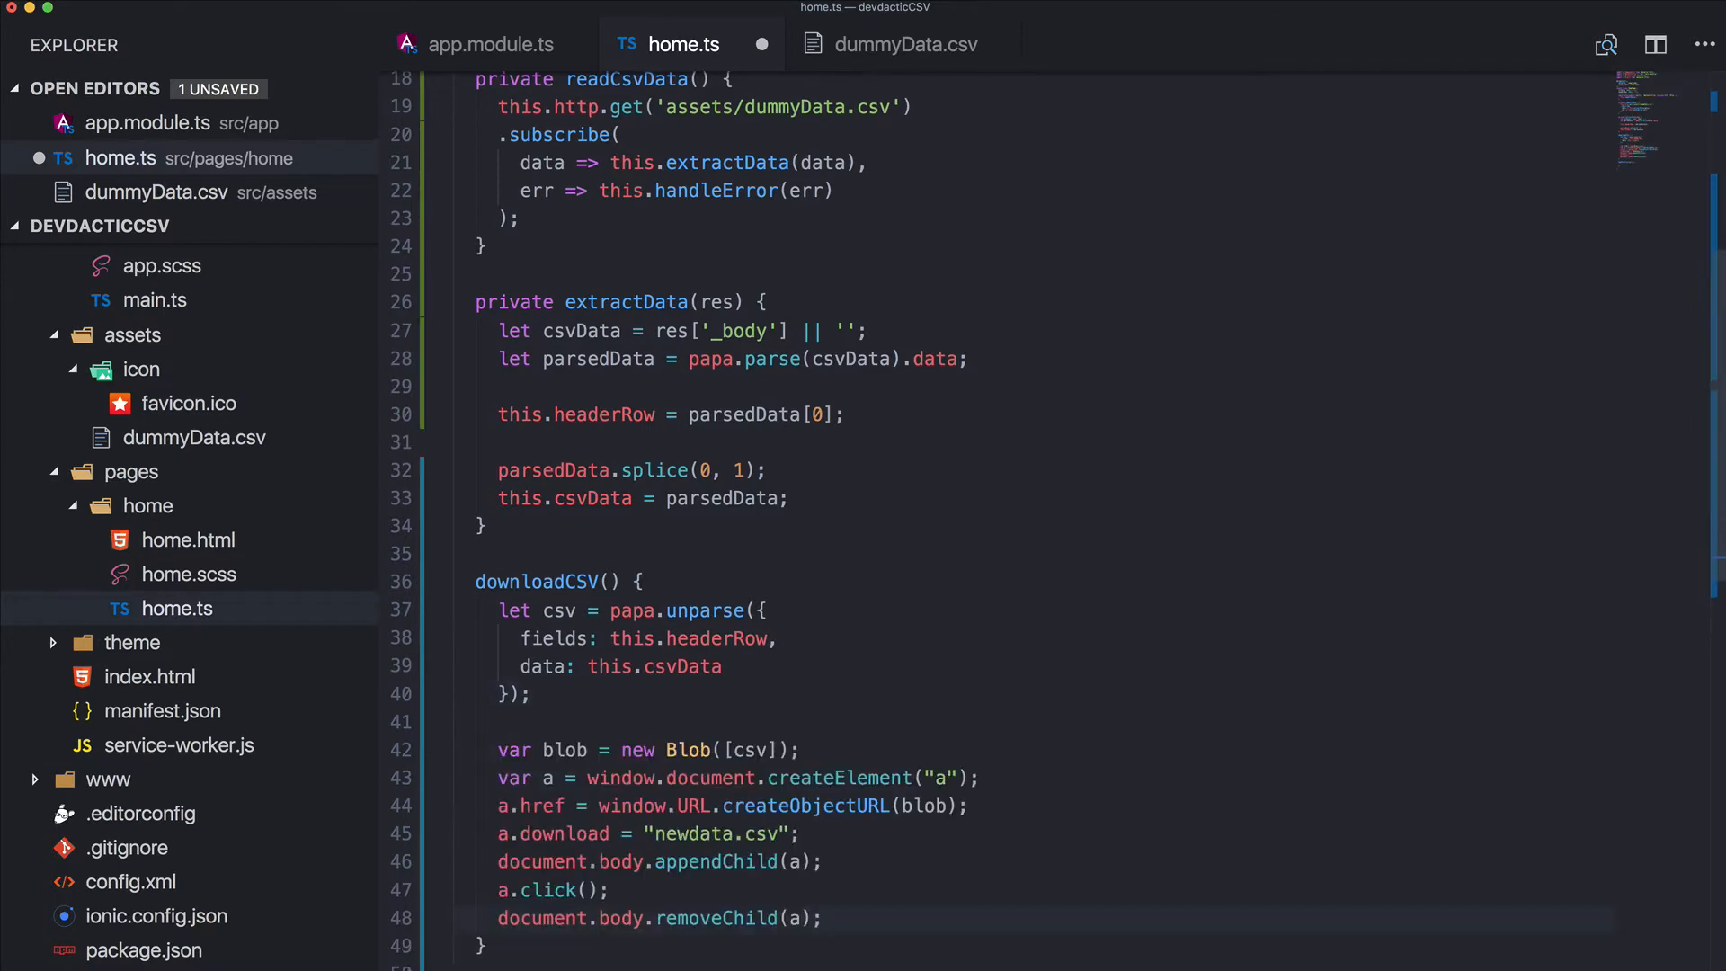
Scroll through the pasted Blob and createObjectURL download code in downloadCSV to review it
scroll("down", 3)
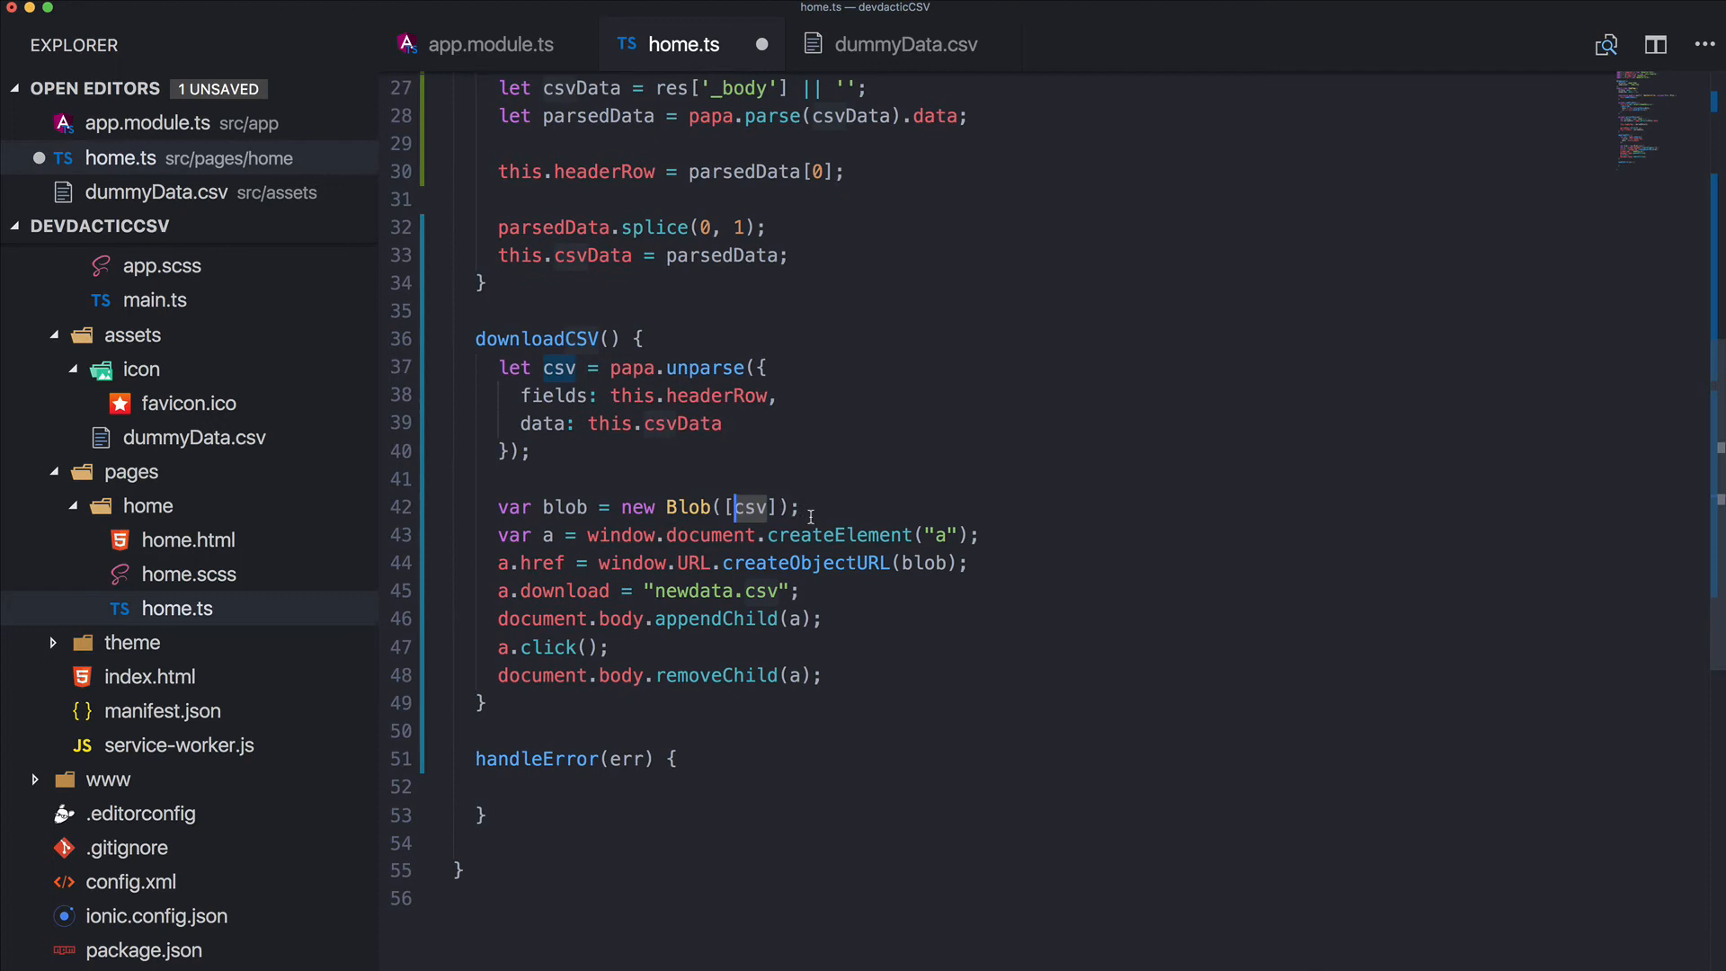
scroll("up", 3)
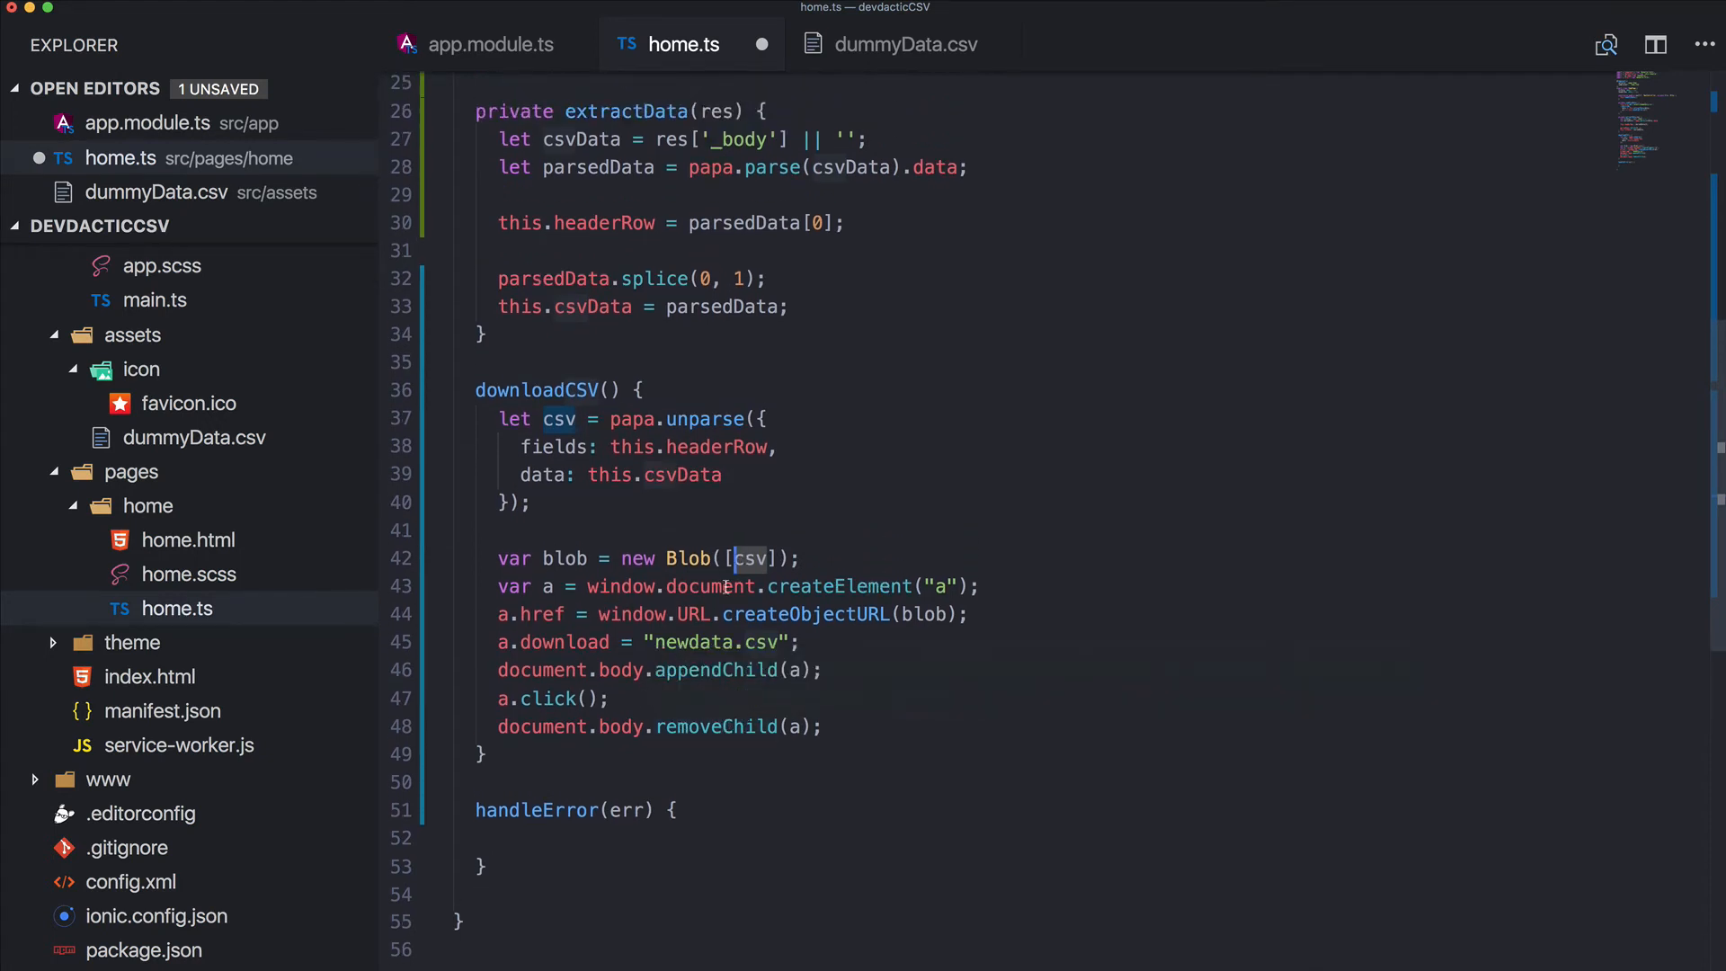
mouse_move(1450, 561)
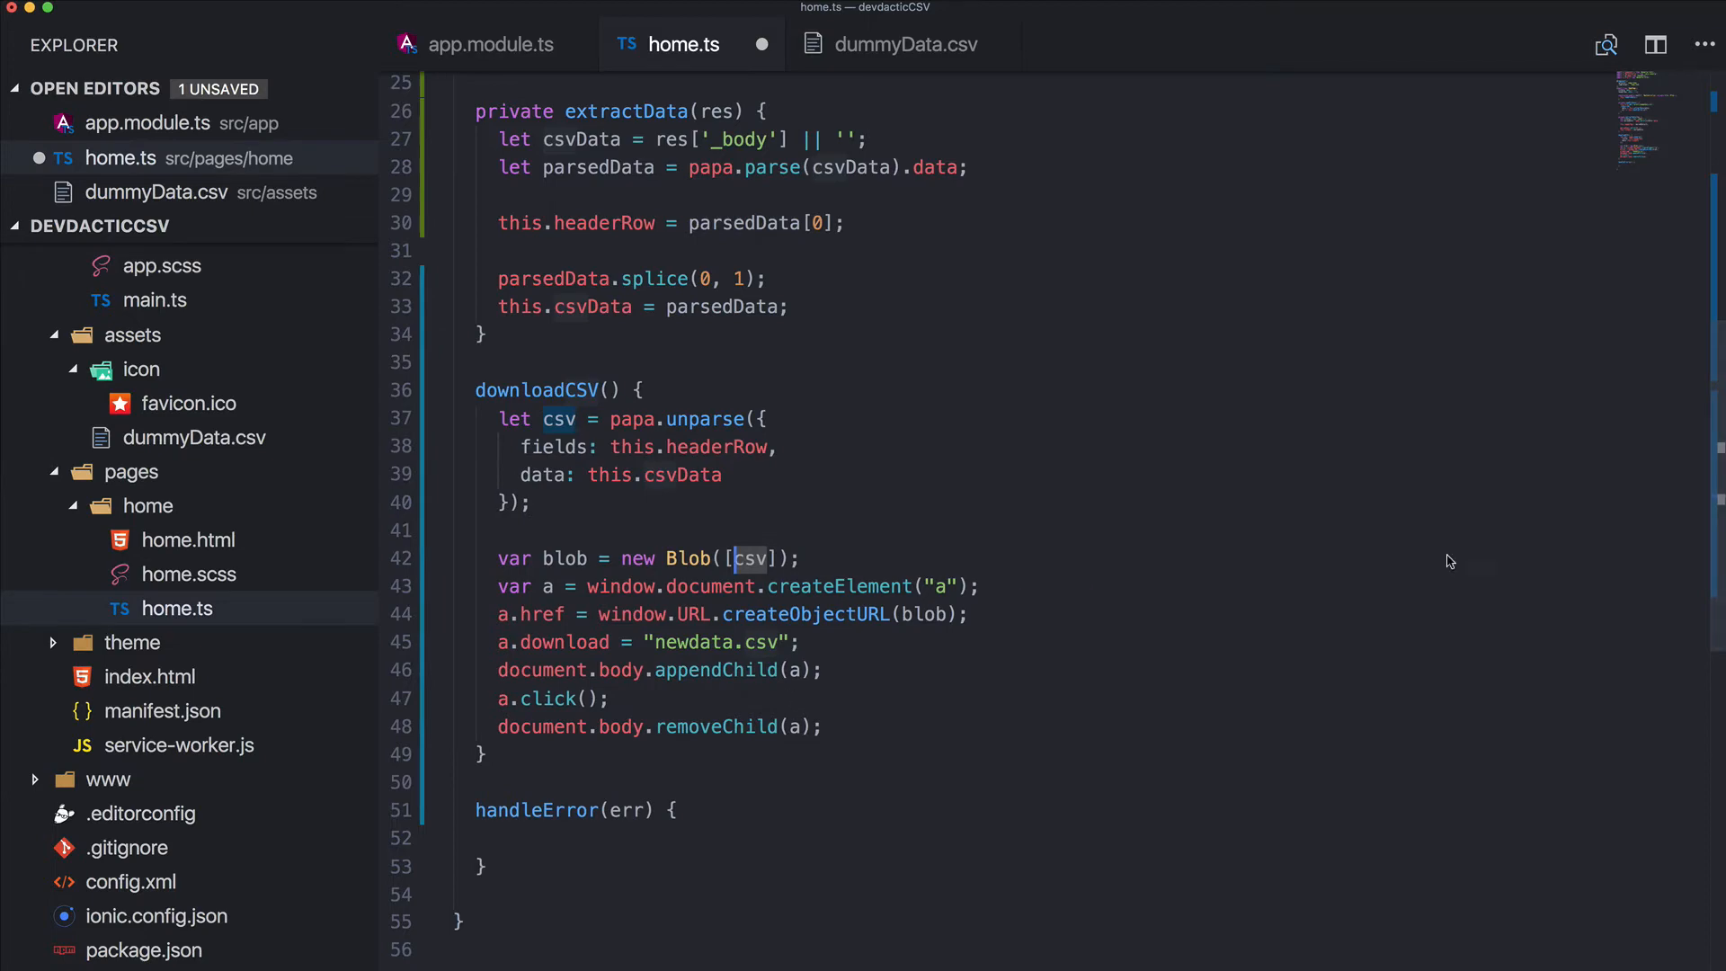
scroll("up", 3)
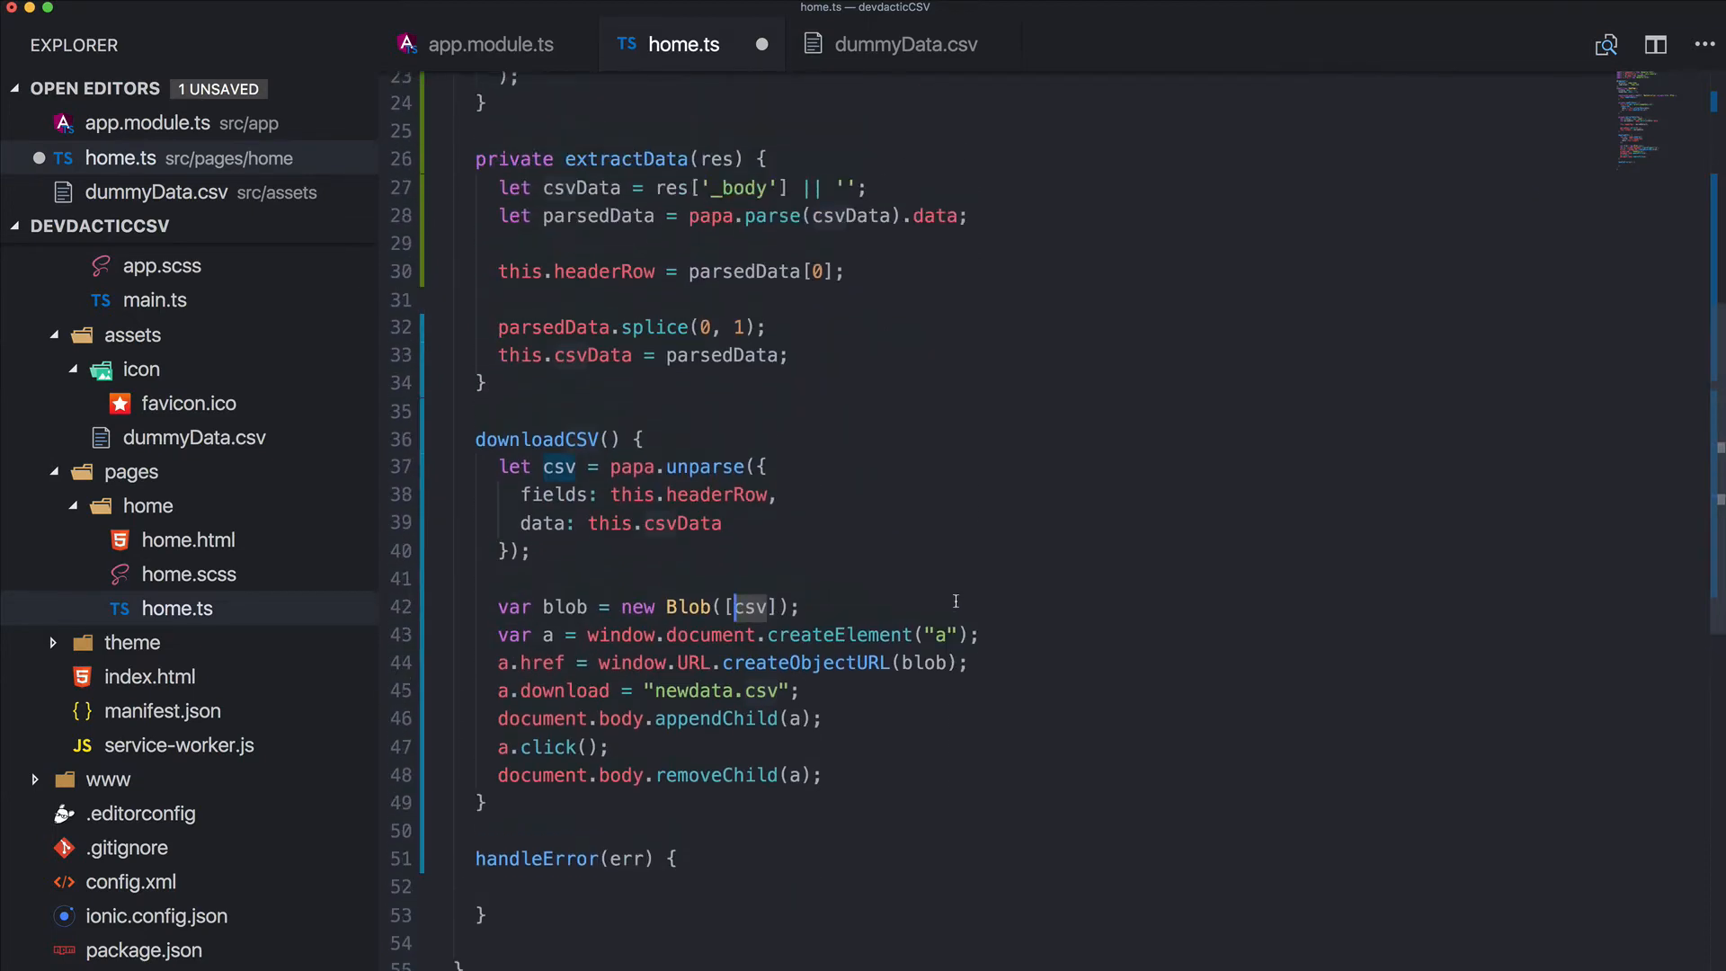
scroll("up", 3)
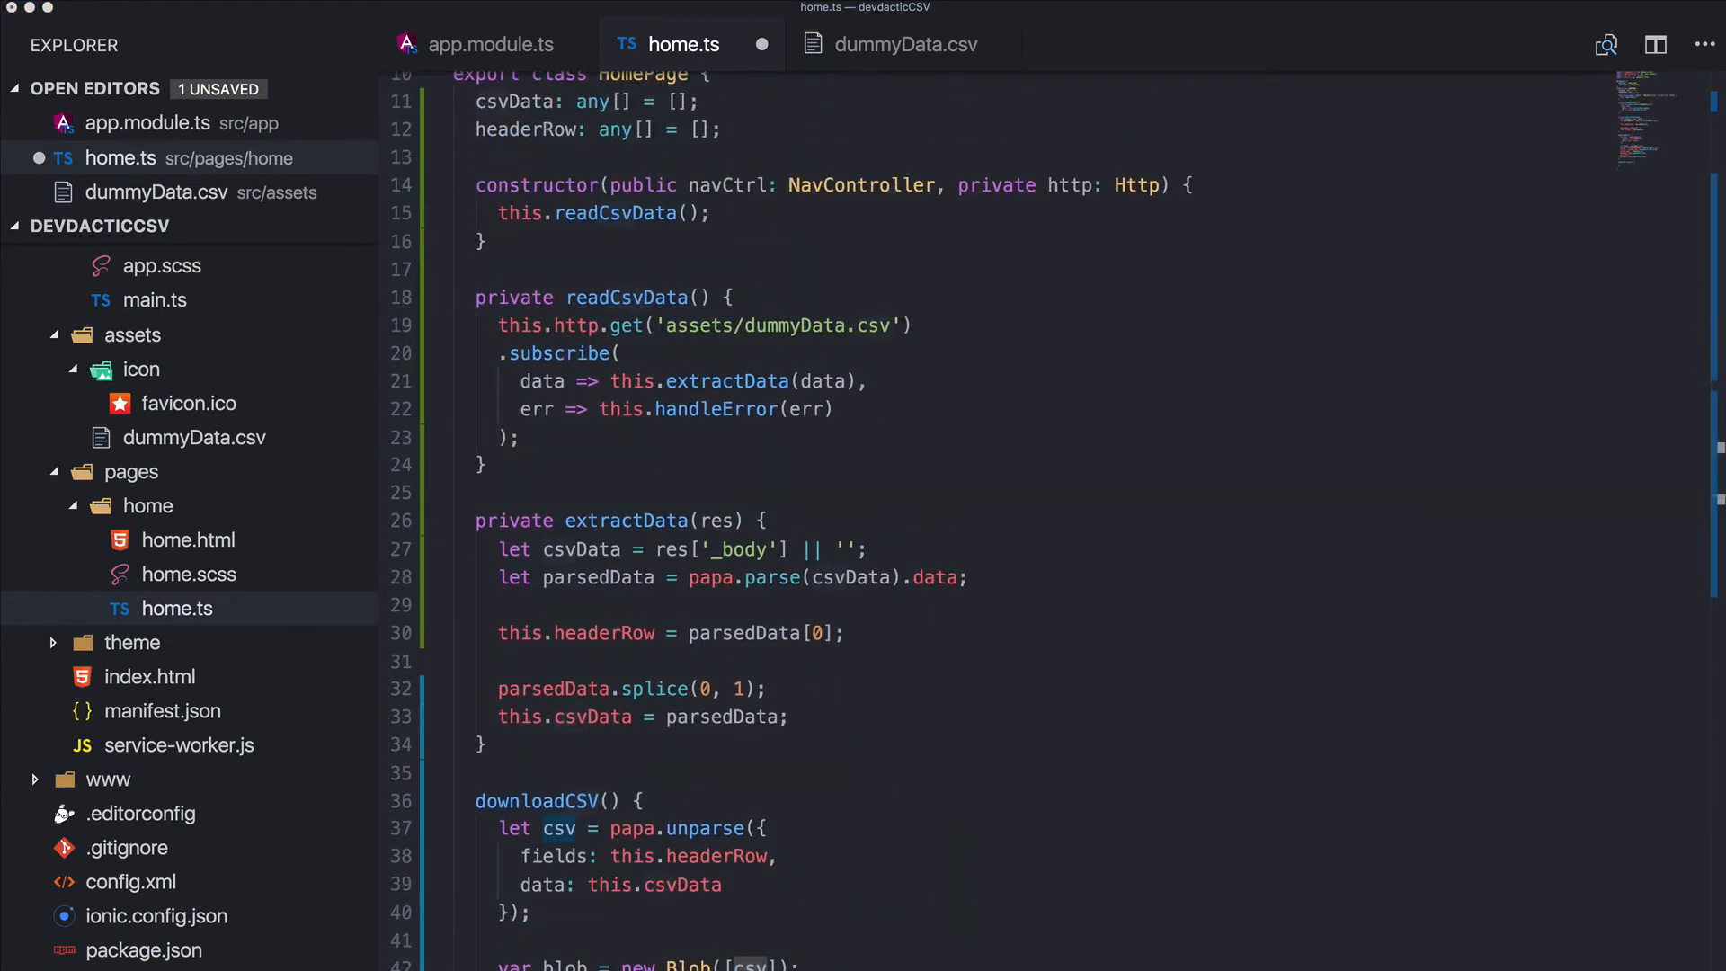
scroll("down", 3)
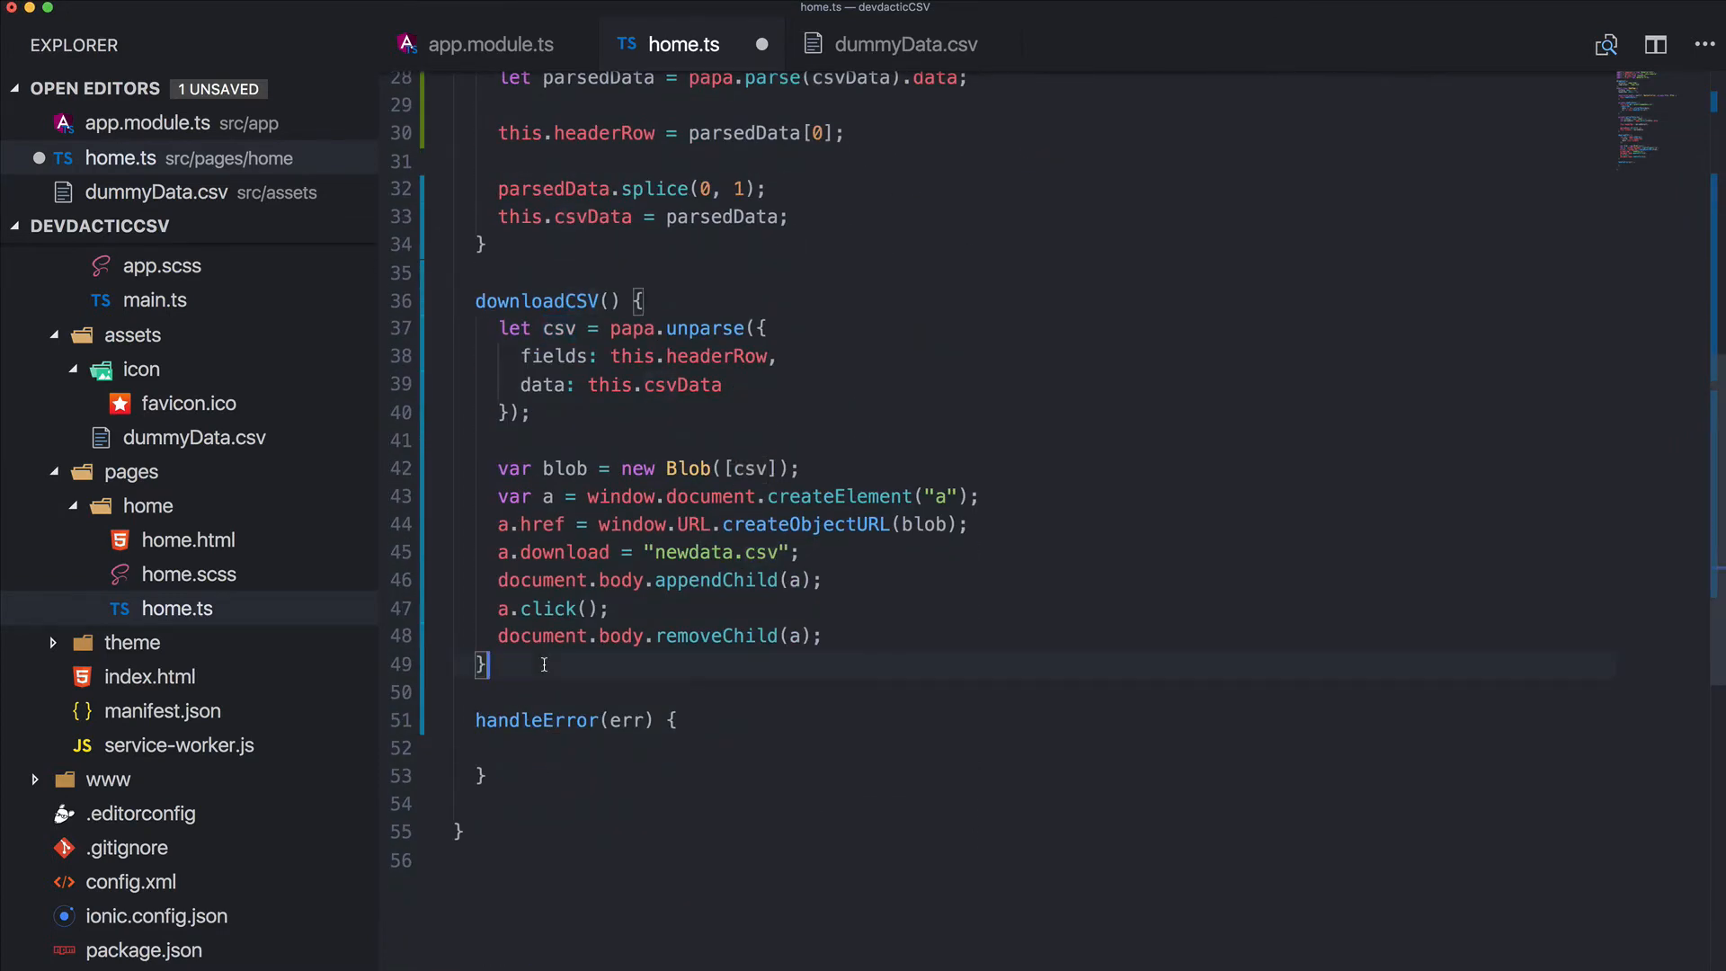
Write trackByFn(index: any, item: any) { return index; } below downloadCSV and check csvData usages
type("tra")
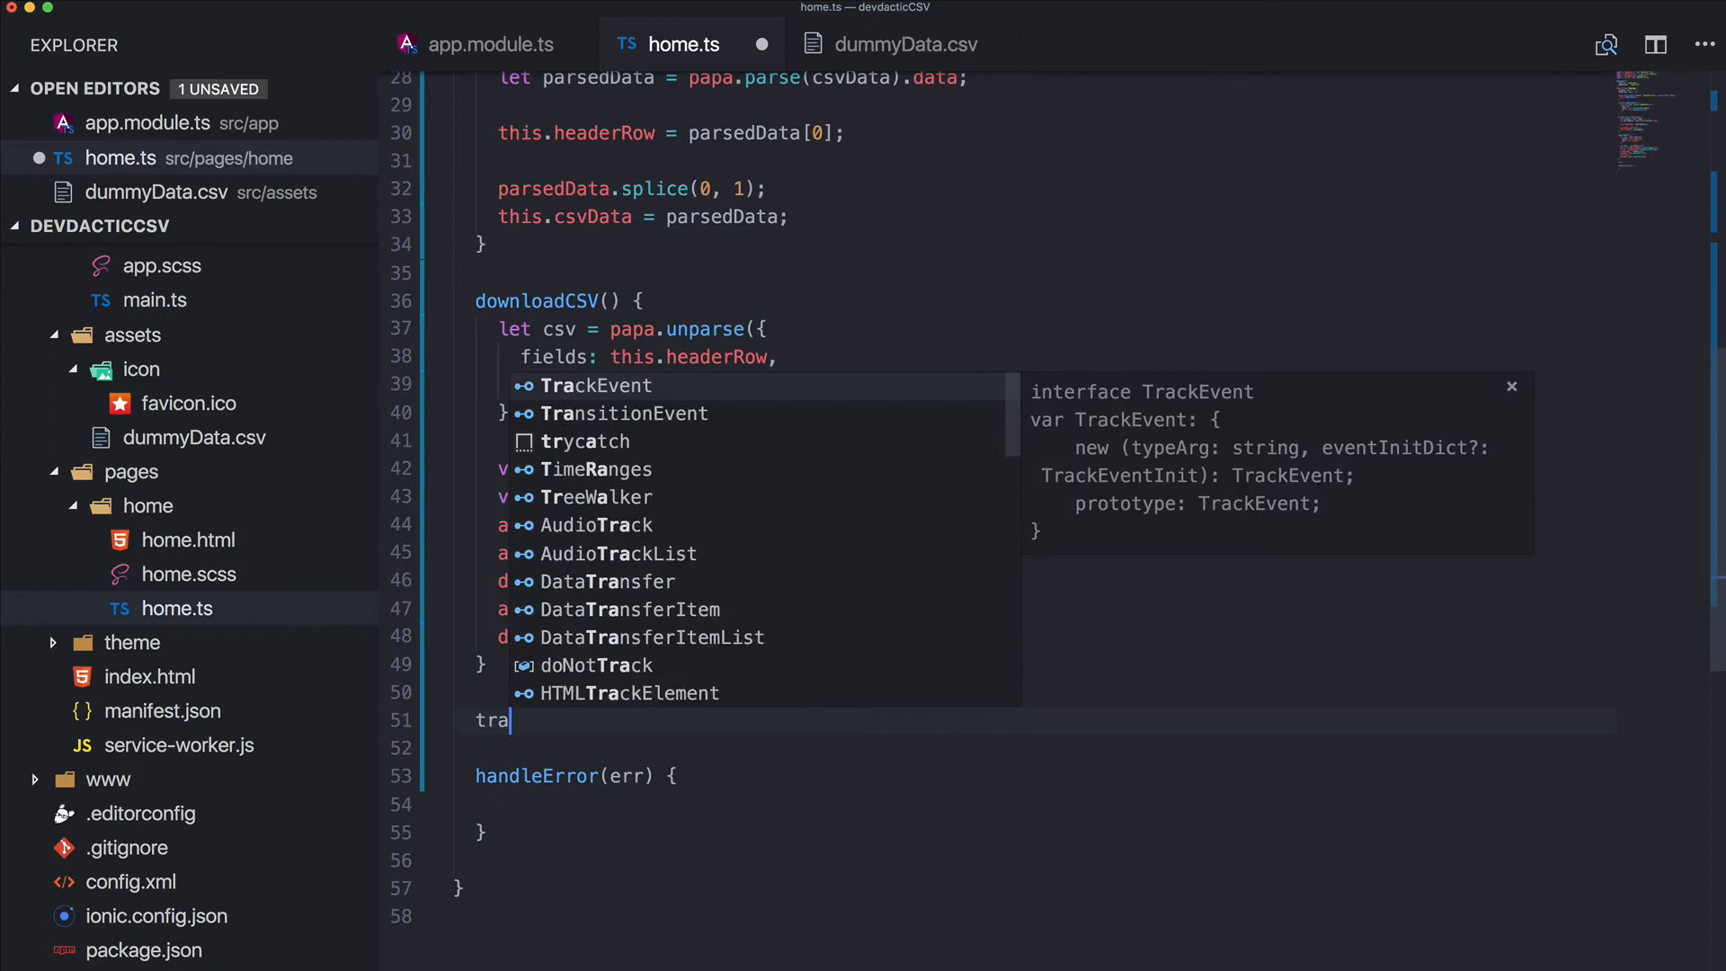
type("ckByFn(")
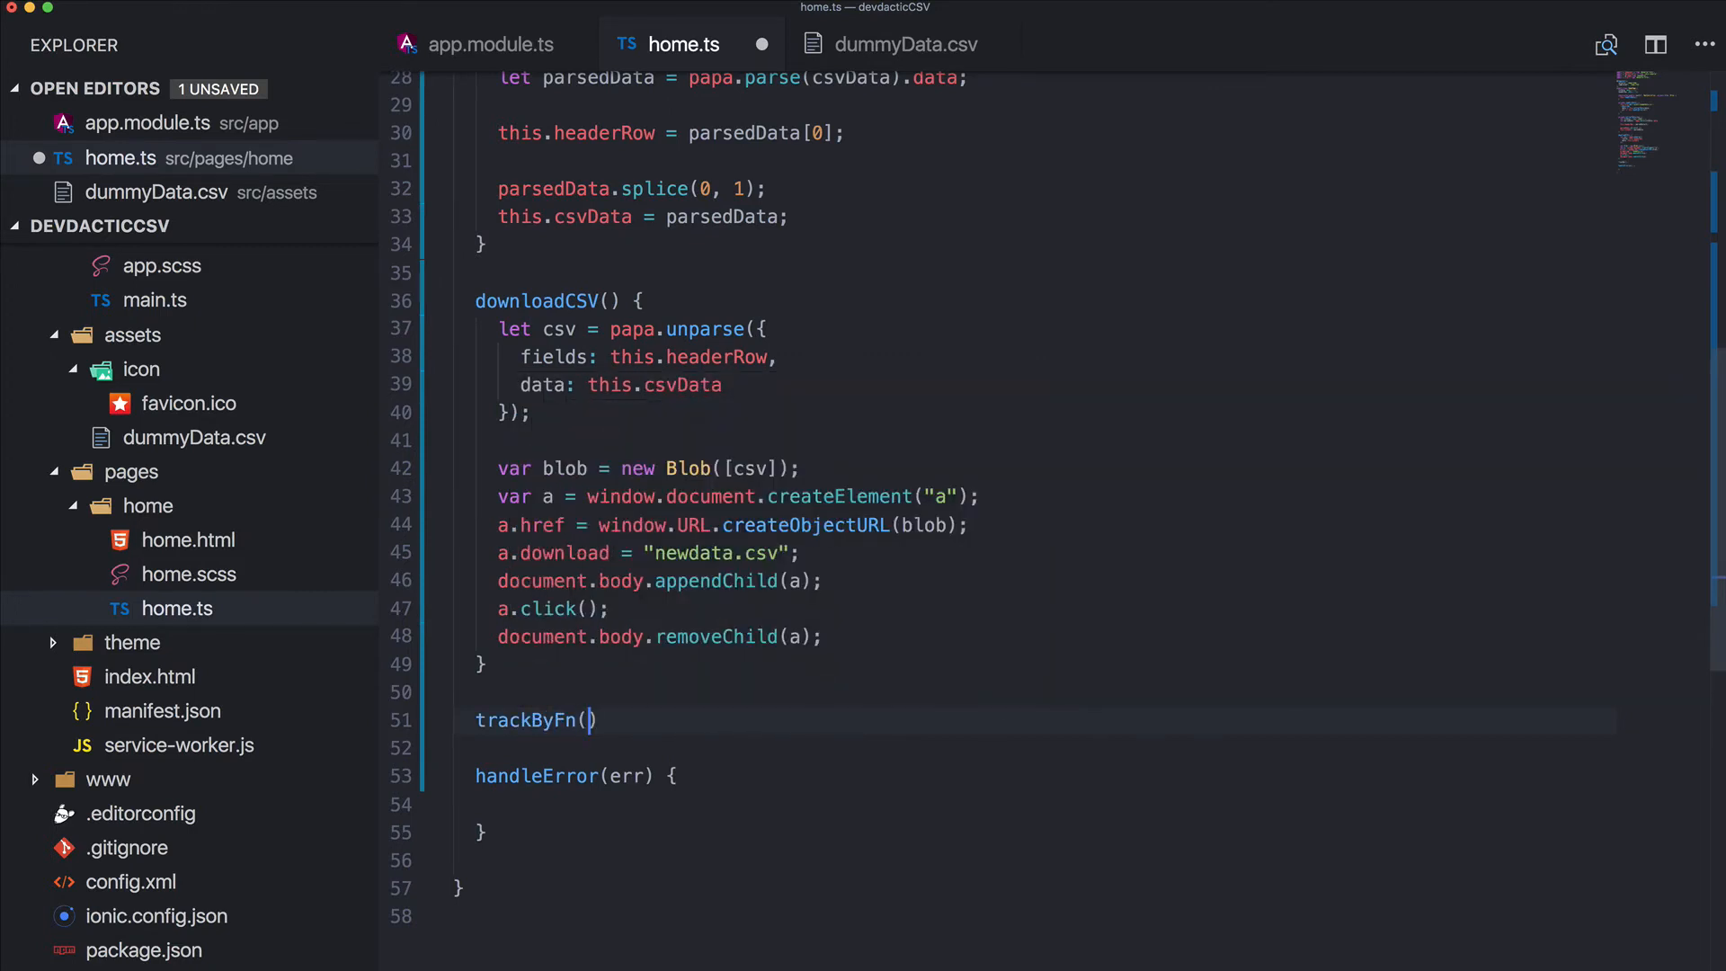
type("index: any, item:")
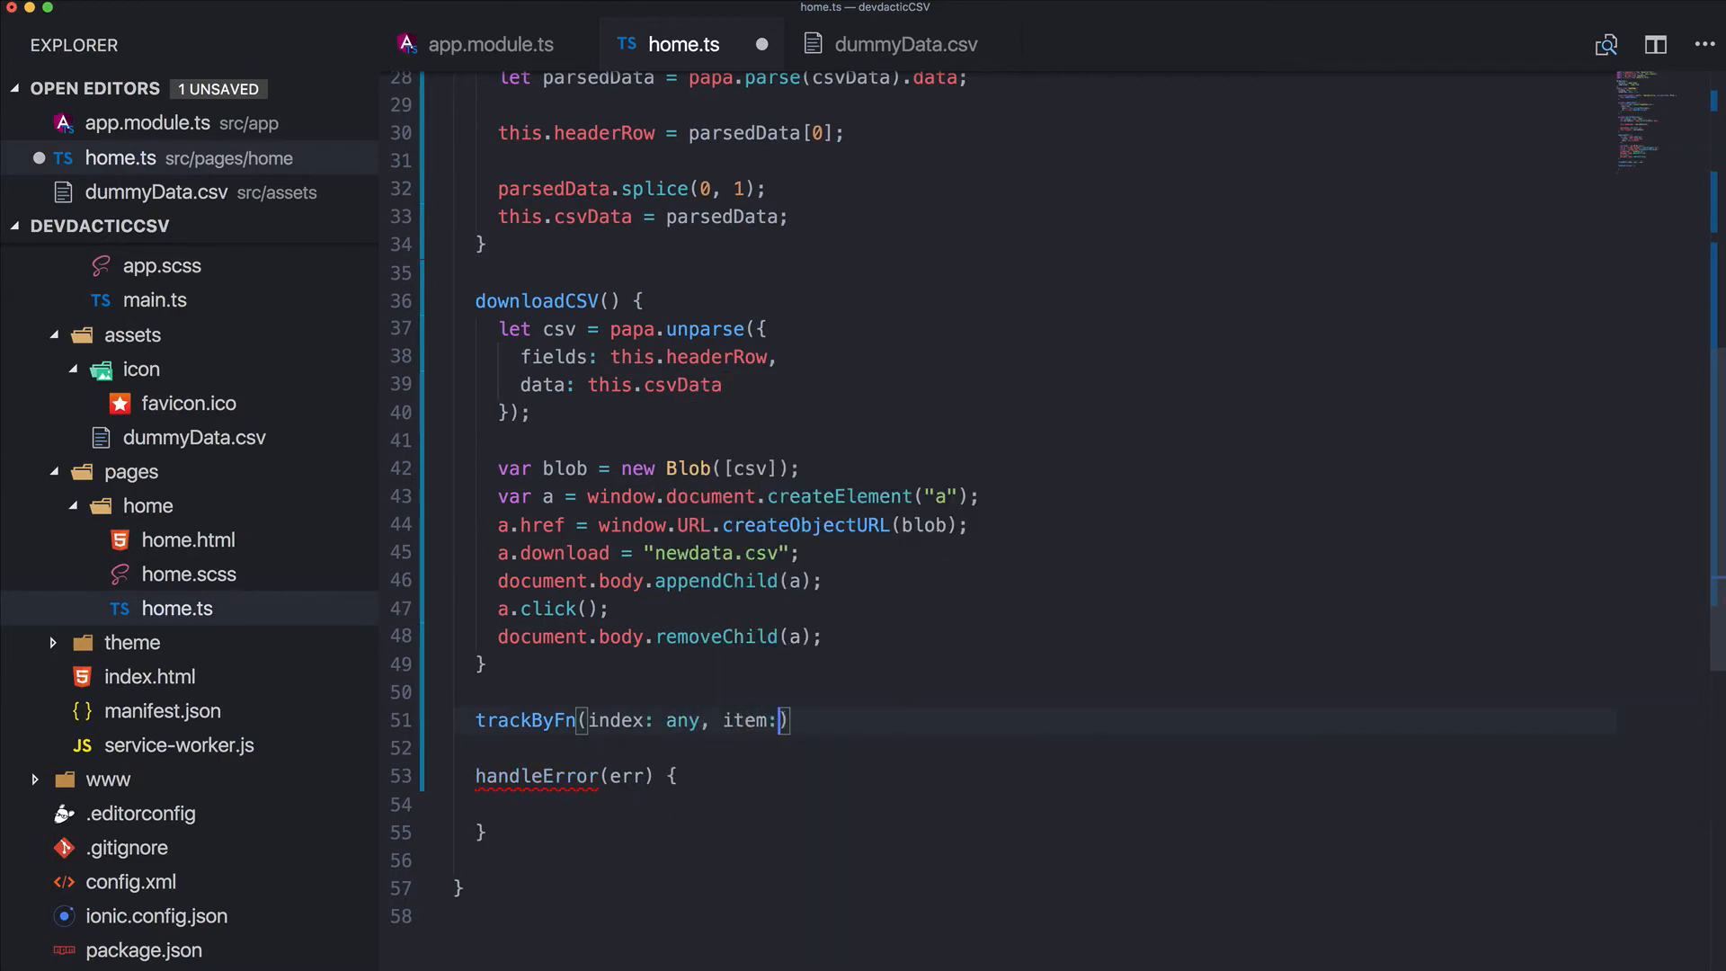
type("any) {")
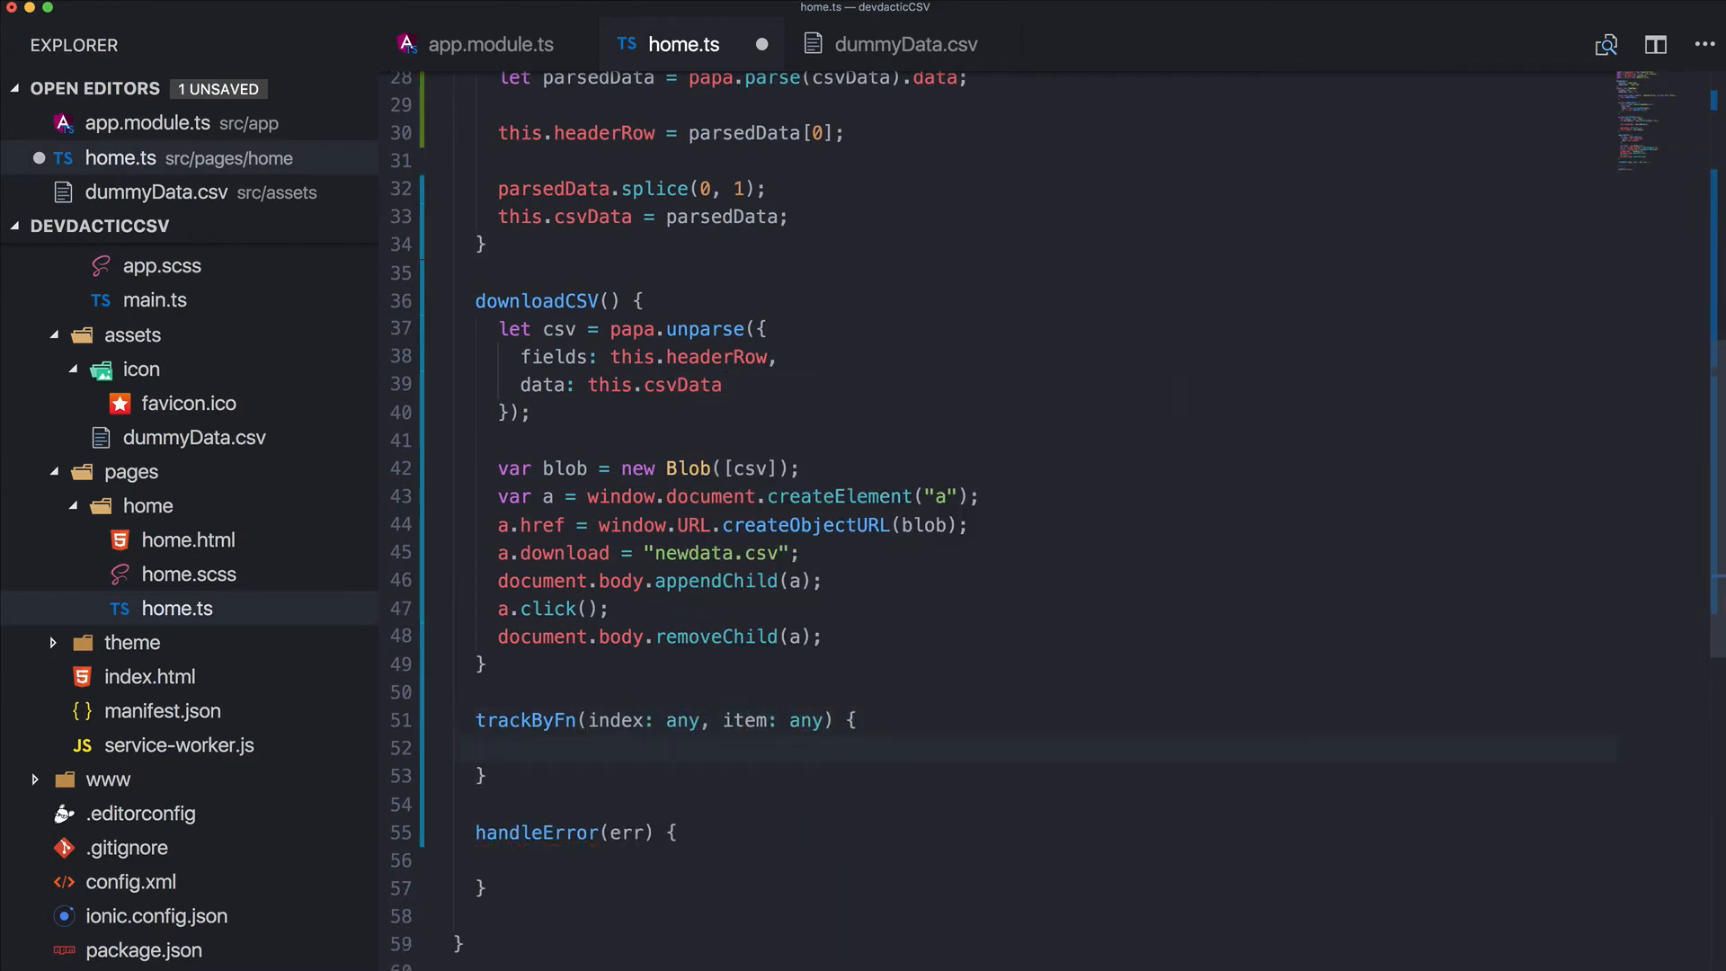
type("return index;")
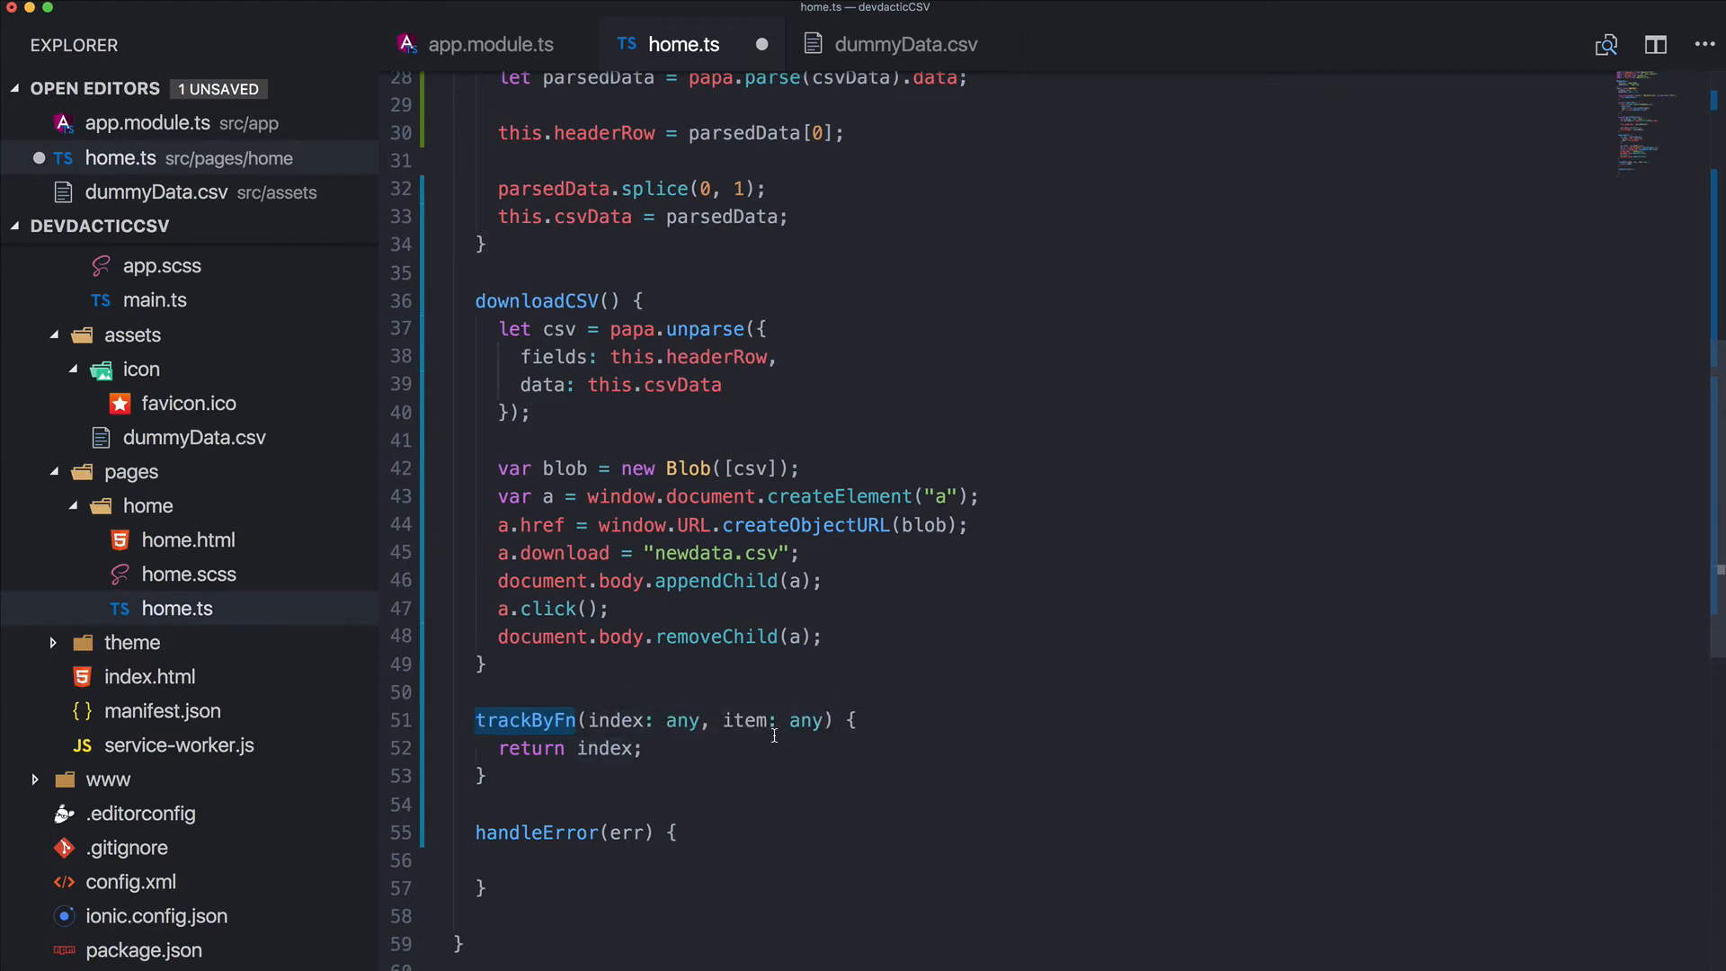
scroll("up", 3)
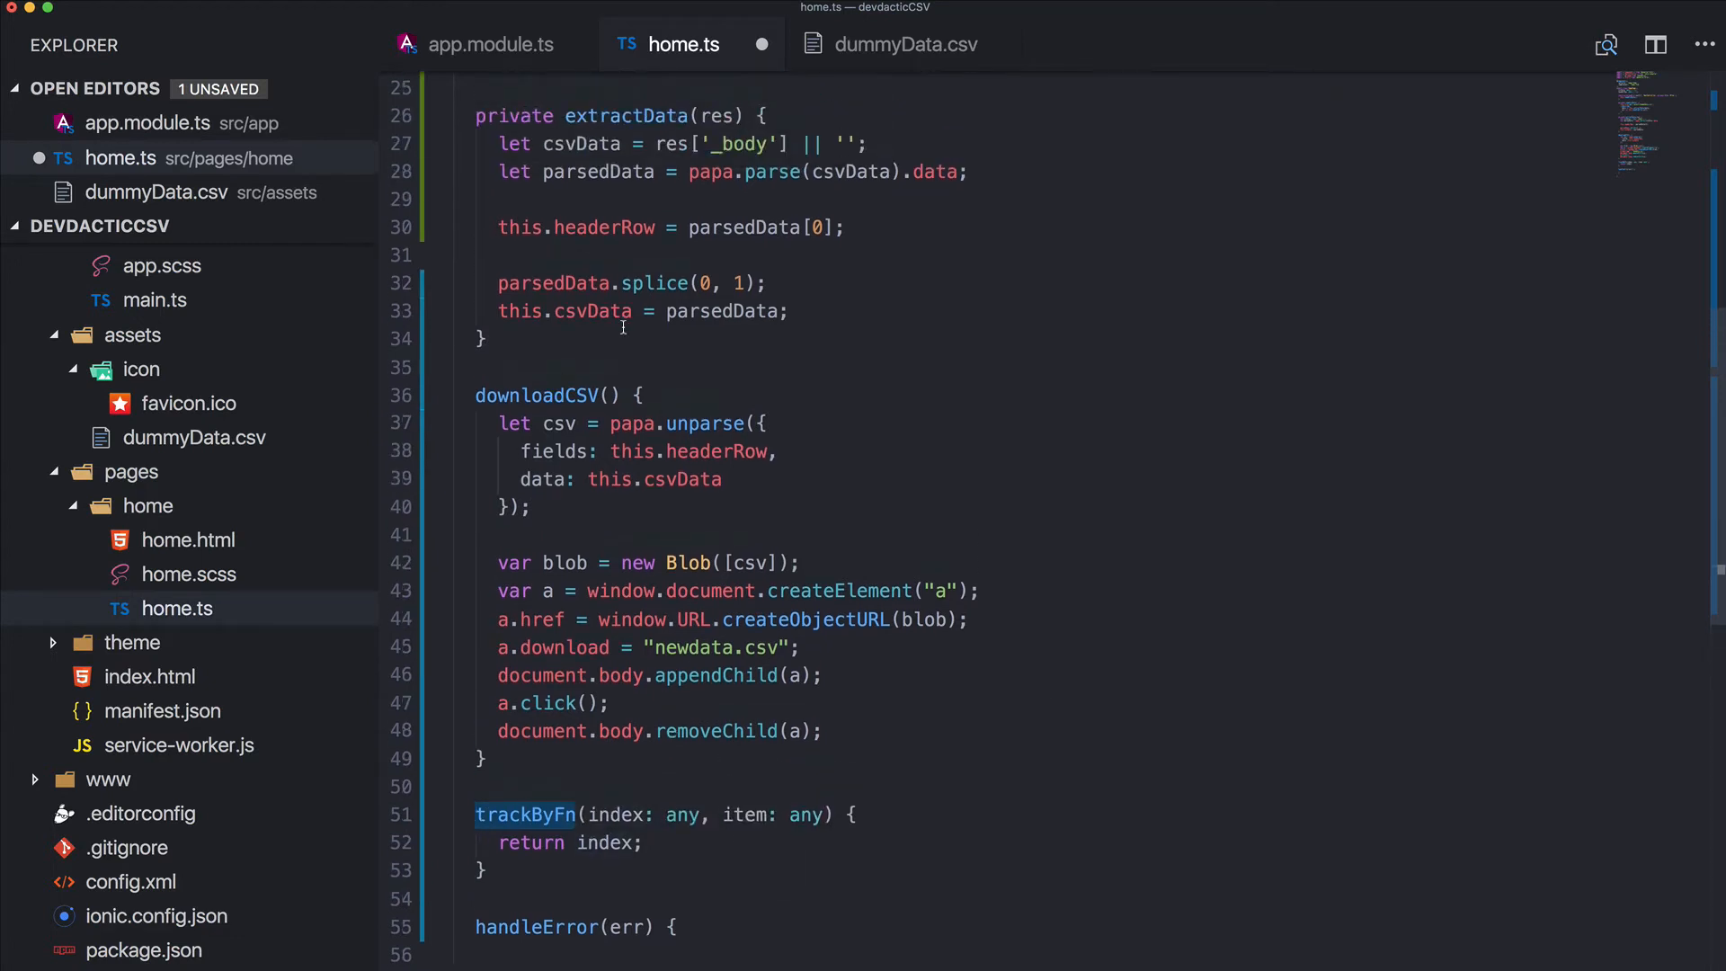
double_click(593, 312)
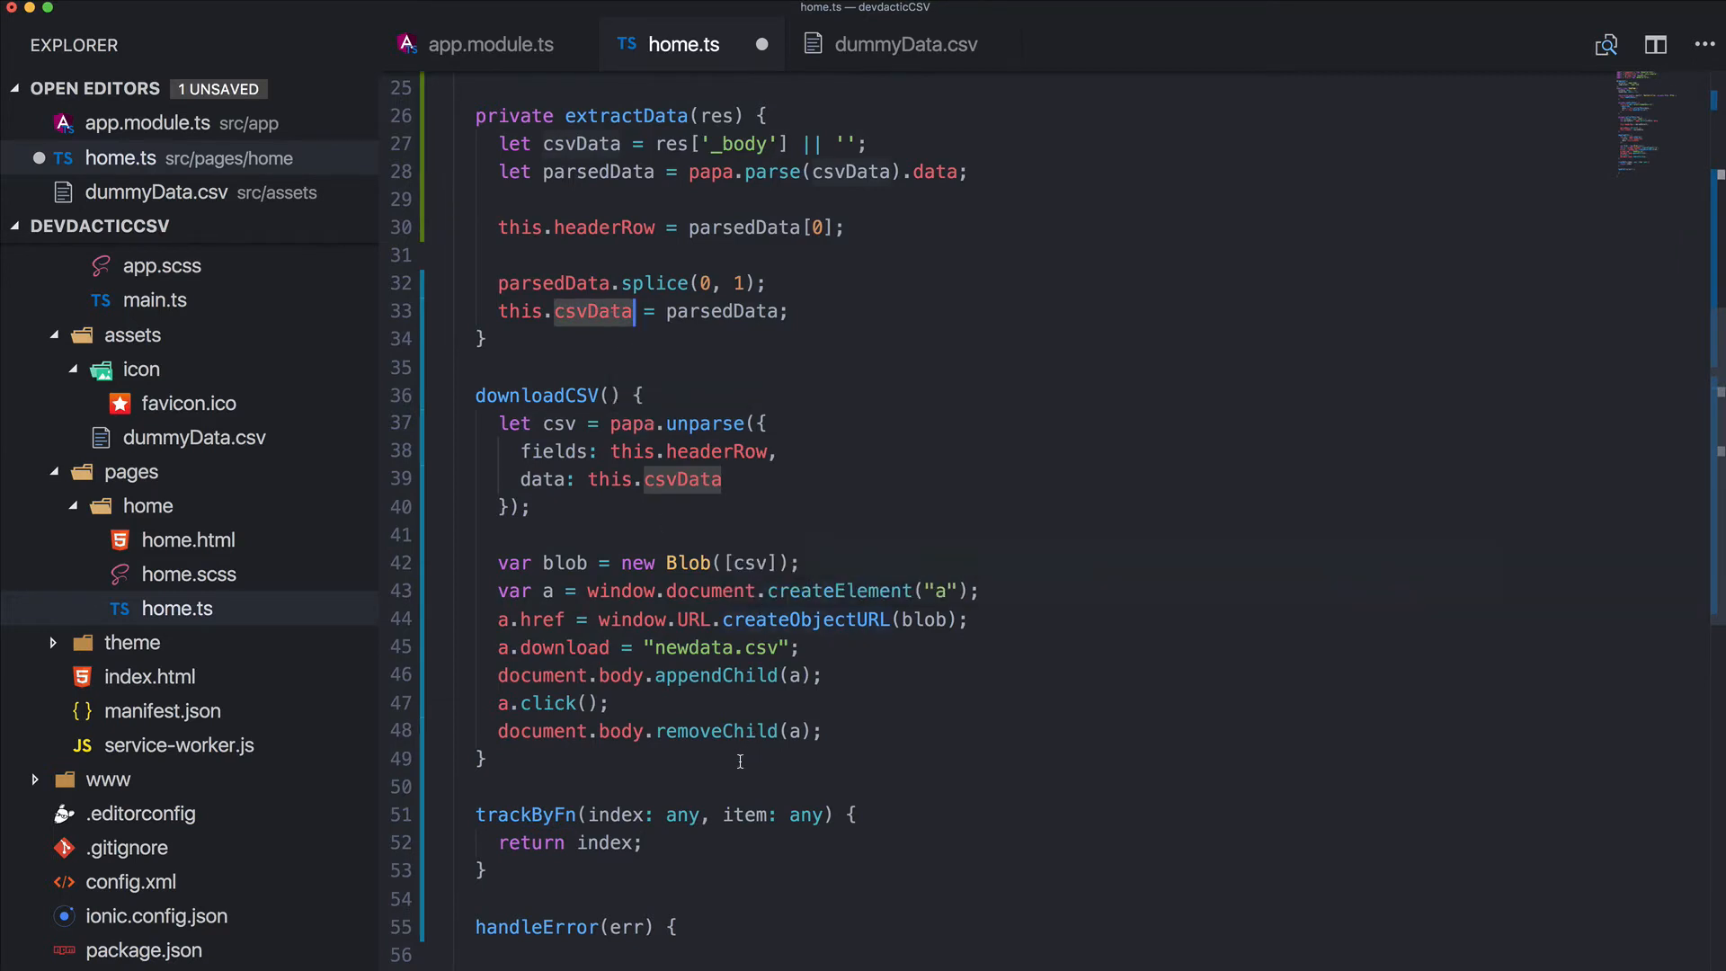
mouse_move(496, 828)
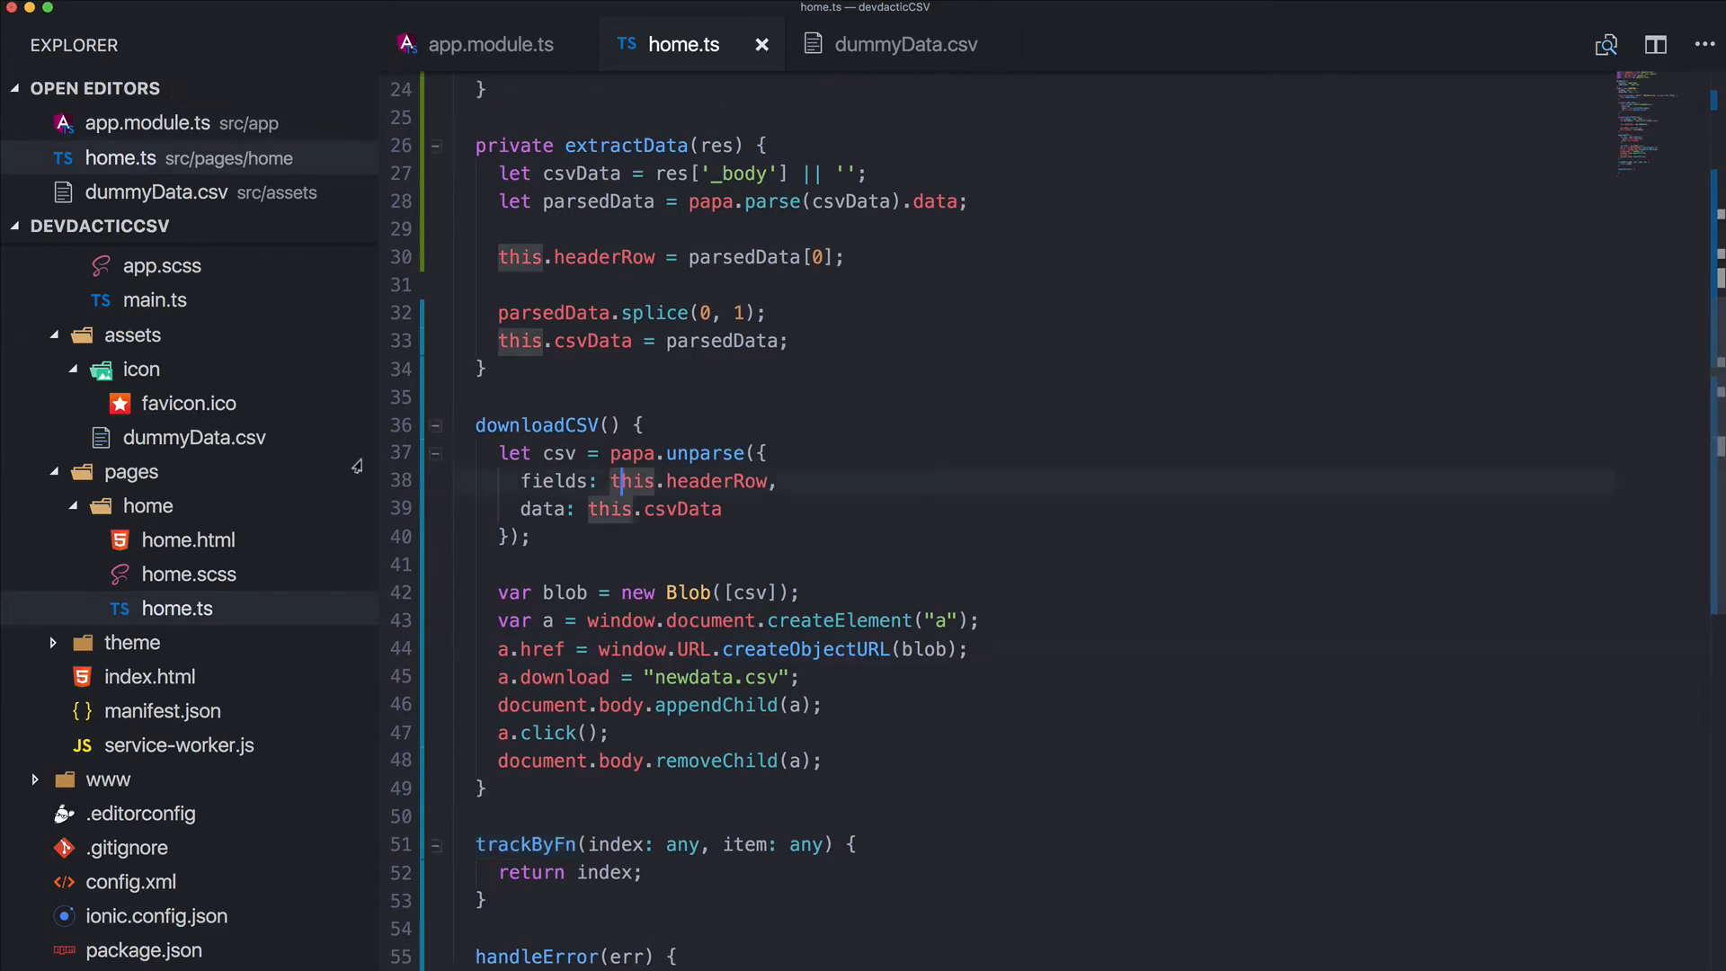
In home.html, replace the ion-title text 'Ionic Blank' with 'CSV Data'
left_click(188, 574)
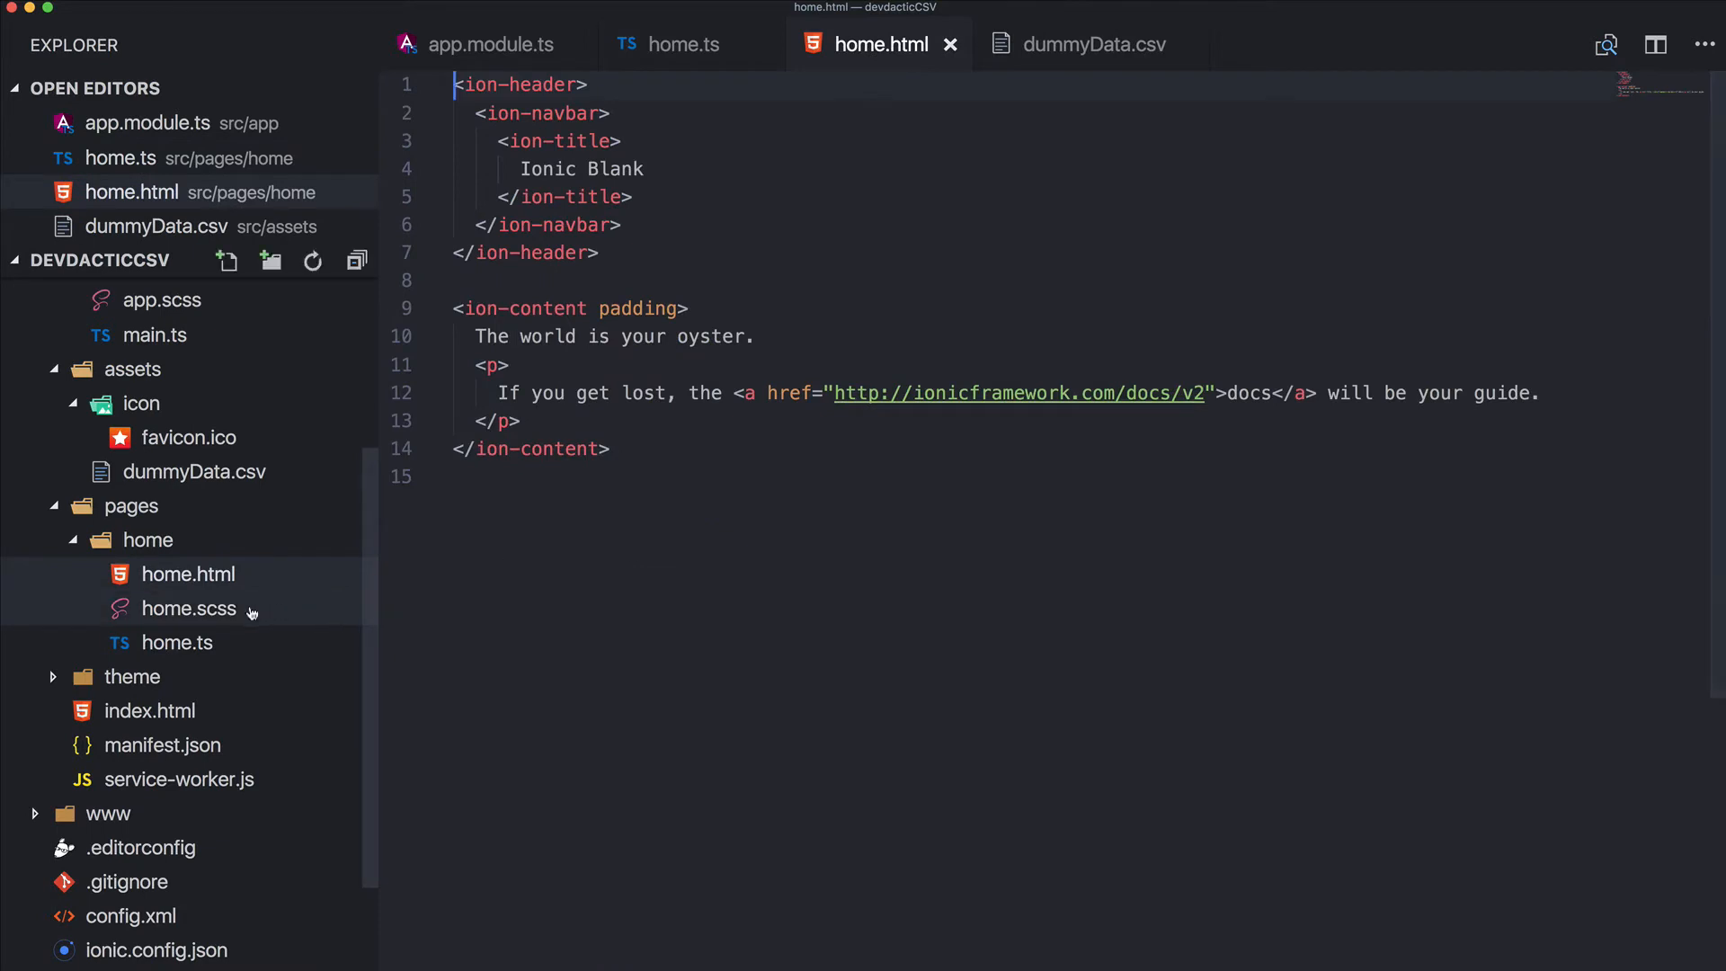
mouse_move(230, 609)
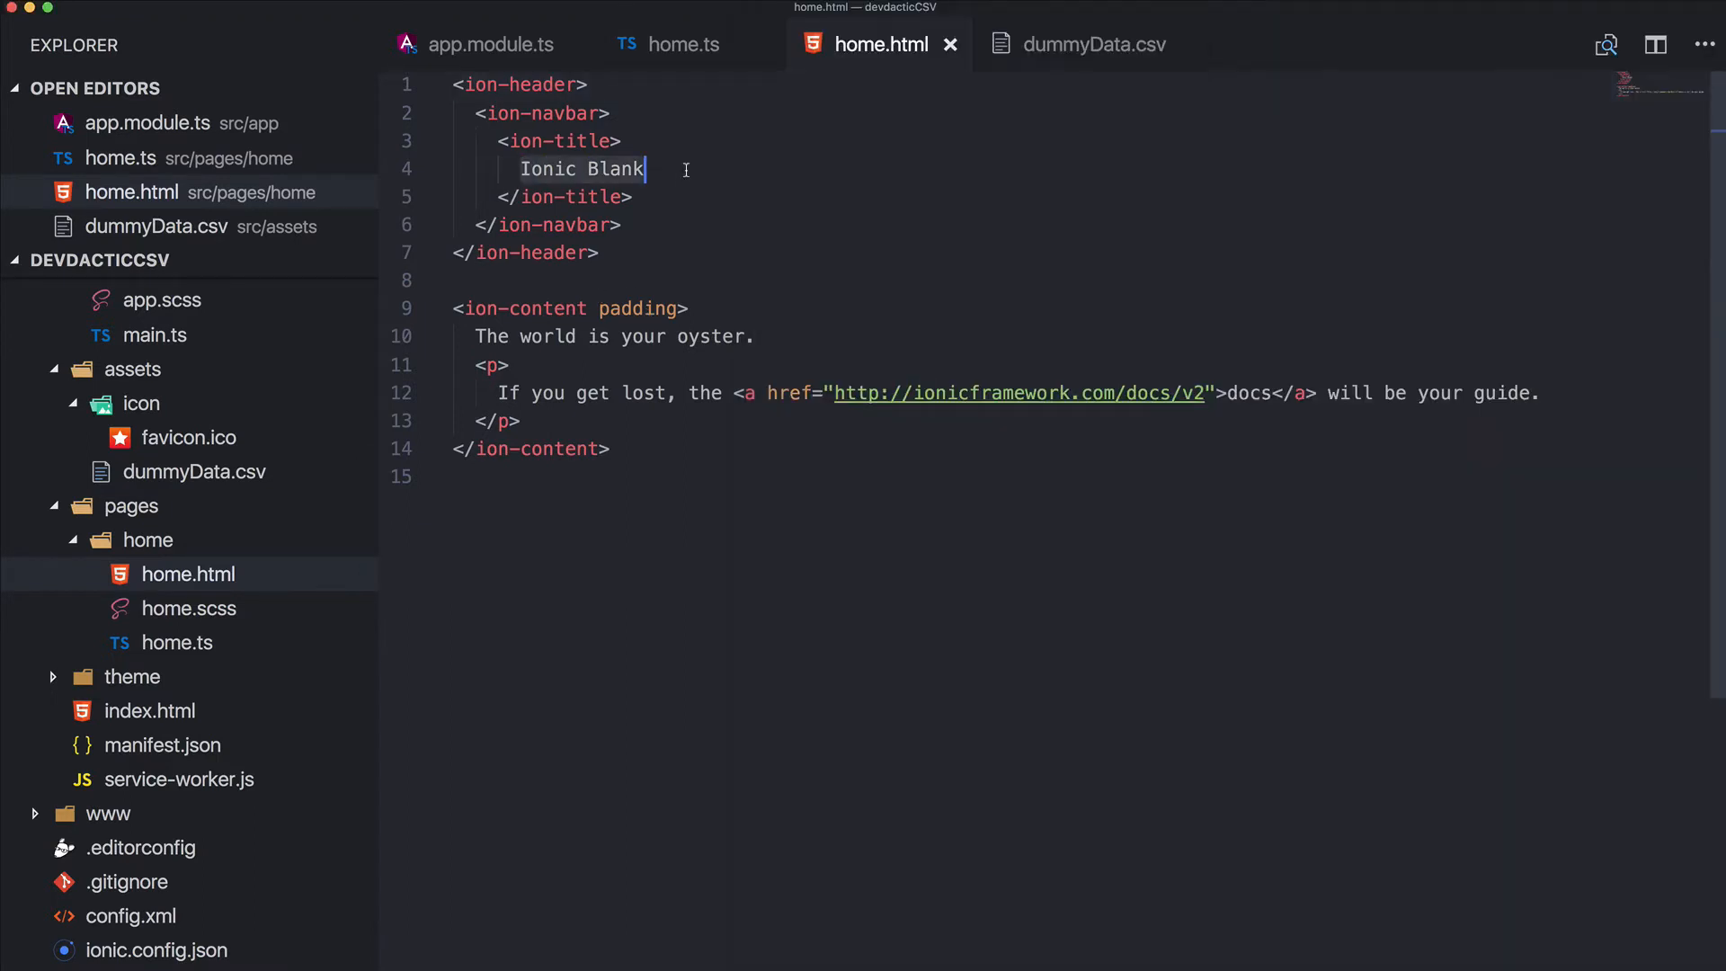
type("CSV Dat")
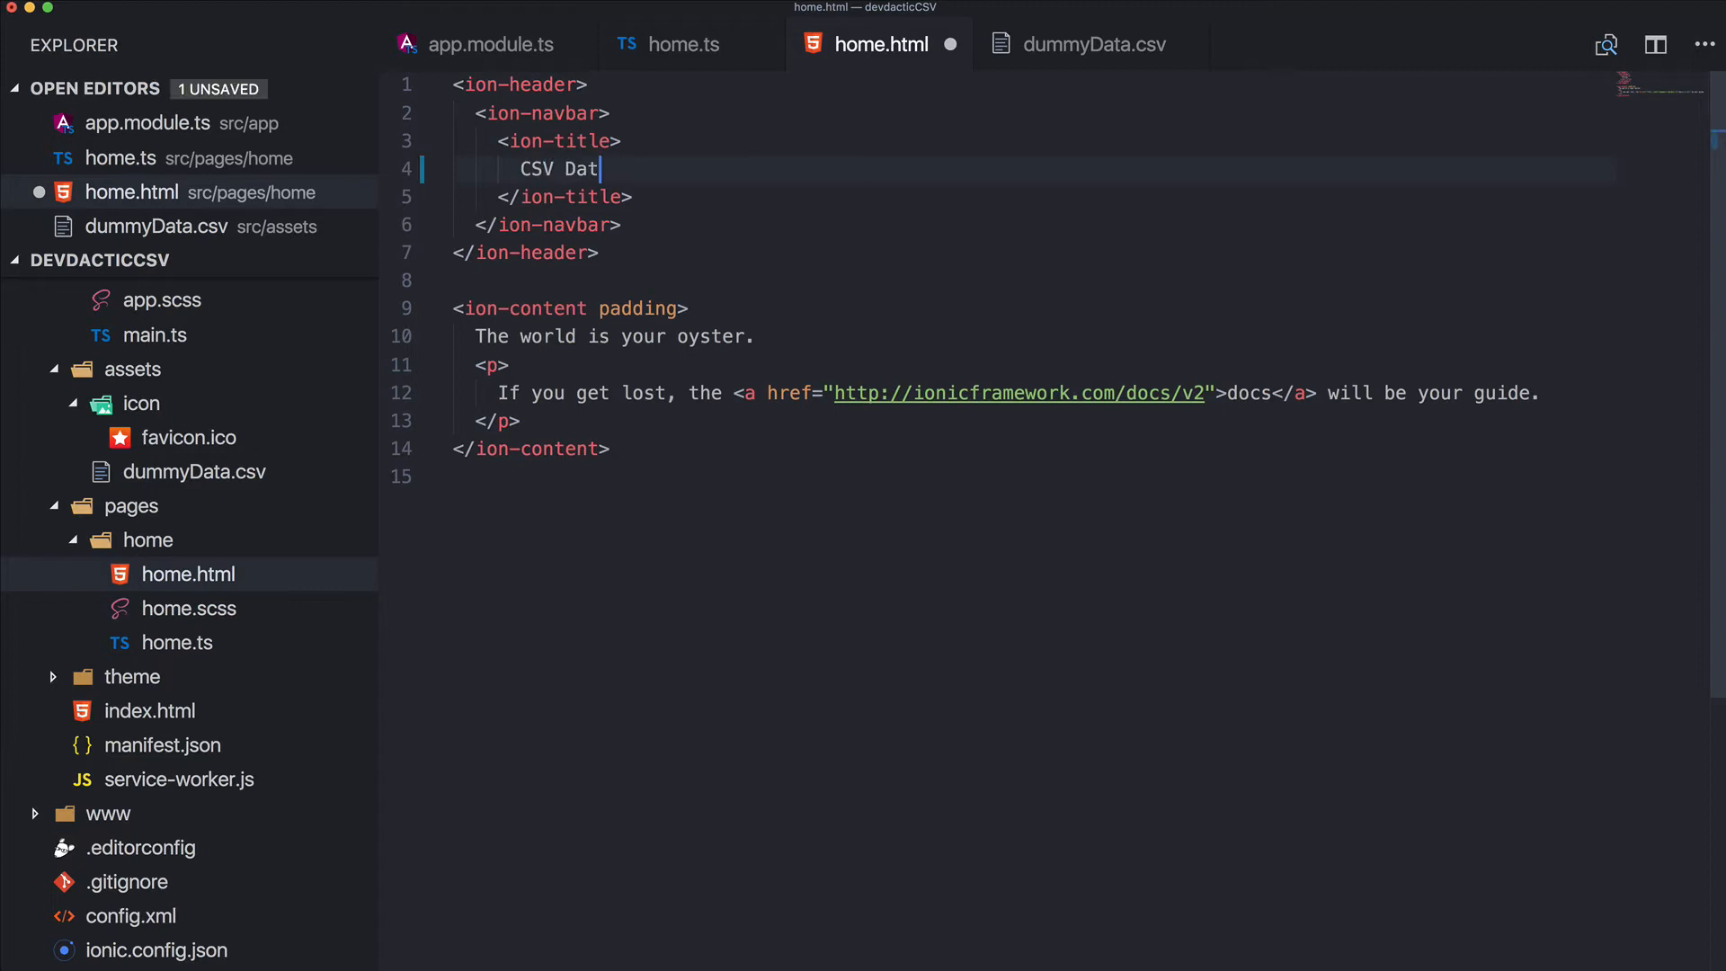
type("a")
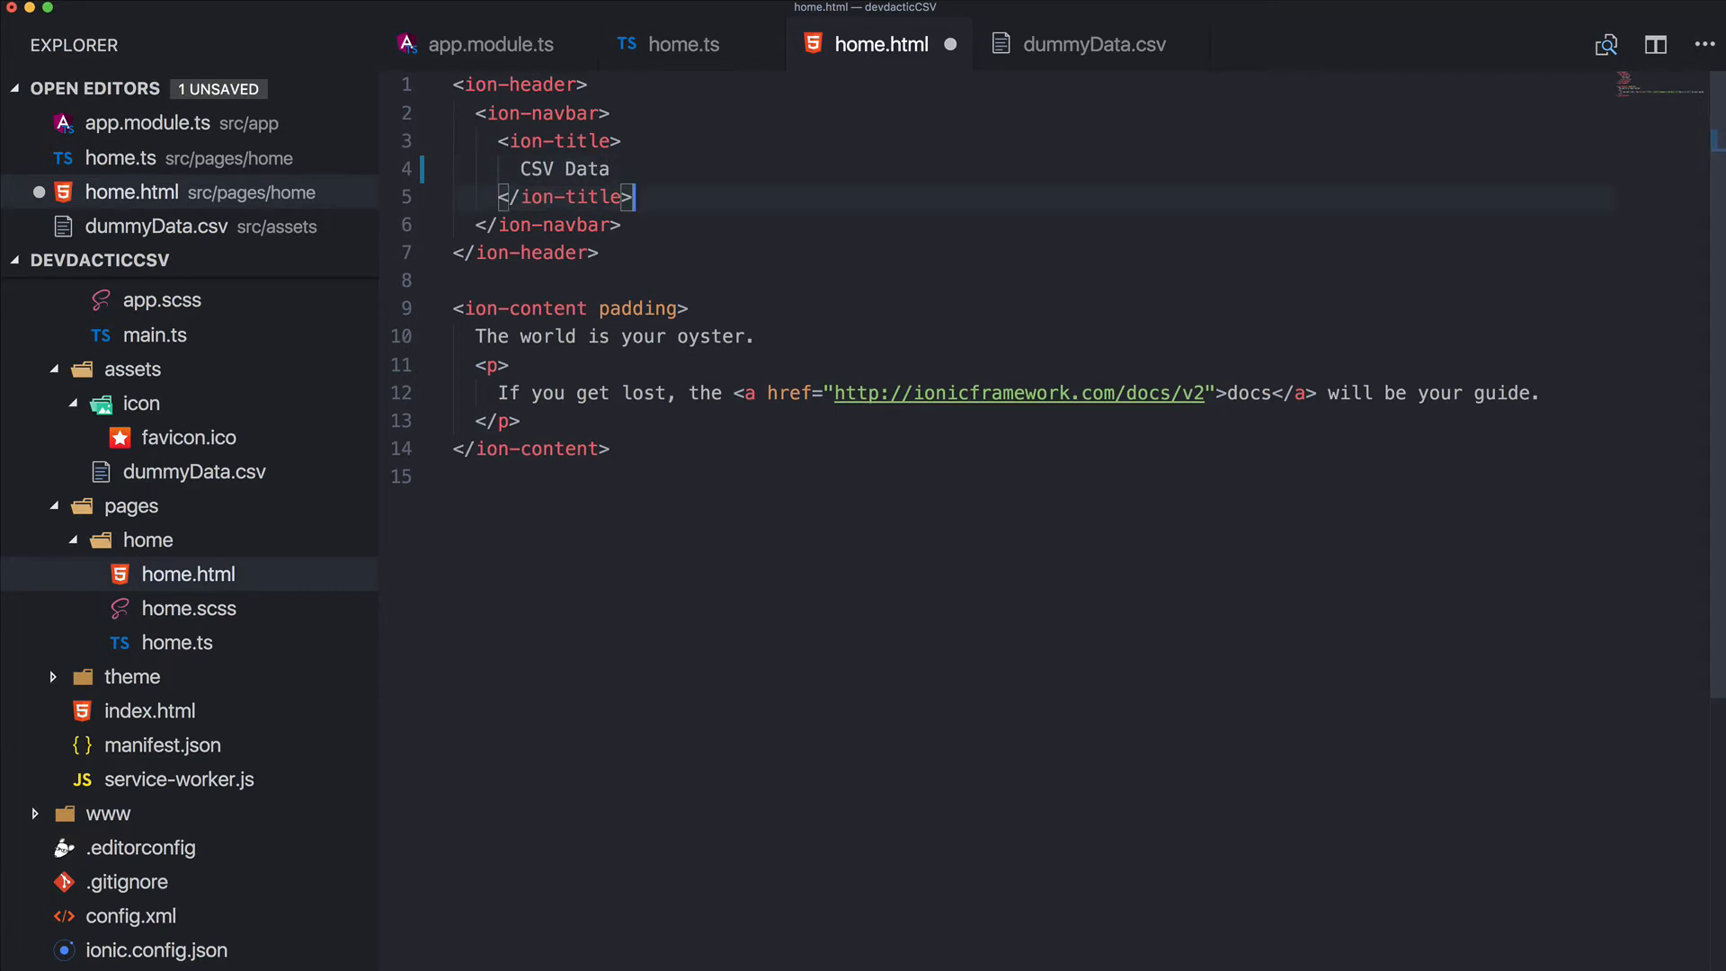
type("y")
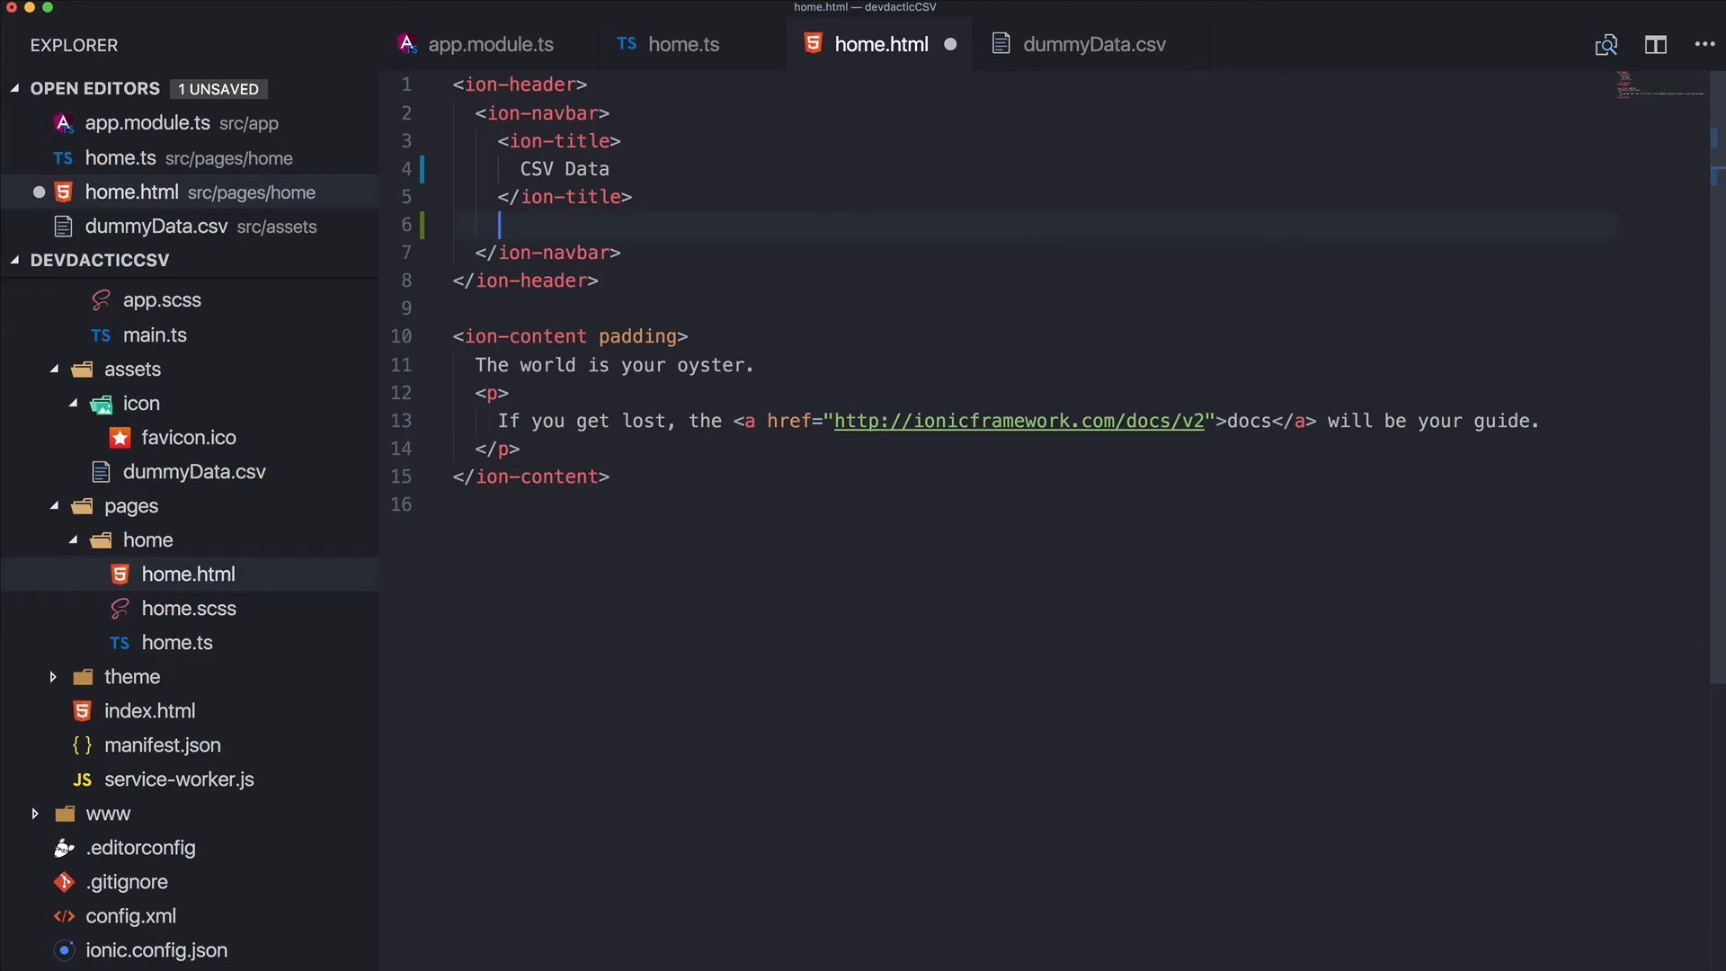
Add <ion-buttons end> with an icon-only ion-button whose (click) calls downloadCSV()
type("ion.")
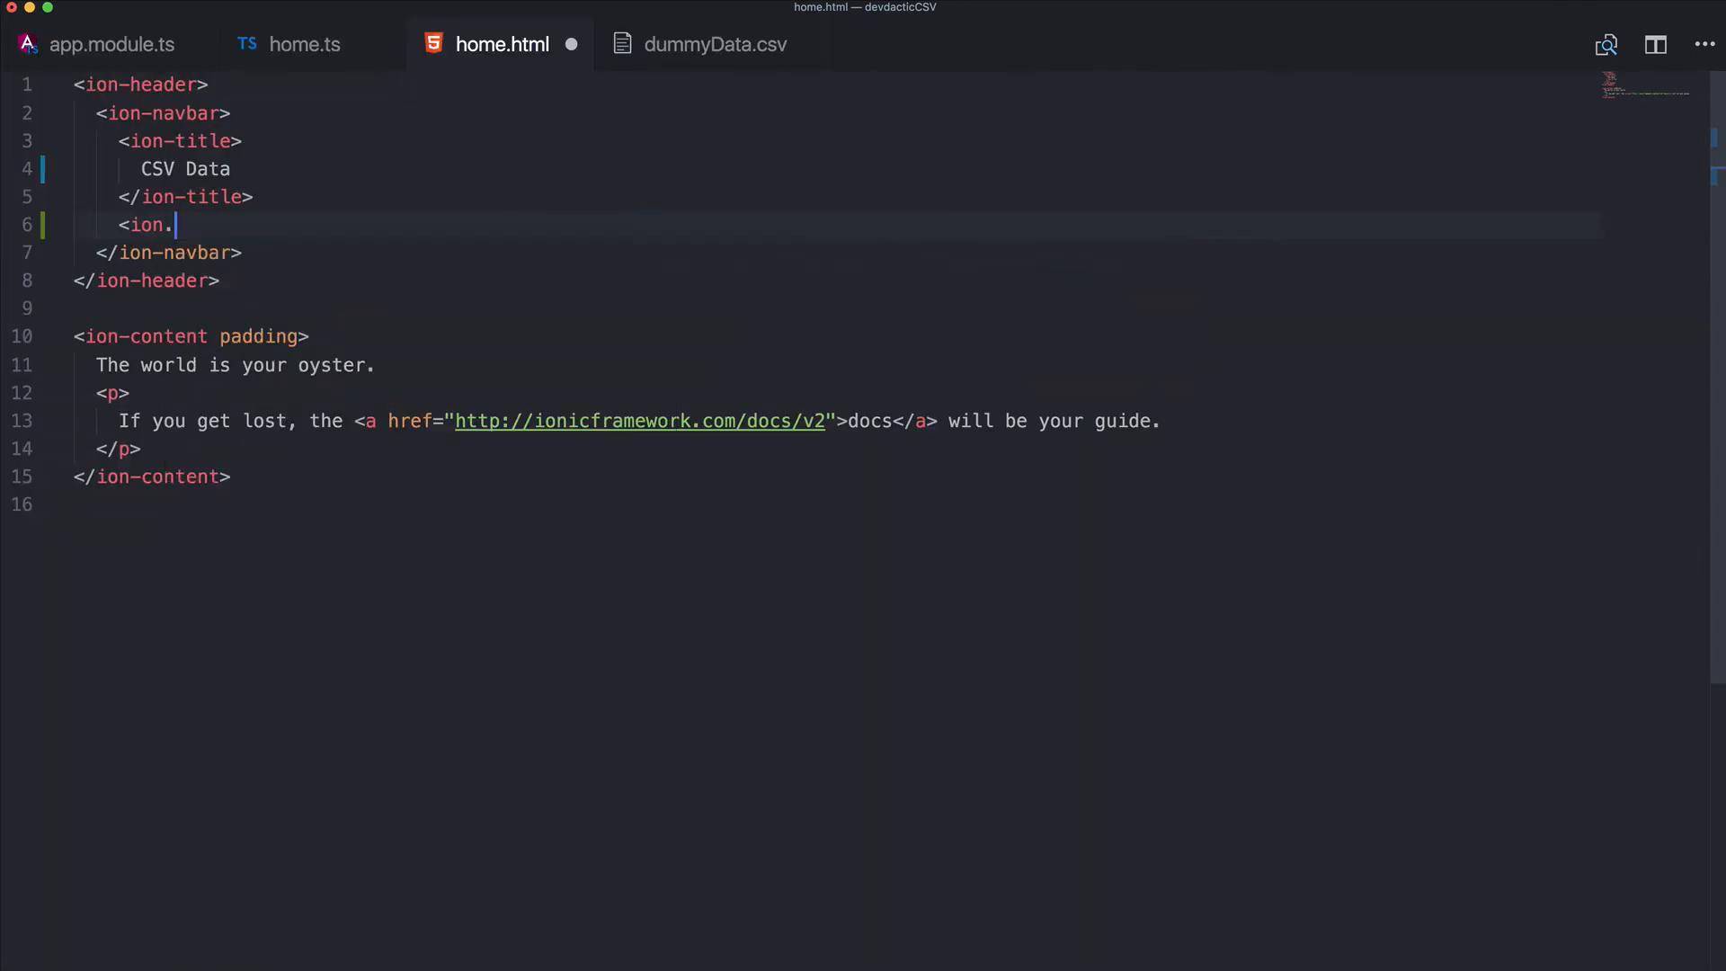
type("buttons e")
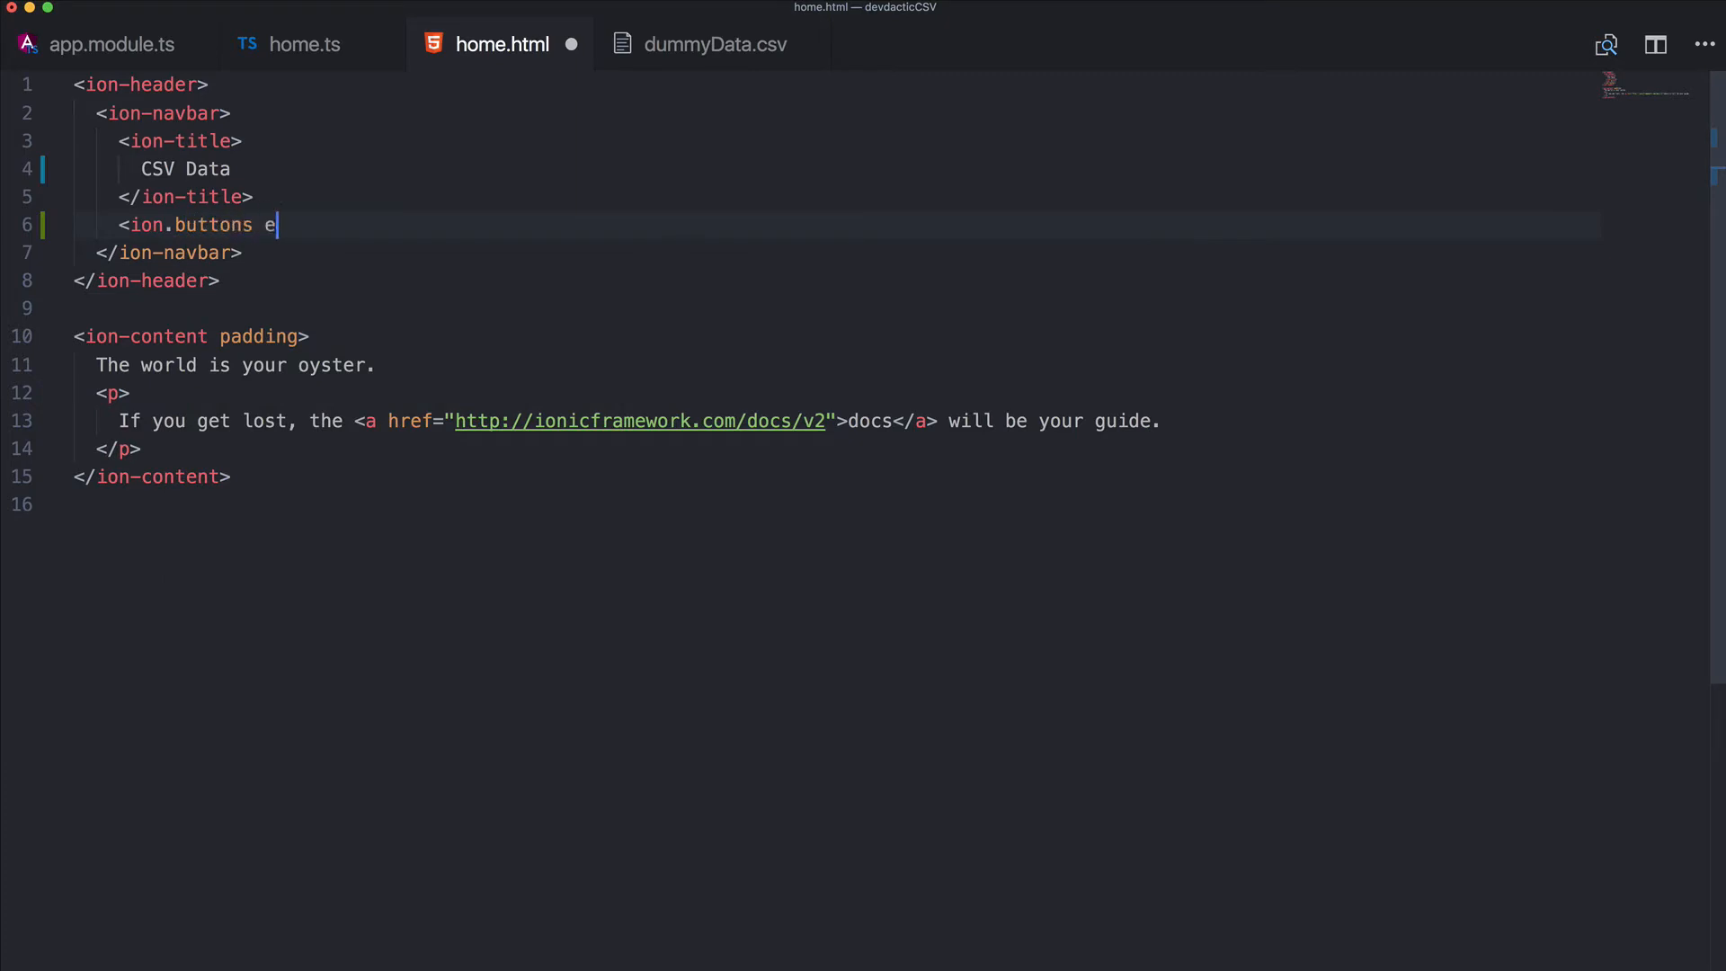
type("nd>")
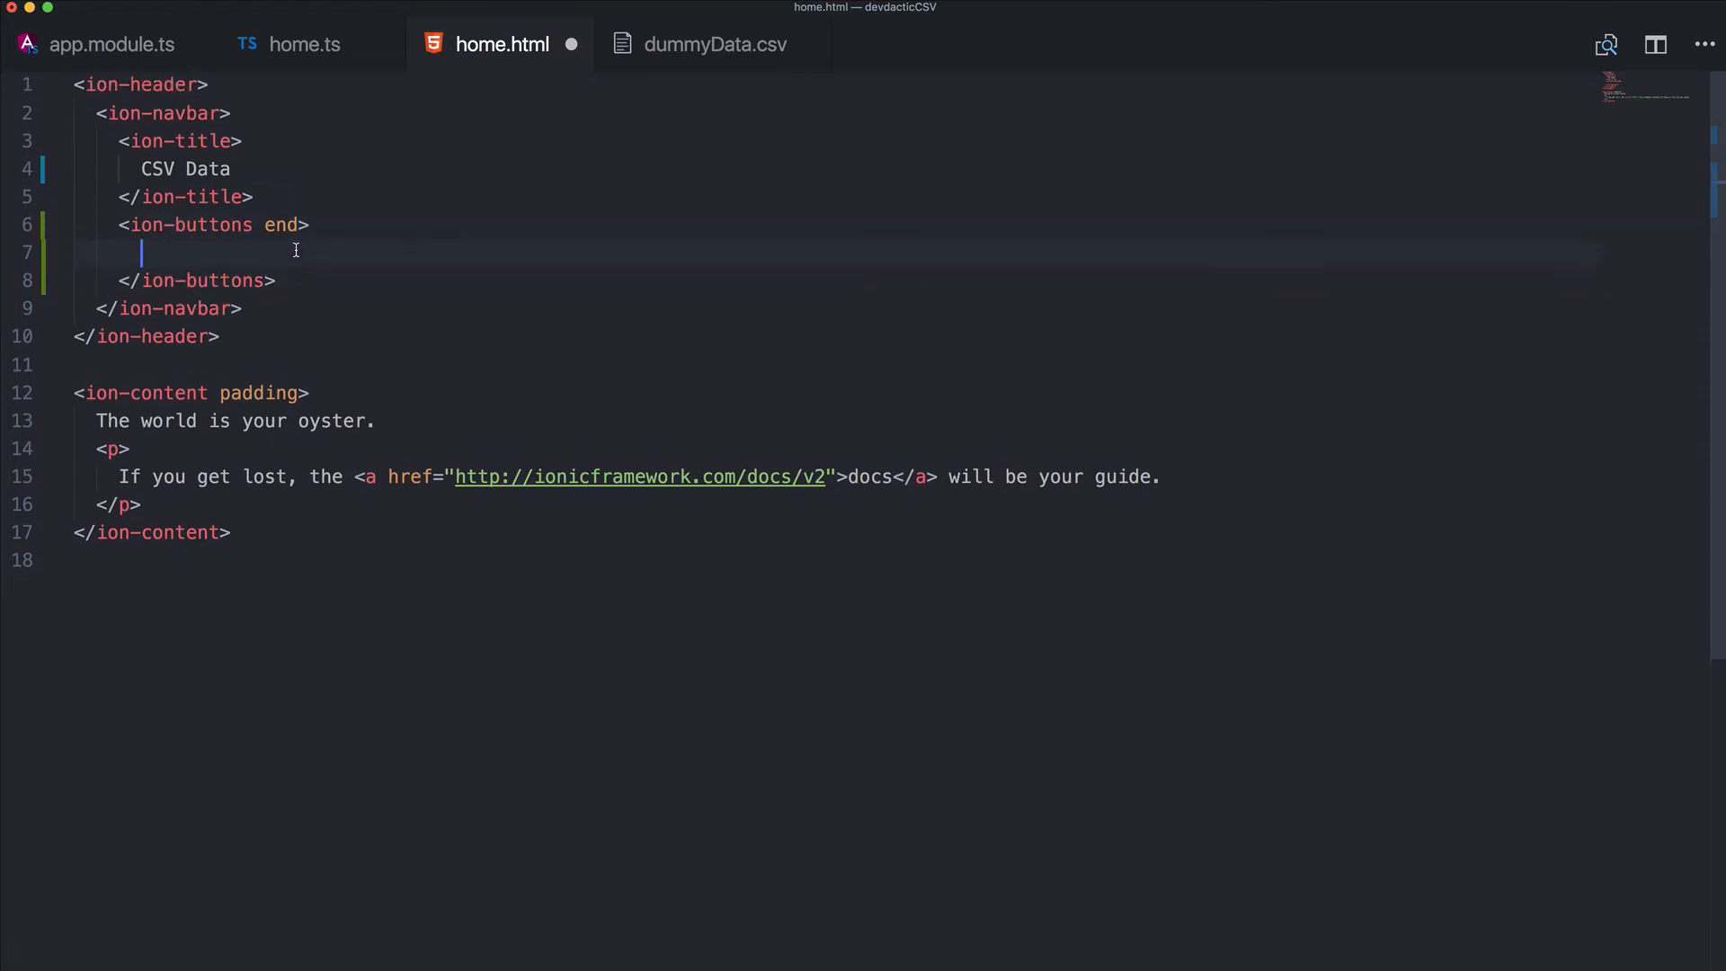
type("<button ion-button ico")
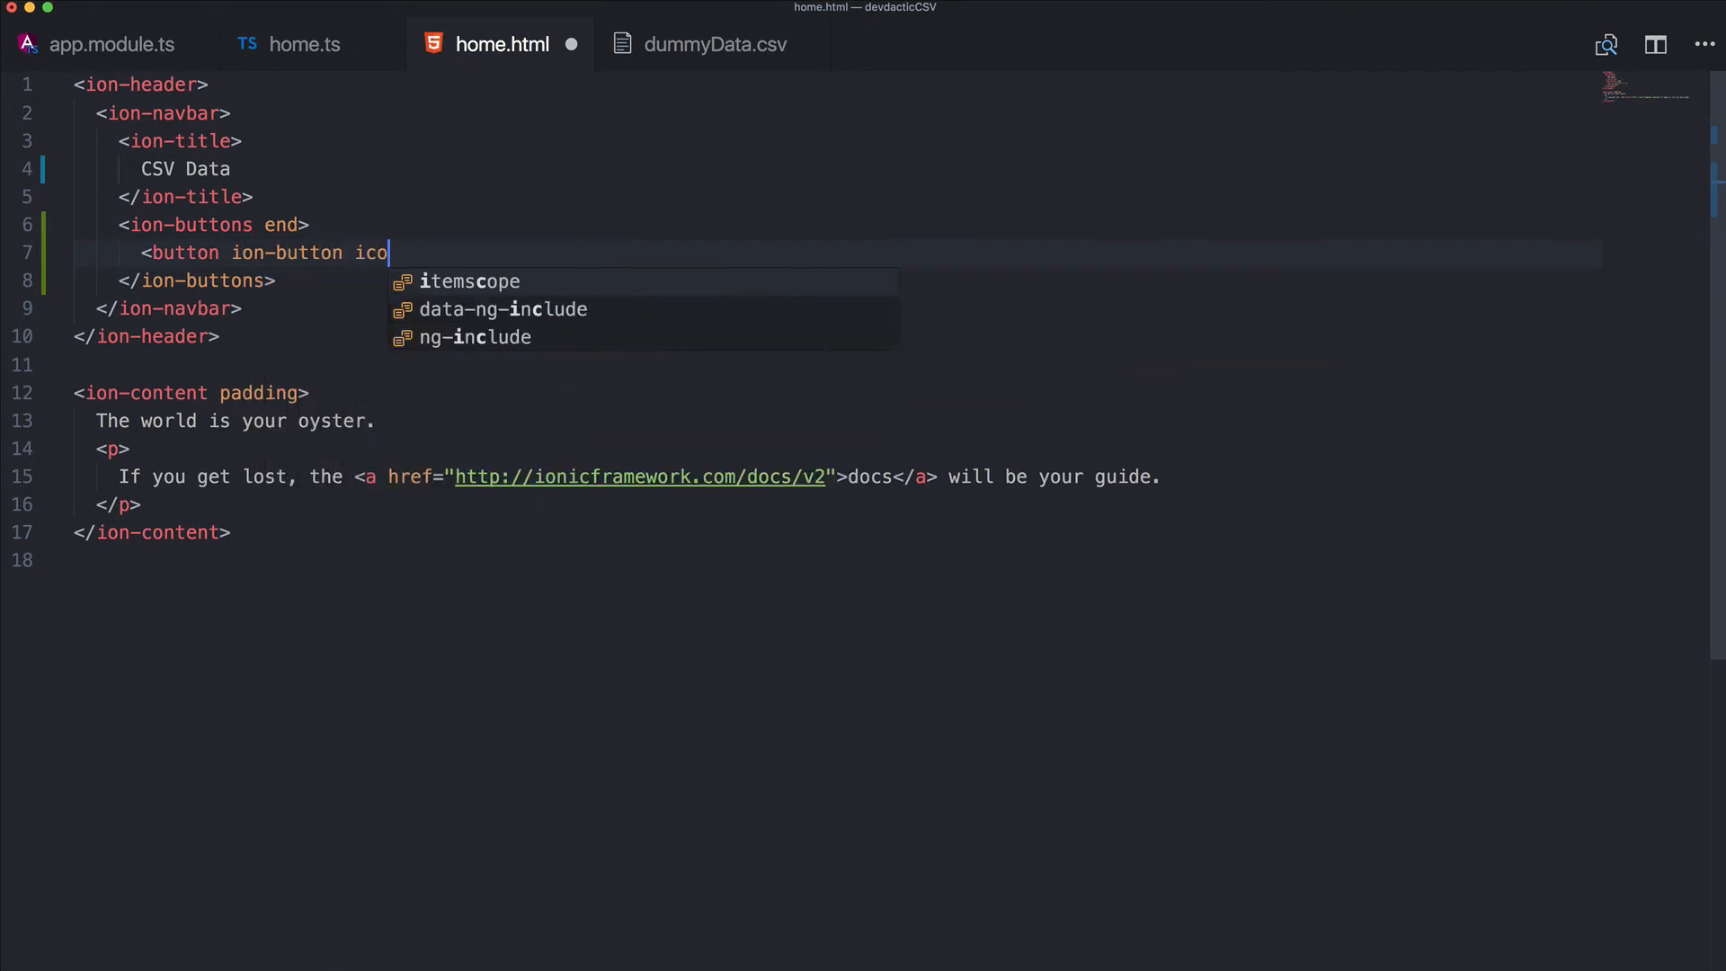
type("n-only")
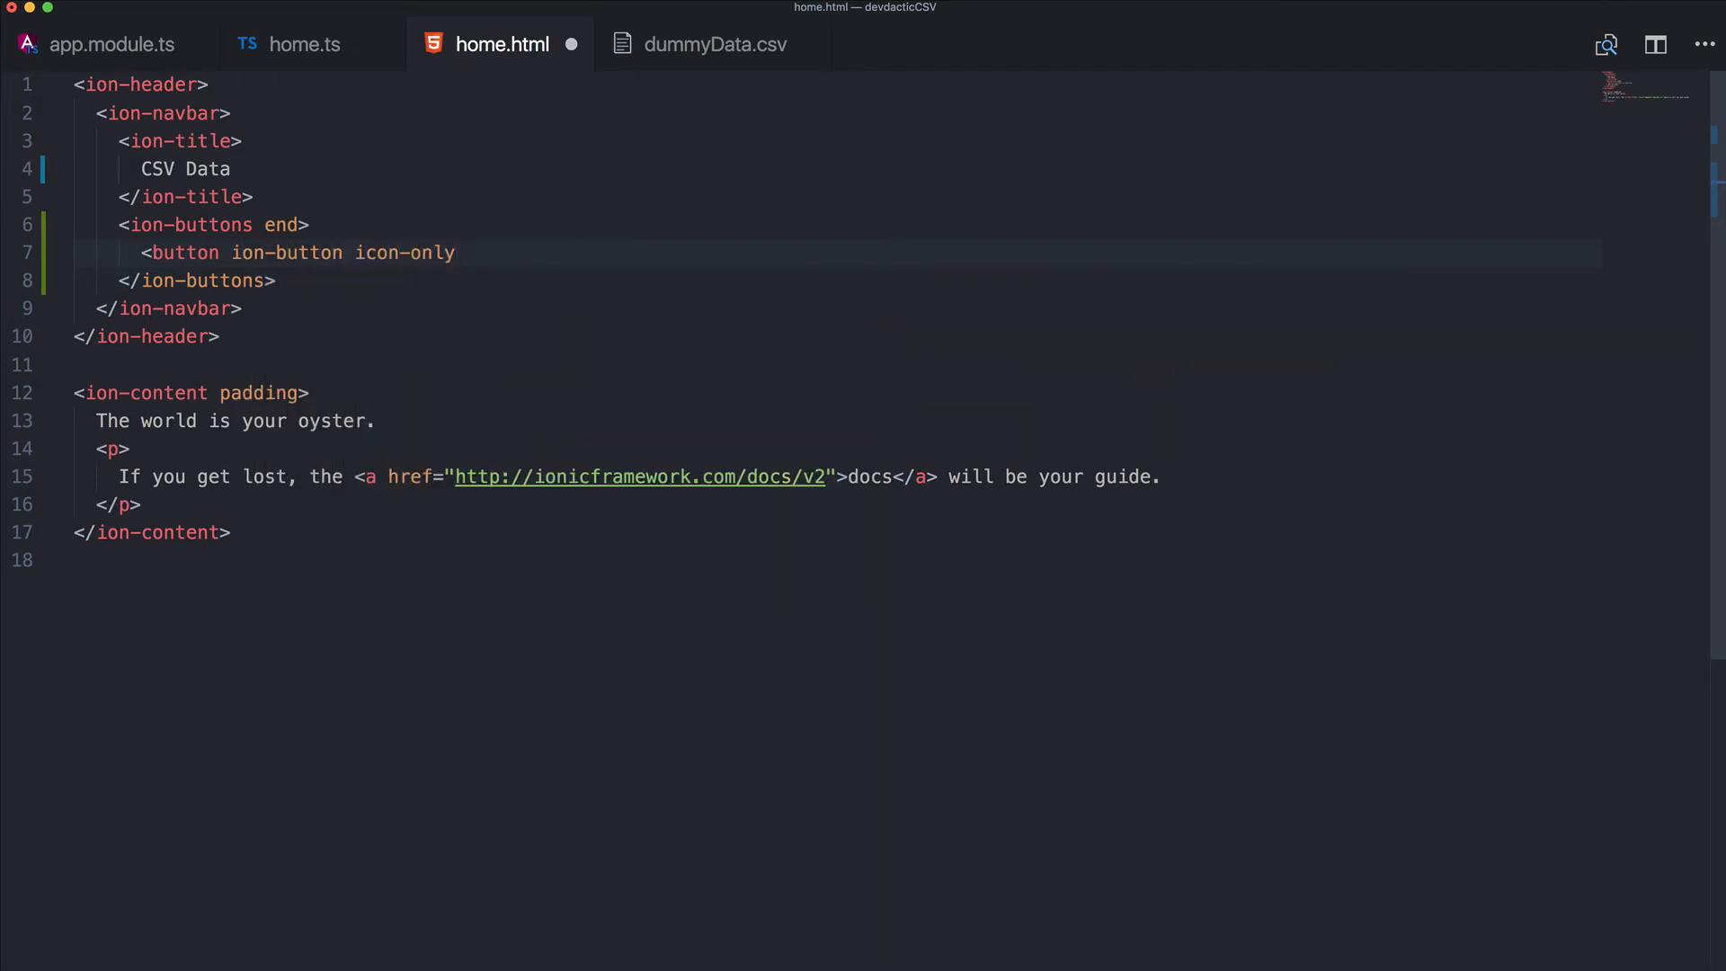
type("(click)=\"\"")
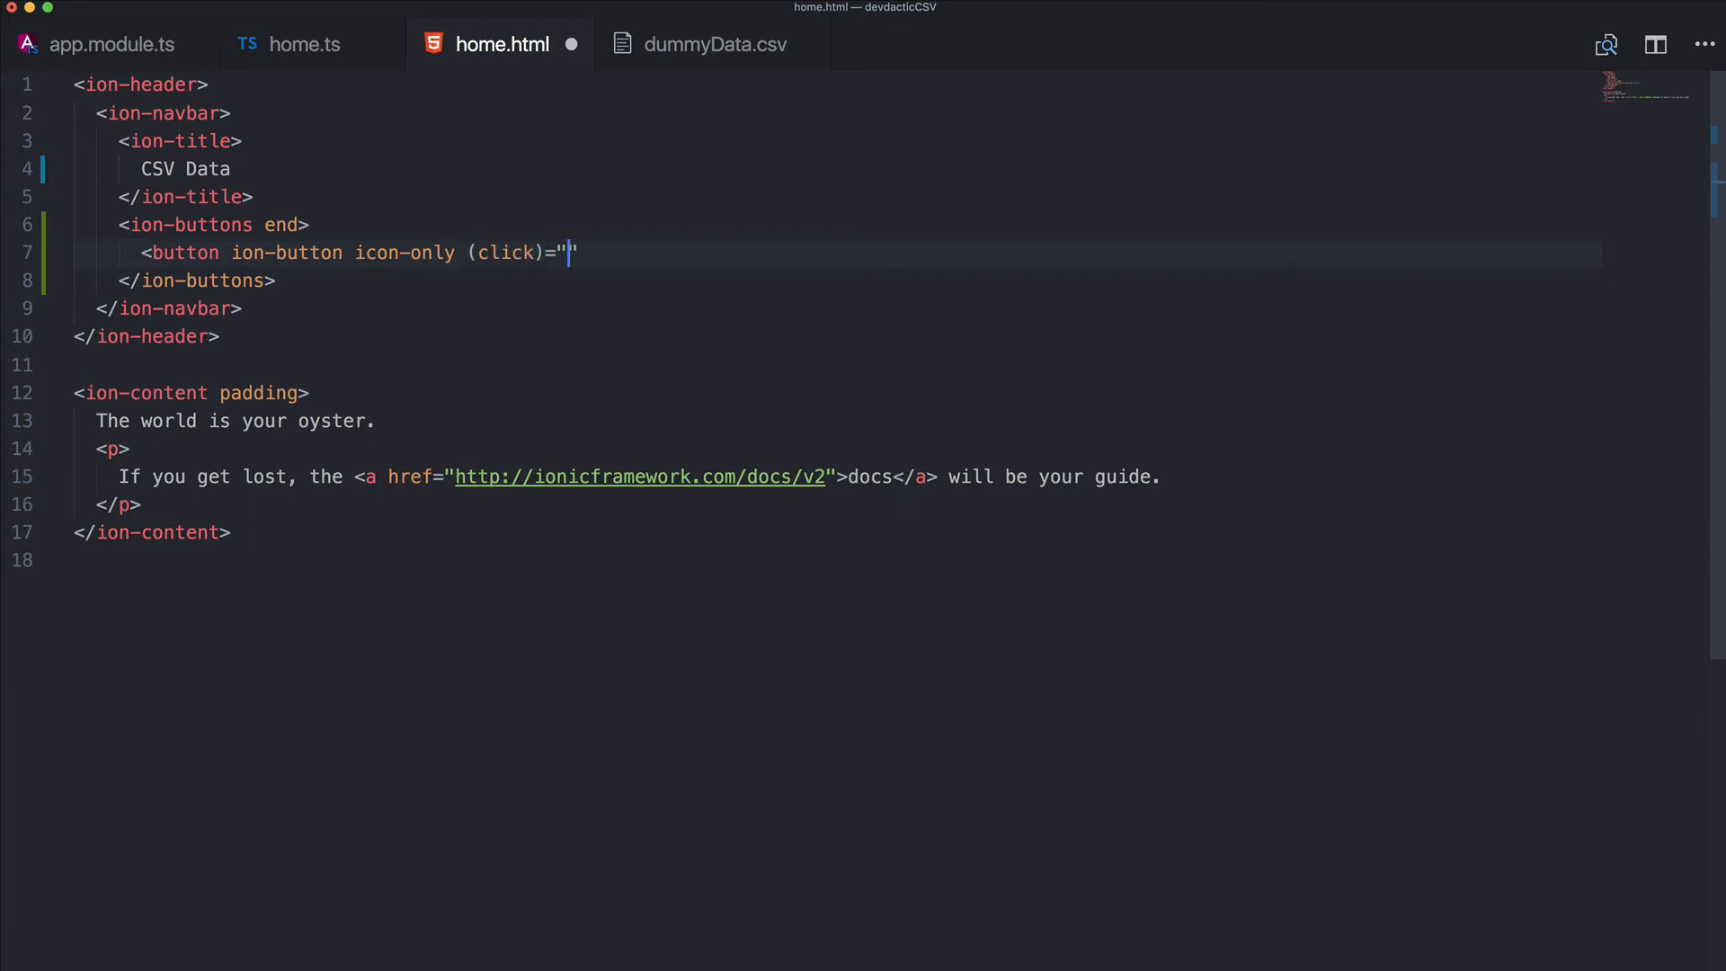
type("dow")
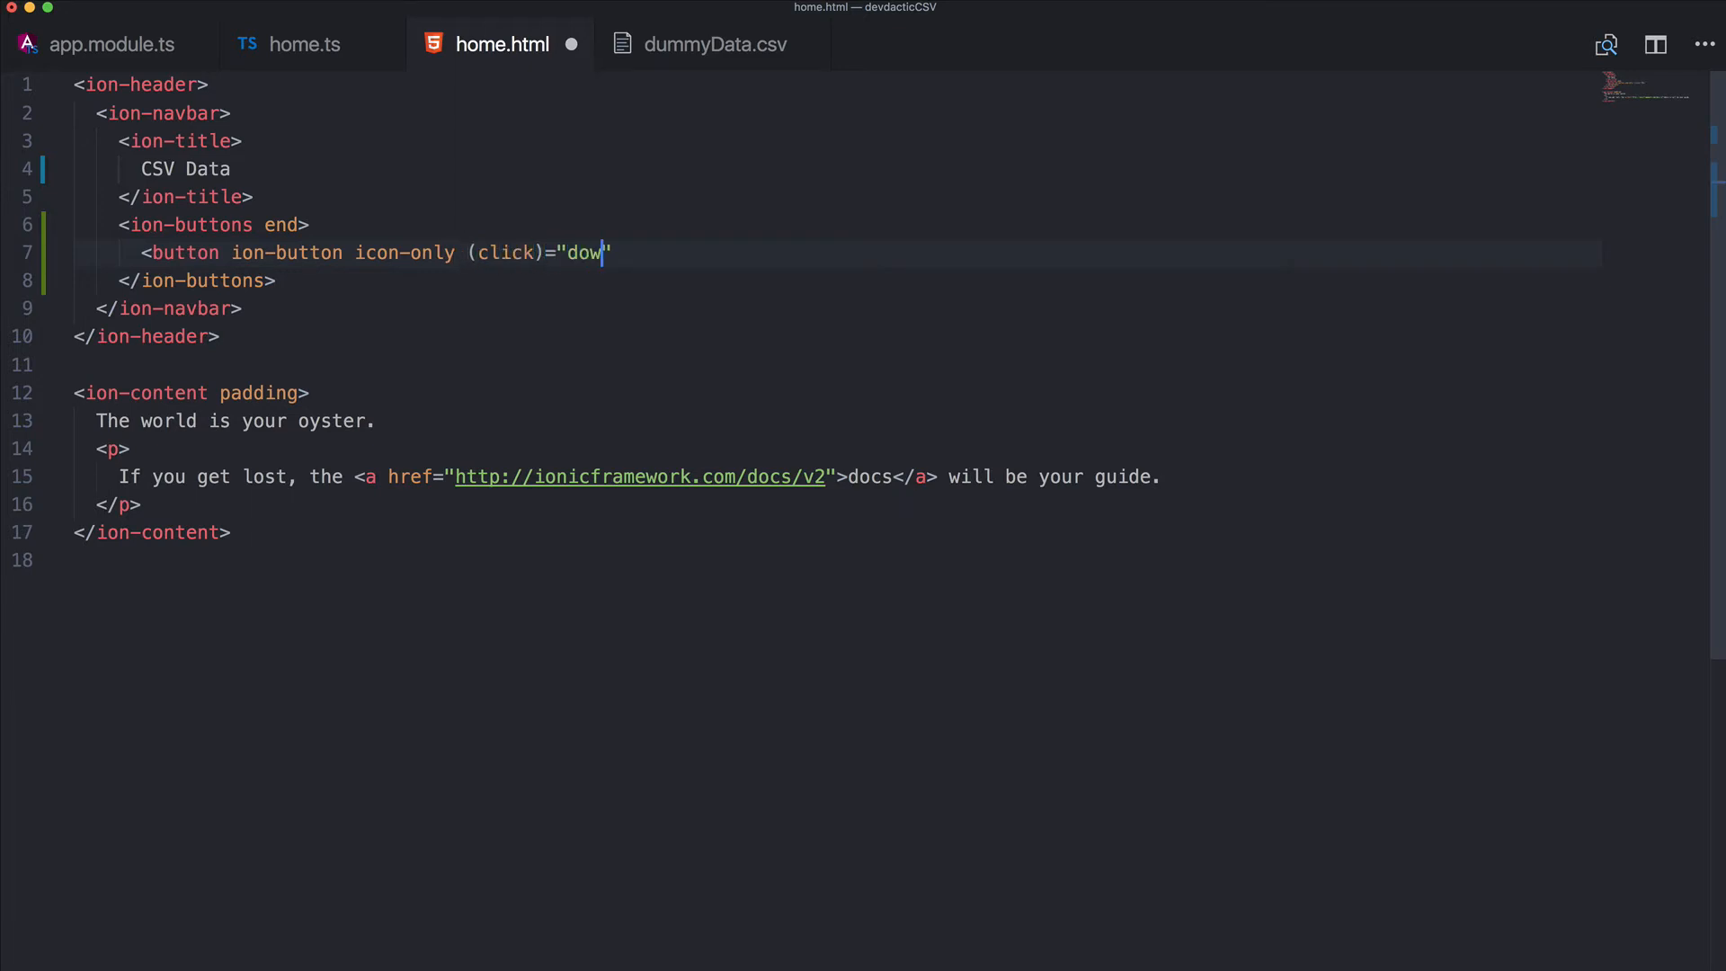
type("nloadCS")
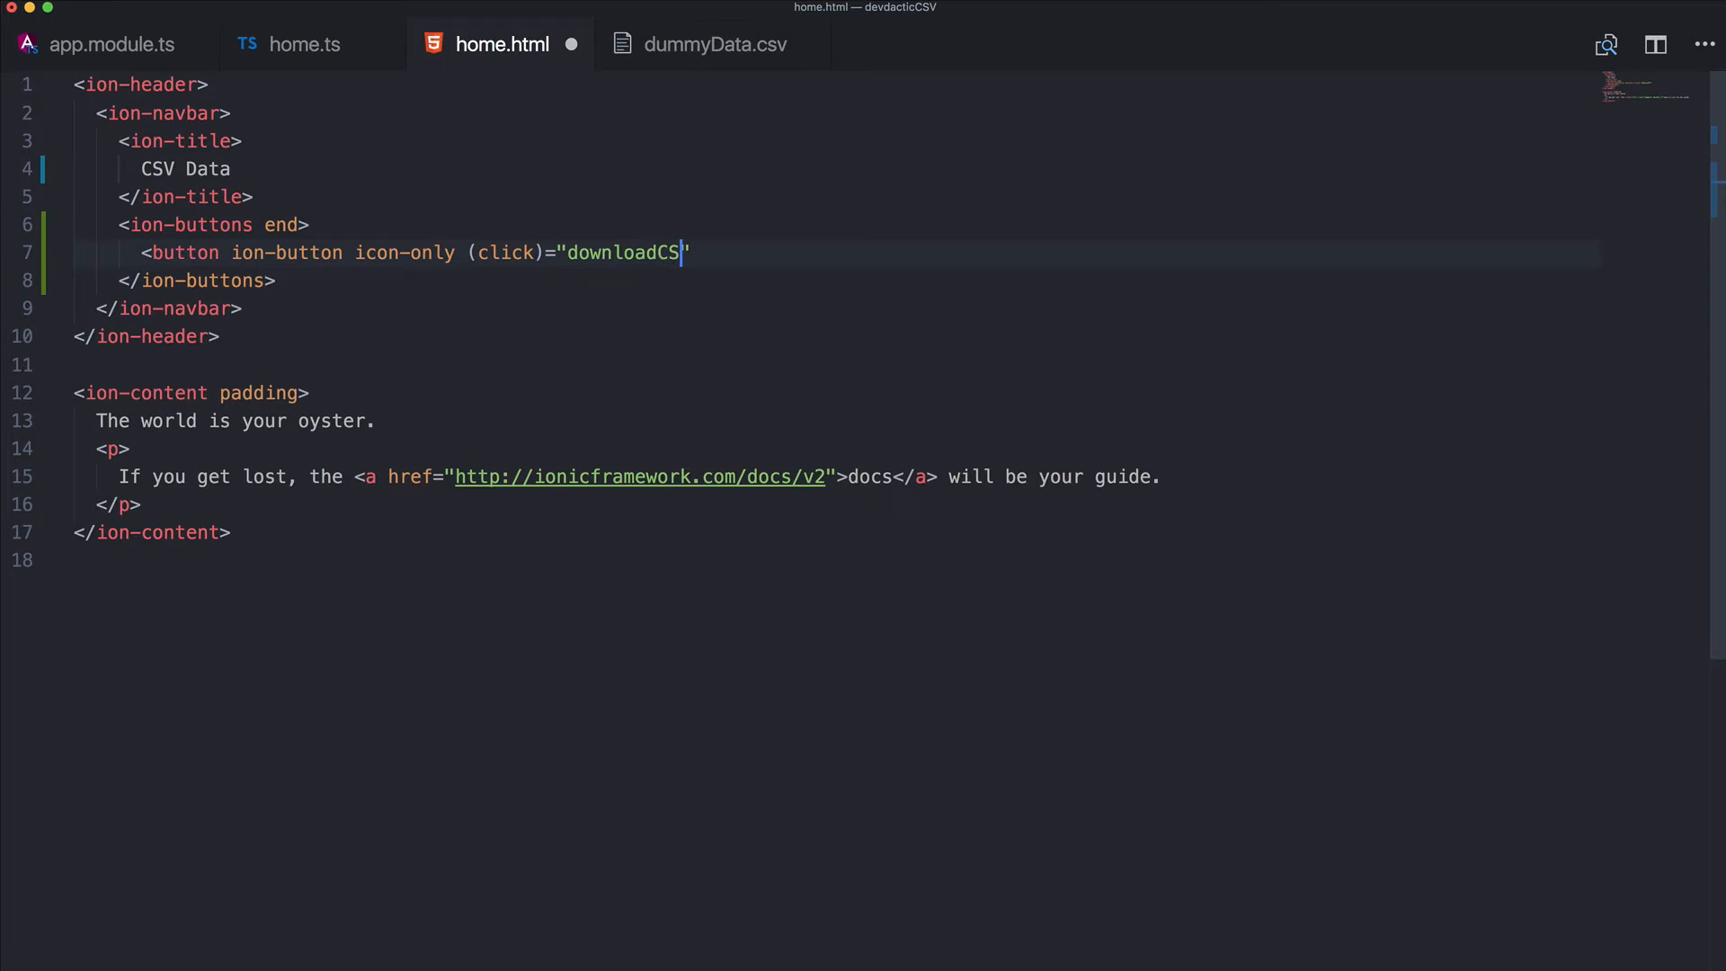
type("V()\">")
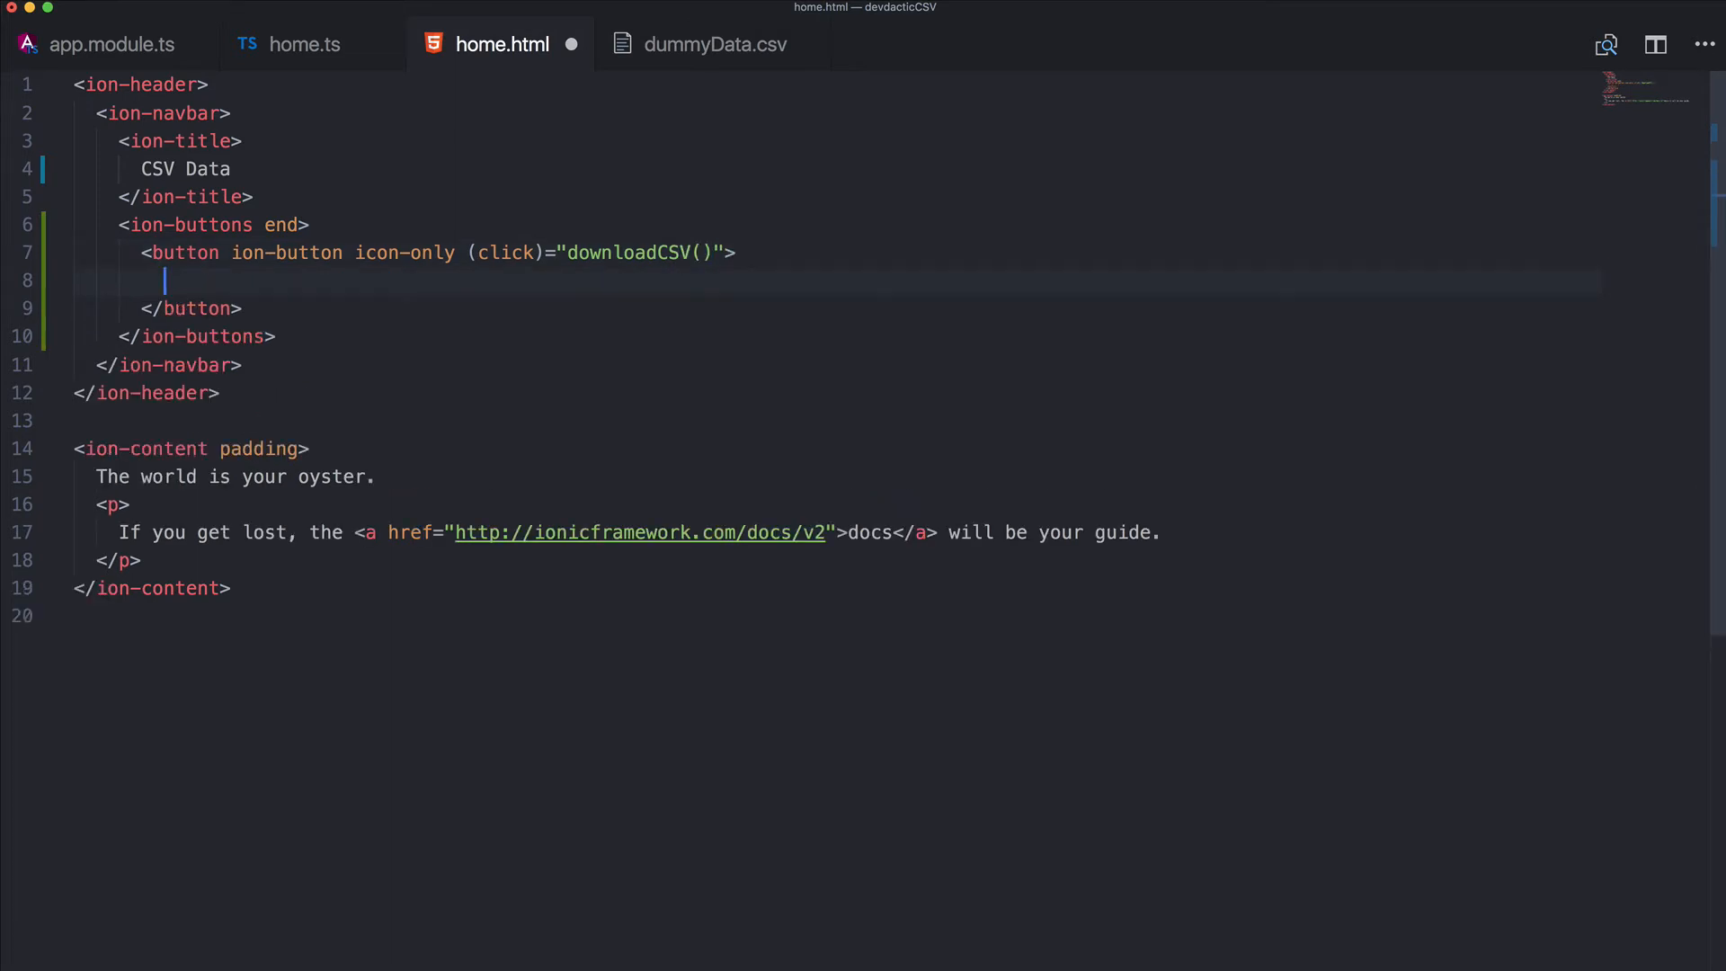
Place an <ion-icon name="download"> inside the navbar button
type("<ion-icon name=\"\"")
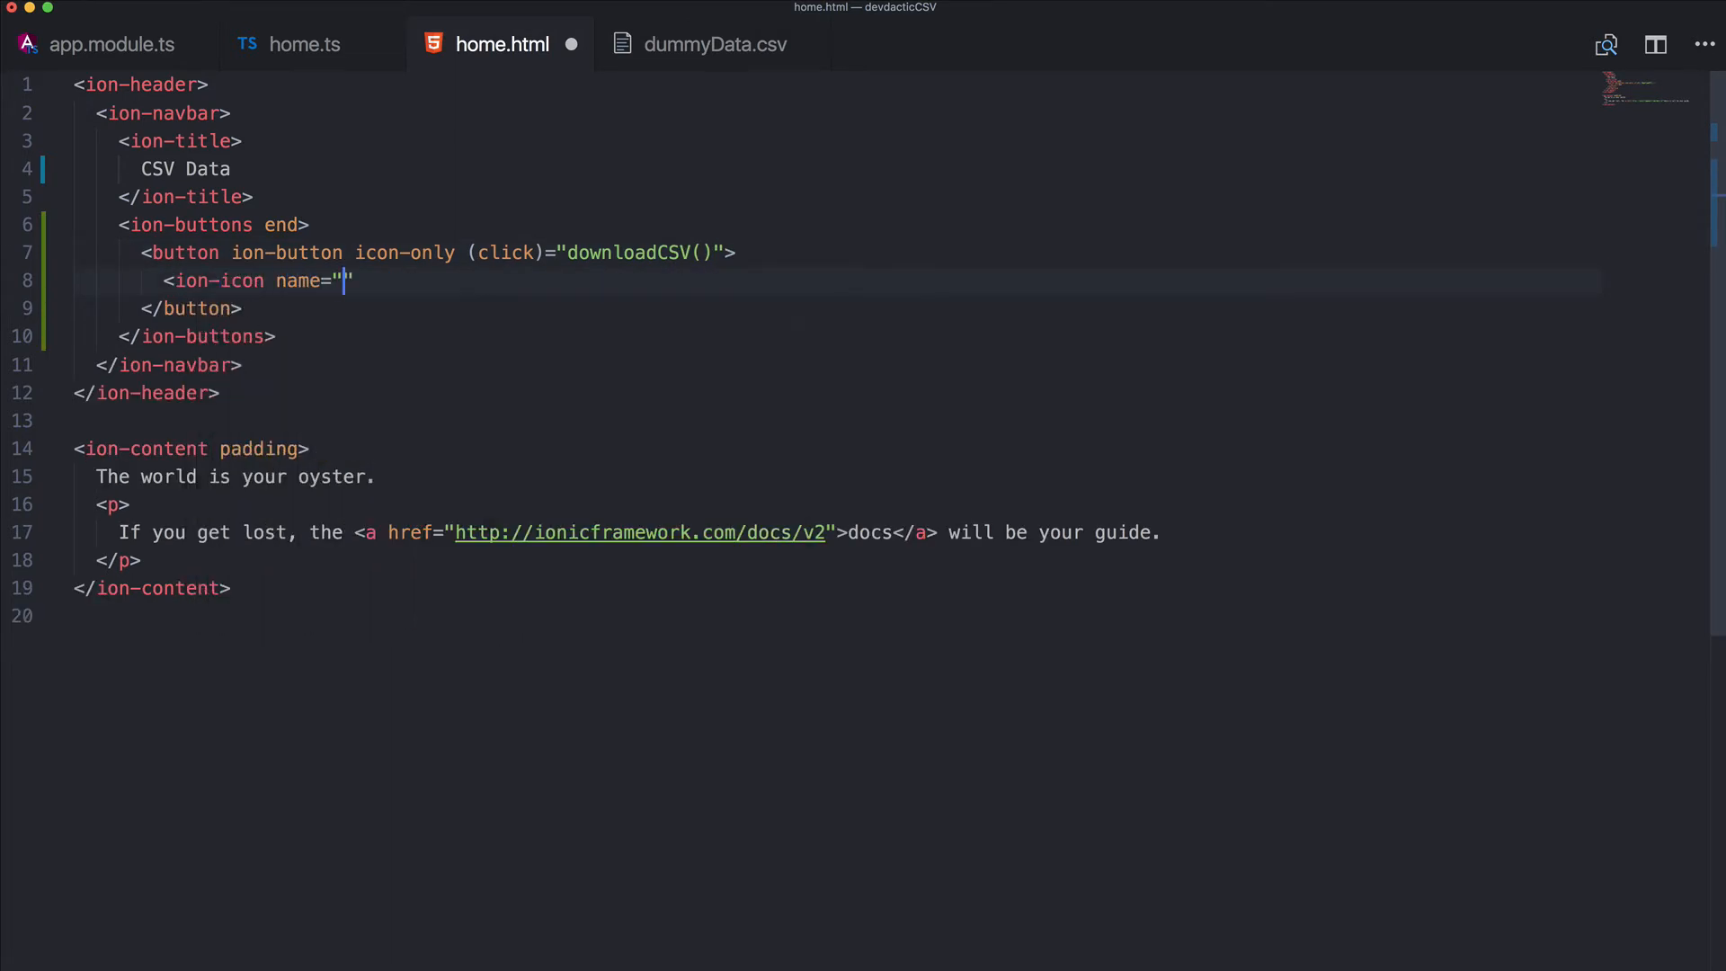
type("download")
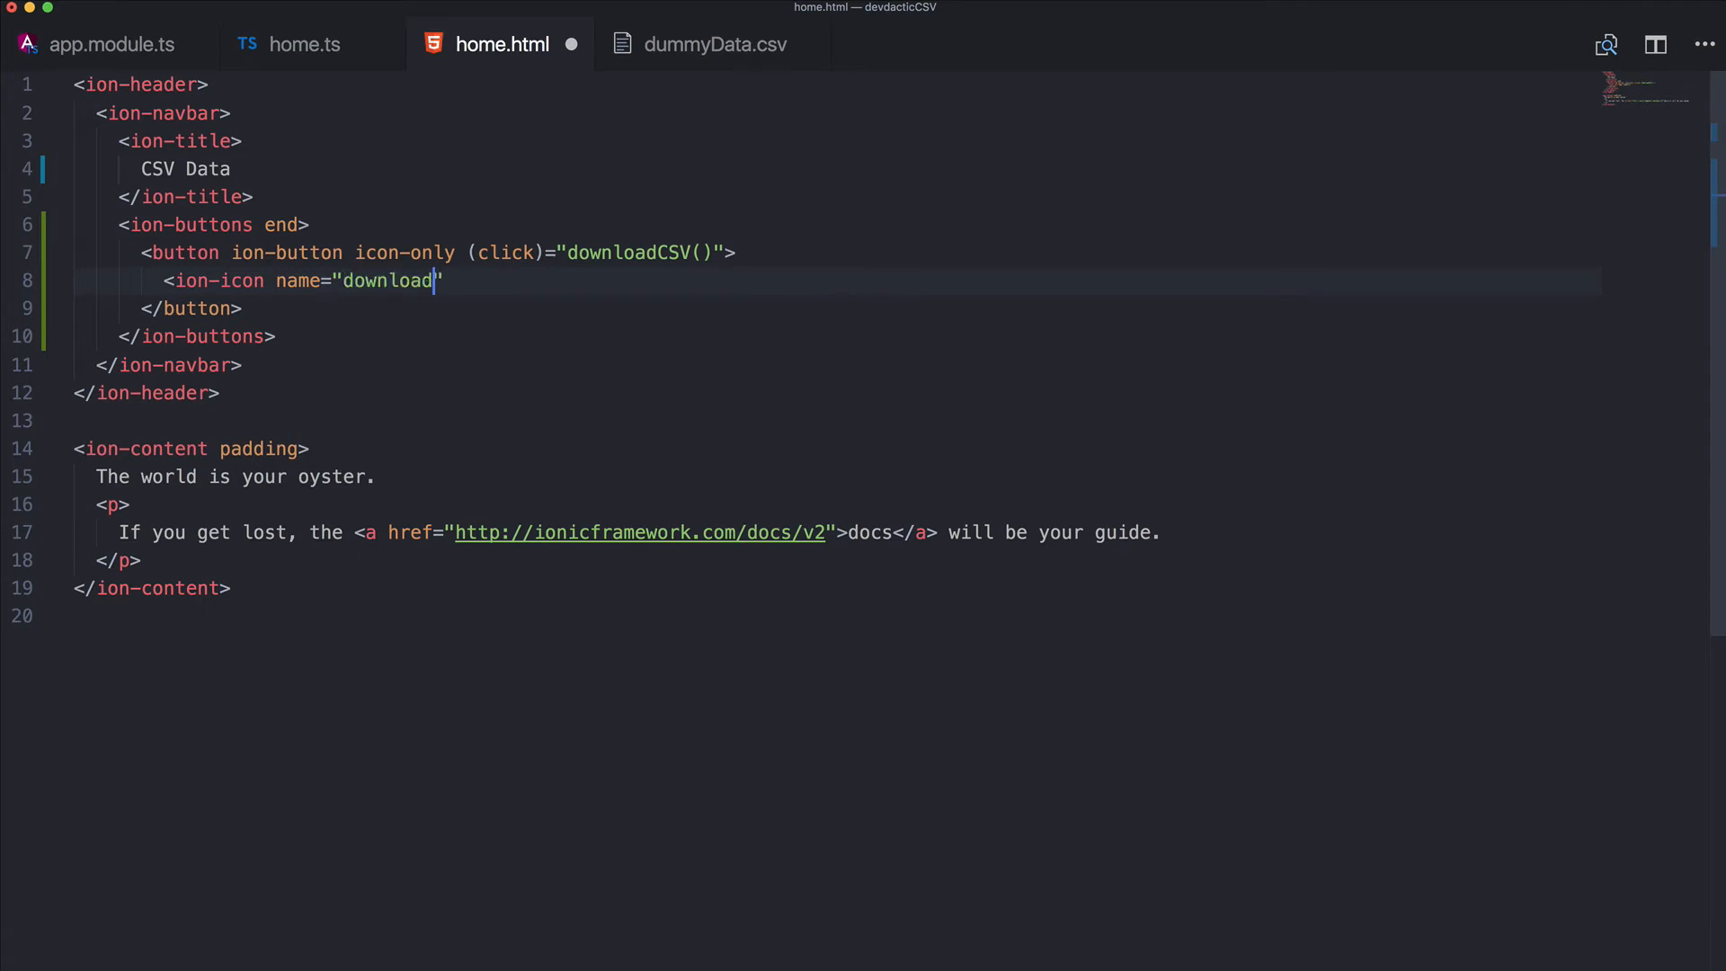
type("></ion-icon>")
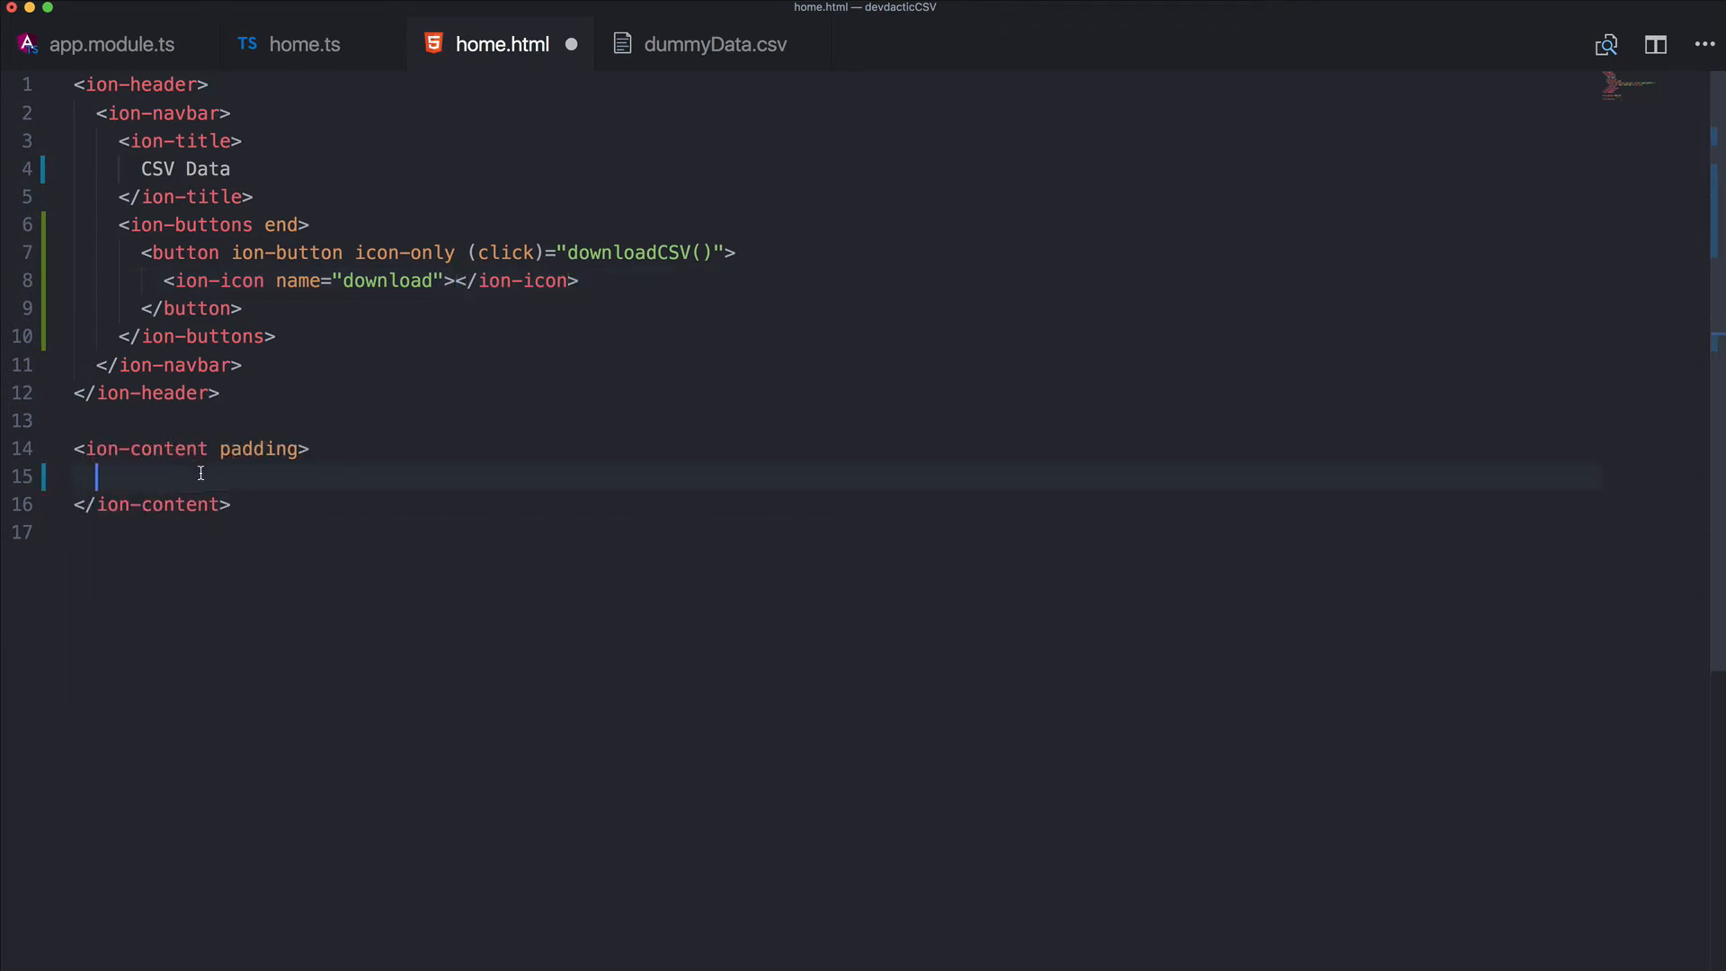
Add an <ion-scroll> with scrollX and scrollY set to true and class data-scroll
type("<ion-")
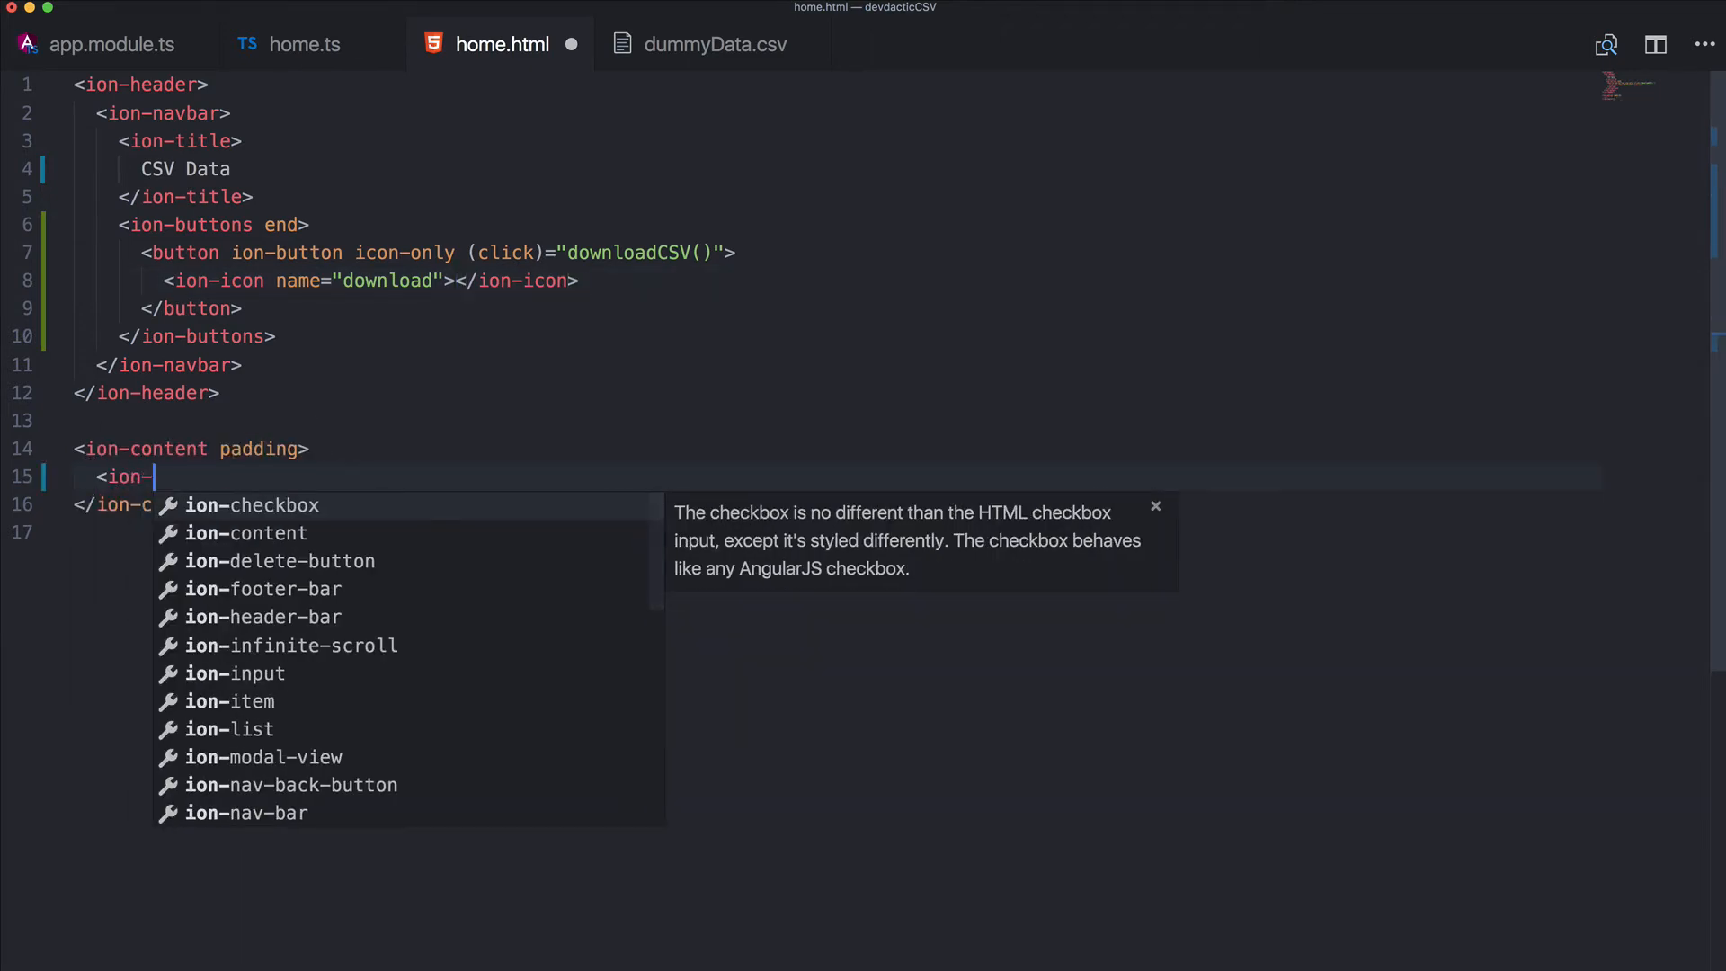
type("scroll scrollX=")
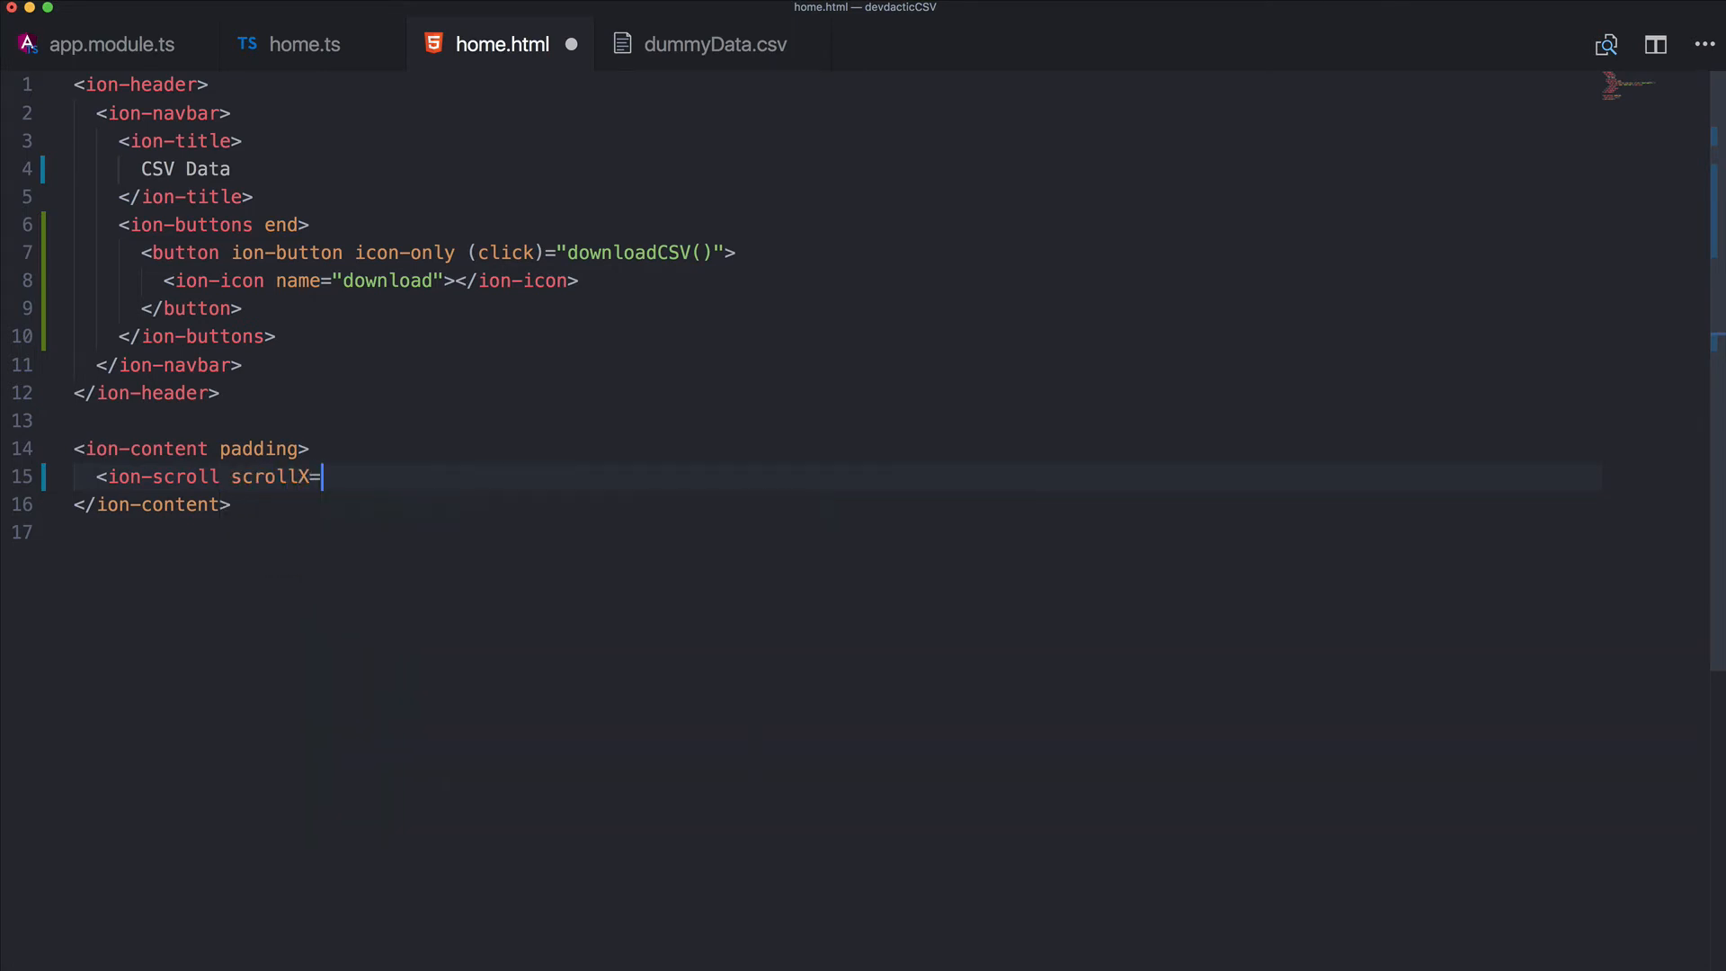
type("\"tru\"")
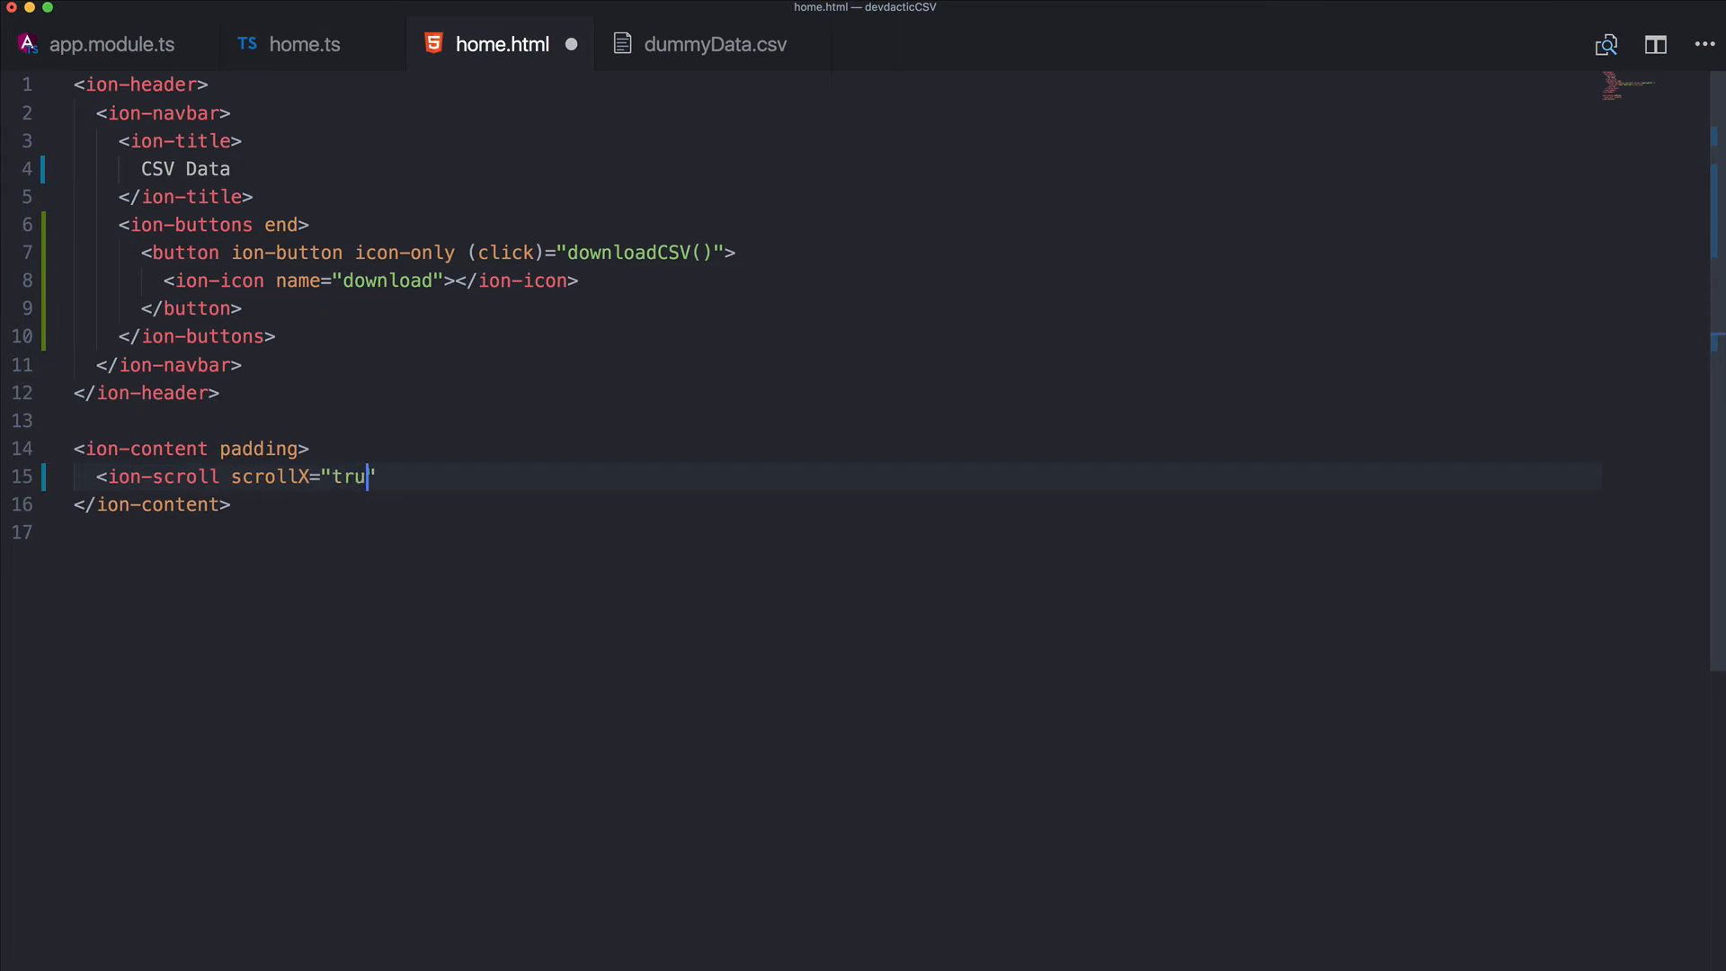
type("e\" sr")
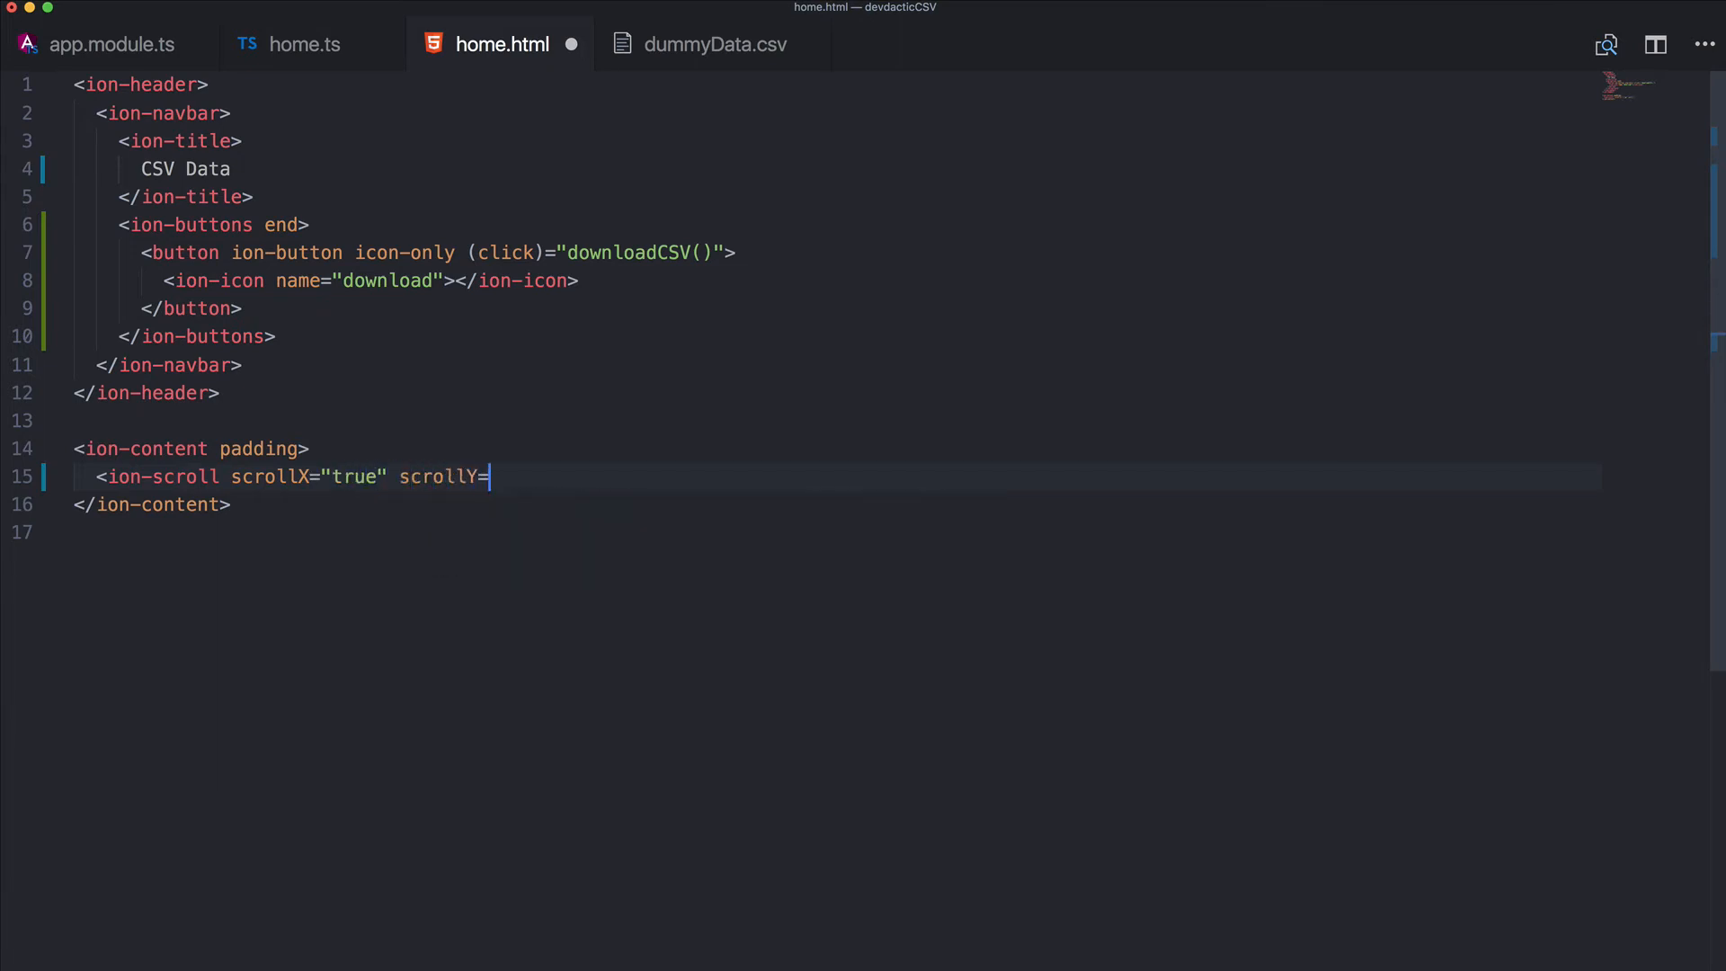
type("\"true\"")
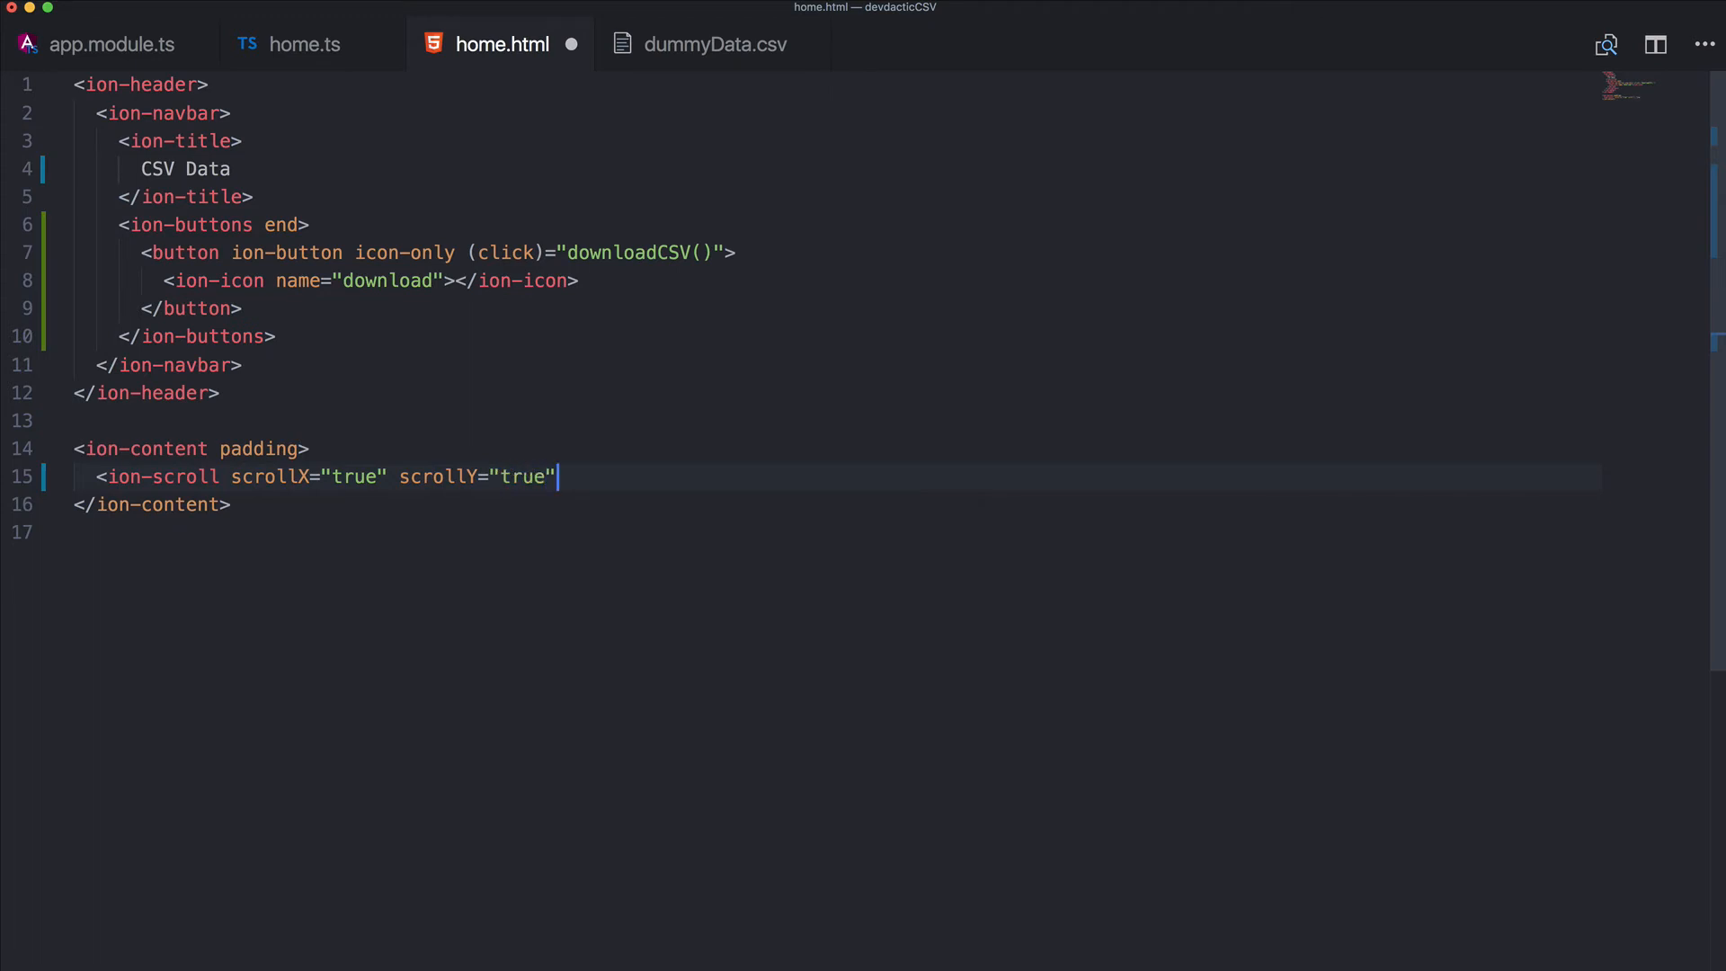
type("class=\"da\"")
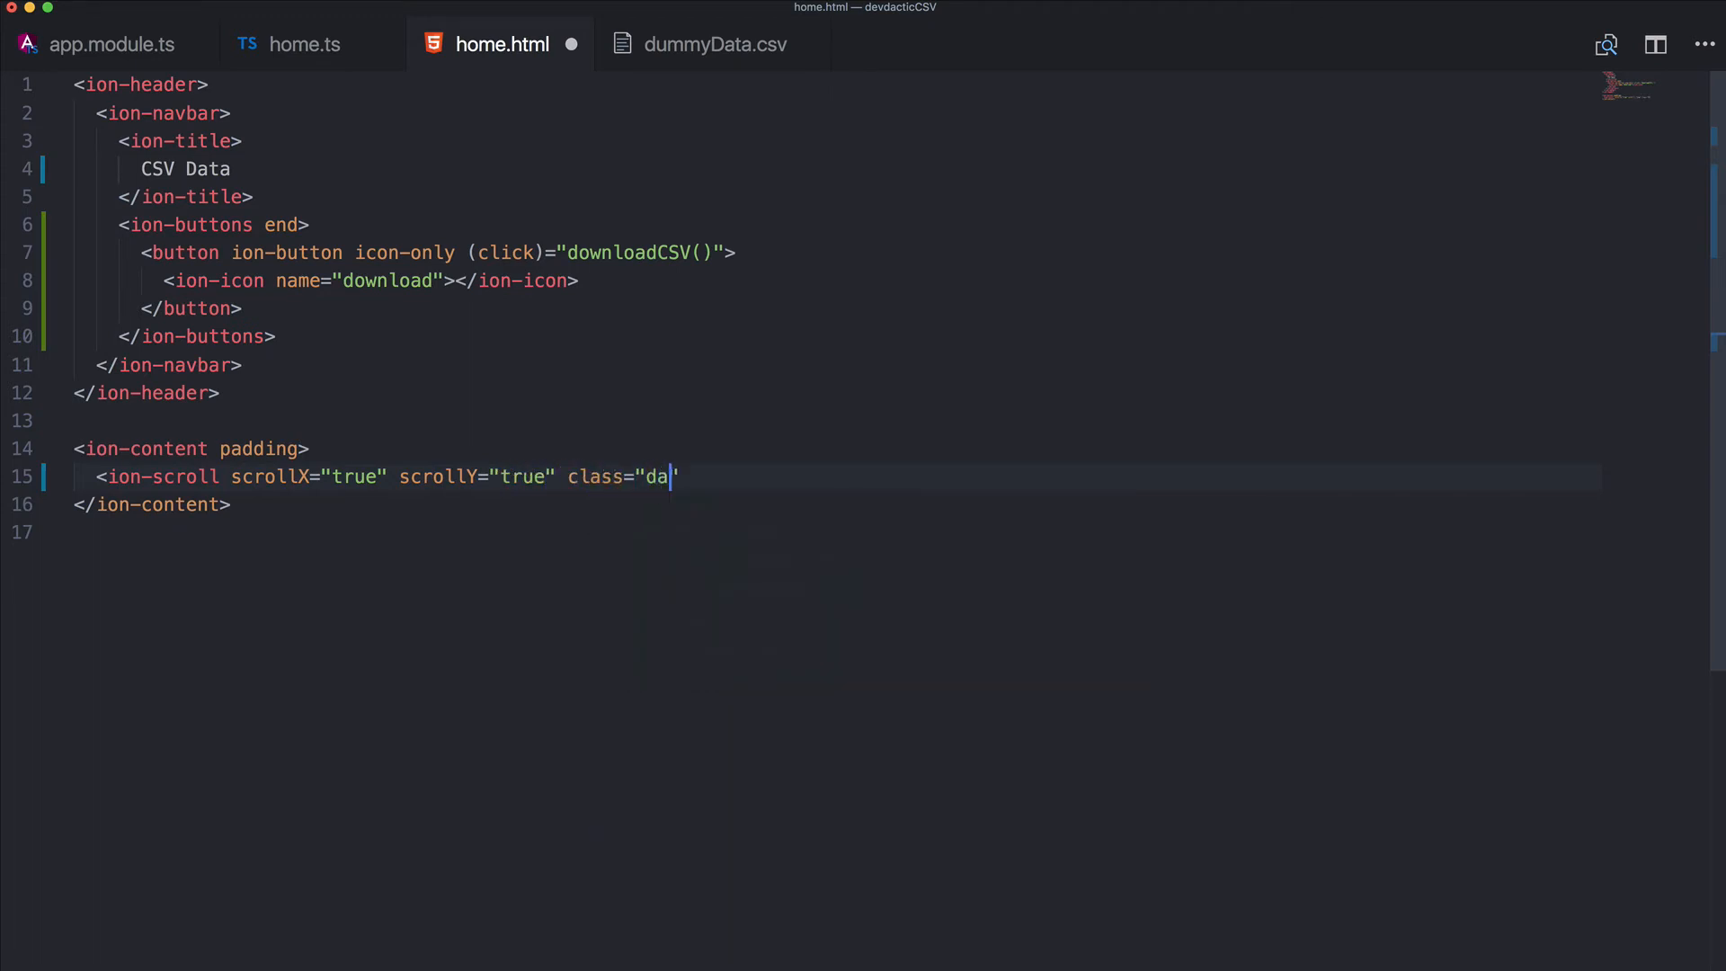
type("ta-scroll\"")
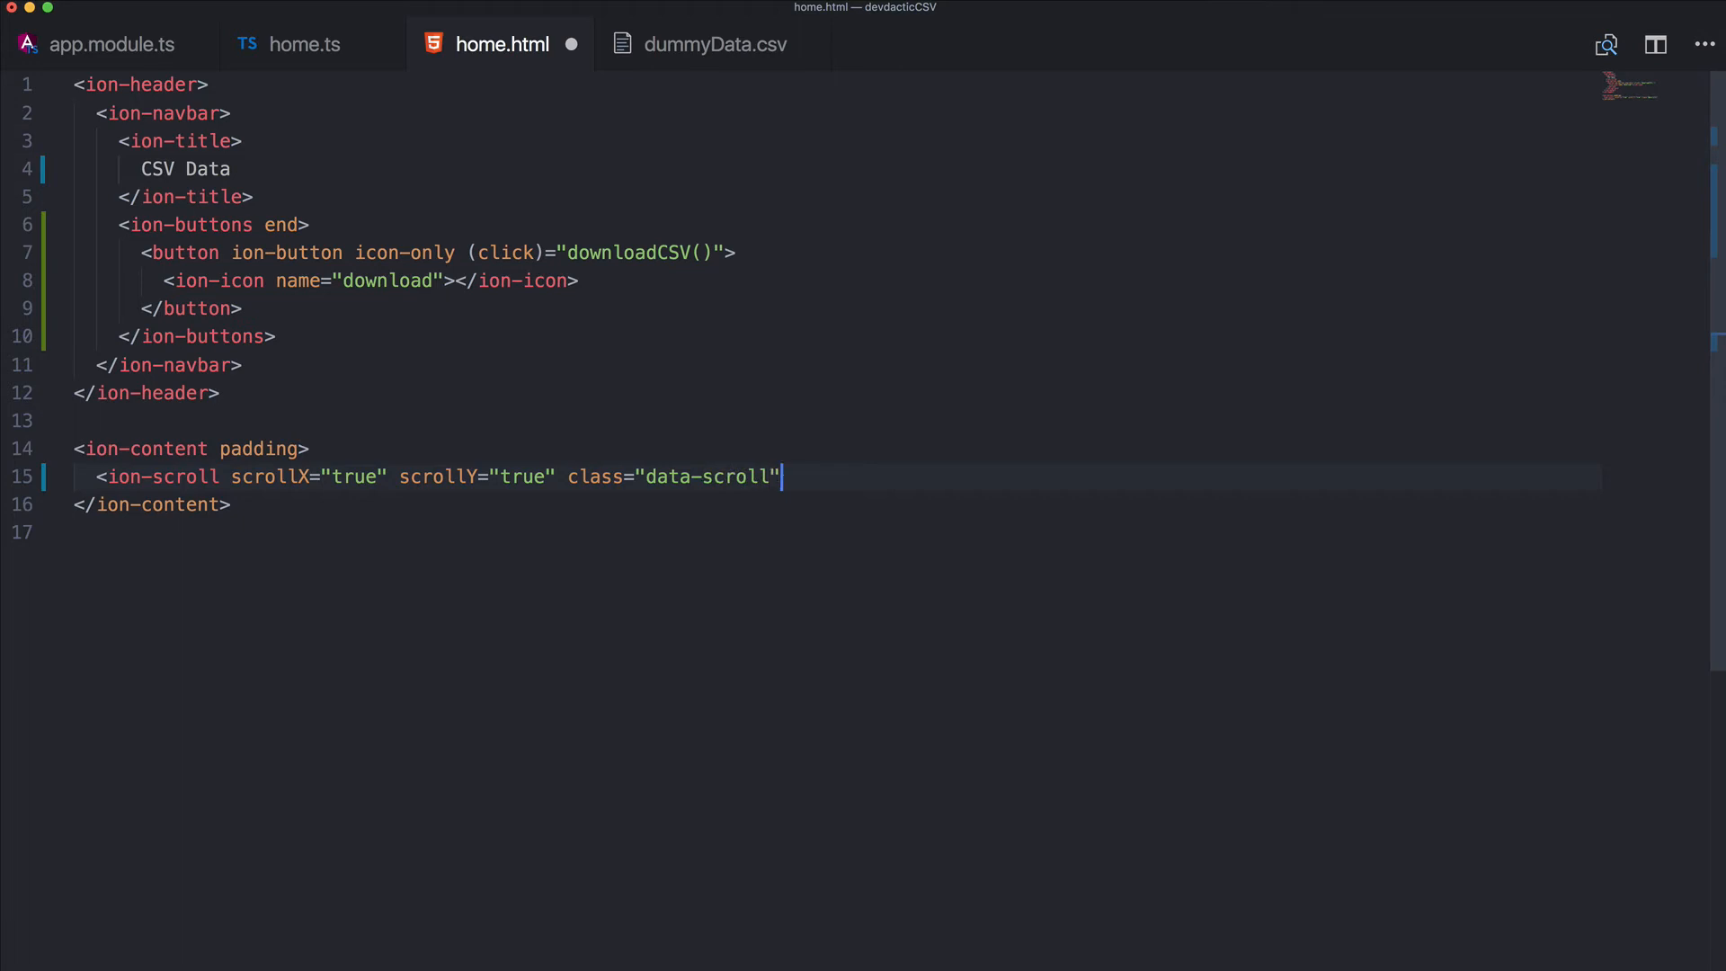
type(">")
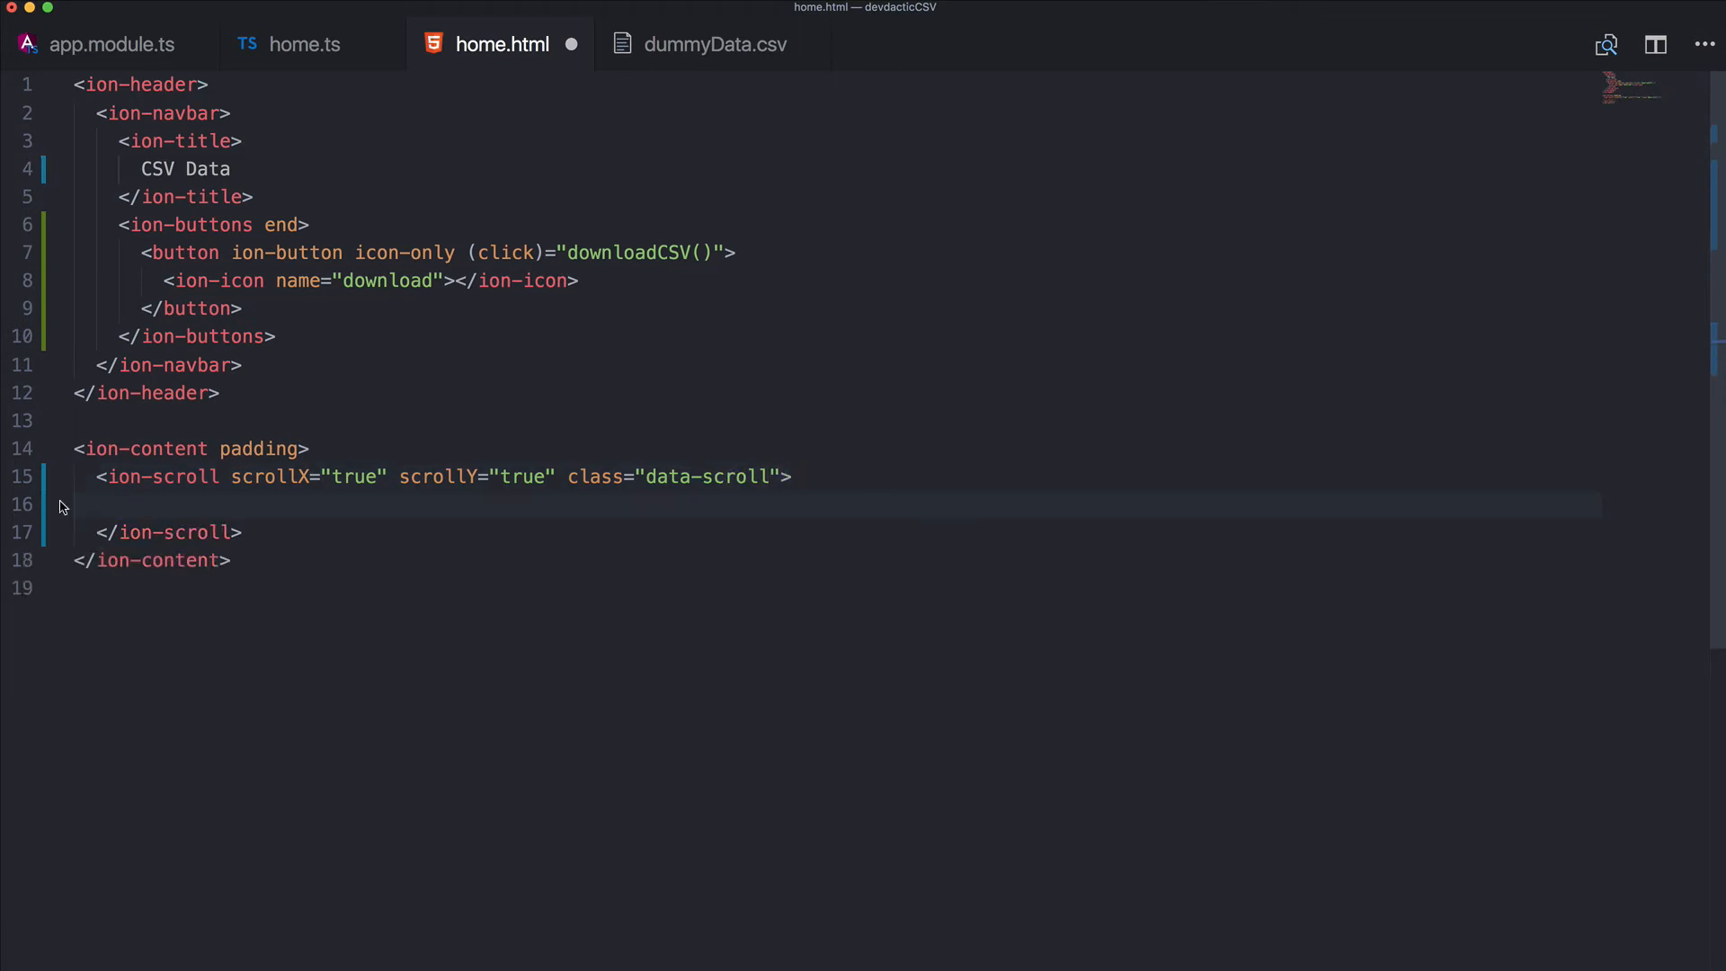
mouse_move(325, 504)
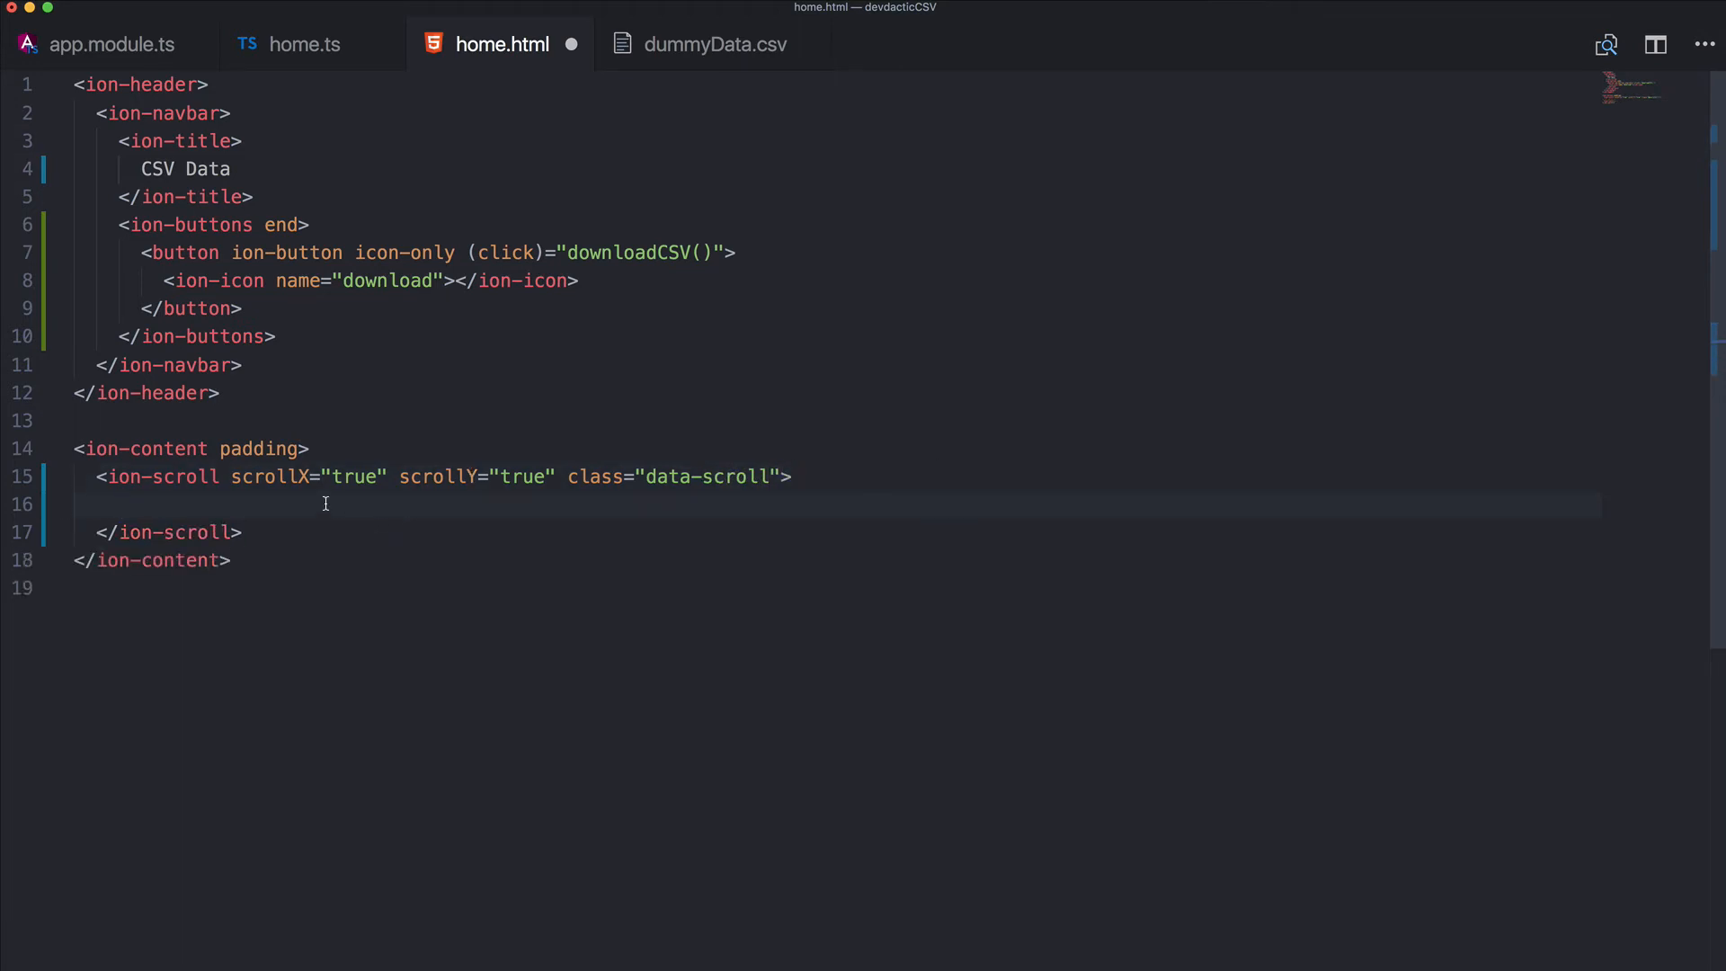
Inside it add an empty <table class="data-table">
type("<table")
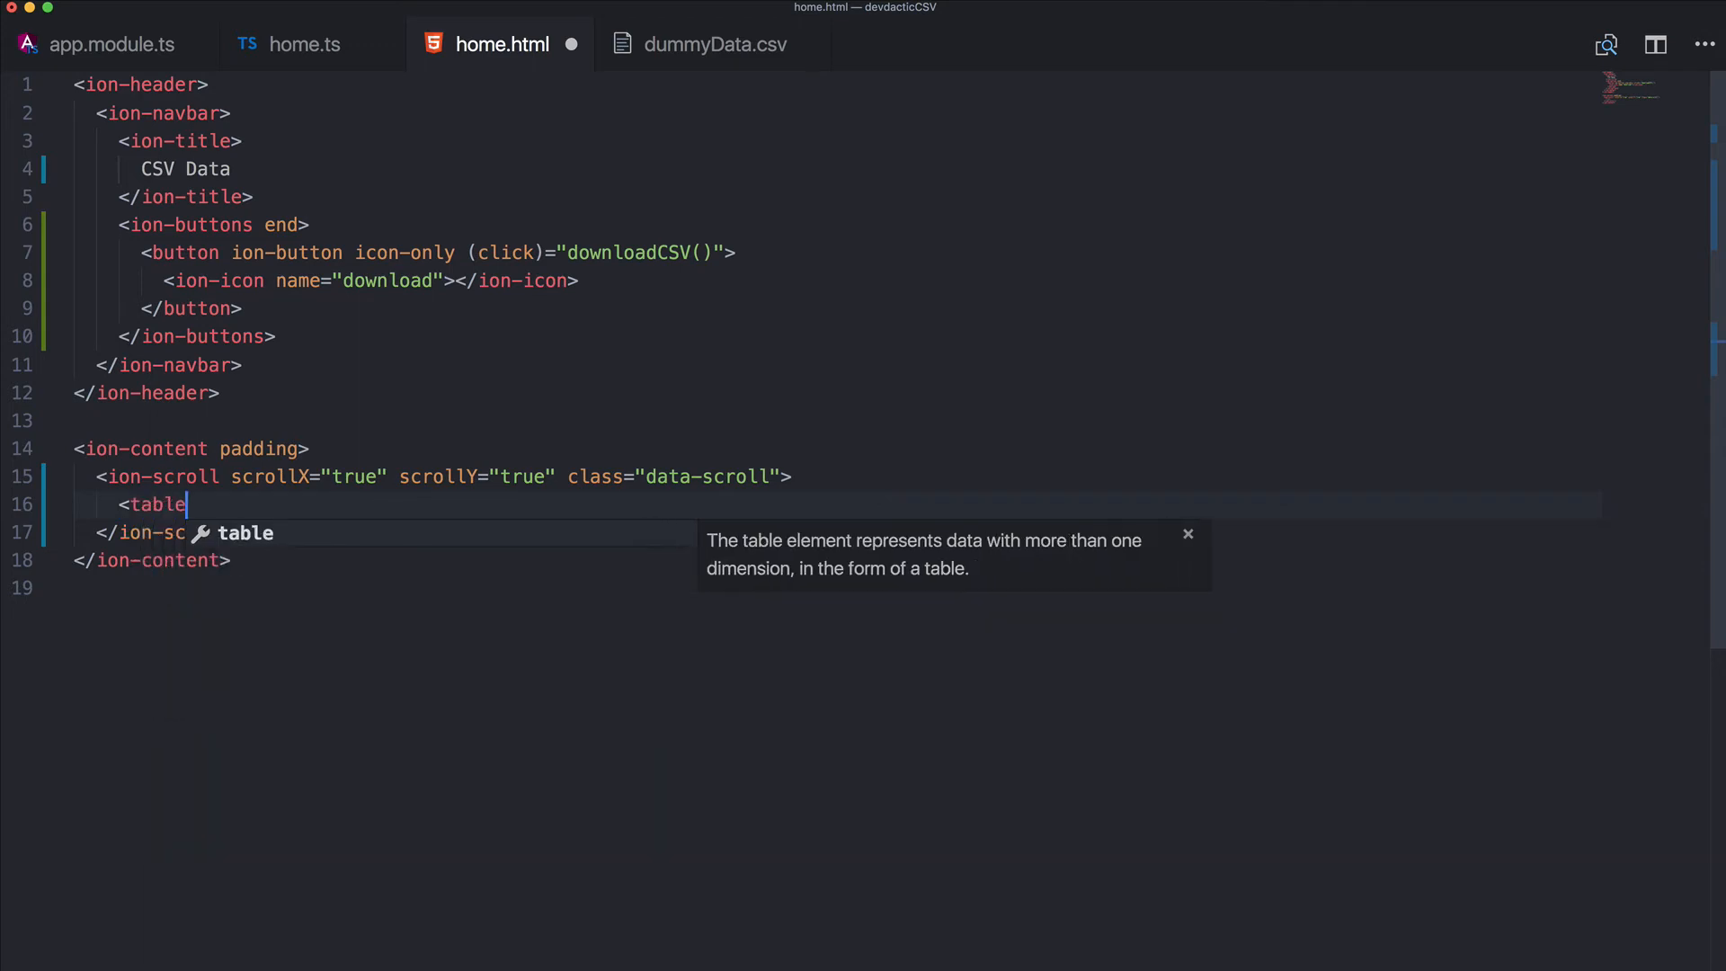
type("border=\"1")
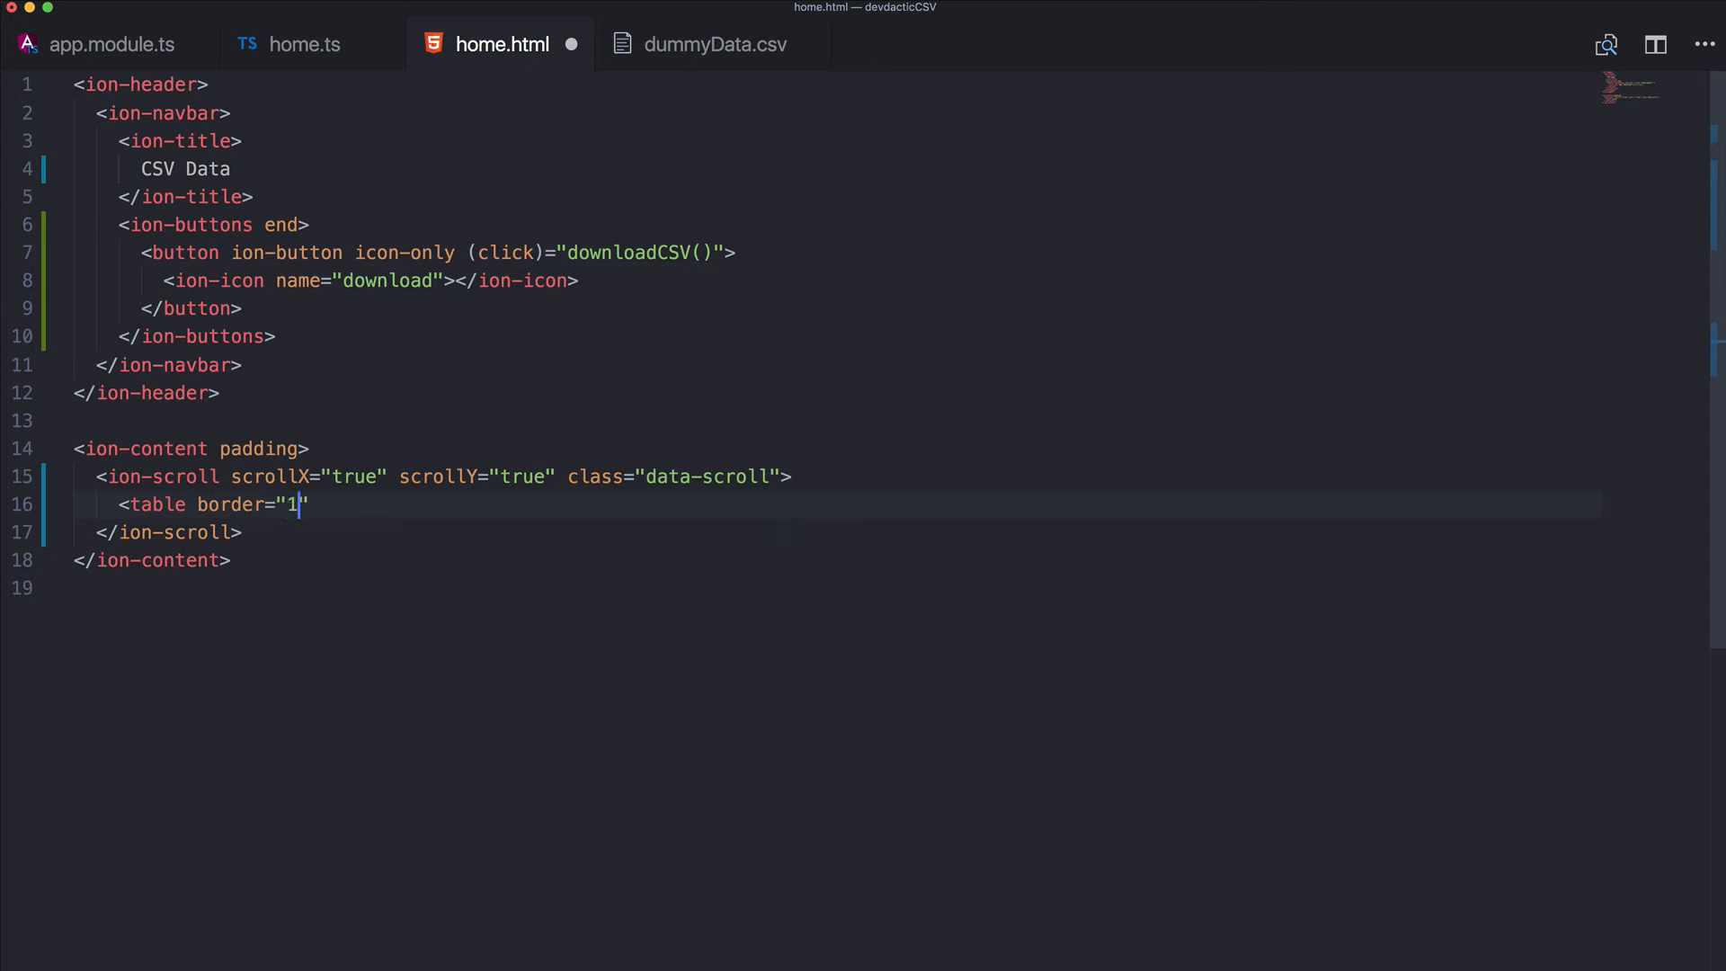
type("class=")
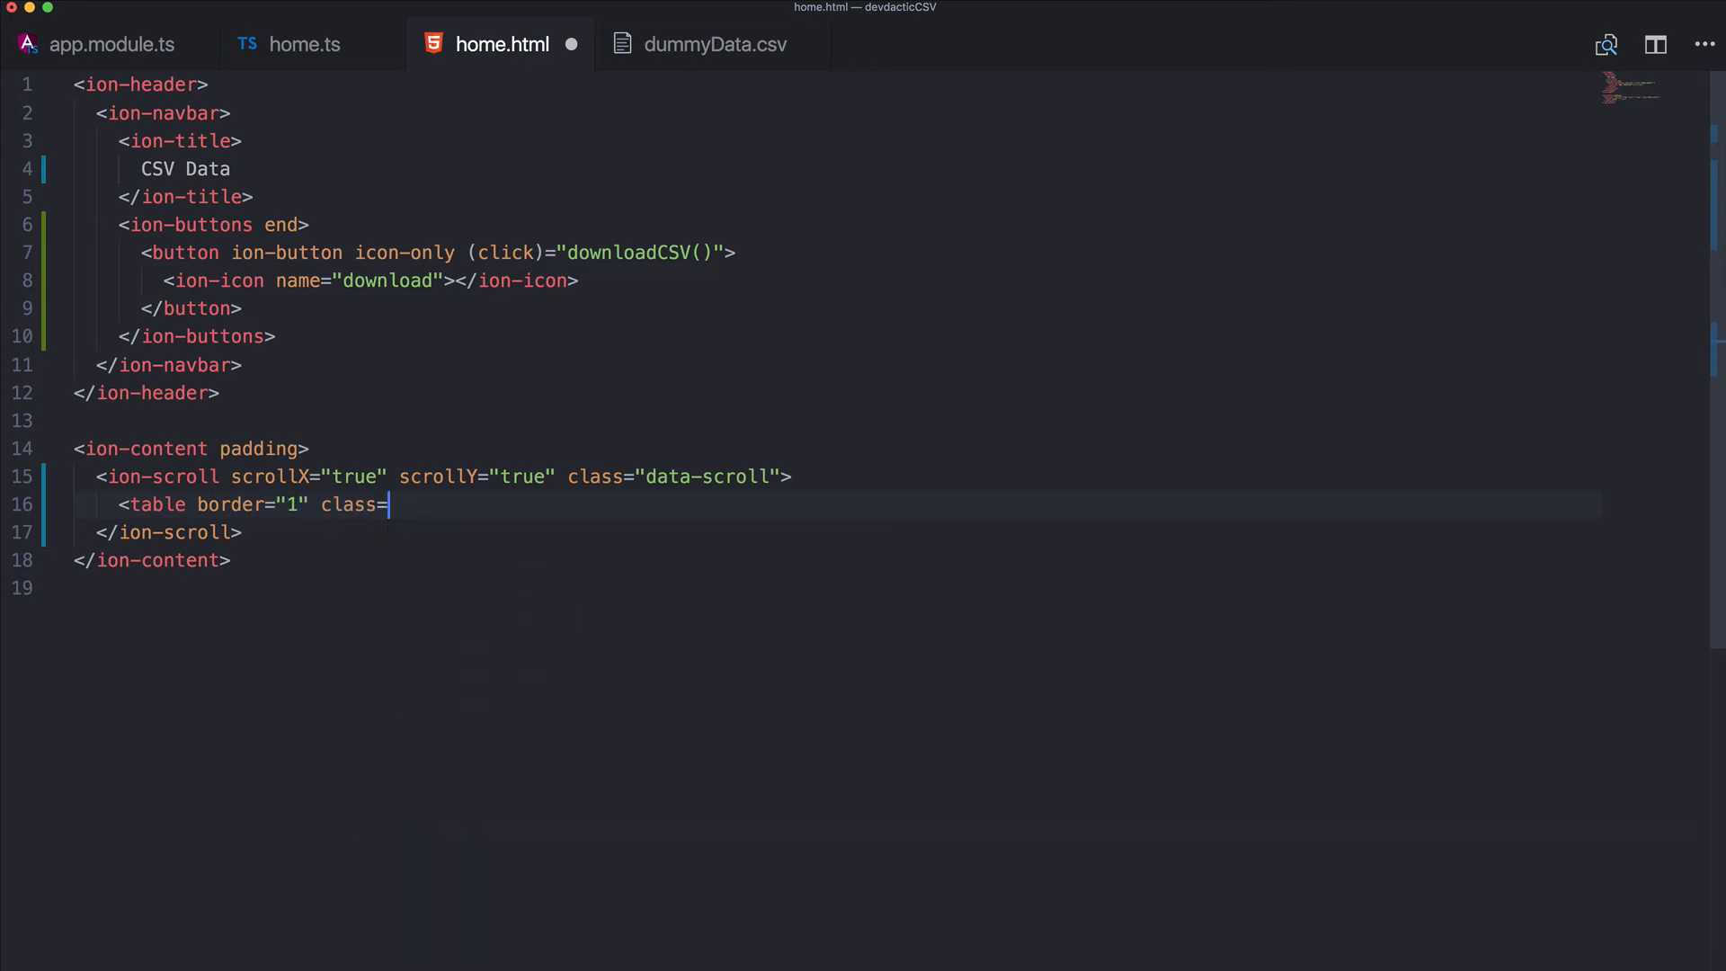
type("\"data\"")
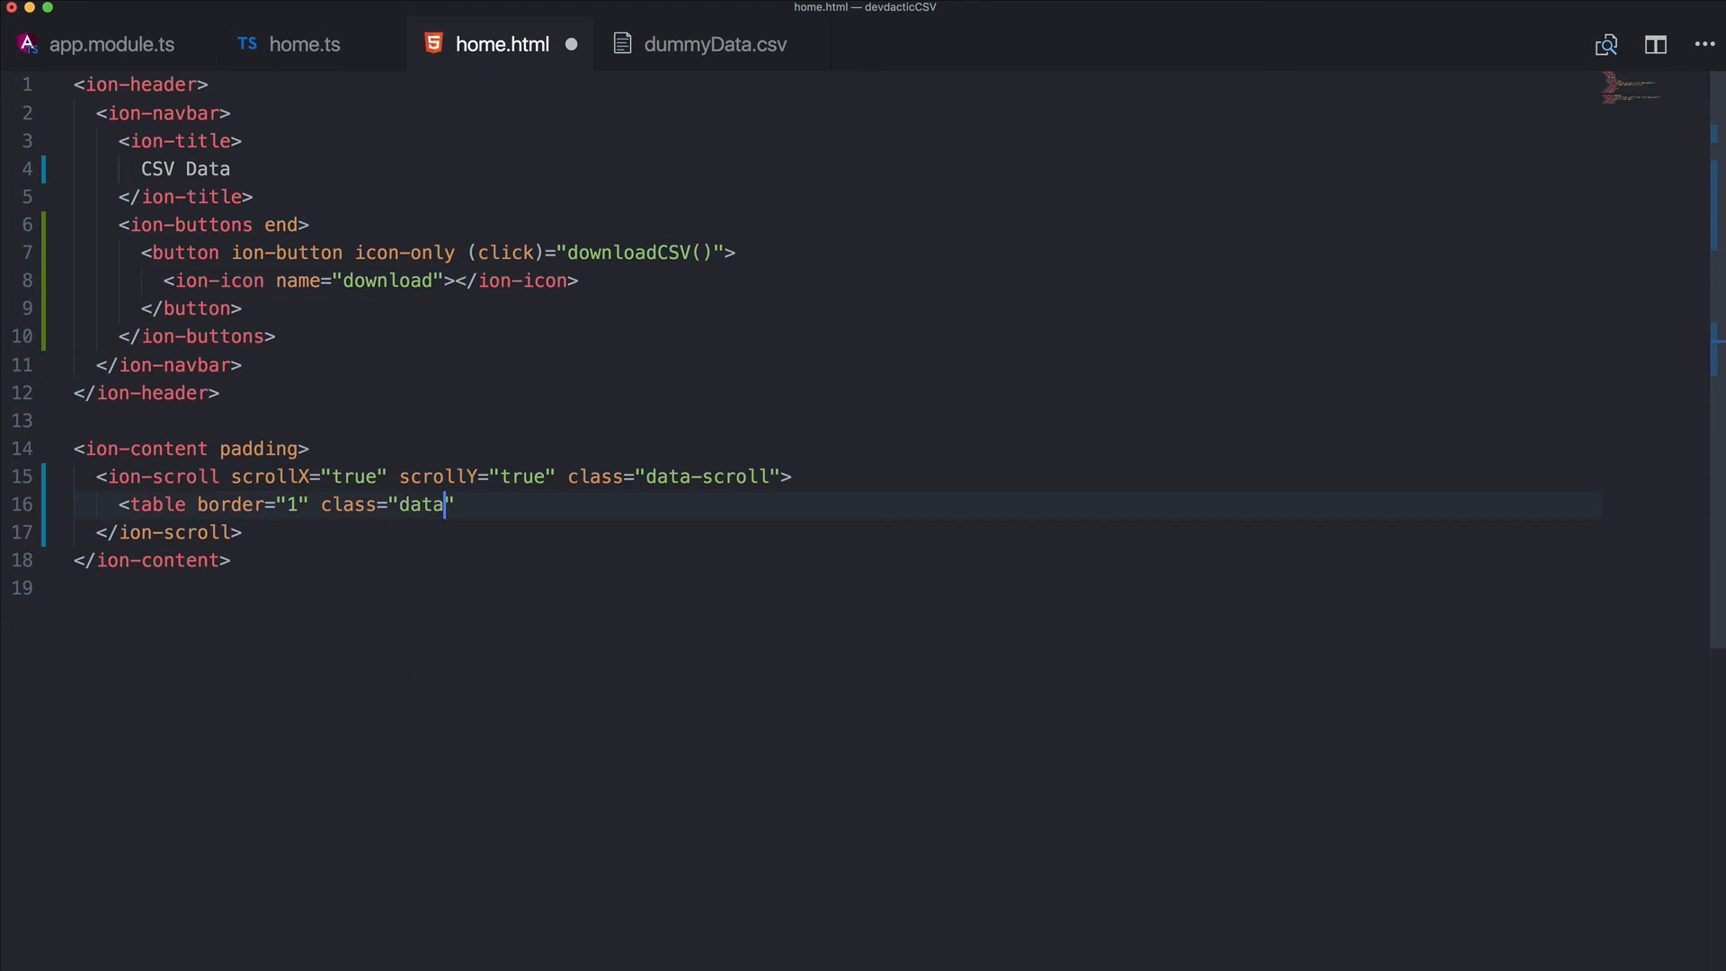
type("-table\"></table>")
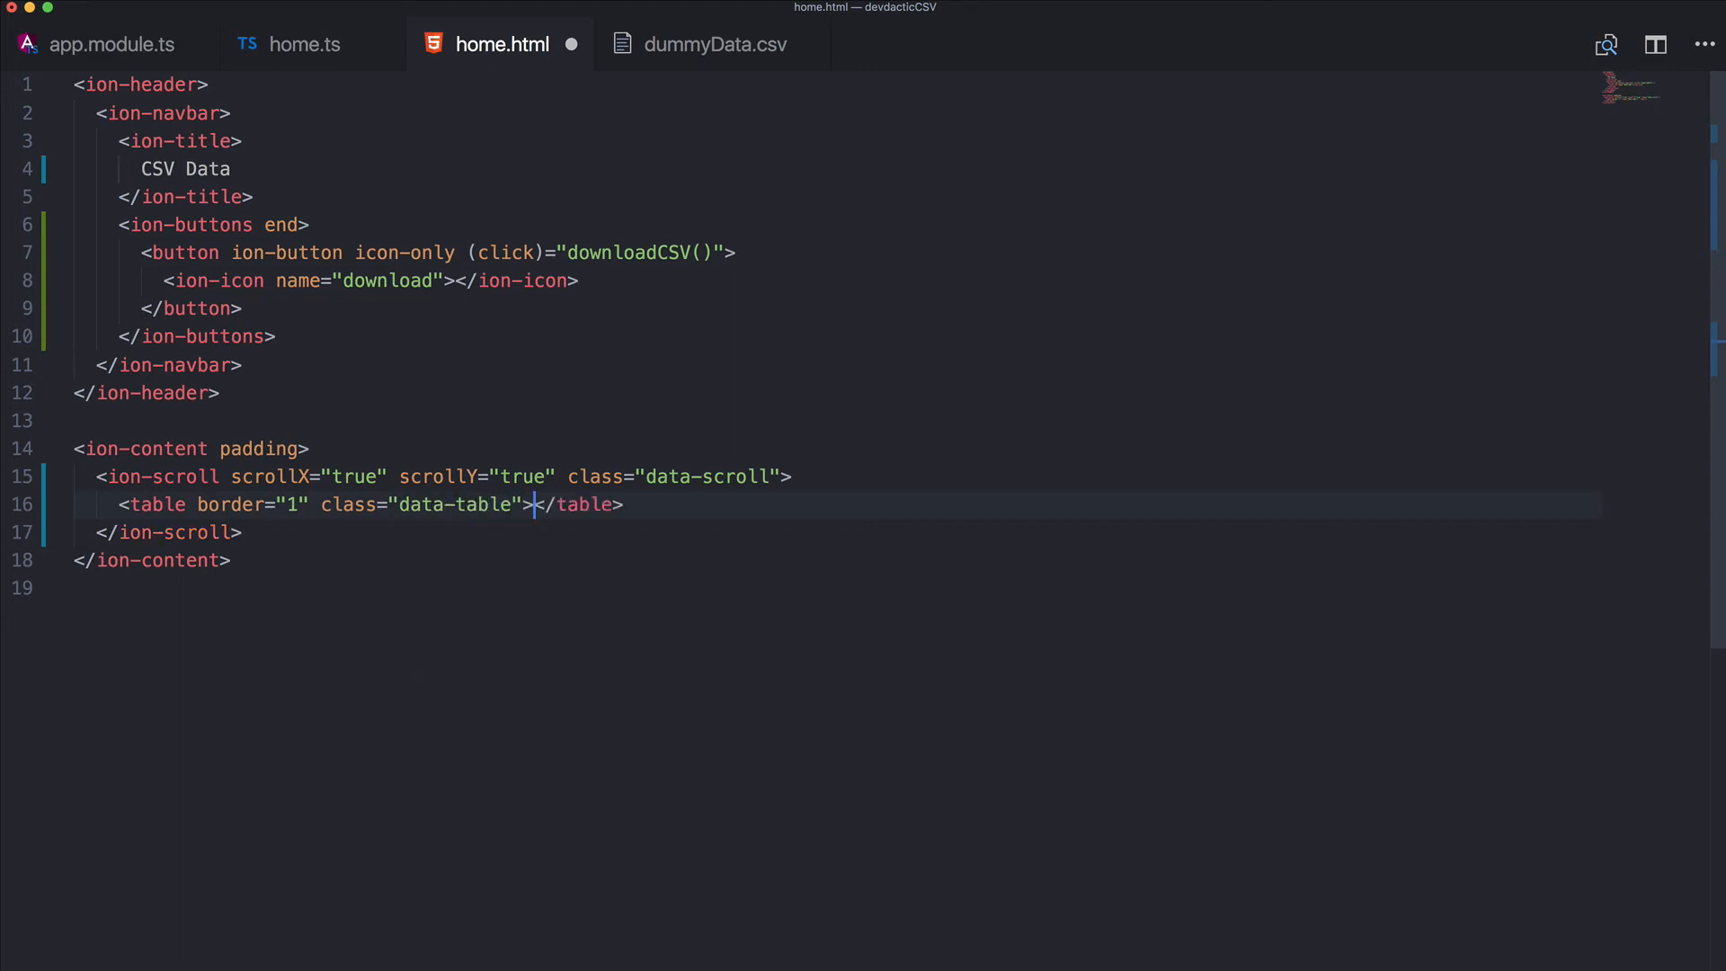
key("Enter")
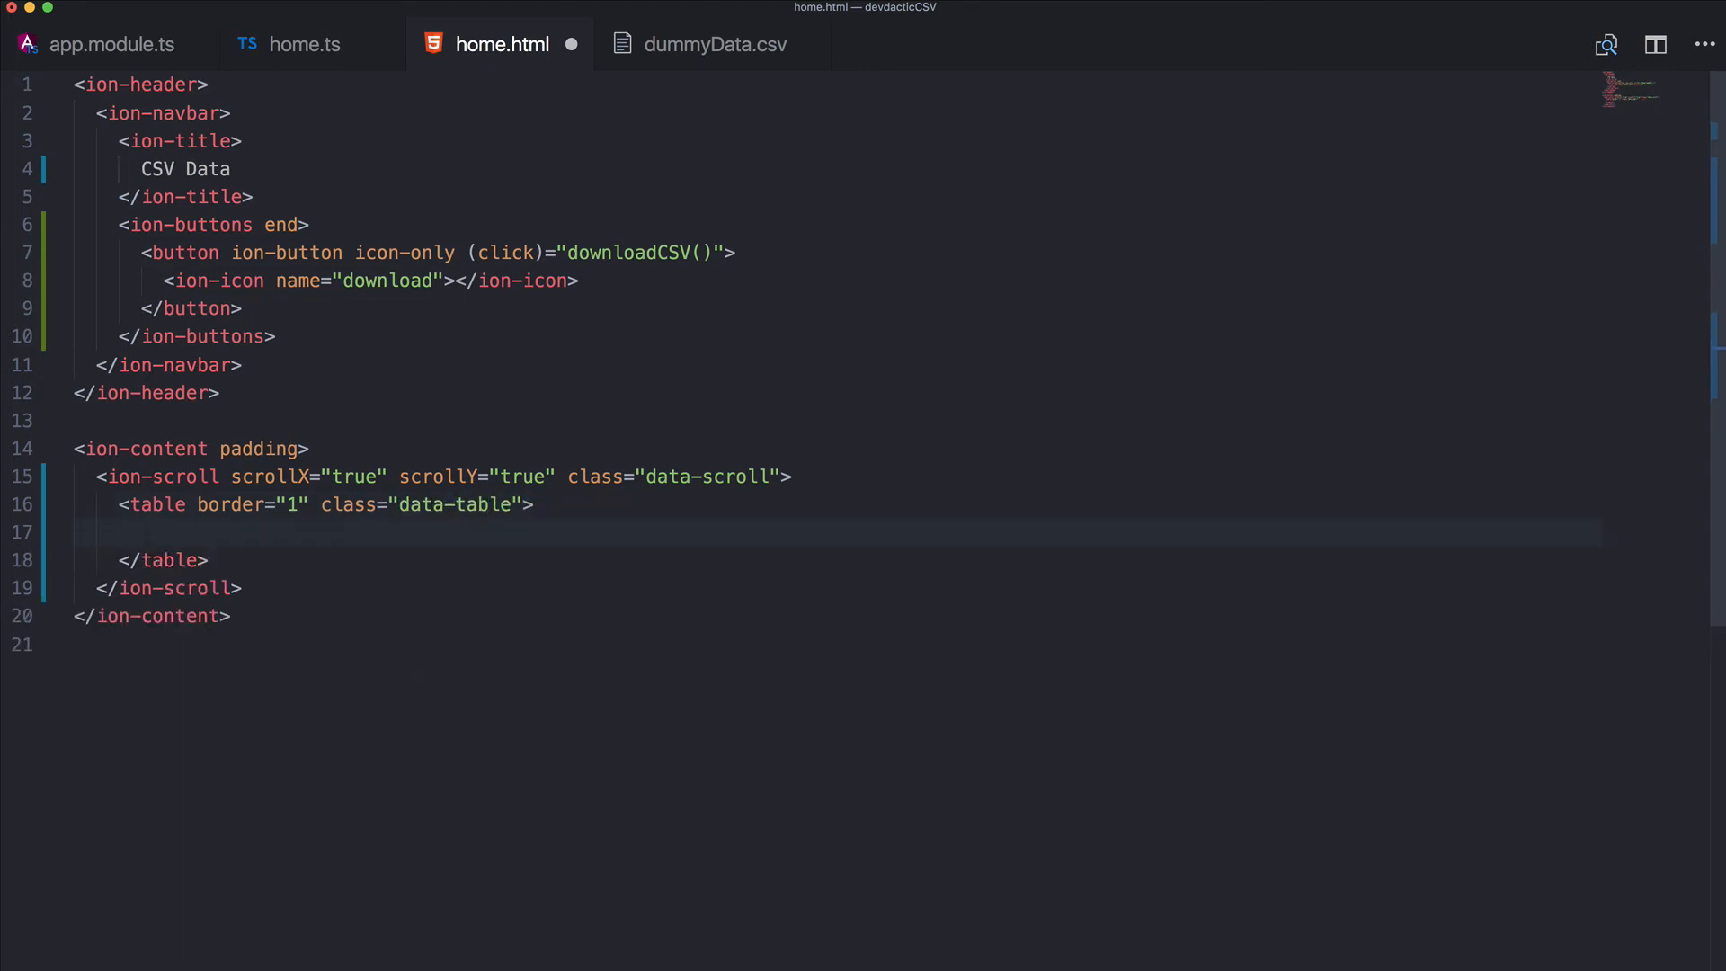
Add a <tr> with <td *ngFor="let header of headerRow" text-center> showing bold {{ header }}
type("<tr></tr>")
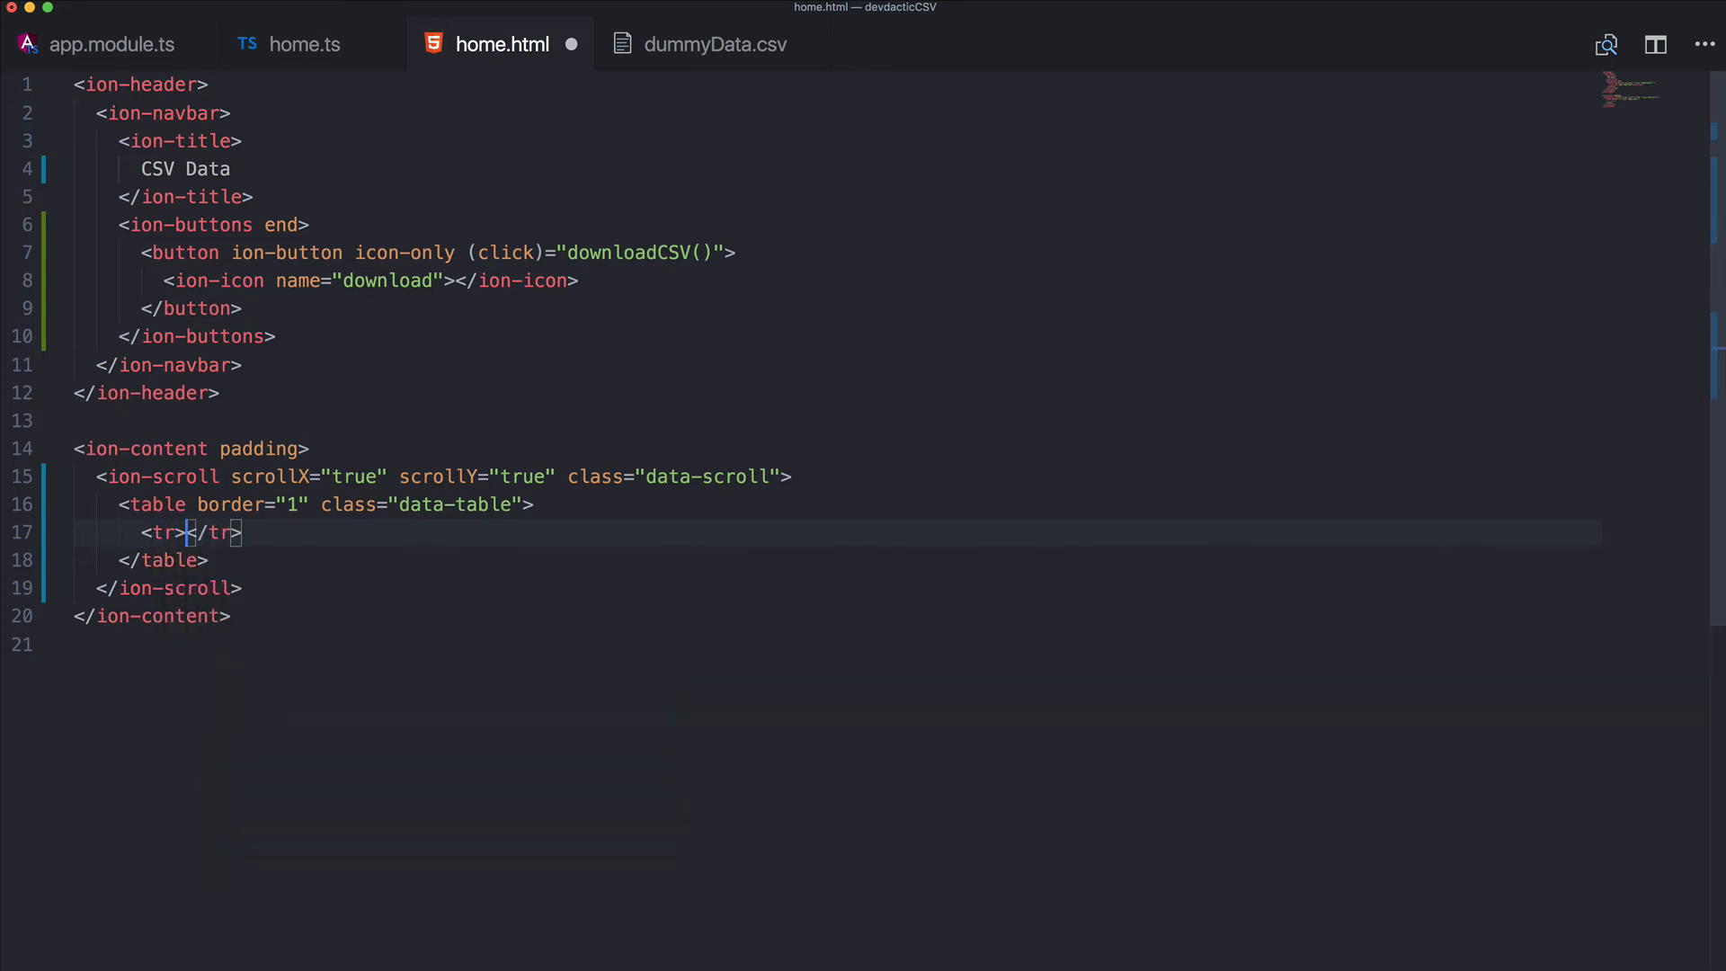
type("<td *")
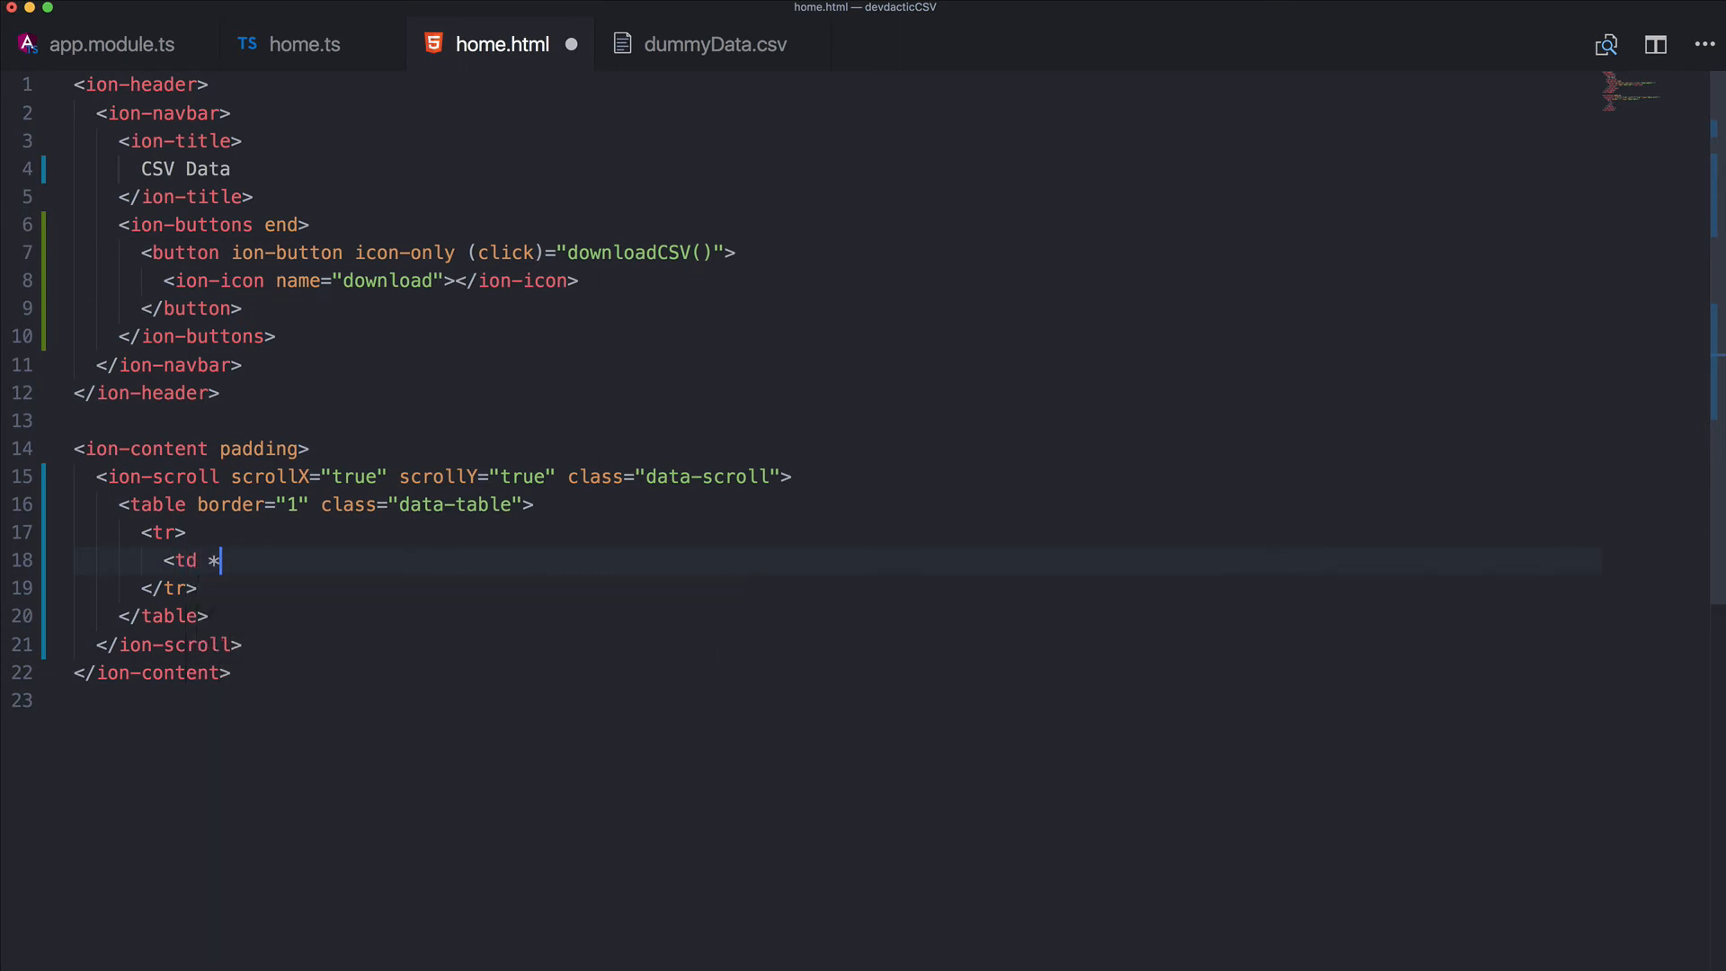
type("ngFor=")
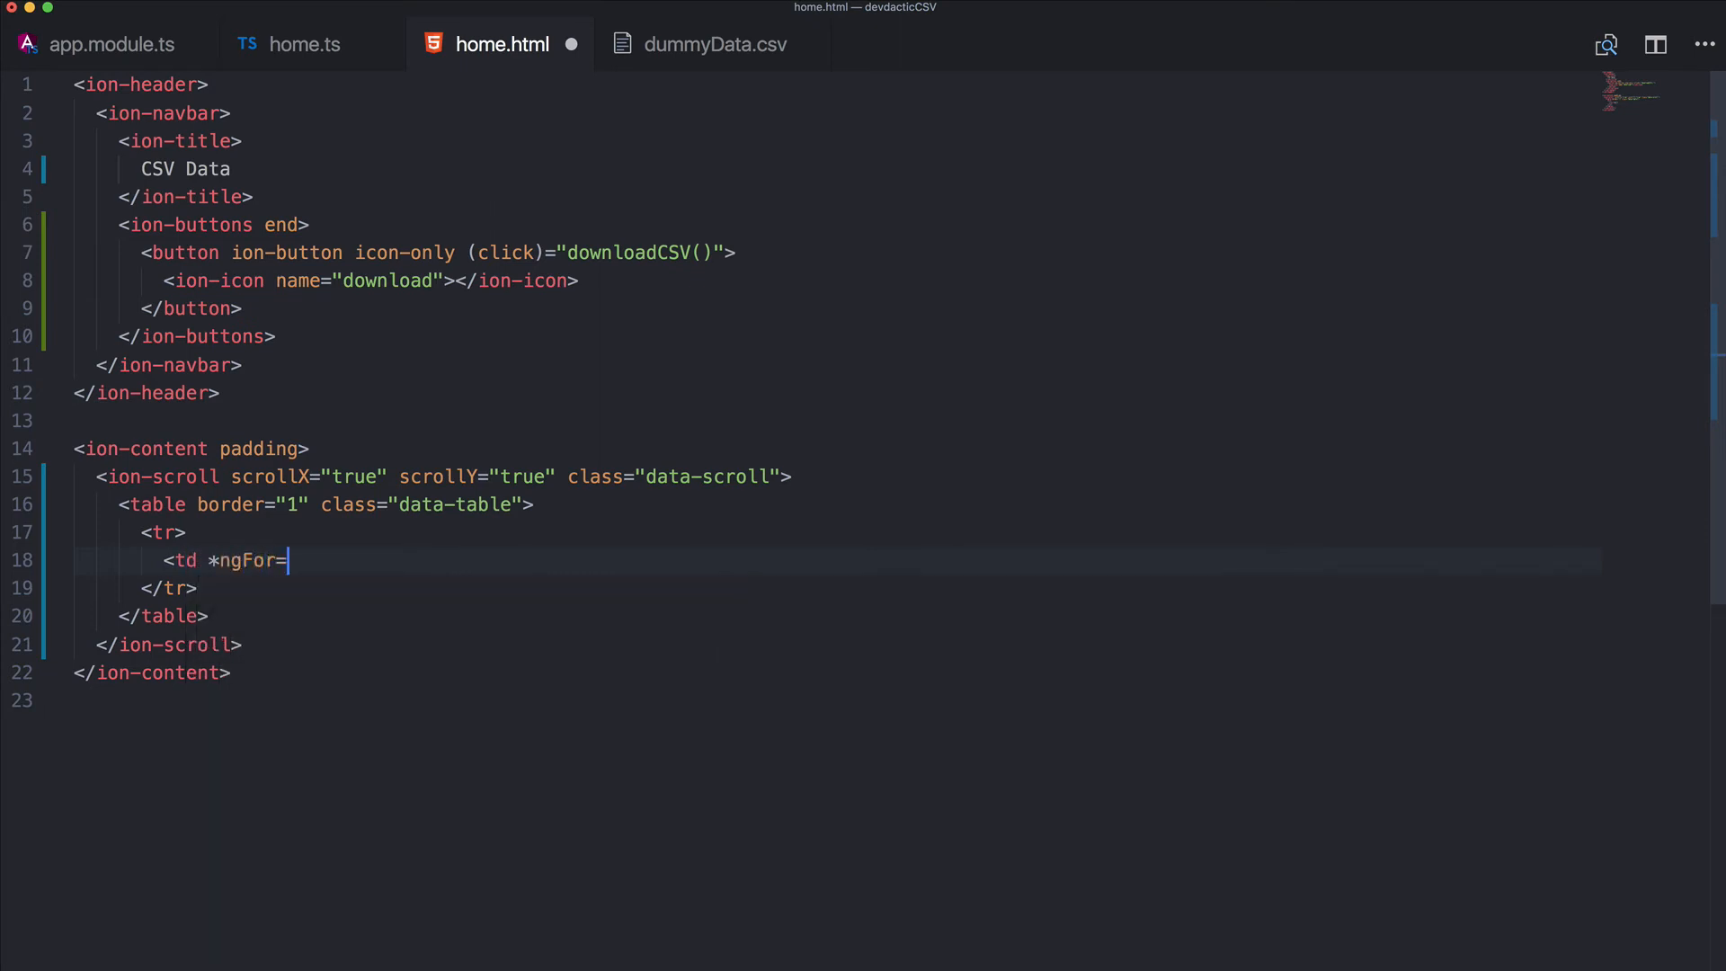
type("\"let head\"")
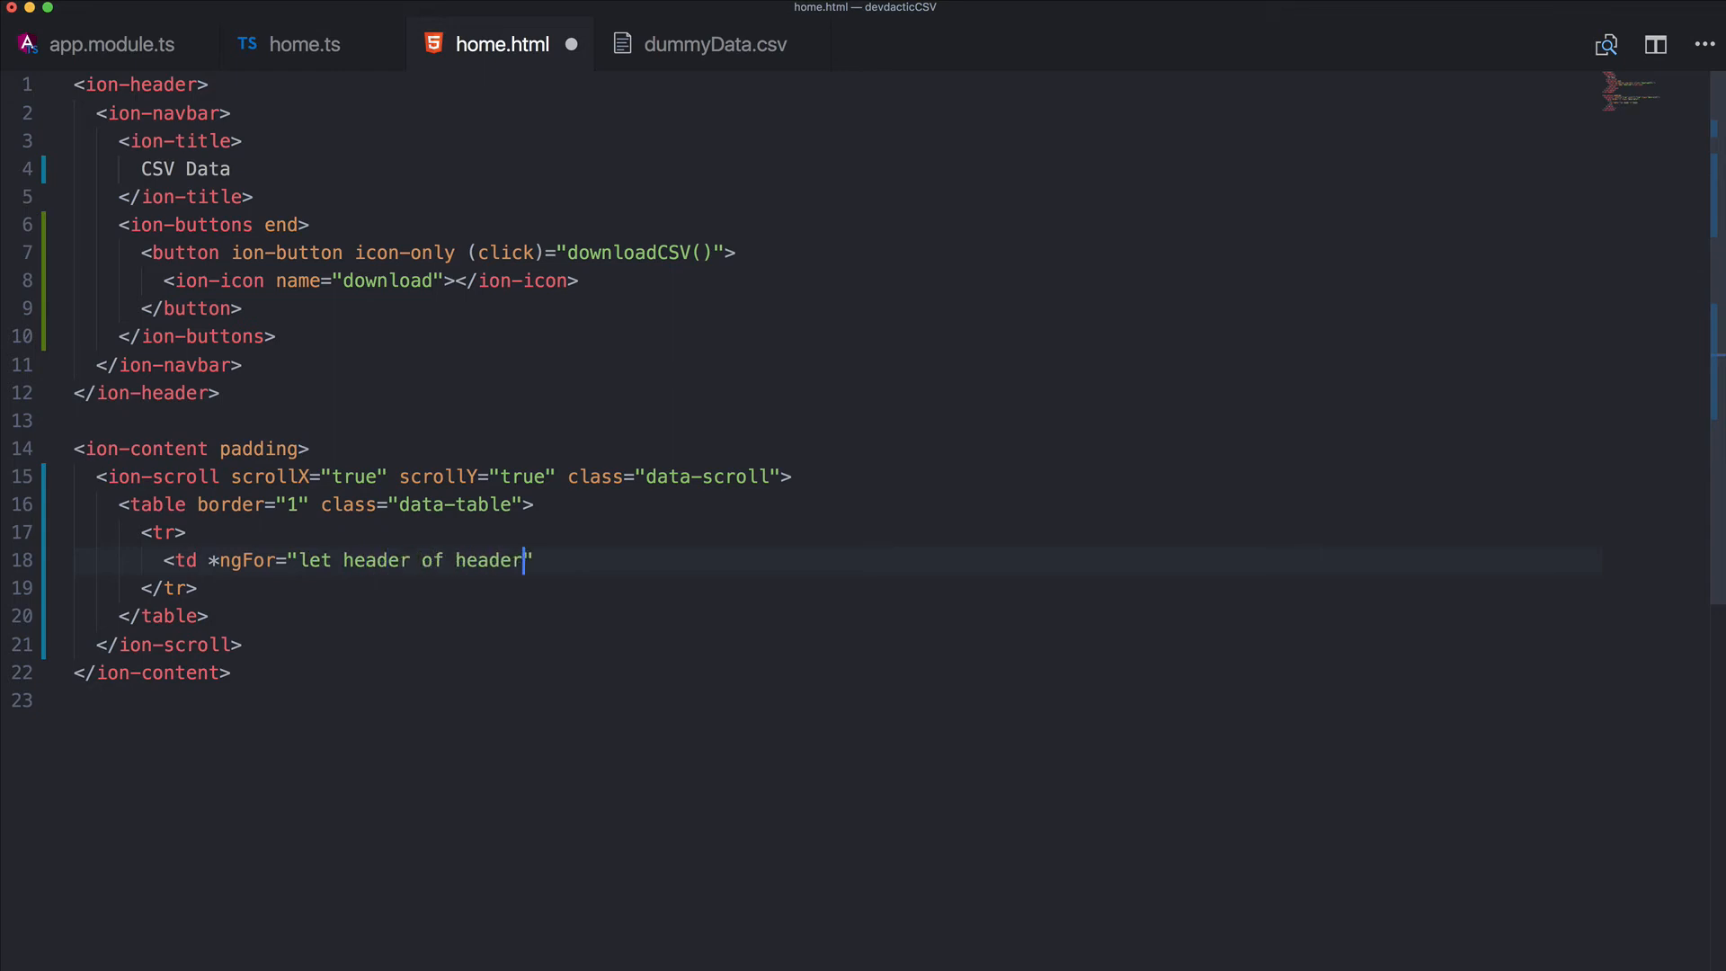
type("Row\" text-center")
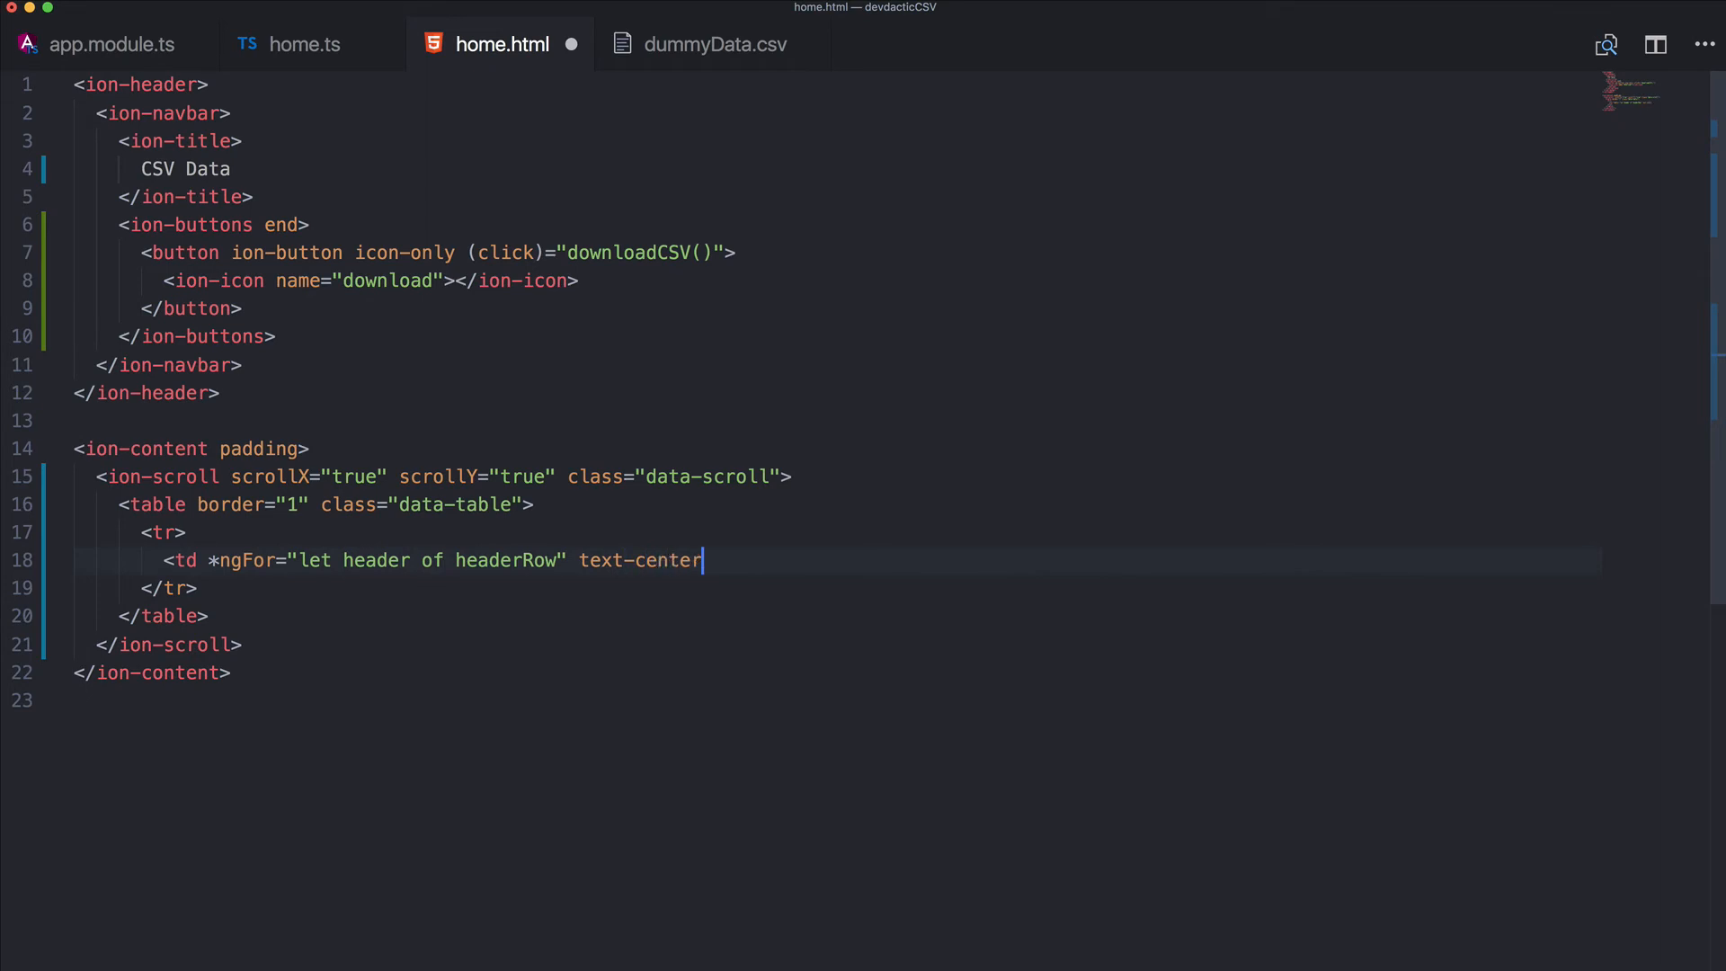
type("><b></b></td>")
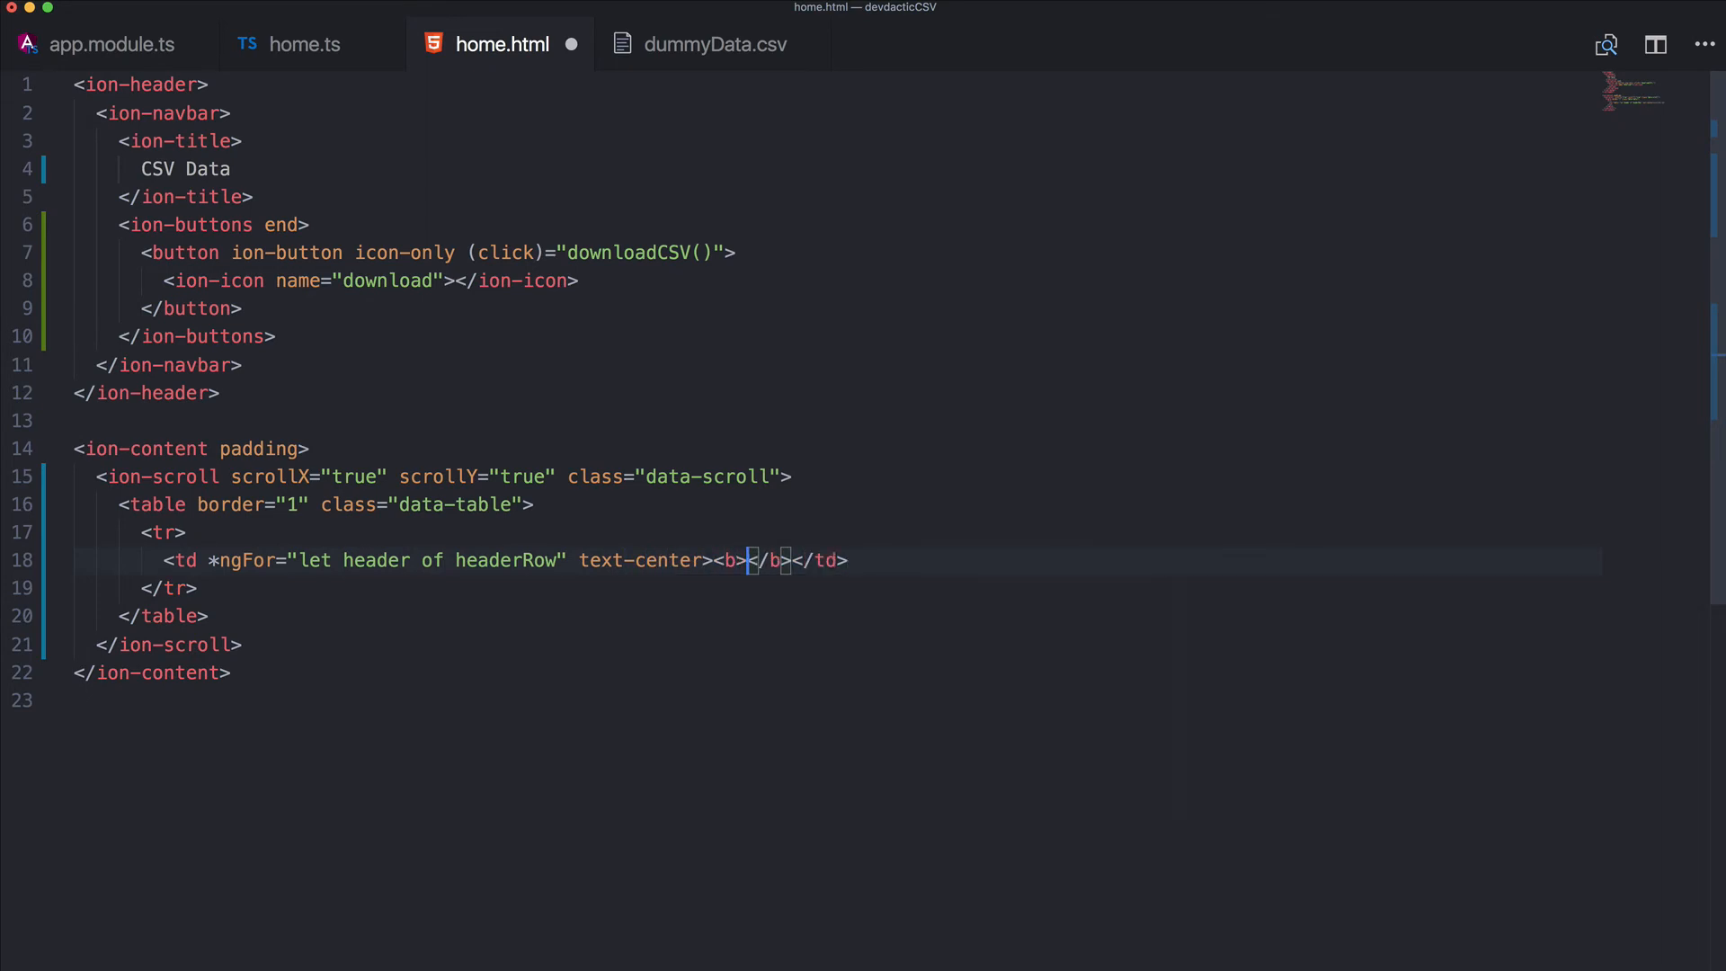
type("{{ he")
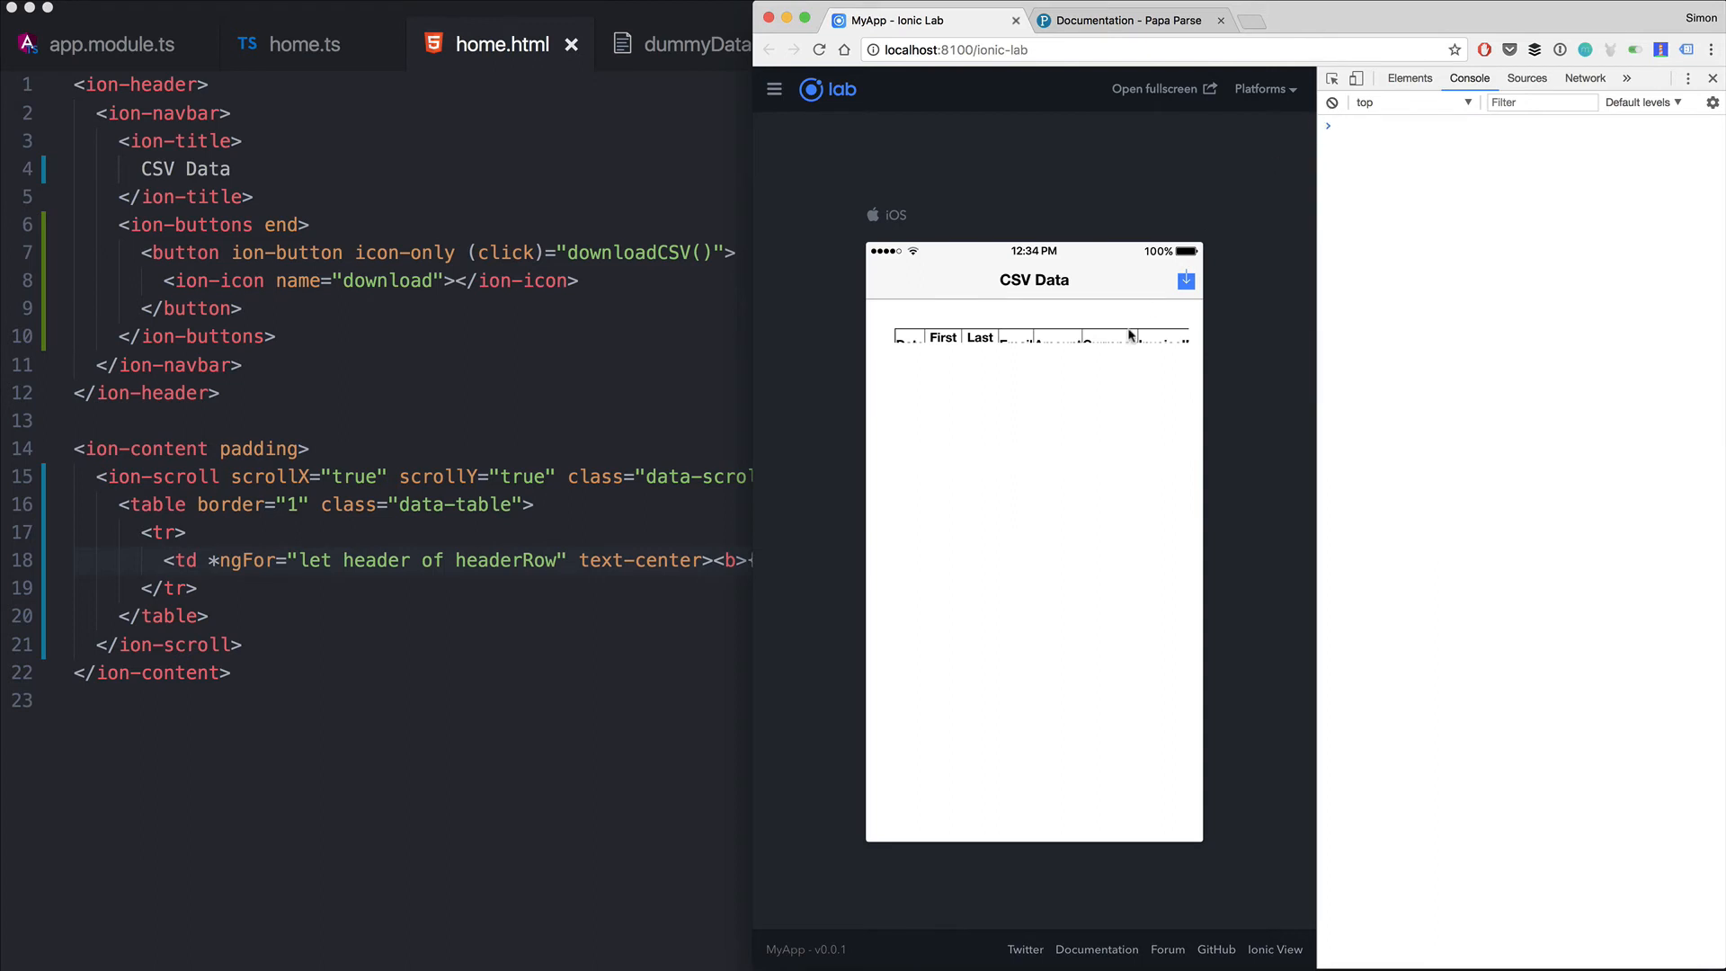
mouse_move(418, 536)
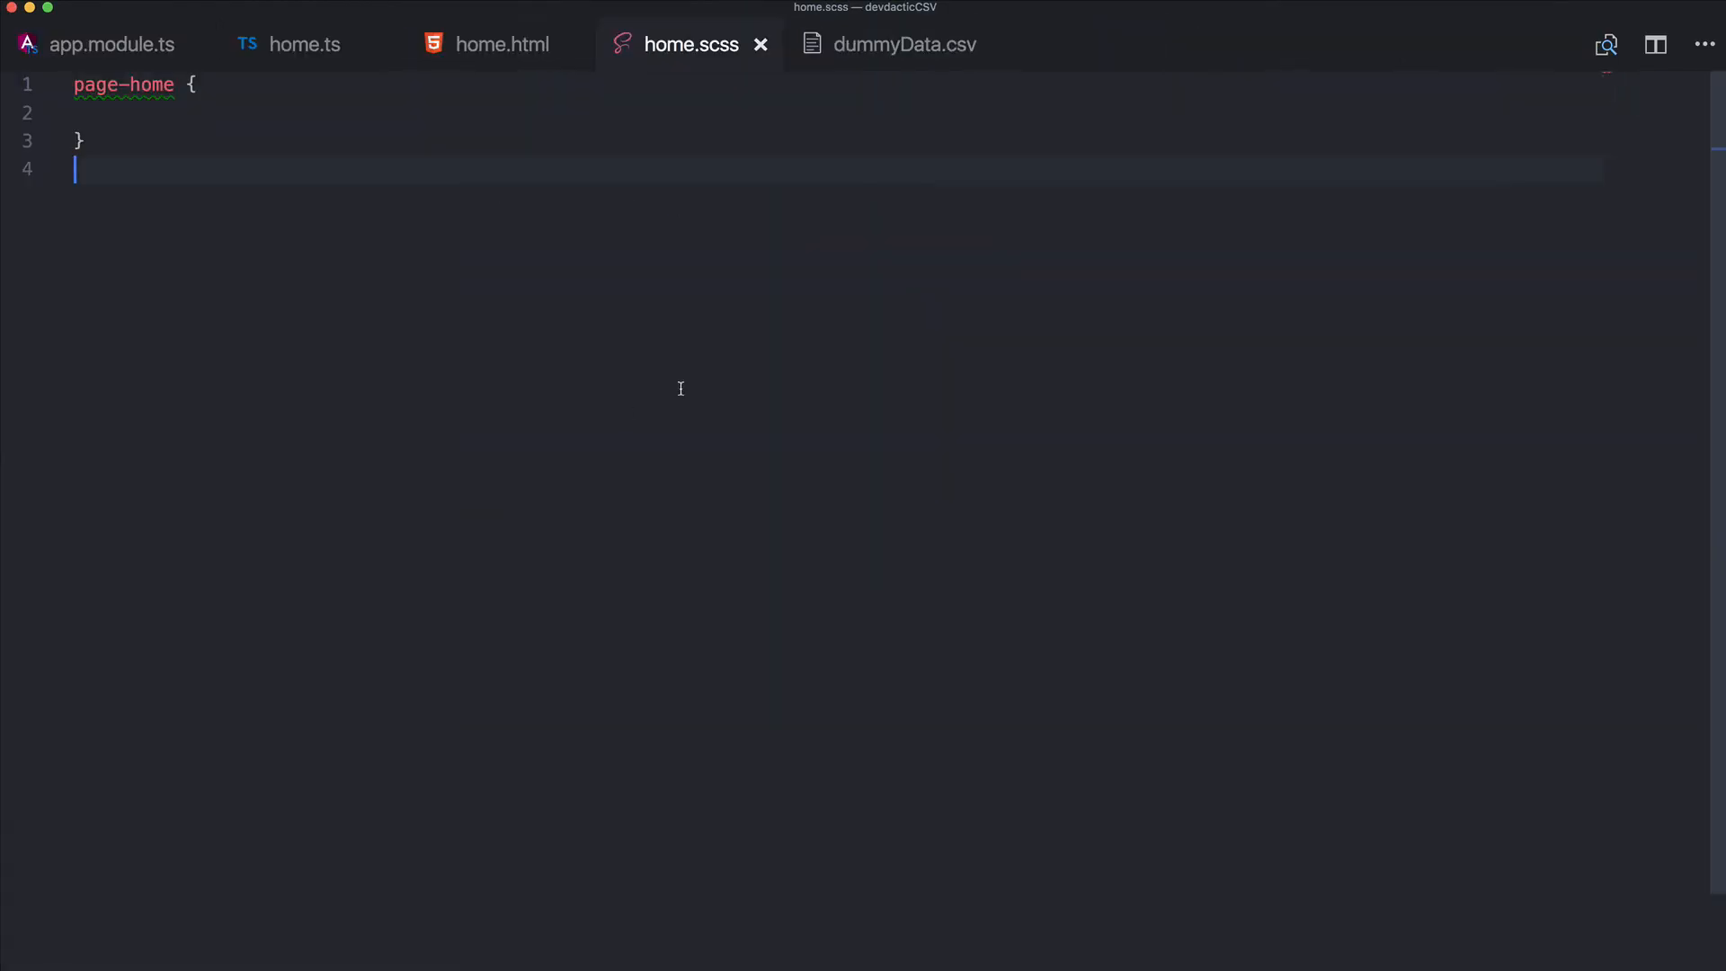
In home.scss add .data-scroll { position: absolute; top: 0; bottom: 0; left: 0; right: 0; }
left_click(144, 113)
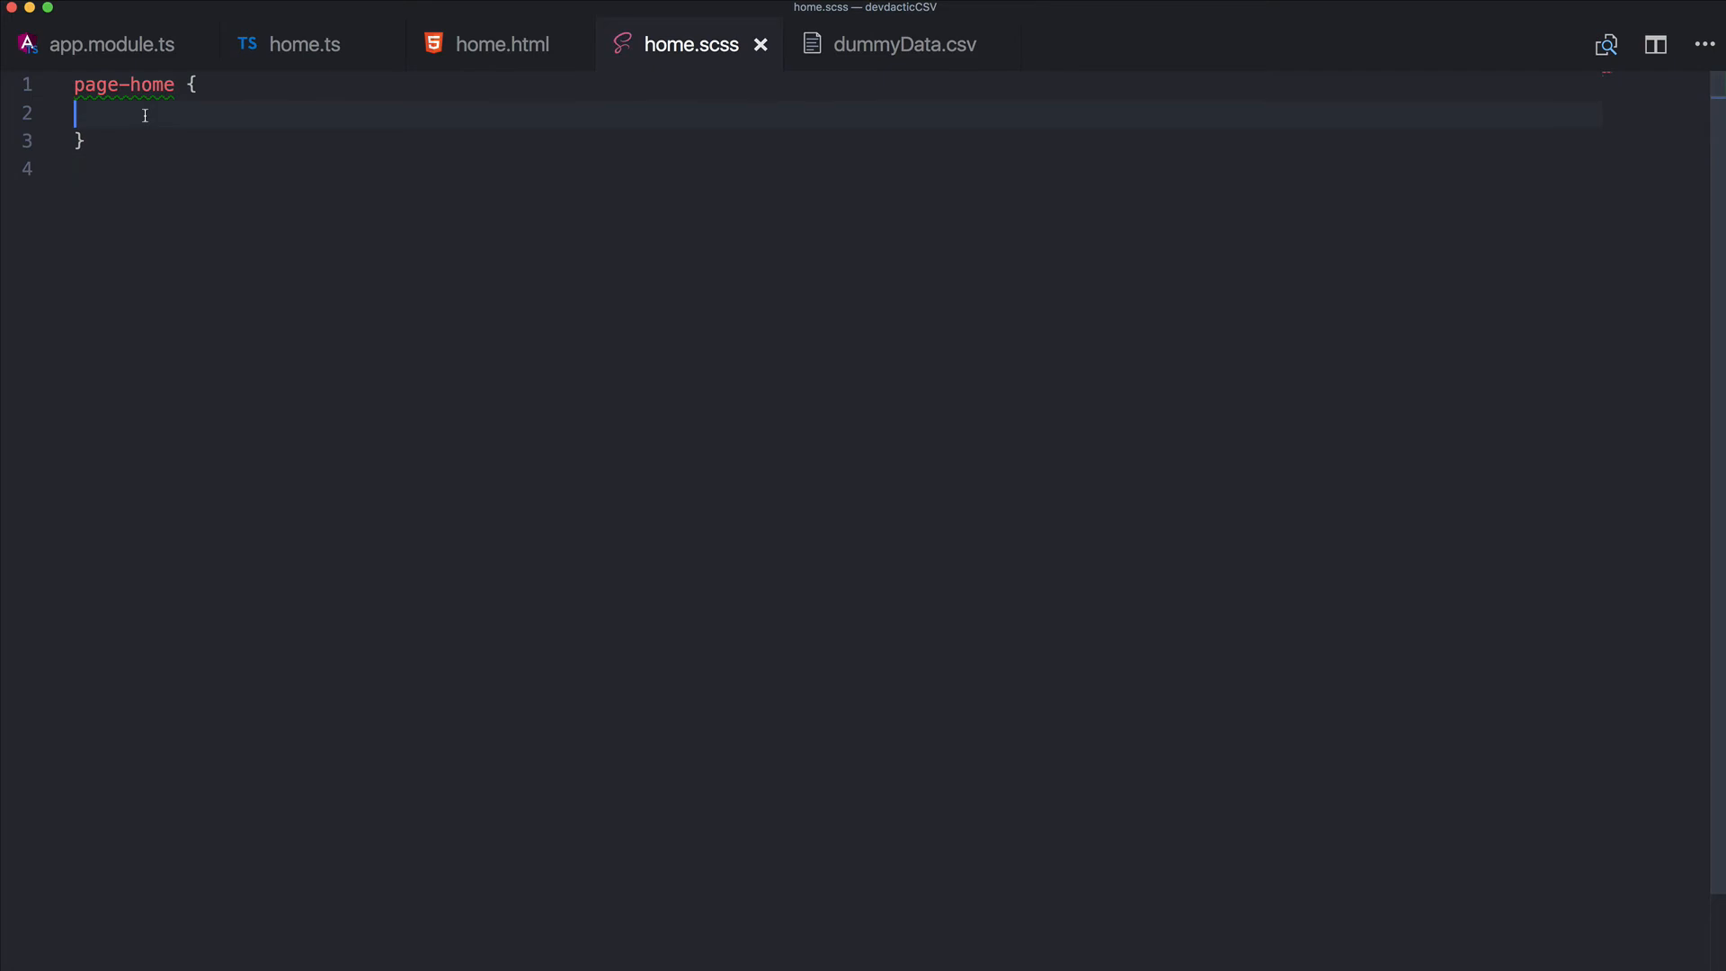
type(".data")
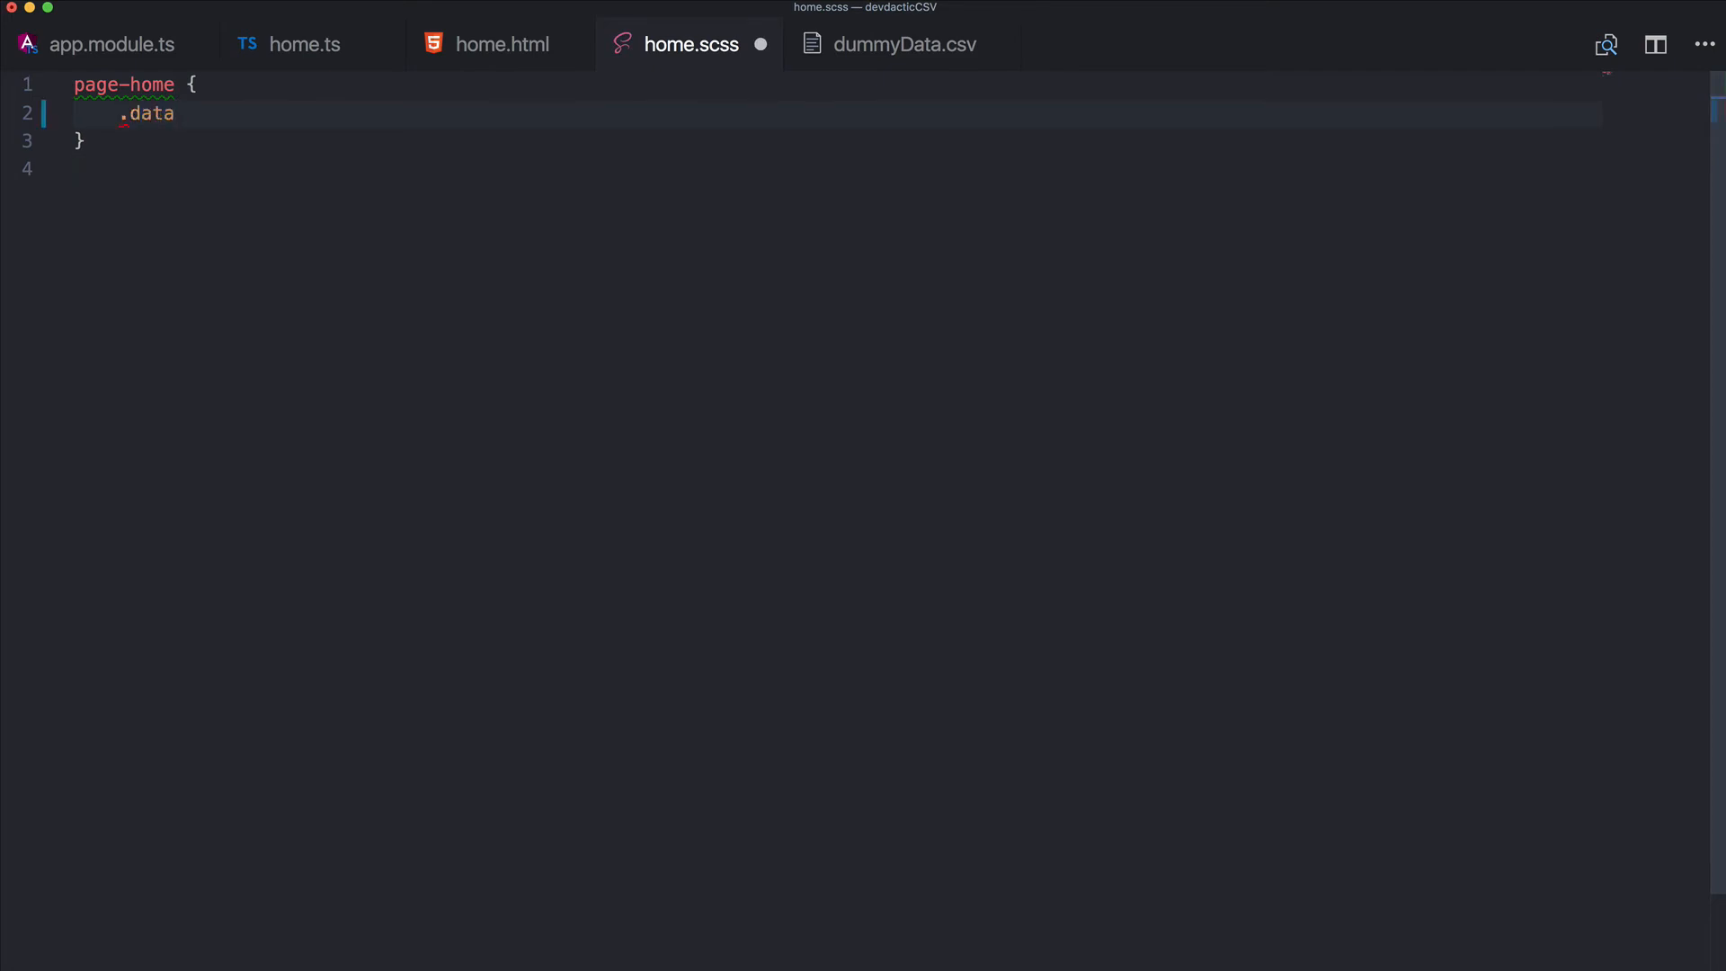
type("-scroll")
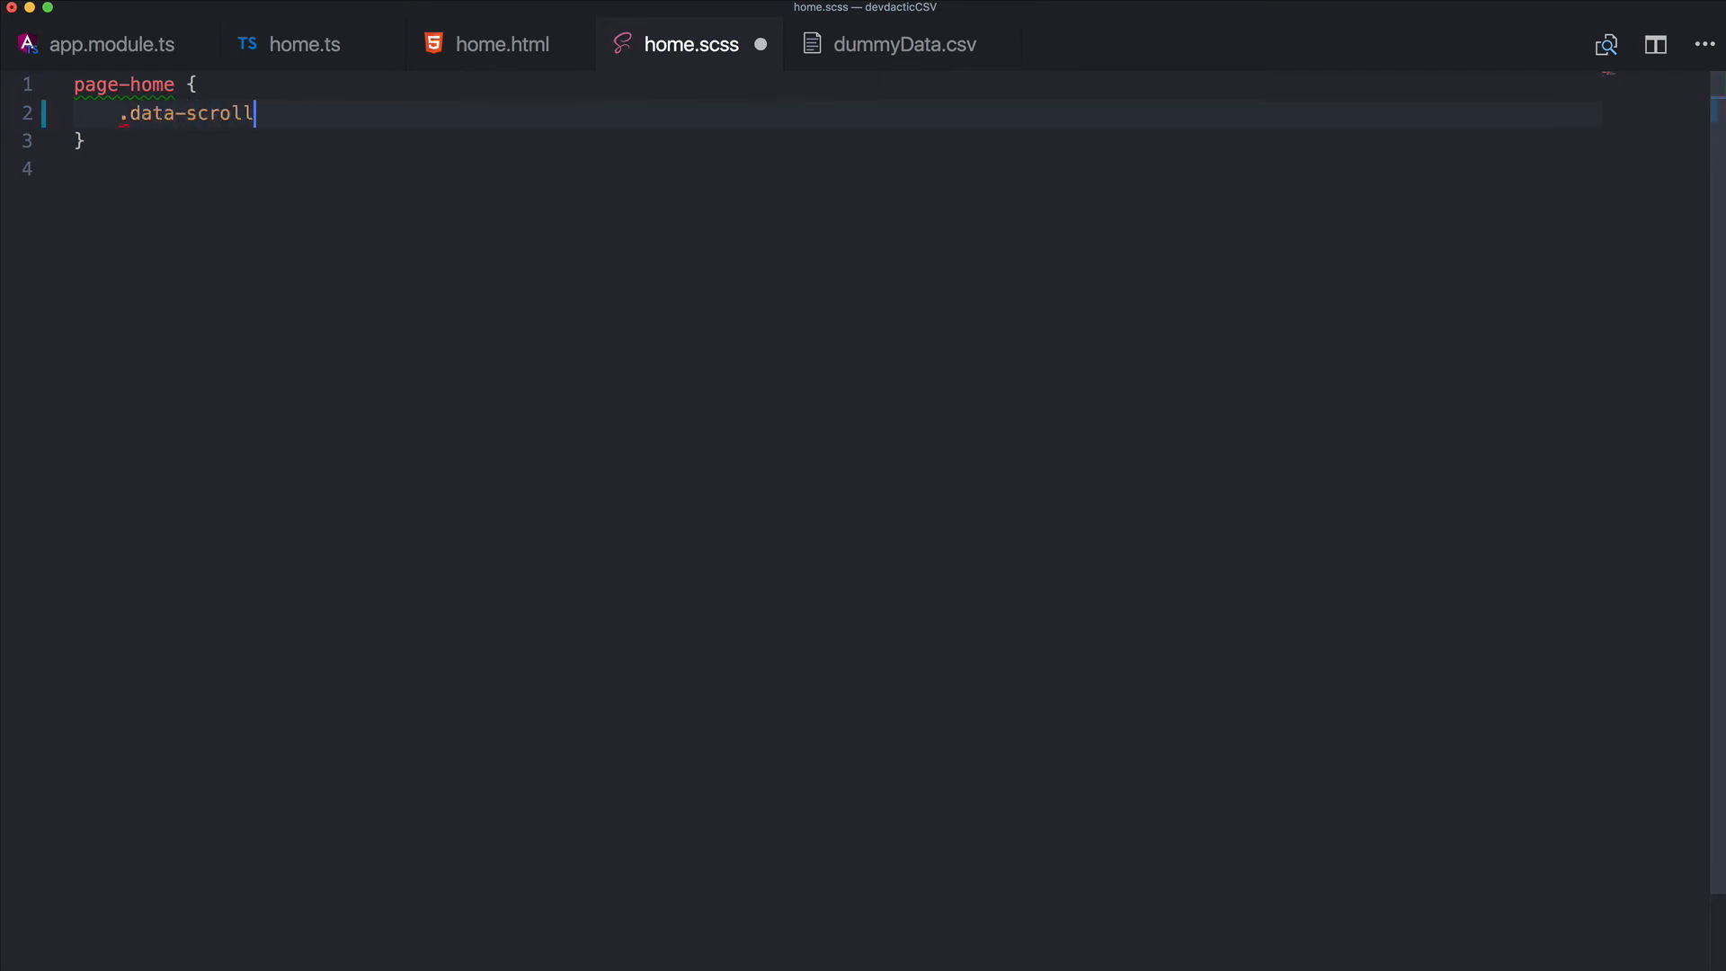
type("{")
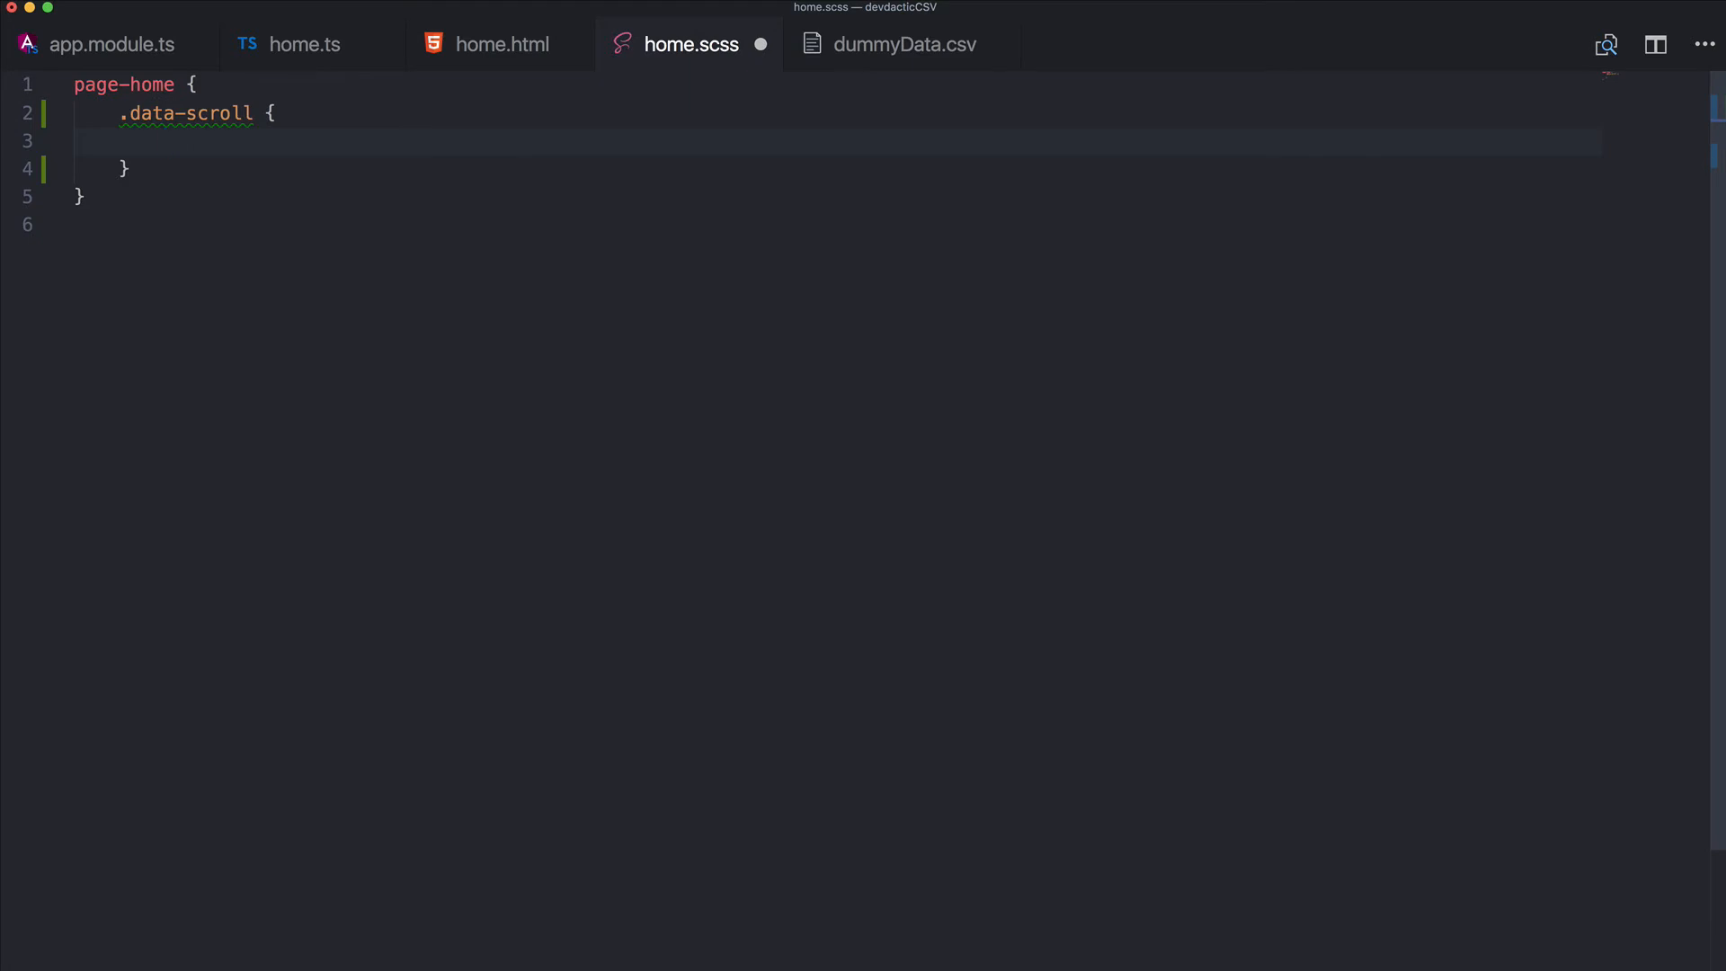
type("position:")
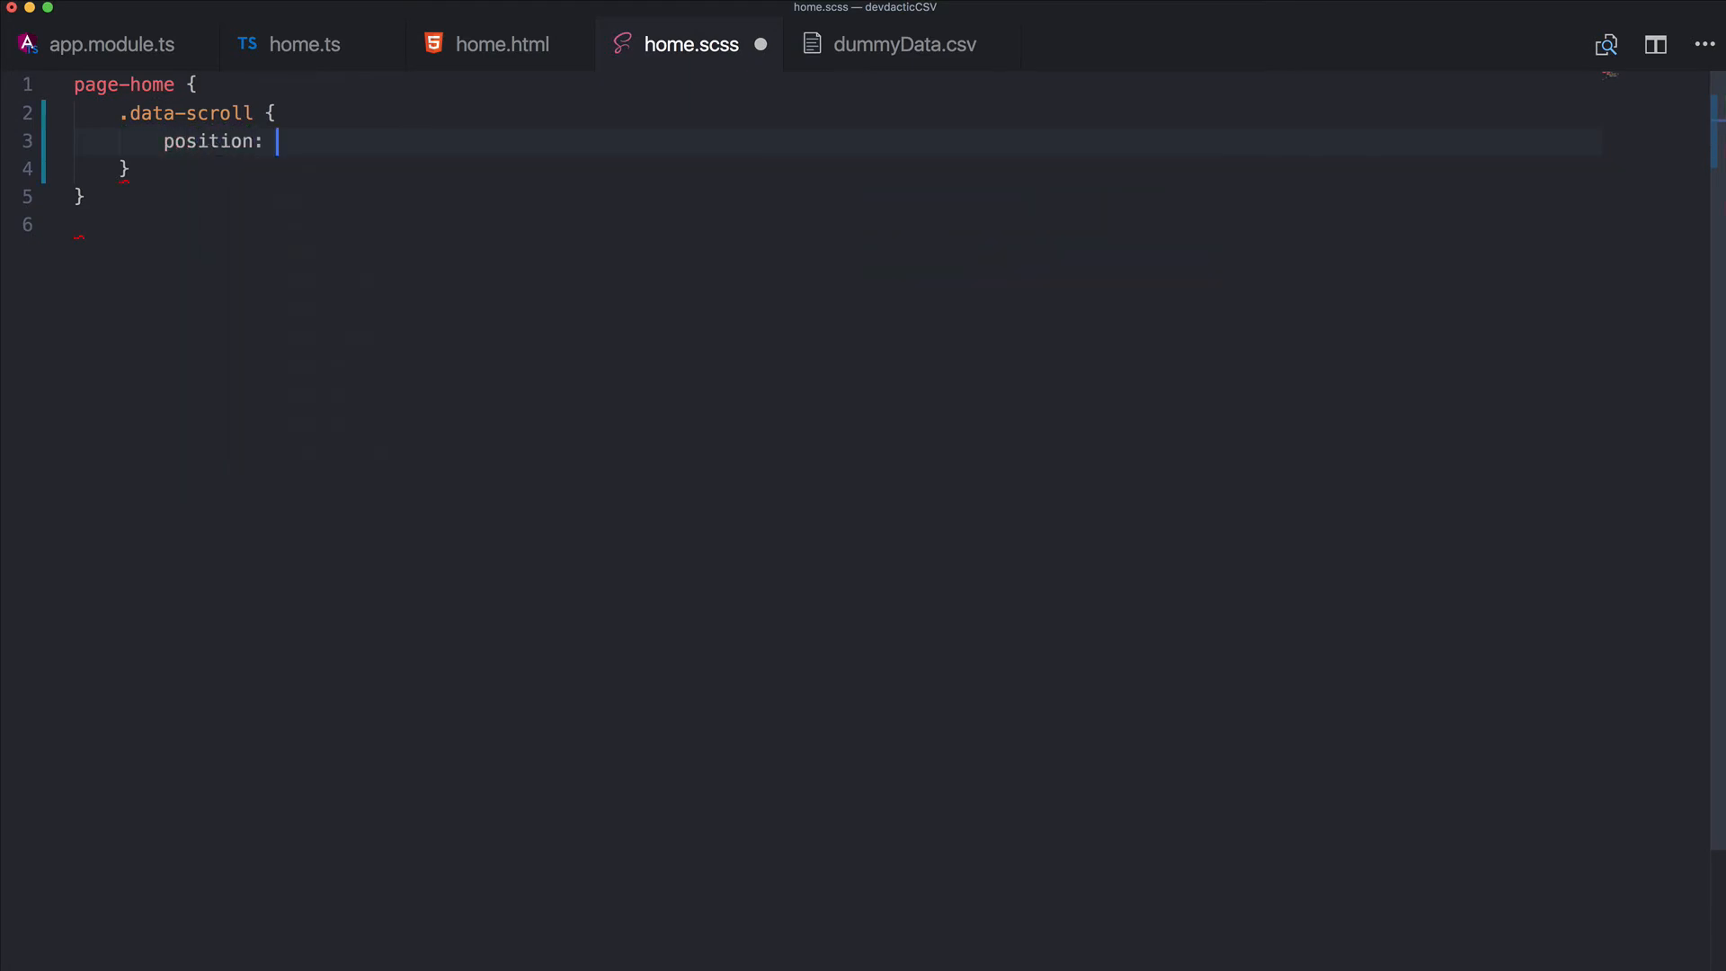
type("absolute;")
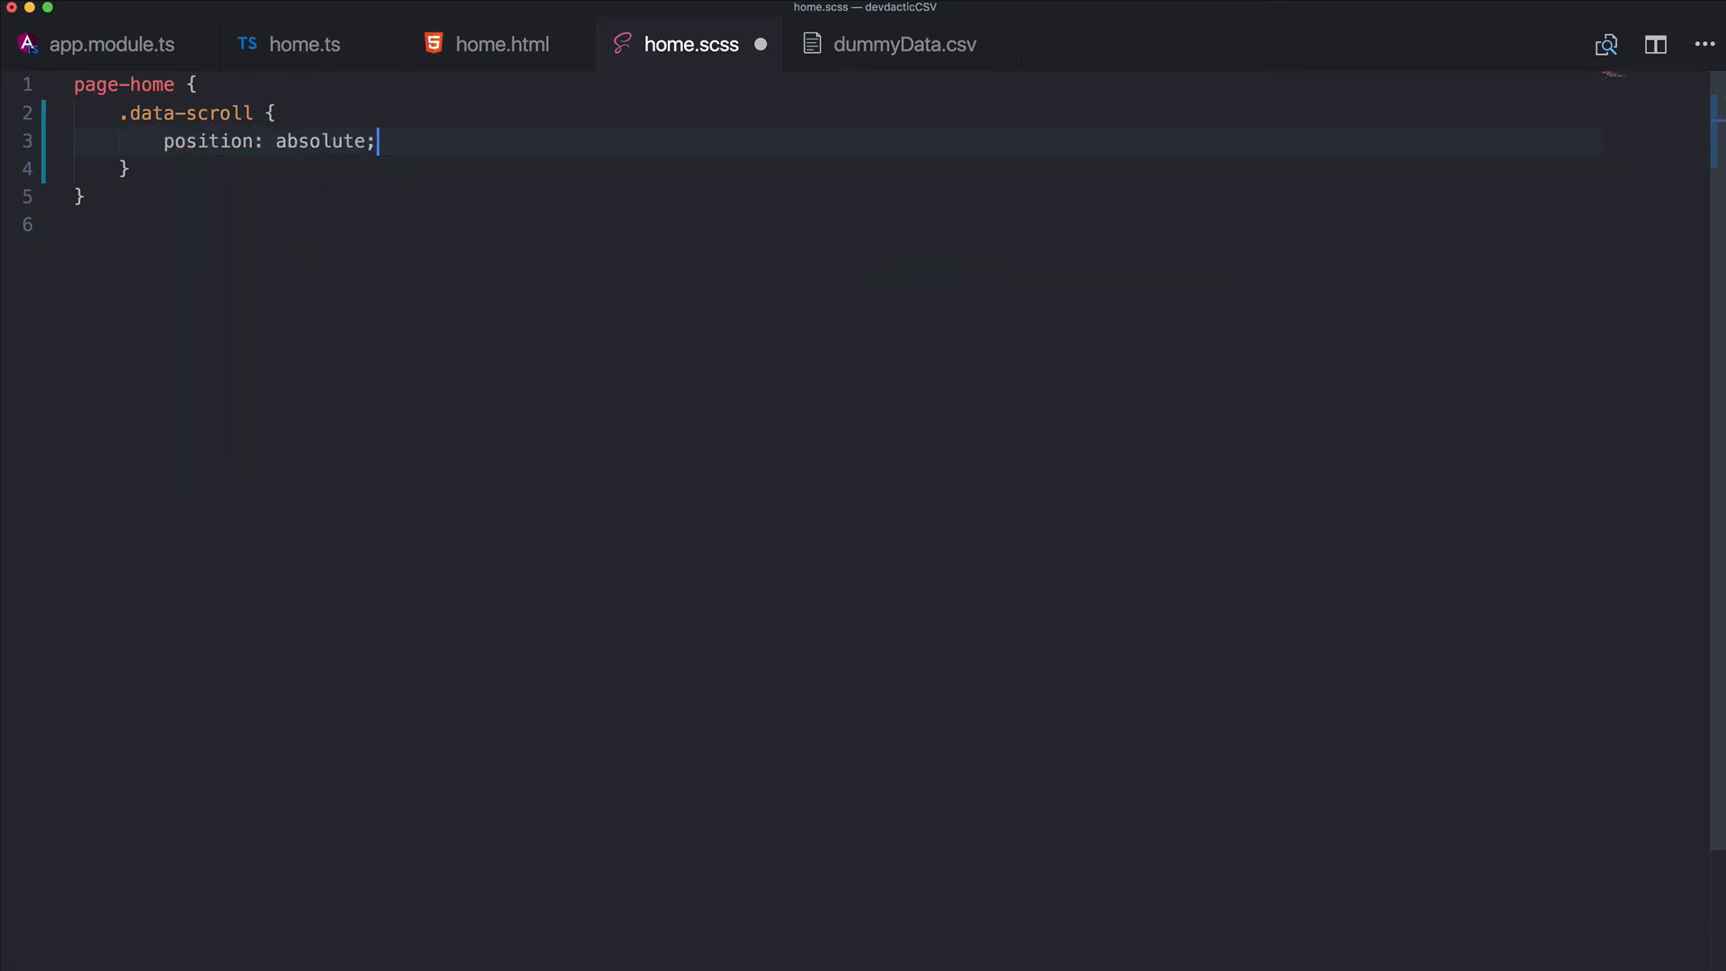
type("top: 0;")
type("bottom: 0;")
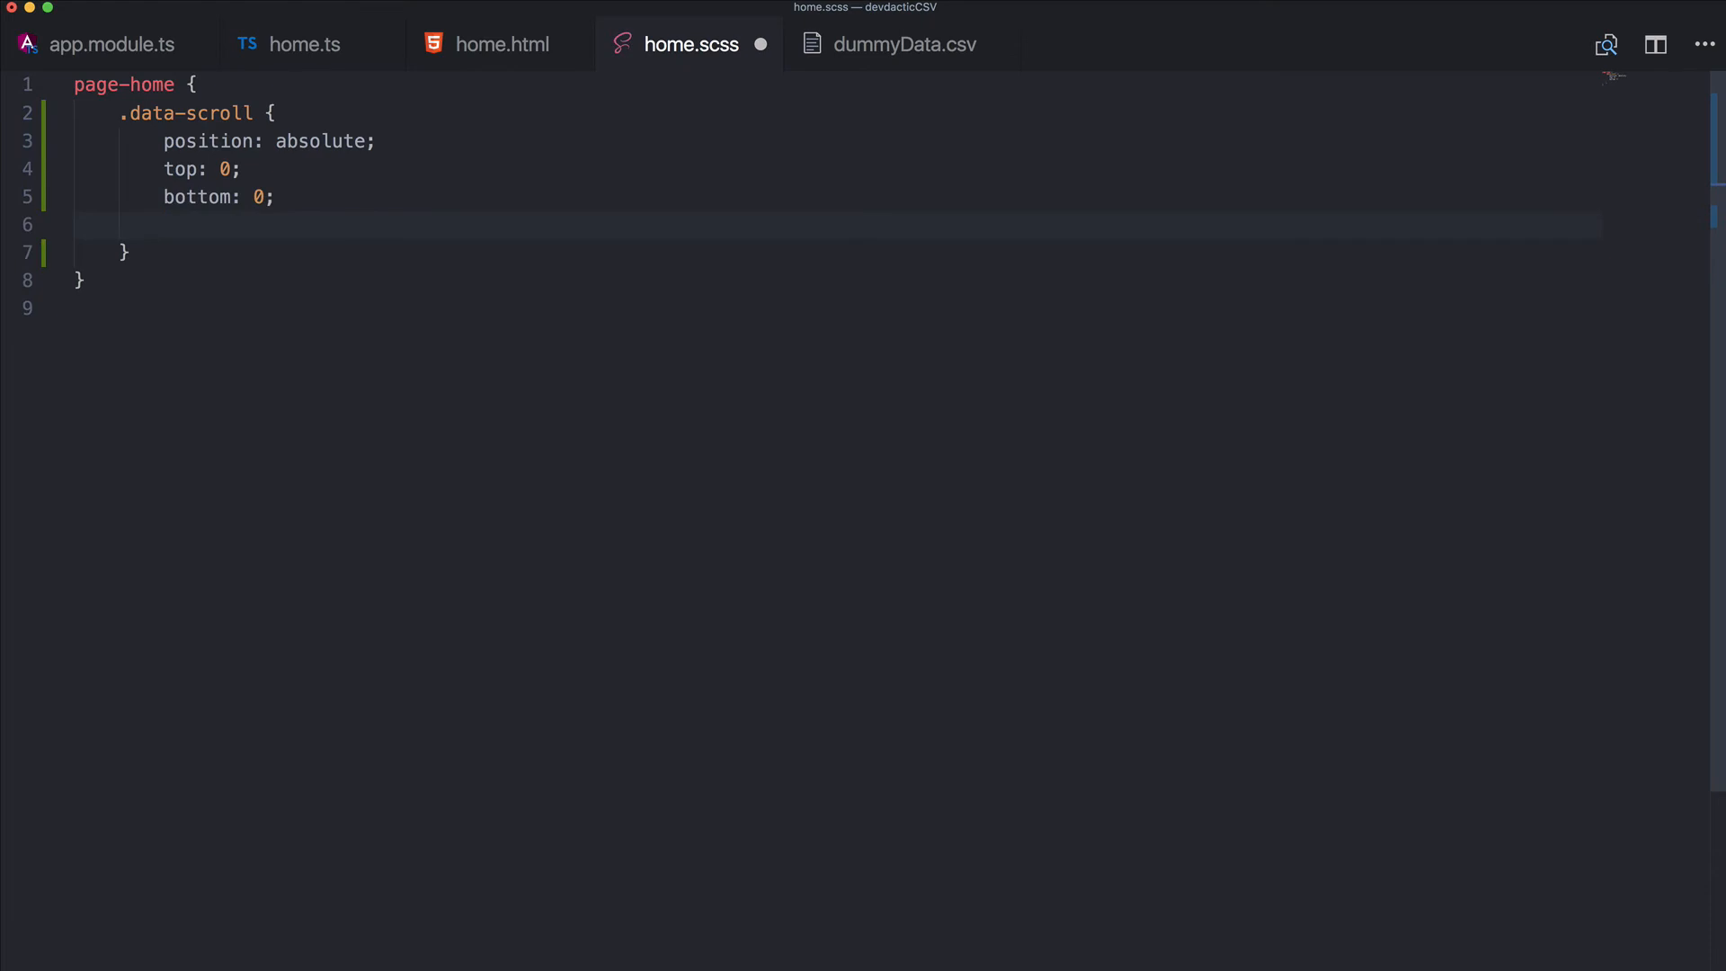
type("left: 0;")
type("right:")
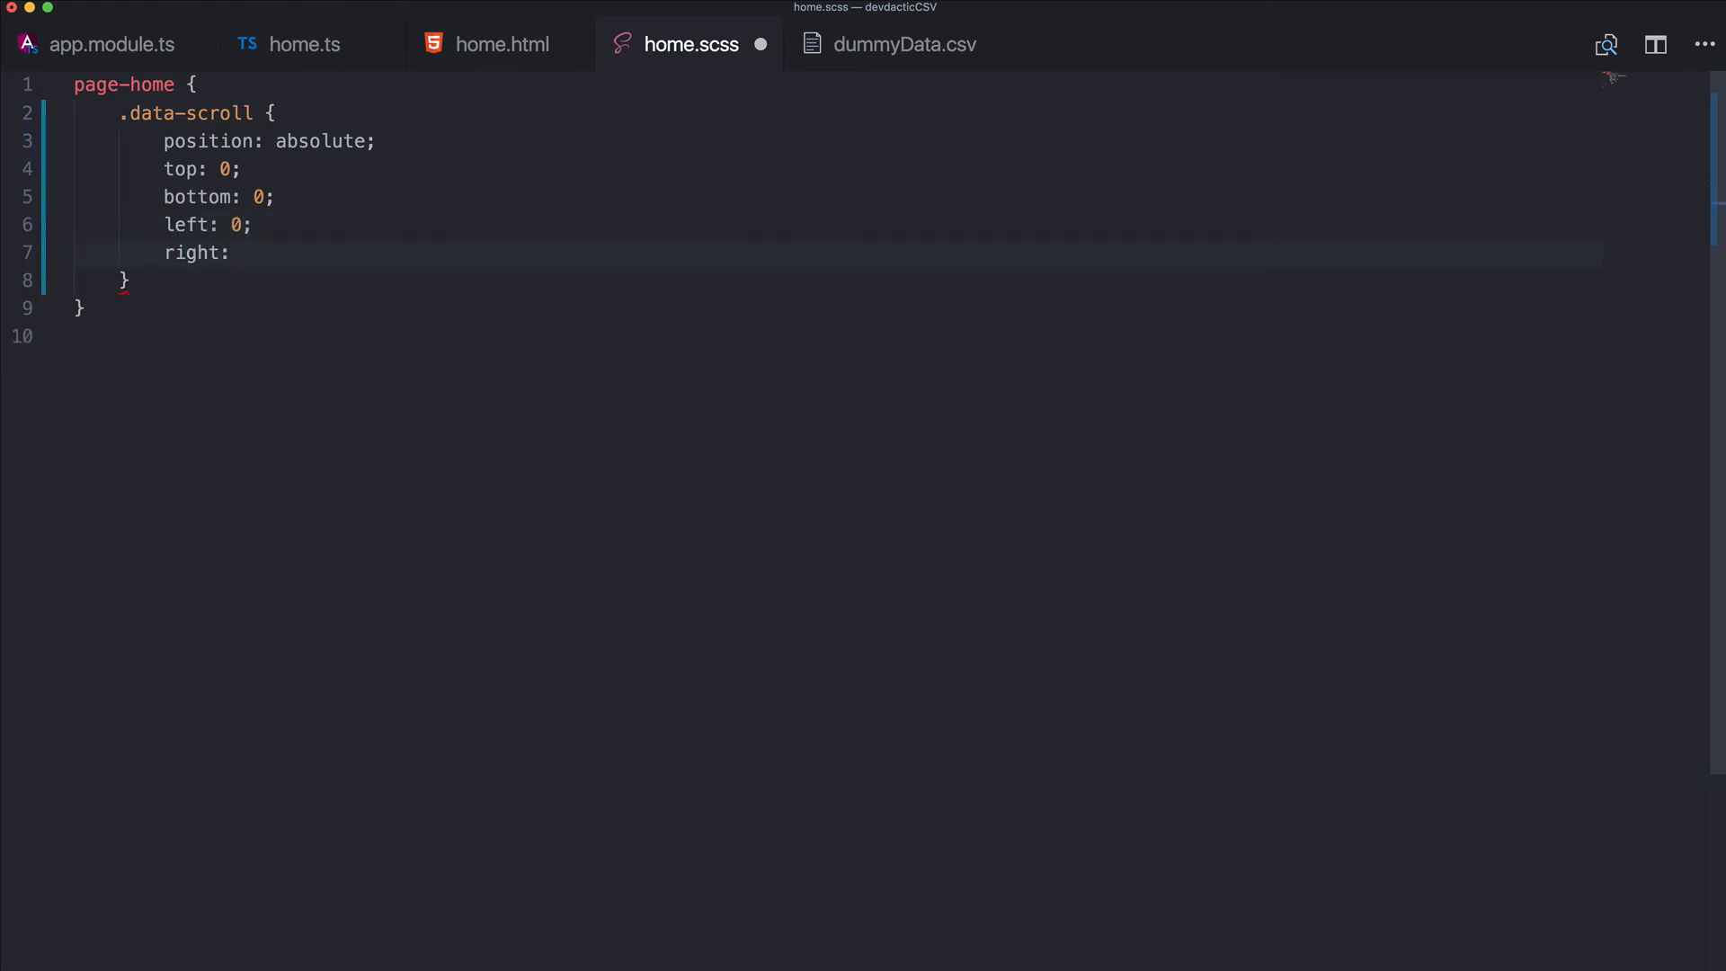
type("0;")
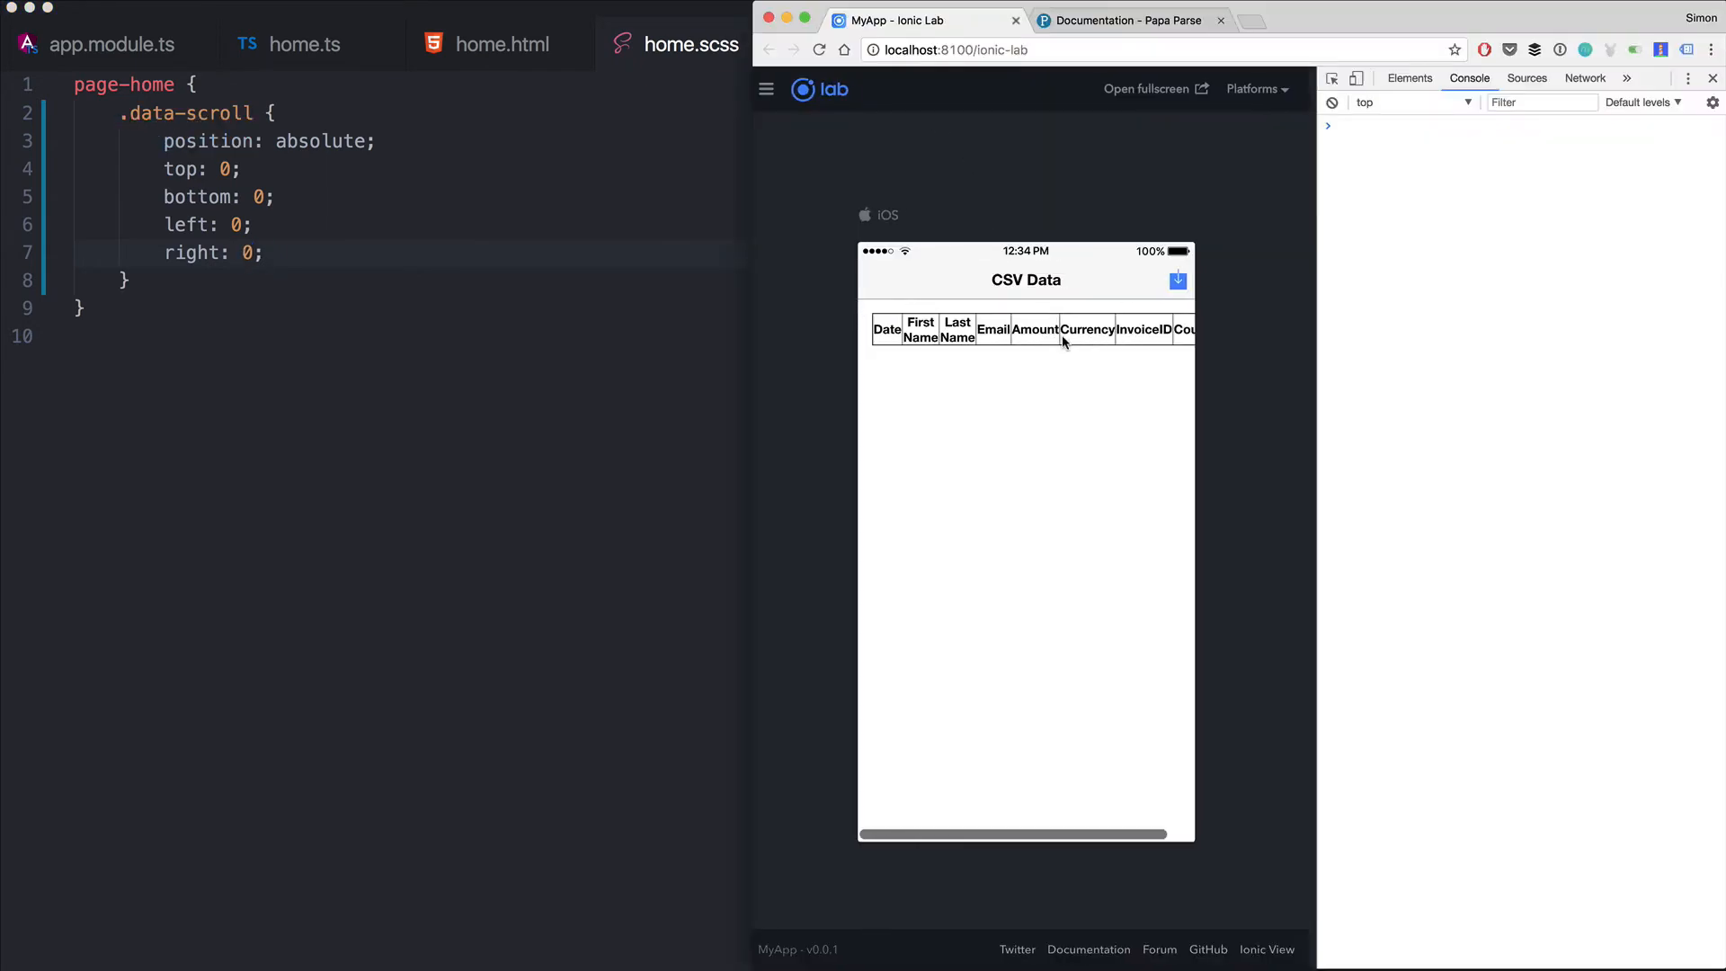
Scroll the iOS preview table sideways to check the header row columns
scroll("right", 3)
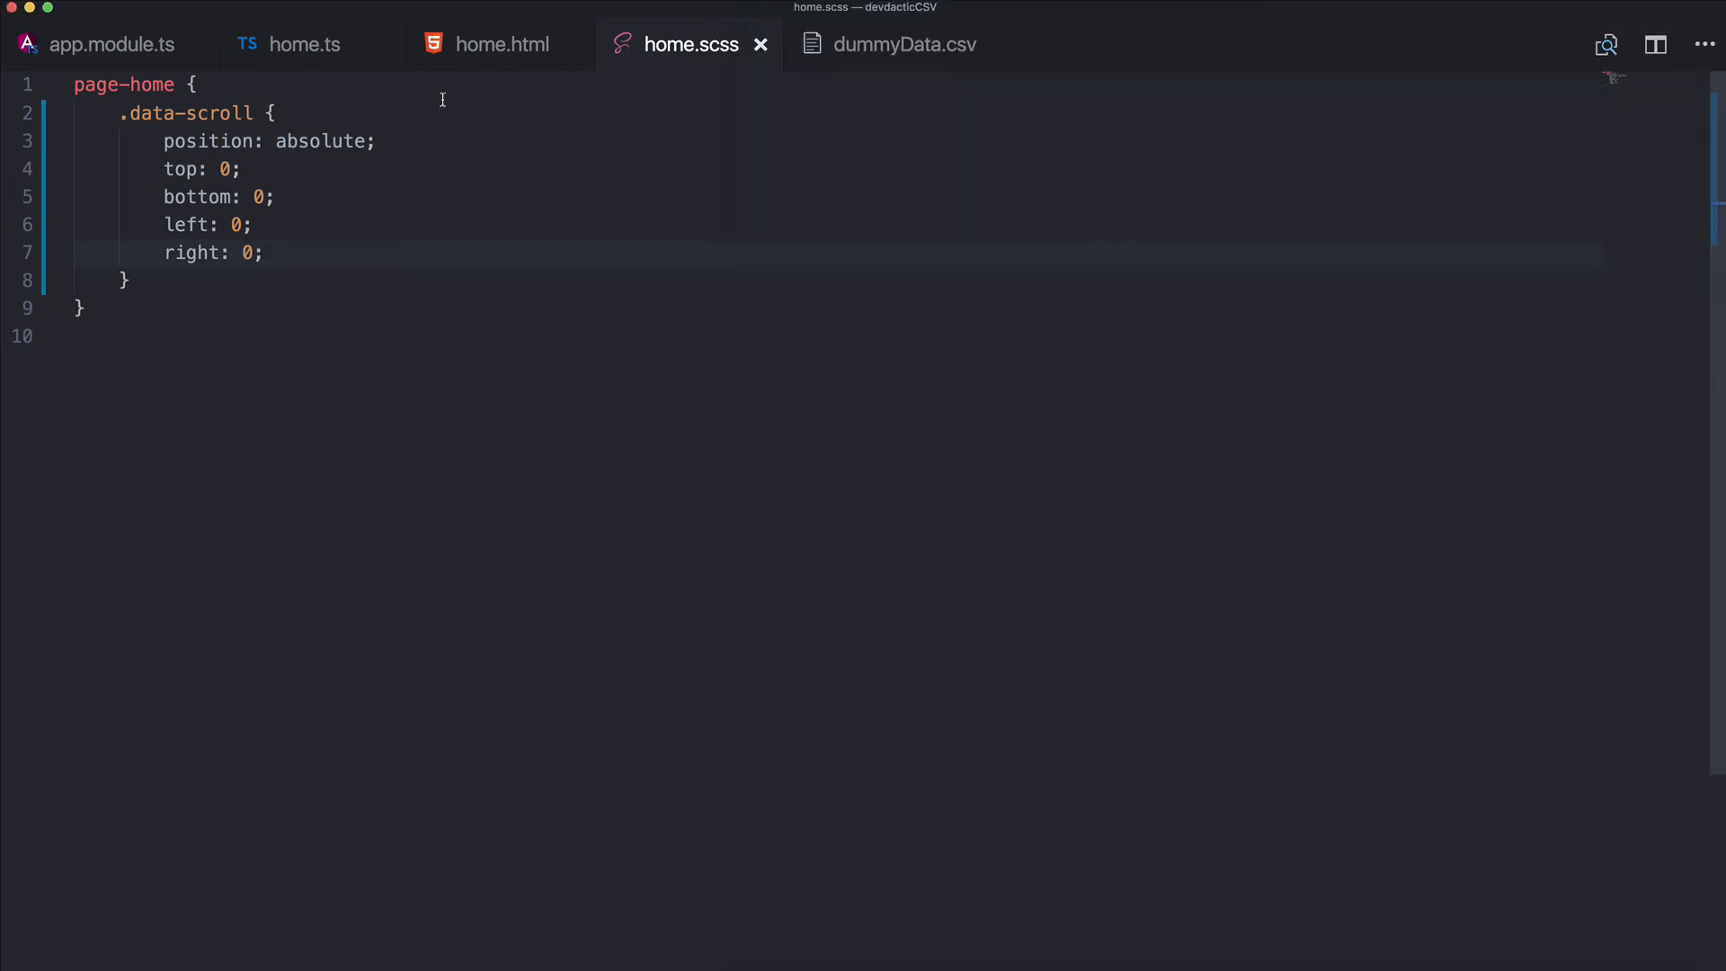
mouse_move(488, 44)
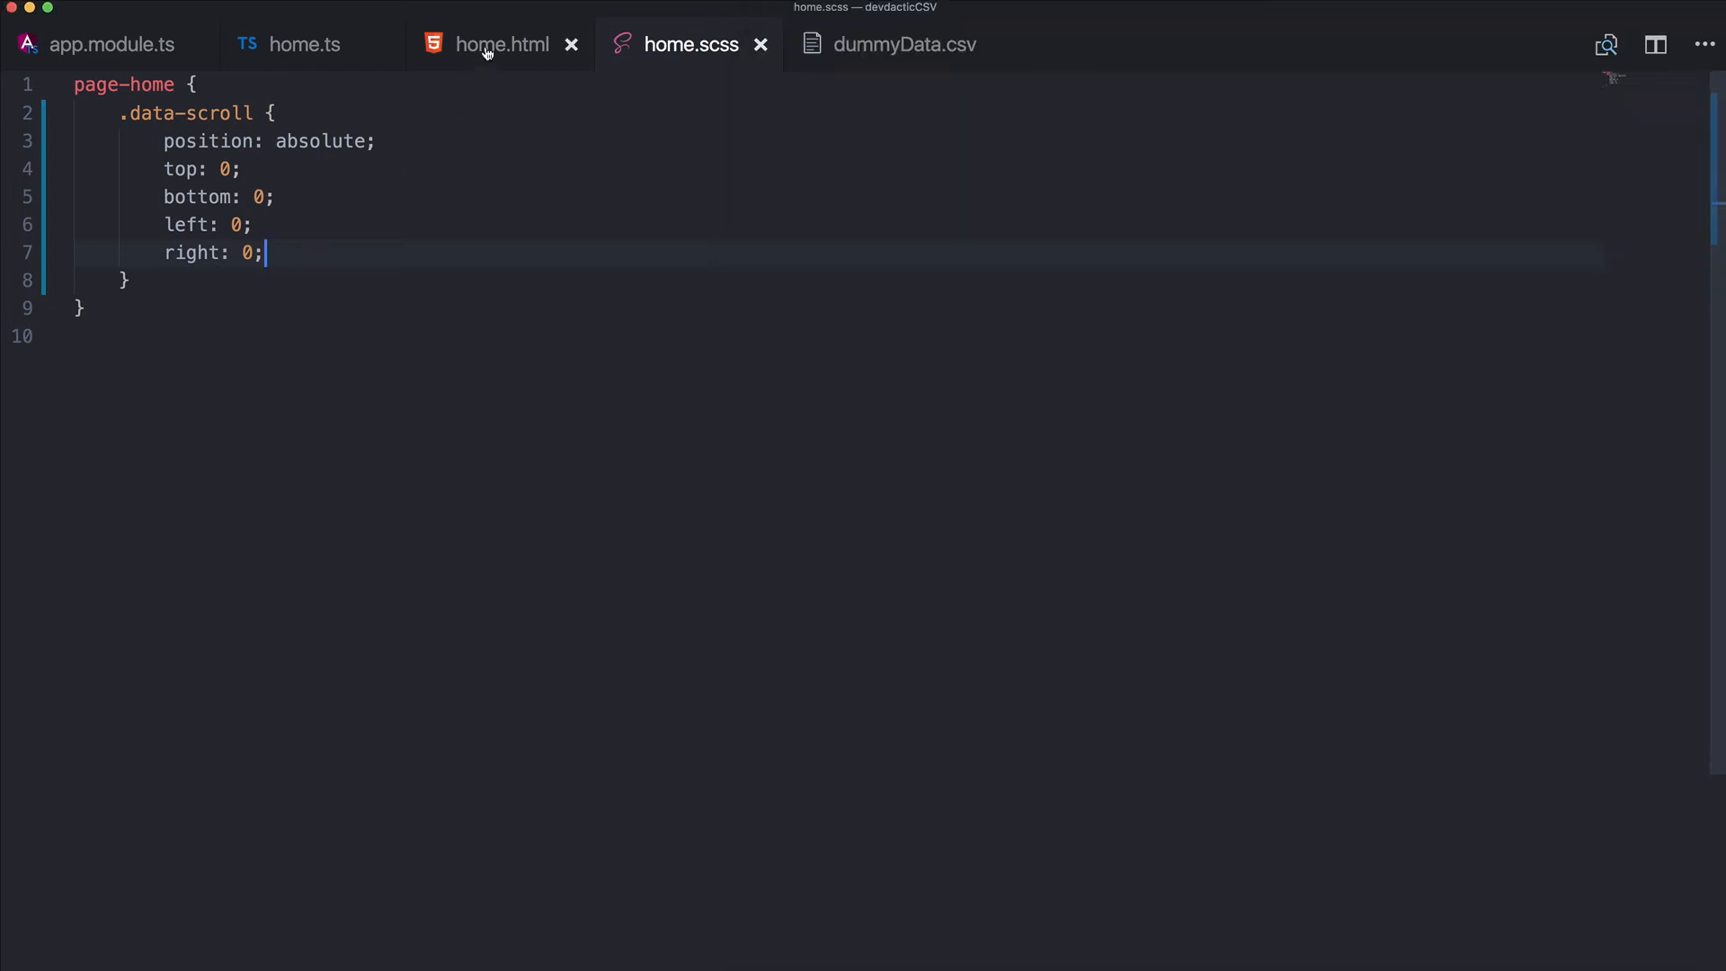
Check class names in home.html, then add .data-table { min-width: 800px; } in home.scss
left_click(501, 44)
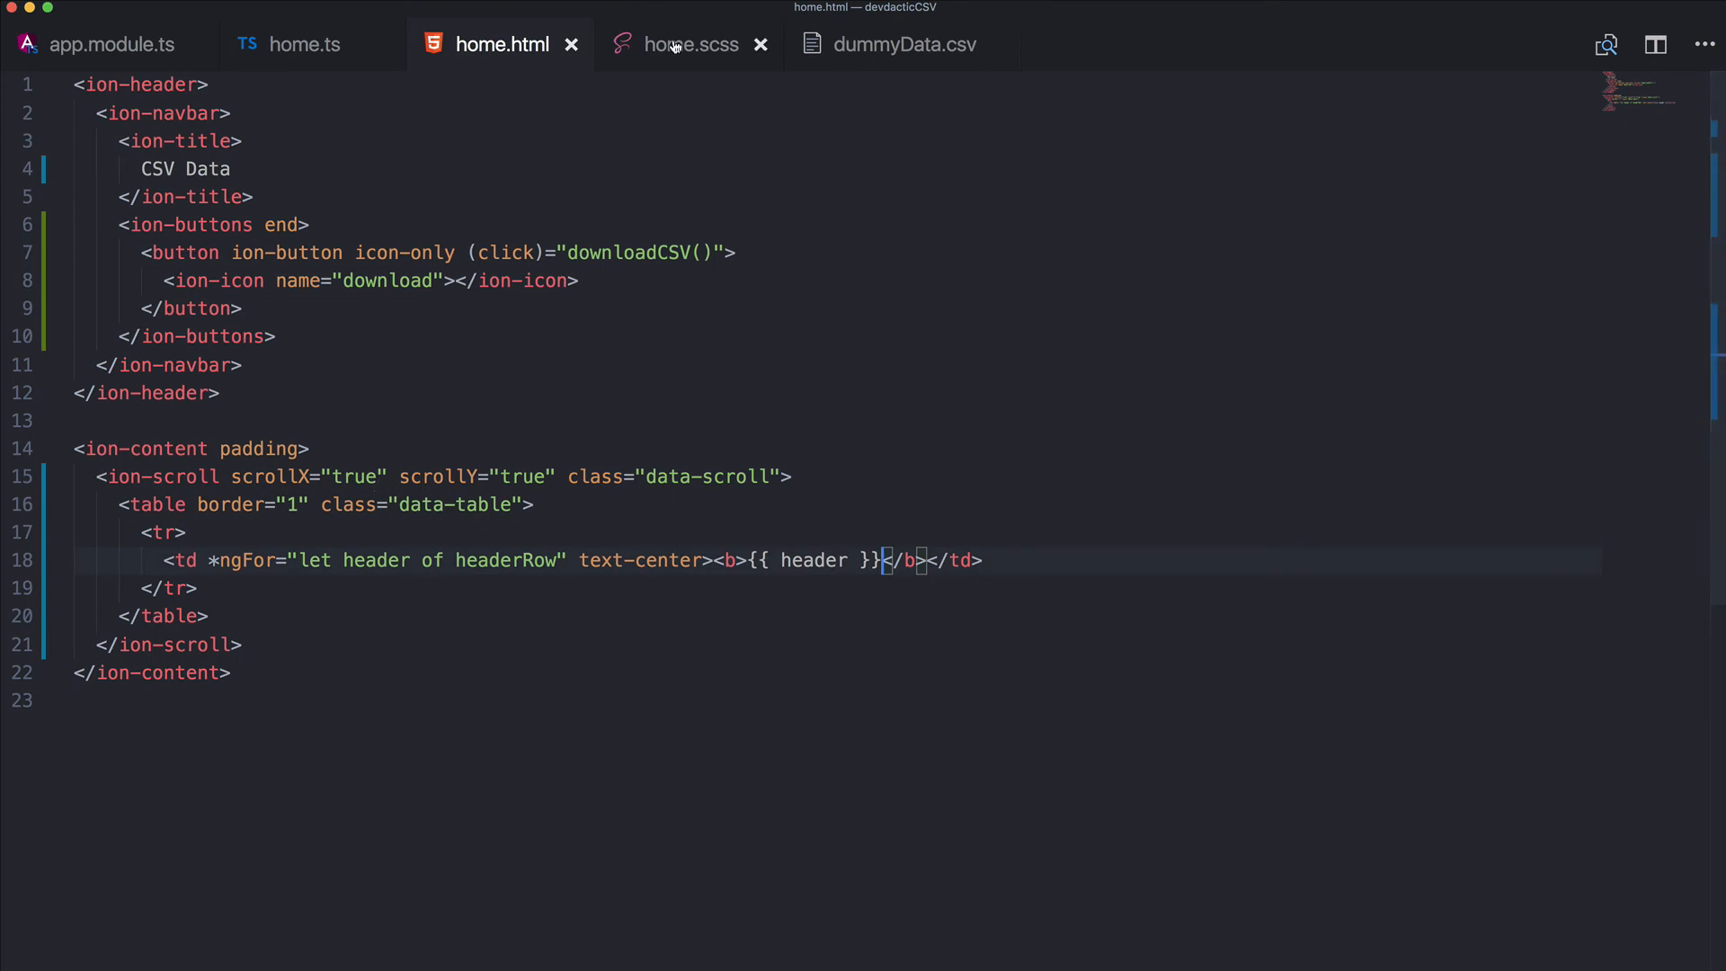
left_click(690, 44)
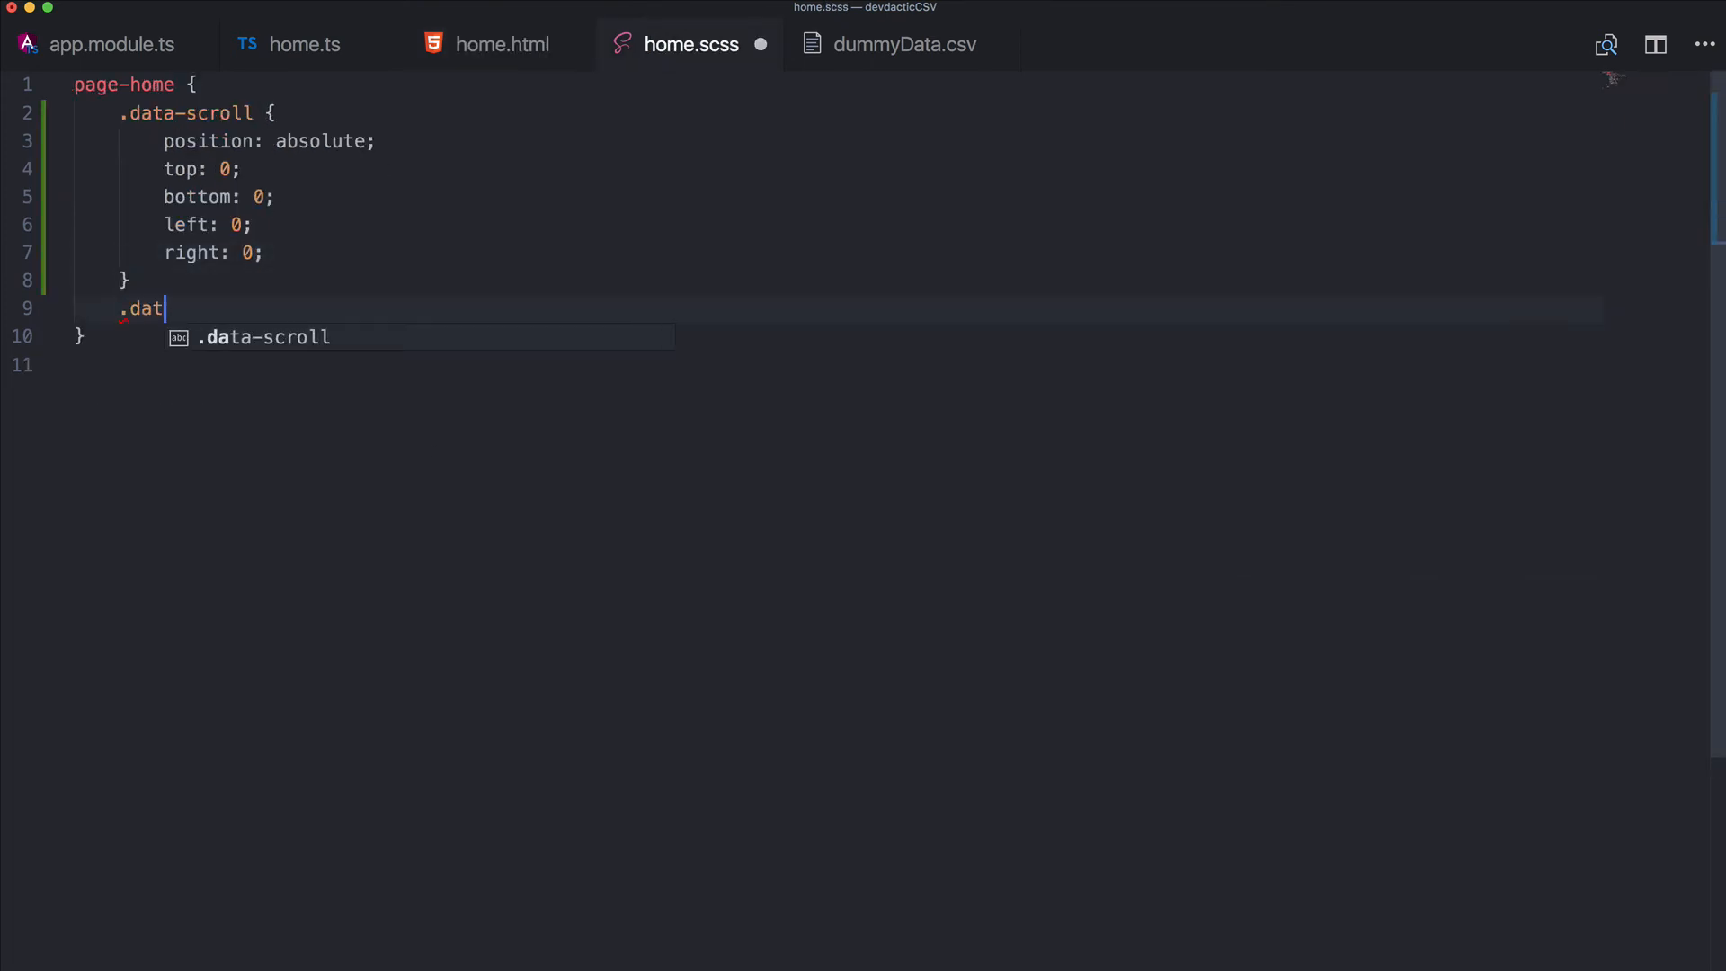
type("a-table {")
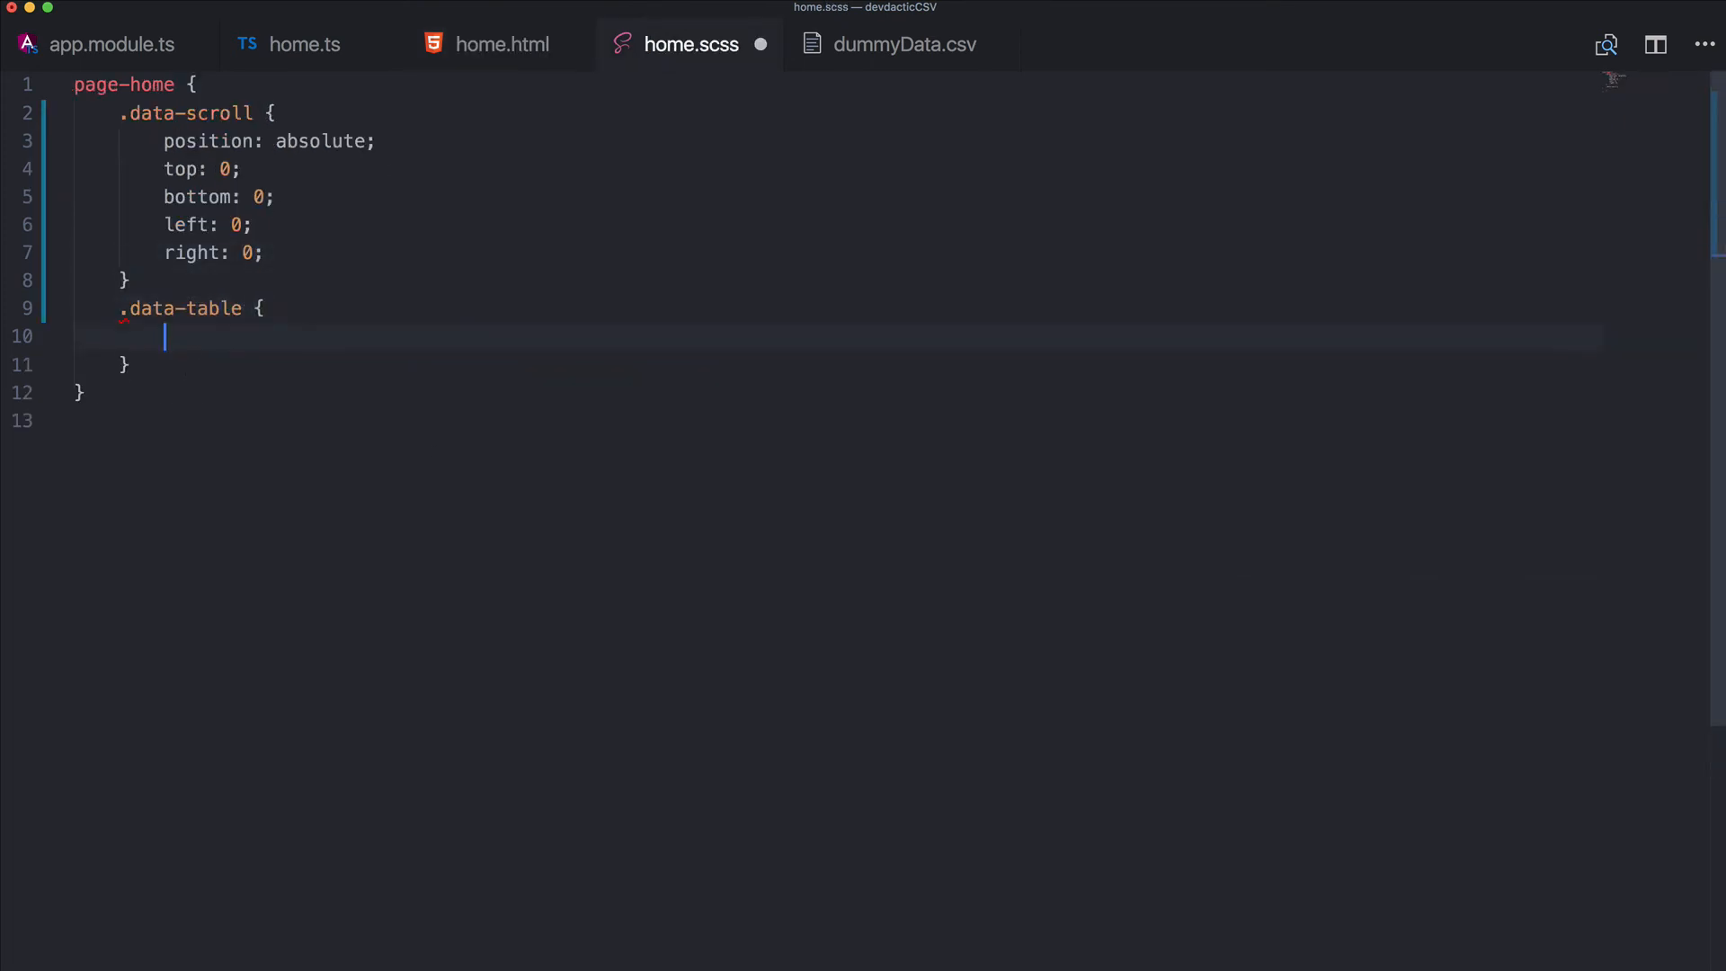
type("min-width:")
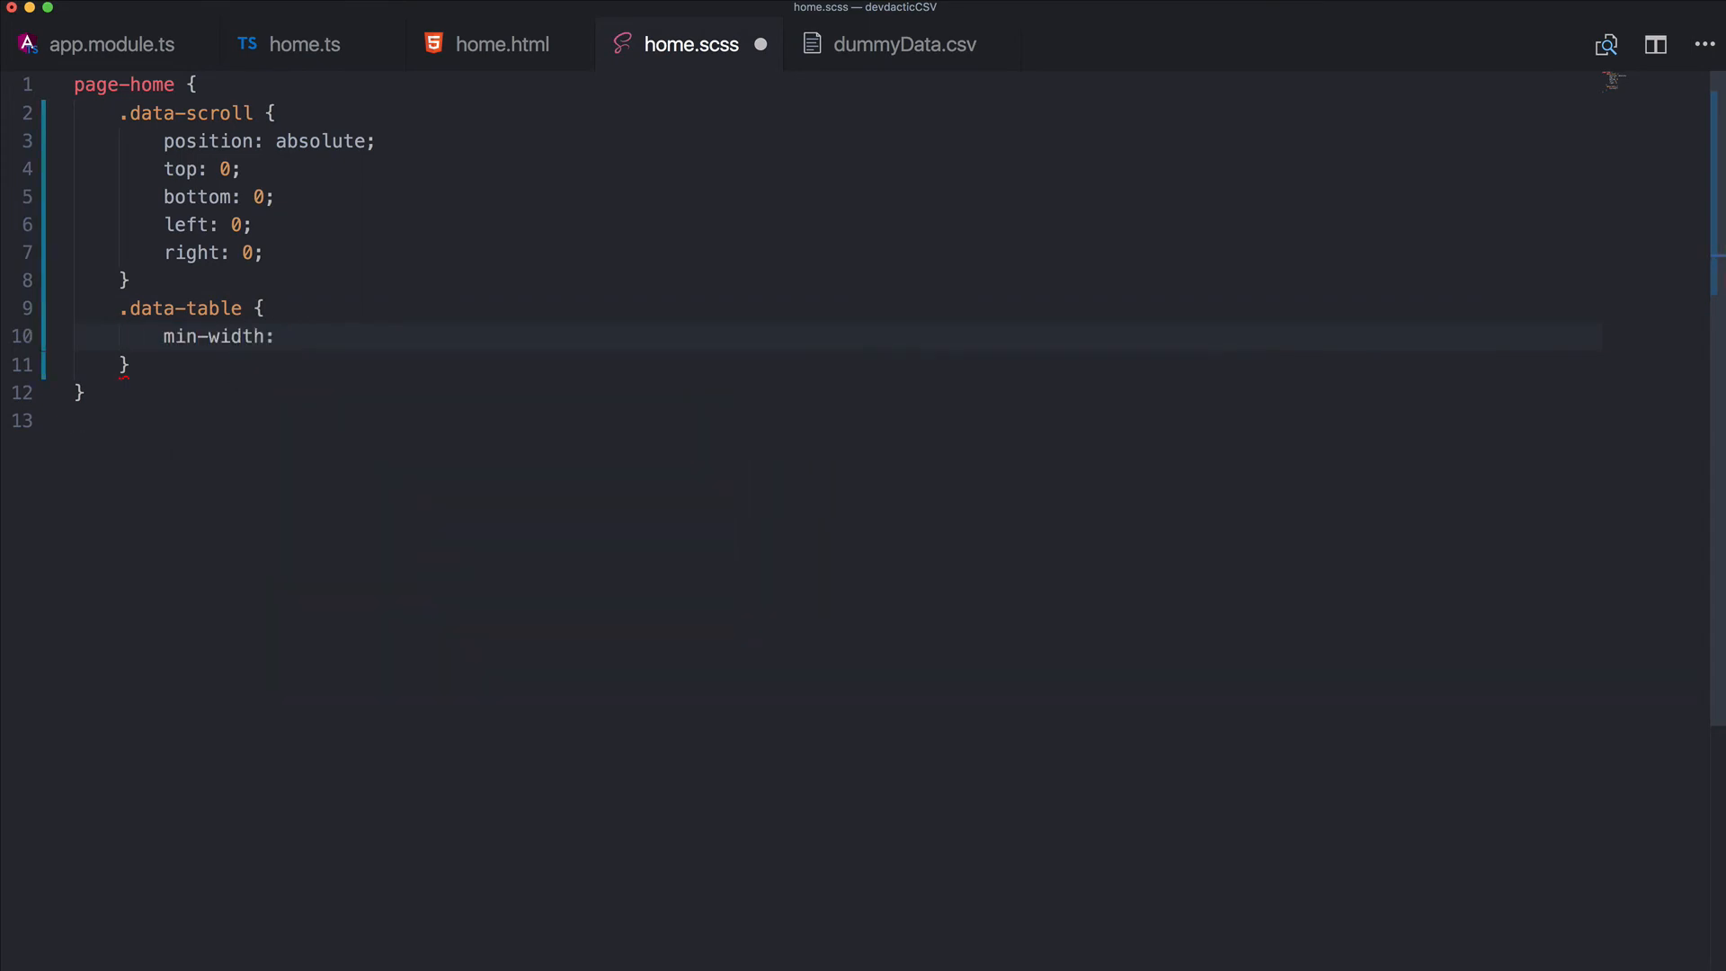
type("800ox")
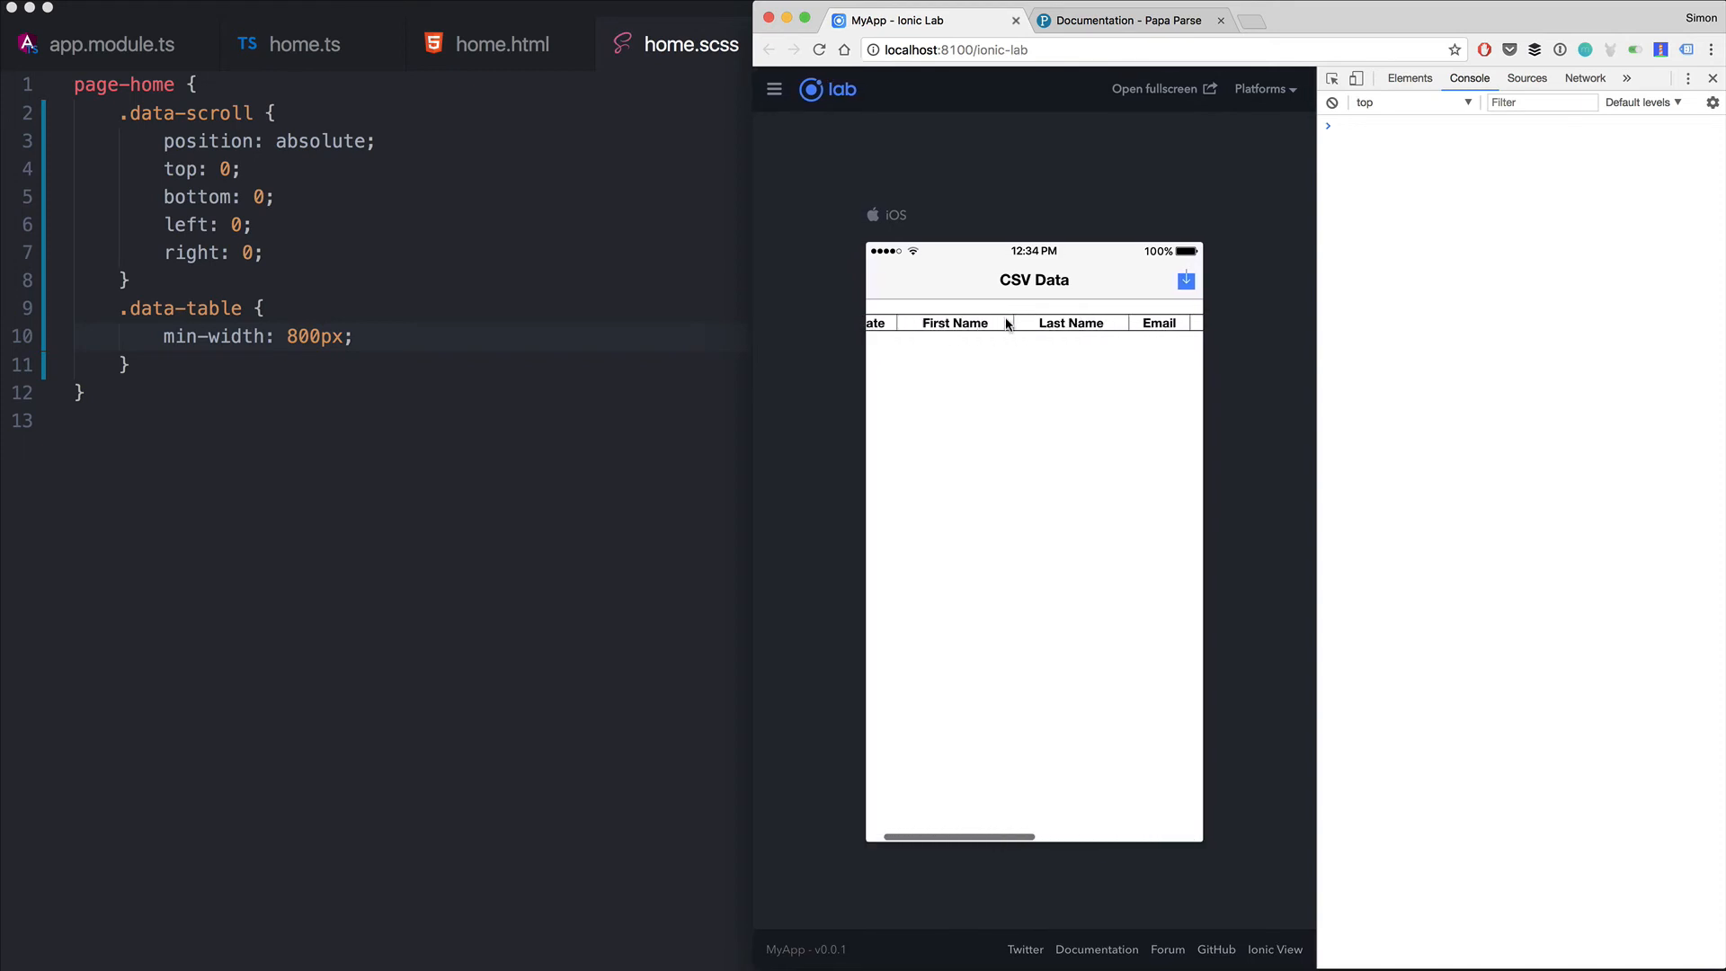
Focus the Ionic Lab preview to view the wider Date, First Name, Last Name, Email columns
left_click(501, 44)
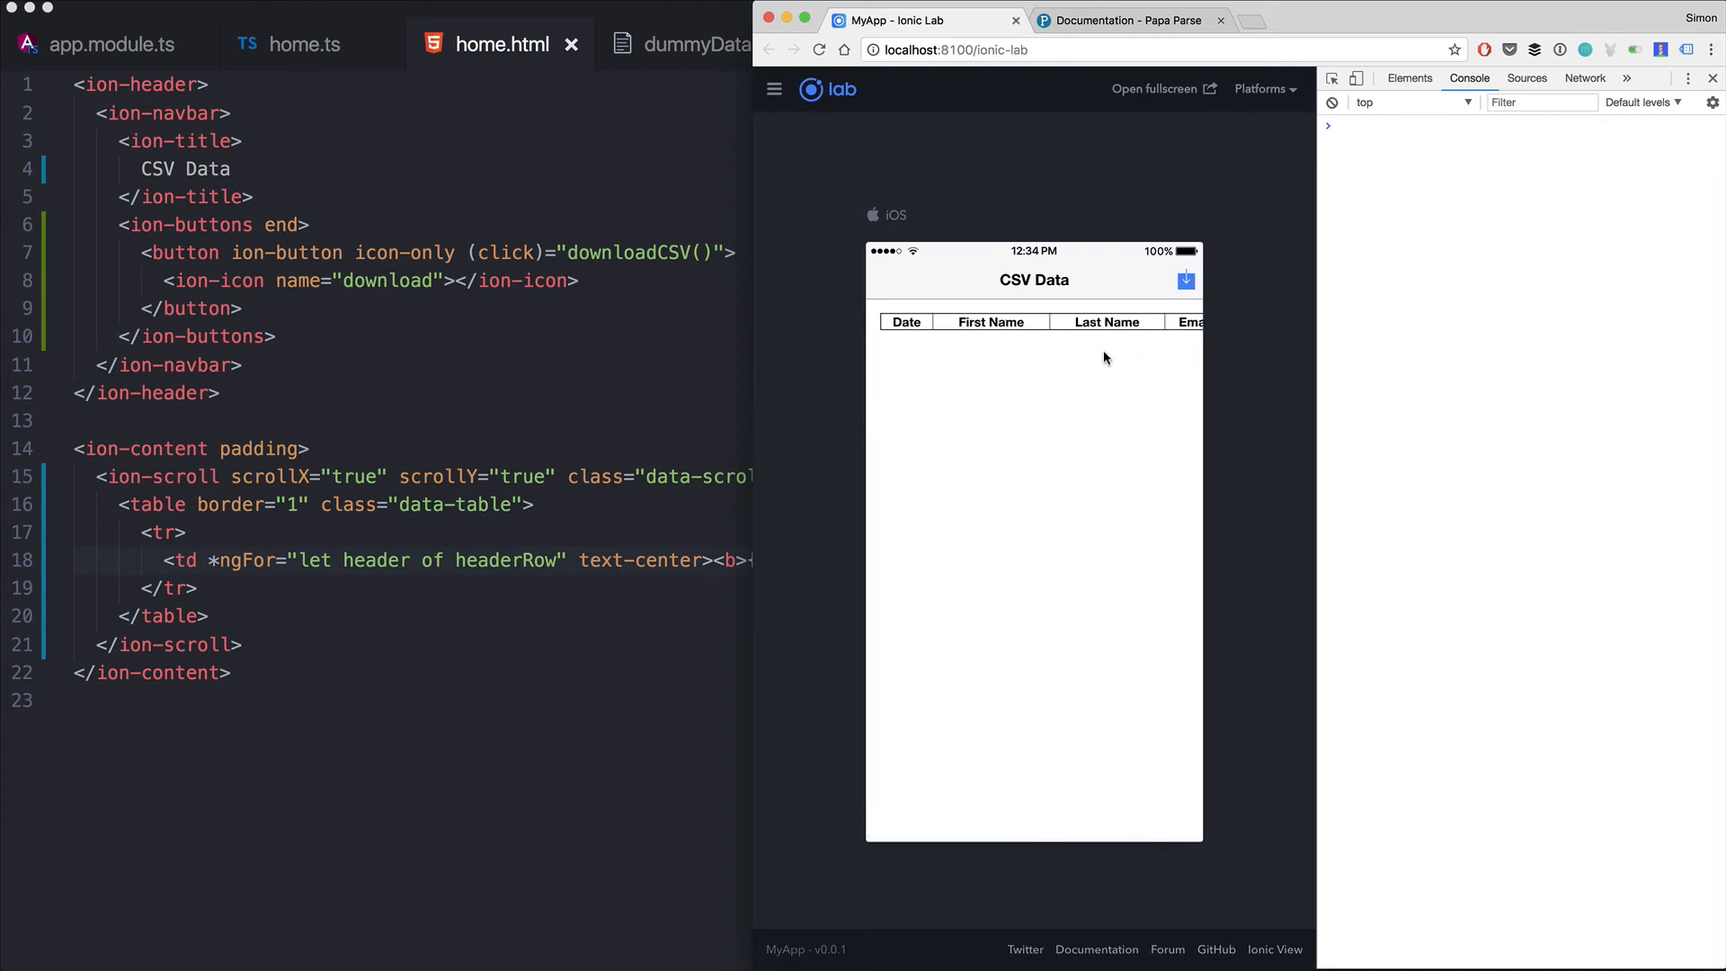
mouse_move(783, 533)
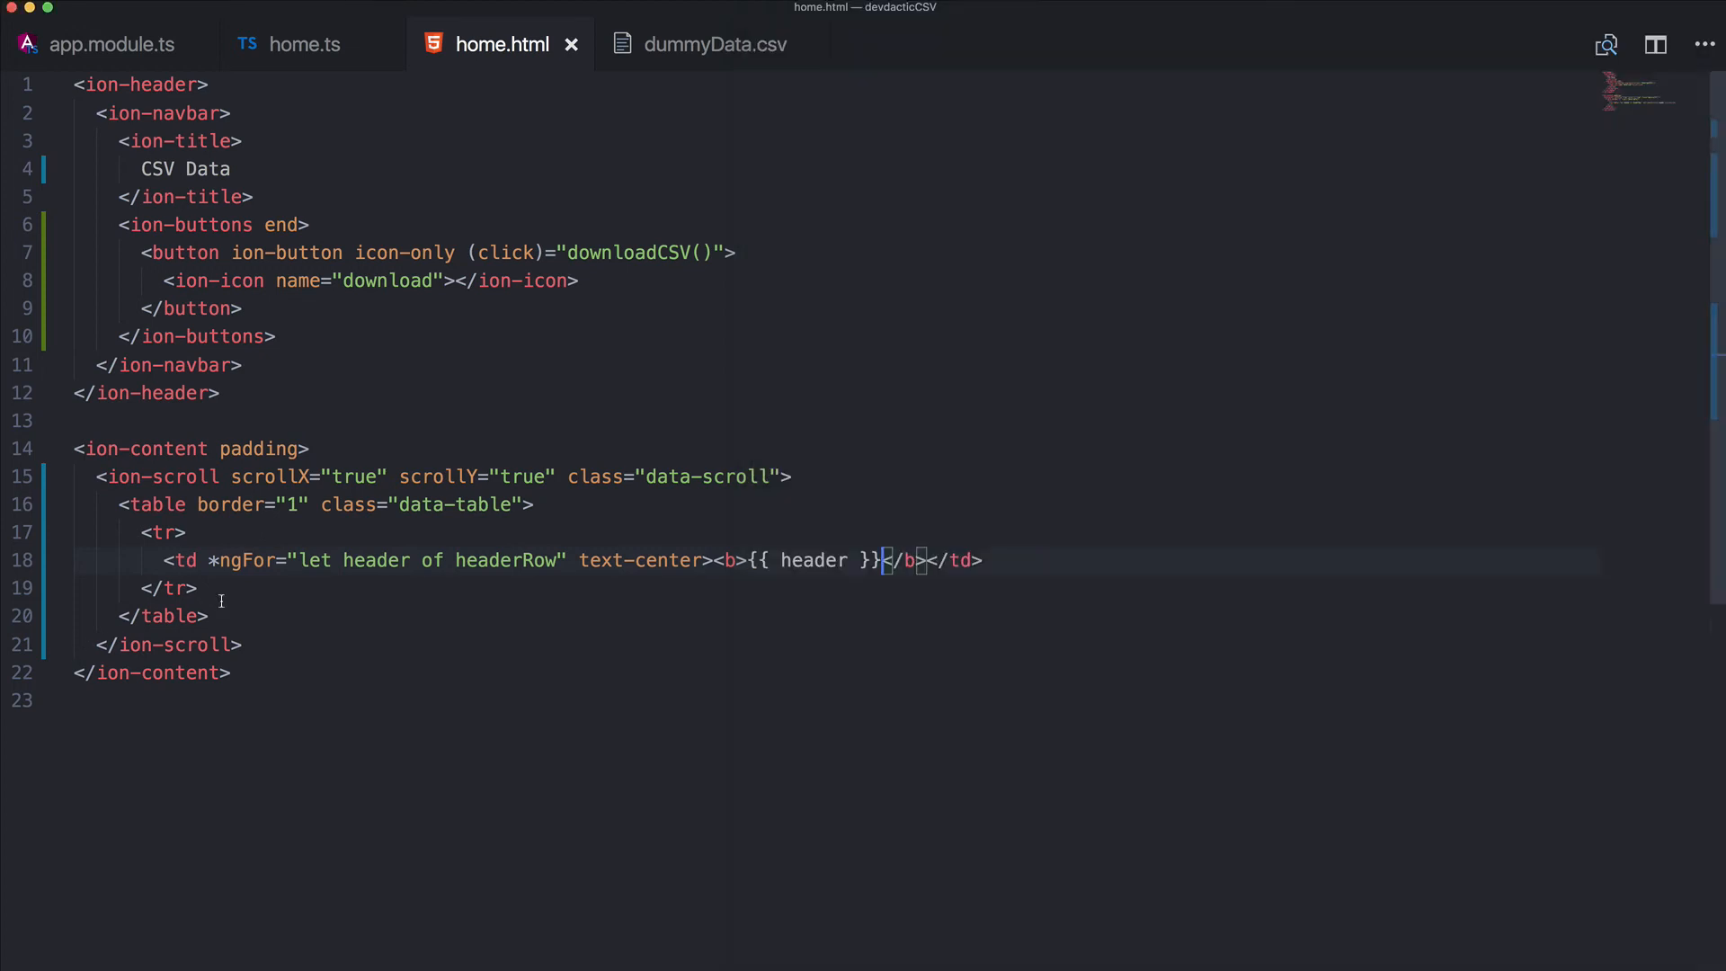
Add <tr *ngFor="let row of csvData; let i = index"> below the header row
key("enter")
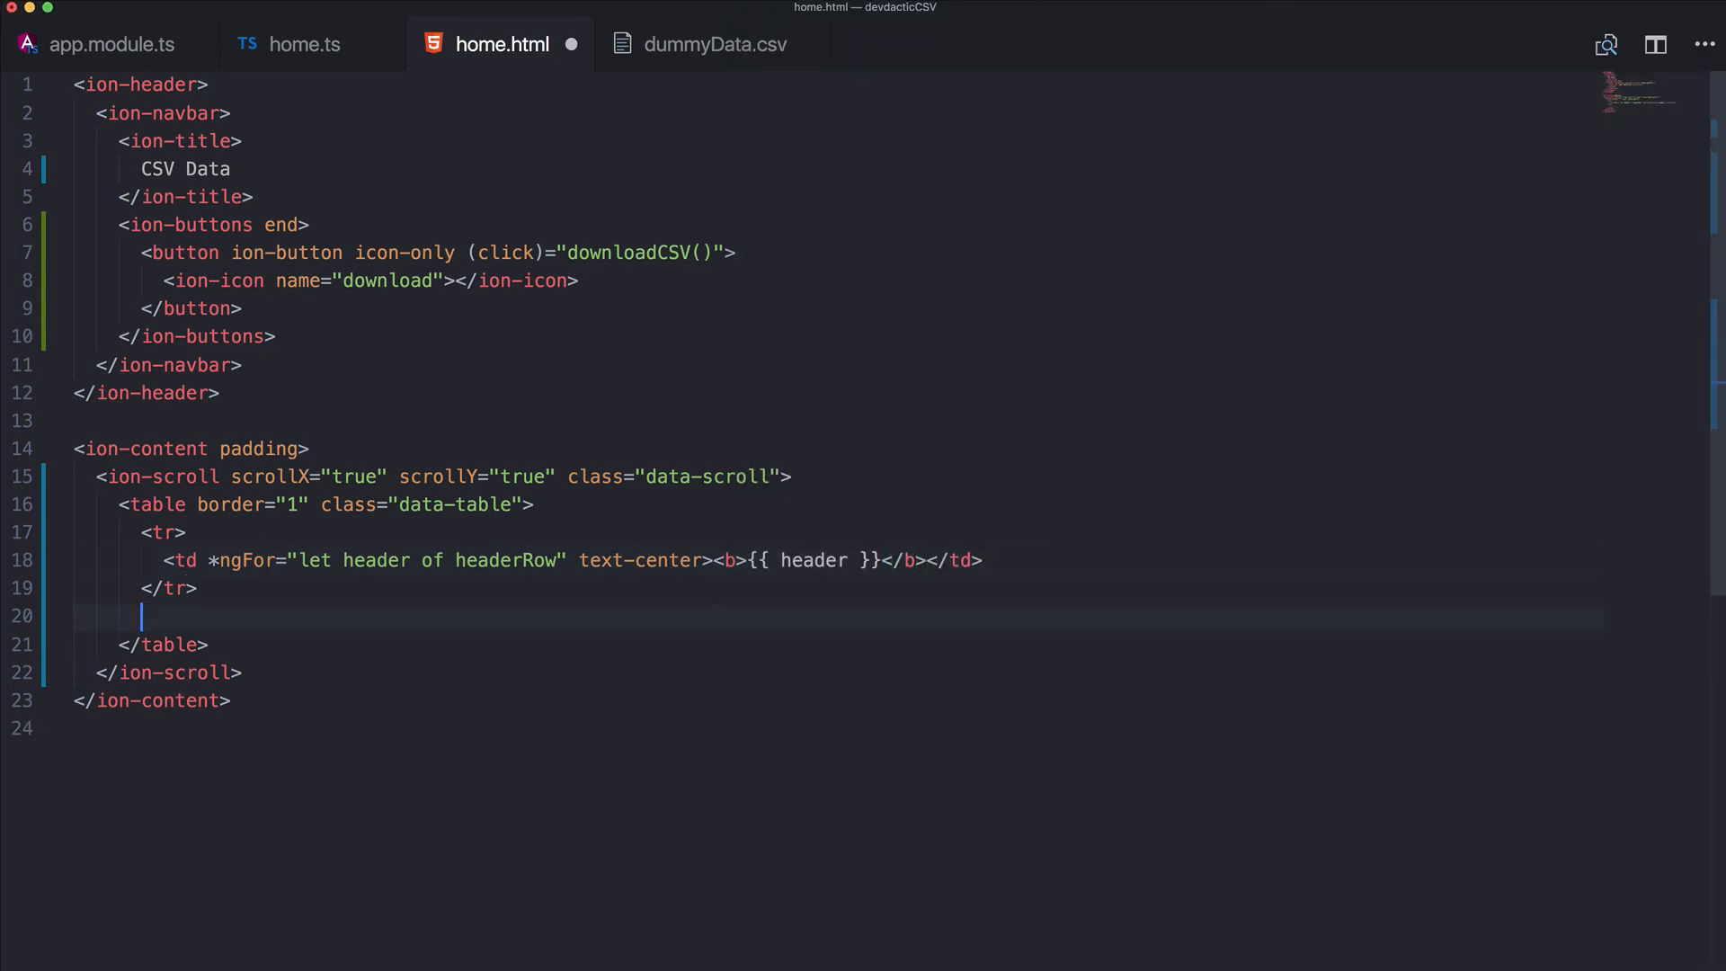
type("<tr")
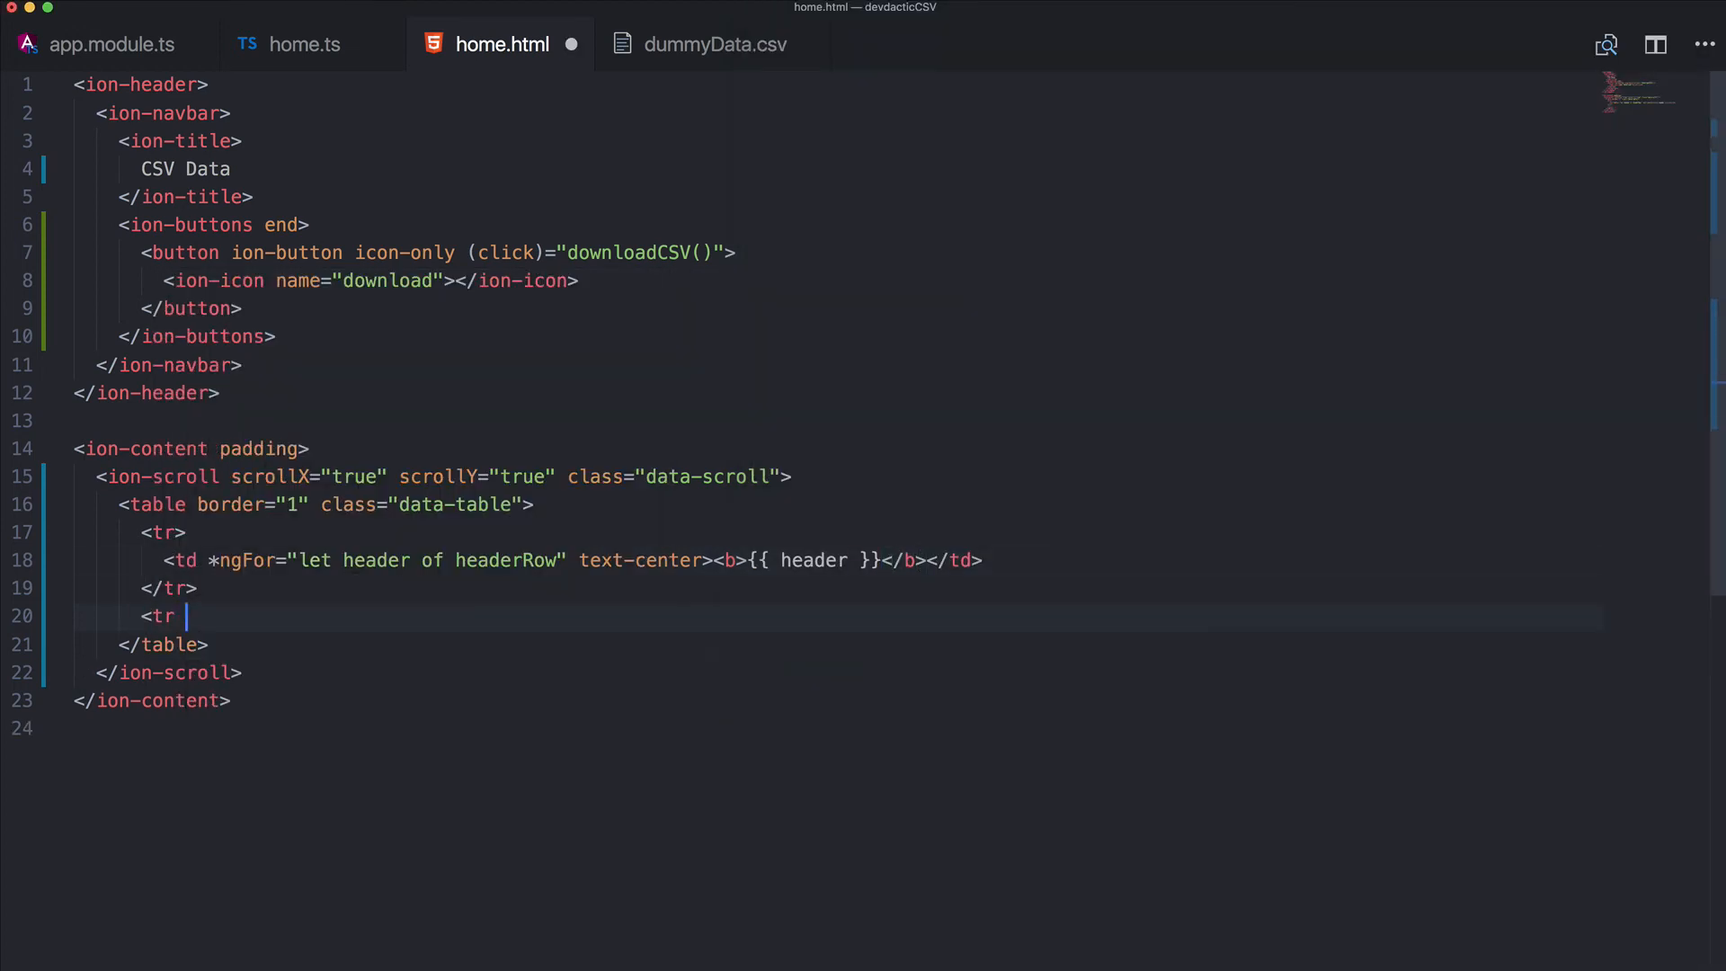
type("*ng")
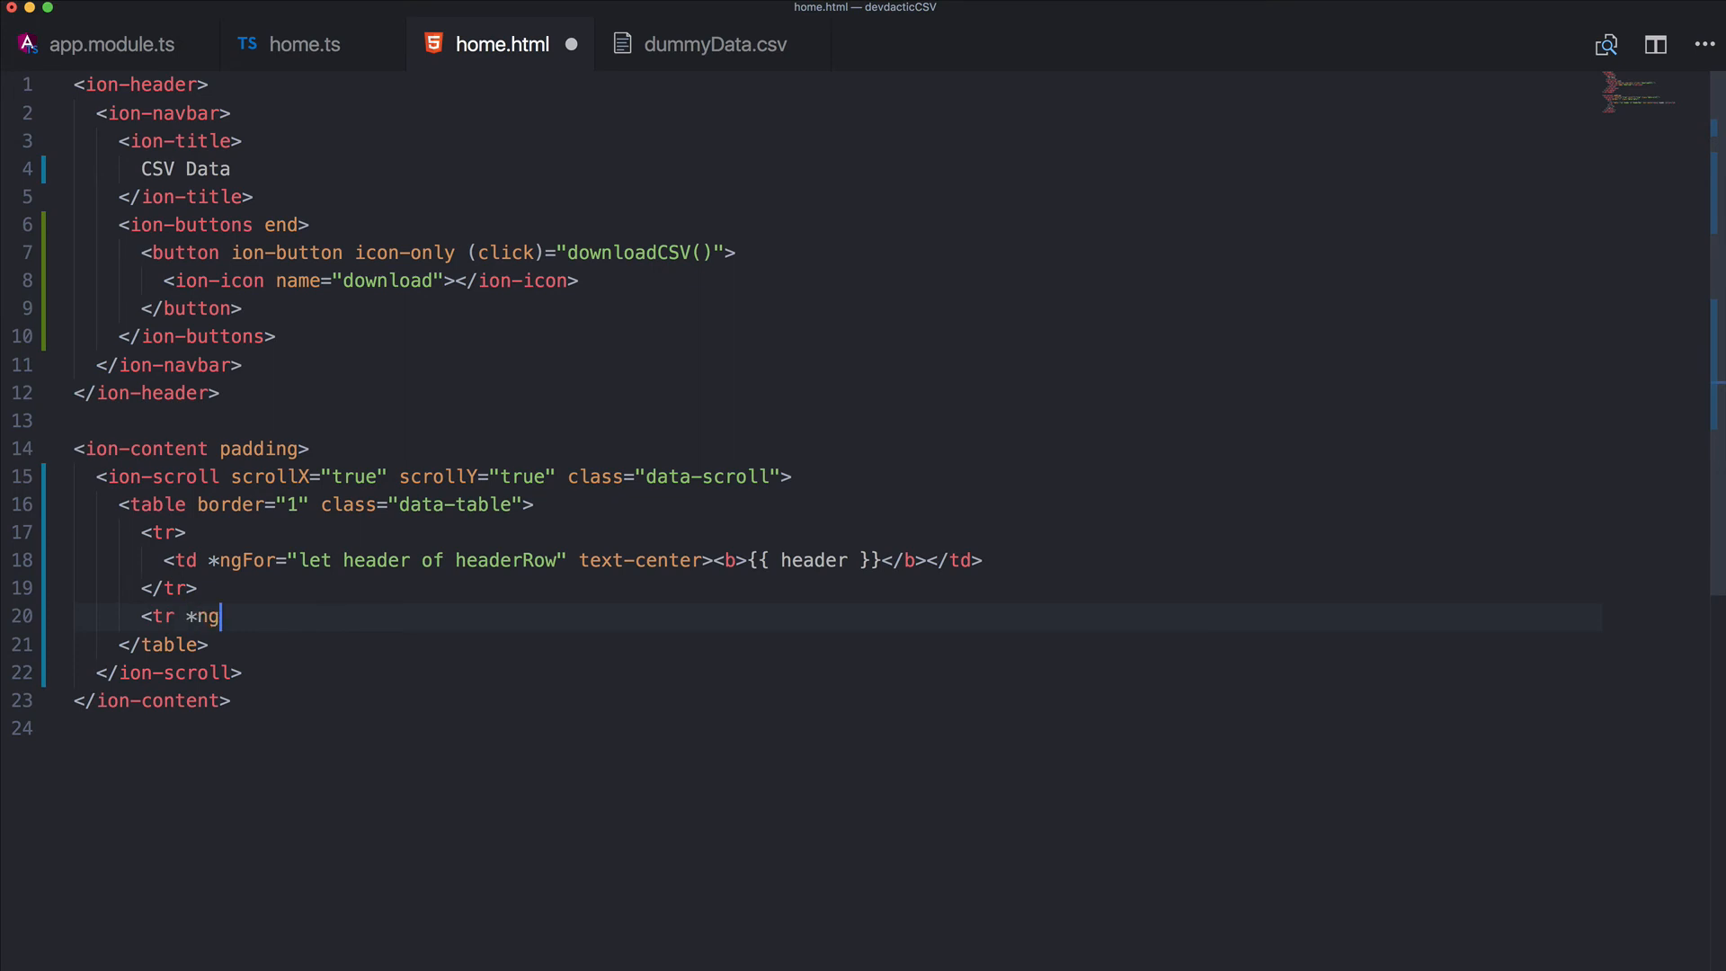
type("For=\"\"")
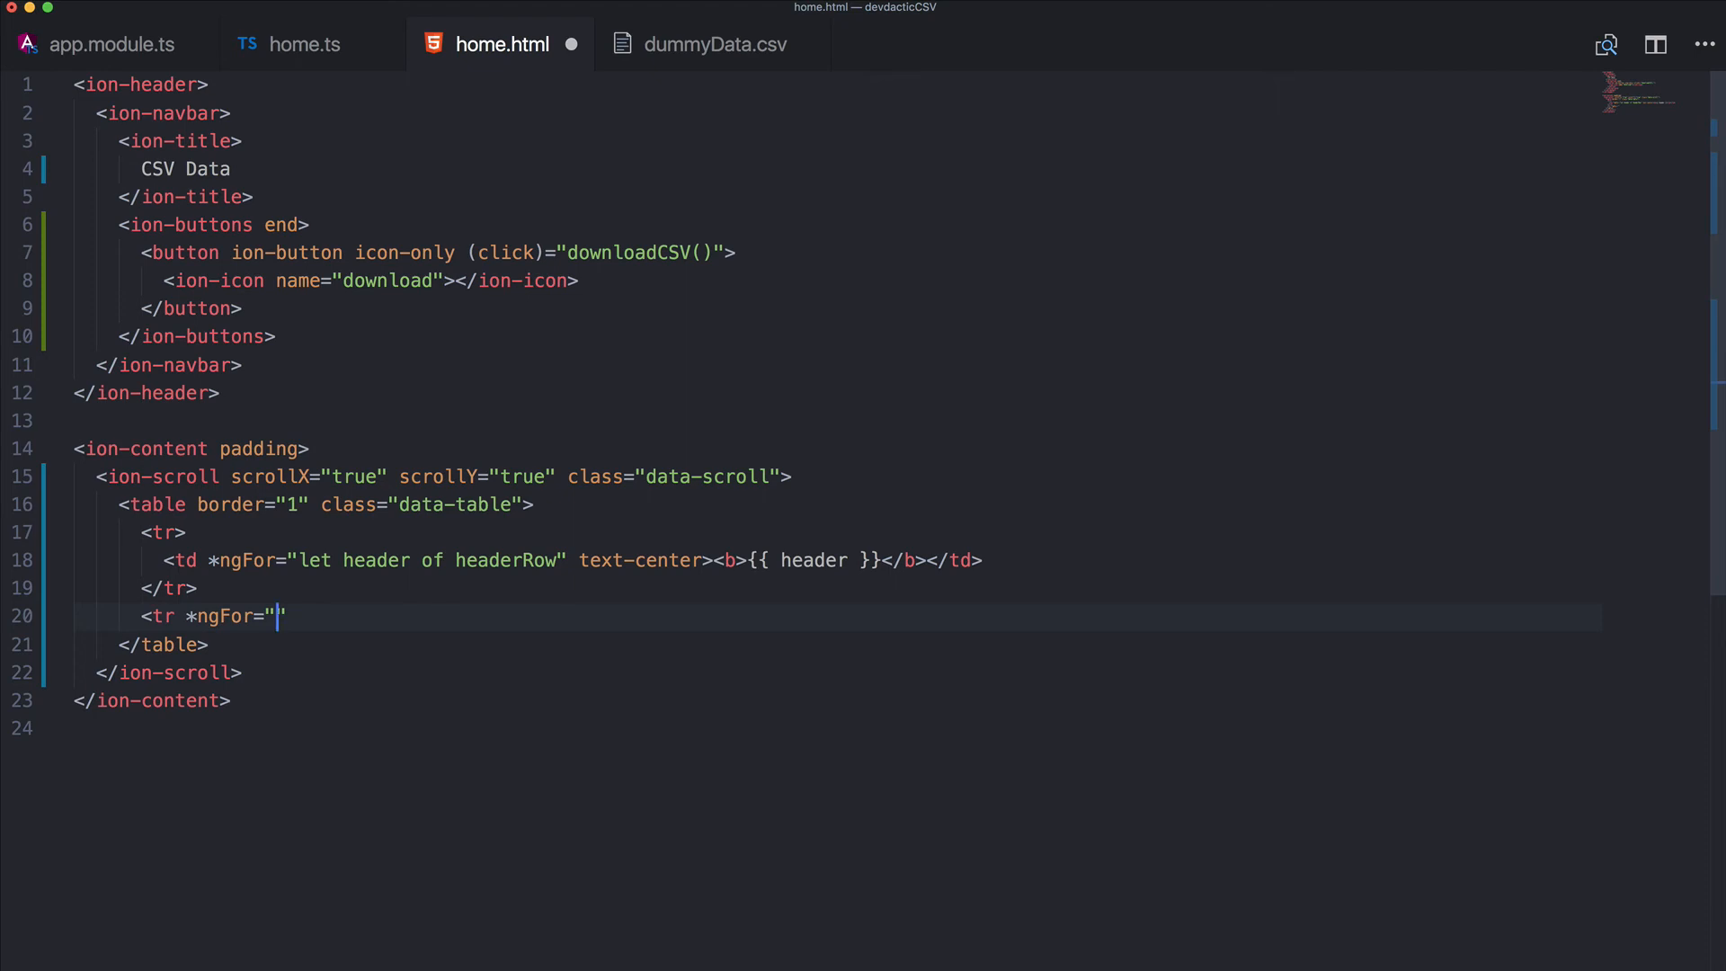
type("let r")
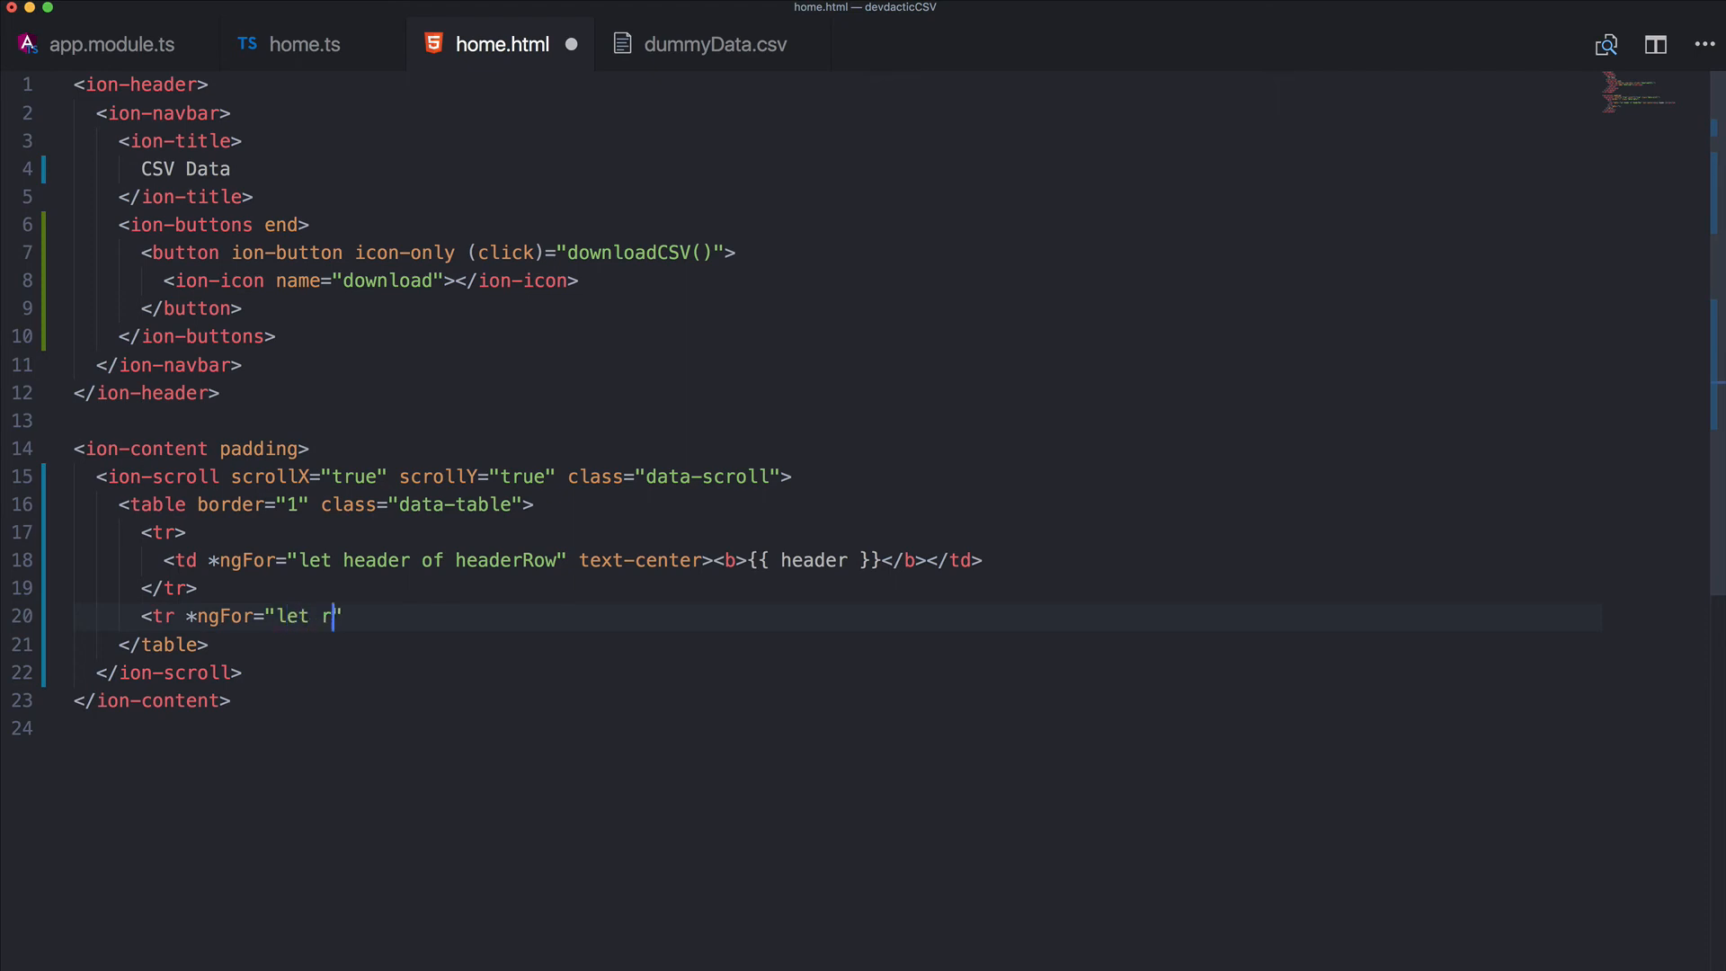
type("ow of c")
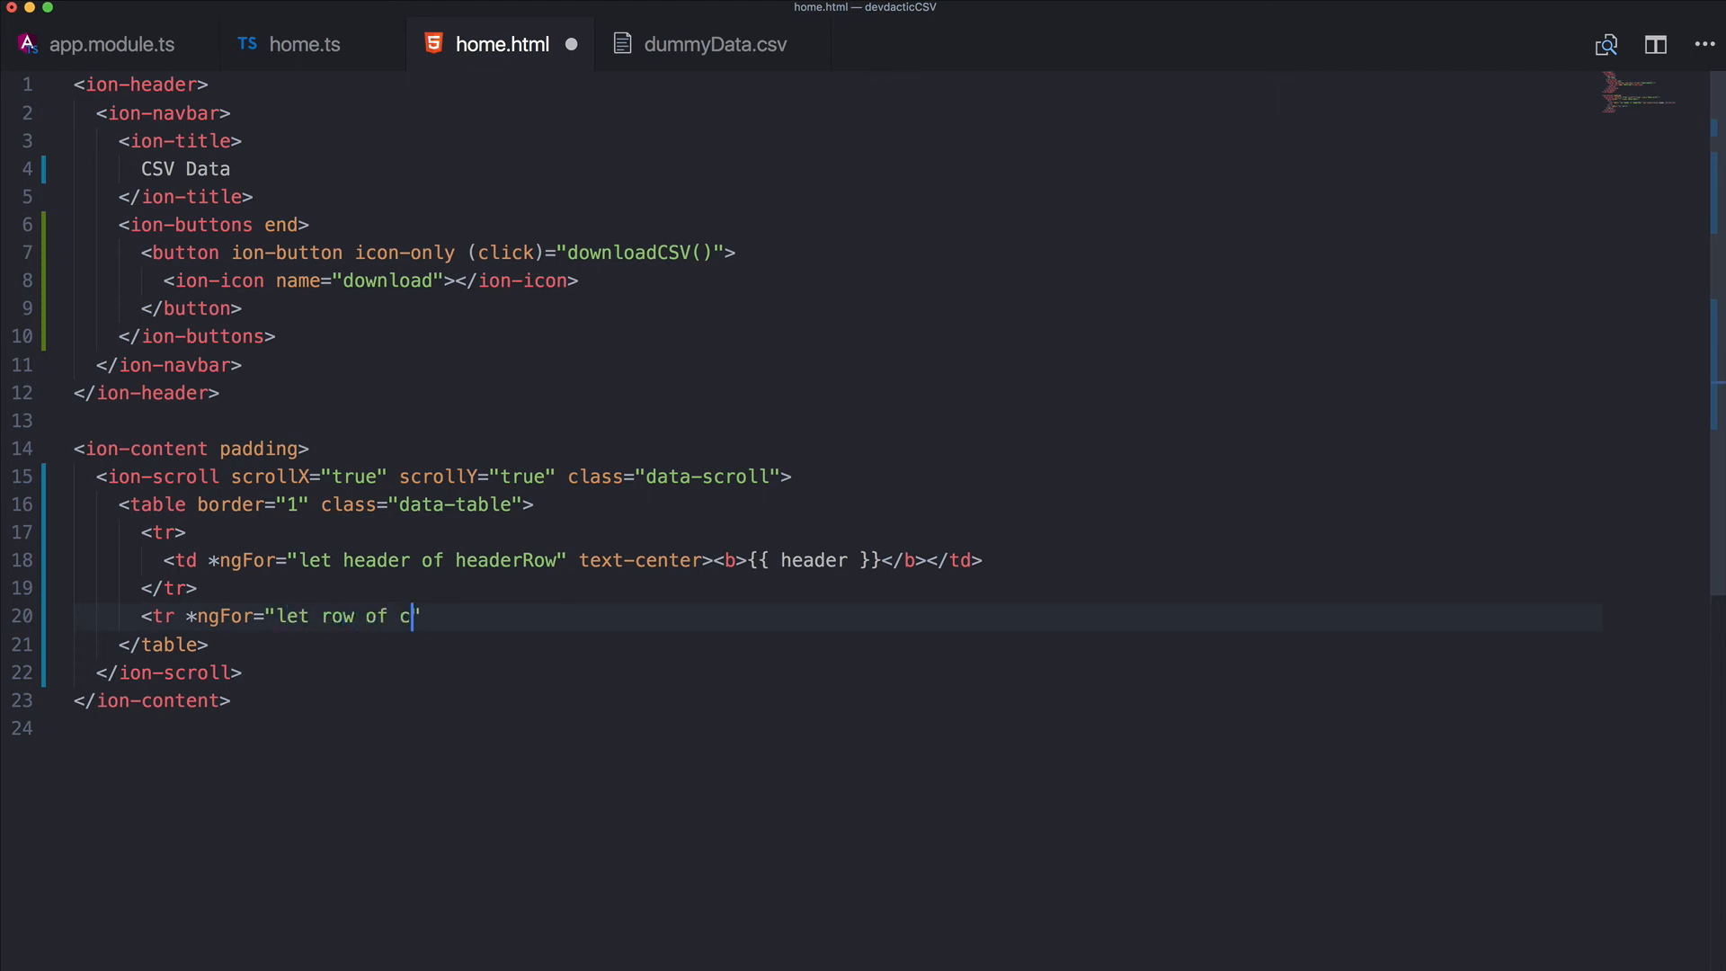
type("svData")
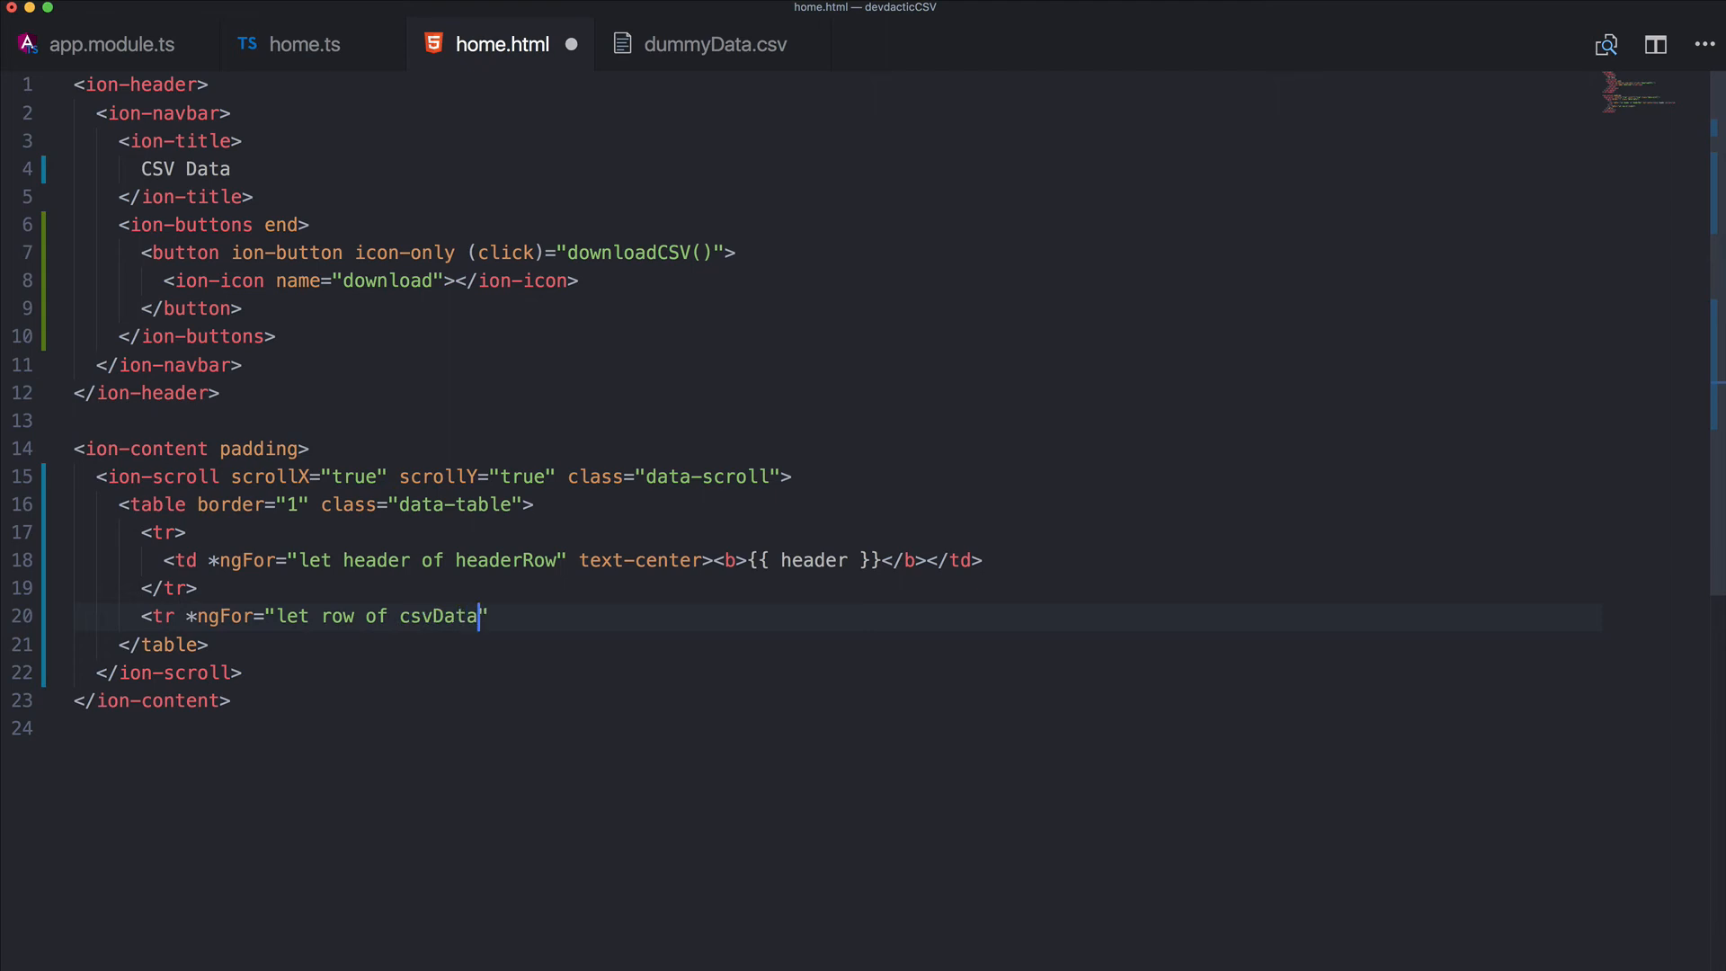
type("; let")
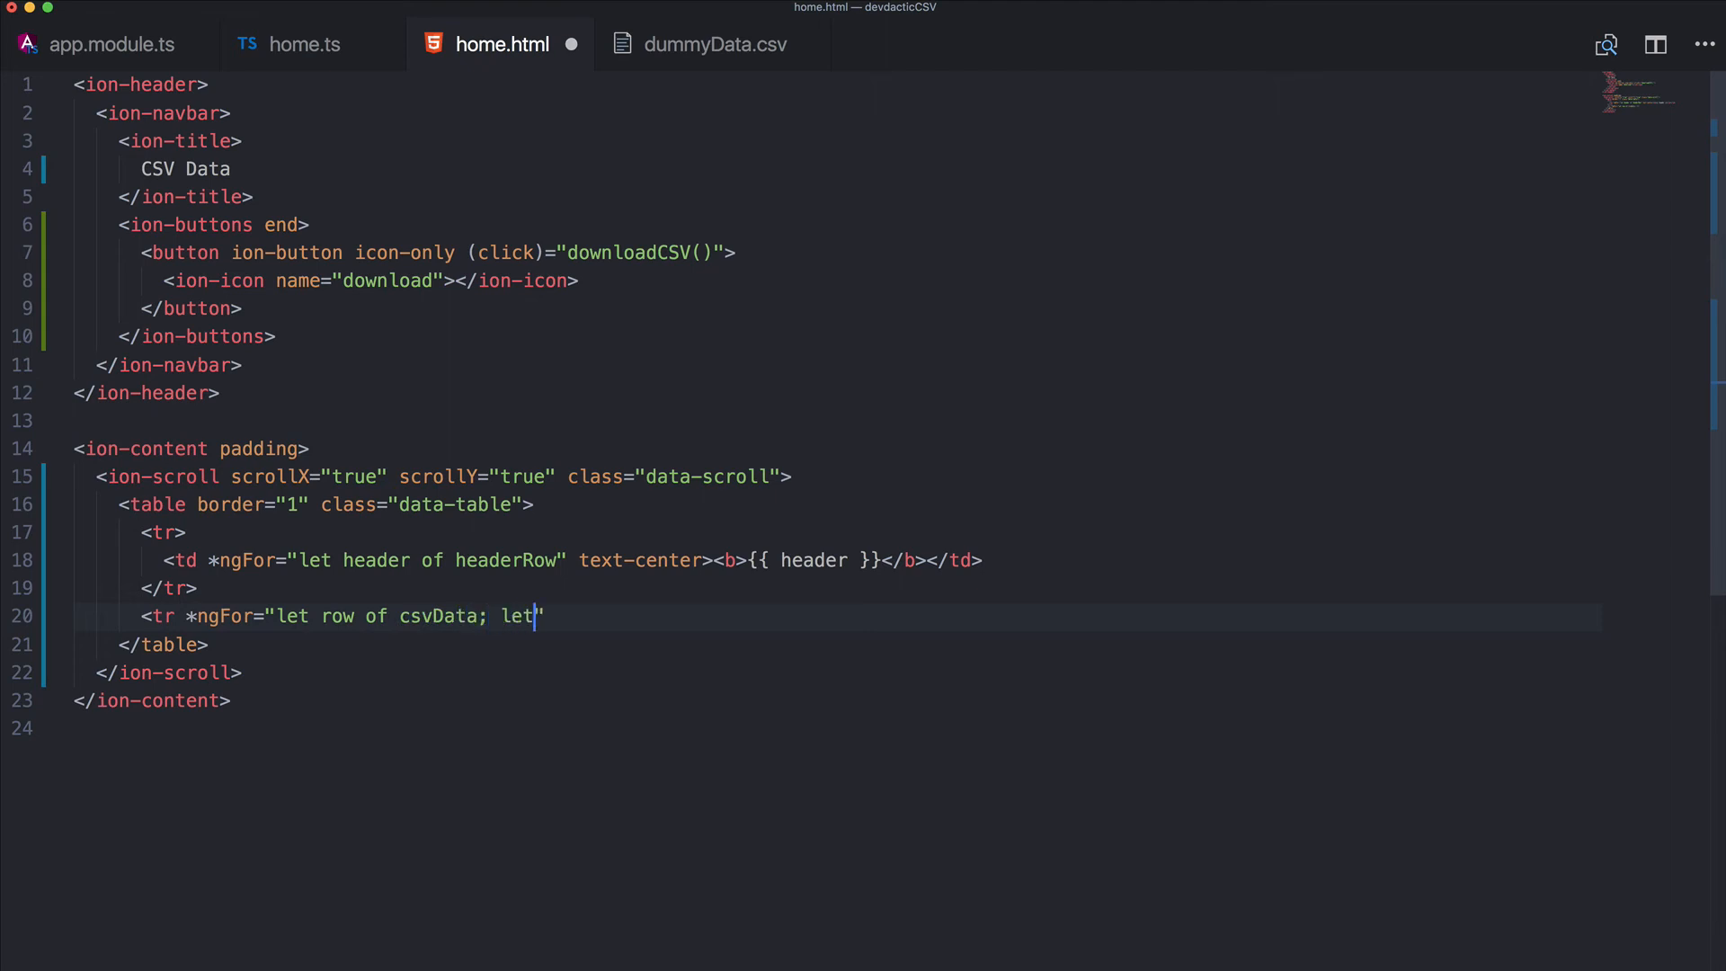
type("i = inde")
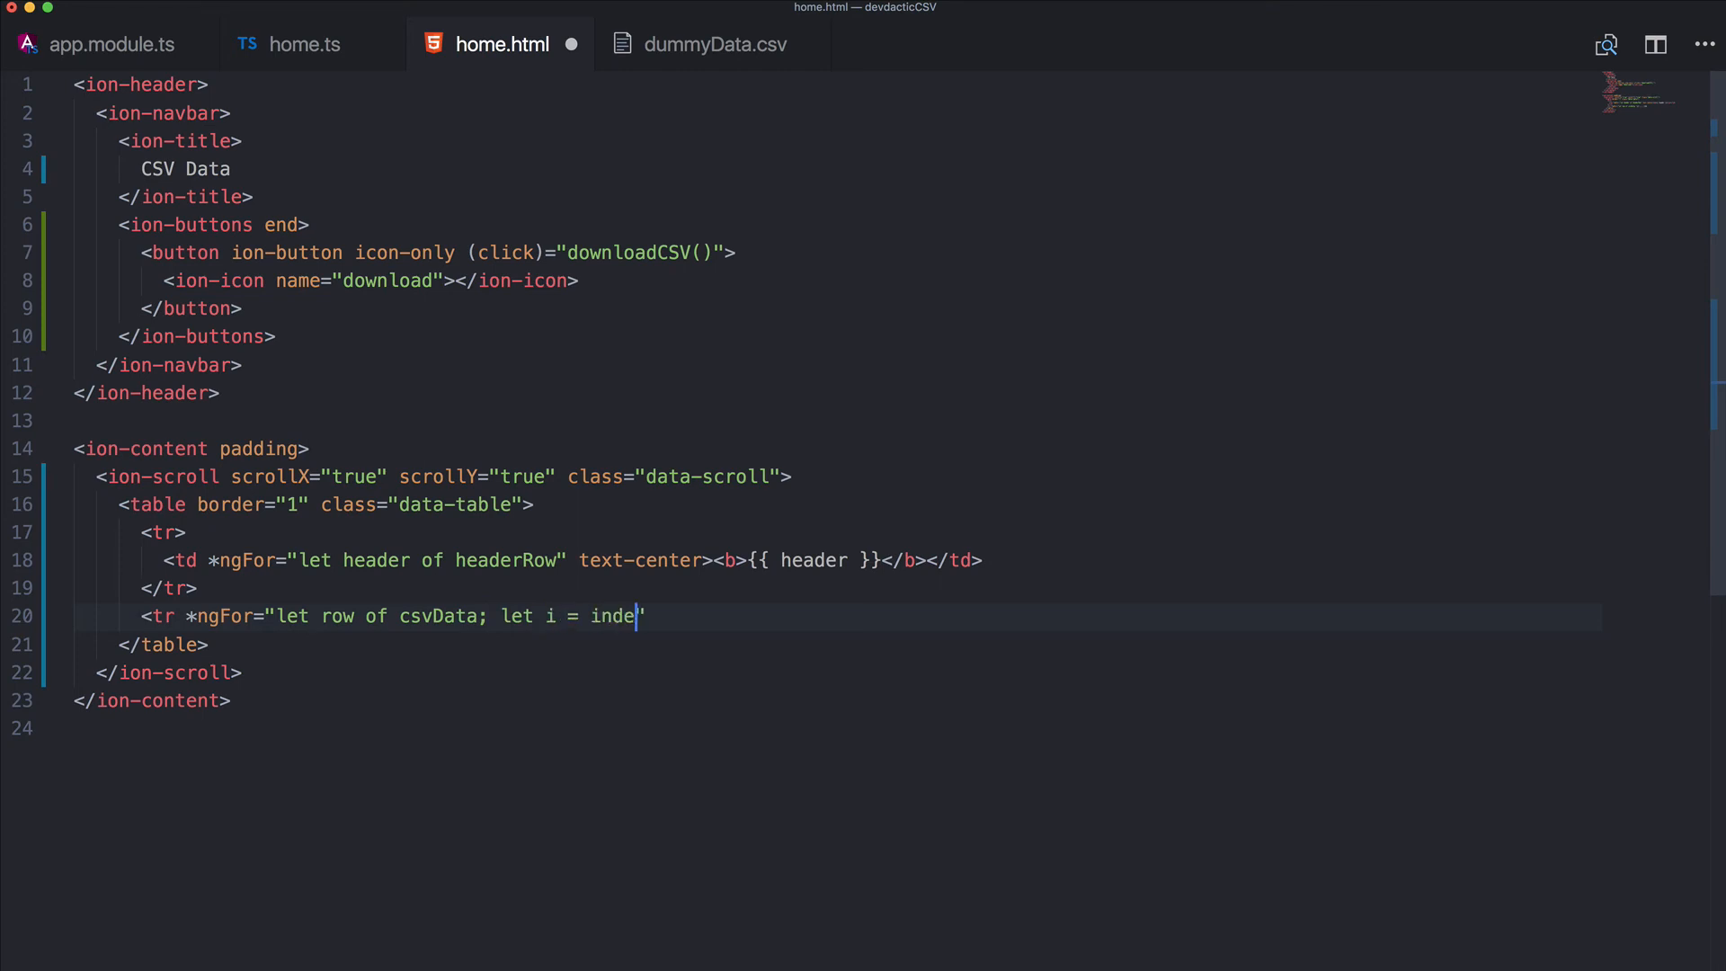
type("x\"></tr>")
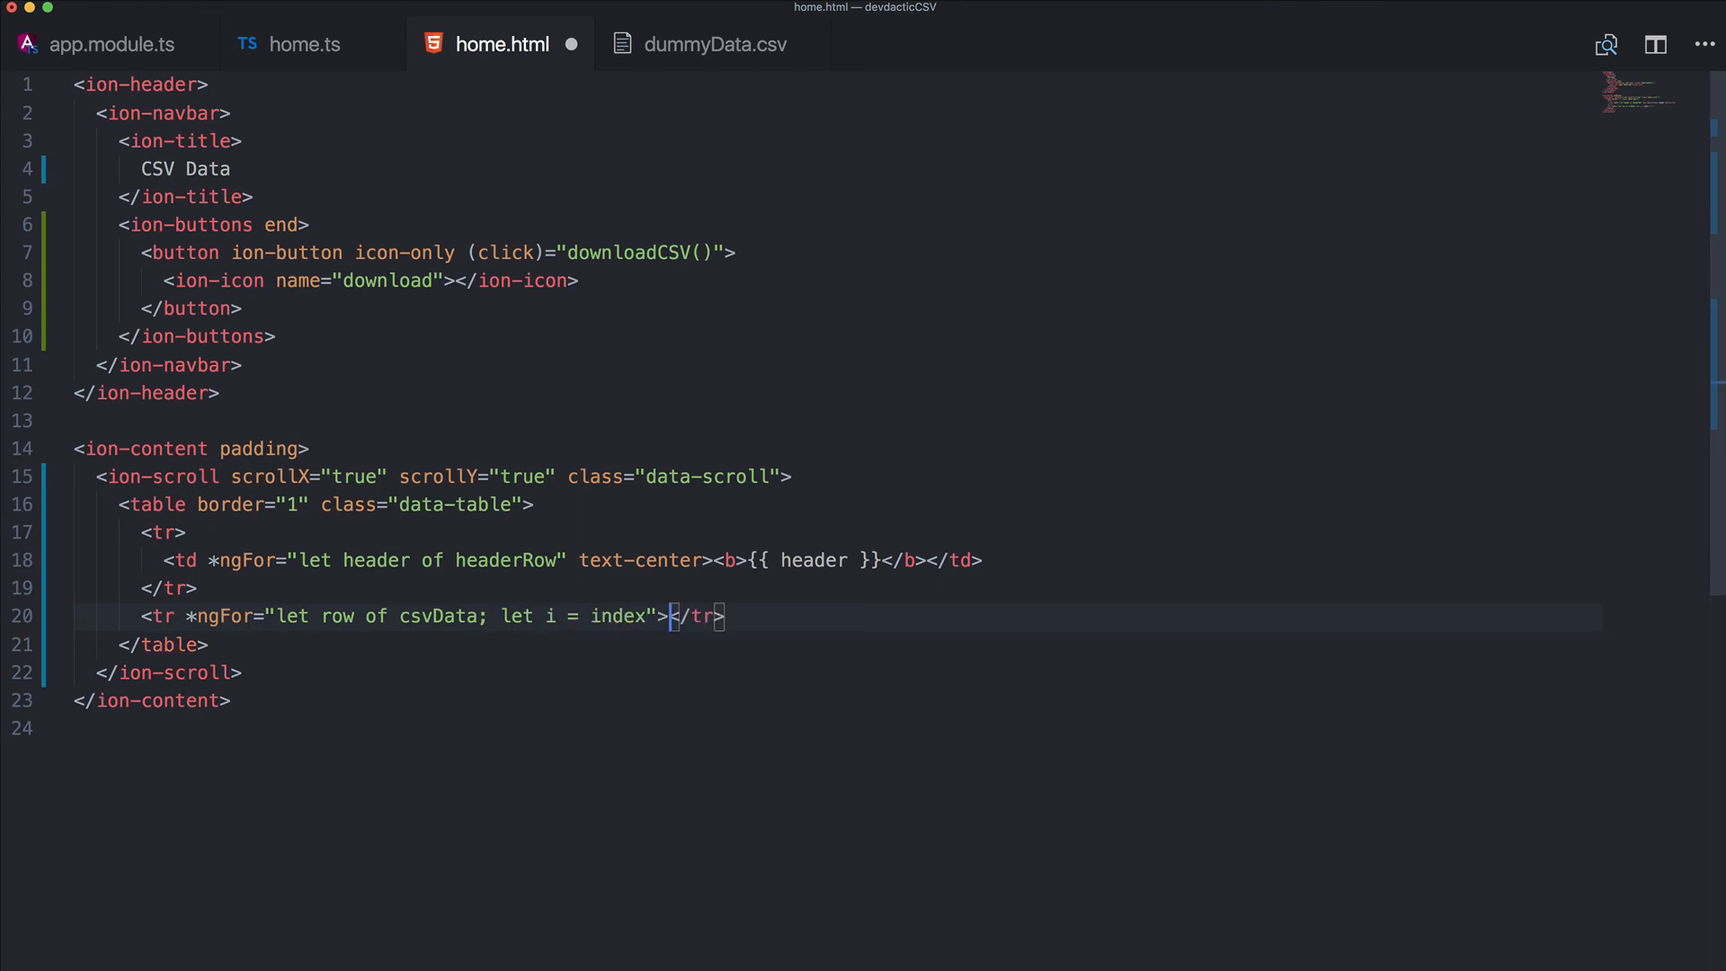
key("enter")
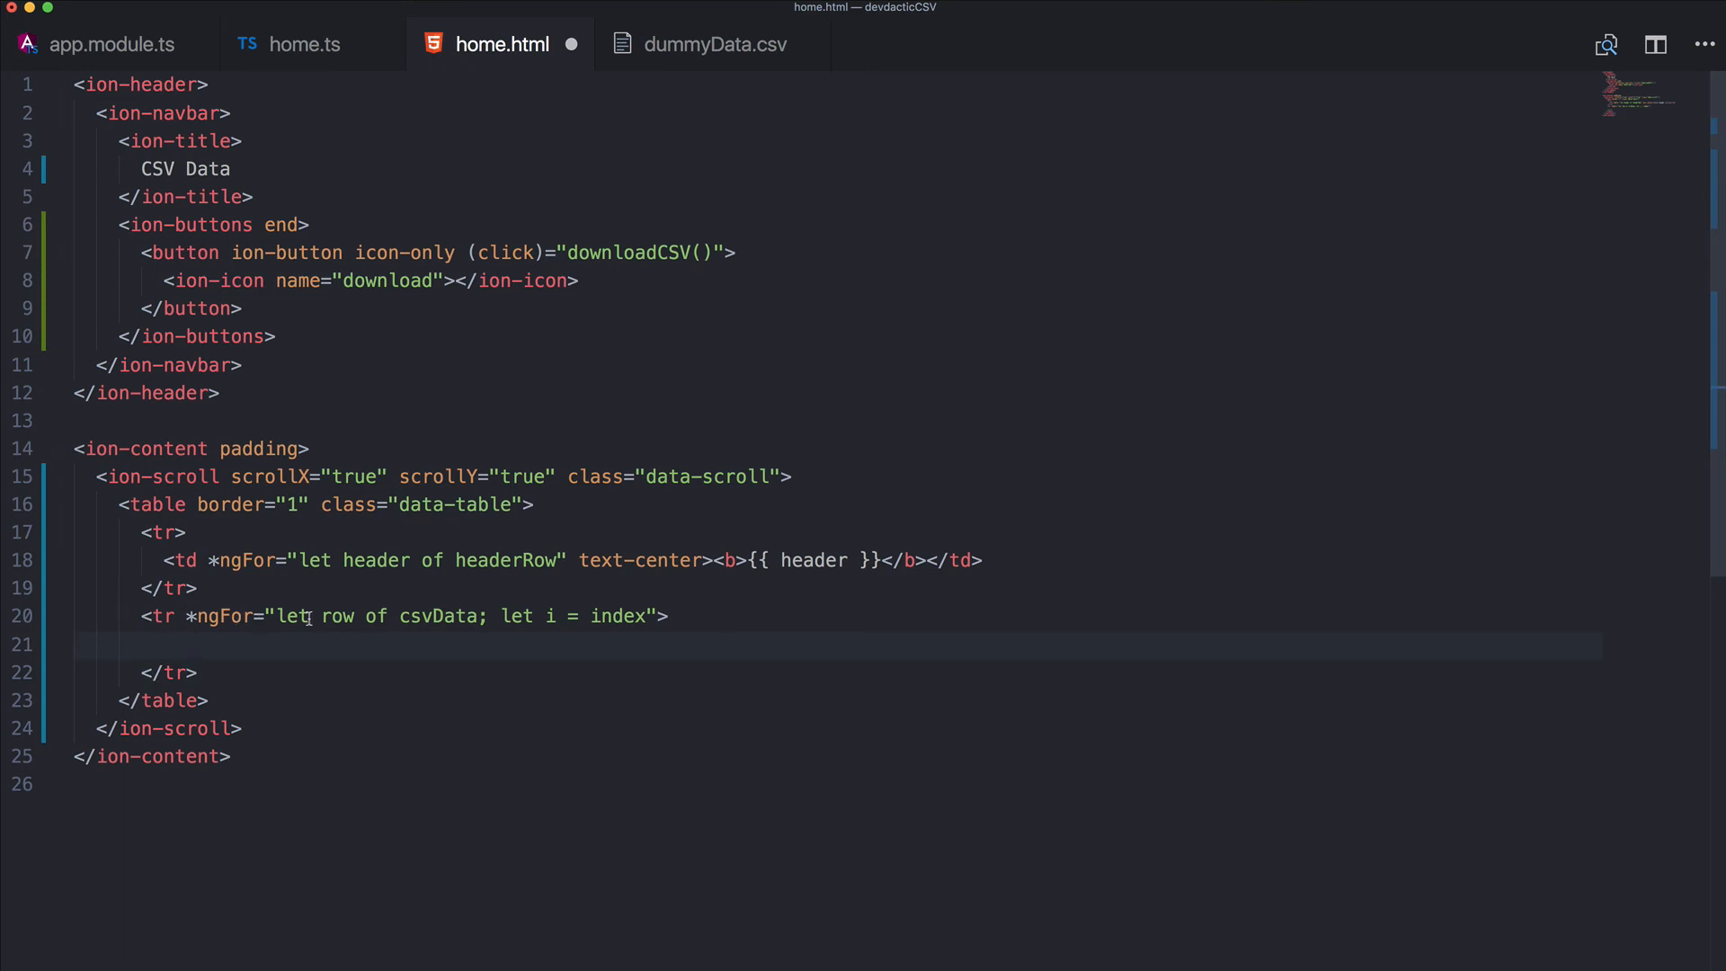
mouse_move(451, 615)
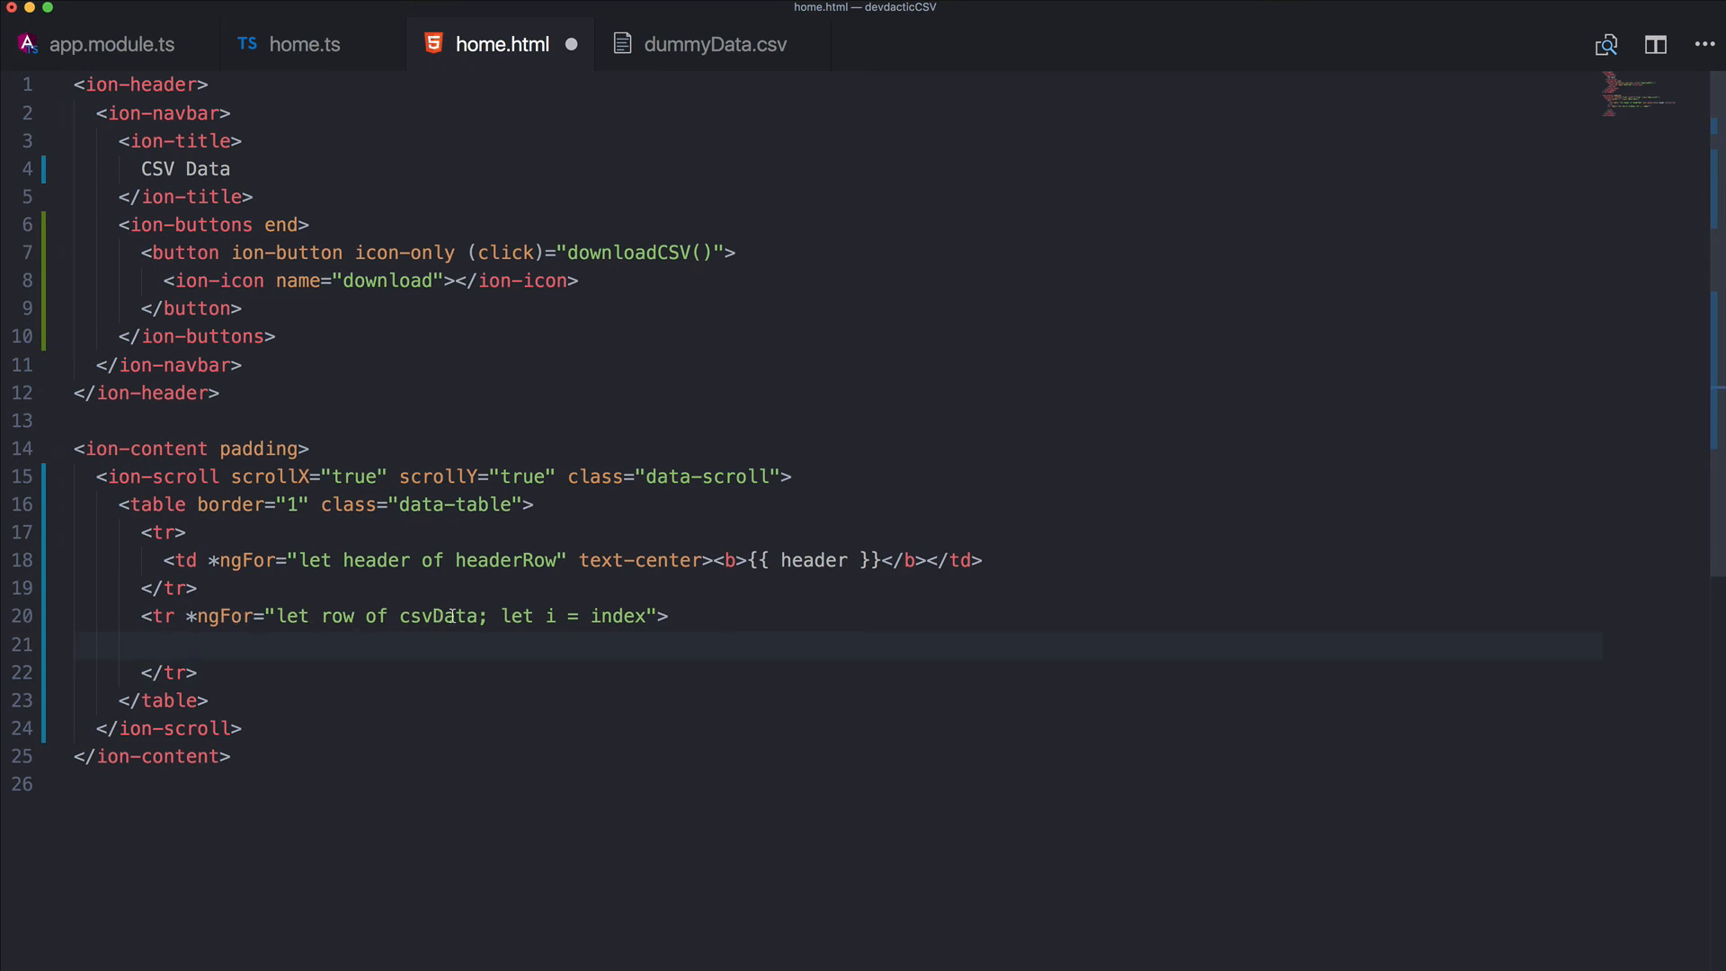
Inside it add <td *ngFor="let data of row; let j = index; trackBy: trackByFn">
type("<td *")
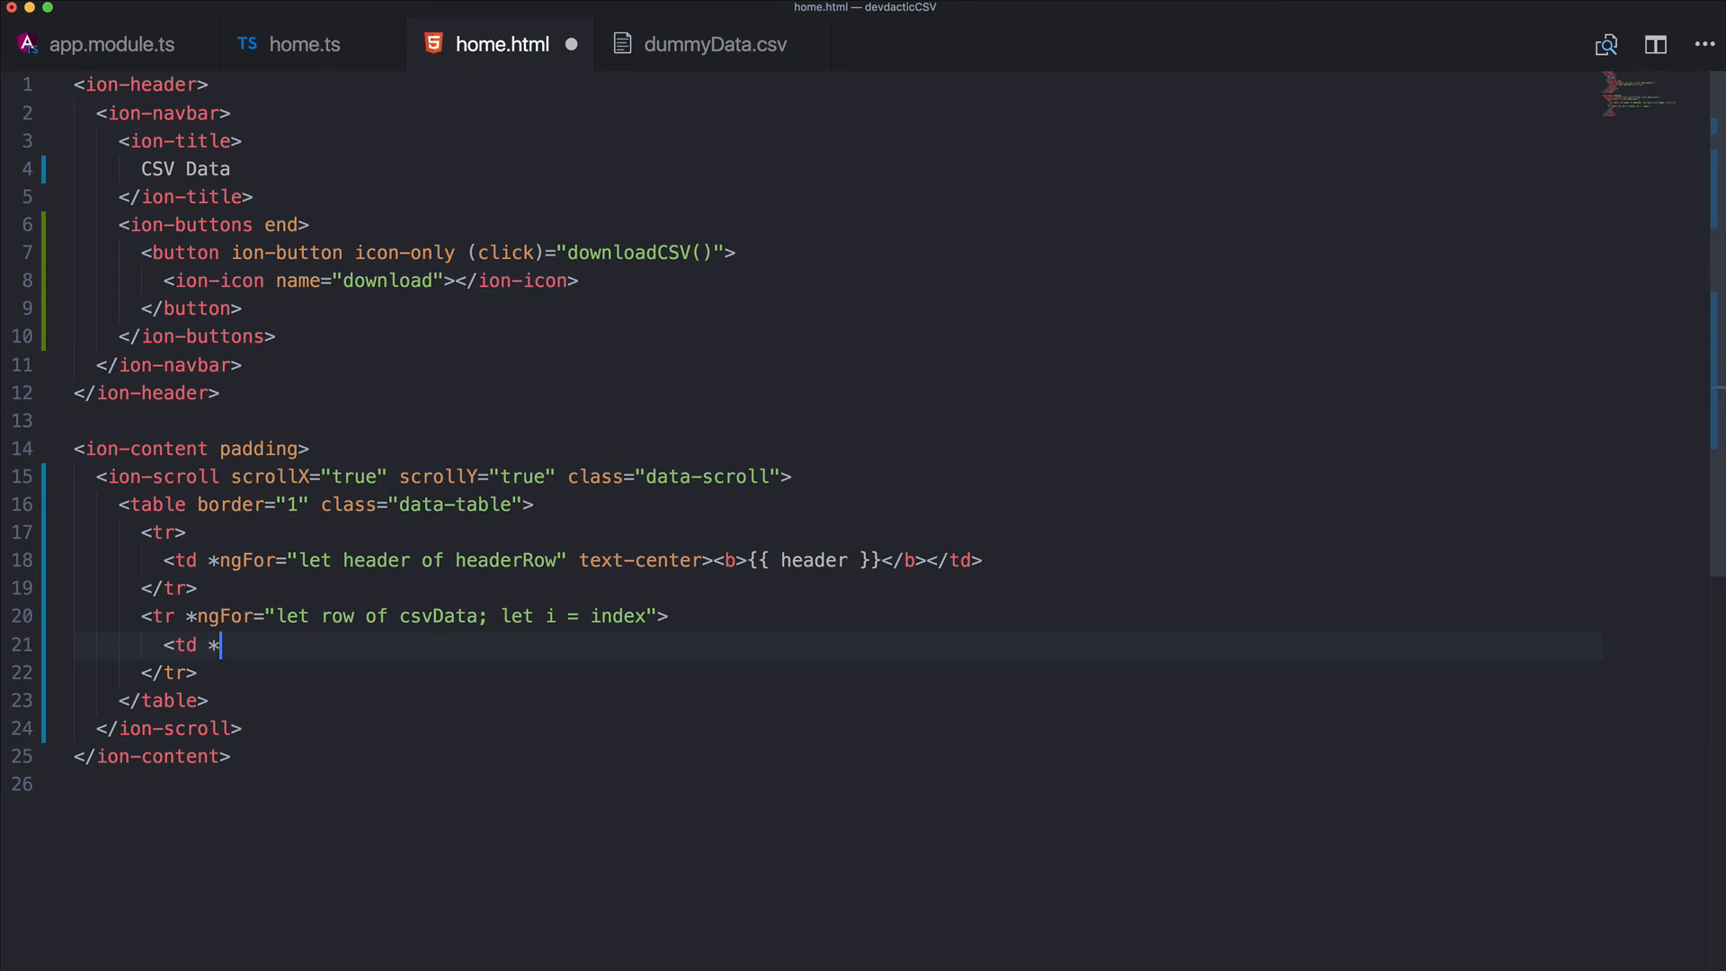
type("ngFor=\"\"")
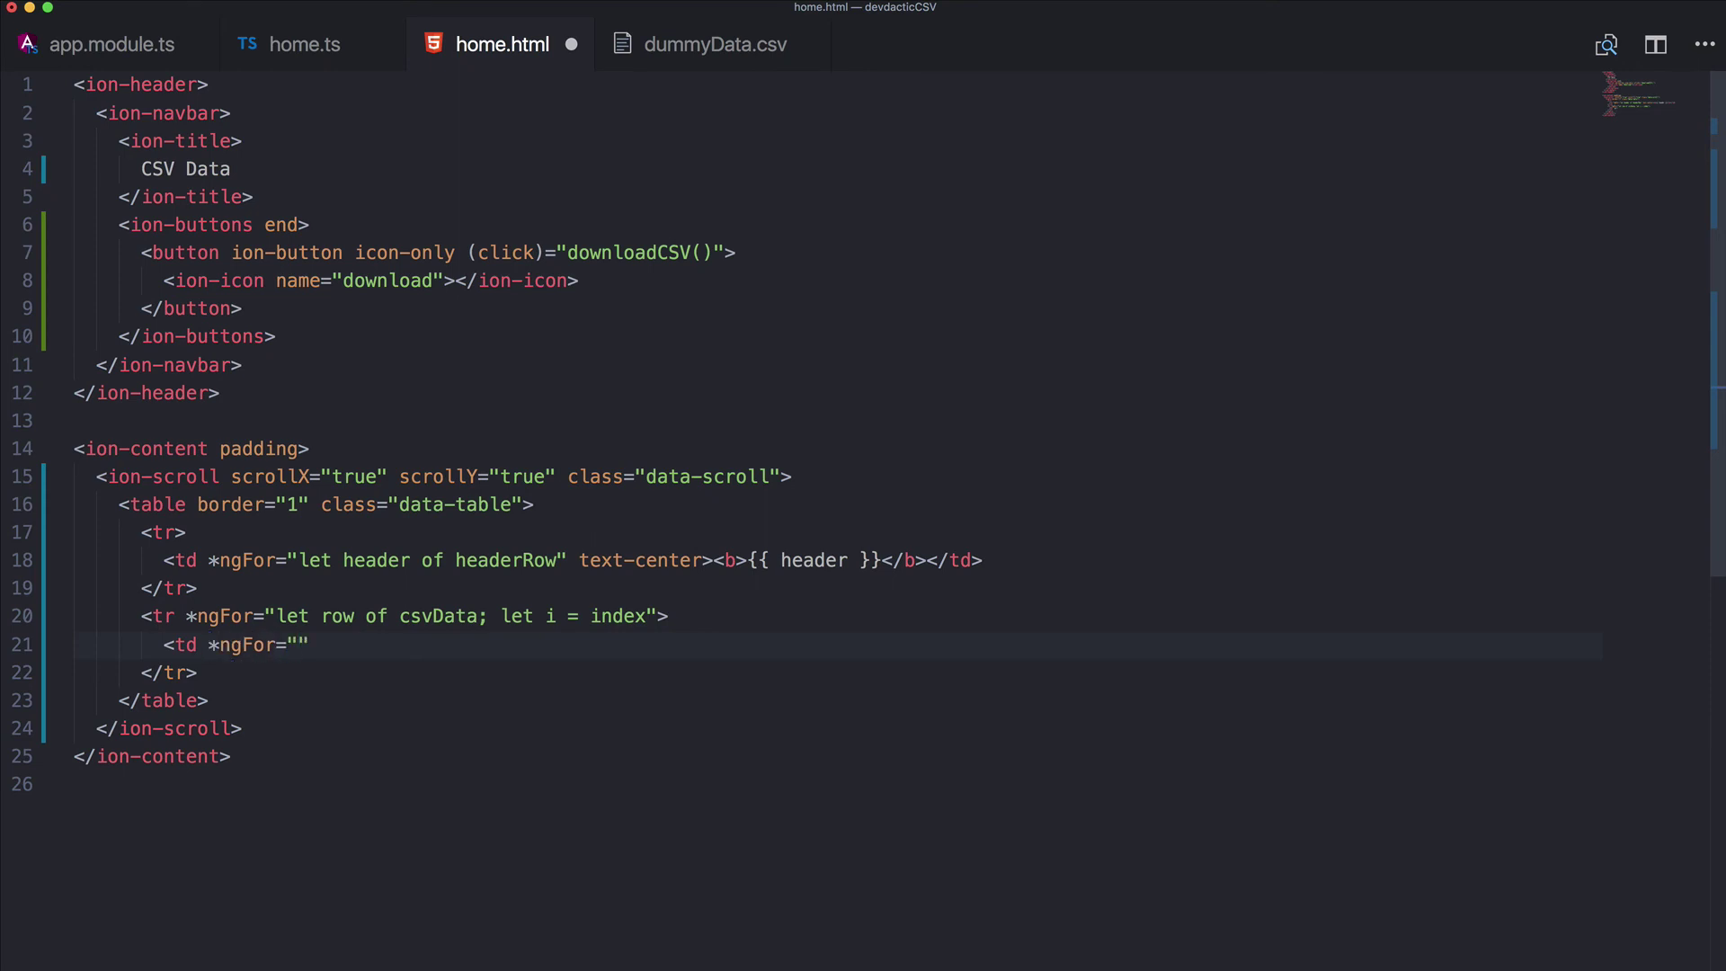
type("let data")
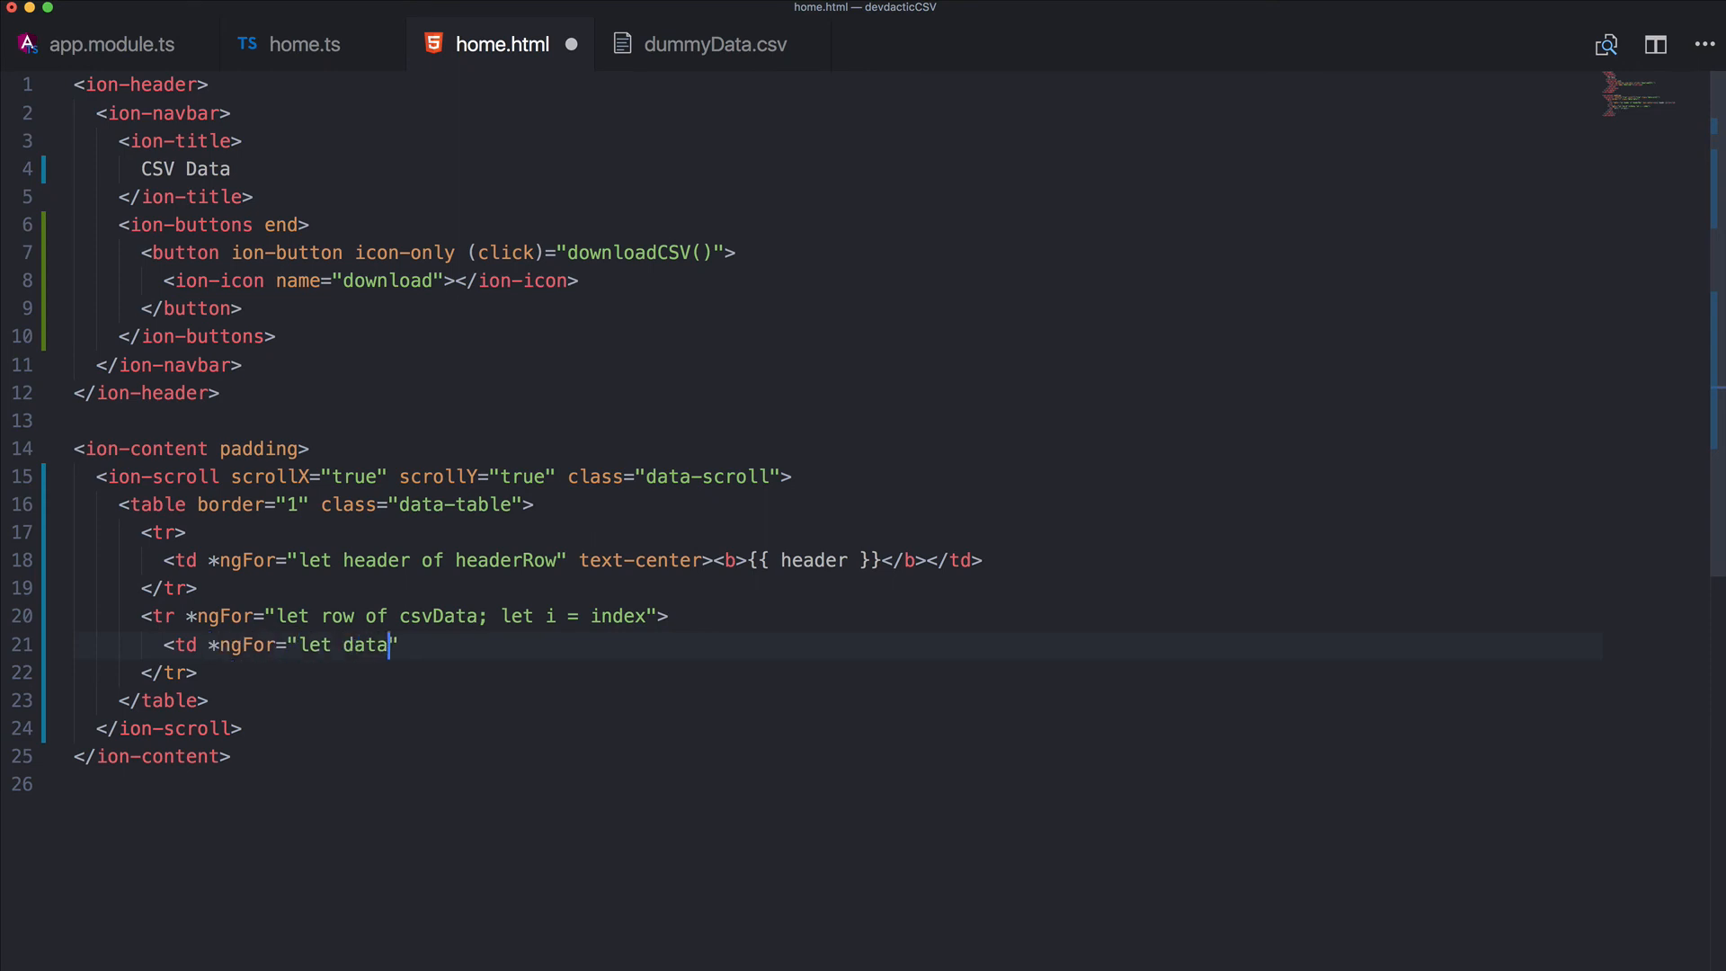
type("of row\"")
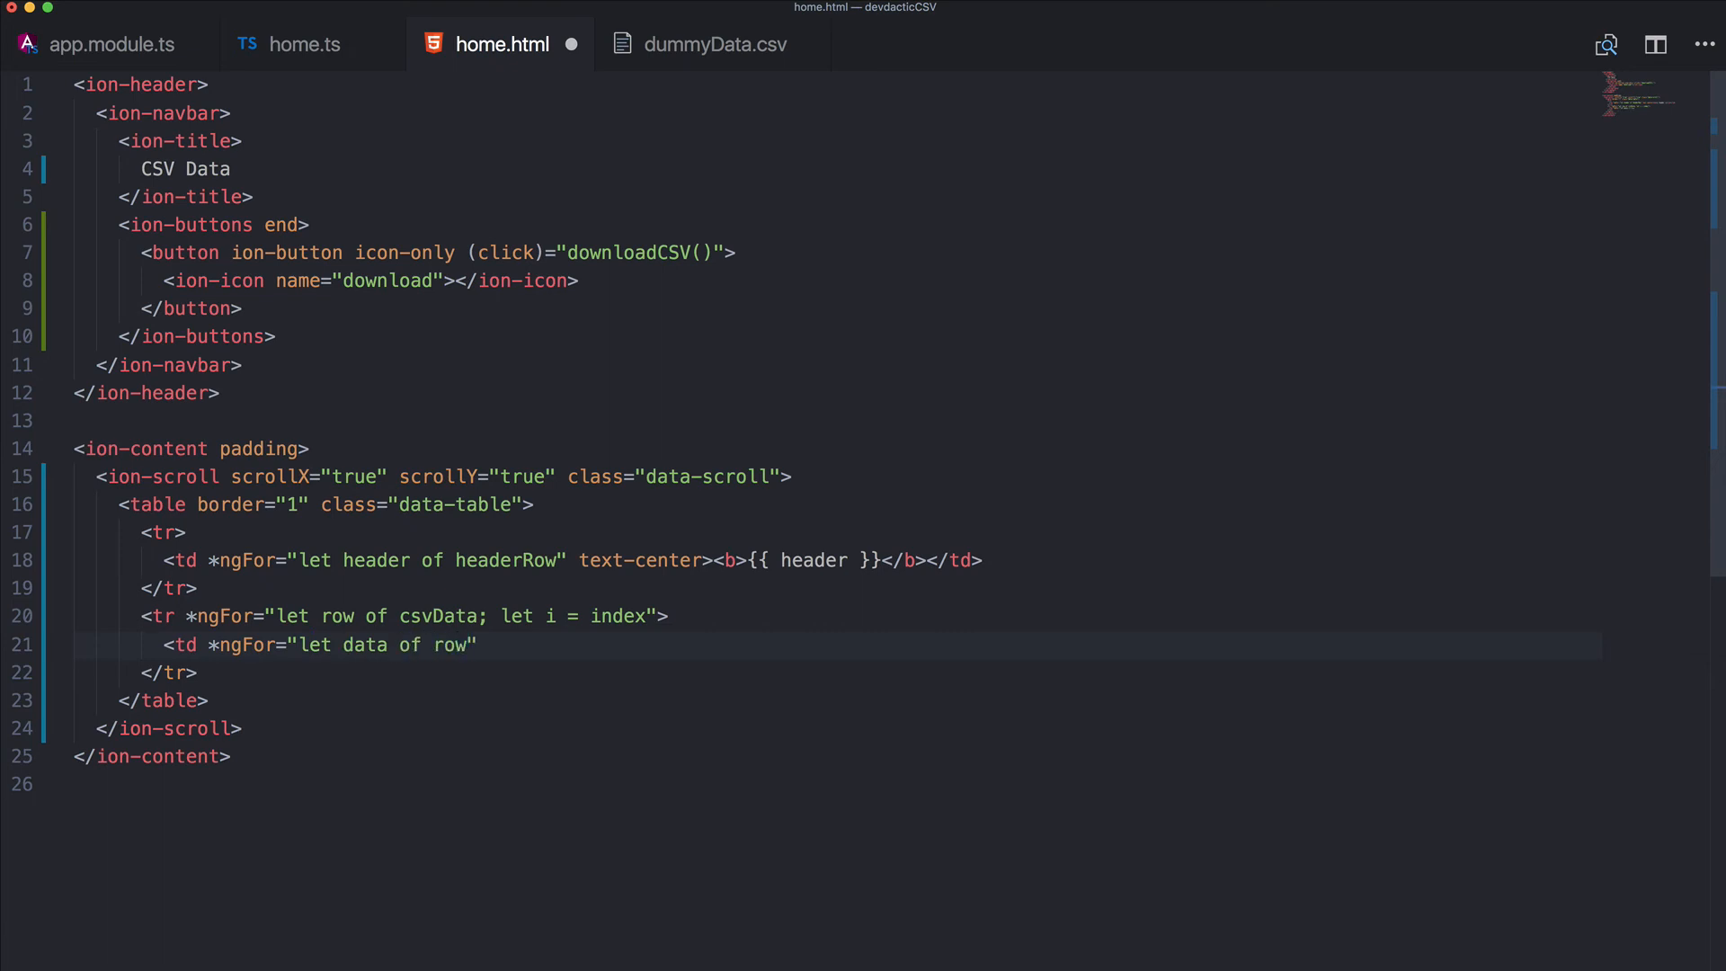
left_click(468, 643)
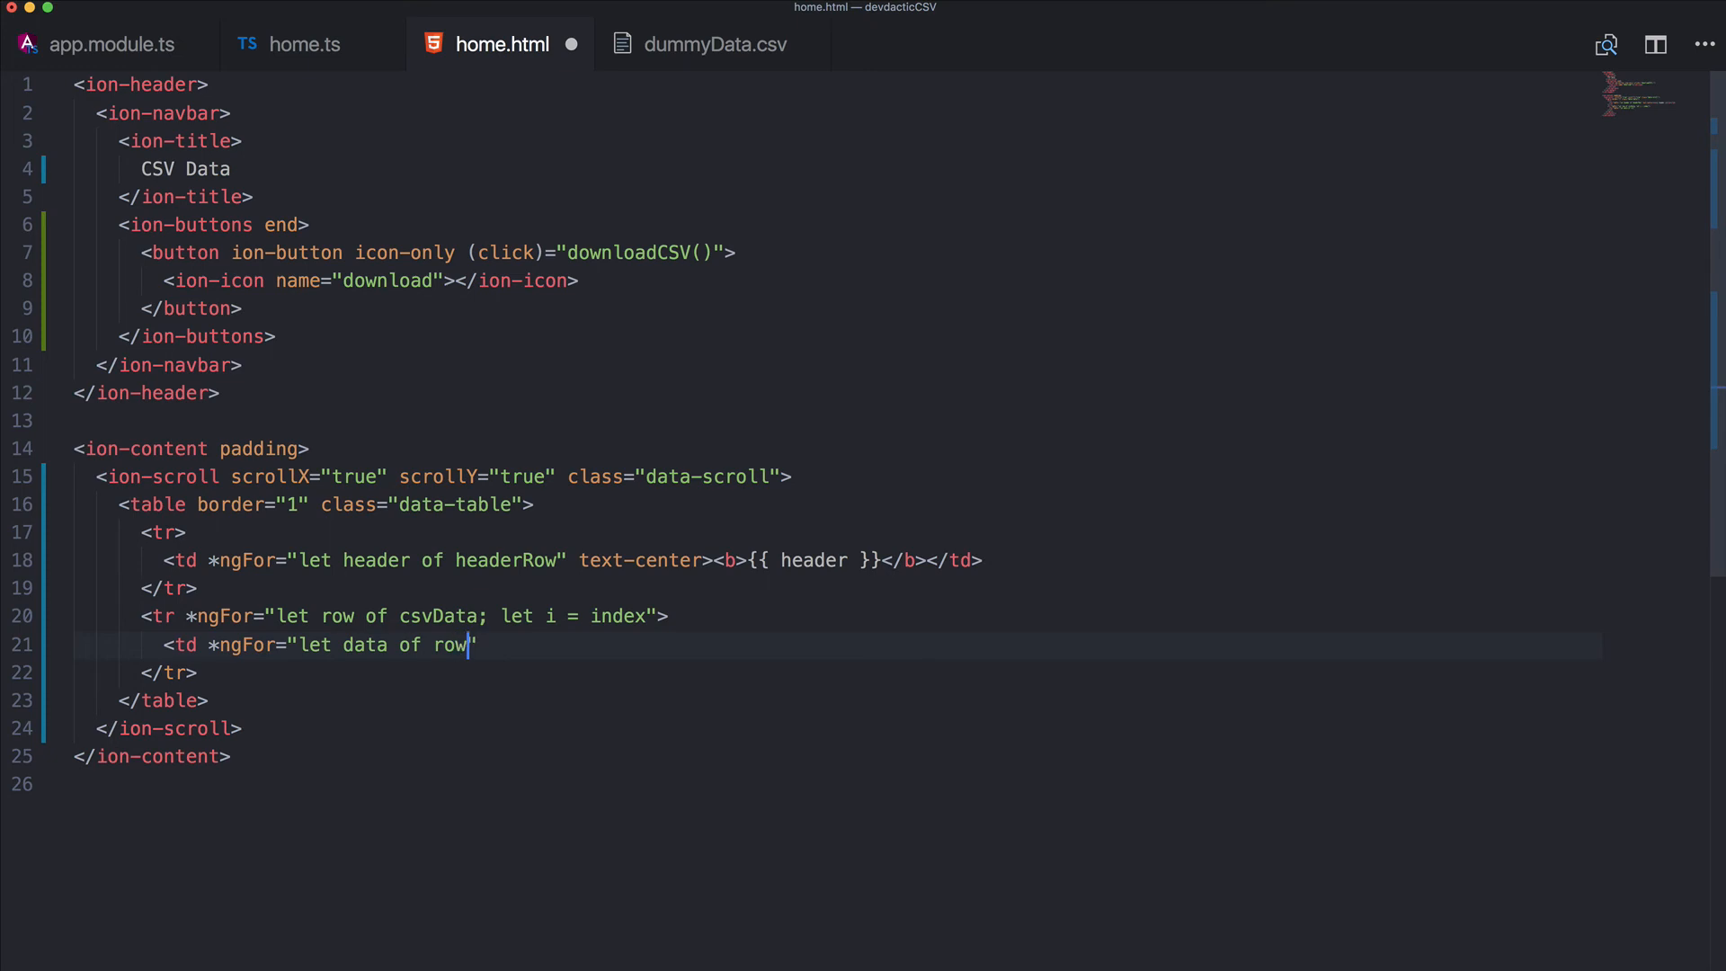
type("; let")
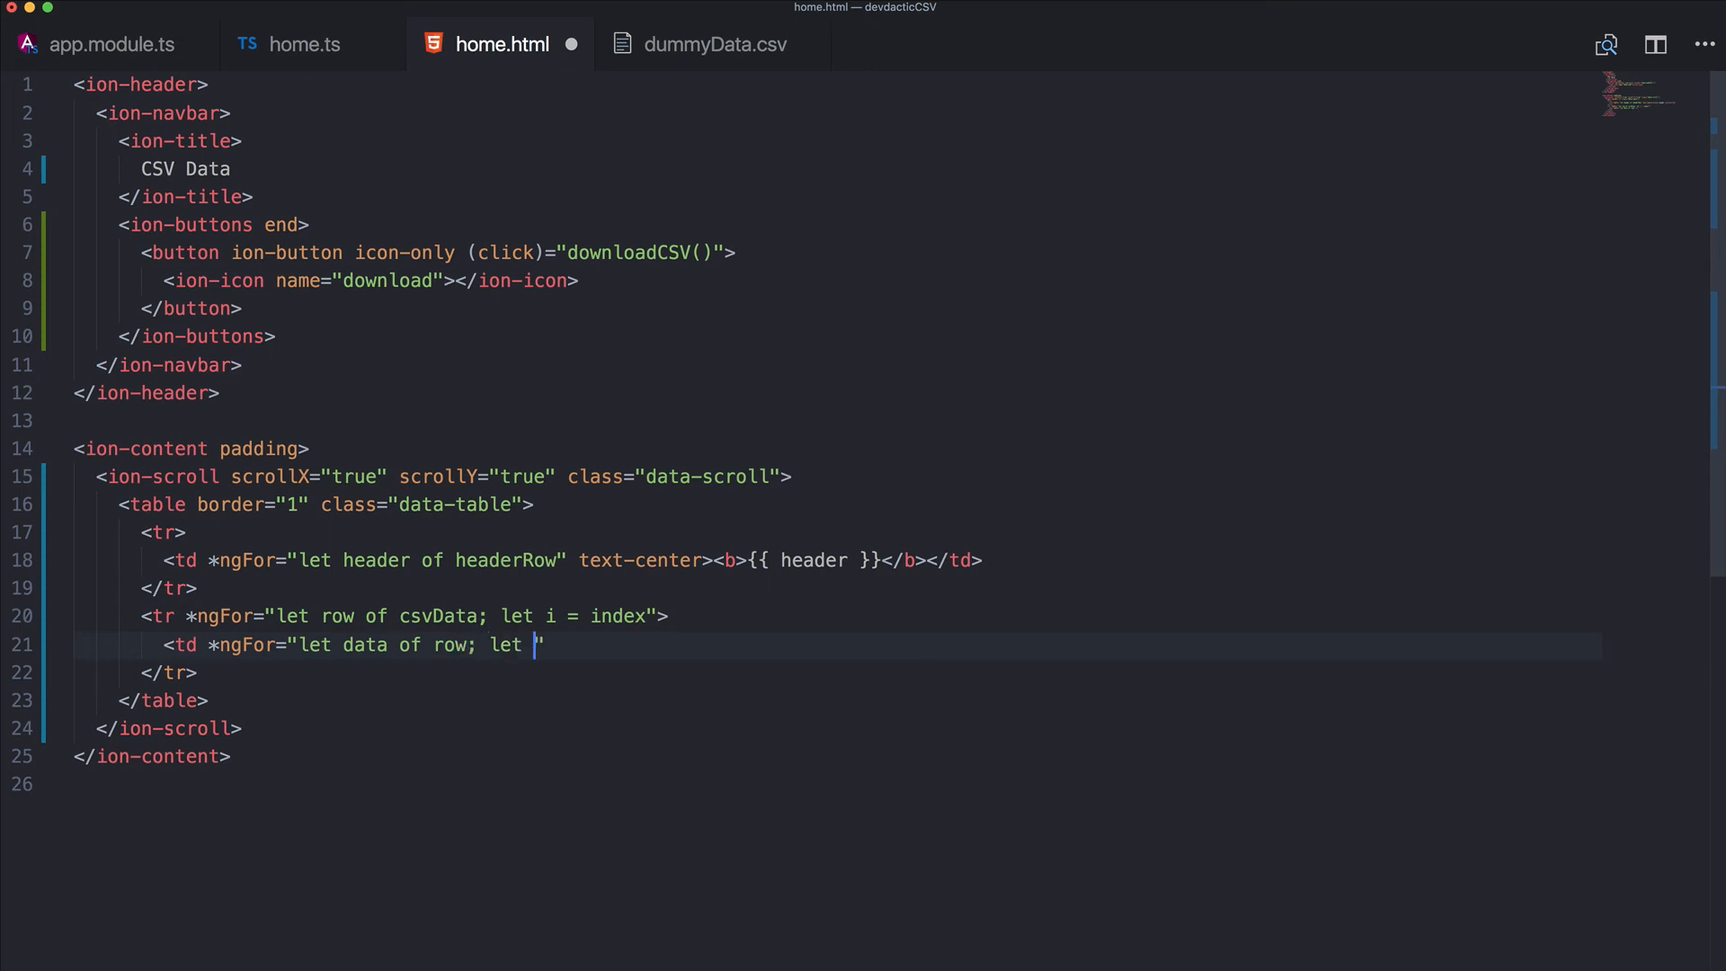
type("j = index;")
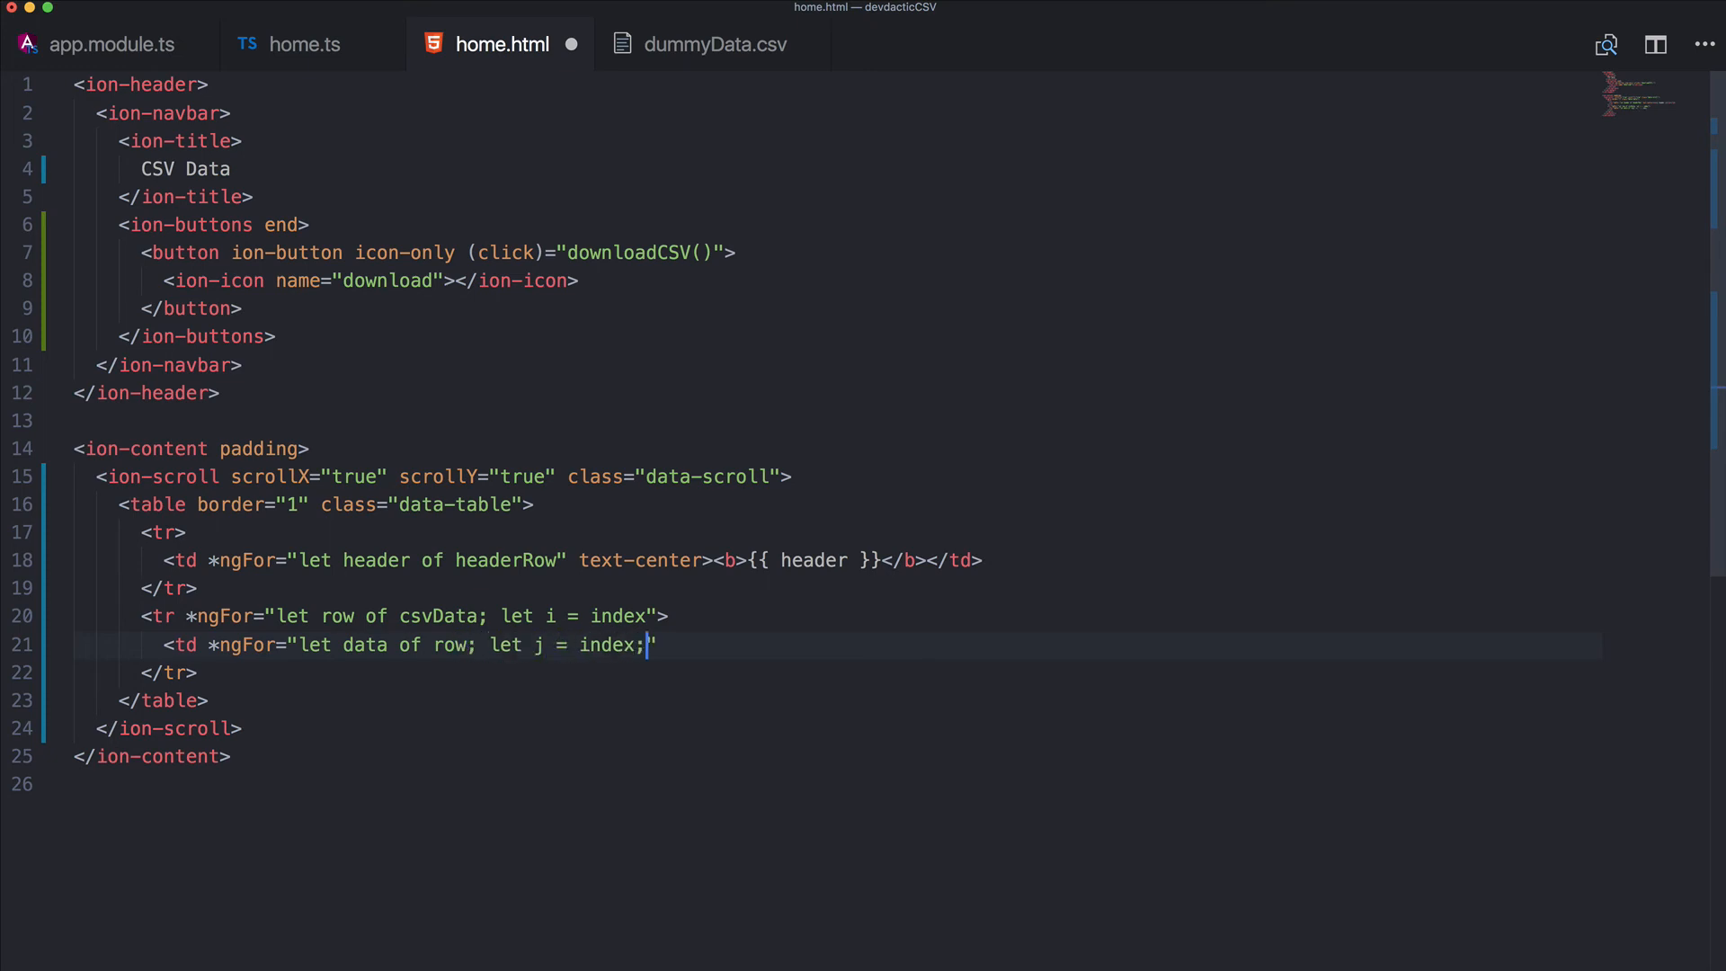
type("trackB")
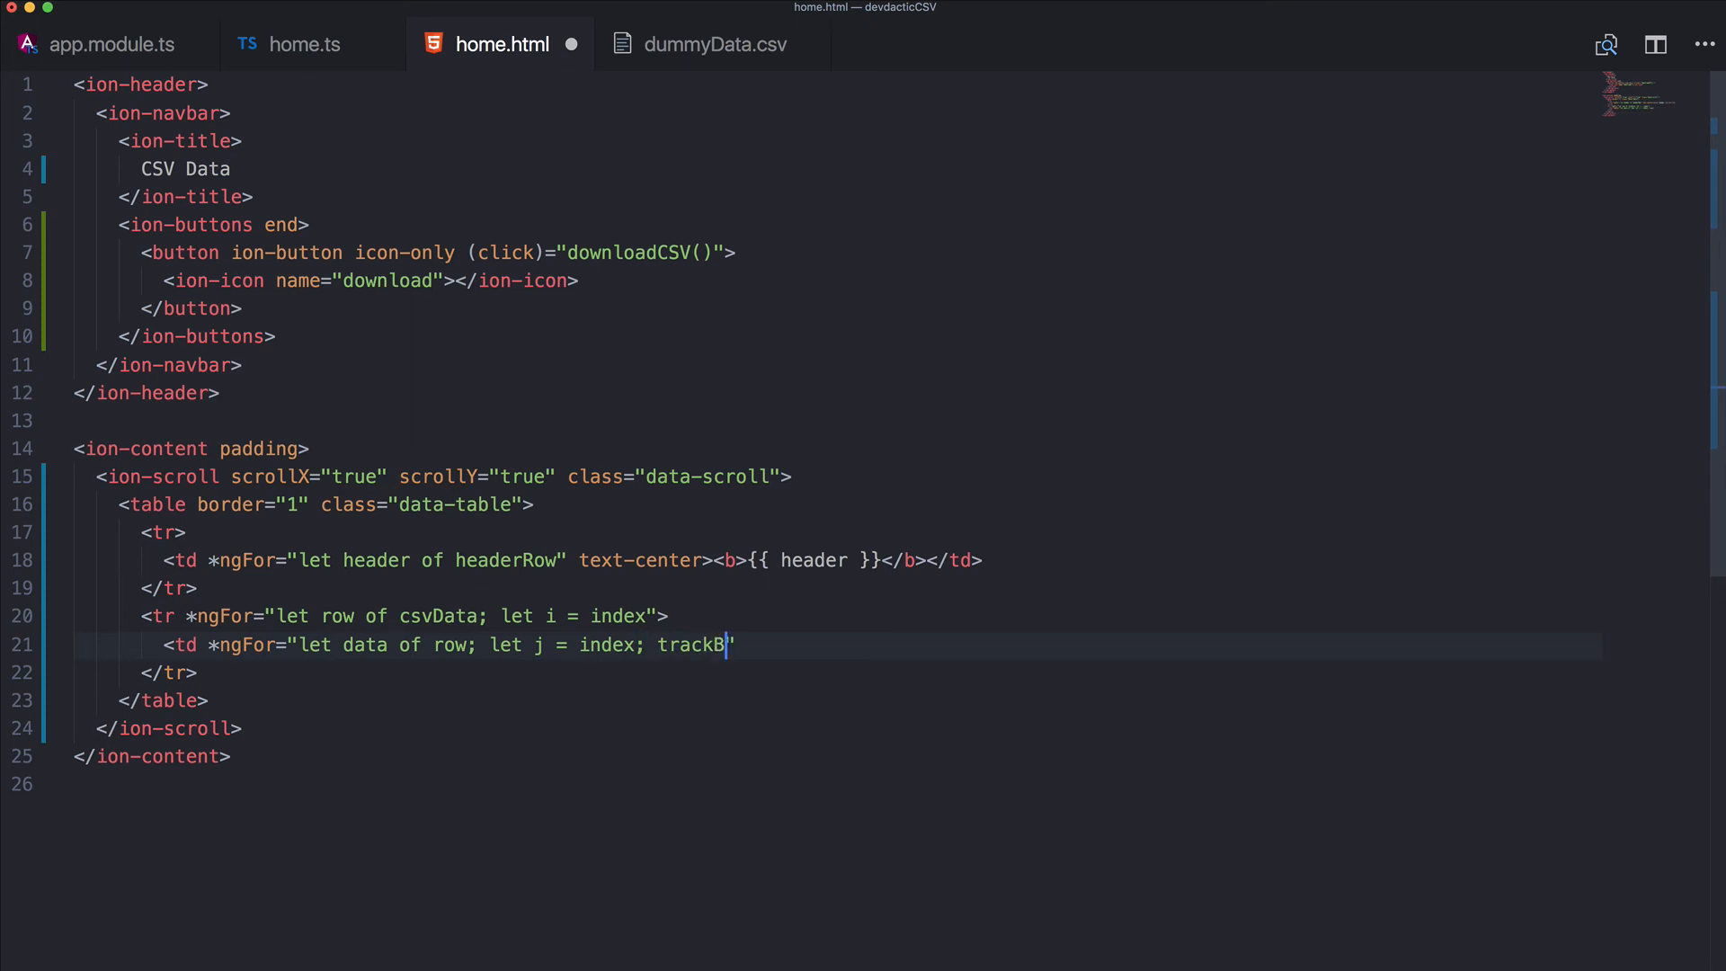
type("y: t")
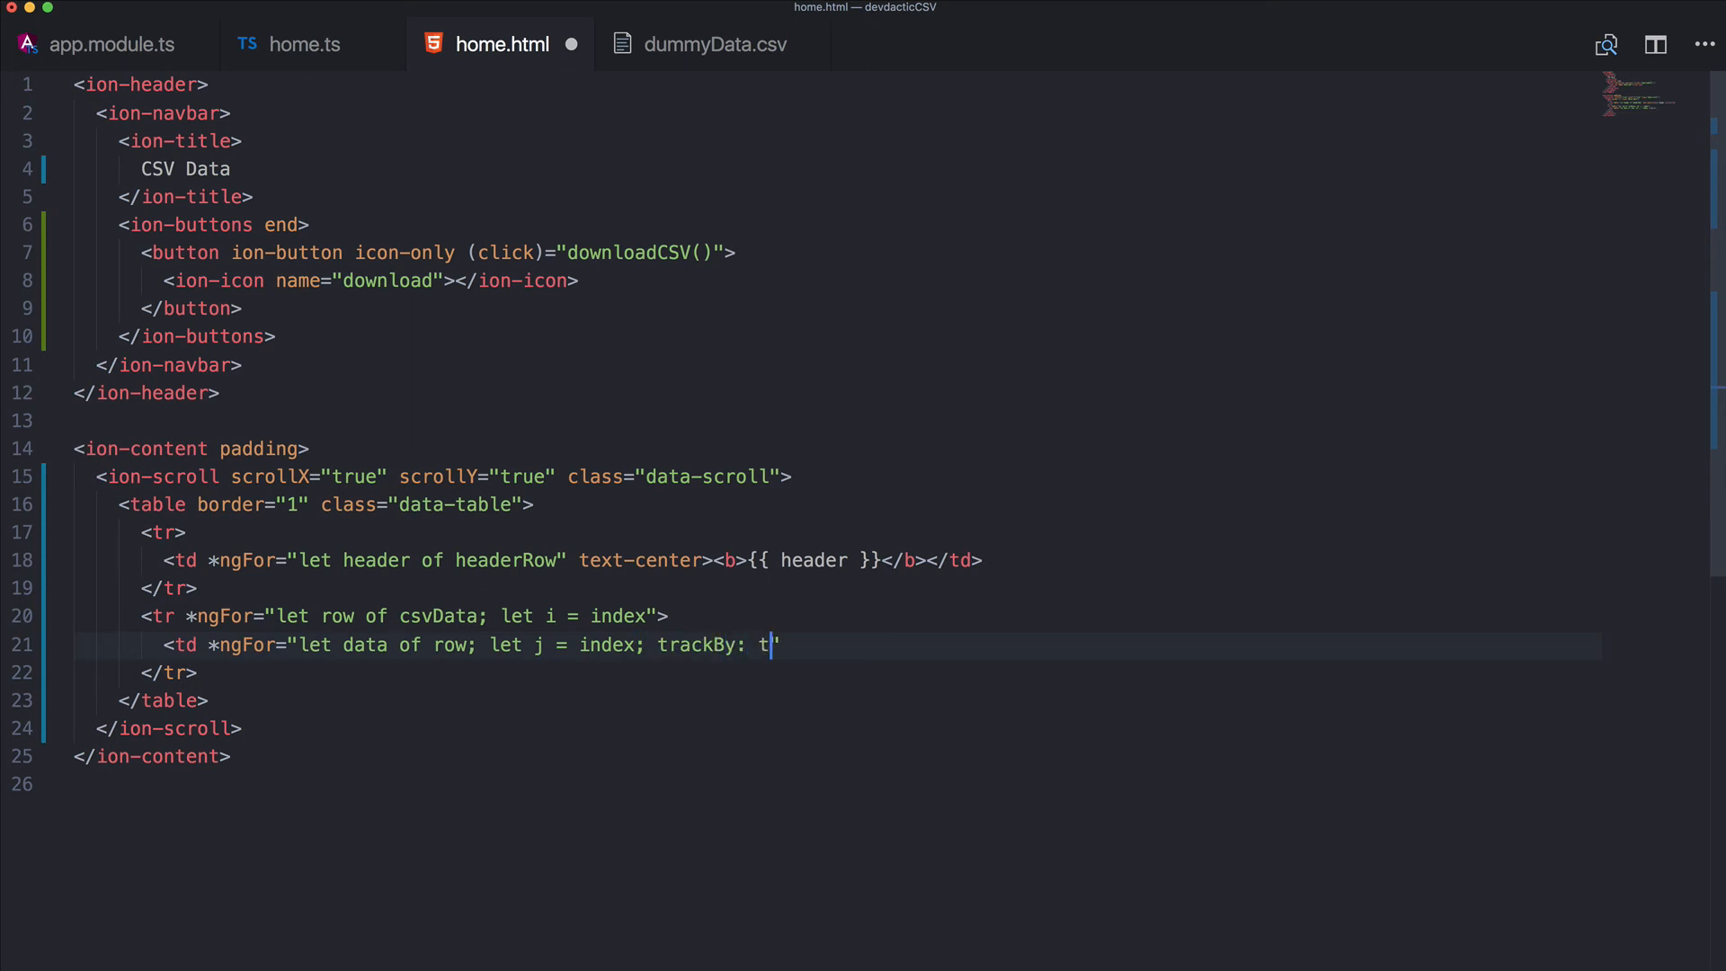
type("rackBy")
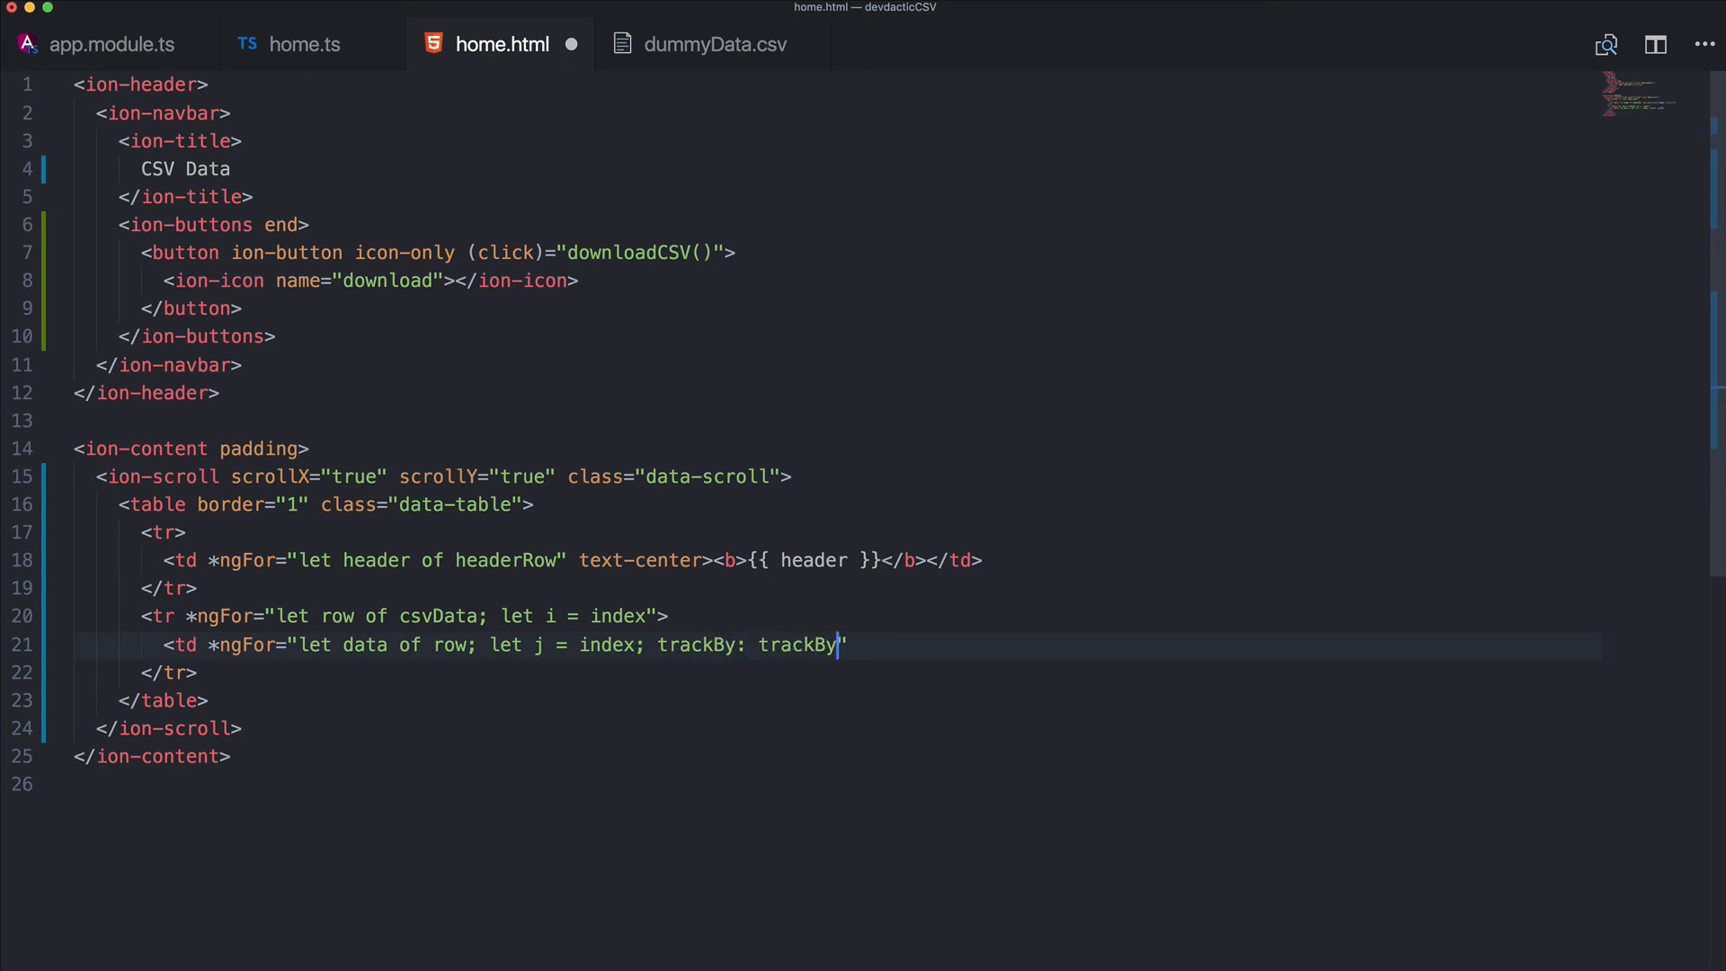
type("Fn")
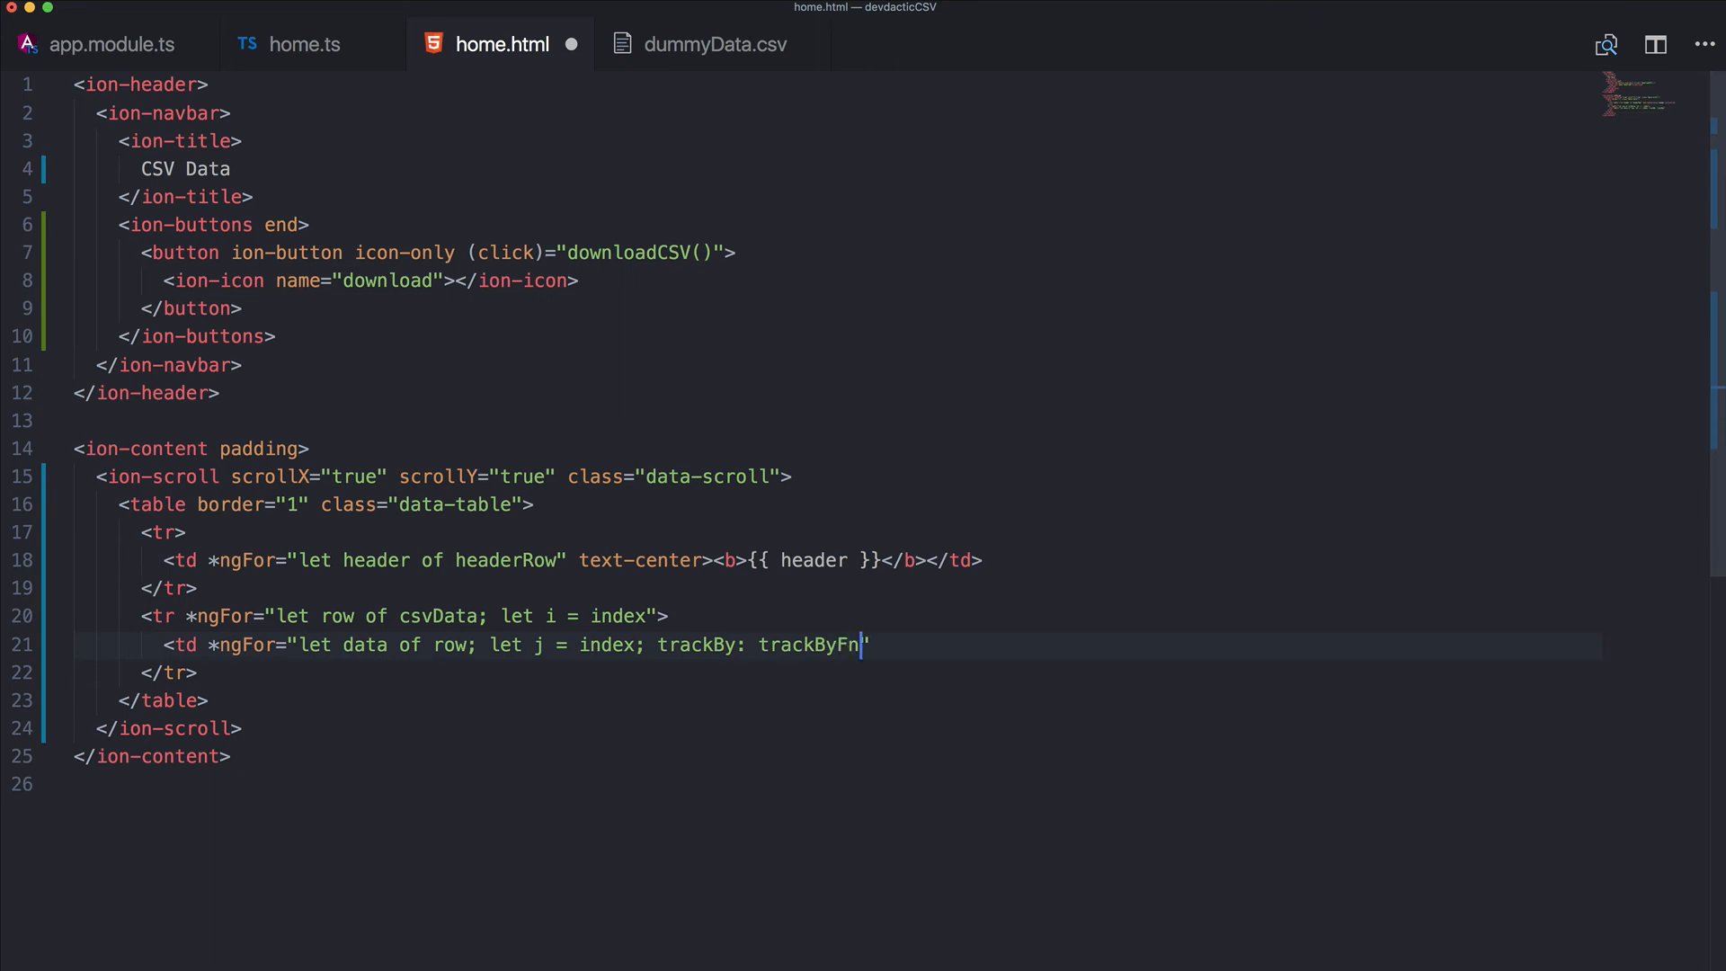
type(">")
key("Enter")
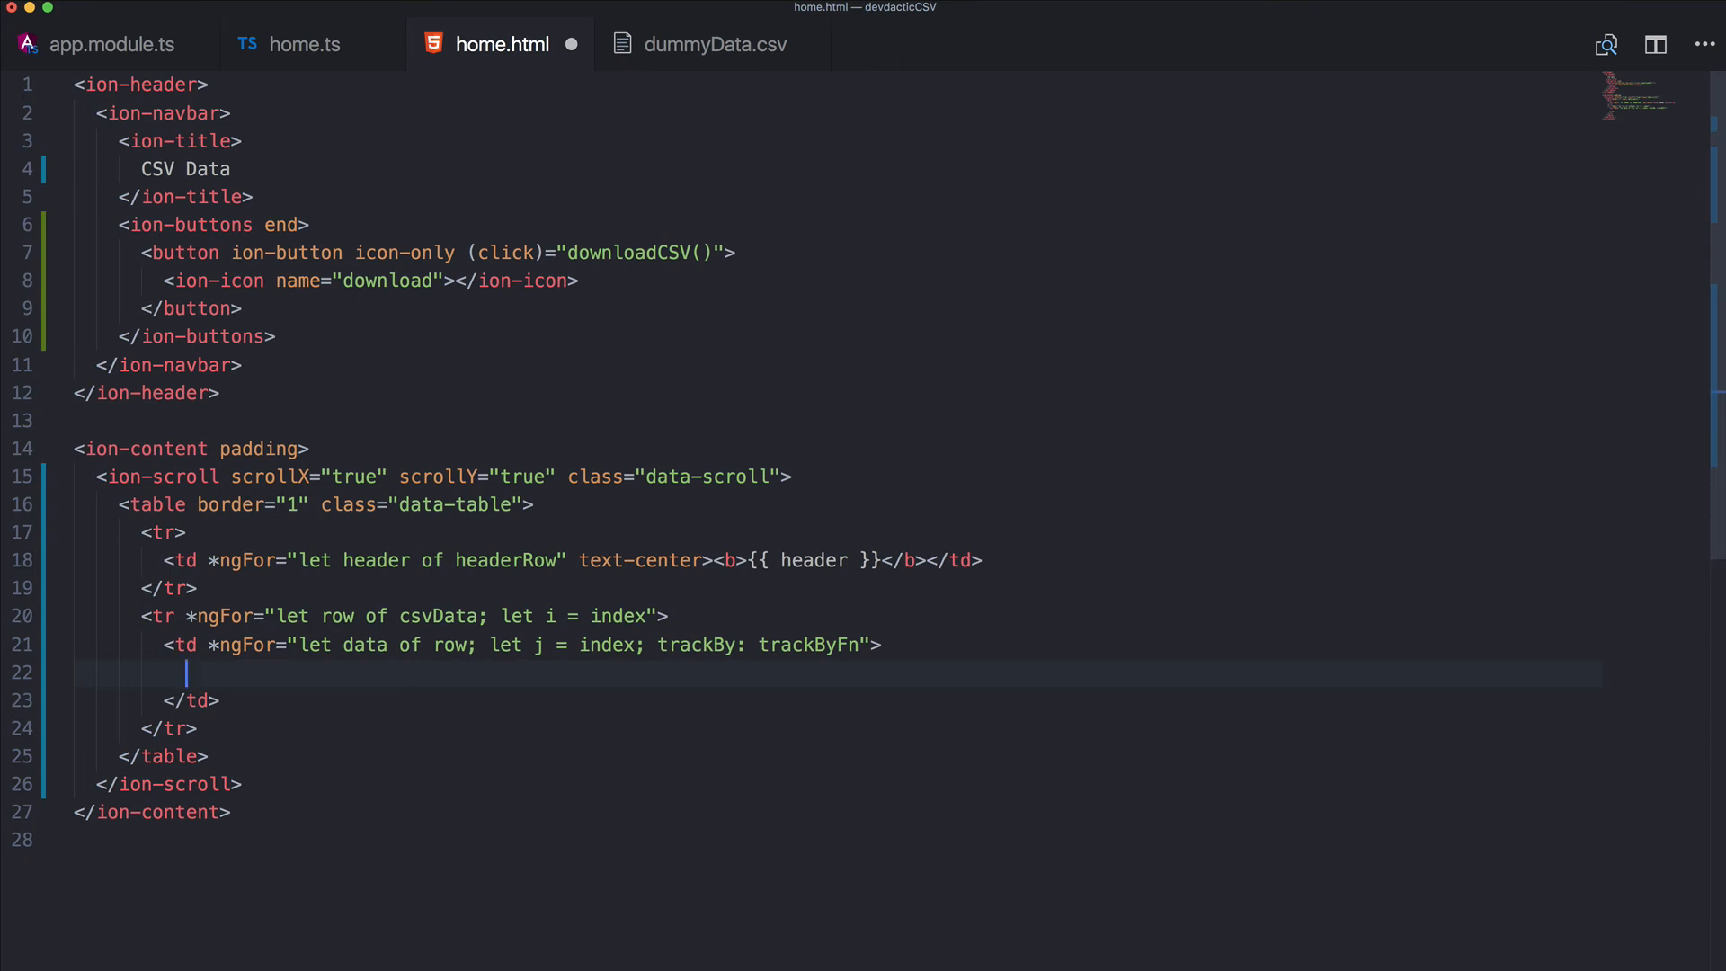
Write the ion-input text field inside the td with [(ngModel)]="csvData[i][j]" two-way binding
type("input type=\"text")
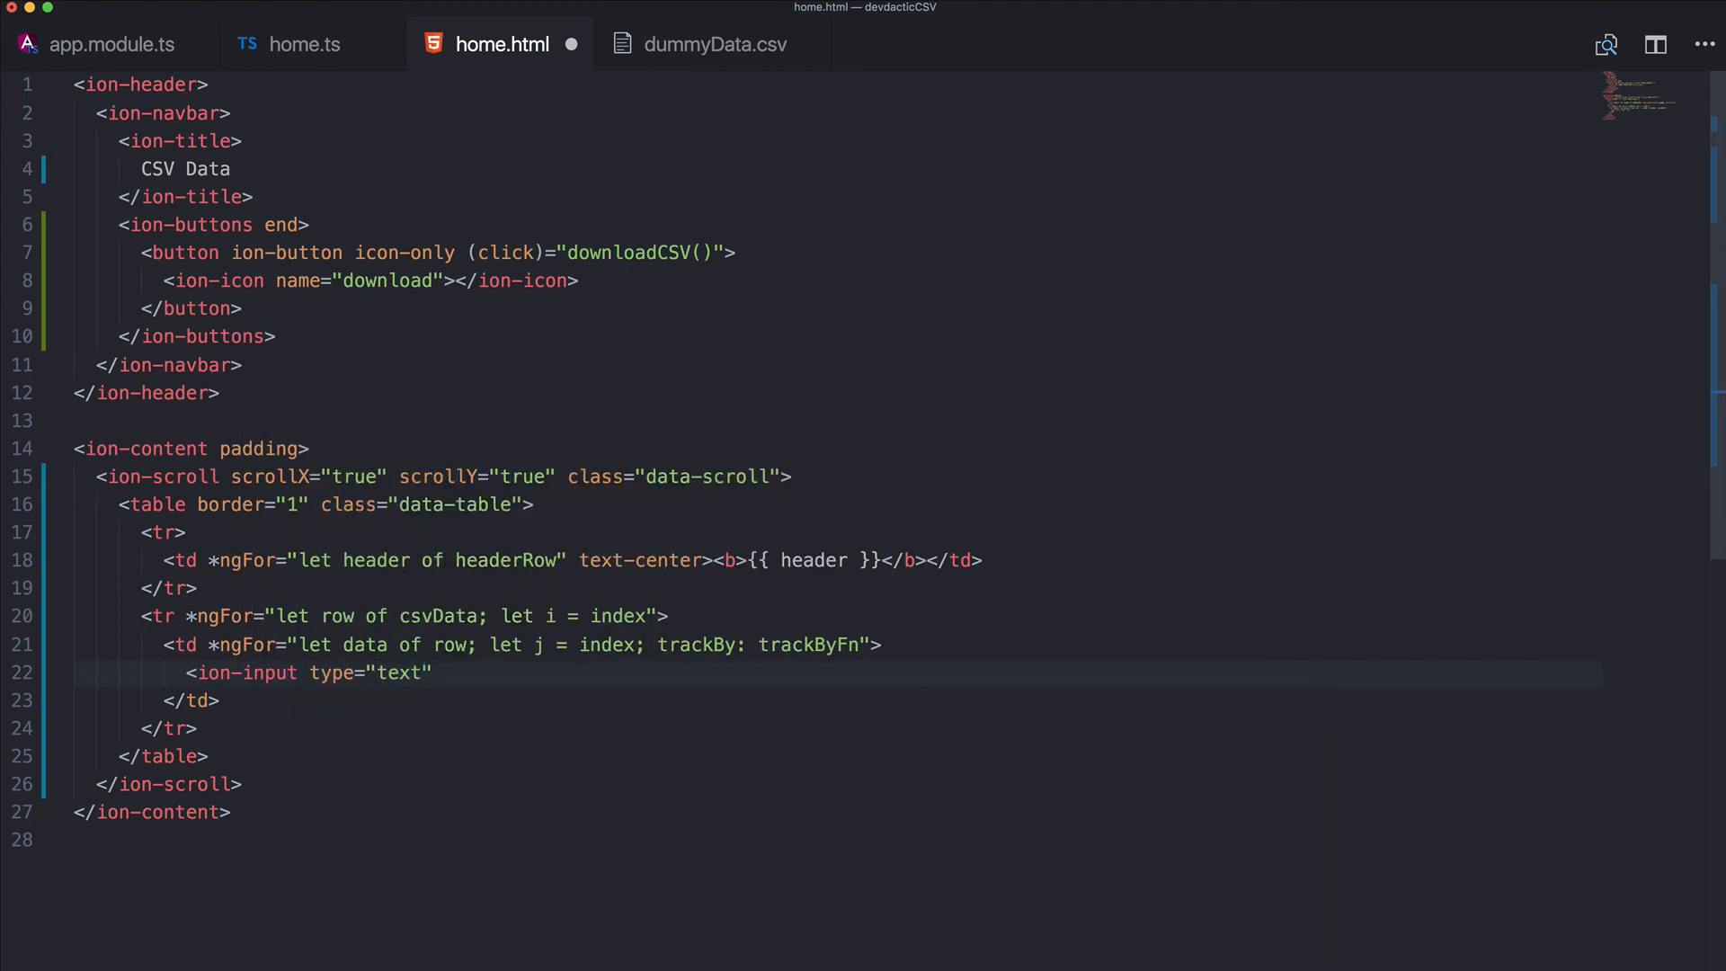
type("[(ng)]")
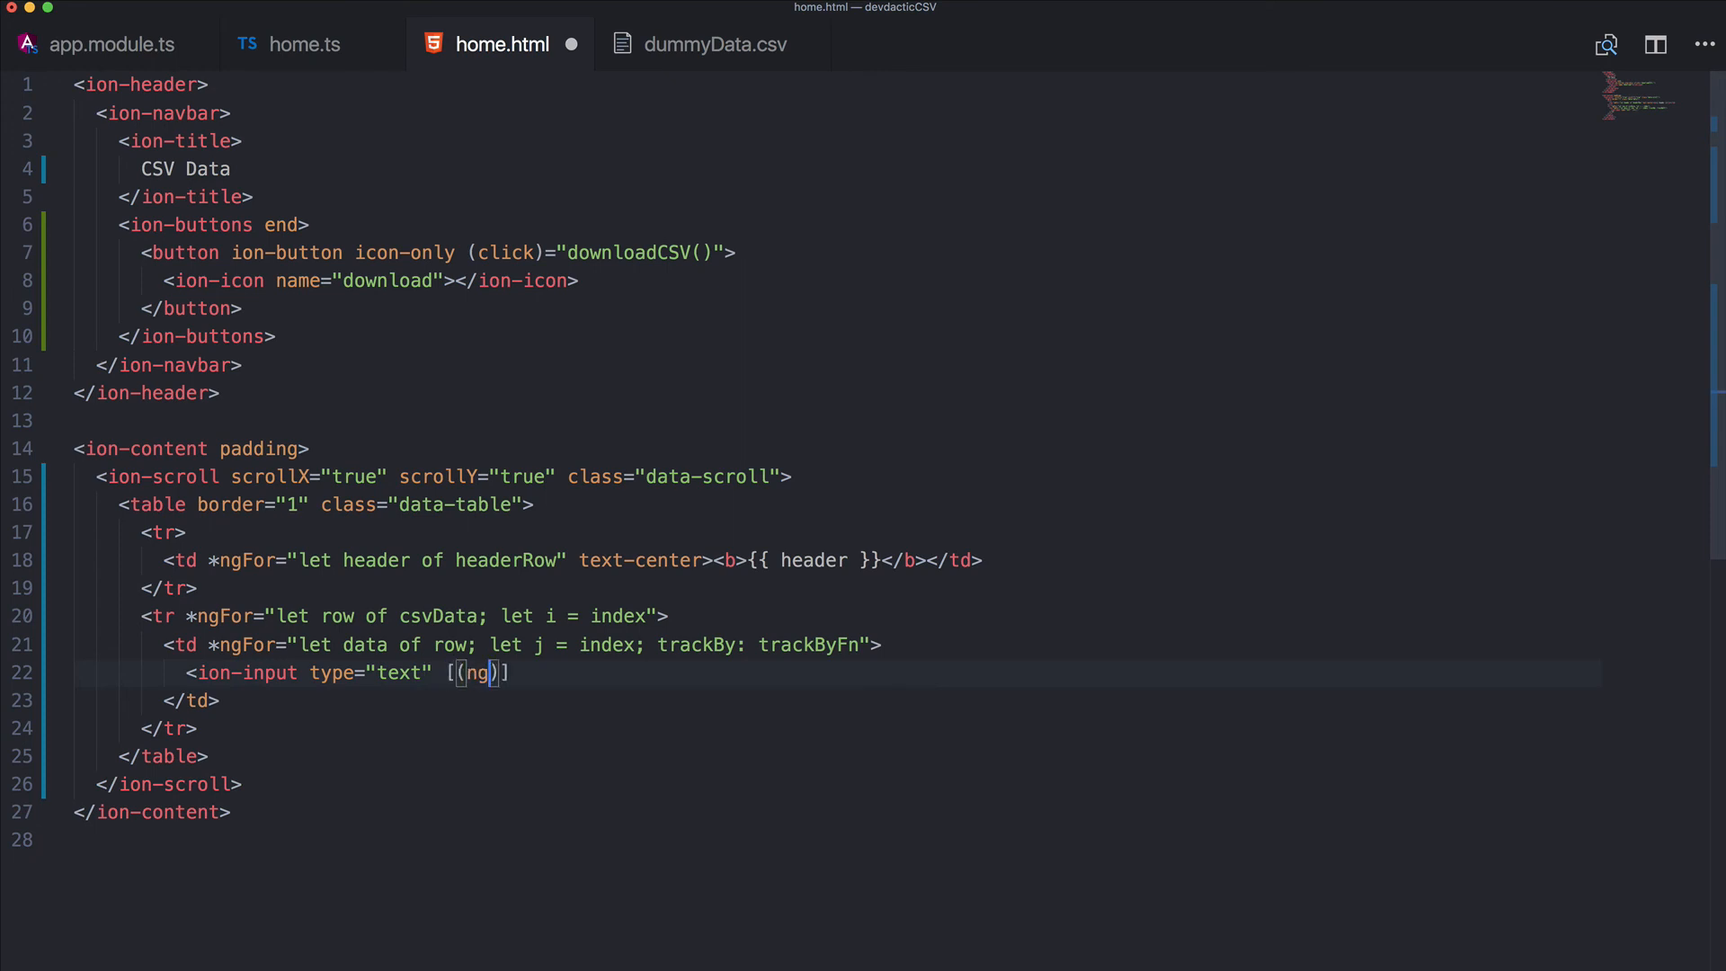
type("Model)]=")
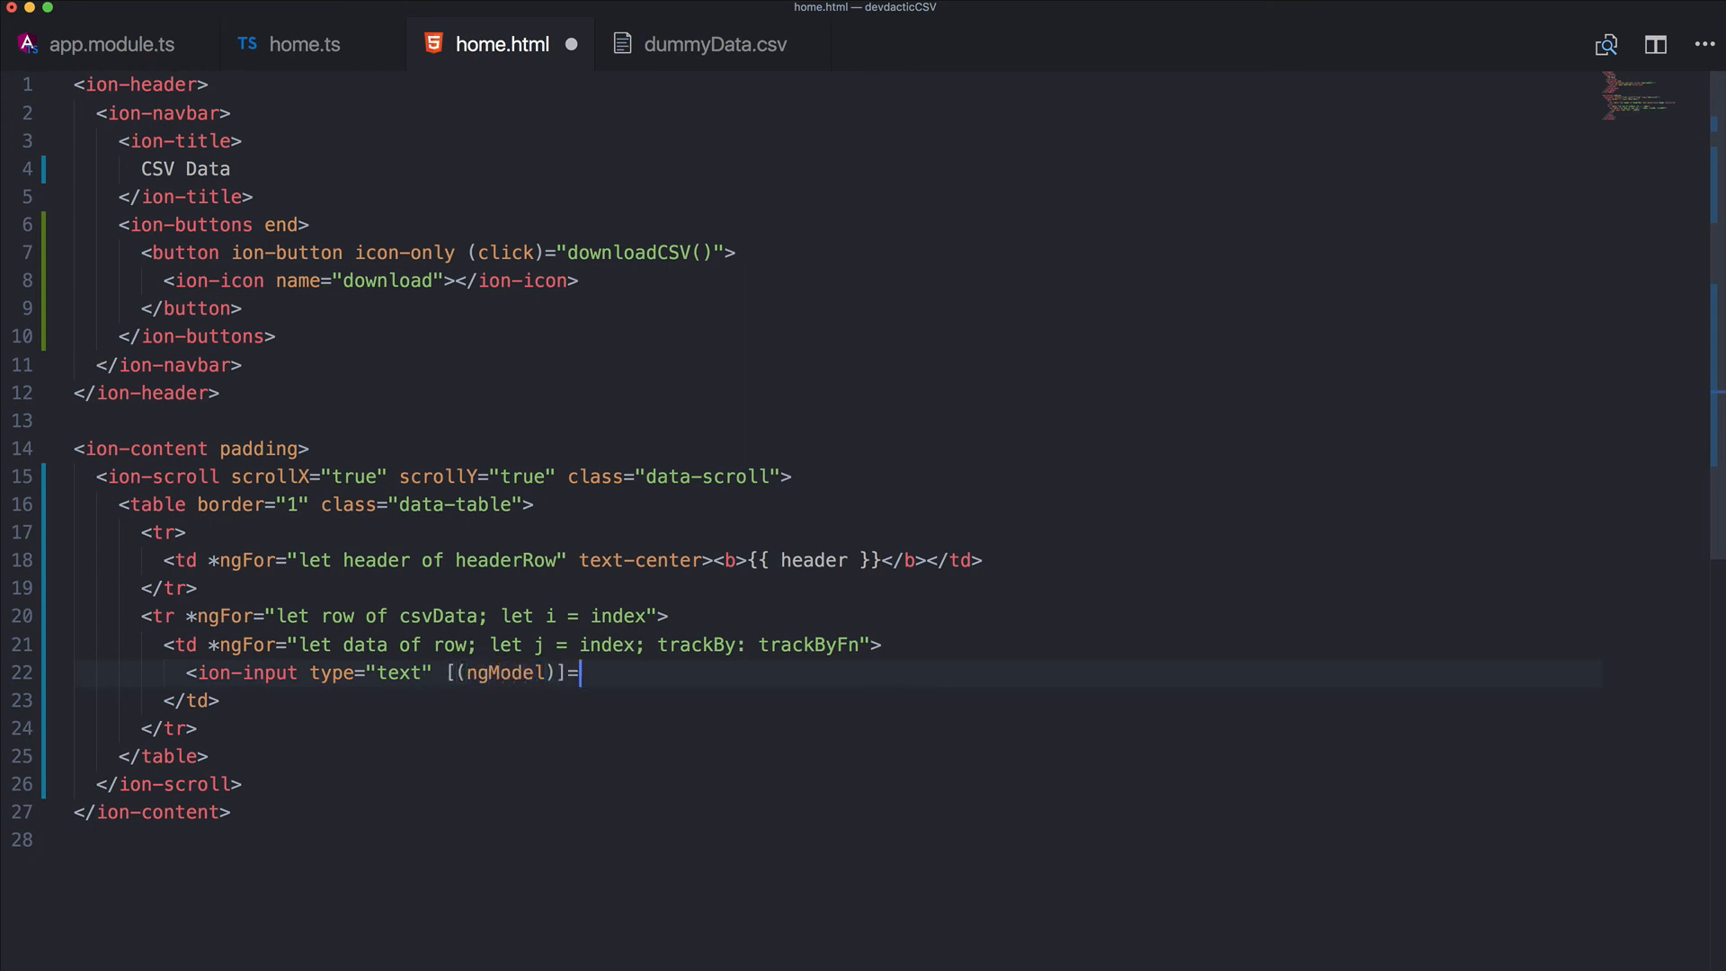
type("\"\"")
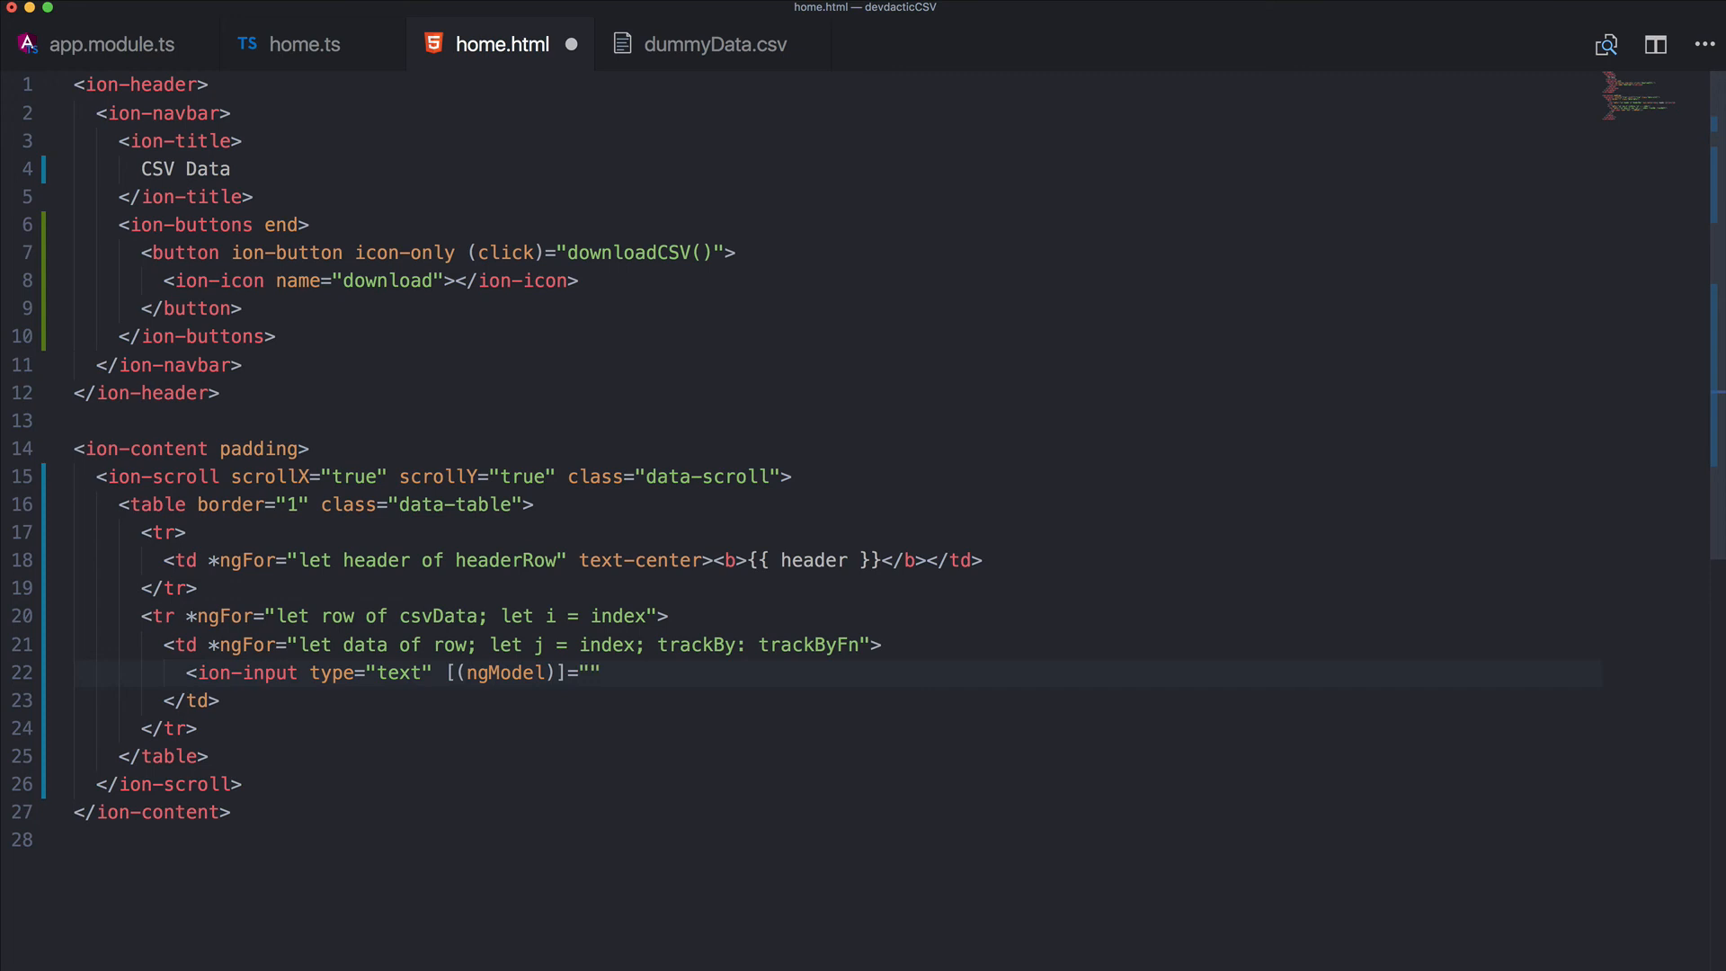
type("cs")
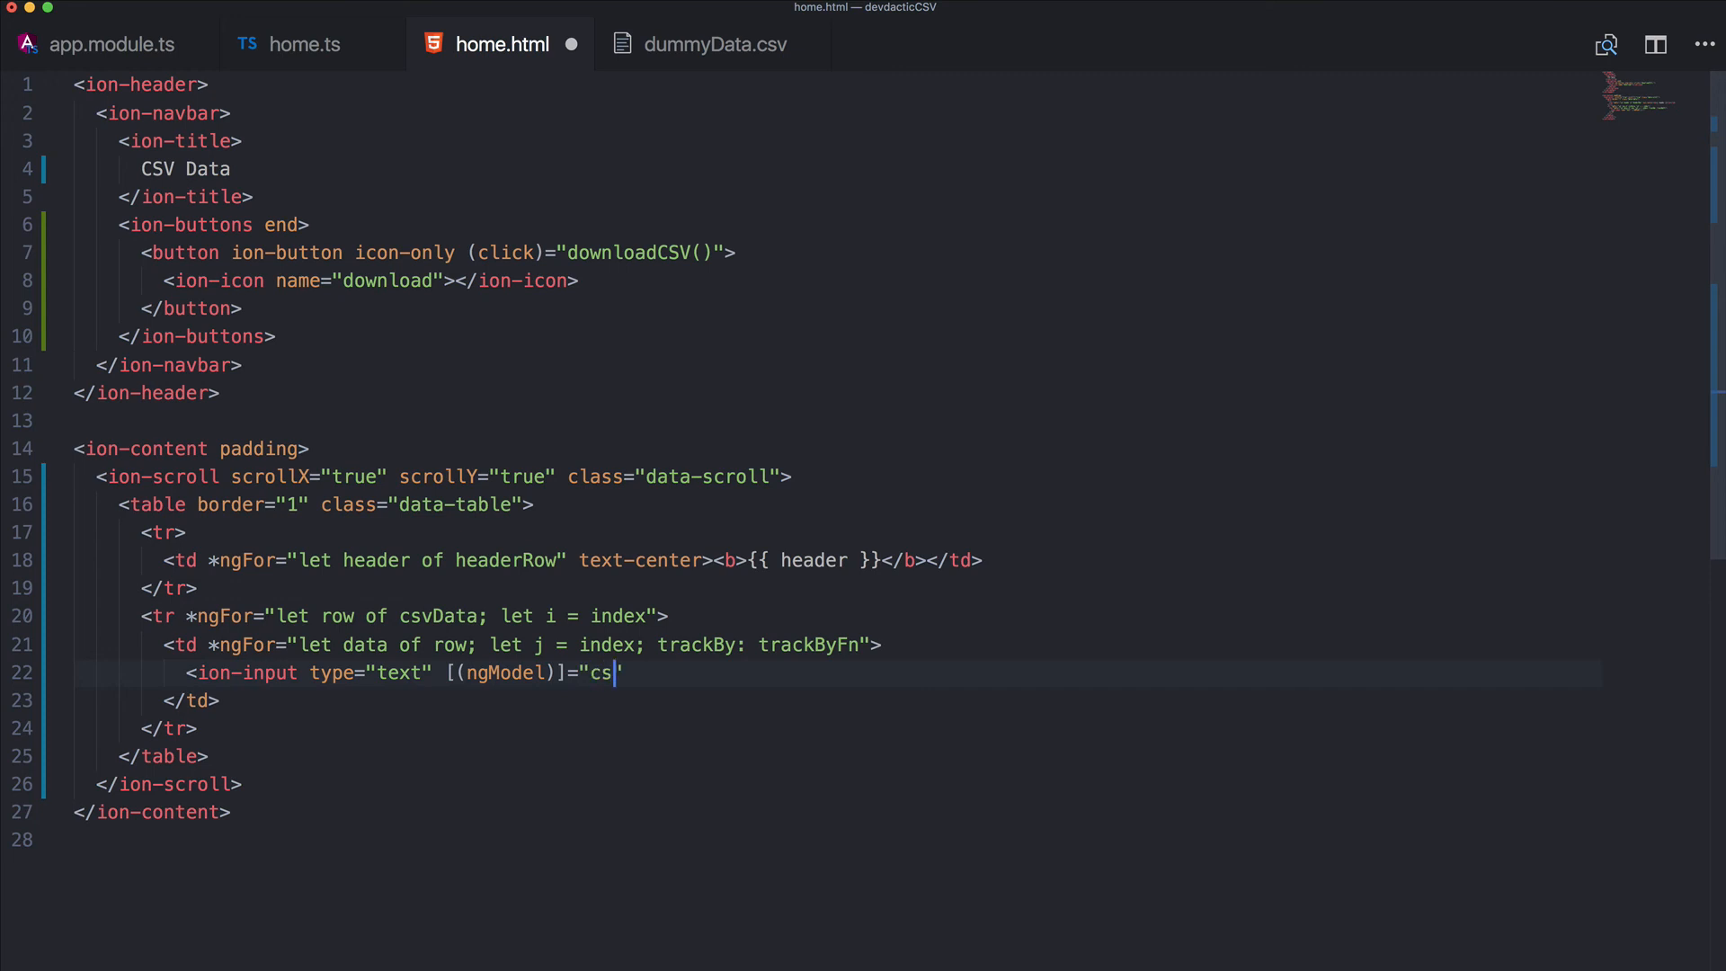
type("vData[")
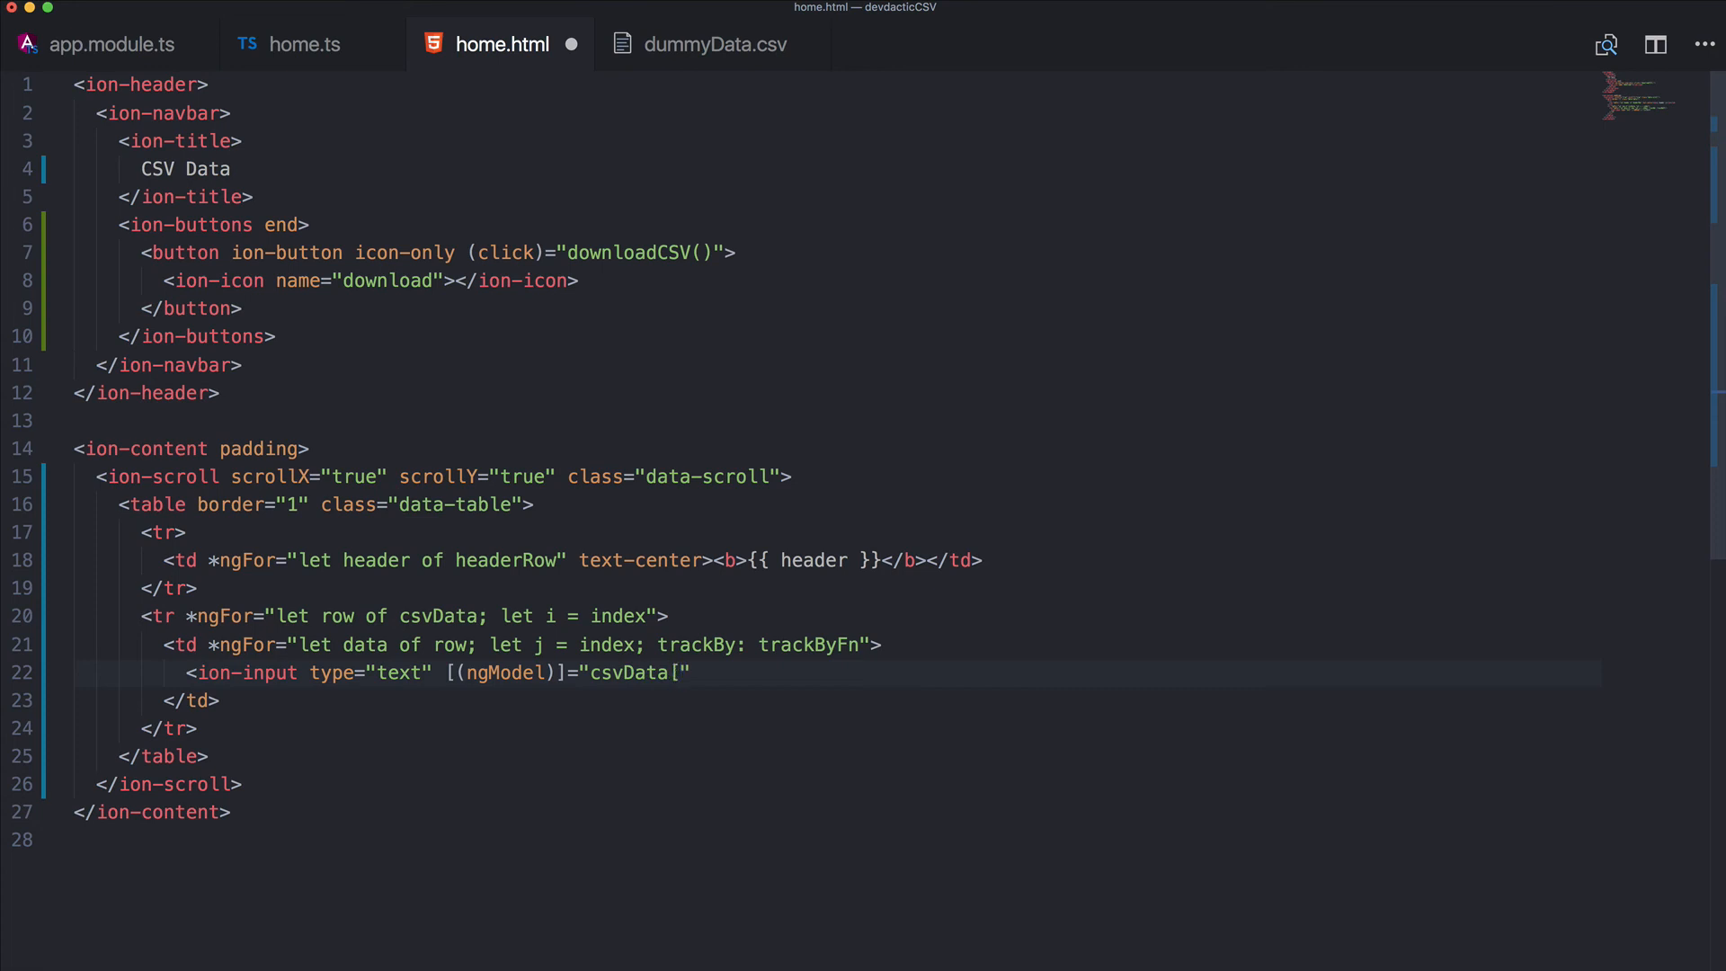
type("i")
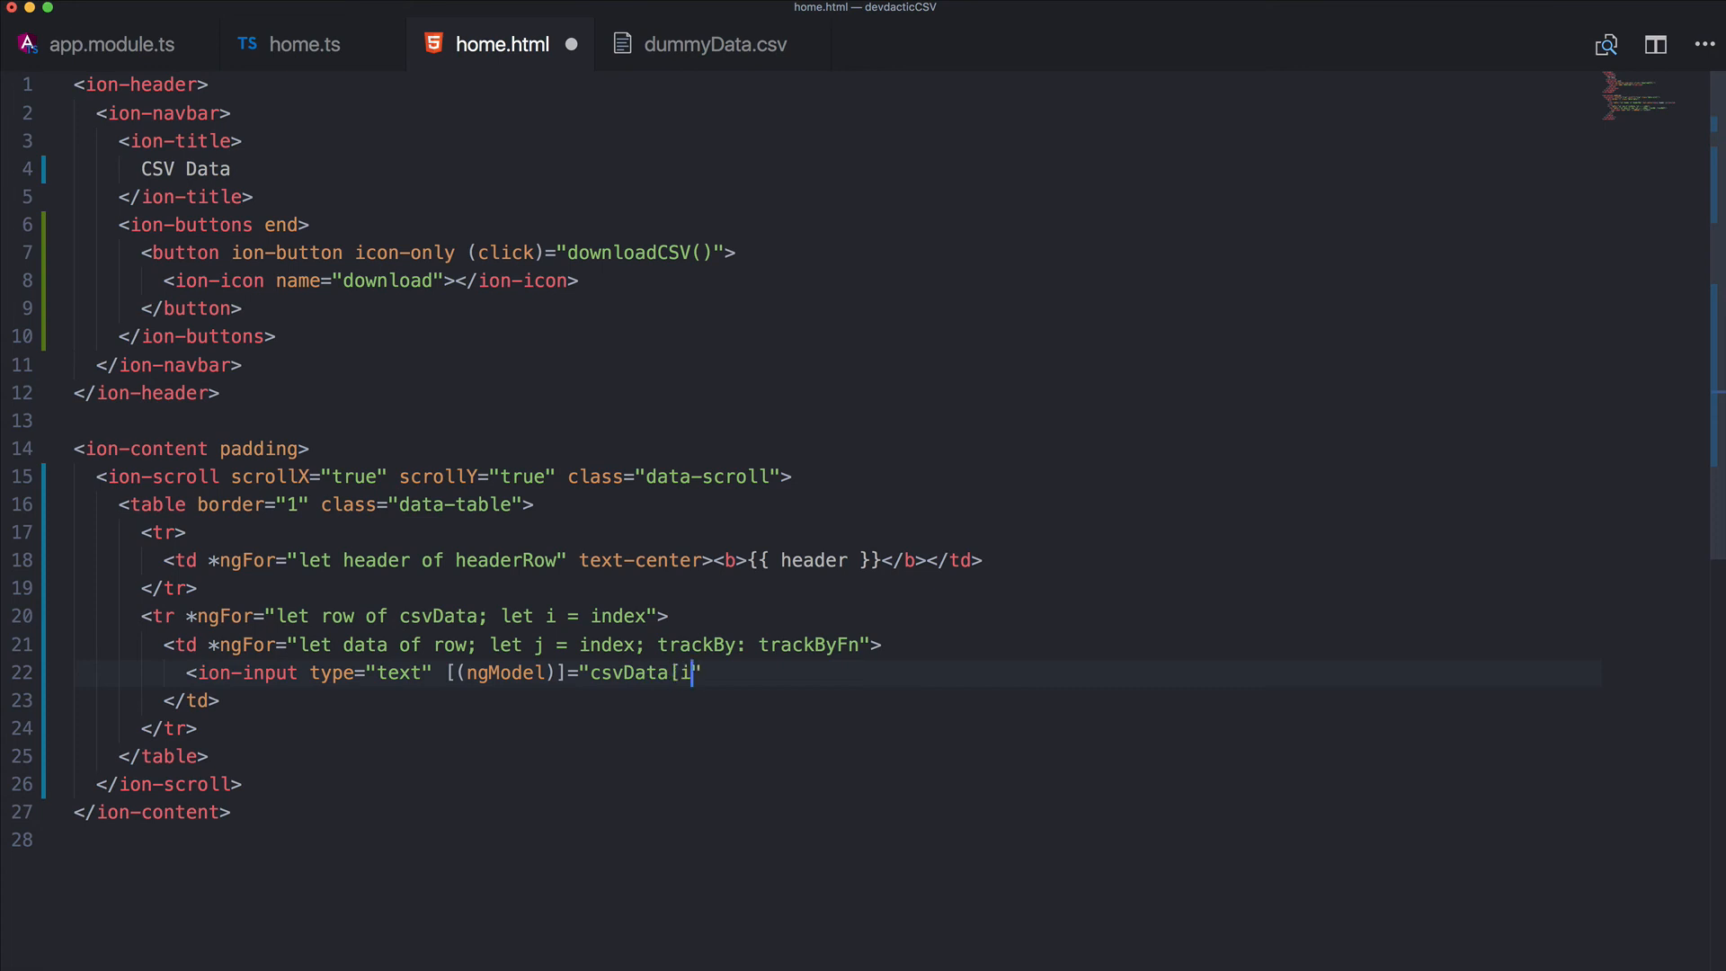
type("[")
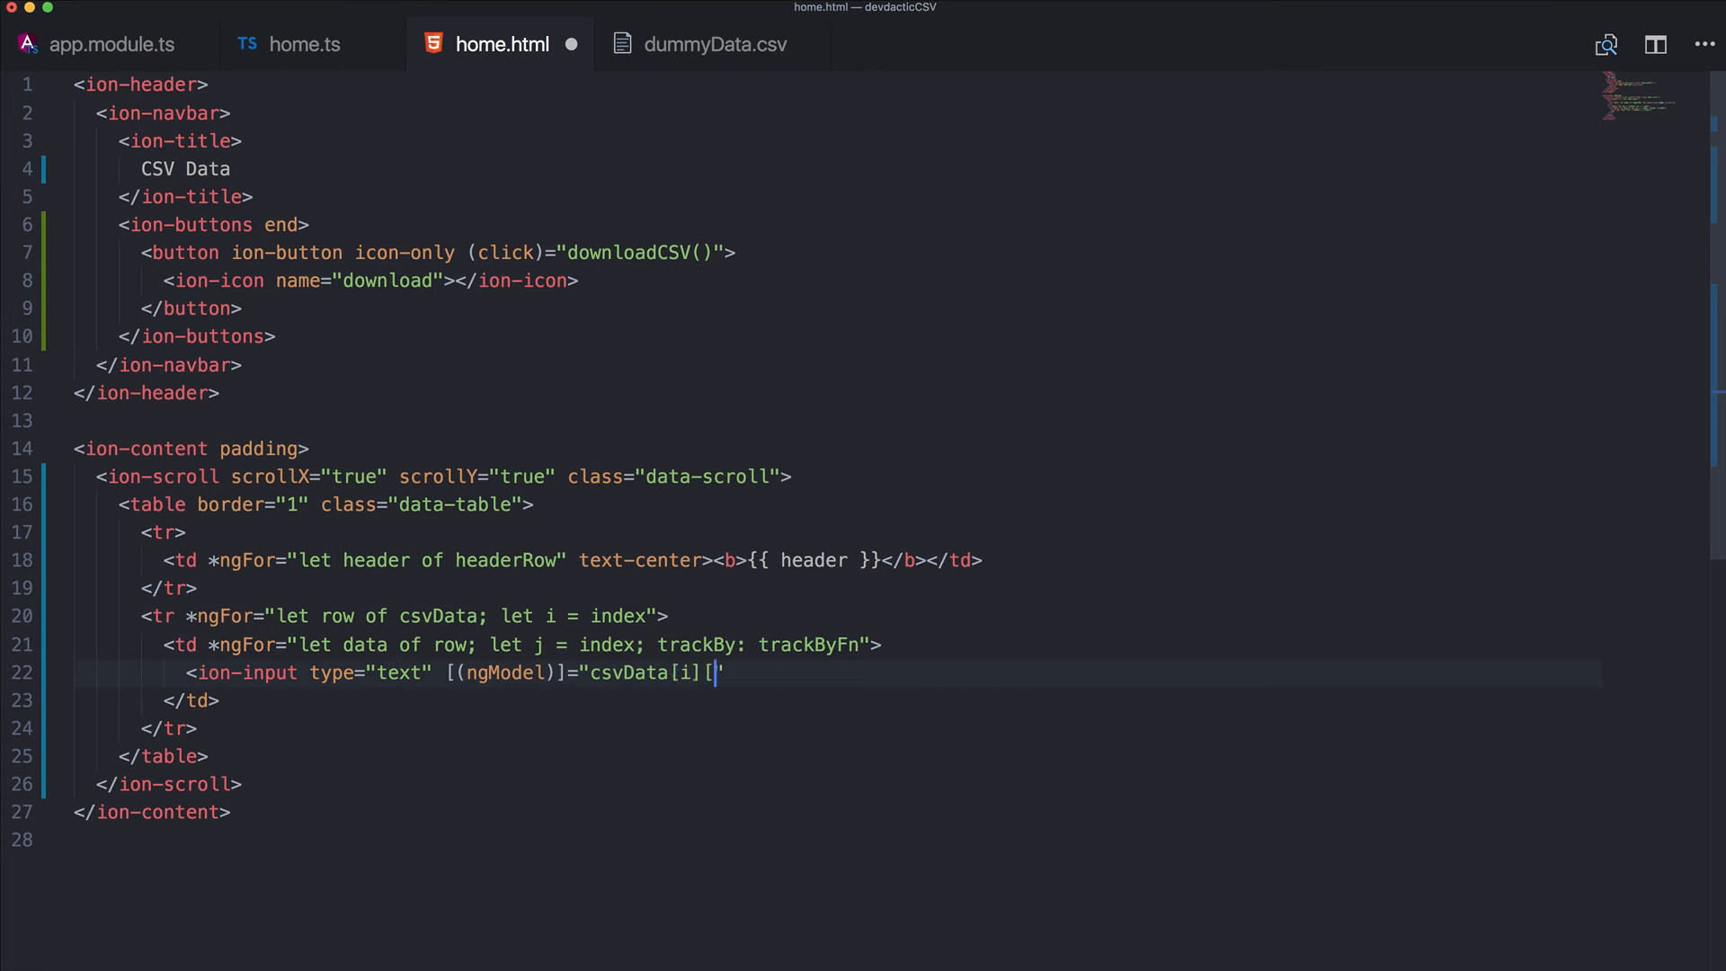
type("j]\"")
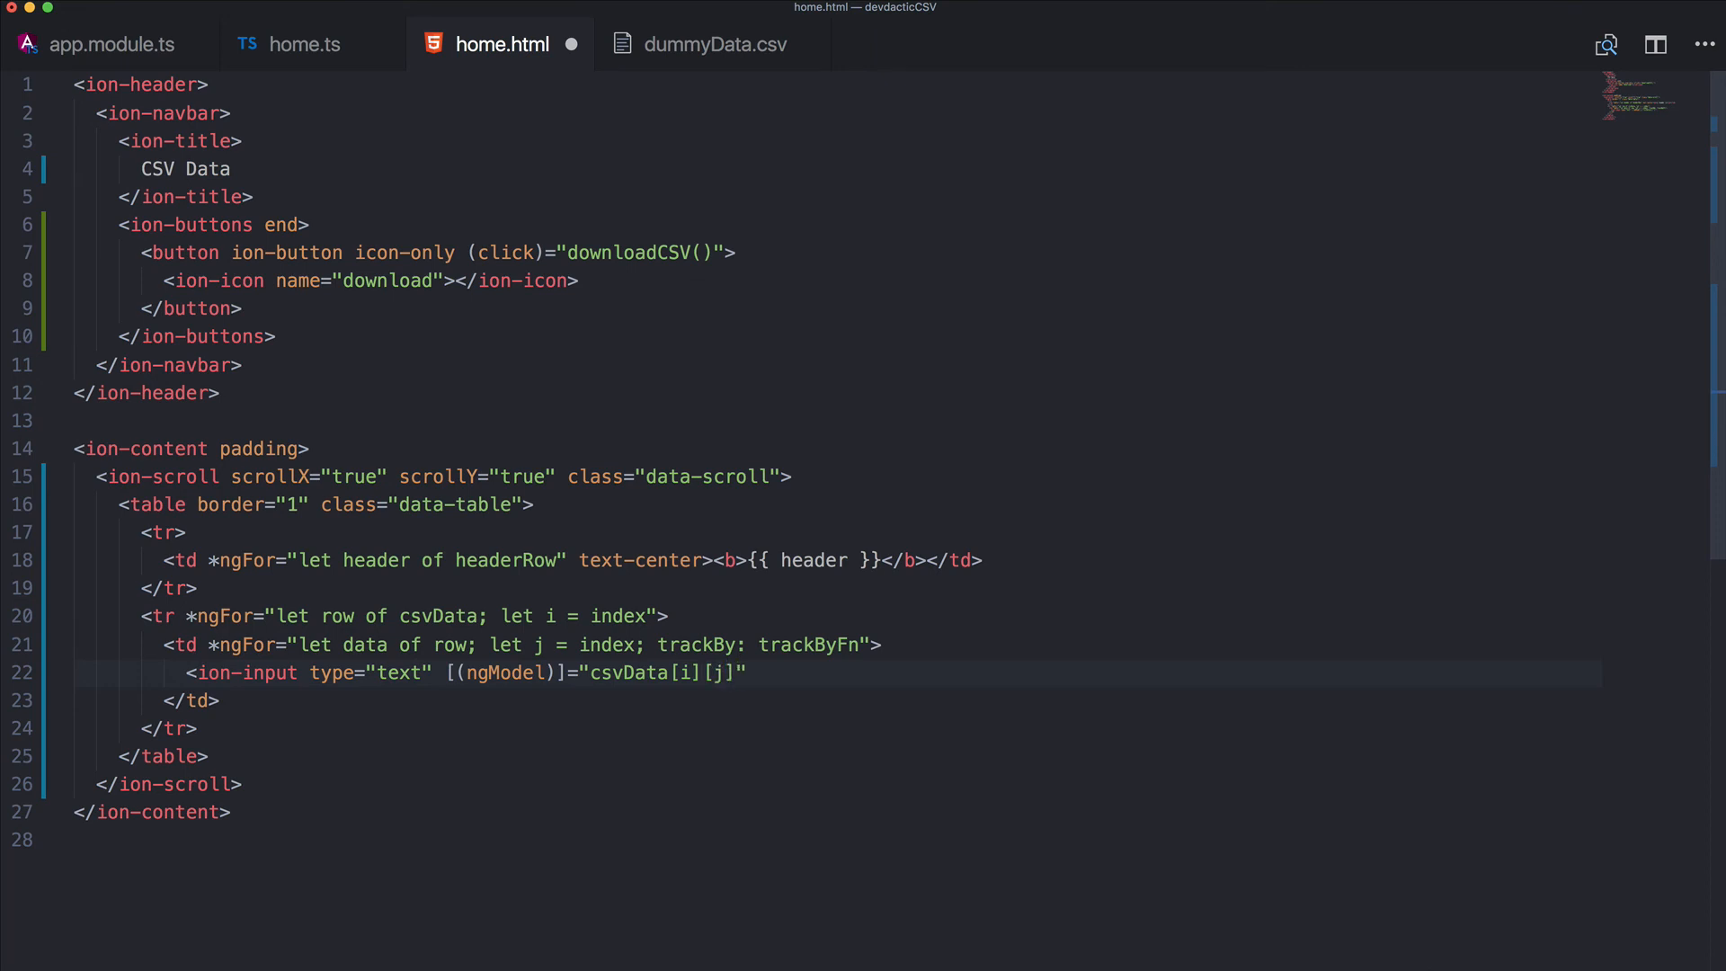
type("</ion-input>")
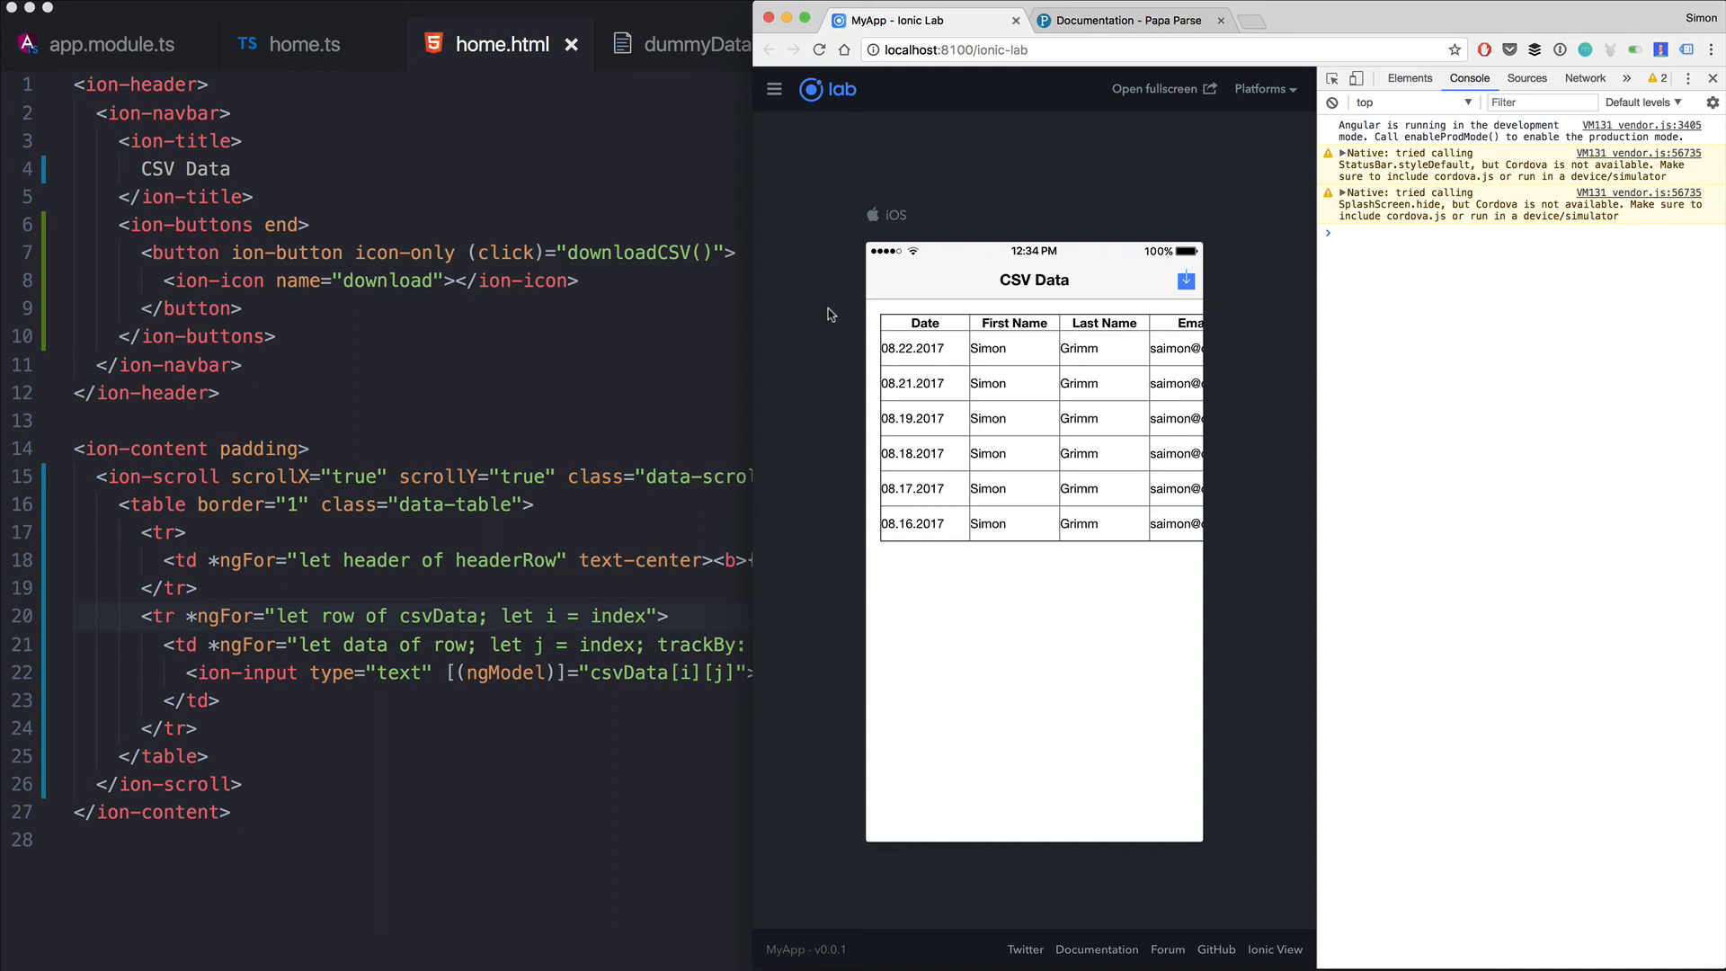
In the preview table, change a first name to Max and the third row's date to INVALID
scroll("right", 3)
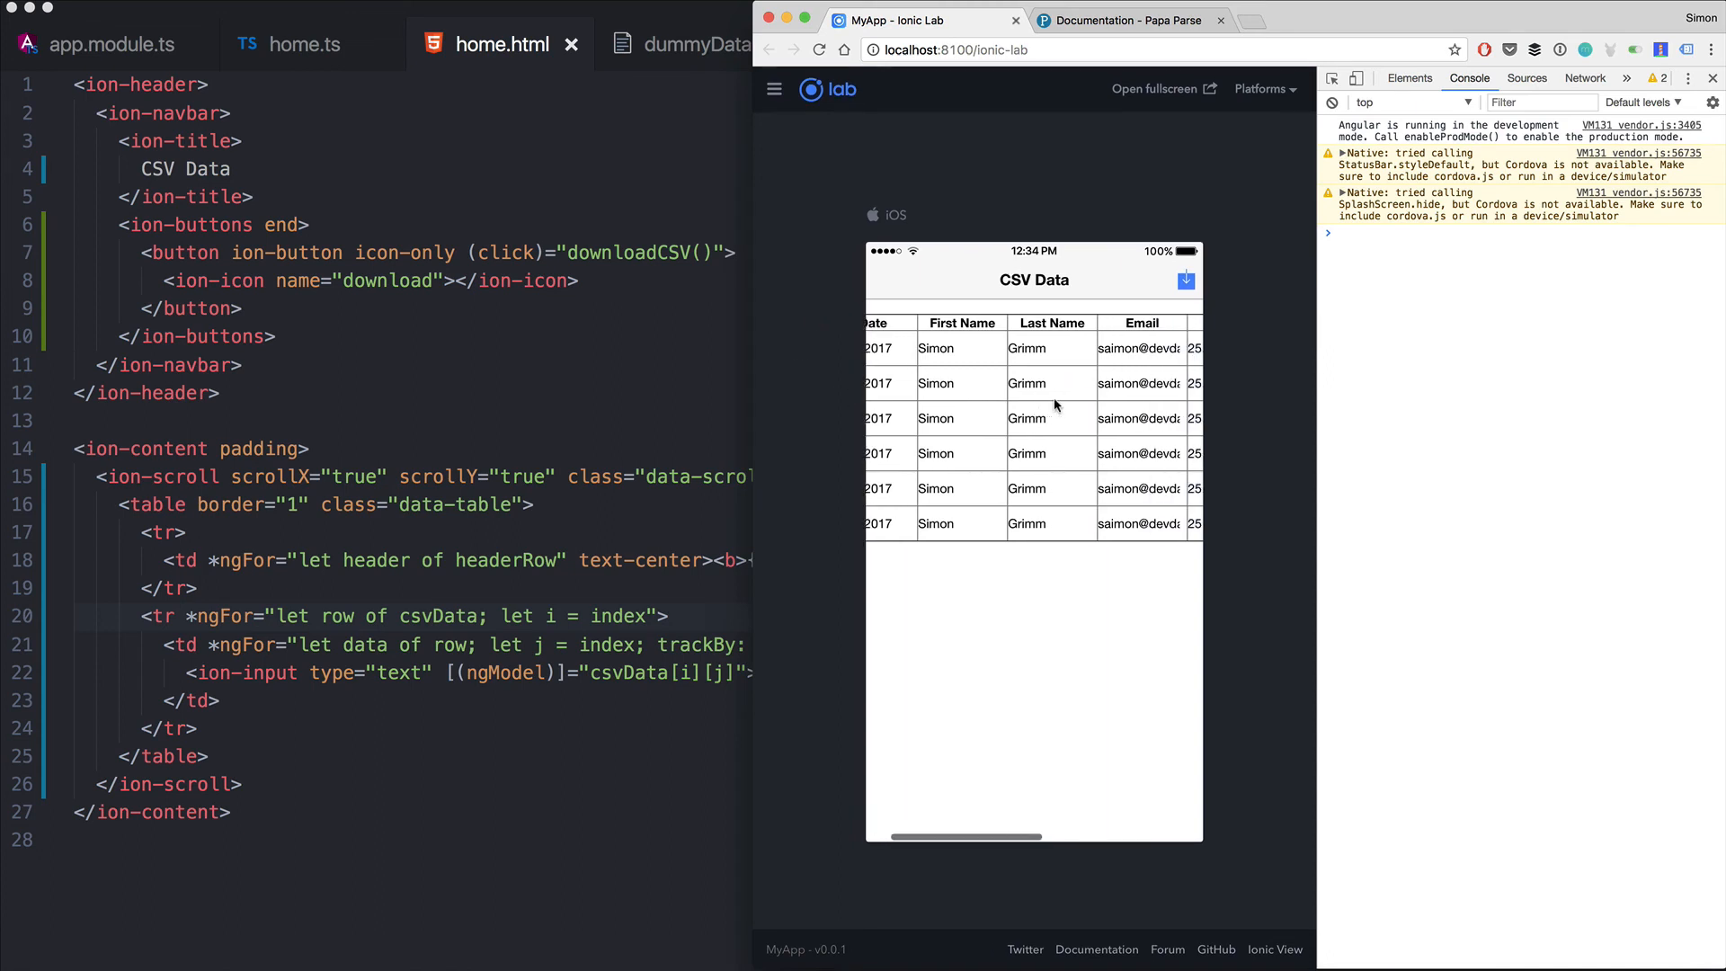
scroll("right", 3)
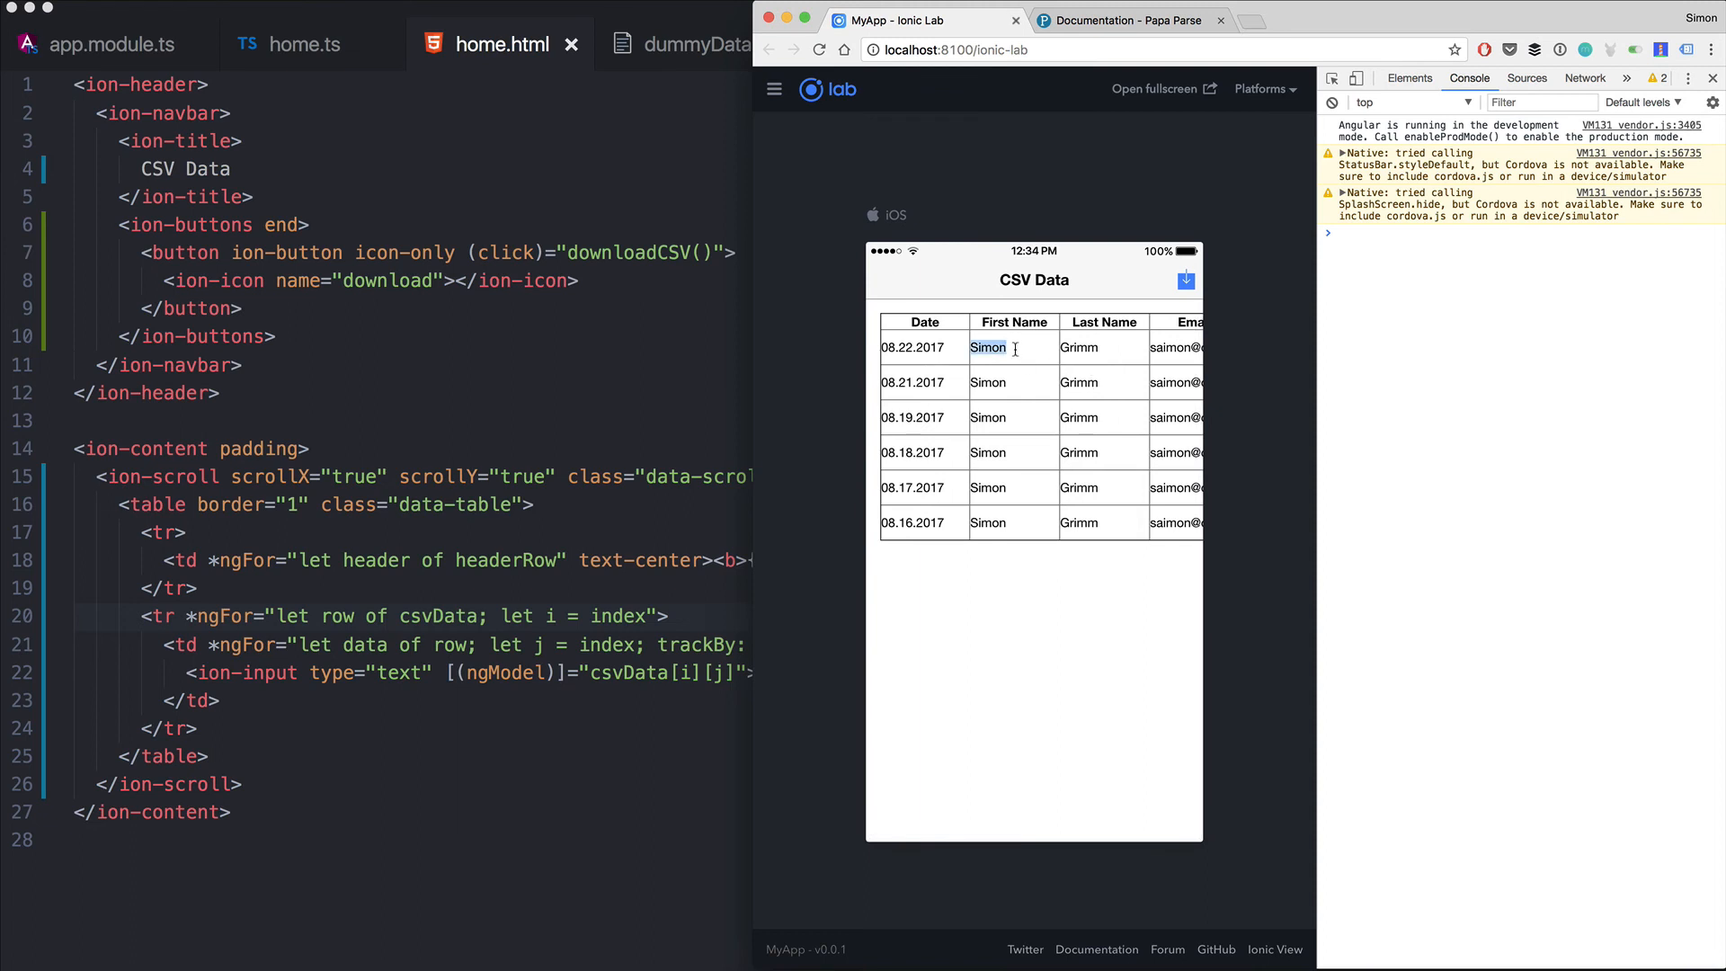
type("Max")
left_click(1014, 383)
type("Ben")
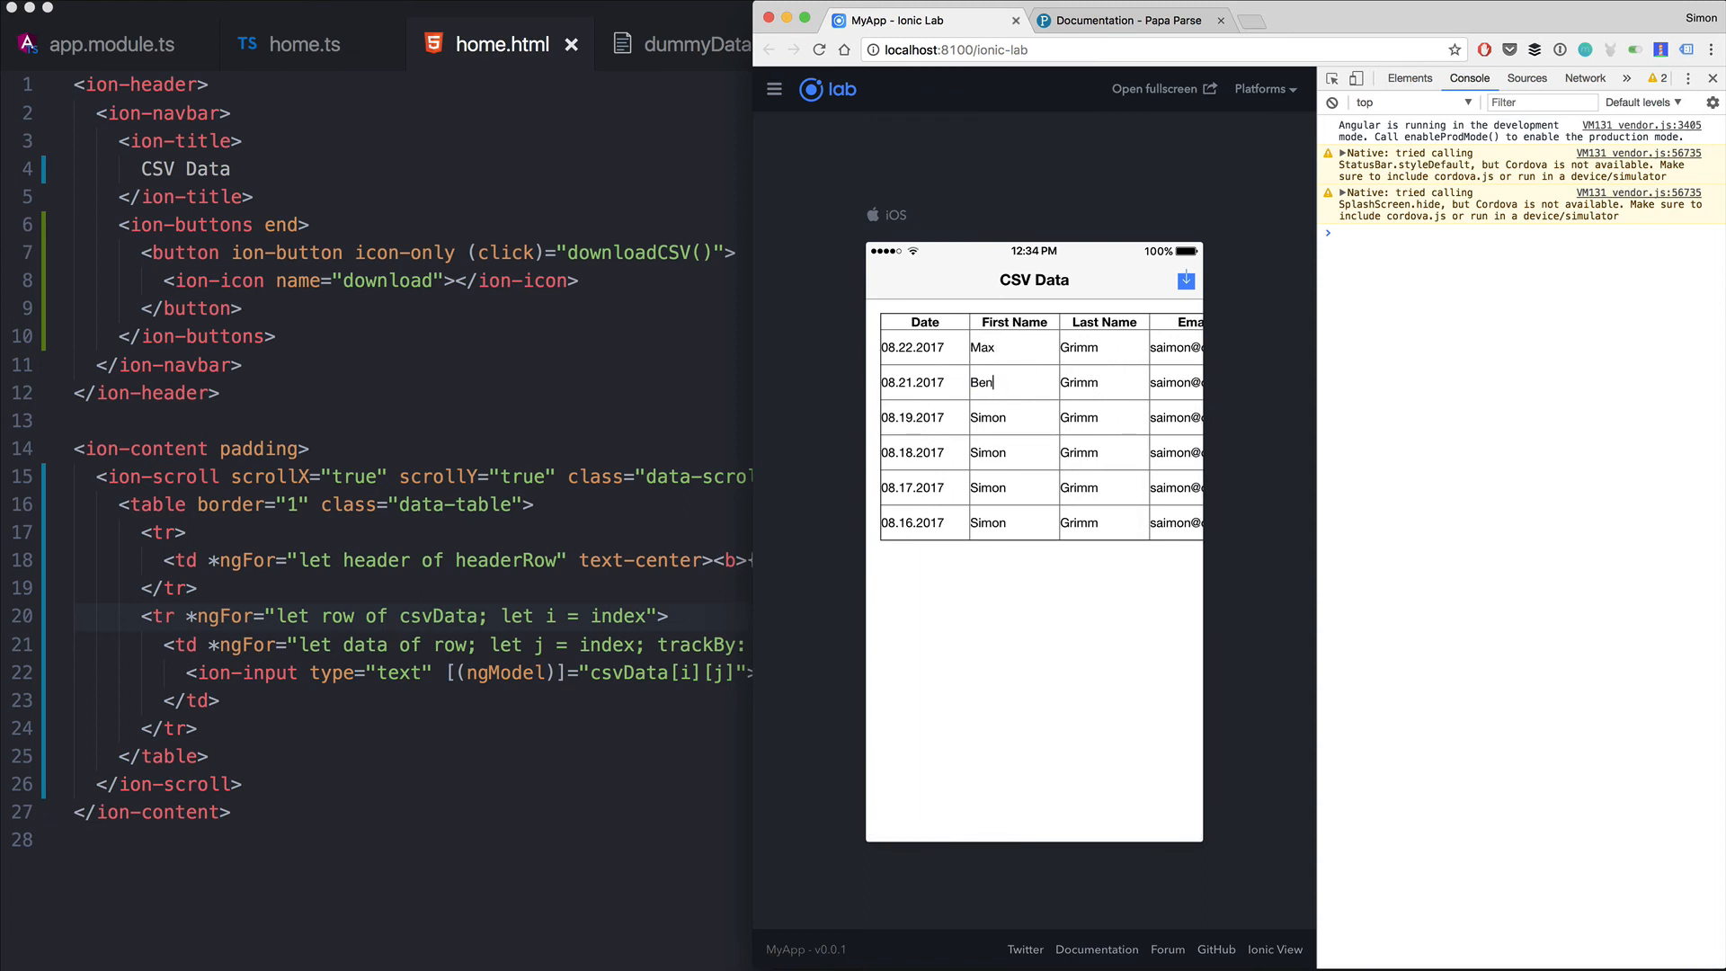
left_click(909, 416)
type("20")
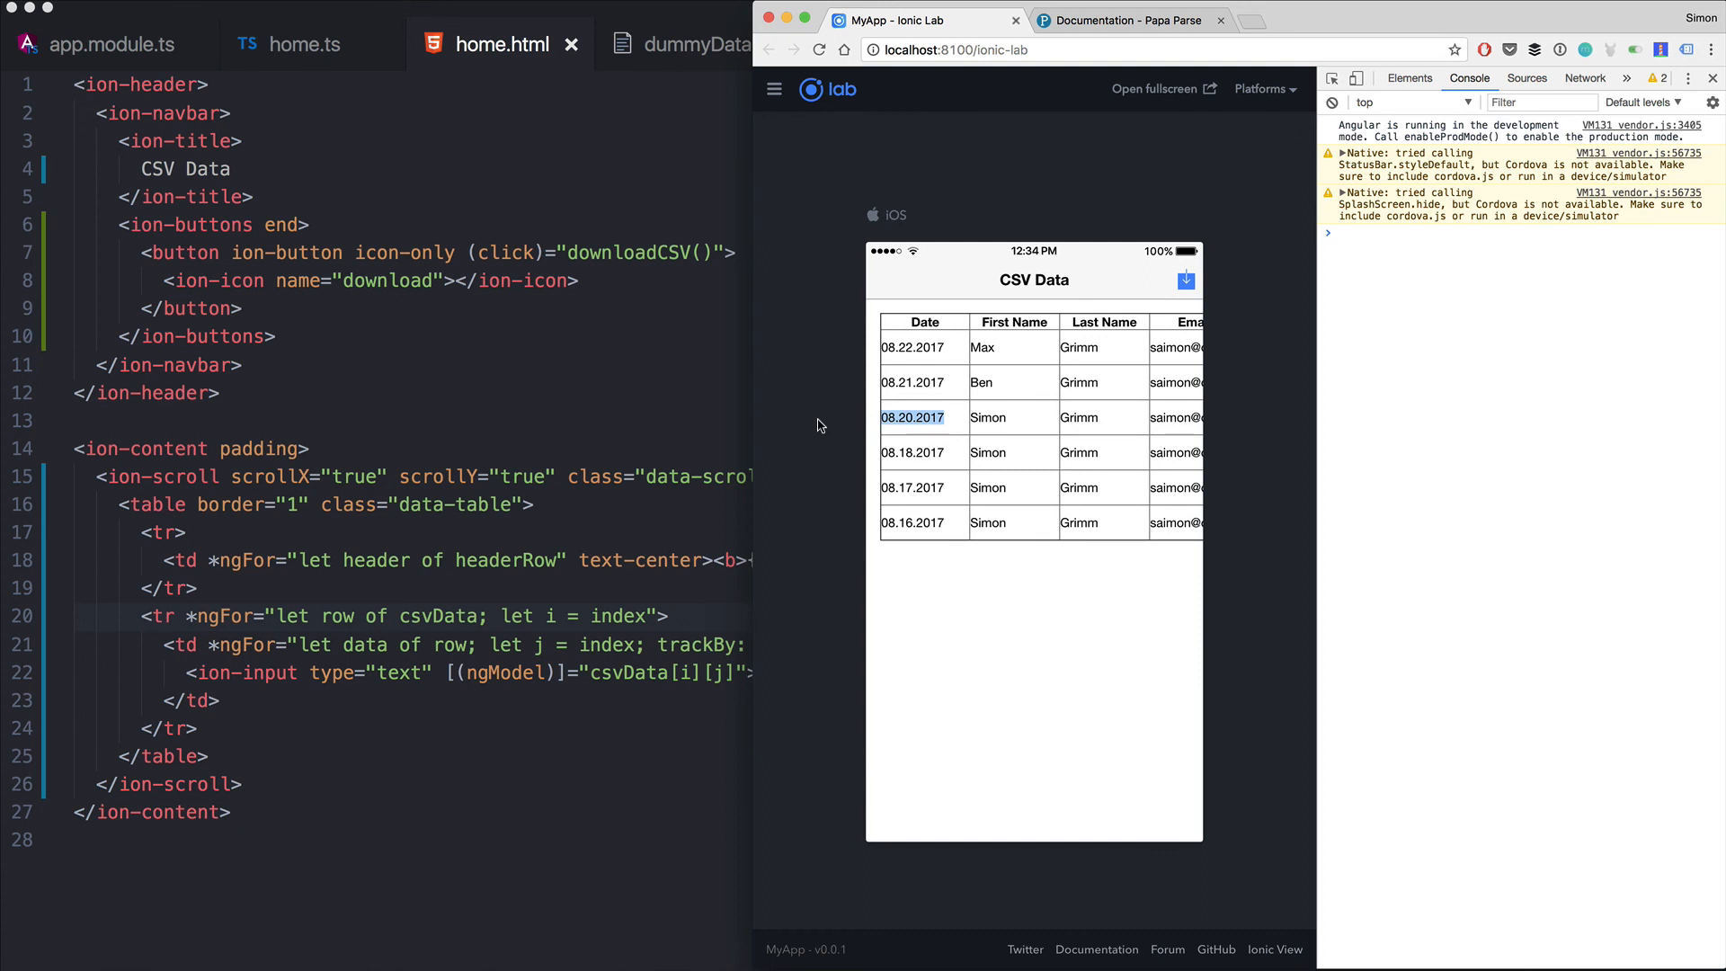
type("INVALID")
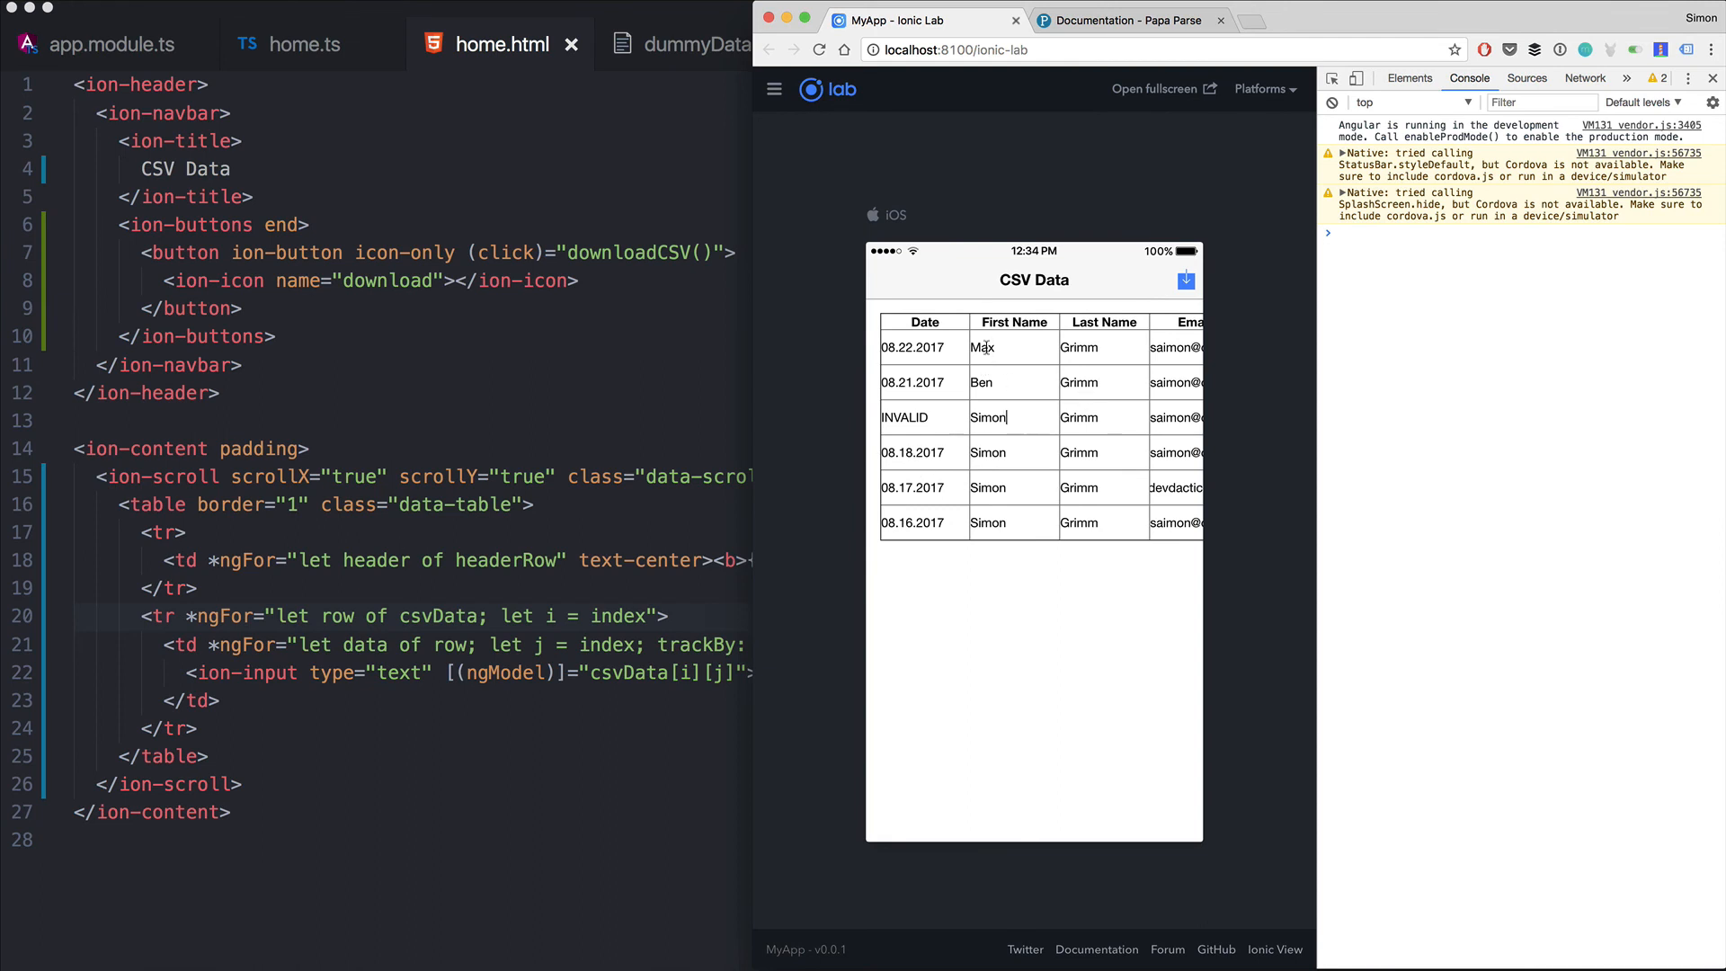
Scroll across to the InvoiceID column and edit the first invoice ID value
scroll("right", 3)
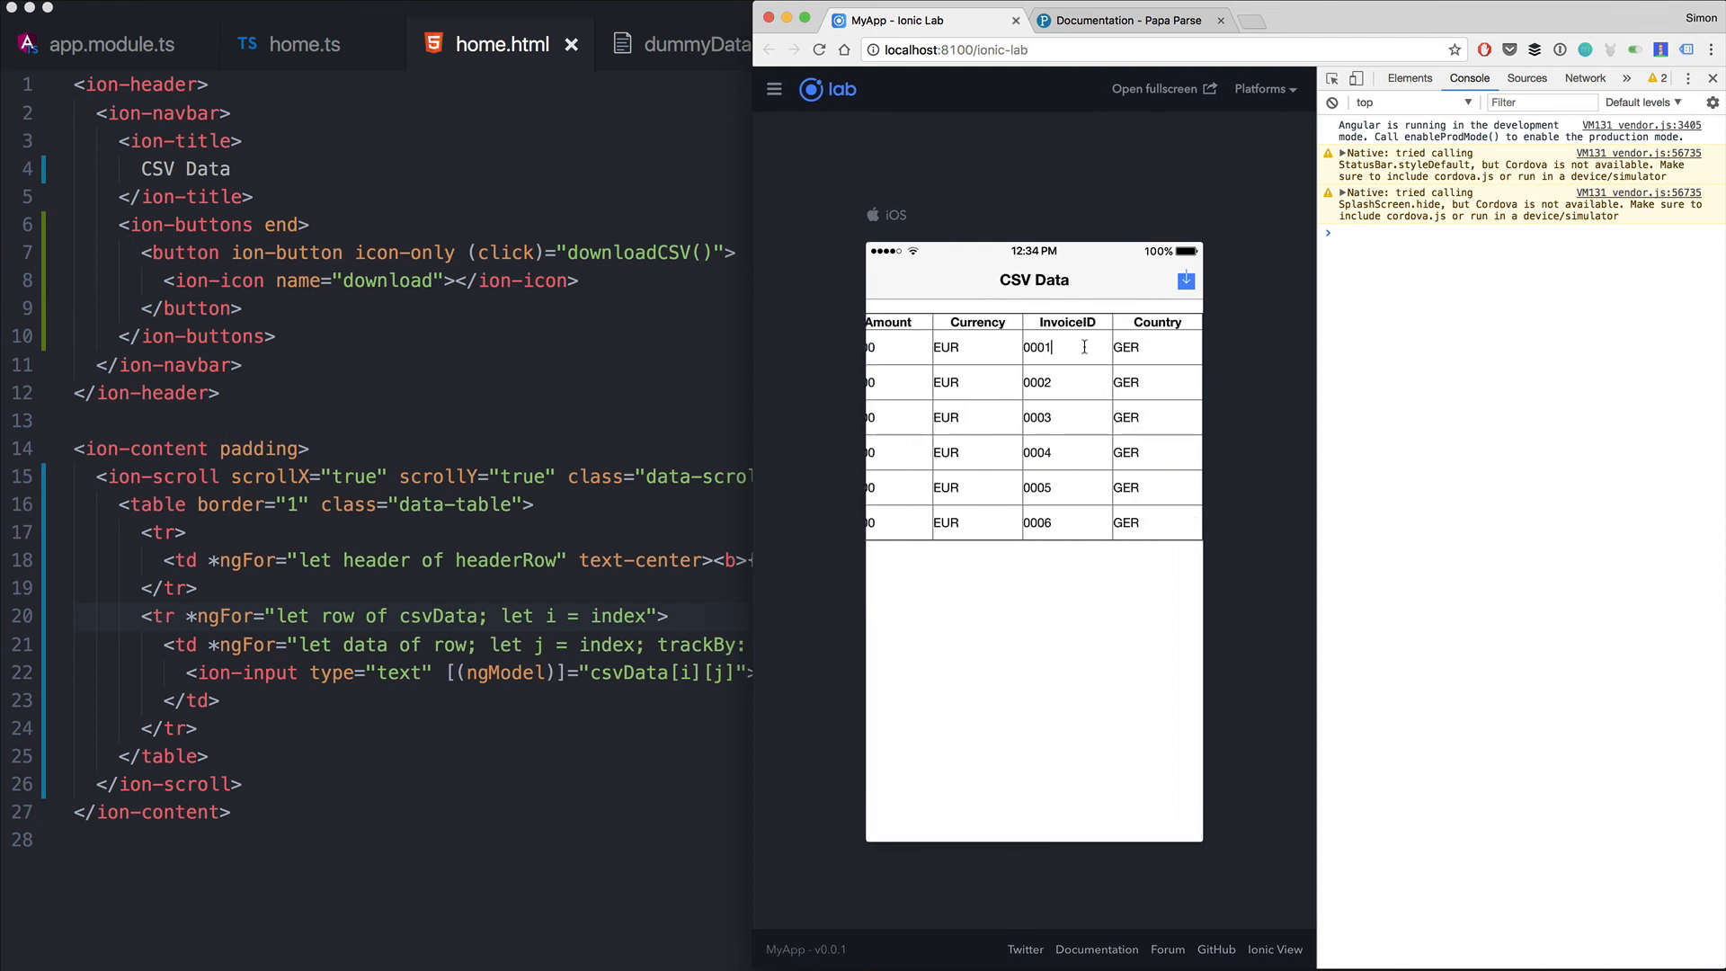
left_click(1186, 279)
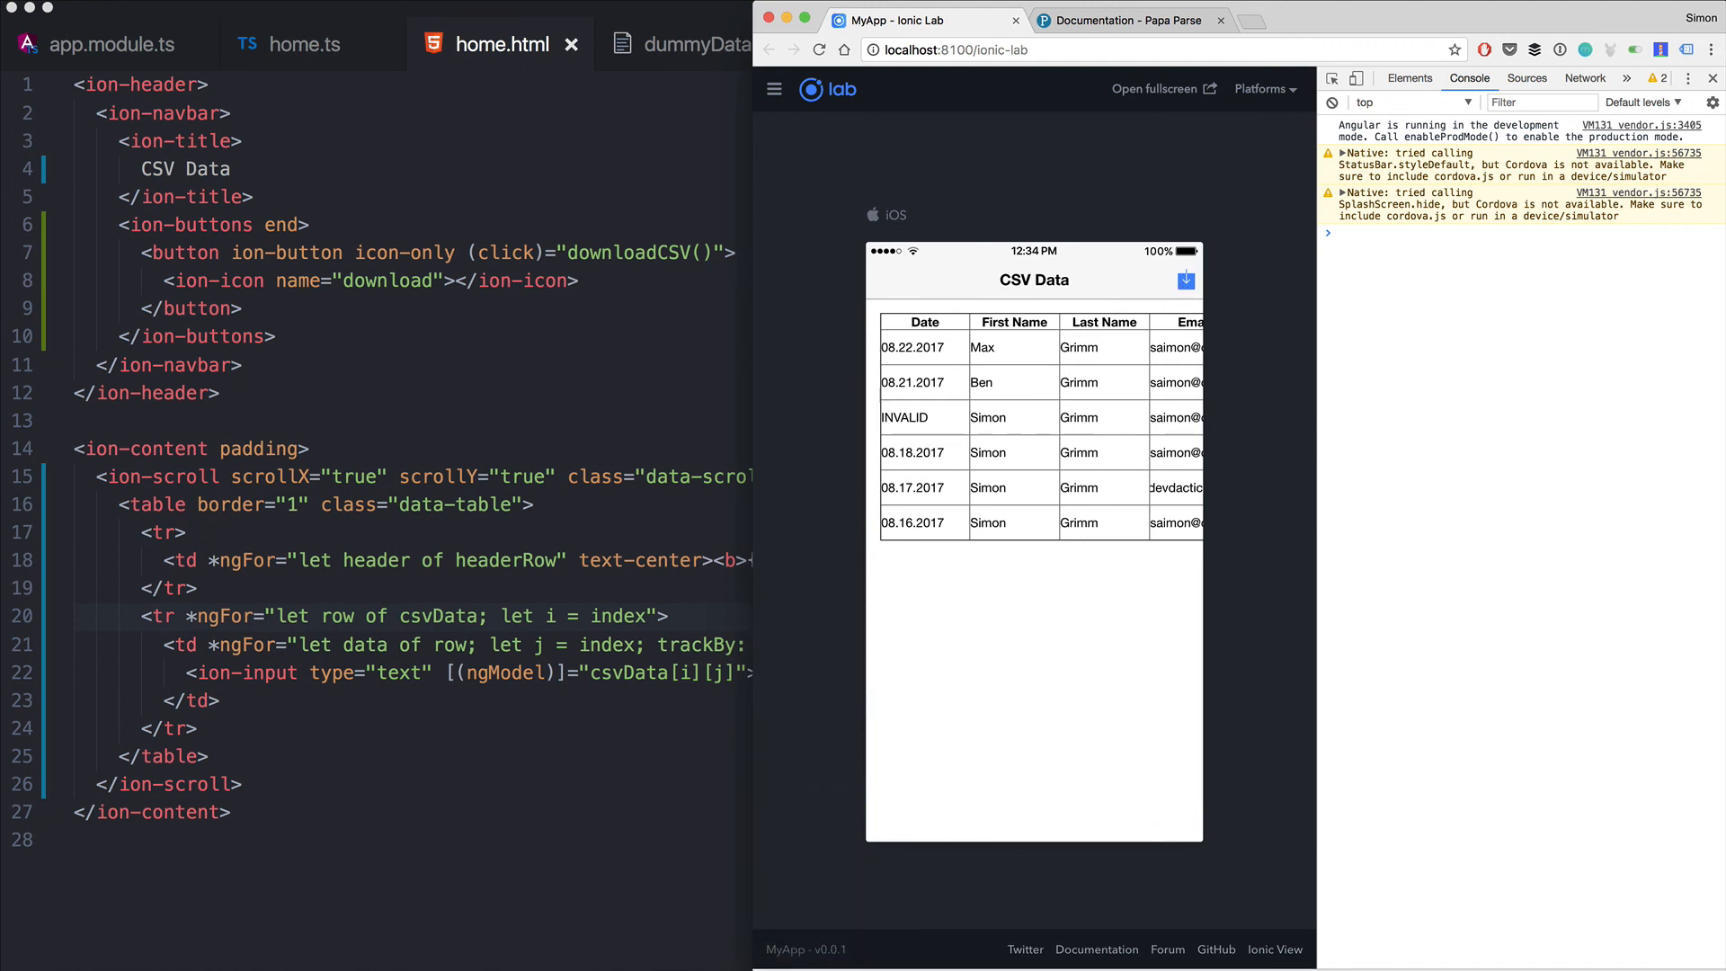
mouse_move(284, 134)
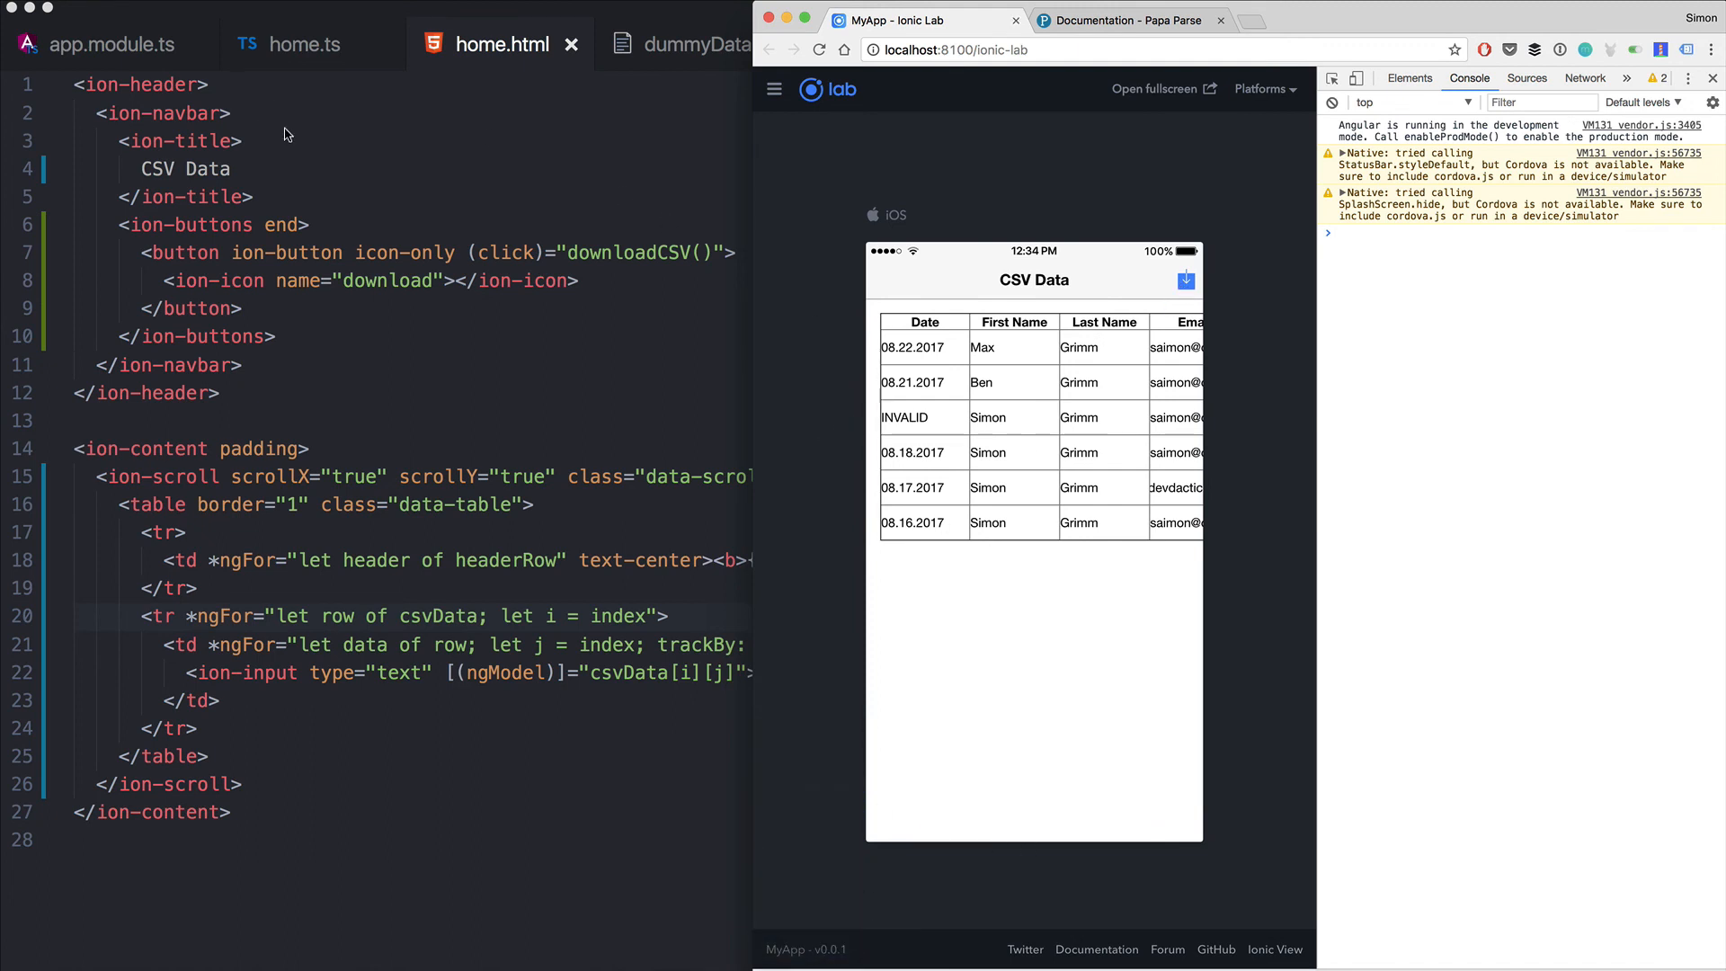
mouse_move(517, 501)
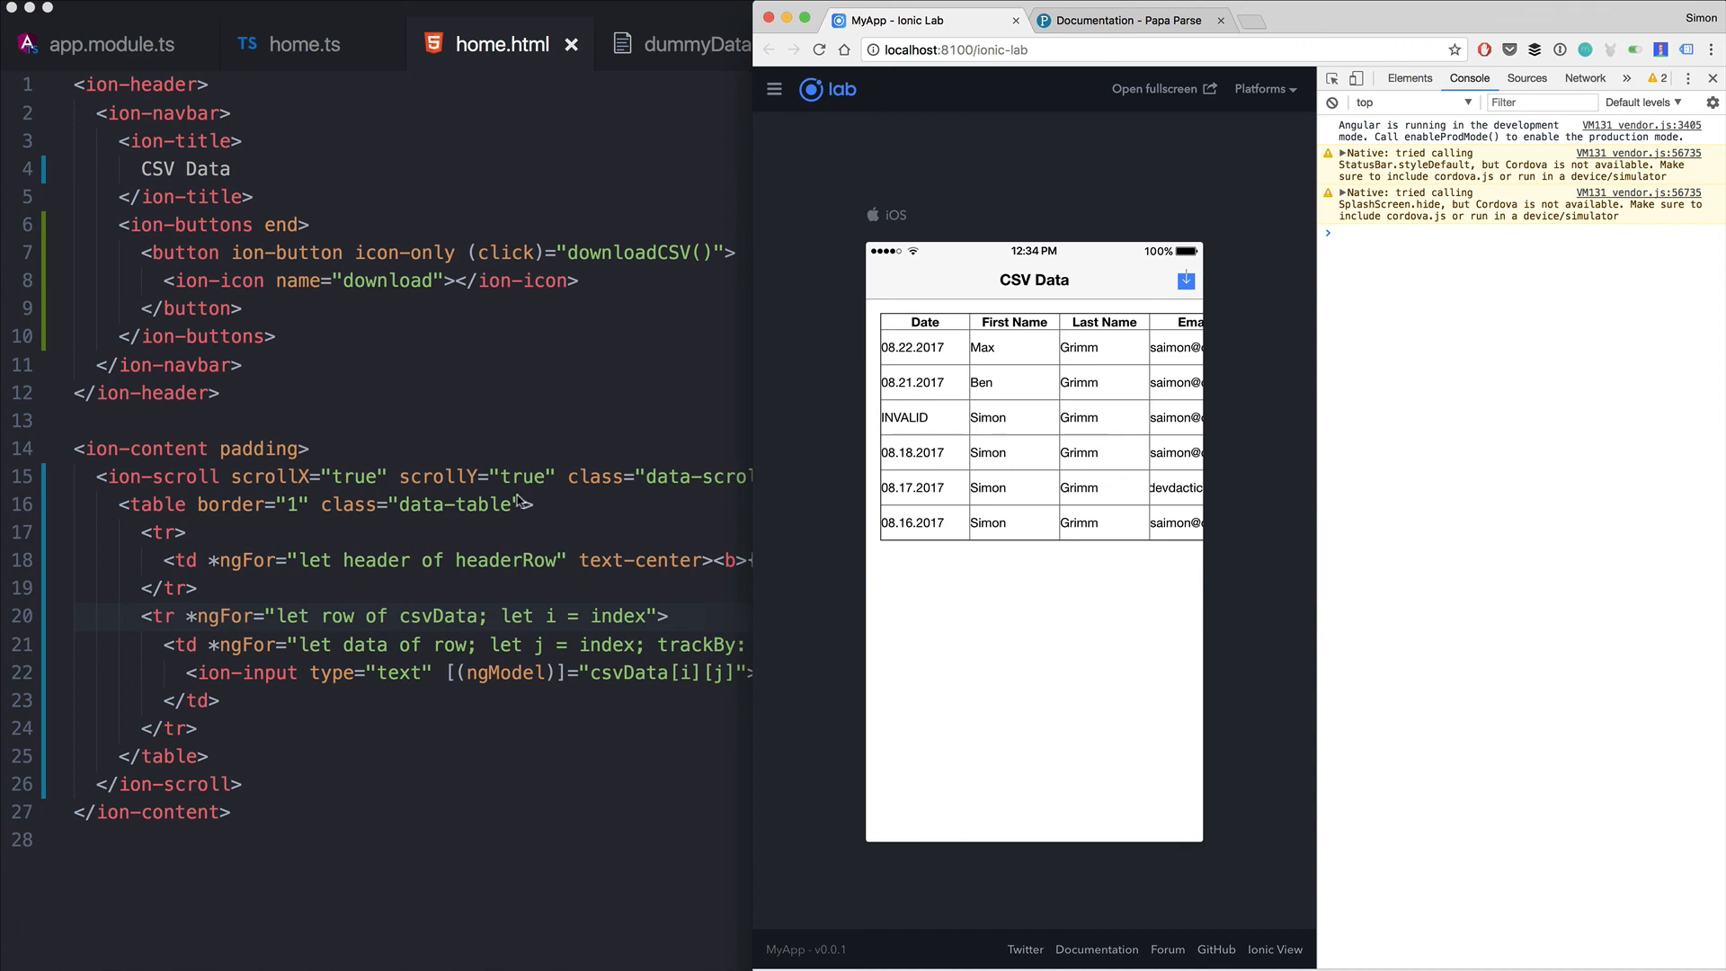
mouse_move(750, 819)
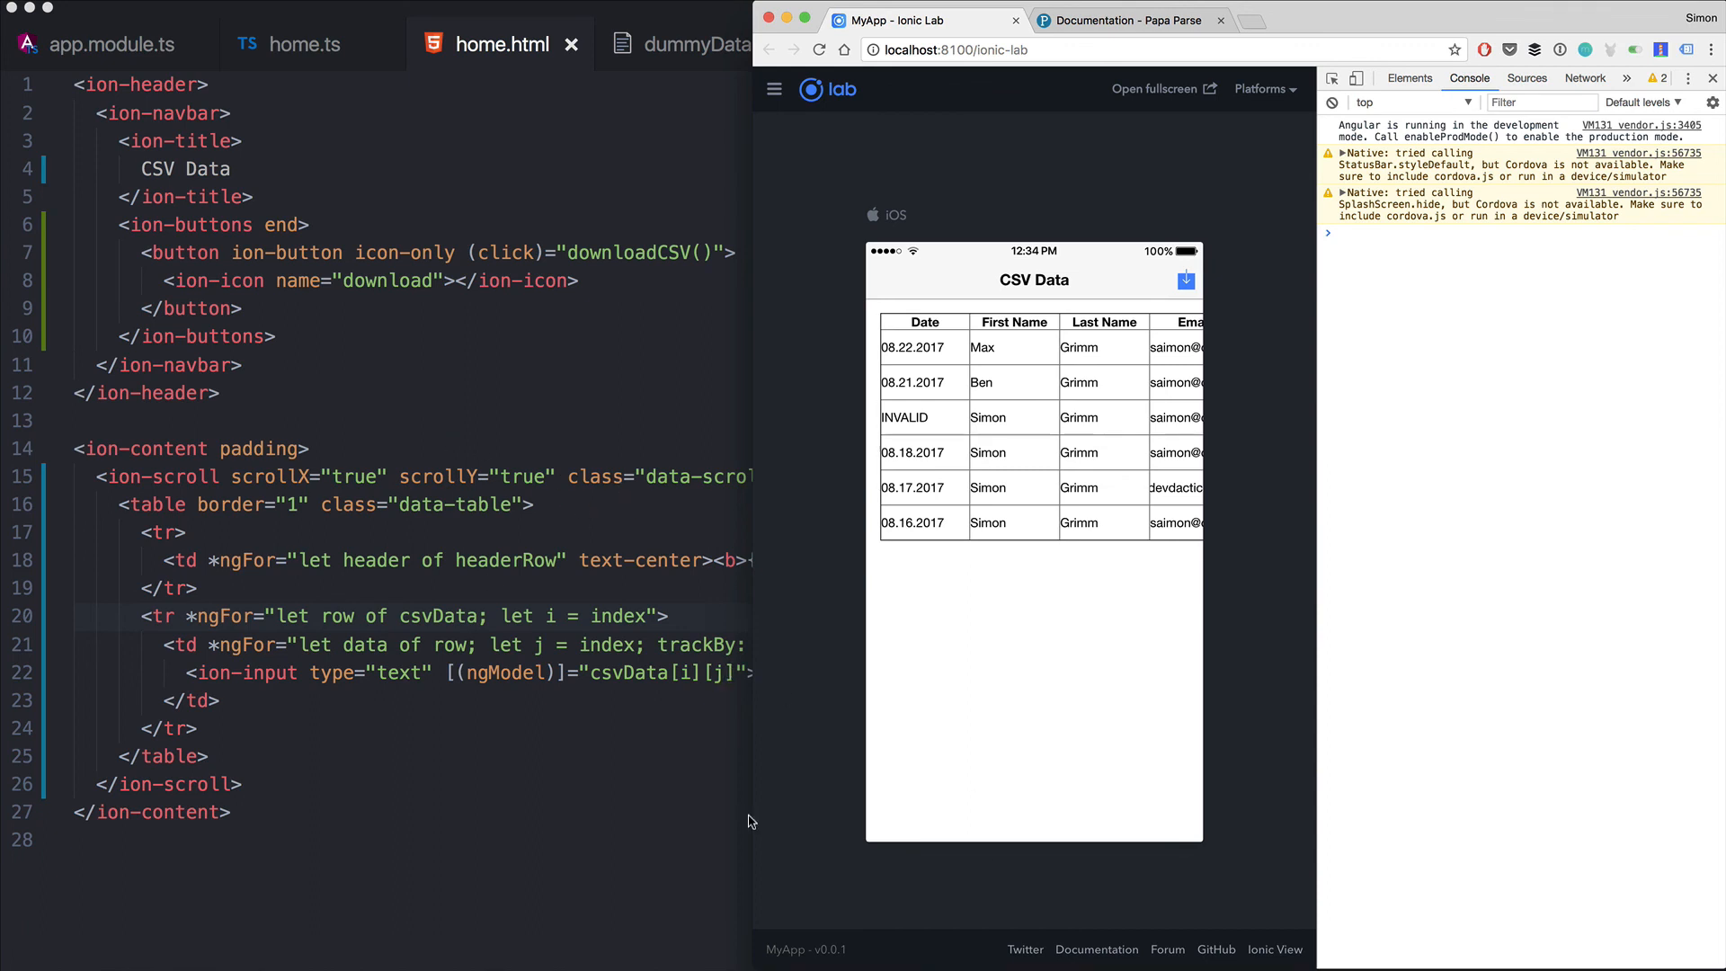
mouse_move(344, 706)
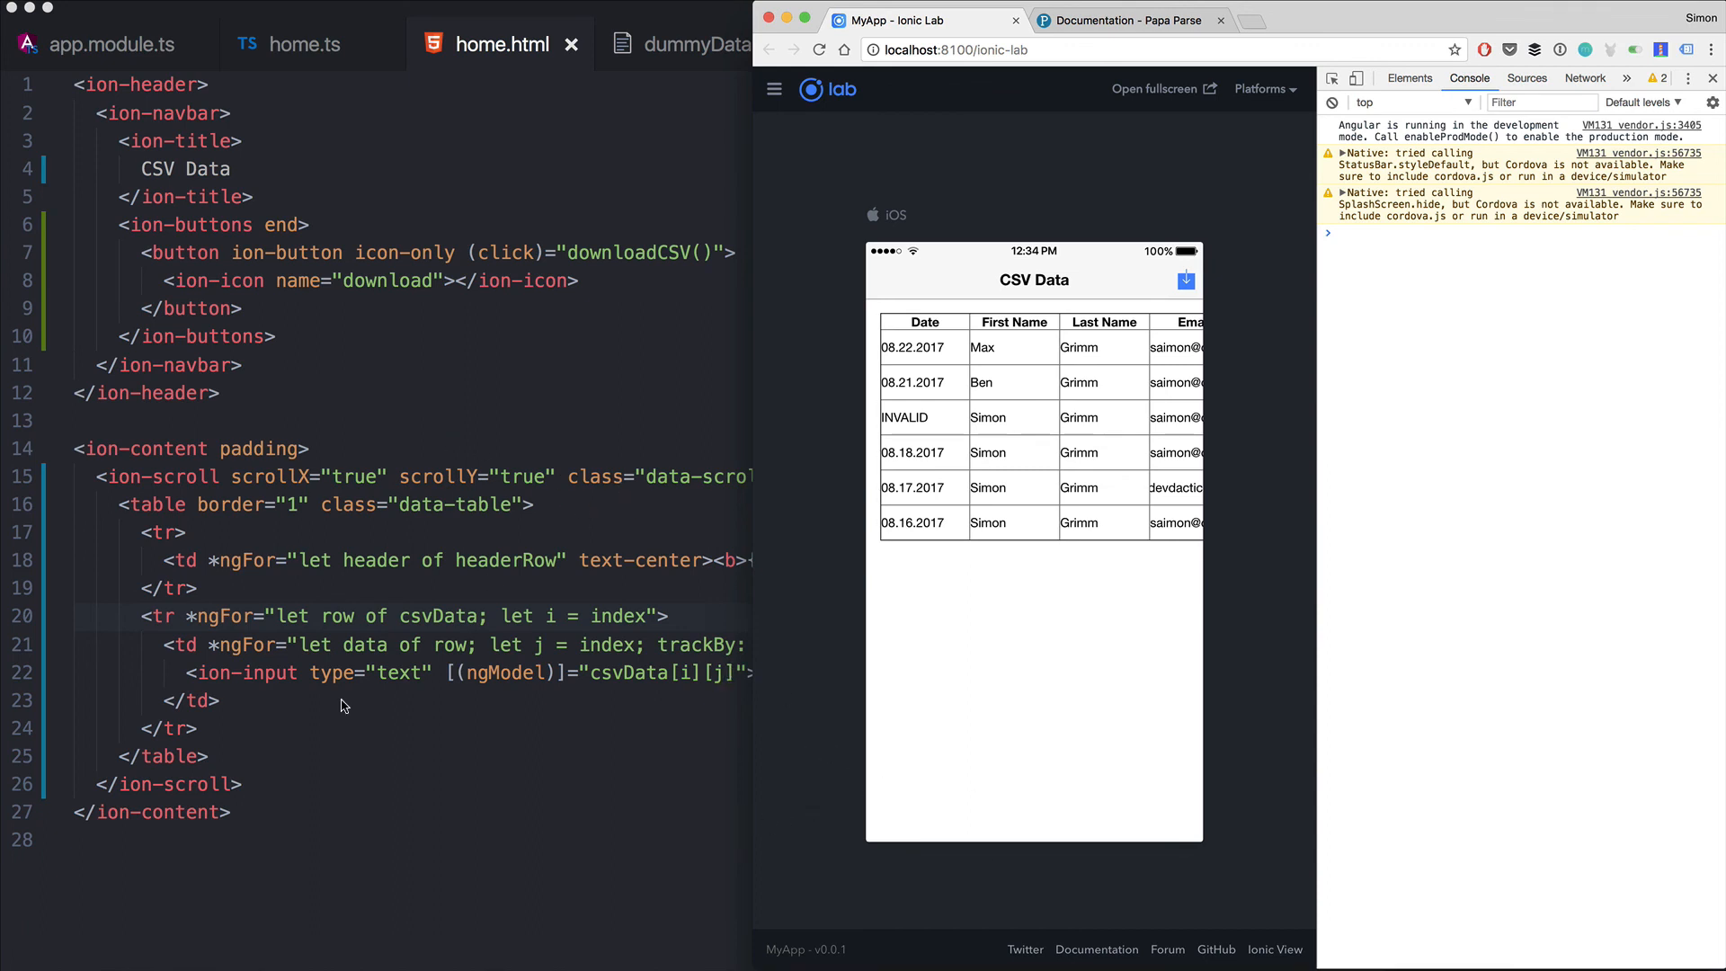
scroll("right", 3)
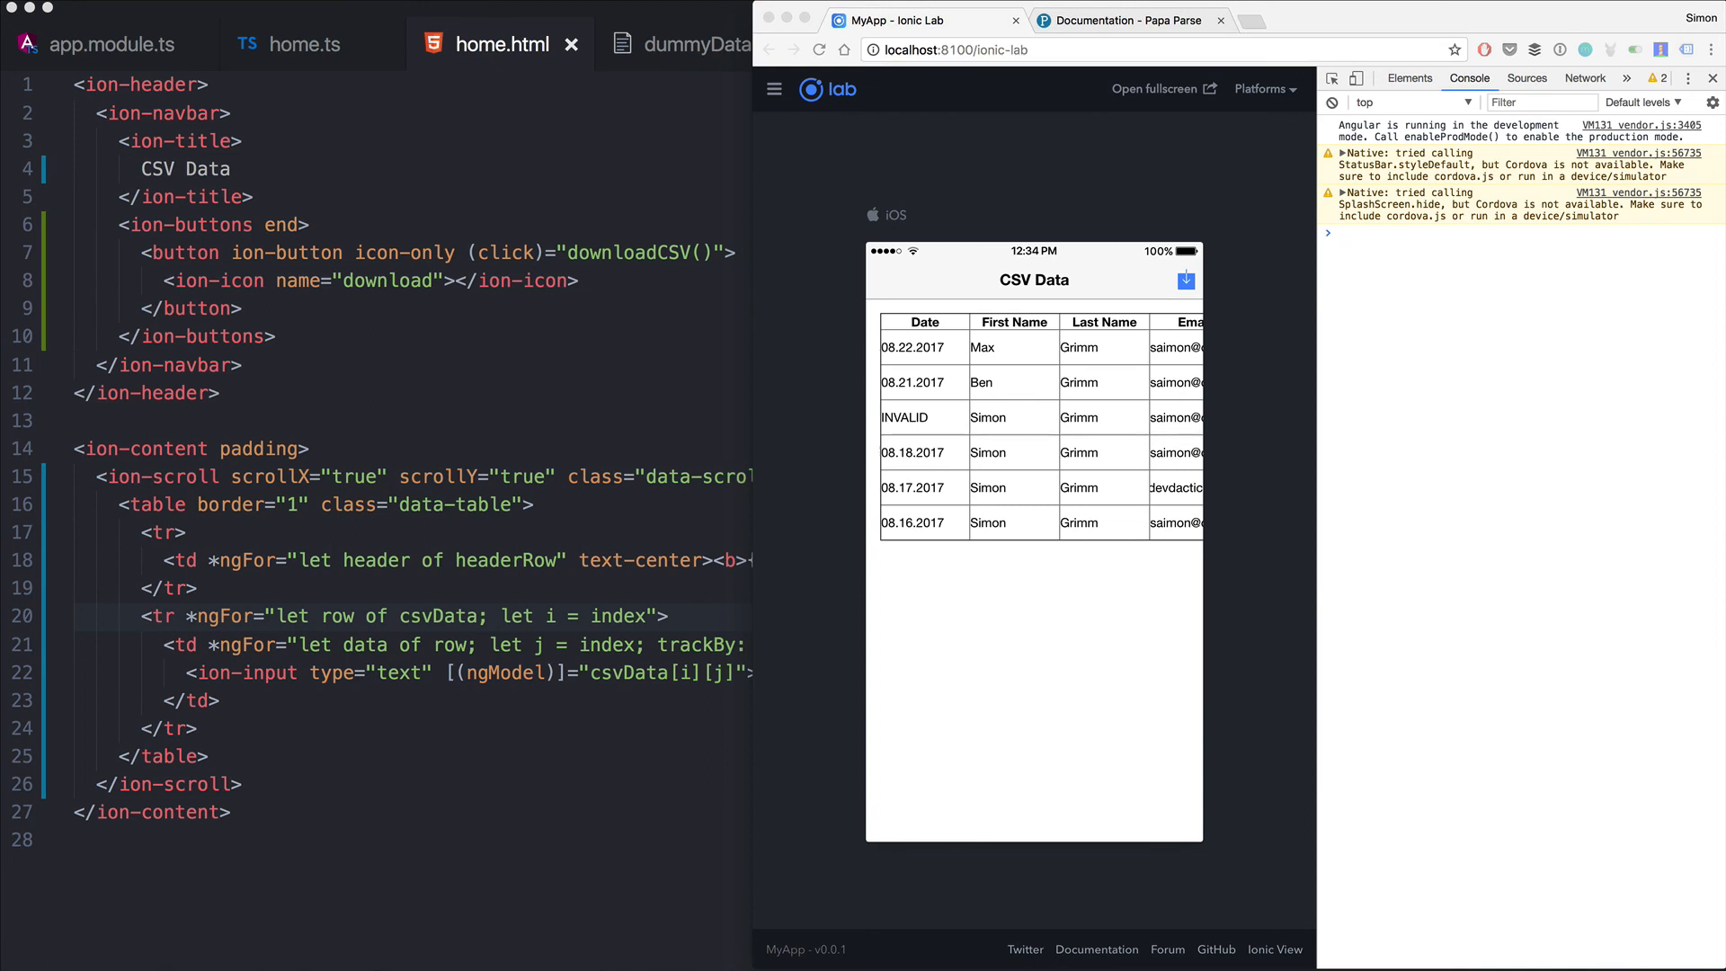
mouse_move(813, 690)
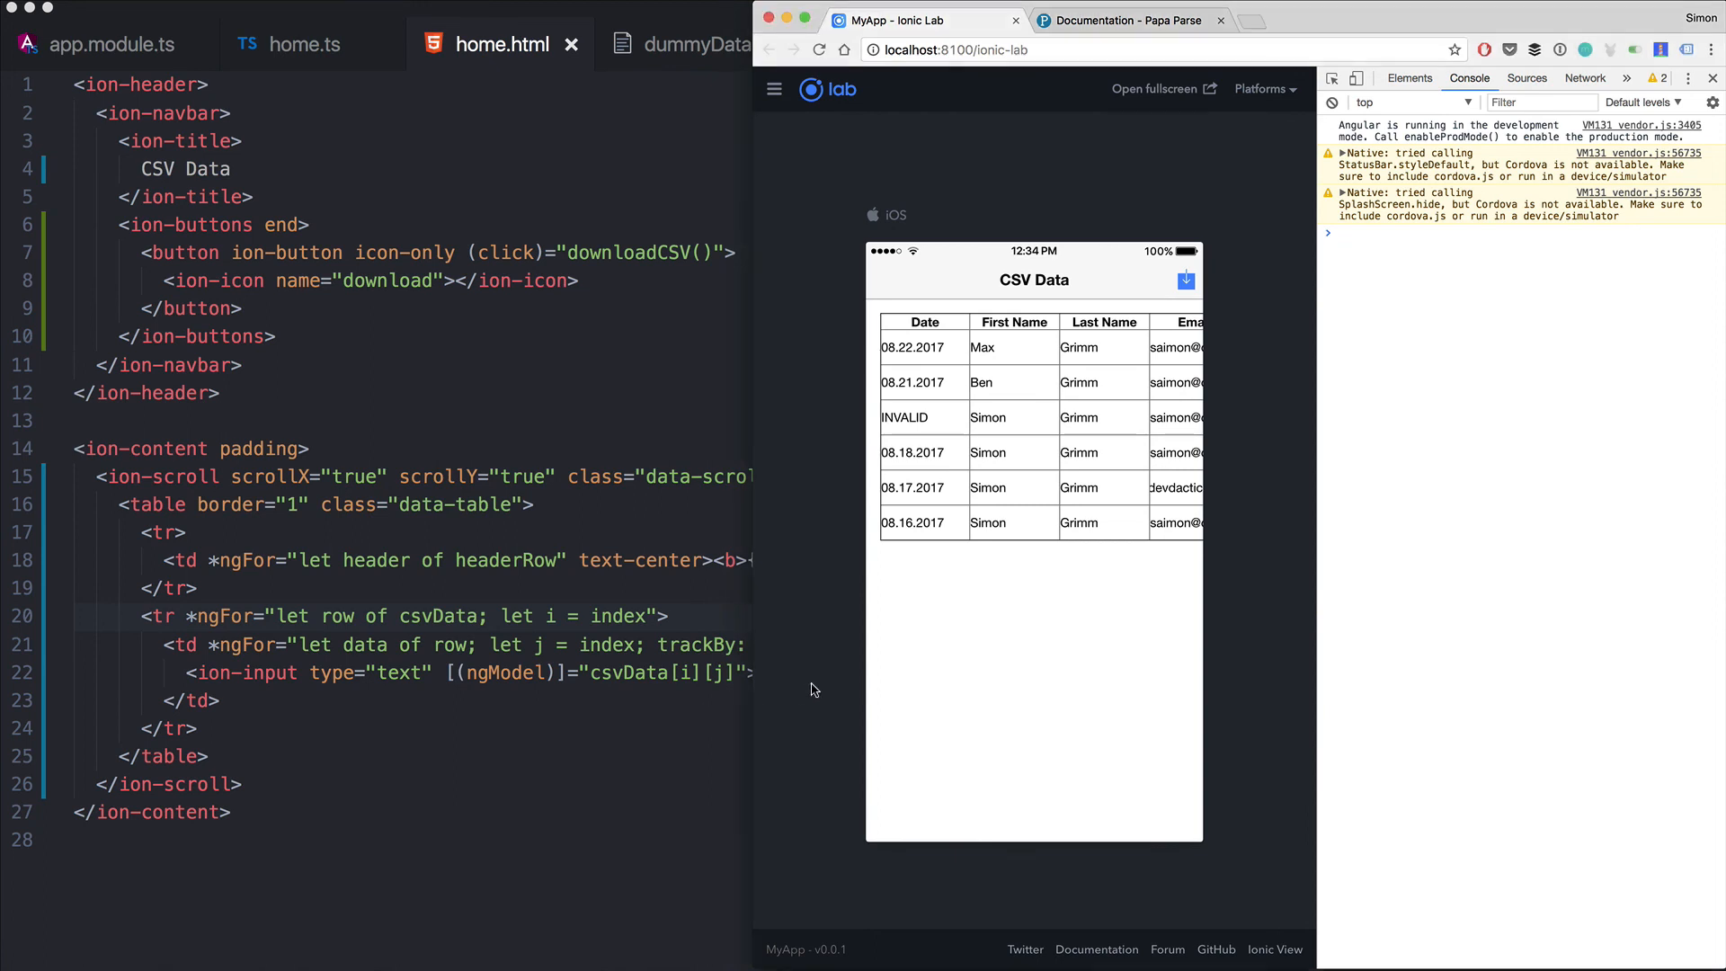
Enlarge and zoom the newdata (2) sheet, then inspect the Ben and INVALID rows
scroll("down", 3)
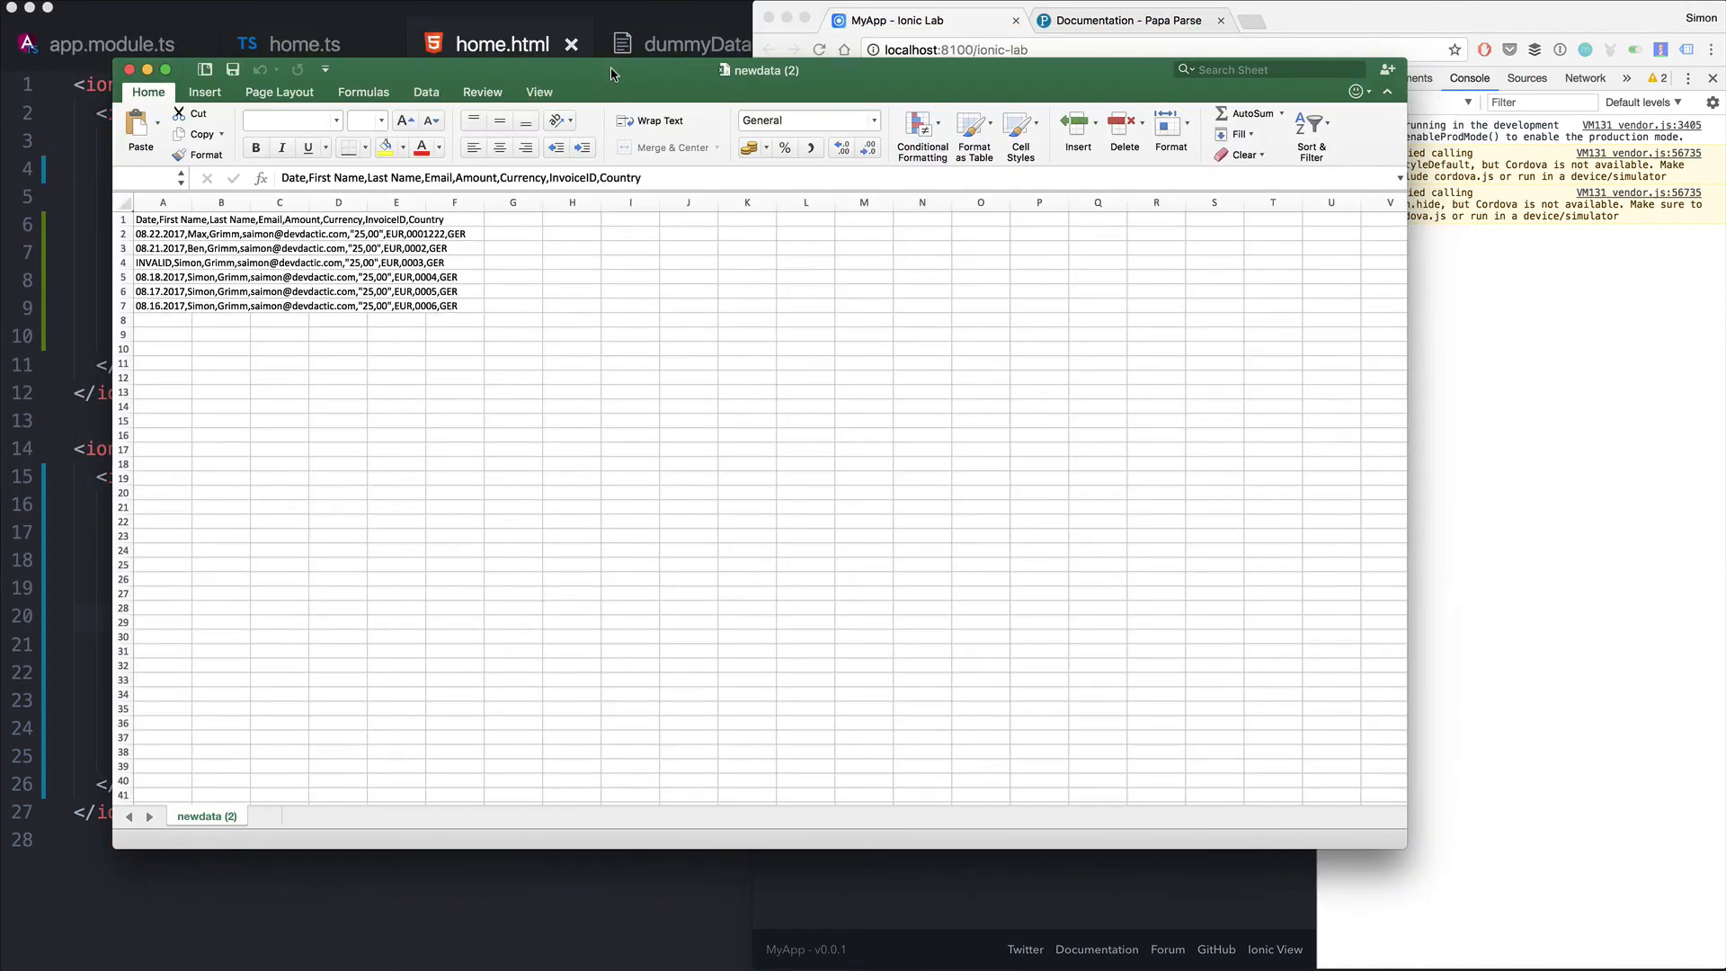
left_click(162, 219)
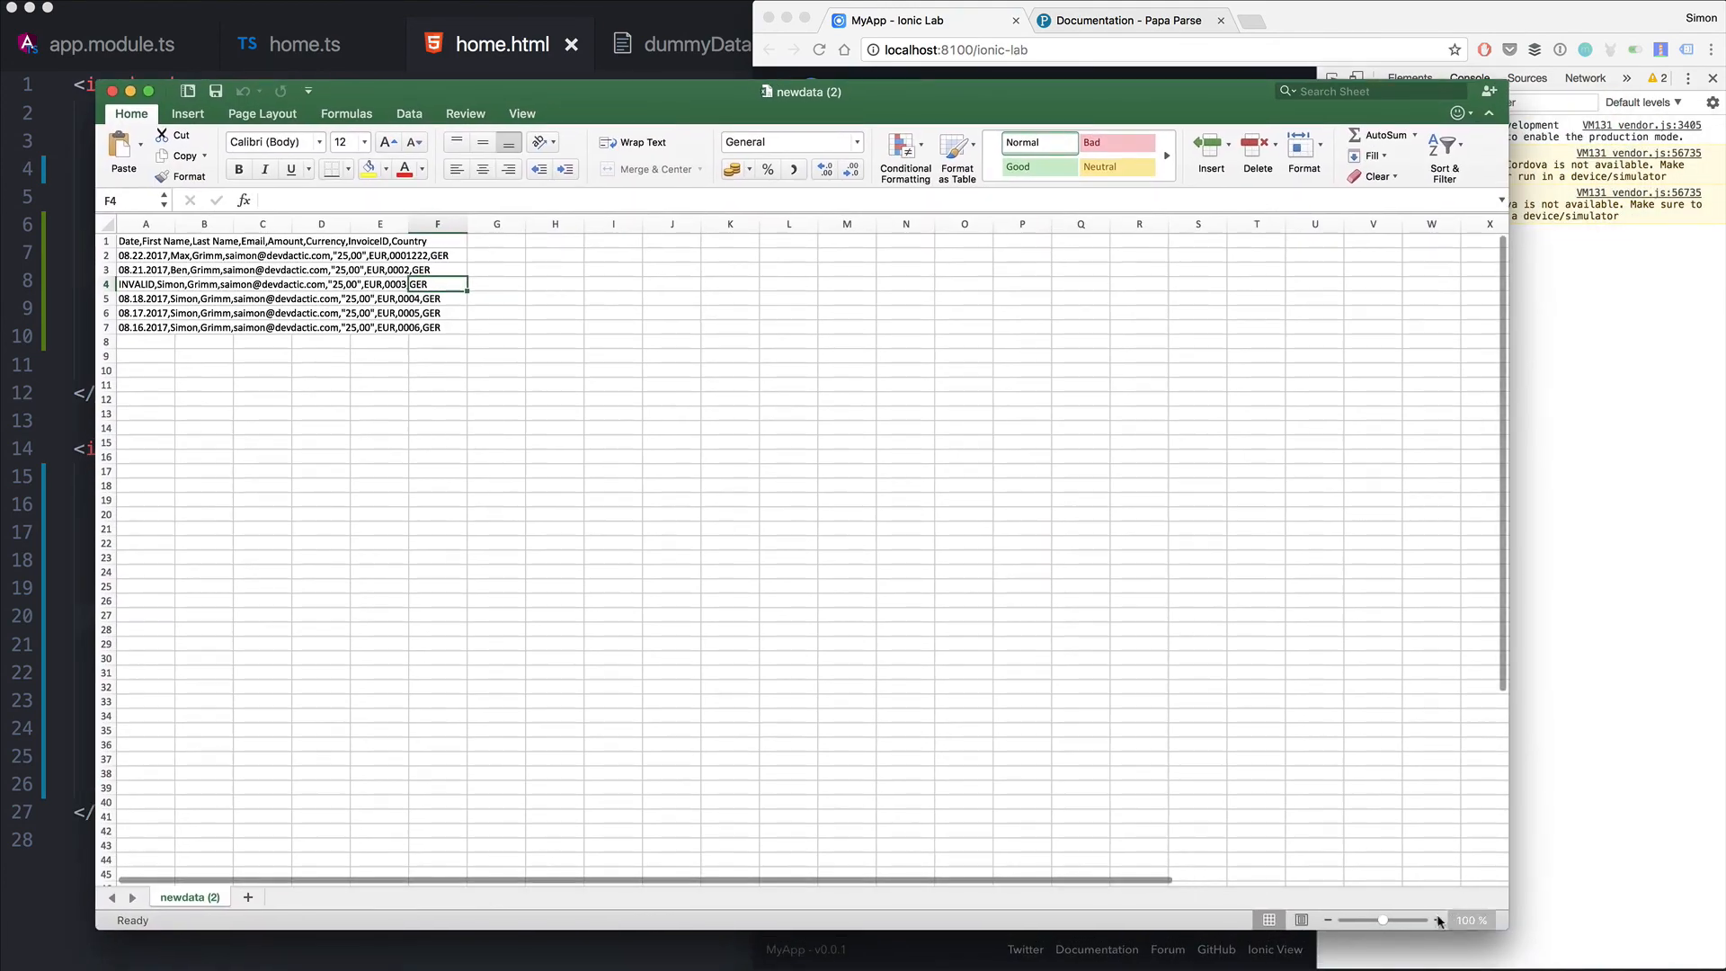
left_click(1436, 921)
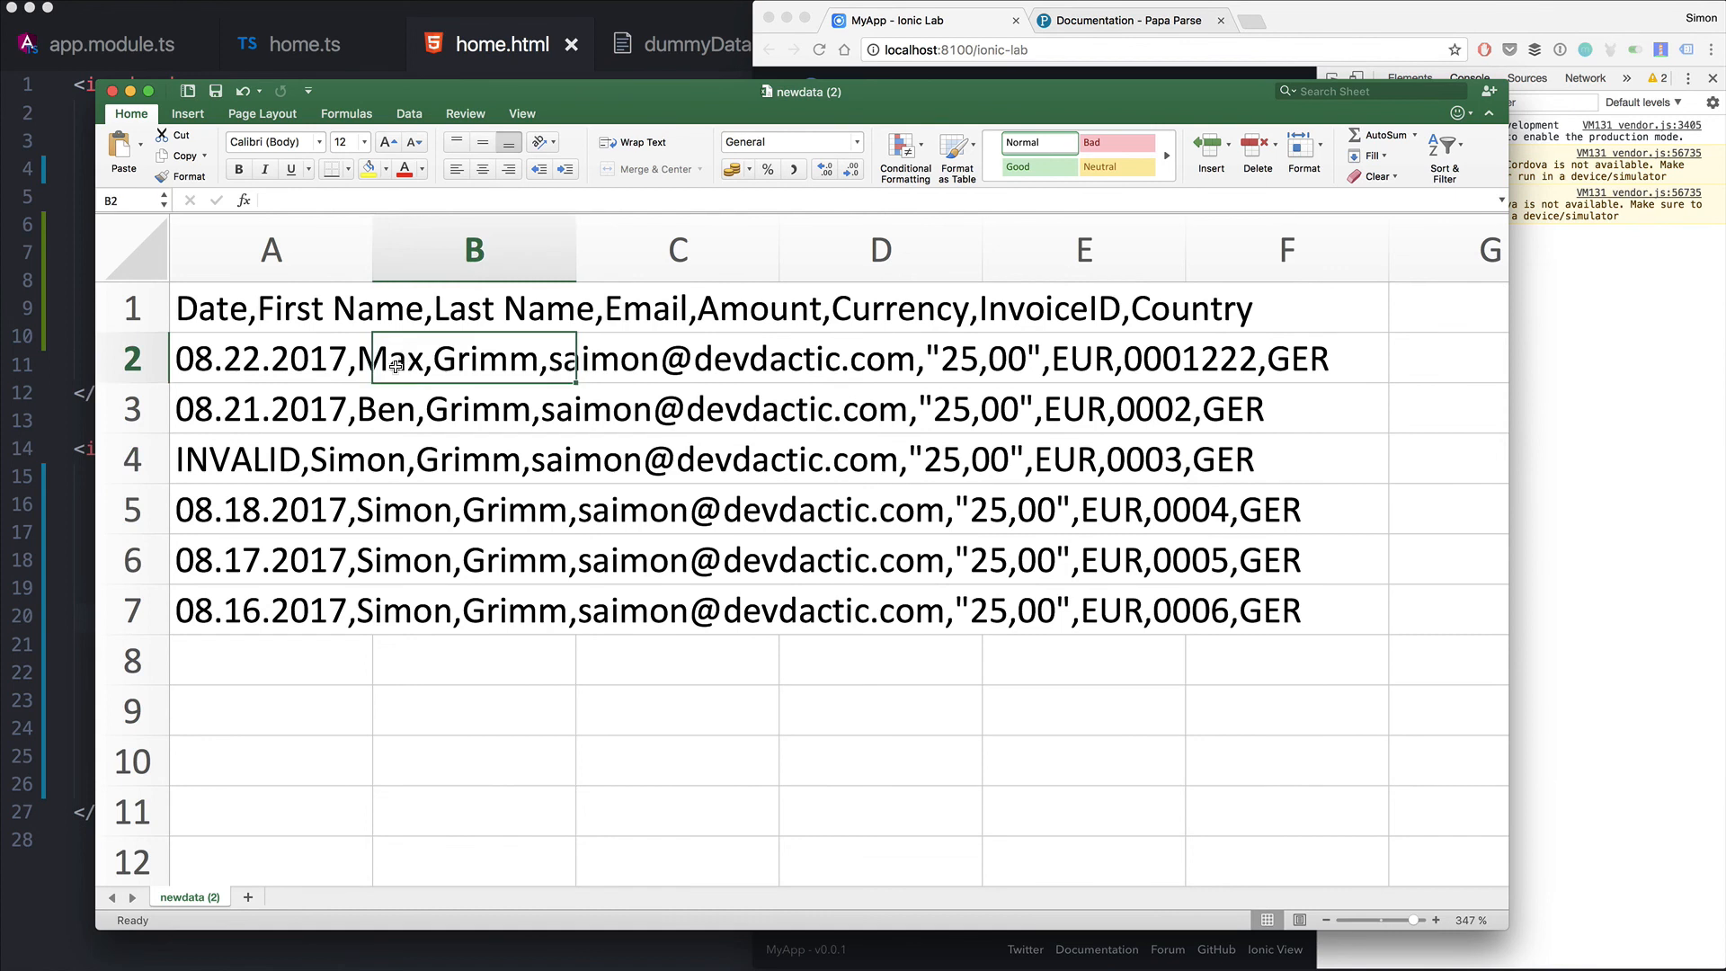
left_click(269, 408)
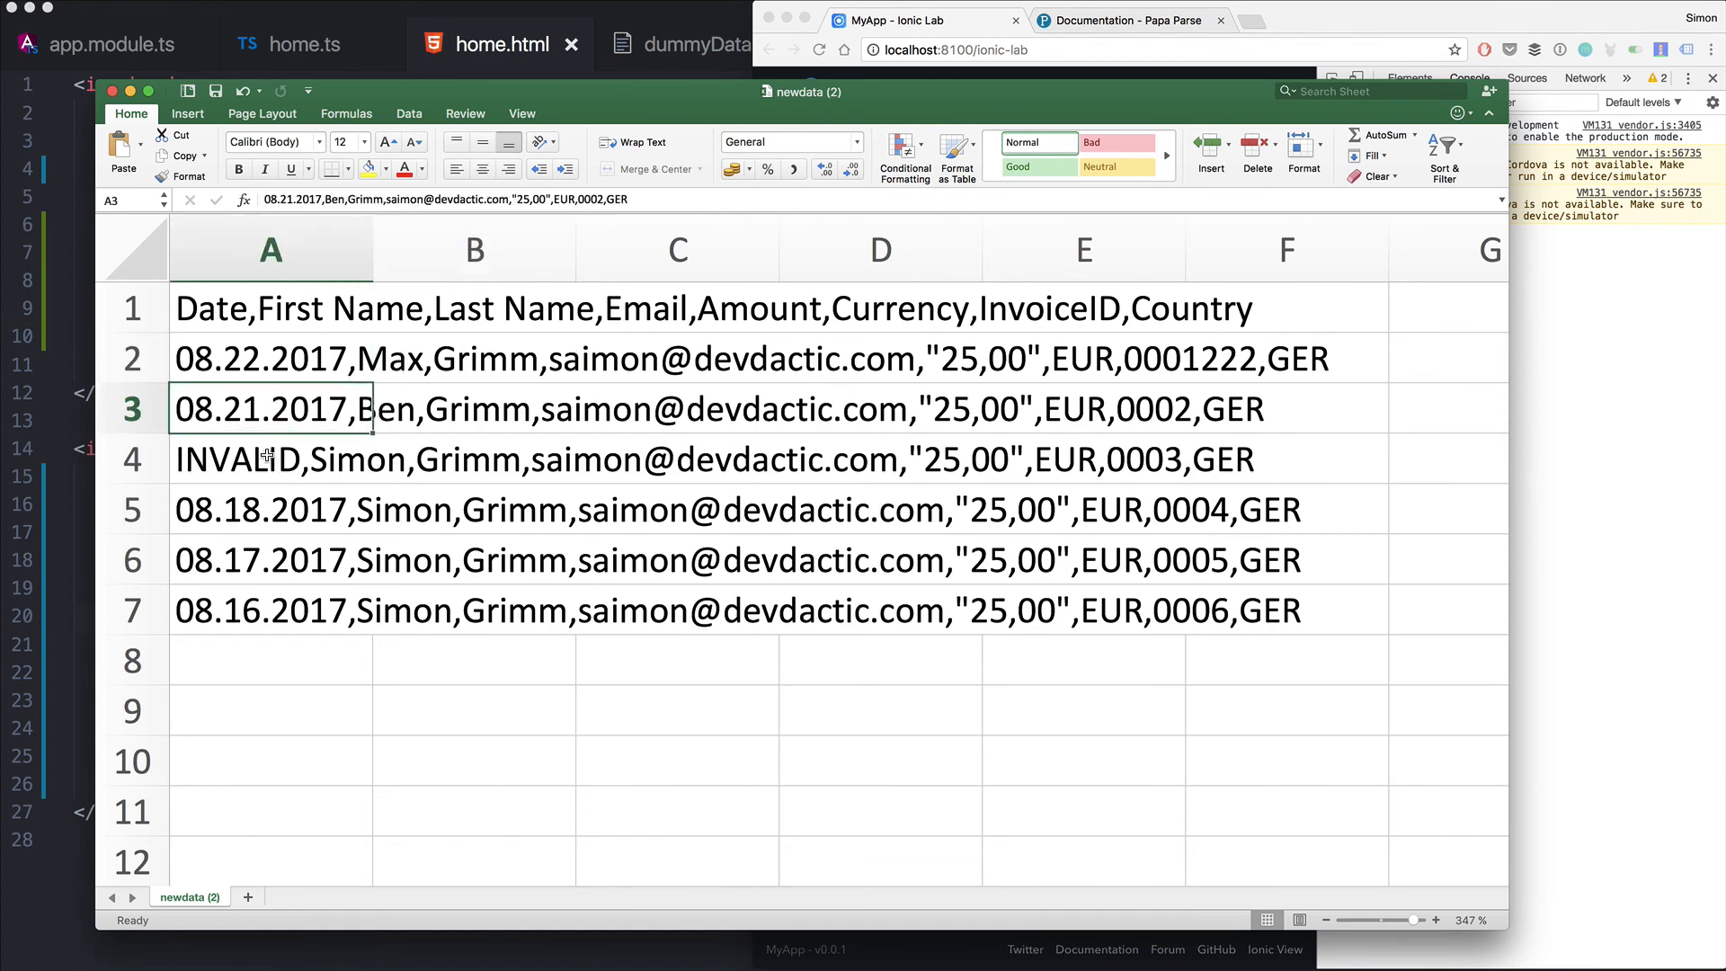
left_click(270, 459)
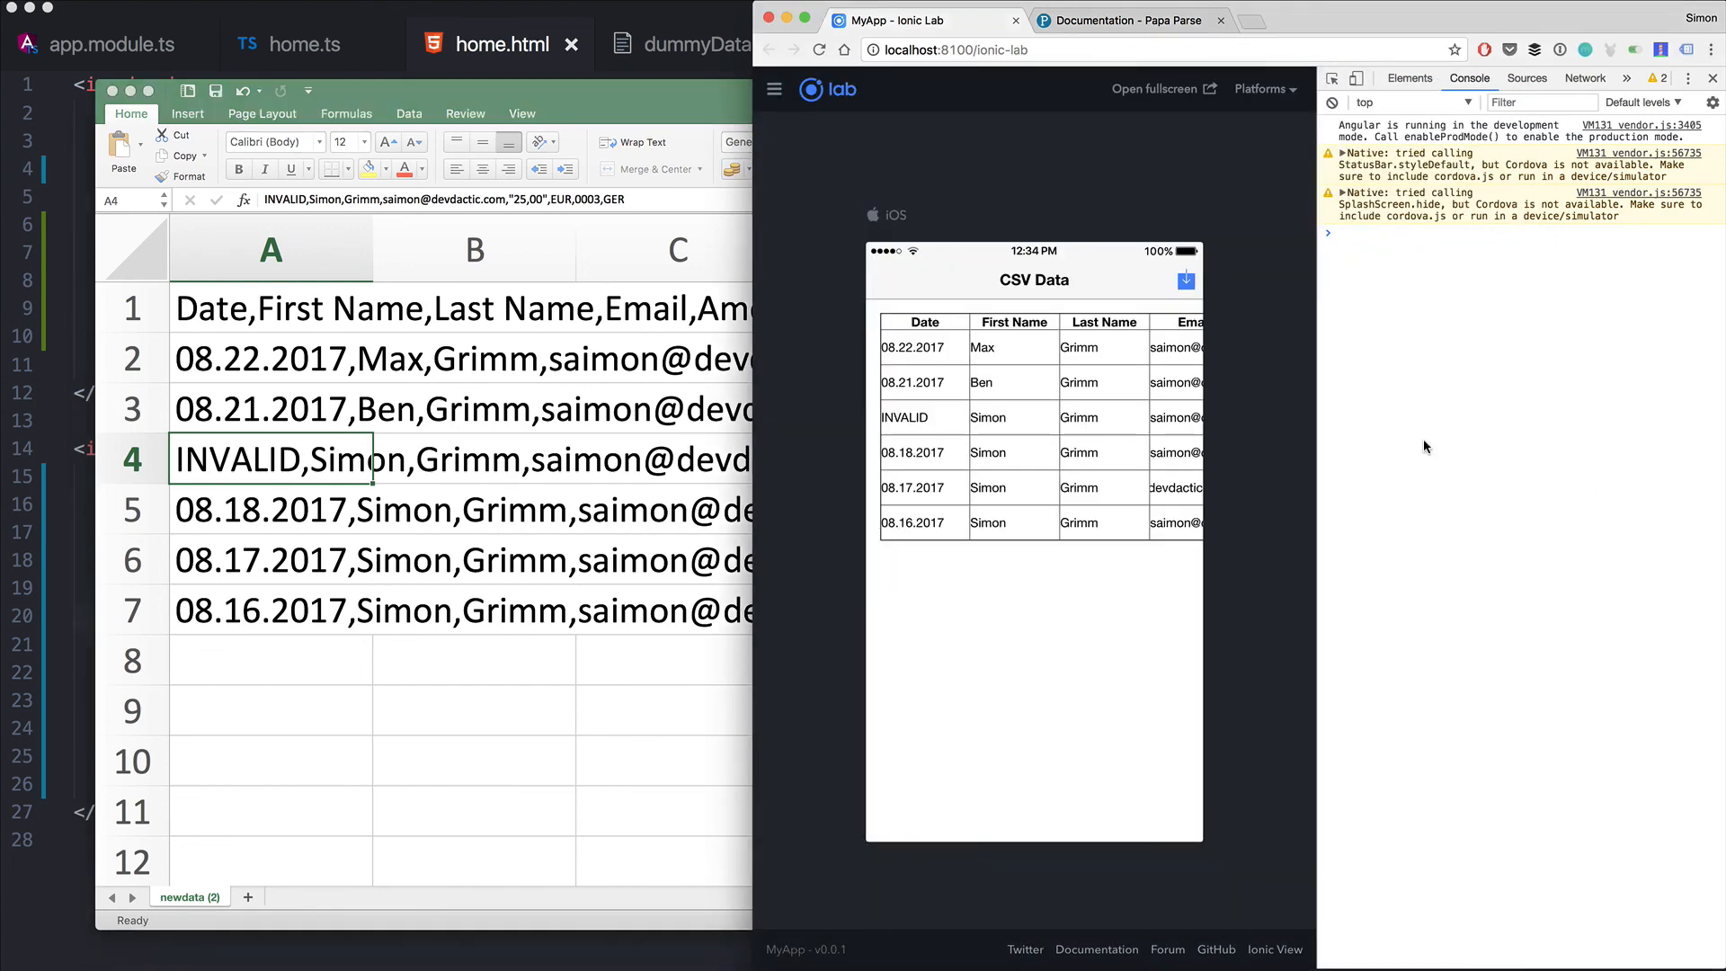
Check the remaining columns of the exported data and close the spreadsheet
scroll("right", 3)
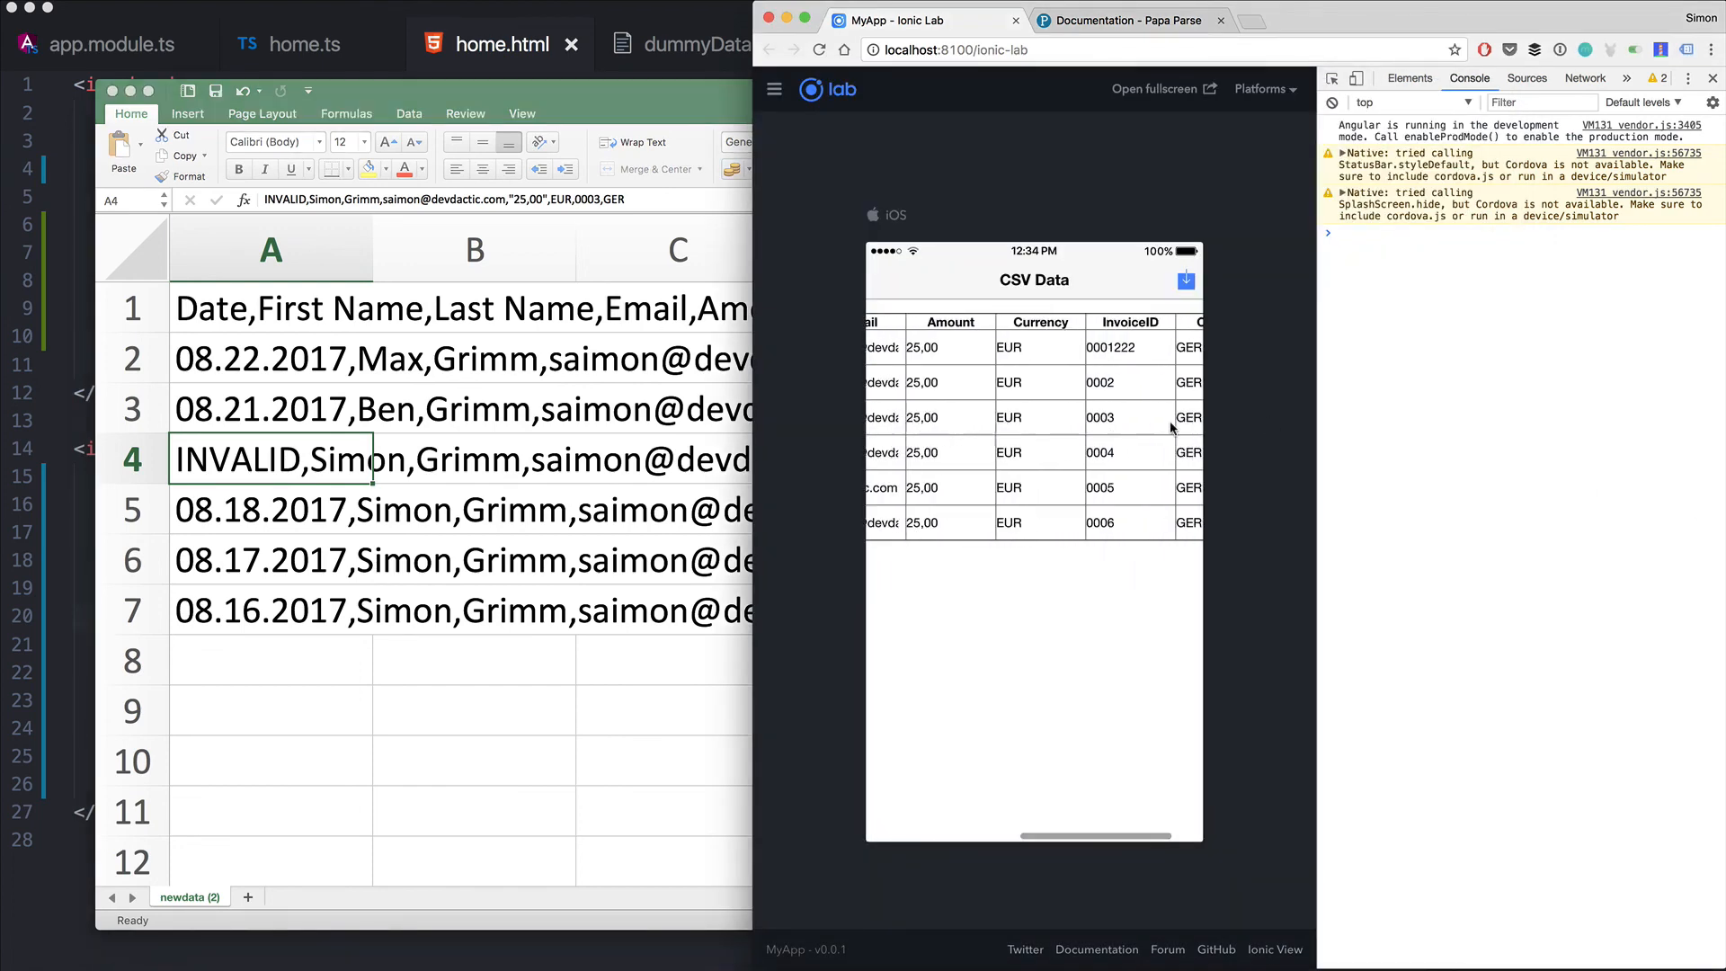
scroll("left", 3)
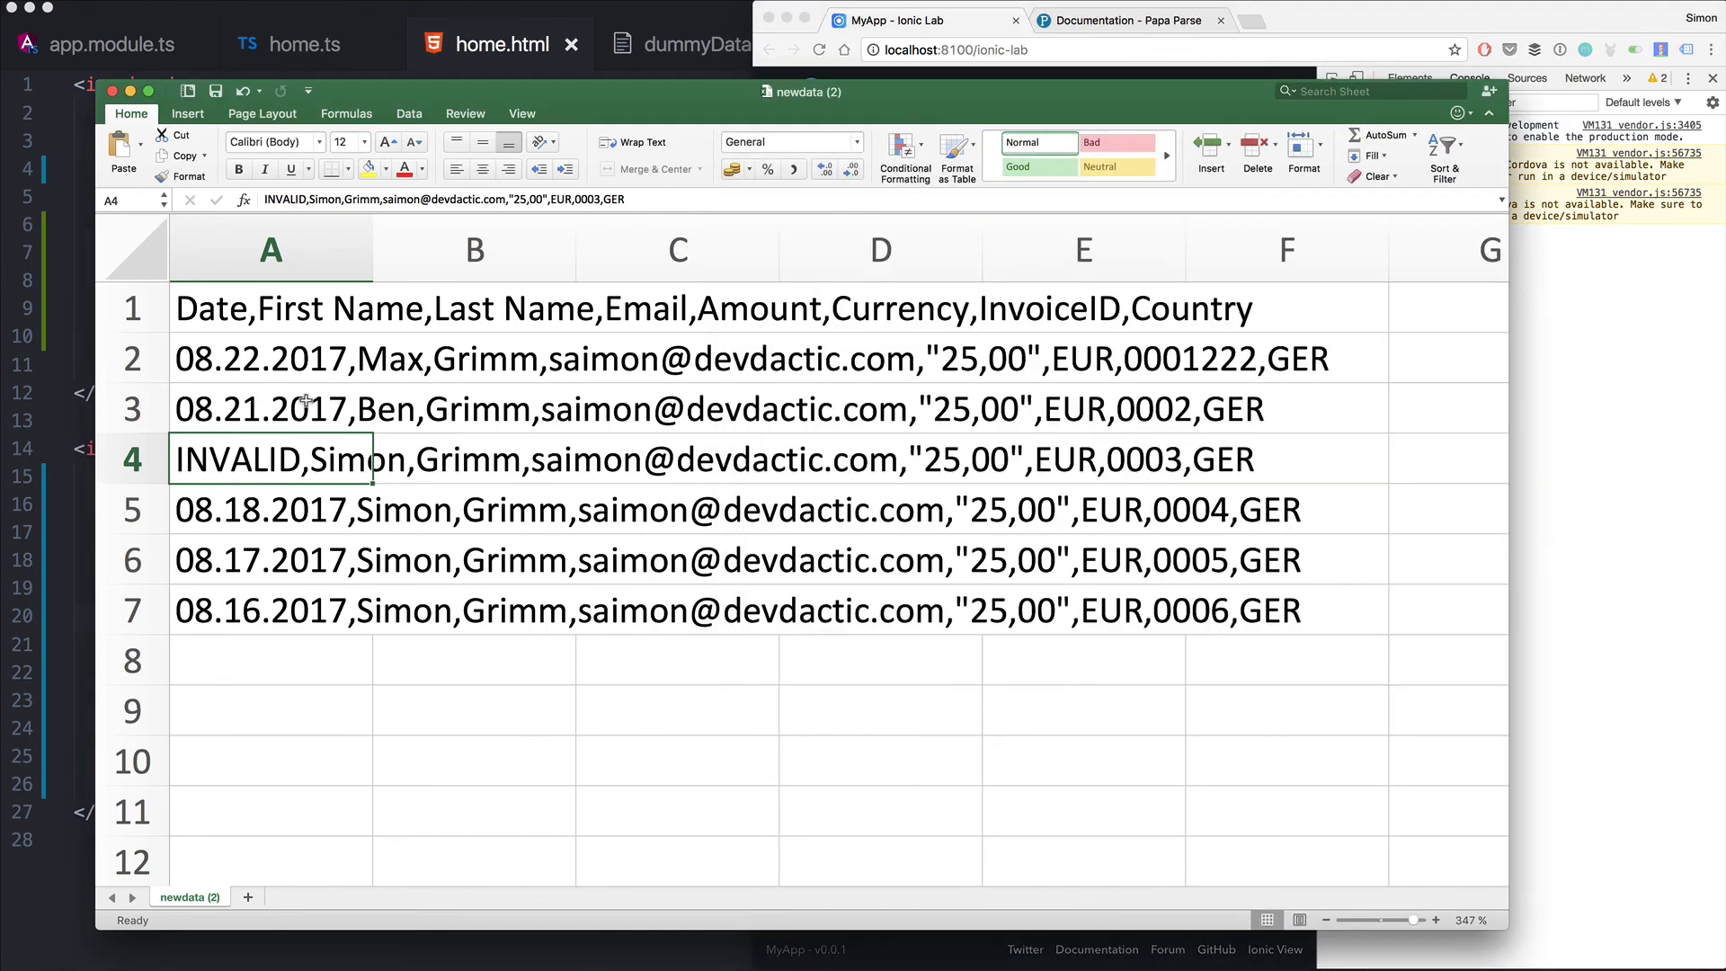
mouse_move(506, 314)
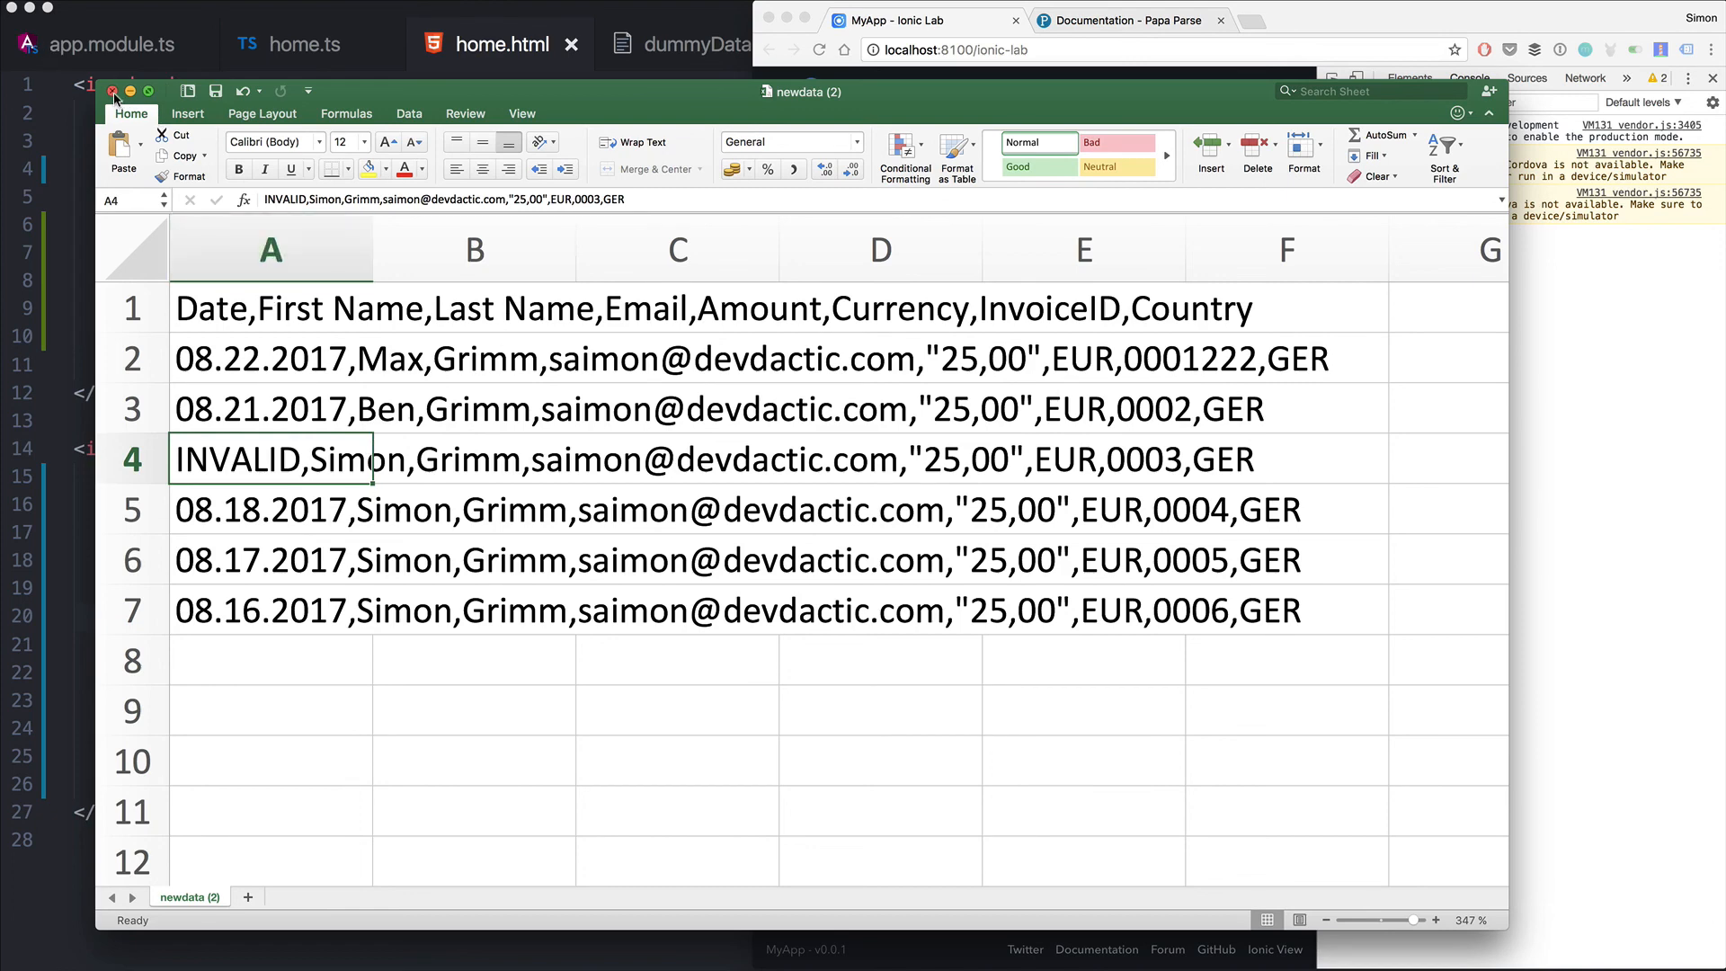
left_click(114, 91)
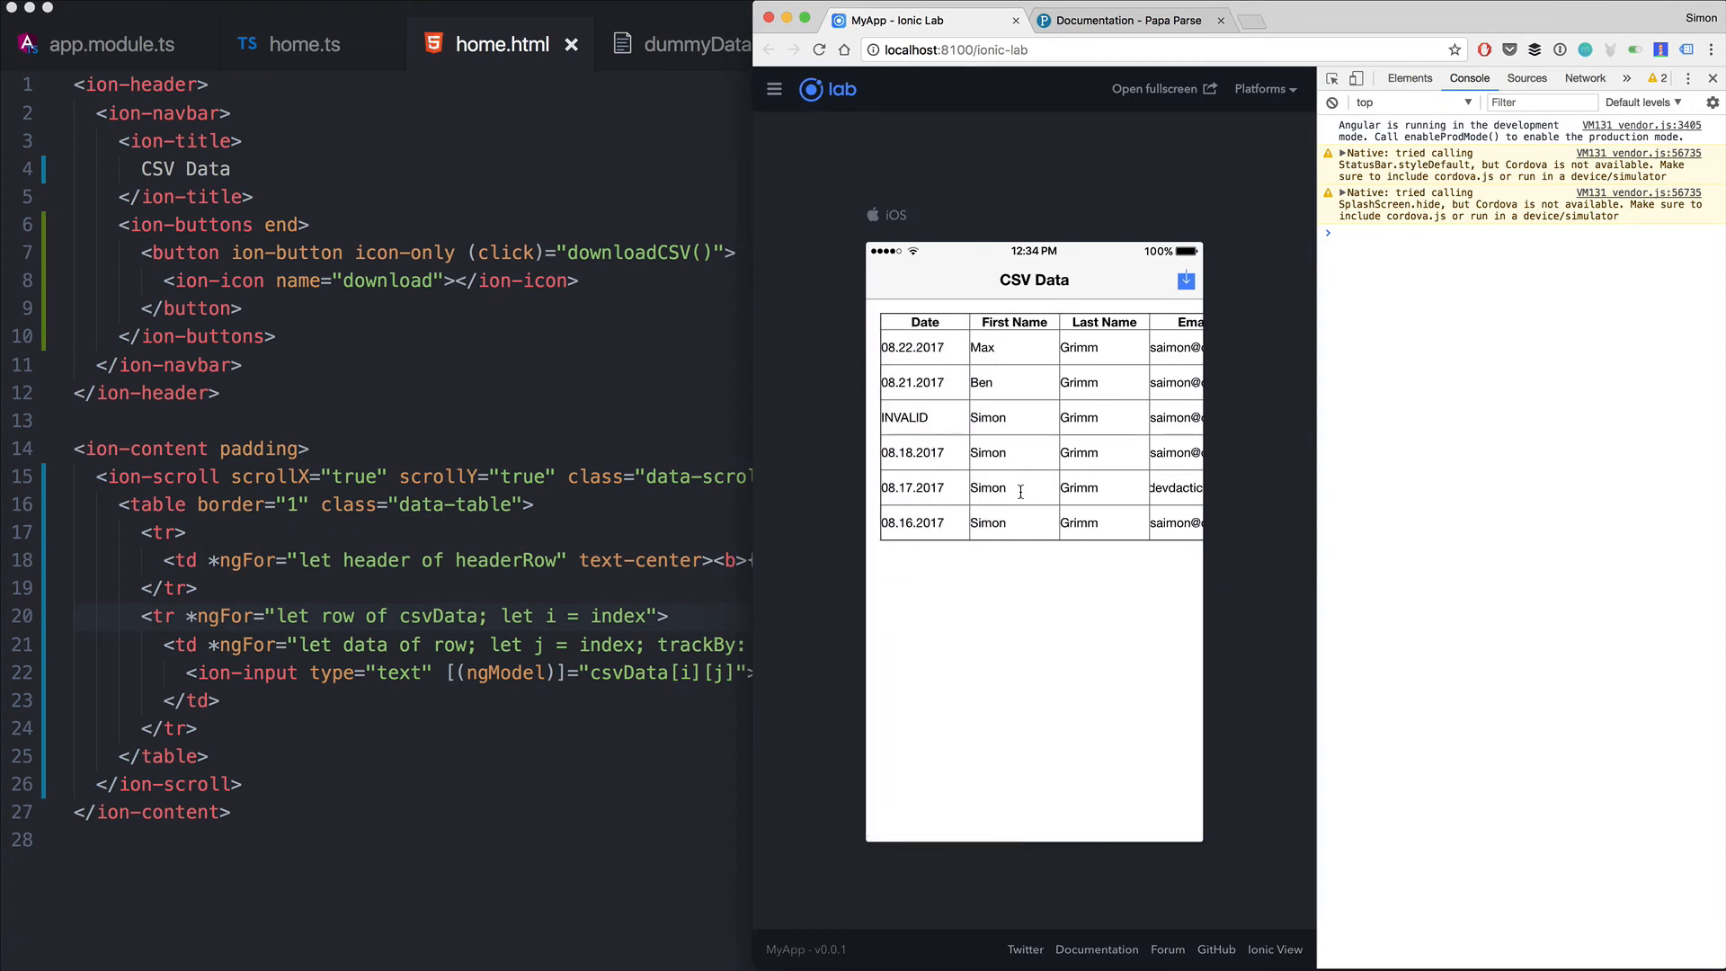
mouse_move(1155, 556)
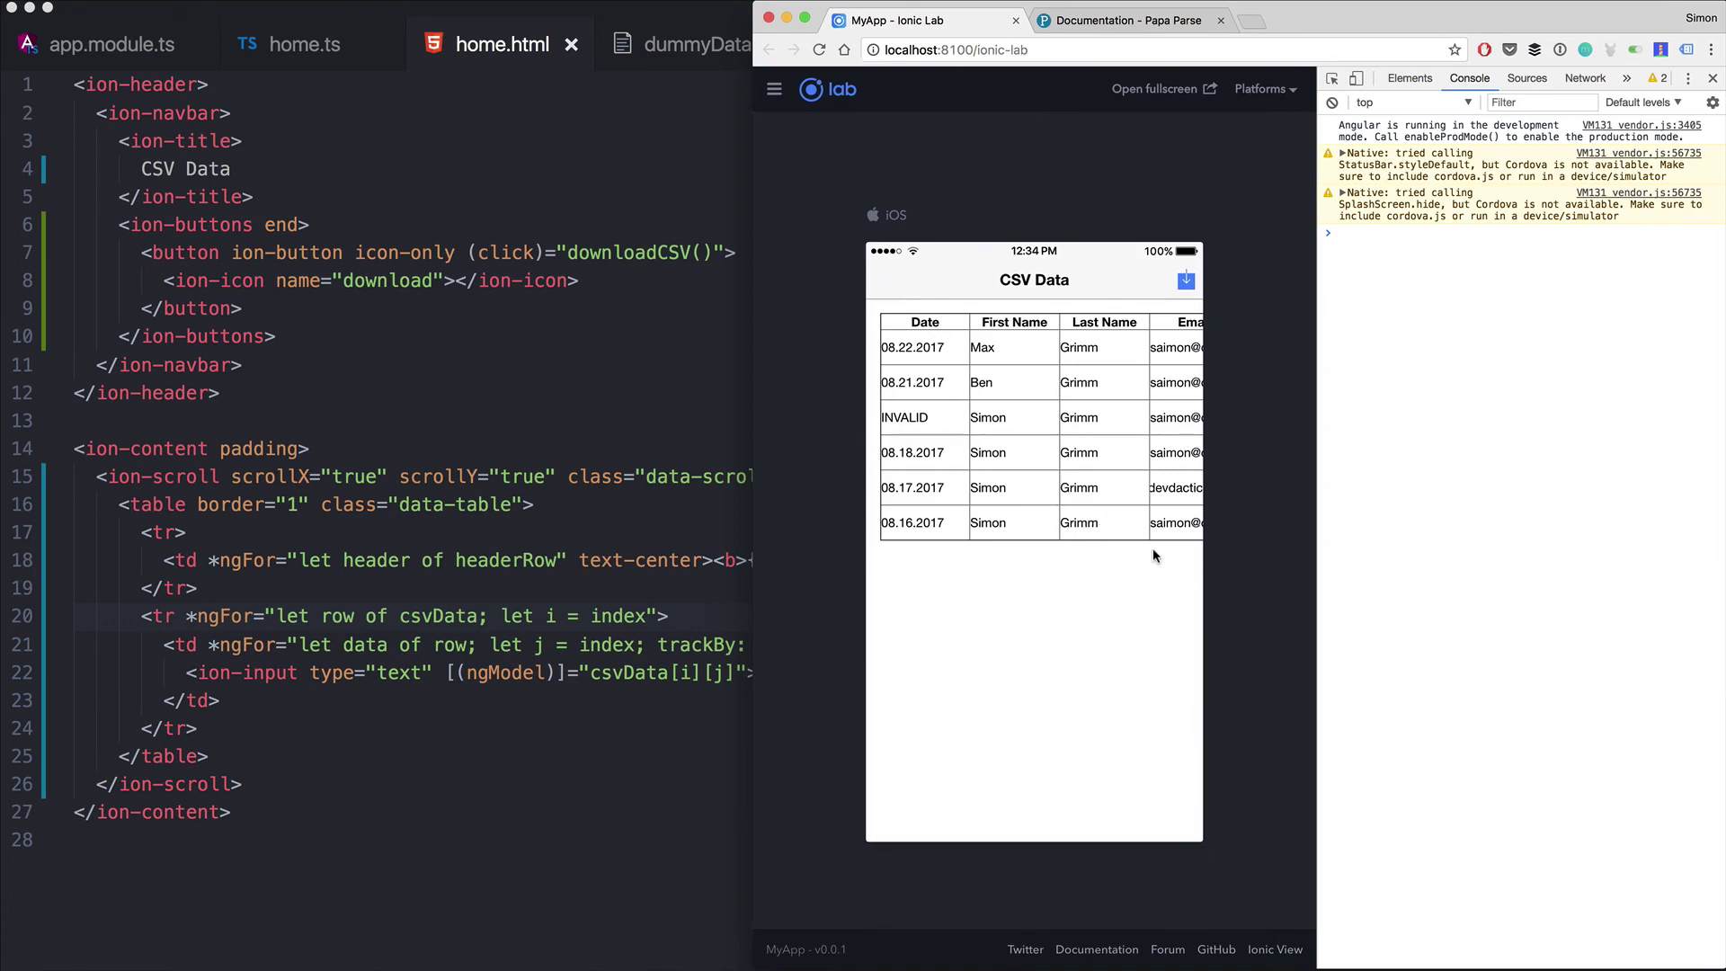
mouse_move(1170, 536)
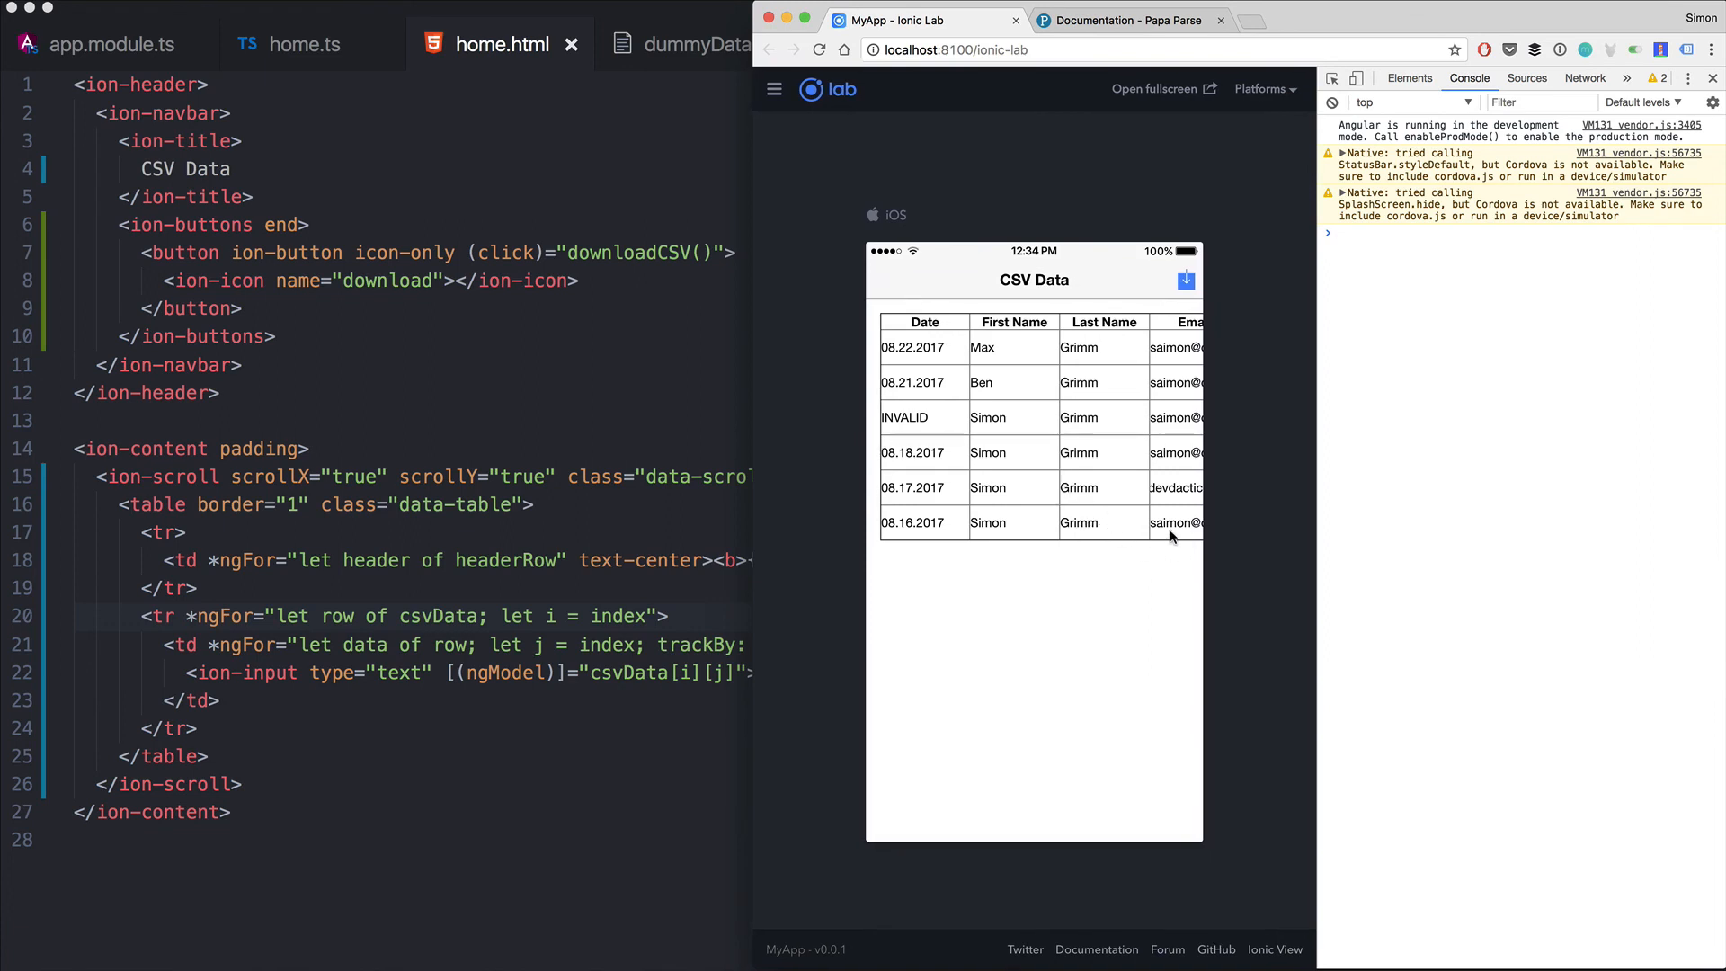
scroll("right", 3)
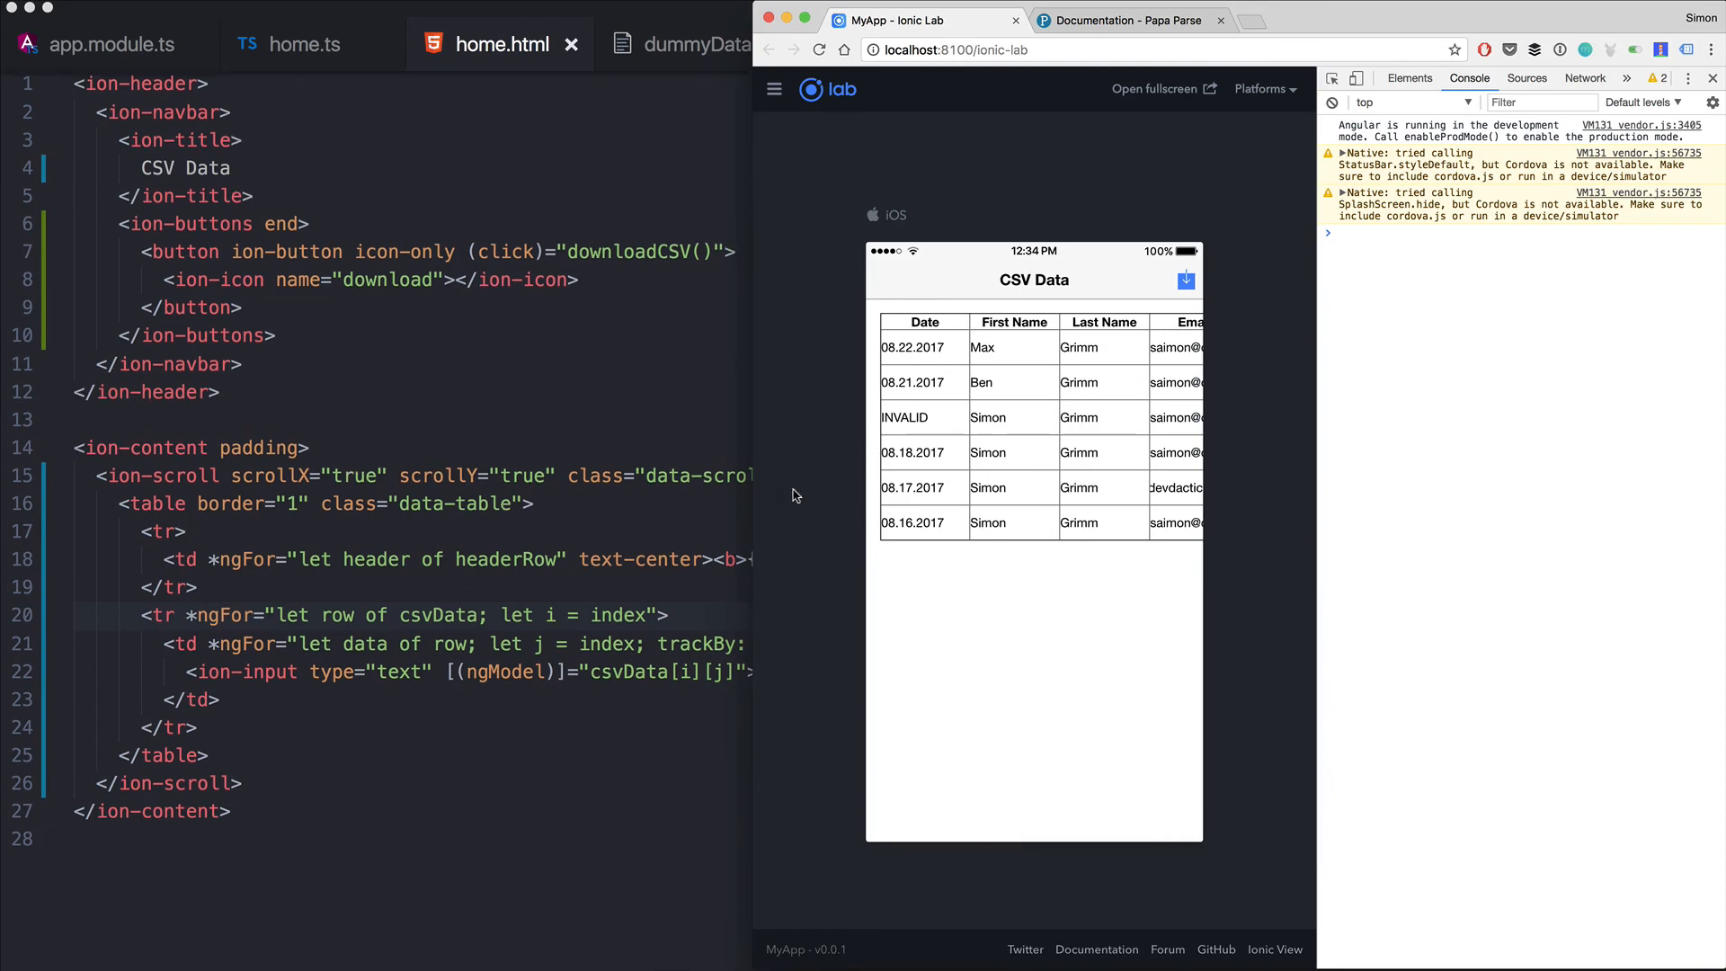
mouse_move(813, 493)
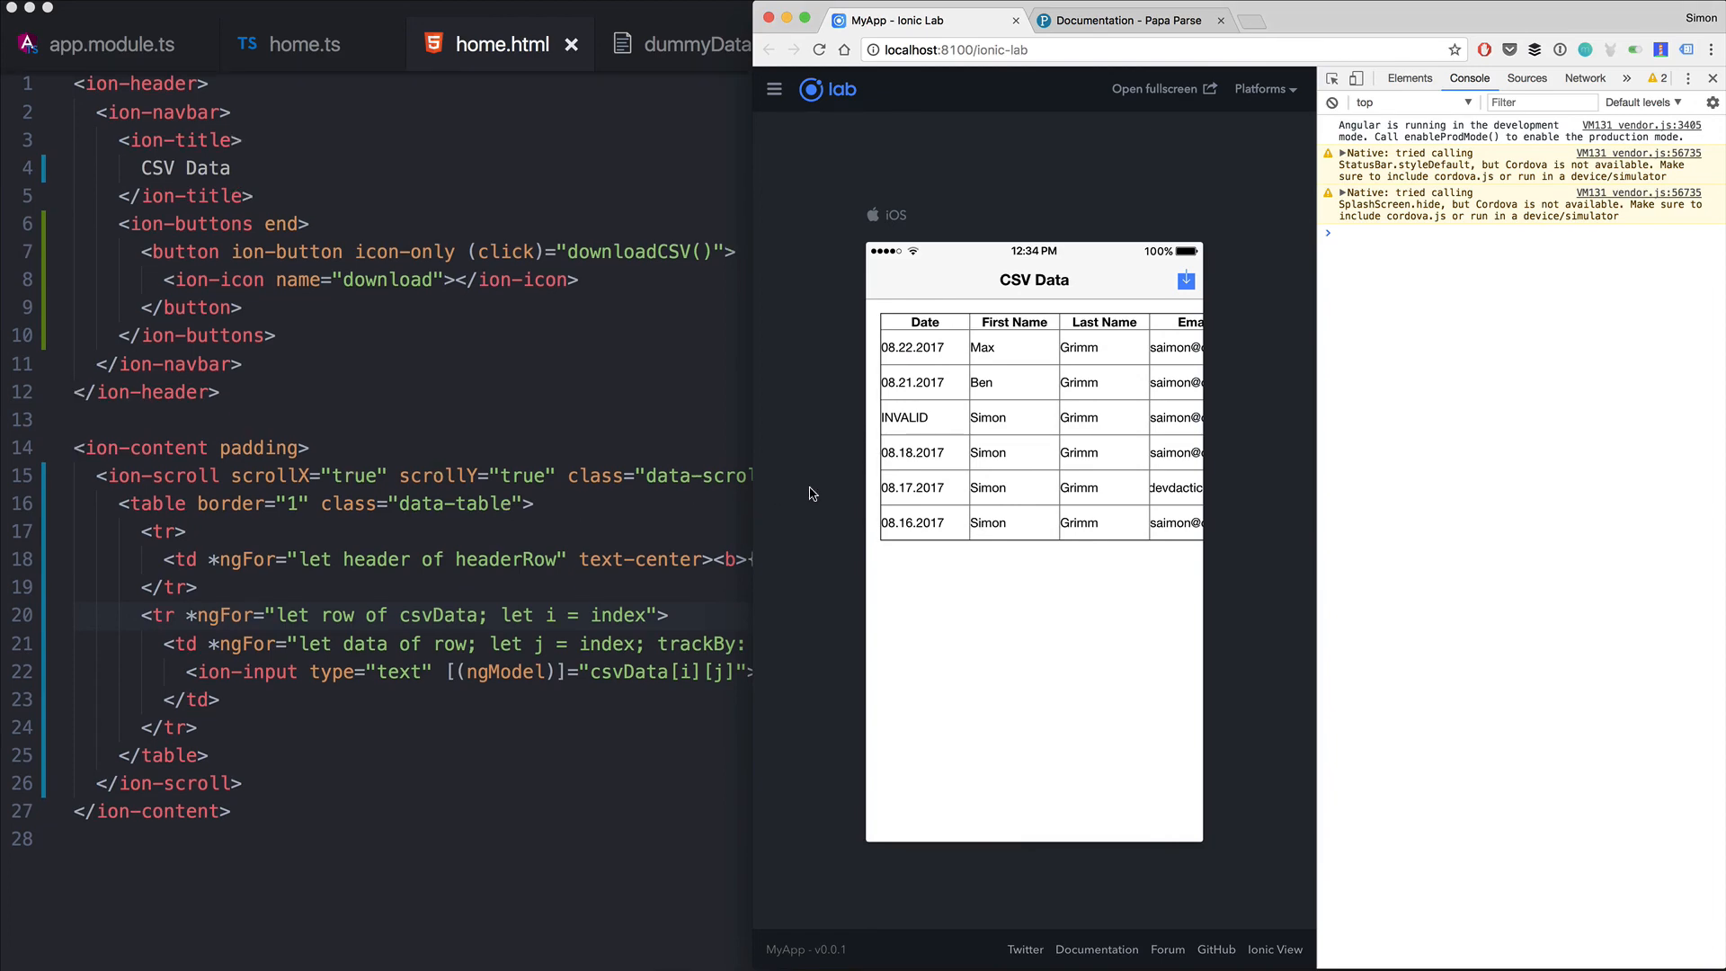